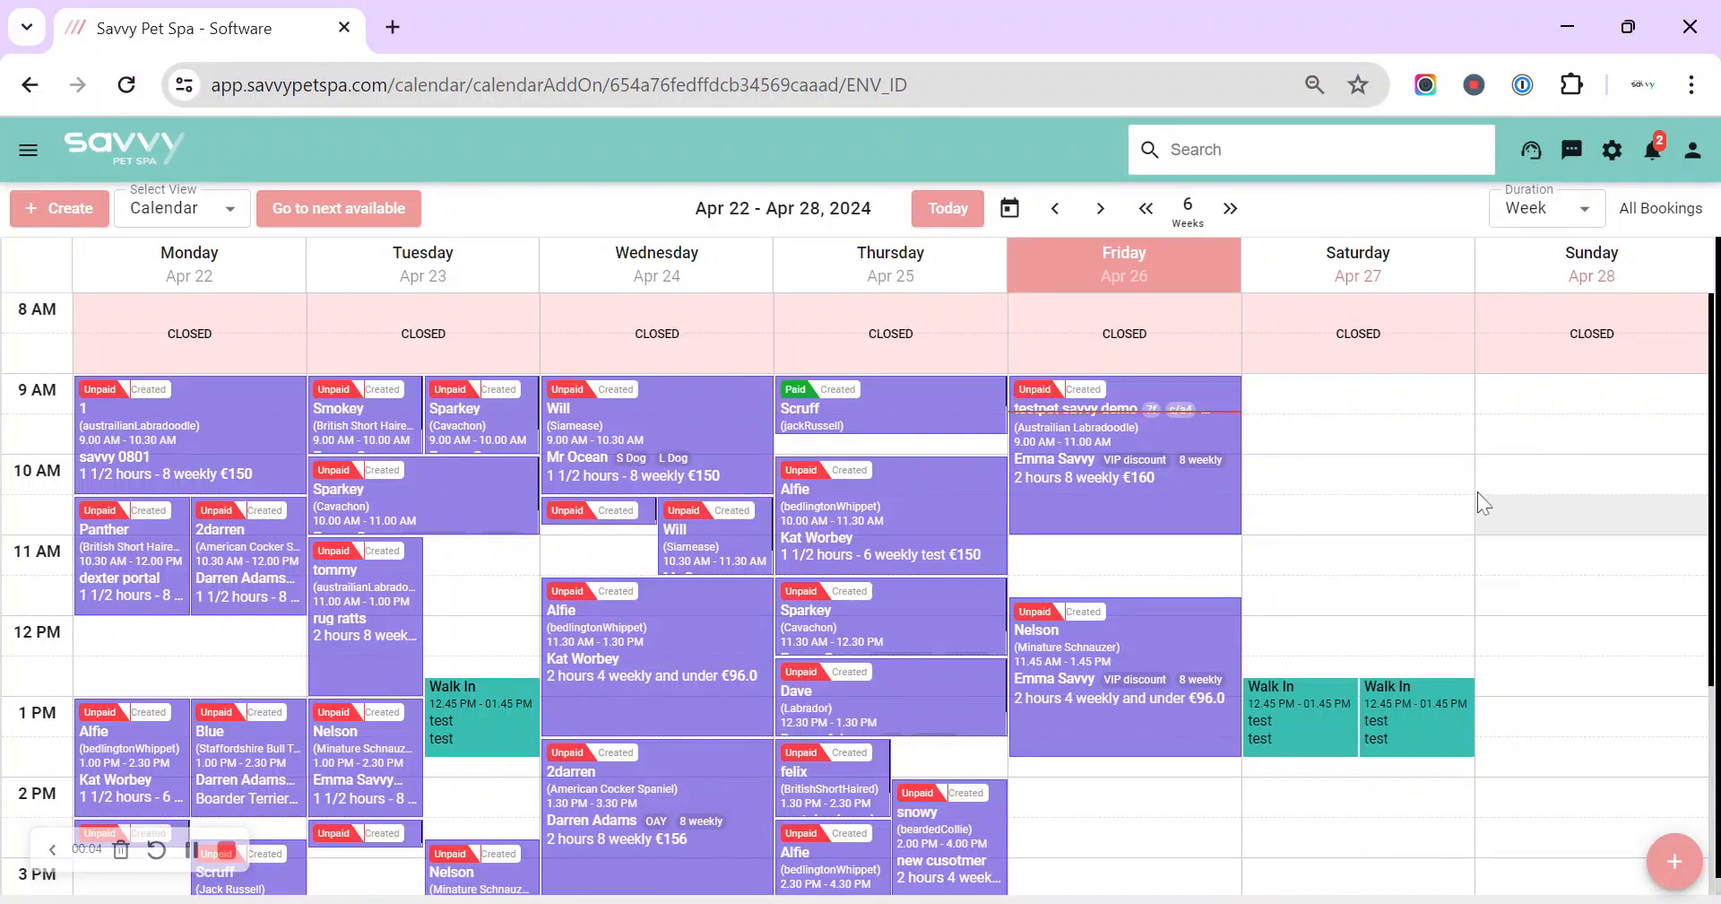
pyautogui.moveTo(1610, 150)
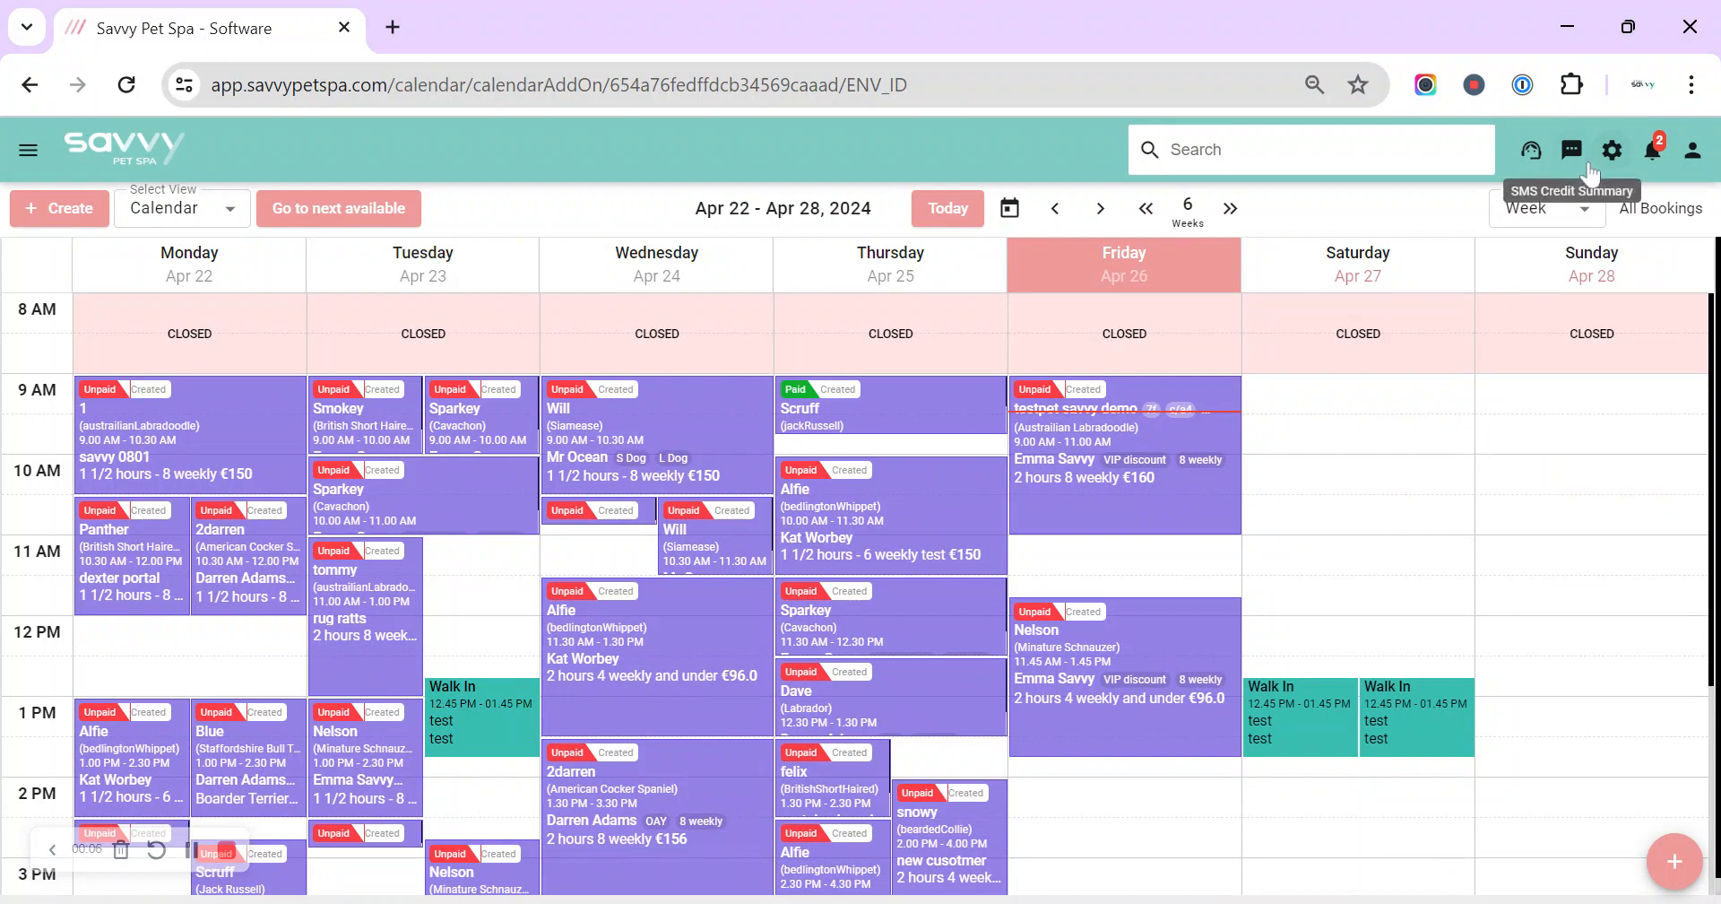
# Step: Go to Admin Settings, choose Online Booking, and expand the Online Booking Setup panel
pyautogui.click(1610, 150)
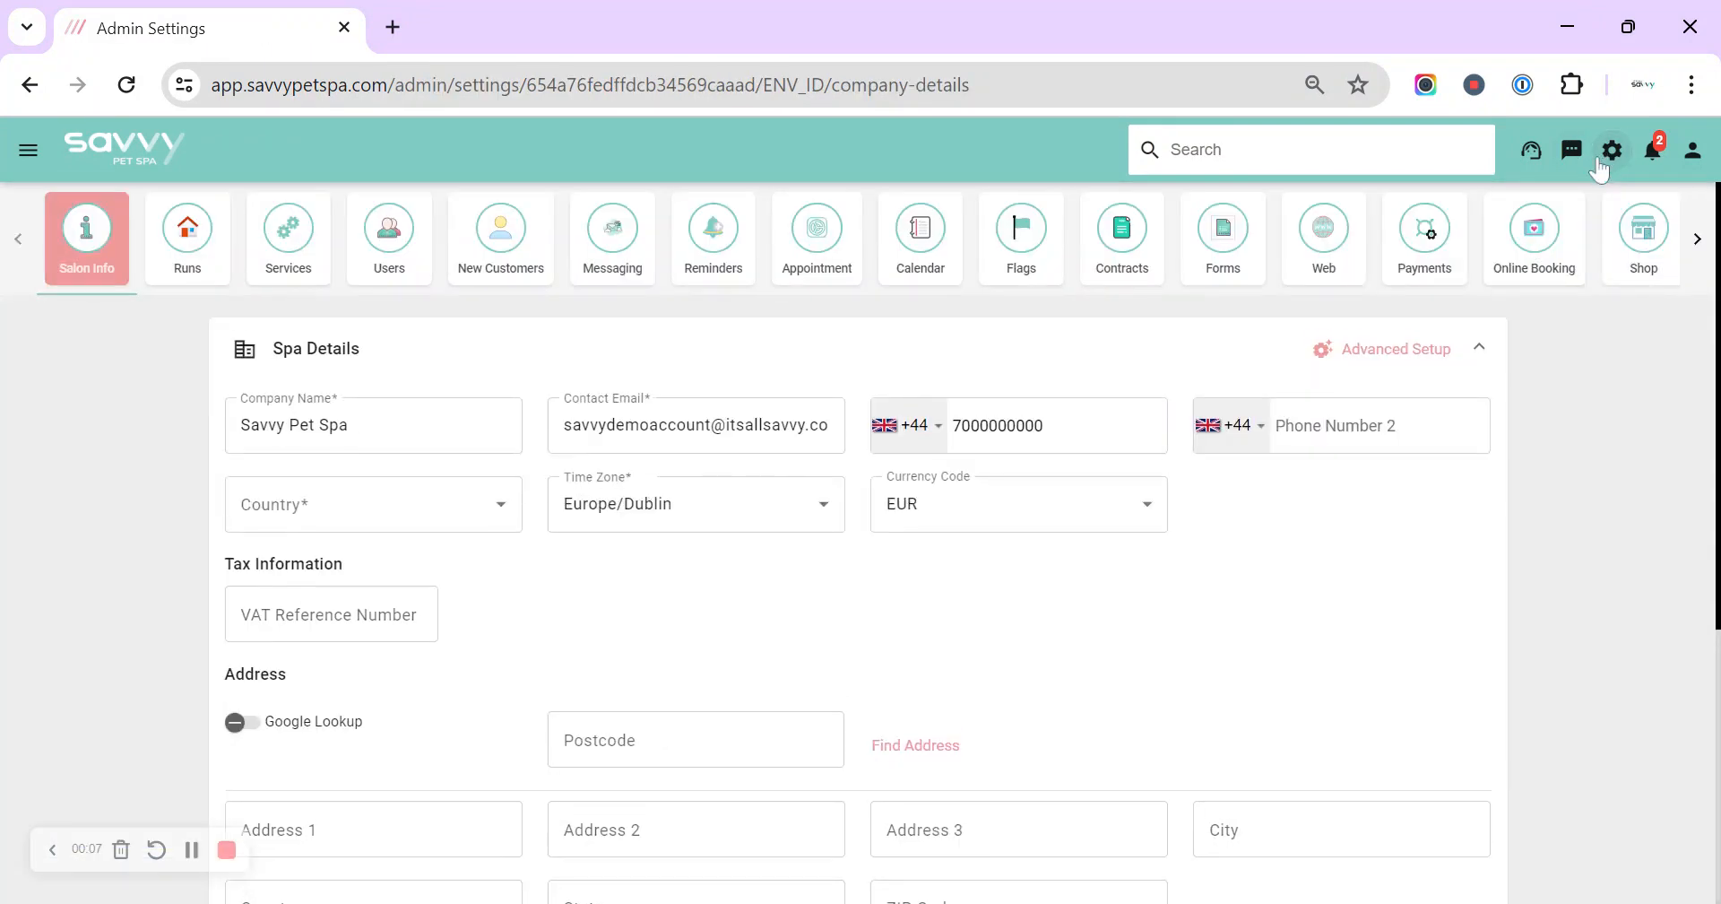
pyautogui.click(1534, 238)
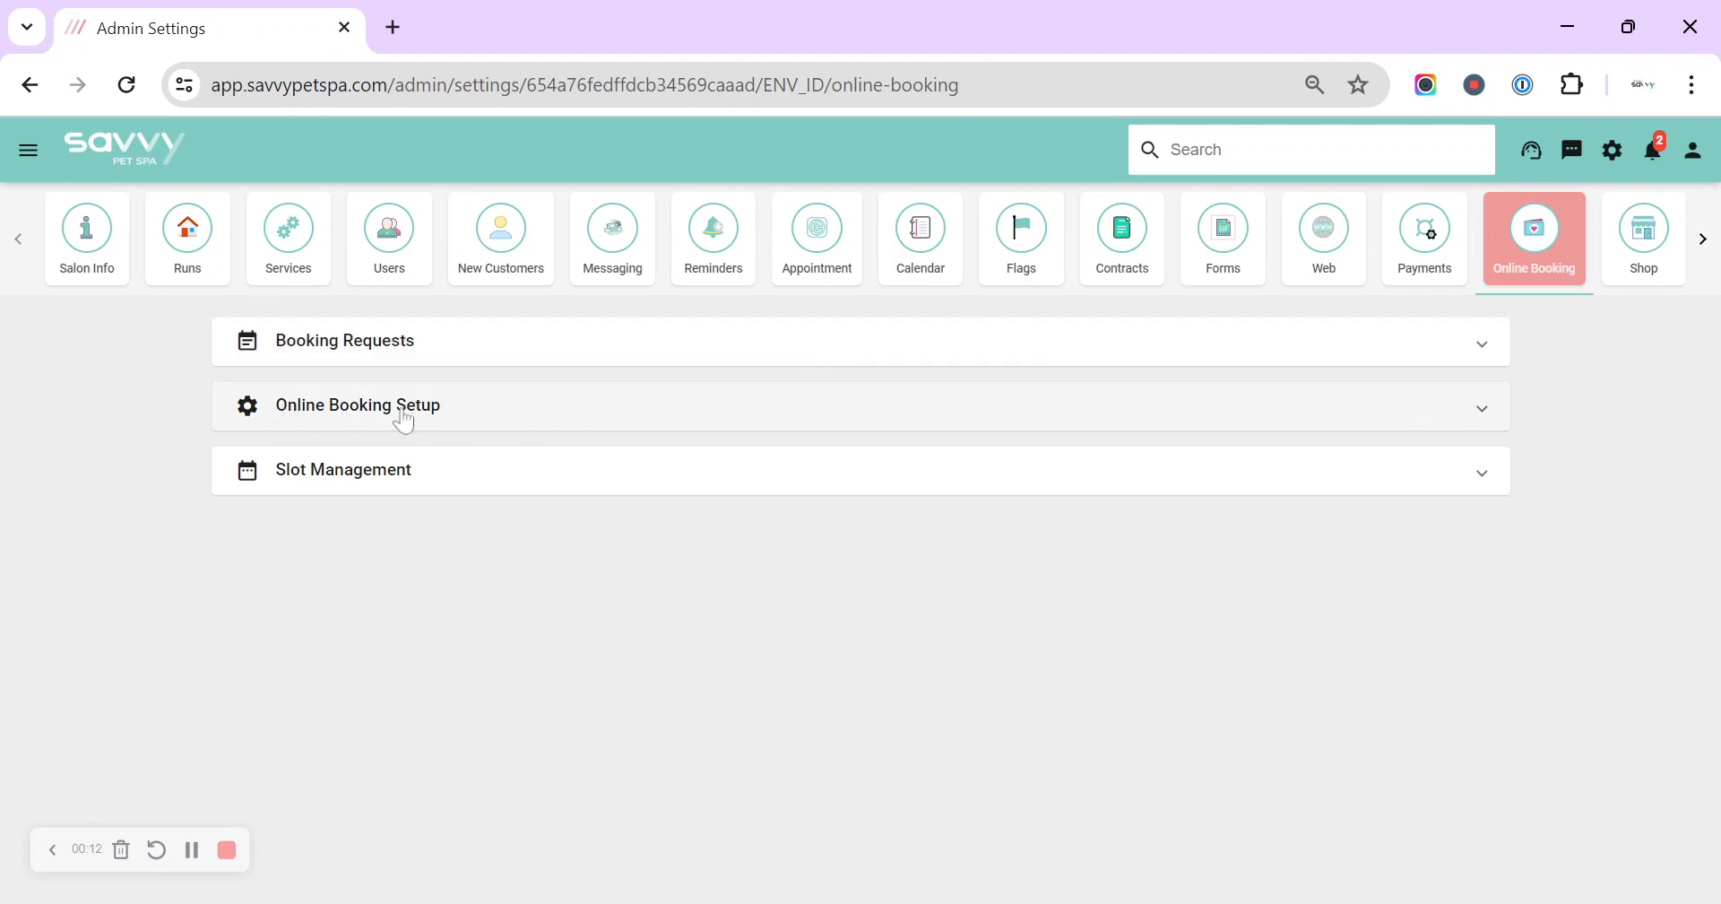
pyautogui.click(357, 404)
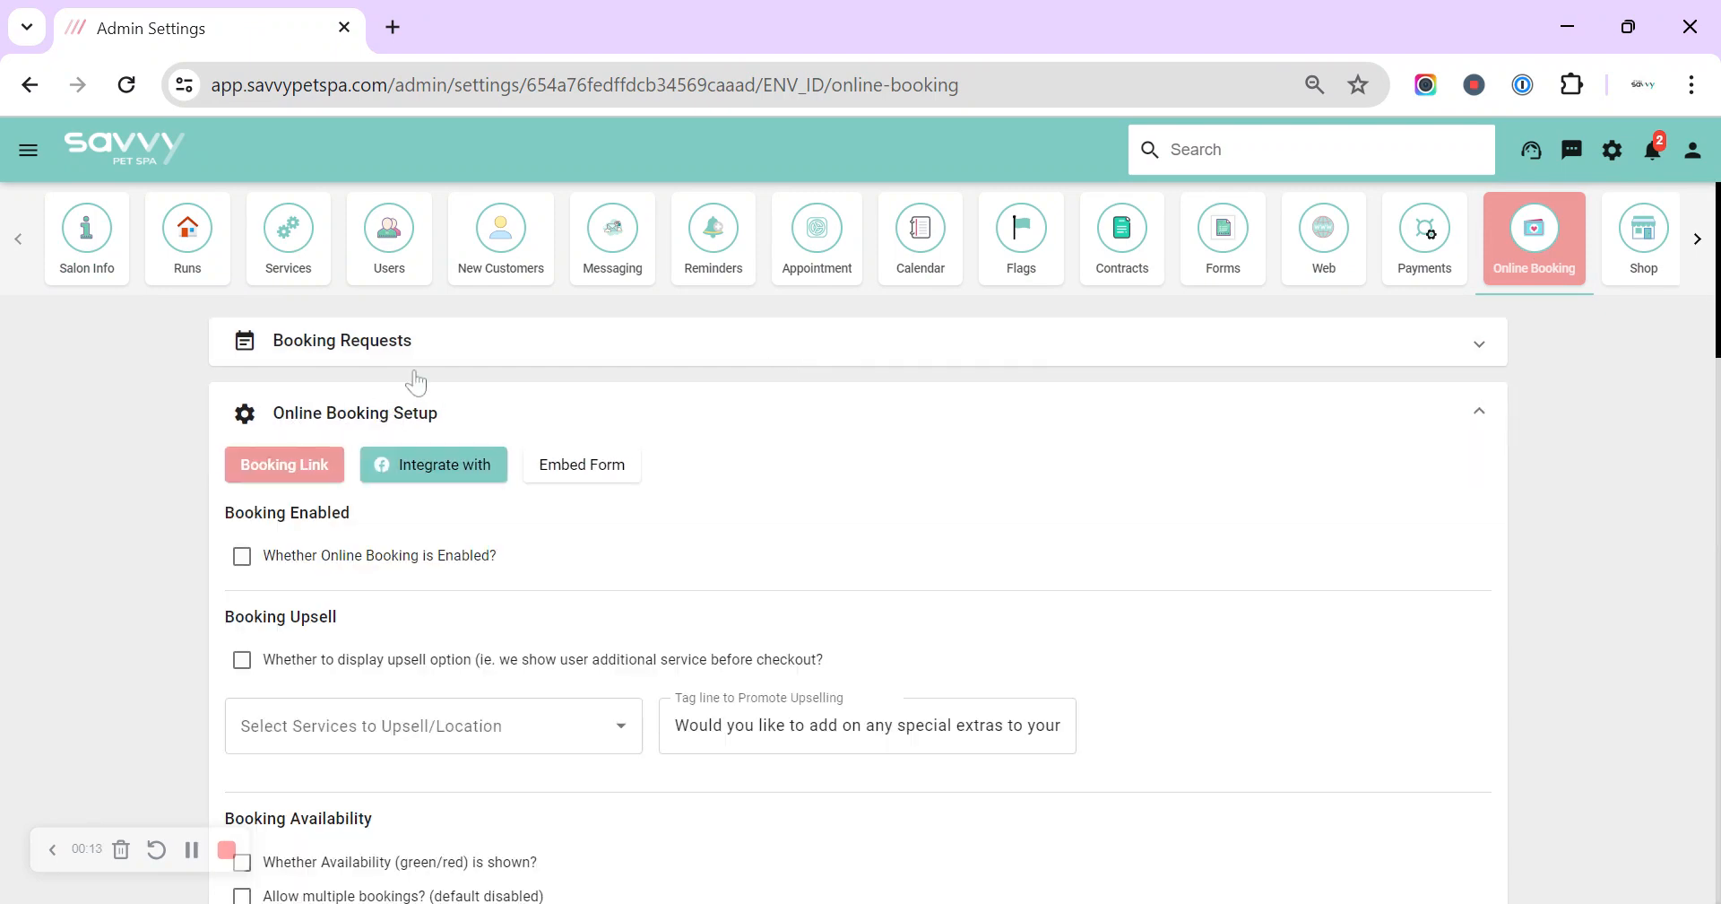
pyautogui.click(241, 556)
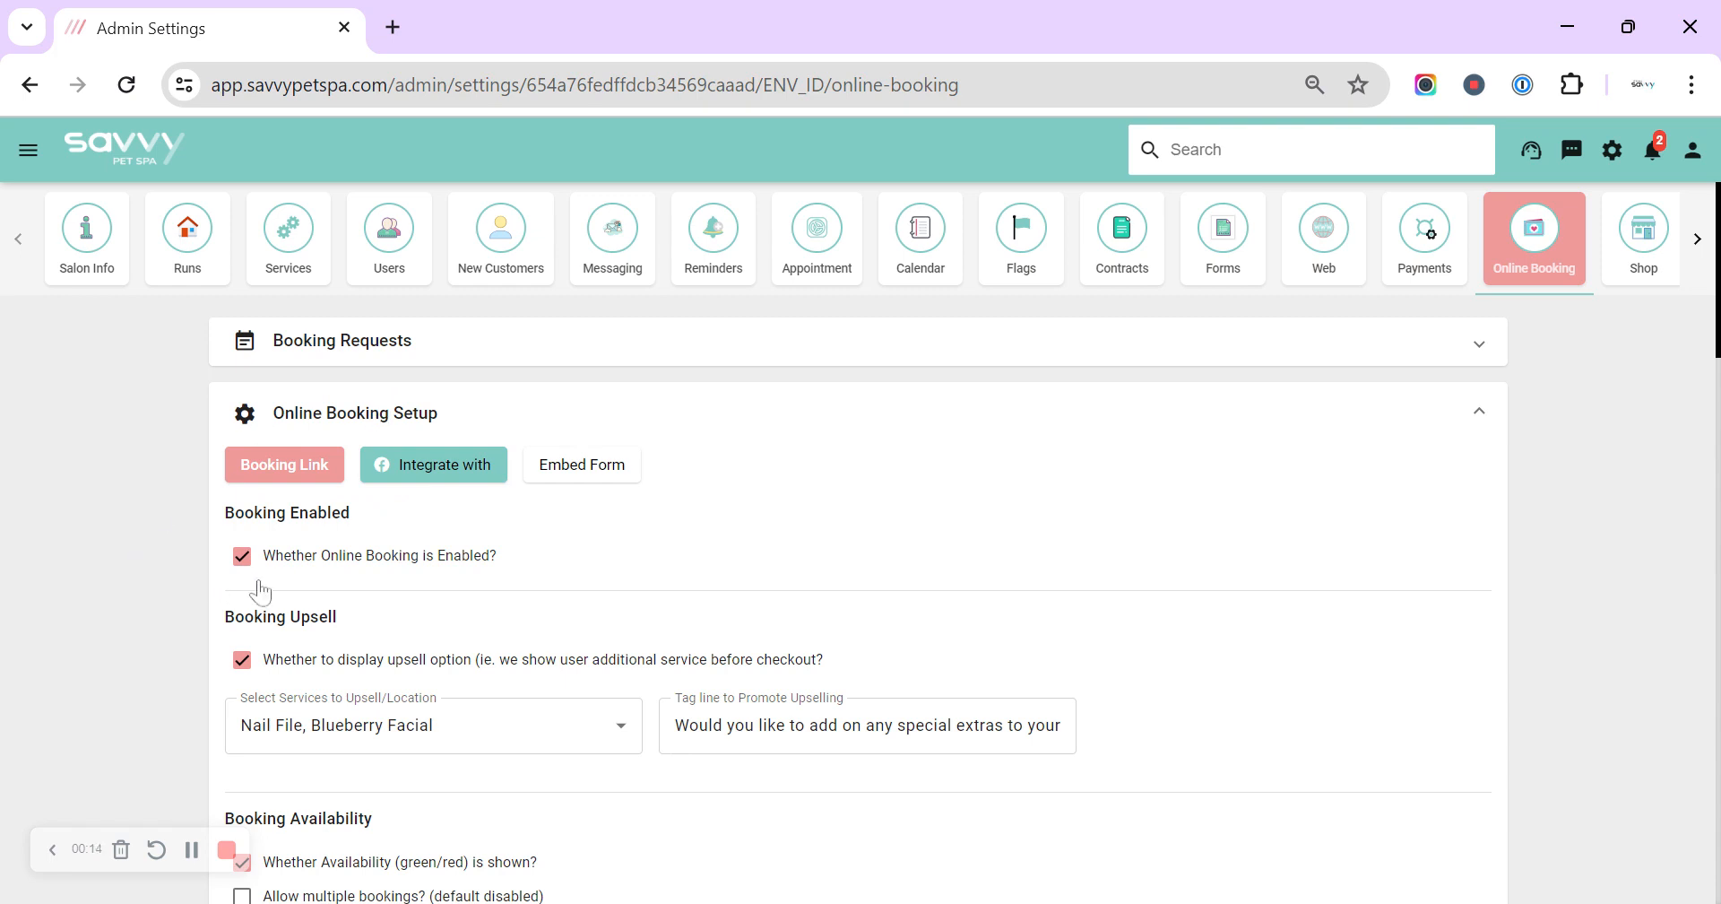
pyautogui.moveTo(225, 541)
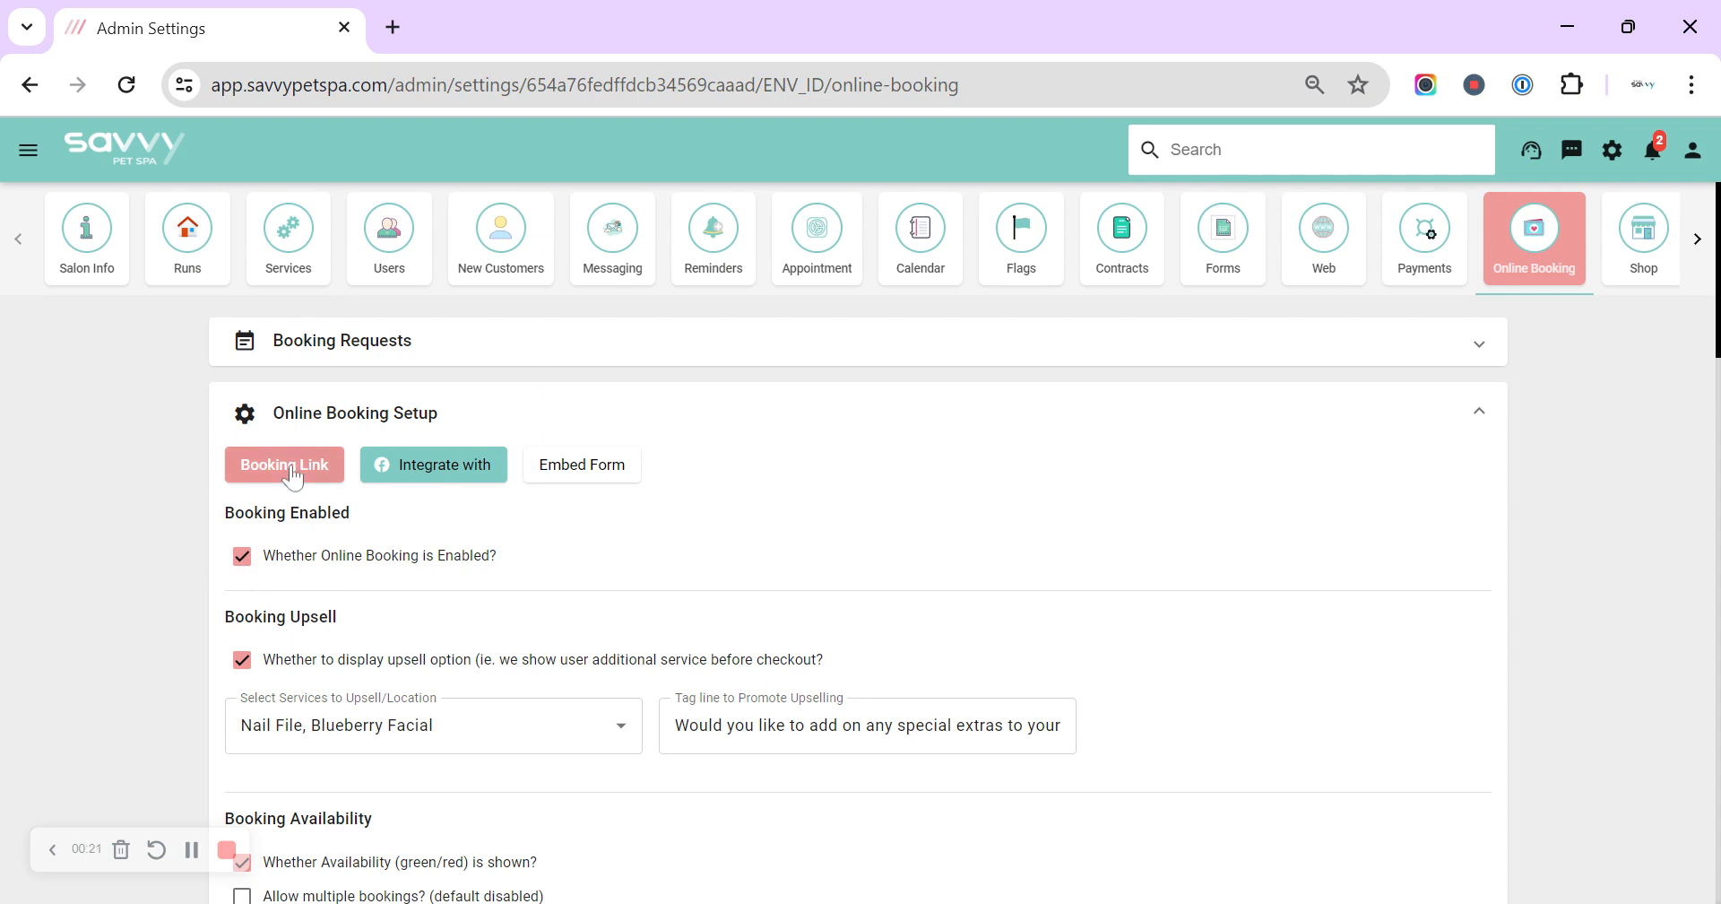
# Step: Open the Booking Link to preview the Savvy Booking guest page in a new tab
pyautogui.click(283, 464)
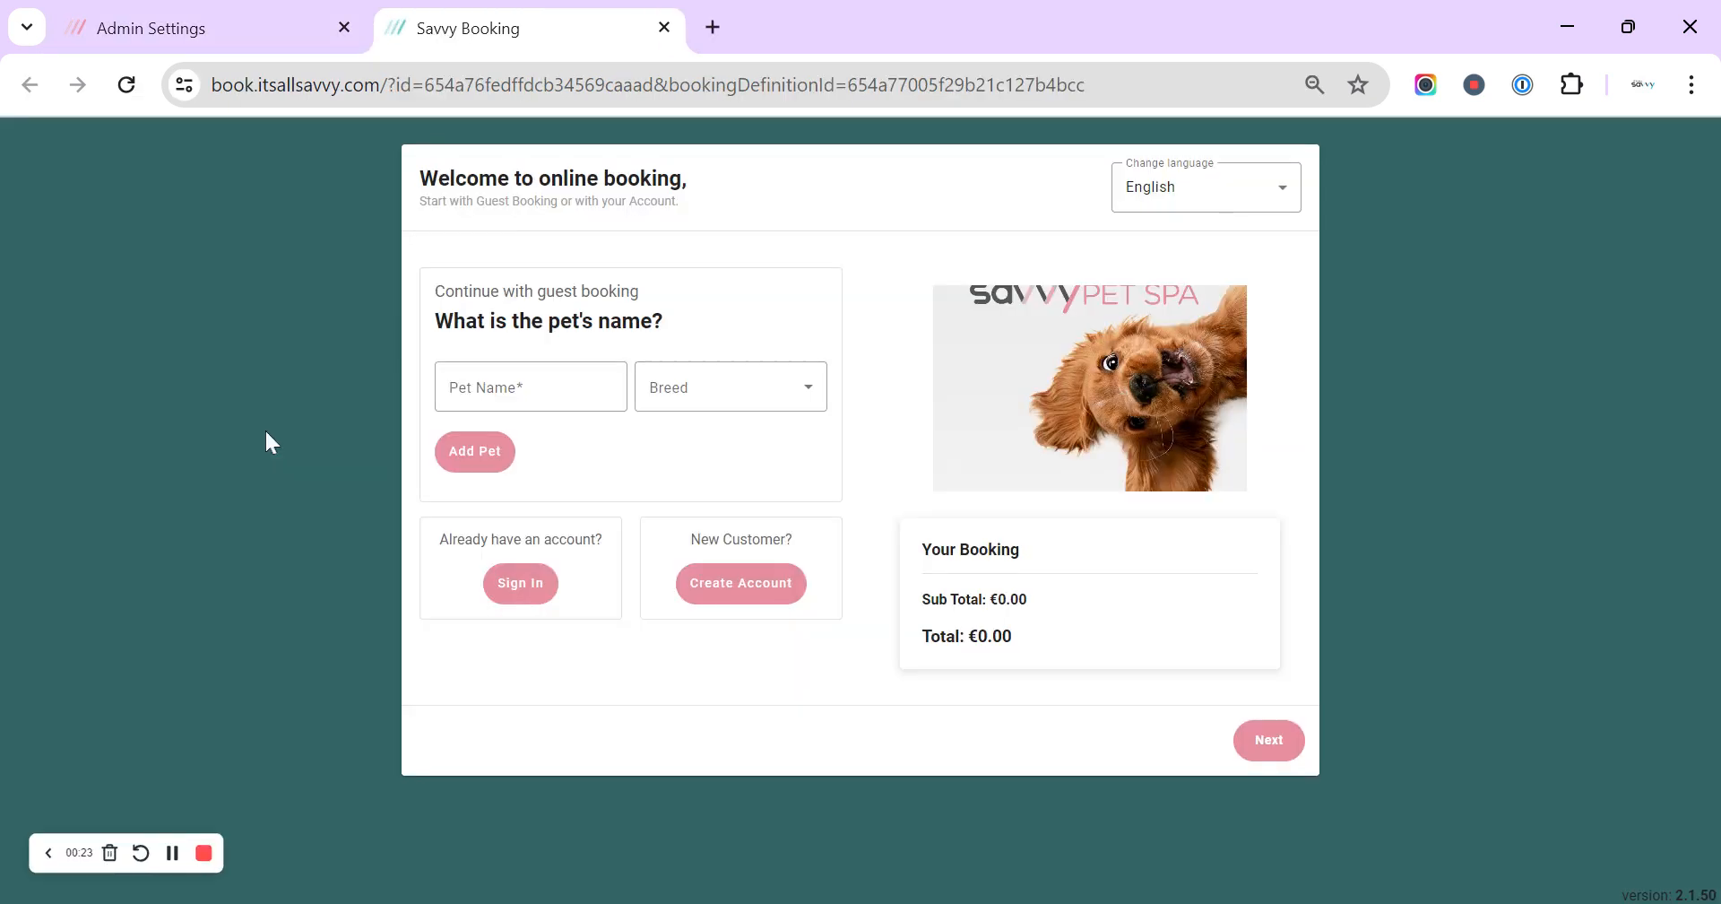
pyautogui.moveTo(801, 342)
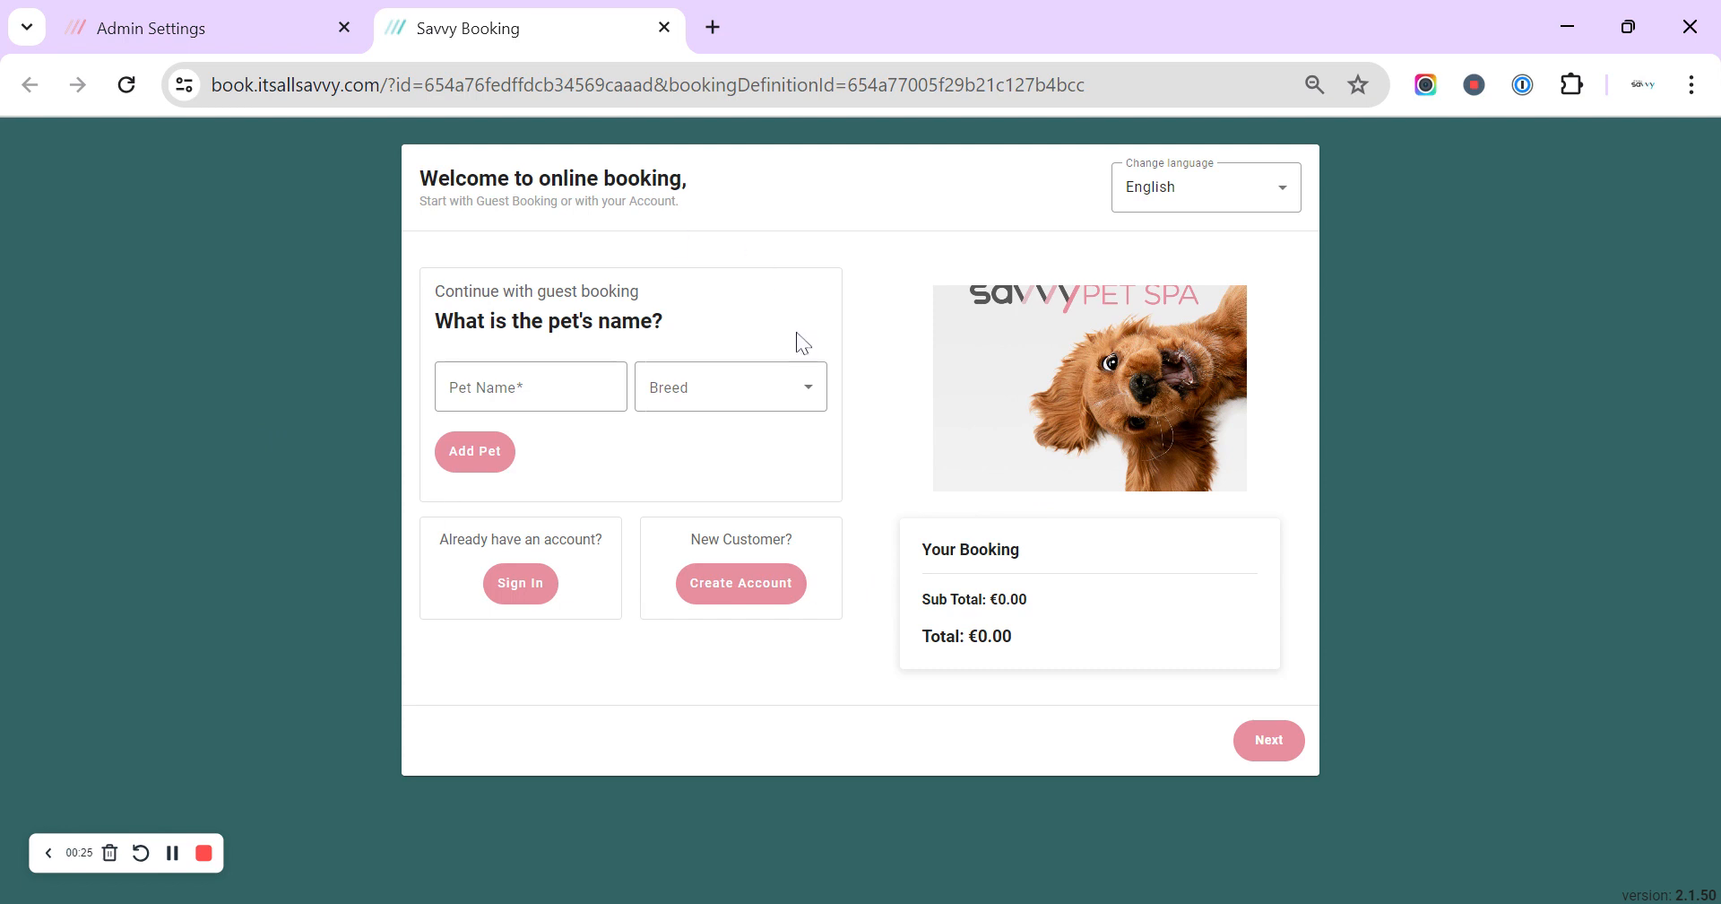
pyautogui.moveTo(659, 459)
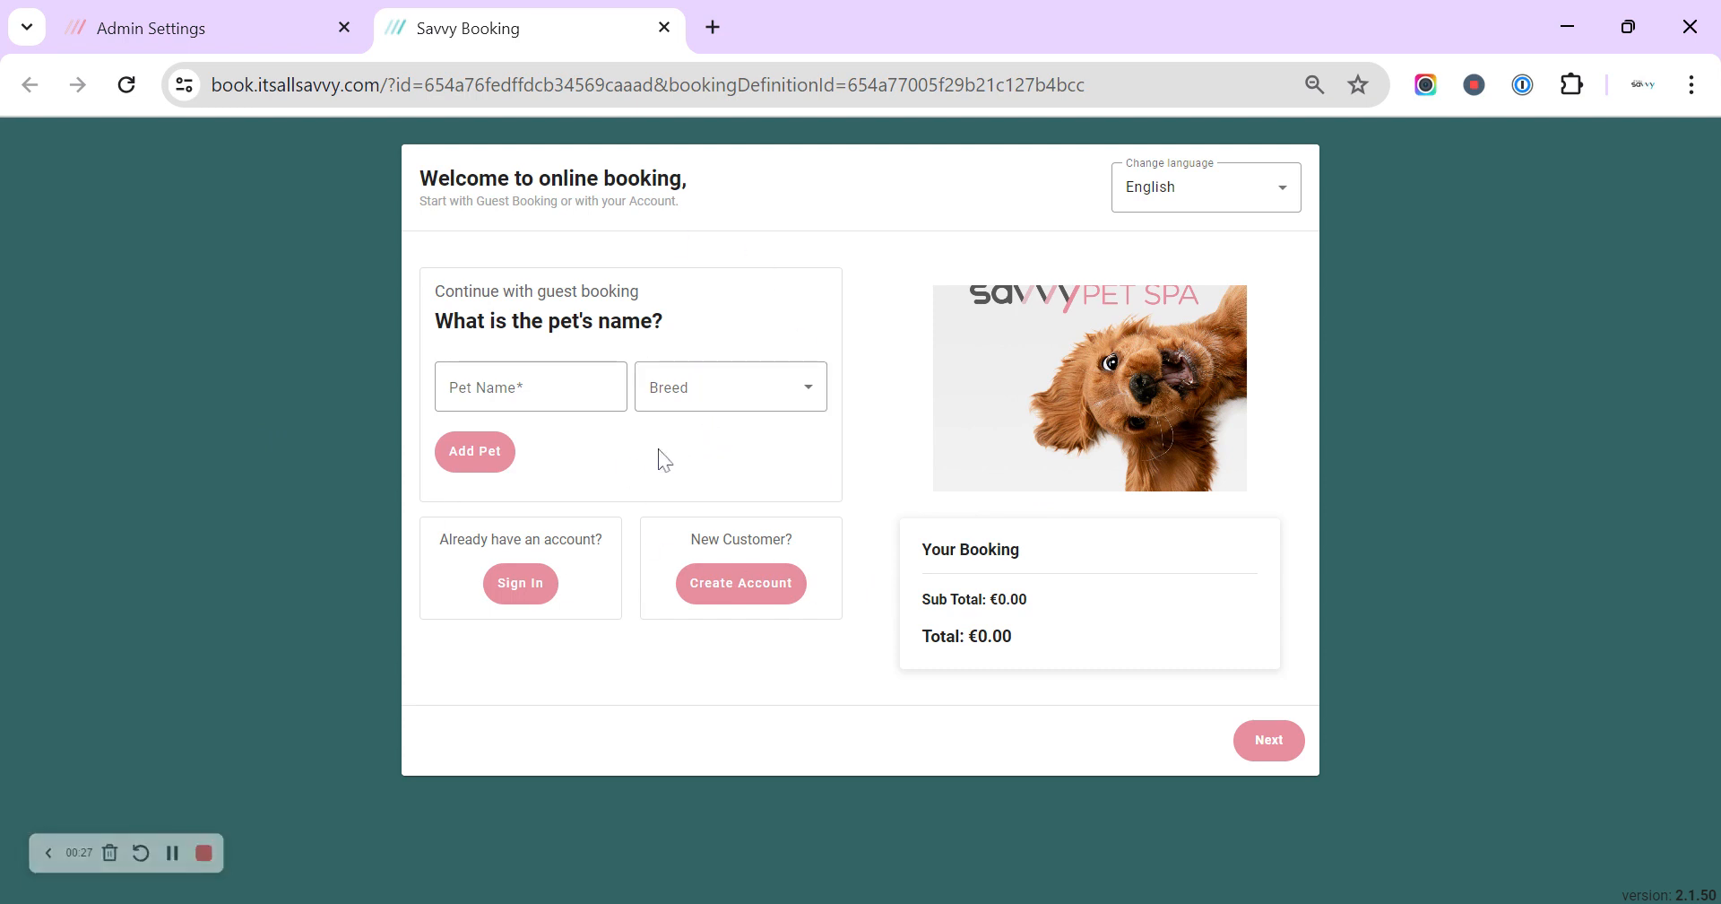
pyautogui.moveTo(740, 583)
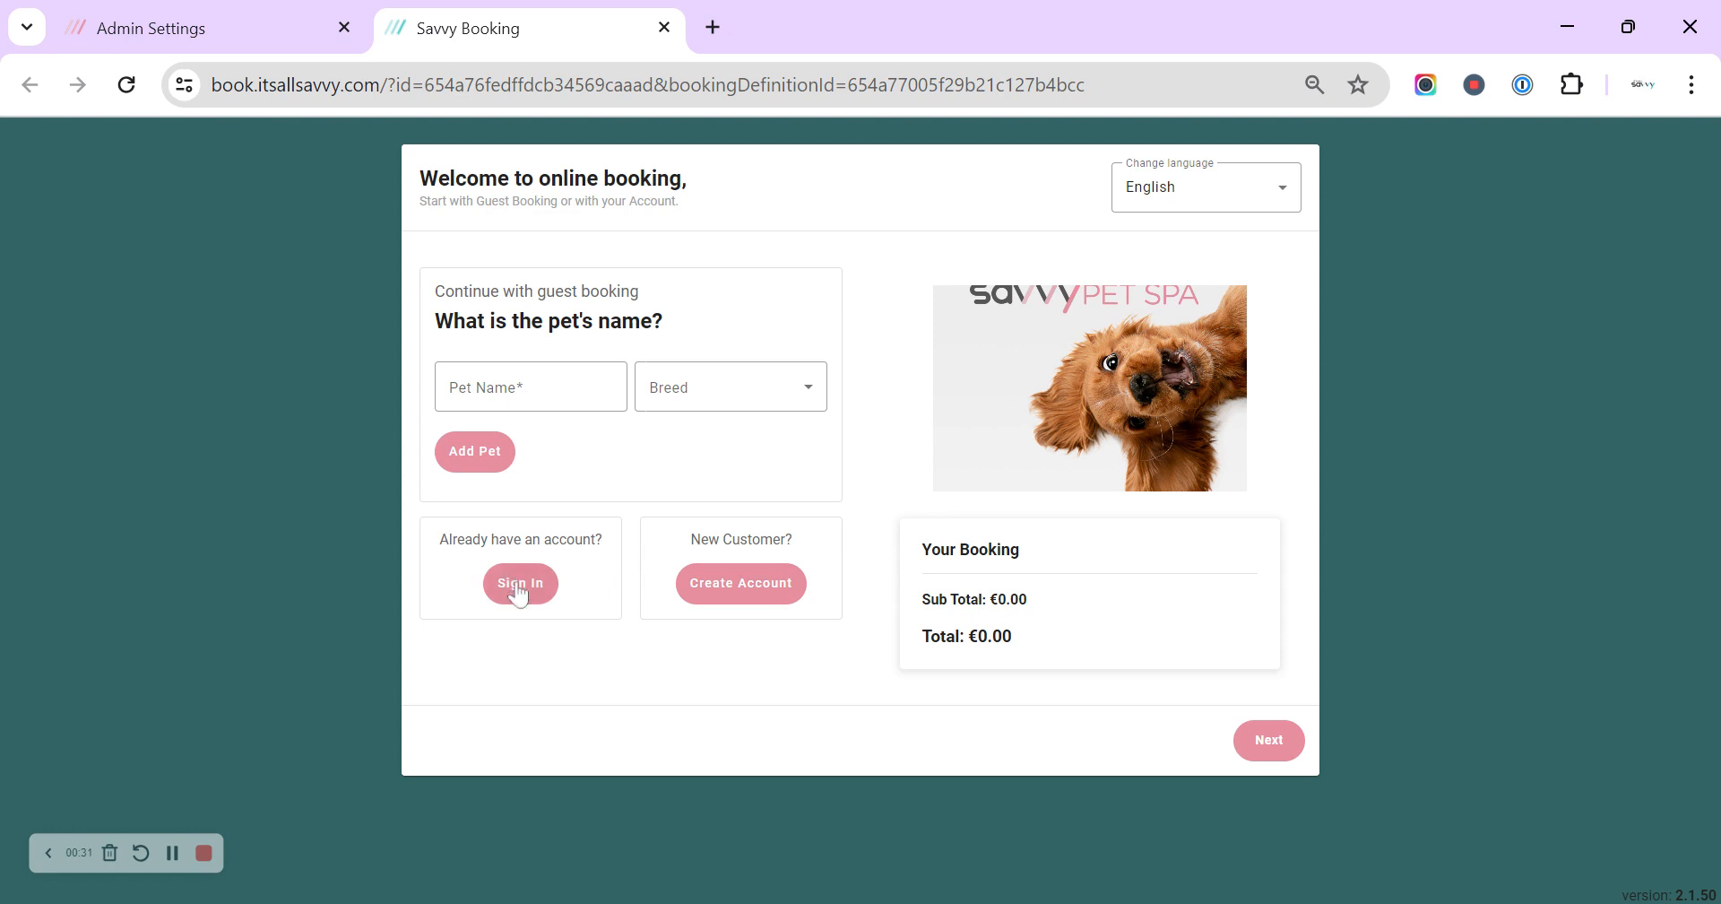
pyautogui.moveTo(693, 352)
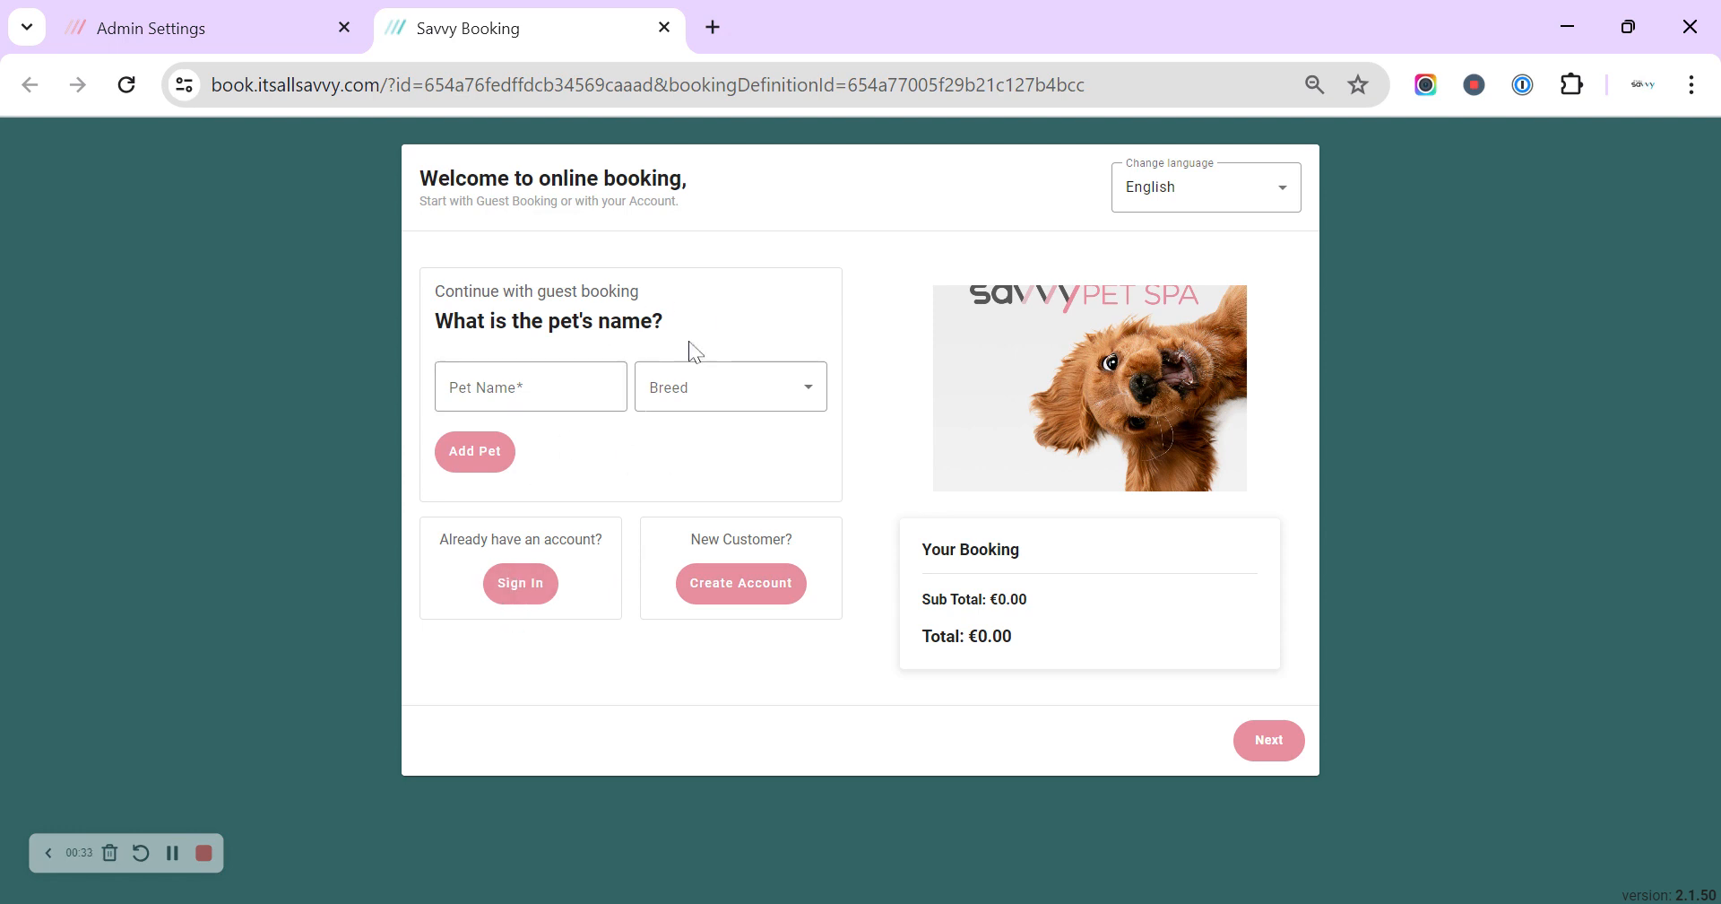
pyautogui.moveTo(1058, 348)
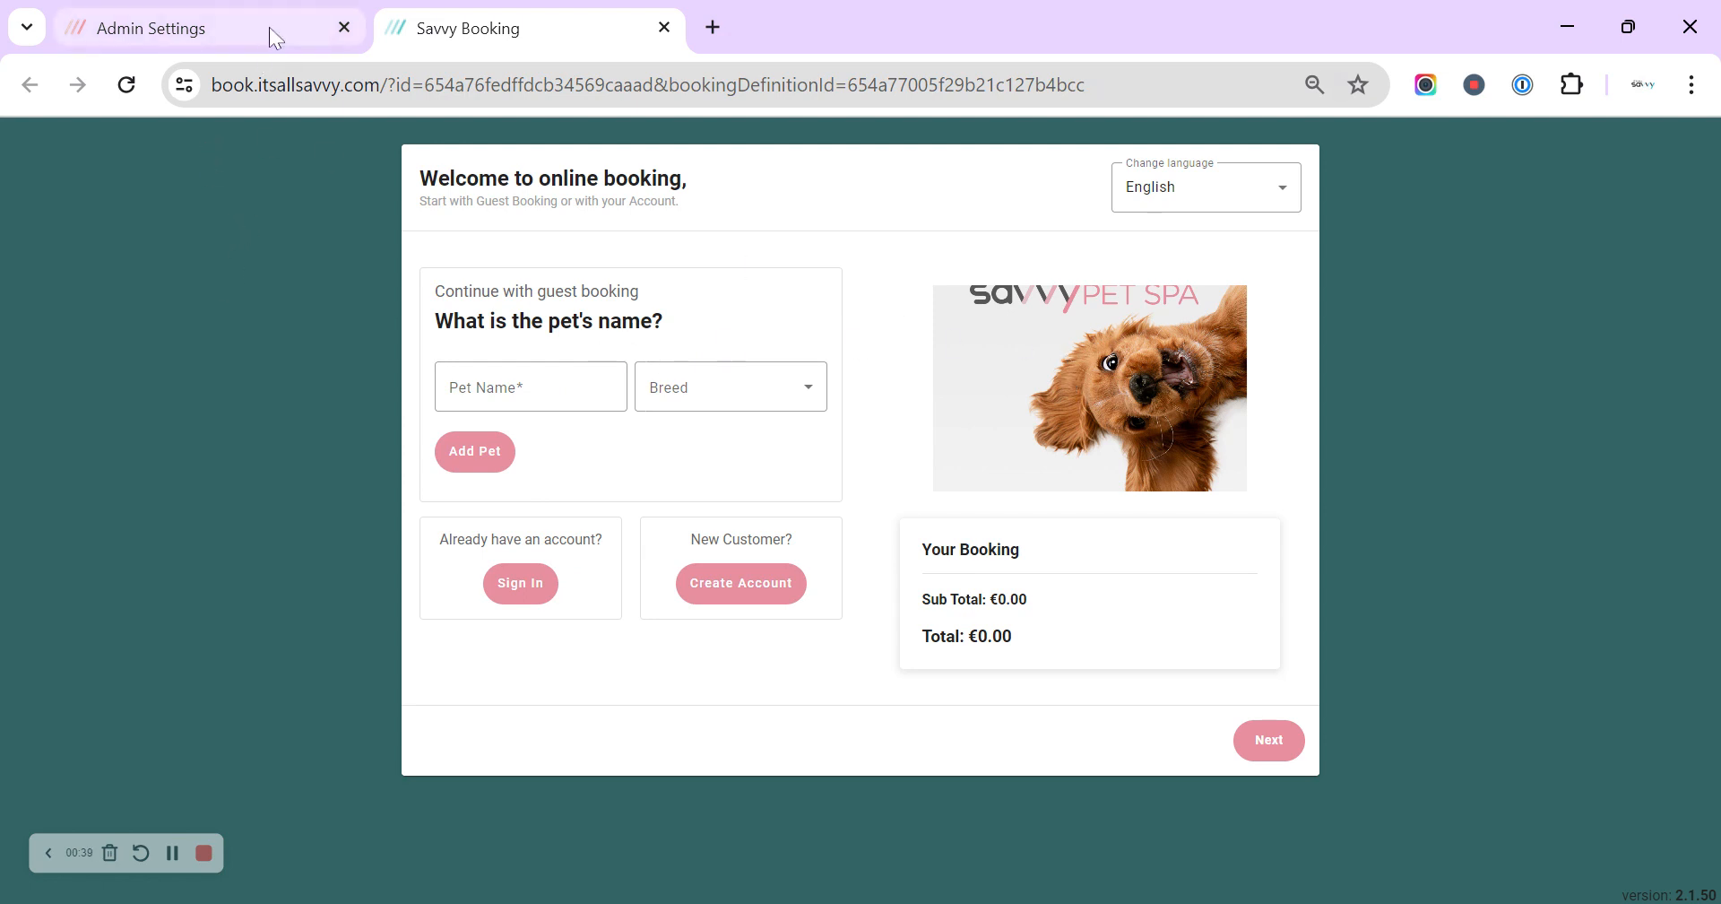
pyautogui.click(154, 27)
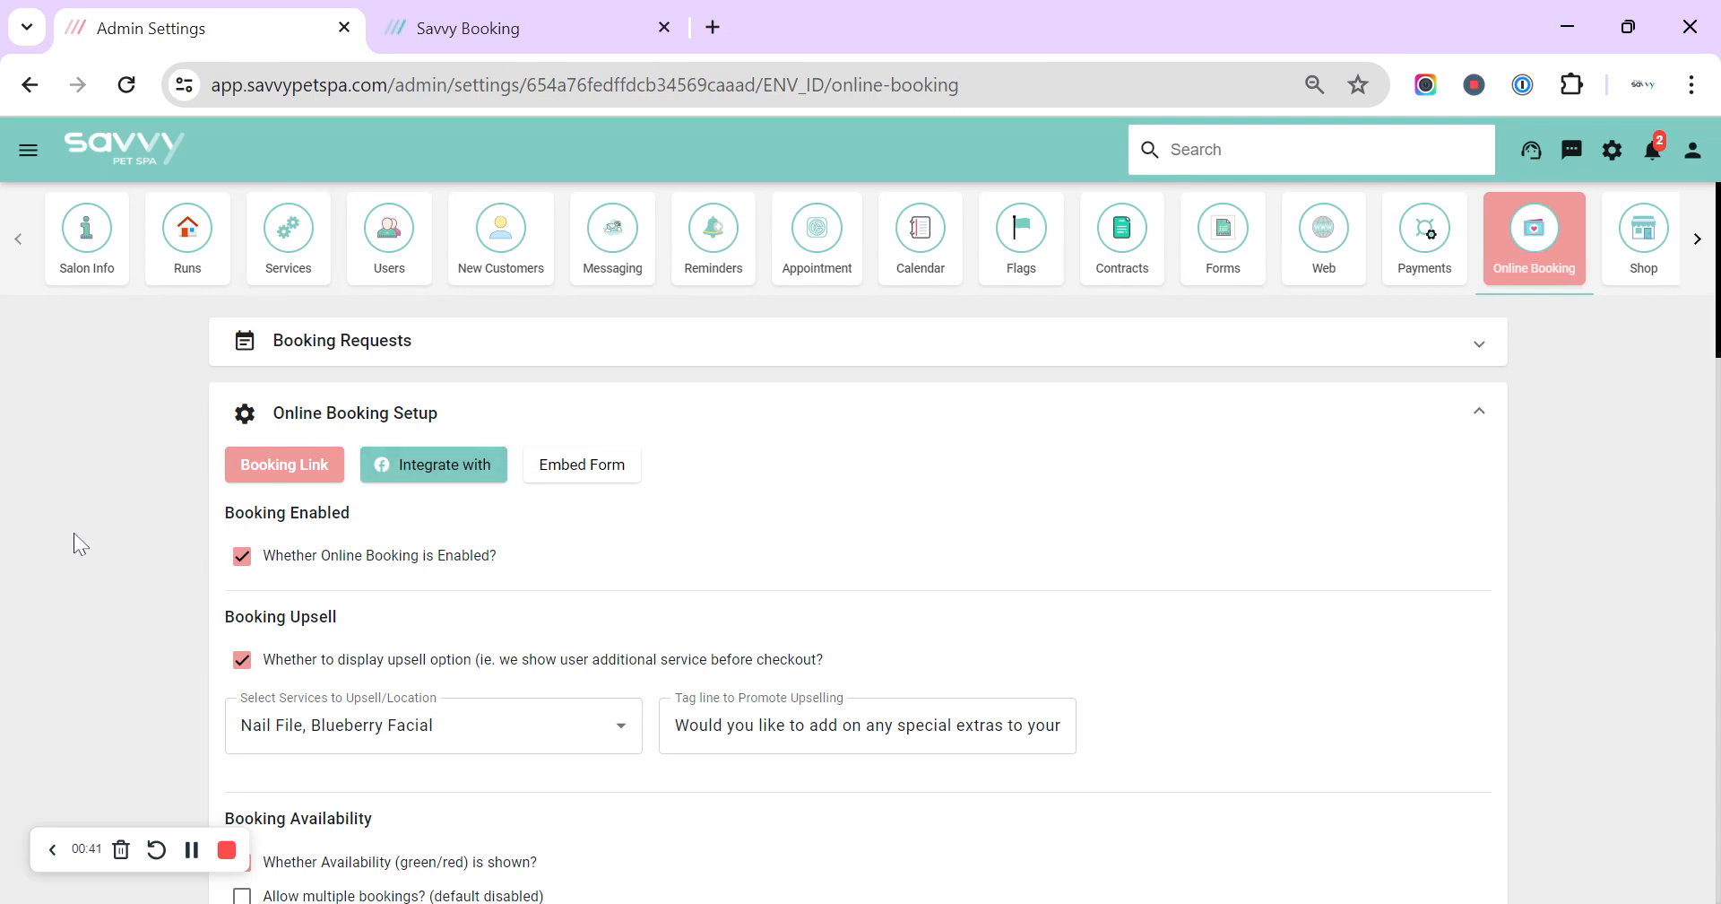
pyautogui.moveTo(106, 512)
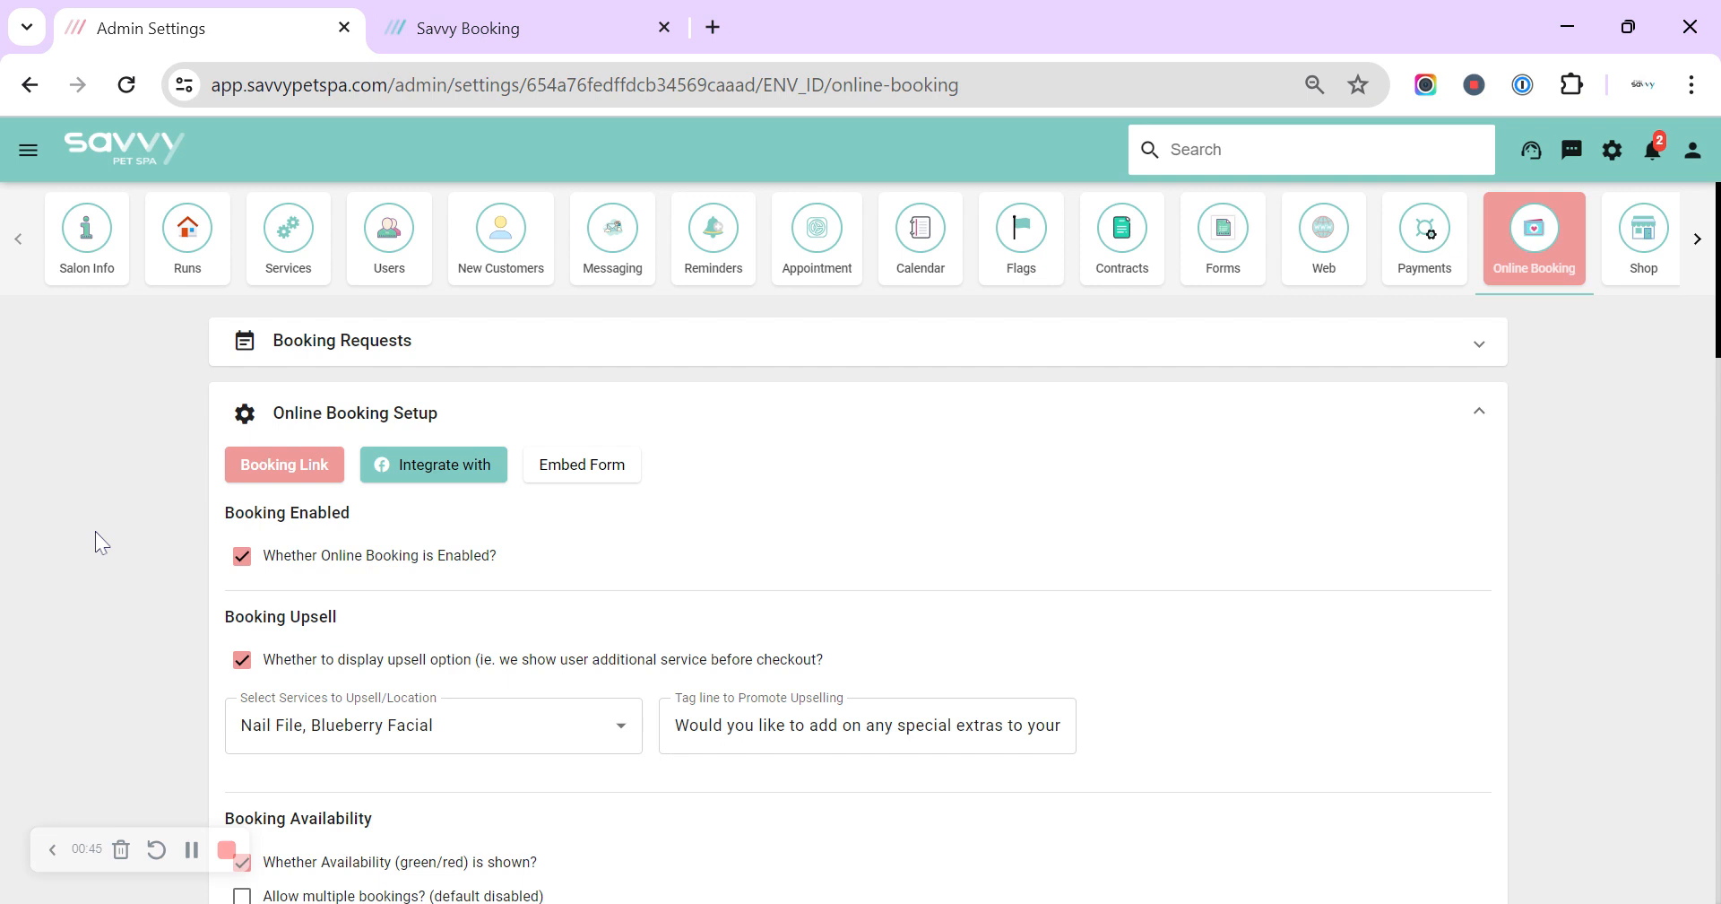
pyautogui.scroll(-3)
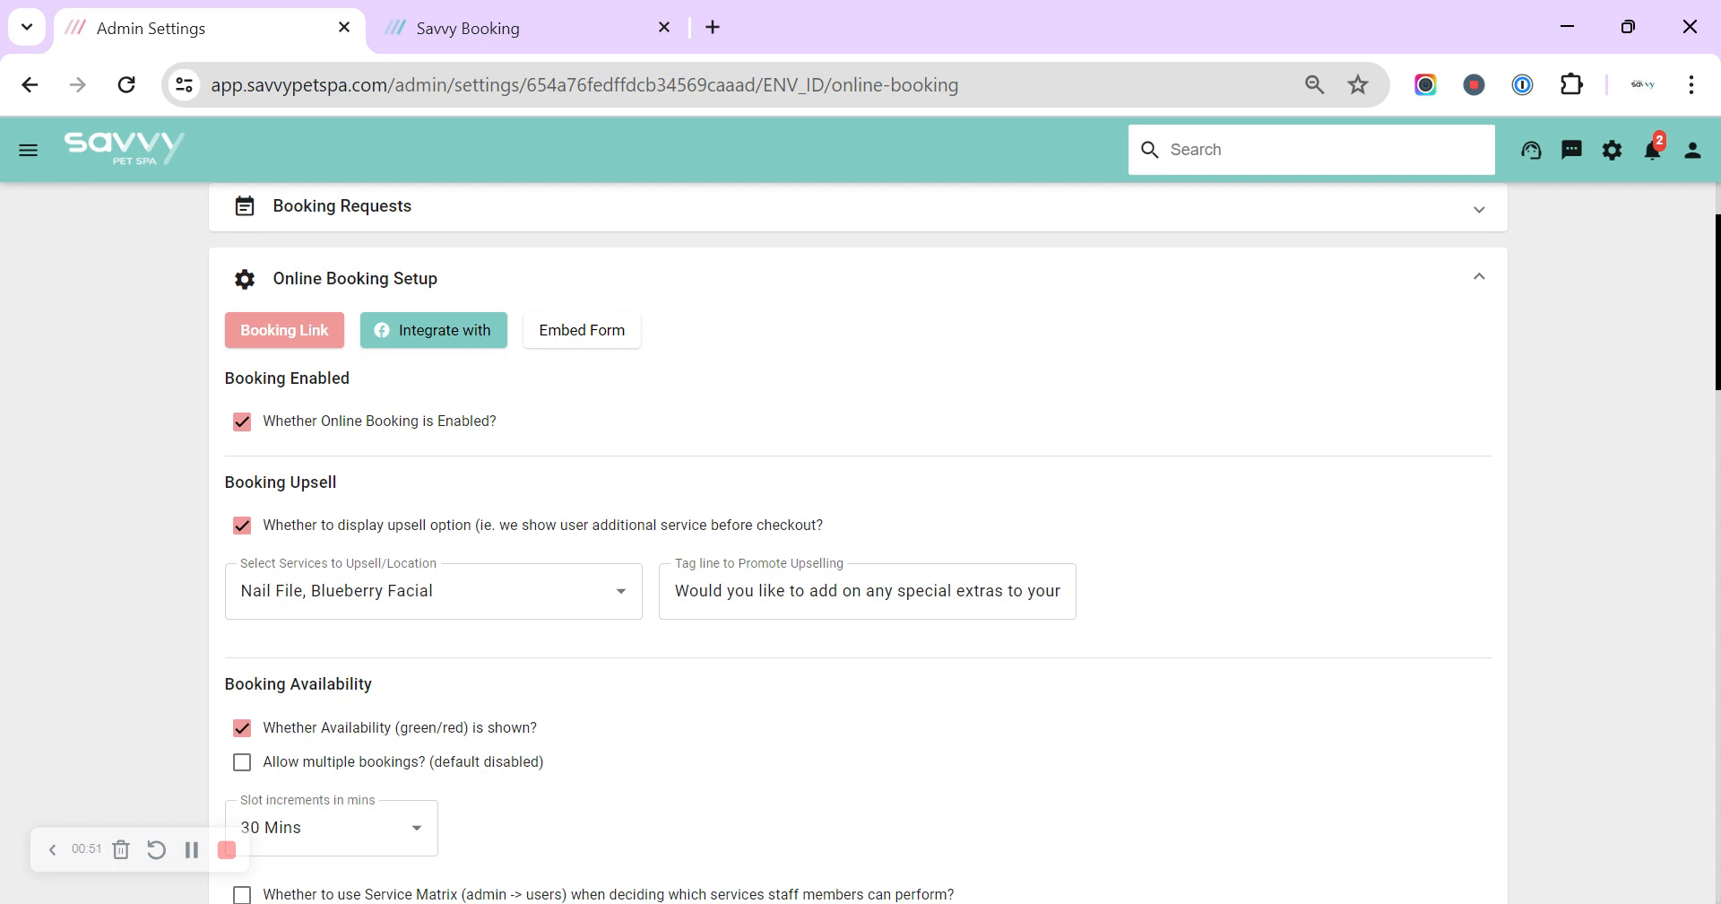
pyautogui.click(432, 590)
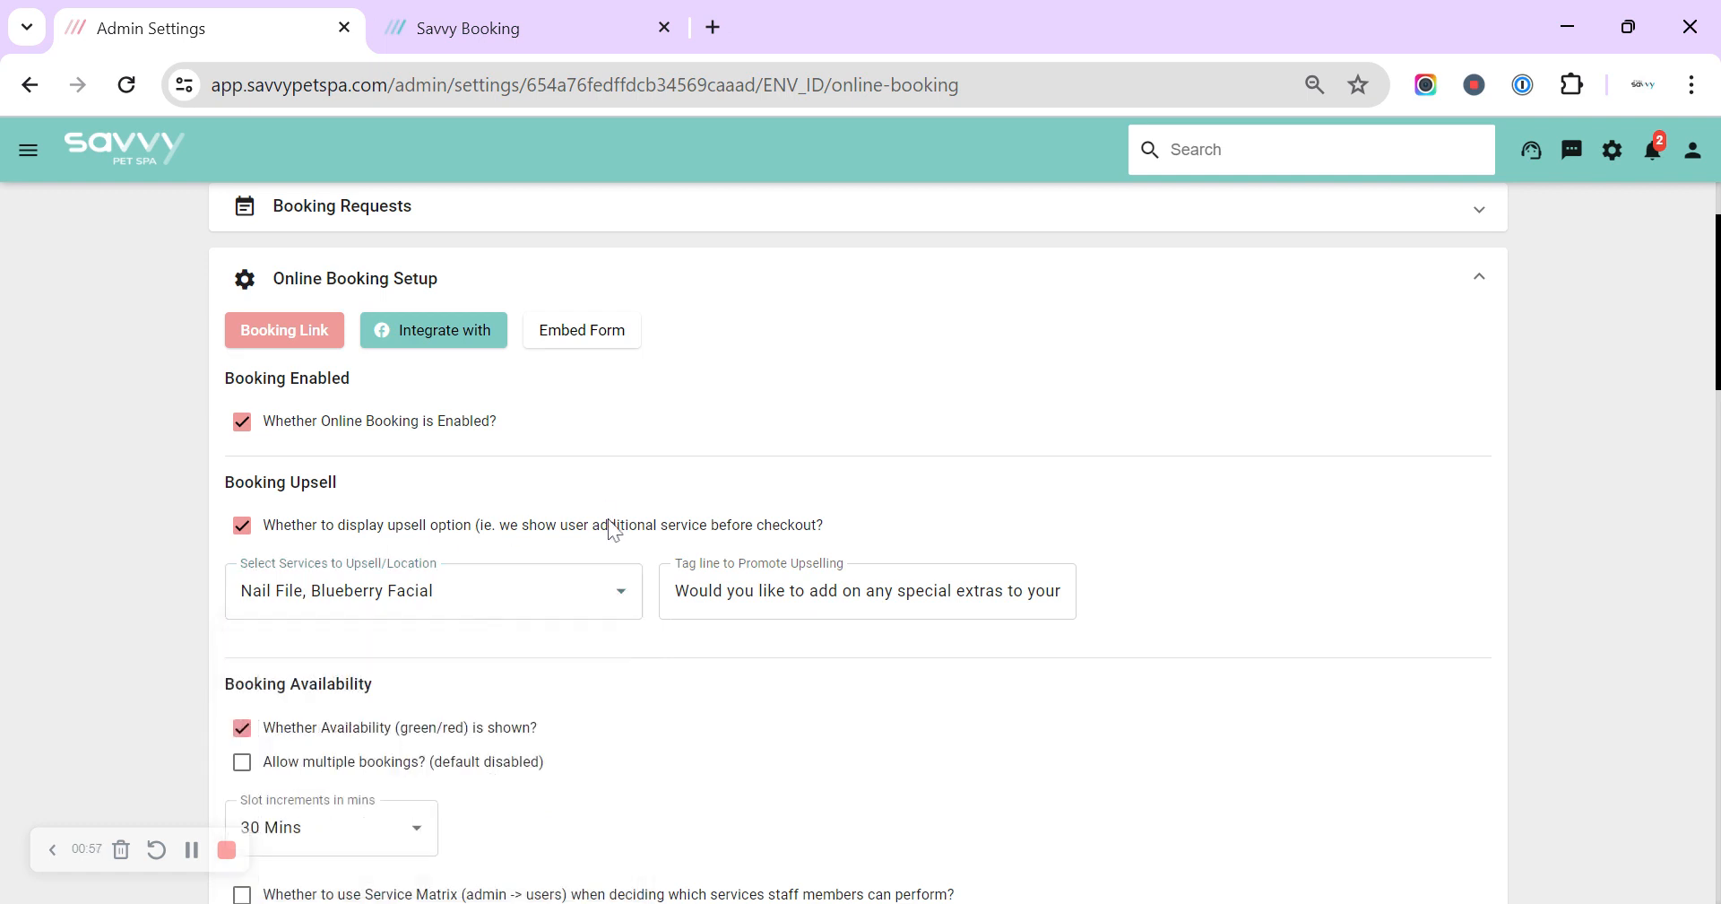
pyautogui.click(865, 590)
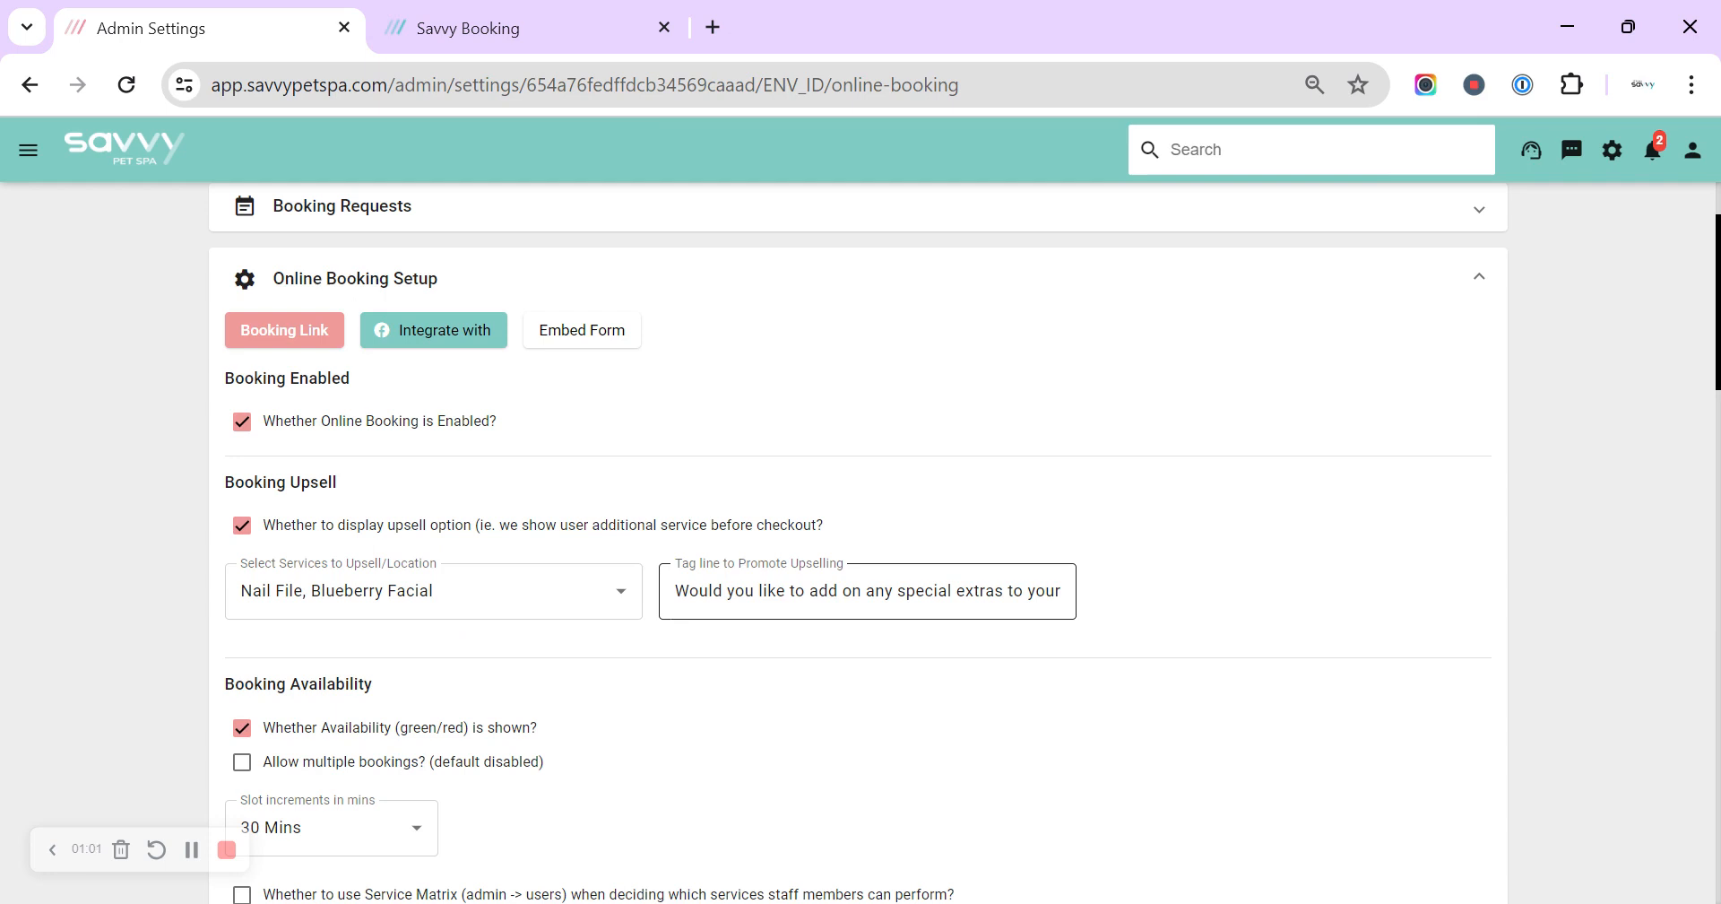
pyautogui.scroll(-3)
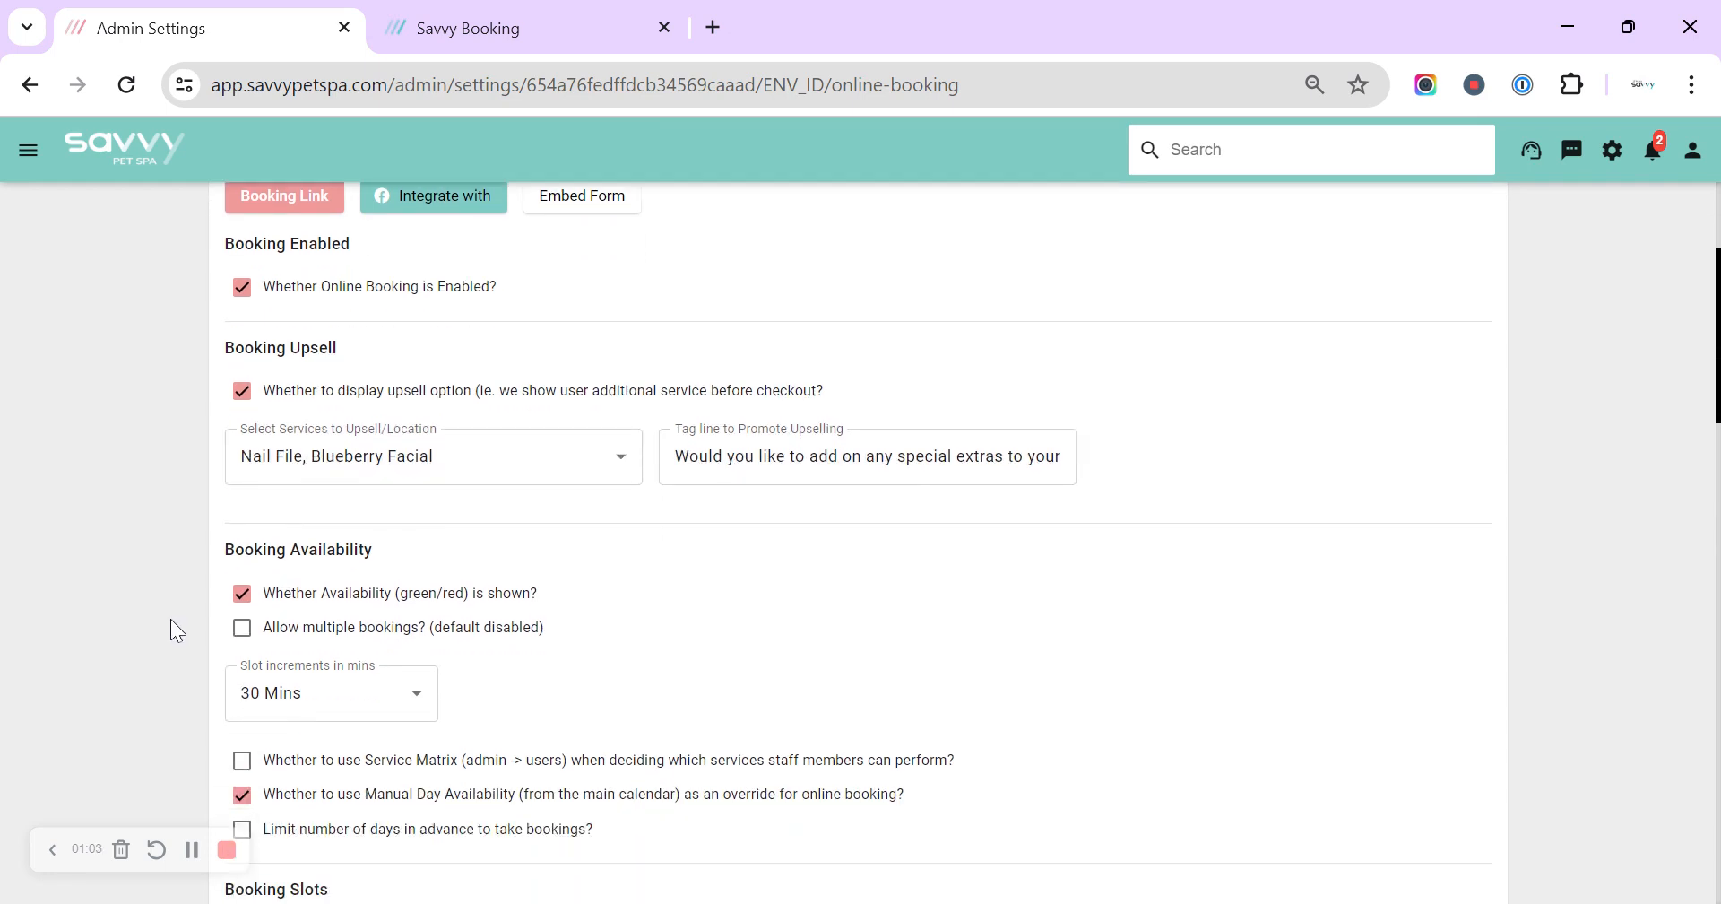
pyautogui.scroll(-3)
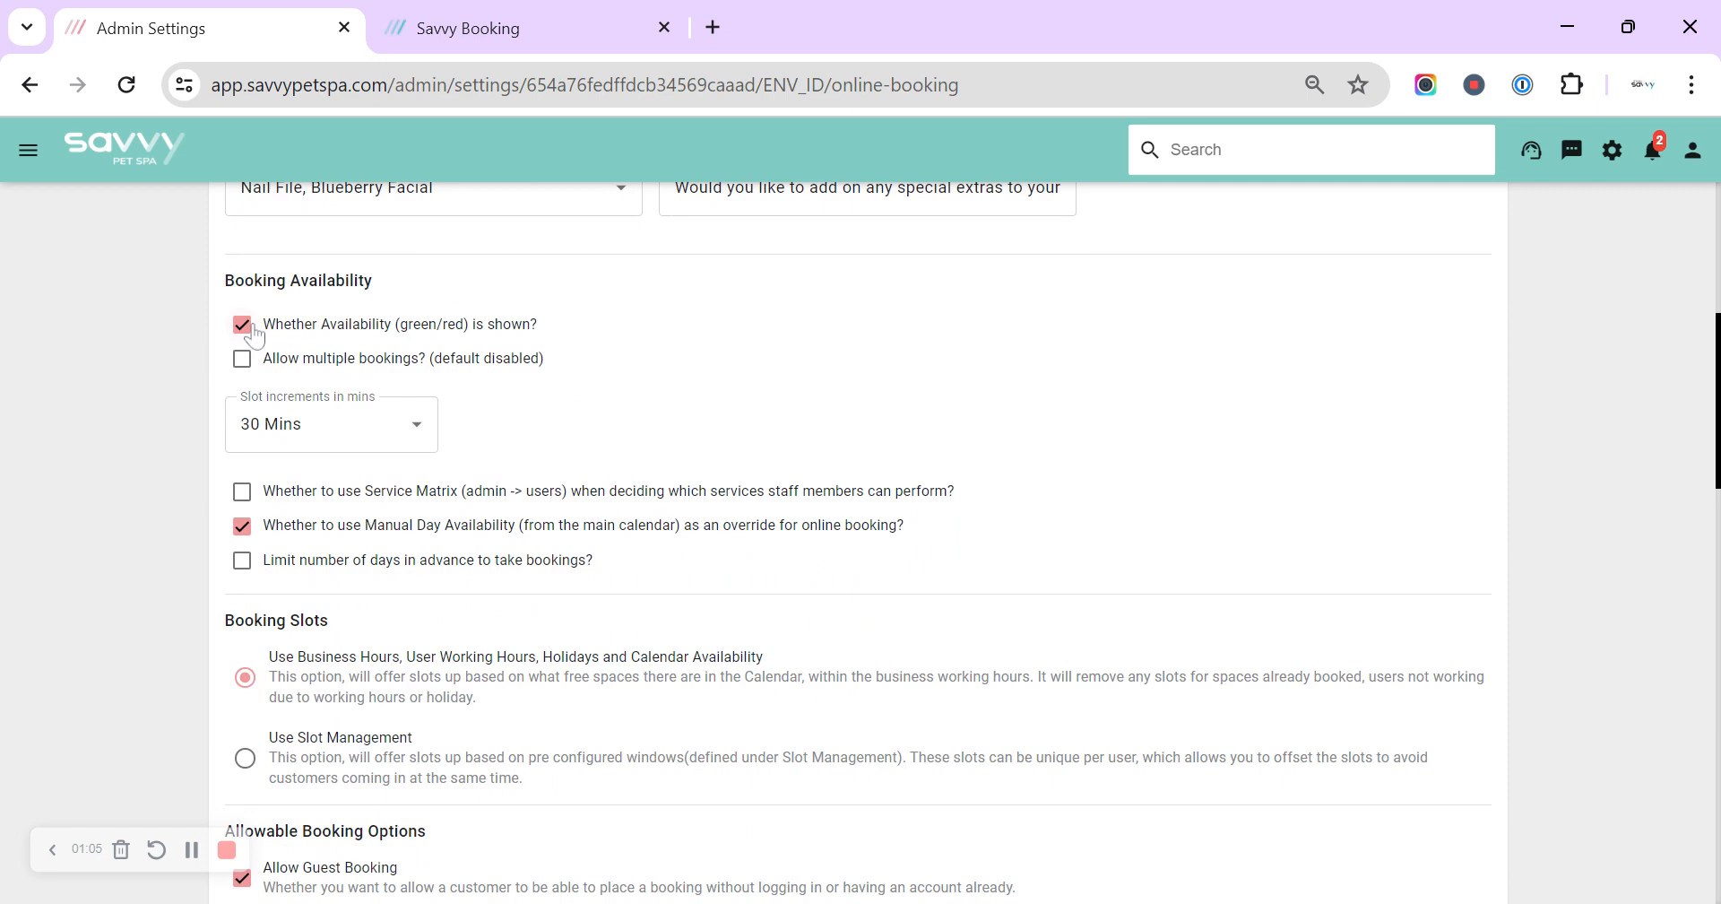
pyautogui.moveTo(462, 337)
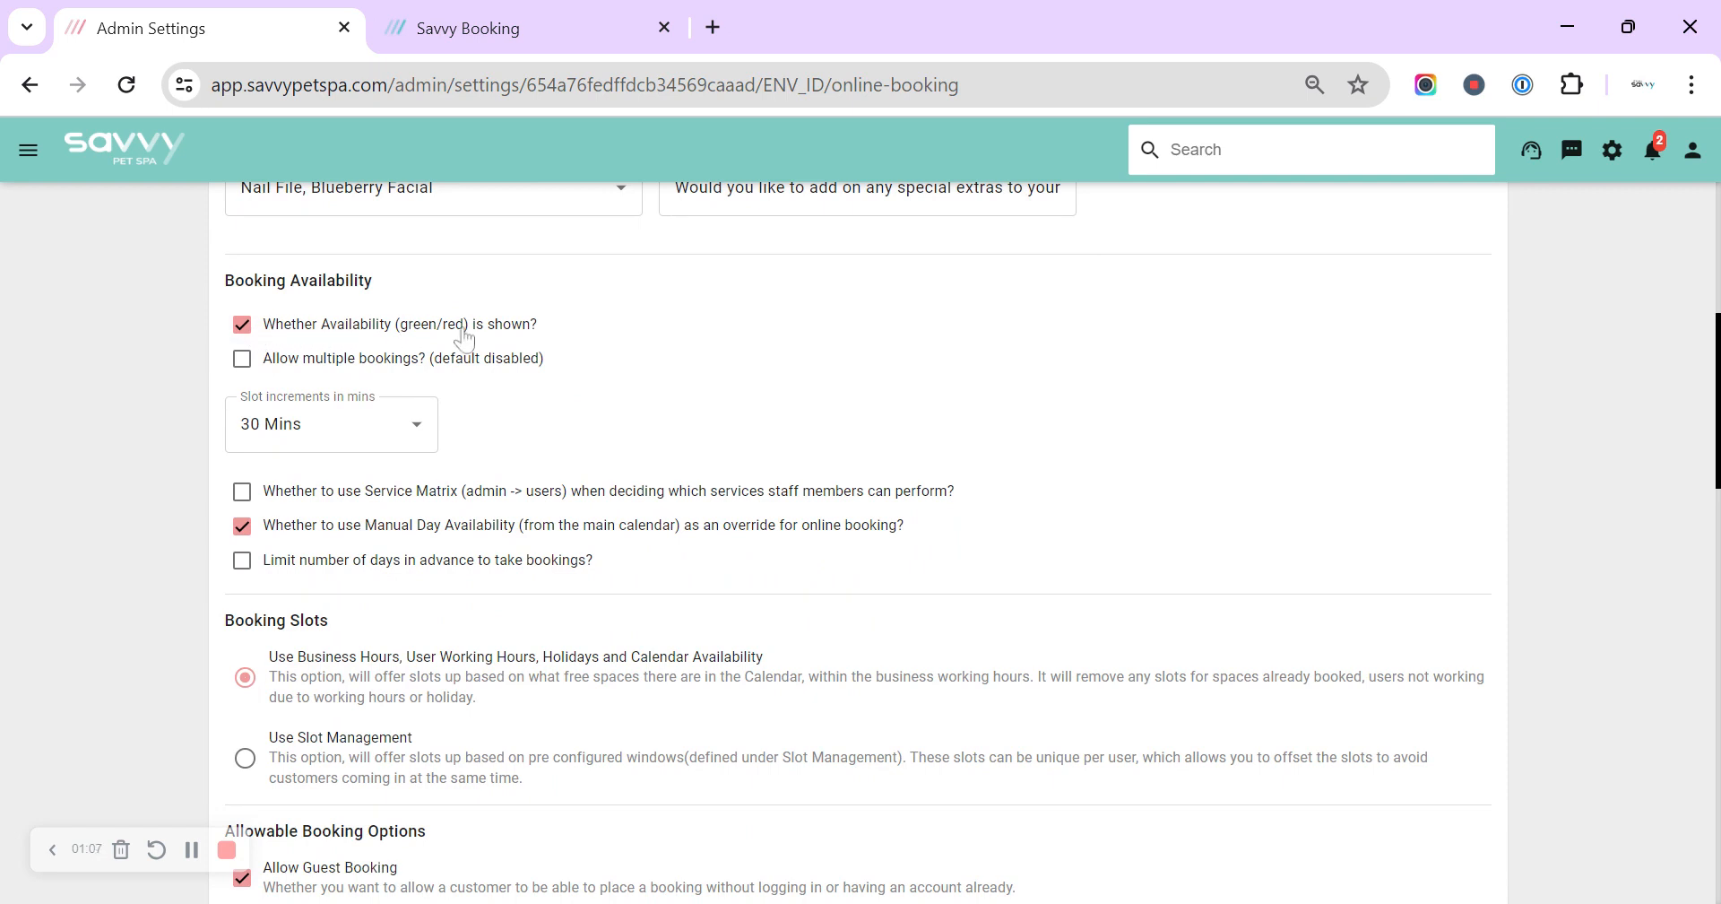
pyautogui.moveTo(451, 337)
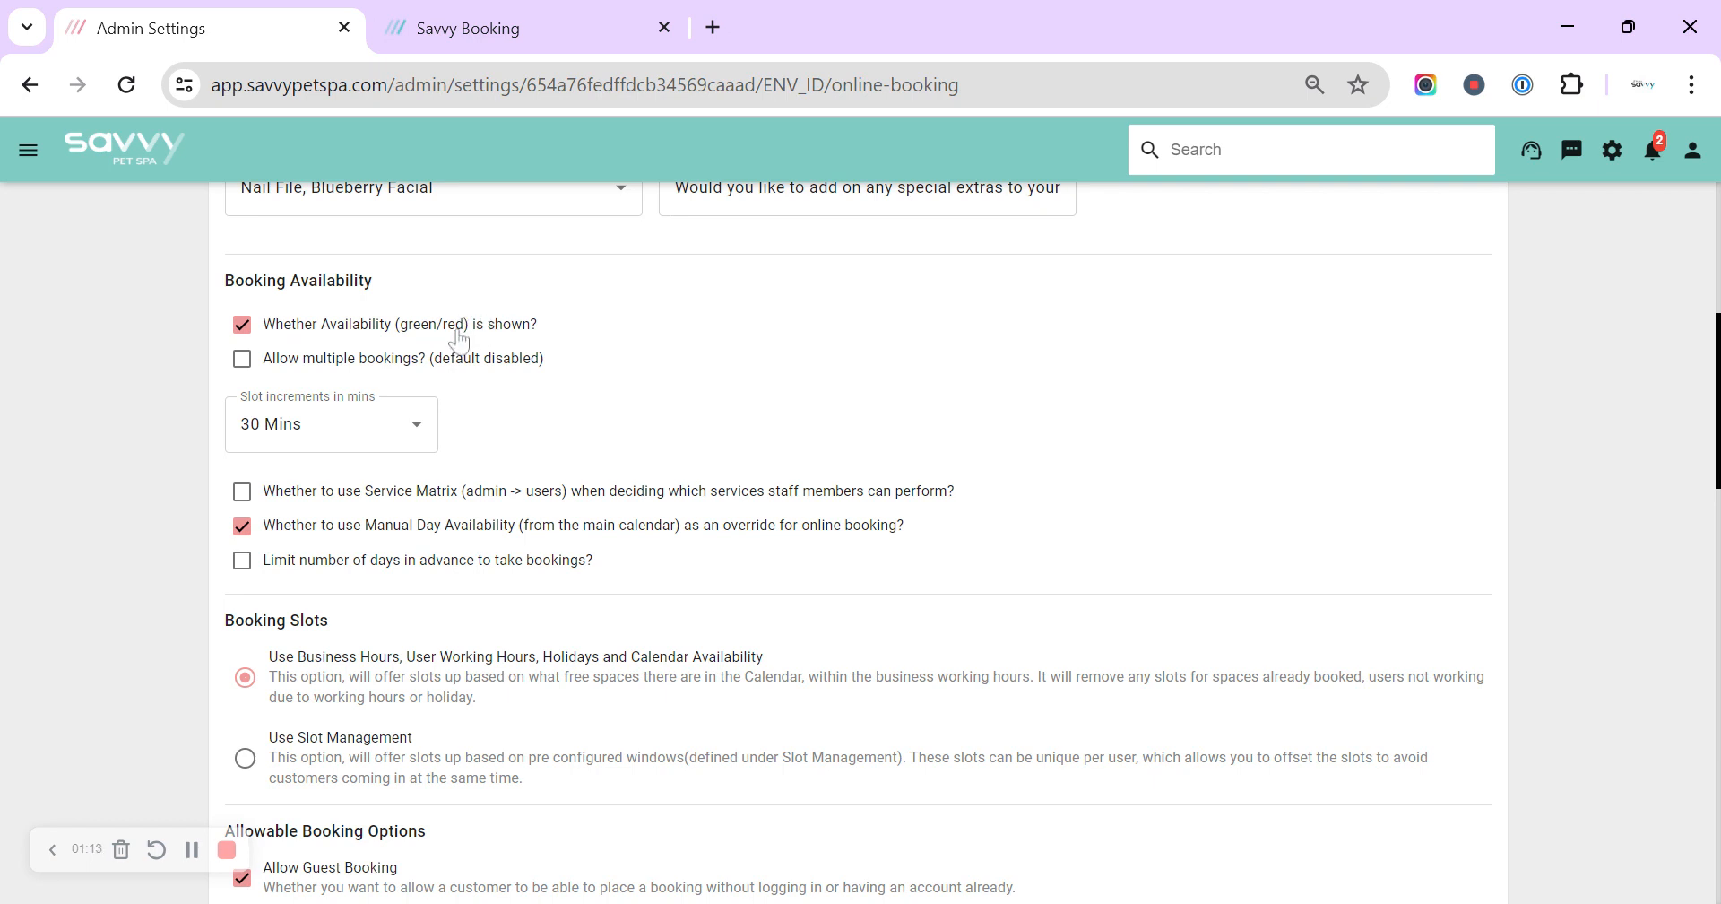
pyautogui.moveTo(416, 336)
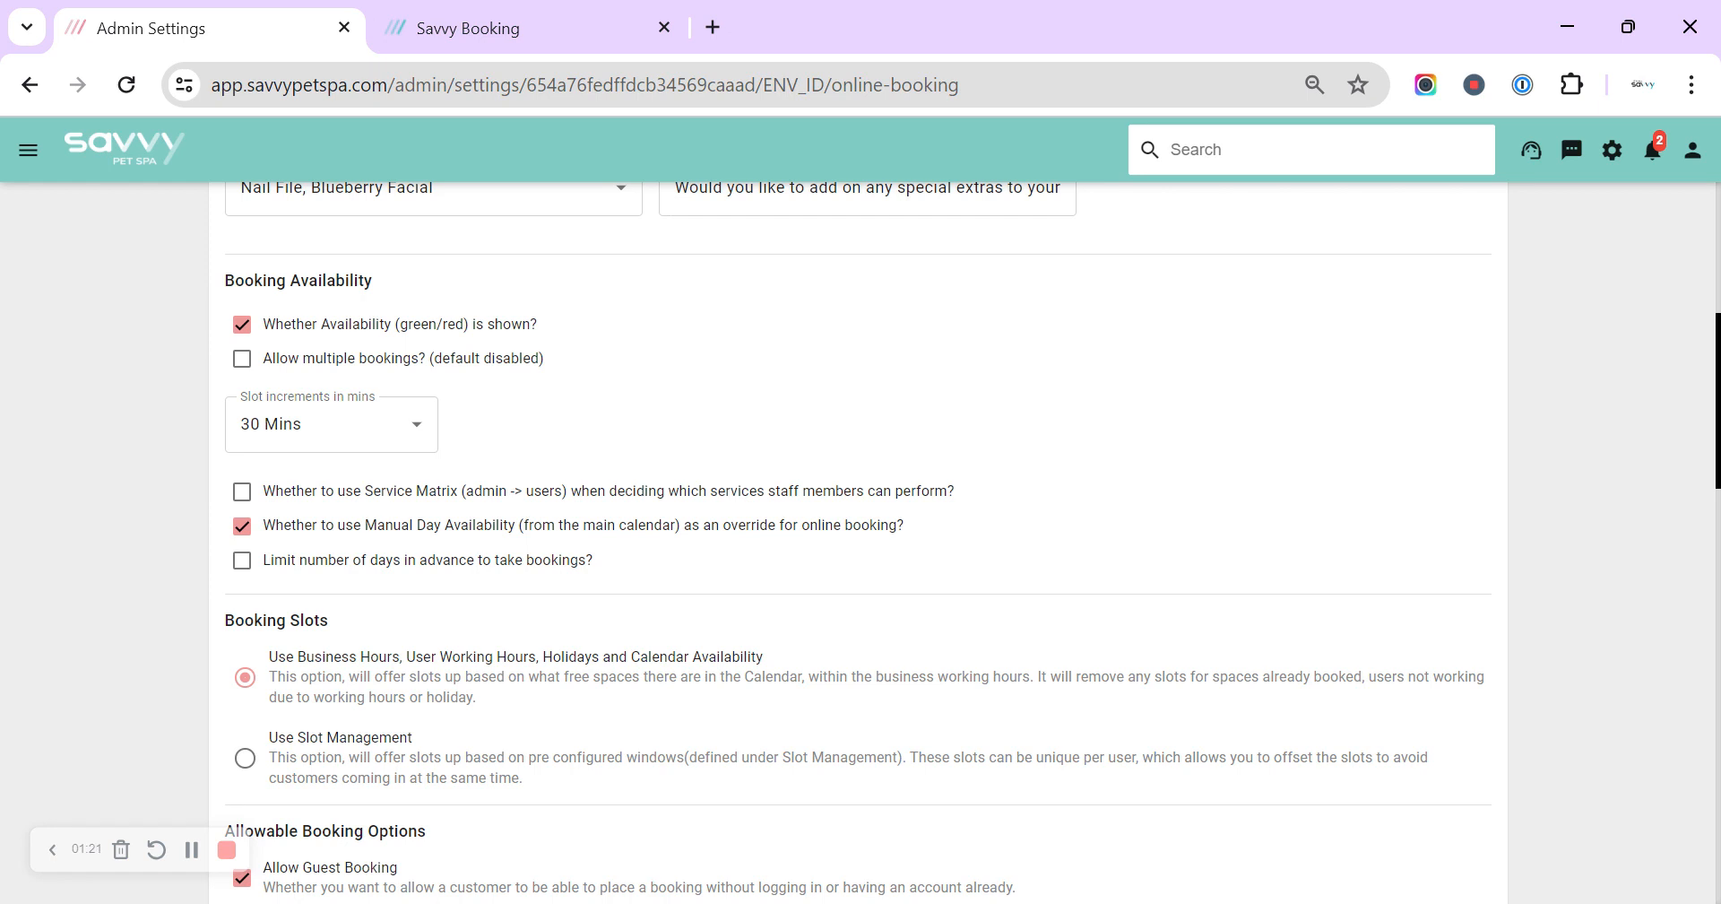
pyautogui.moveTo(305, 386)
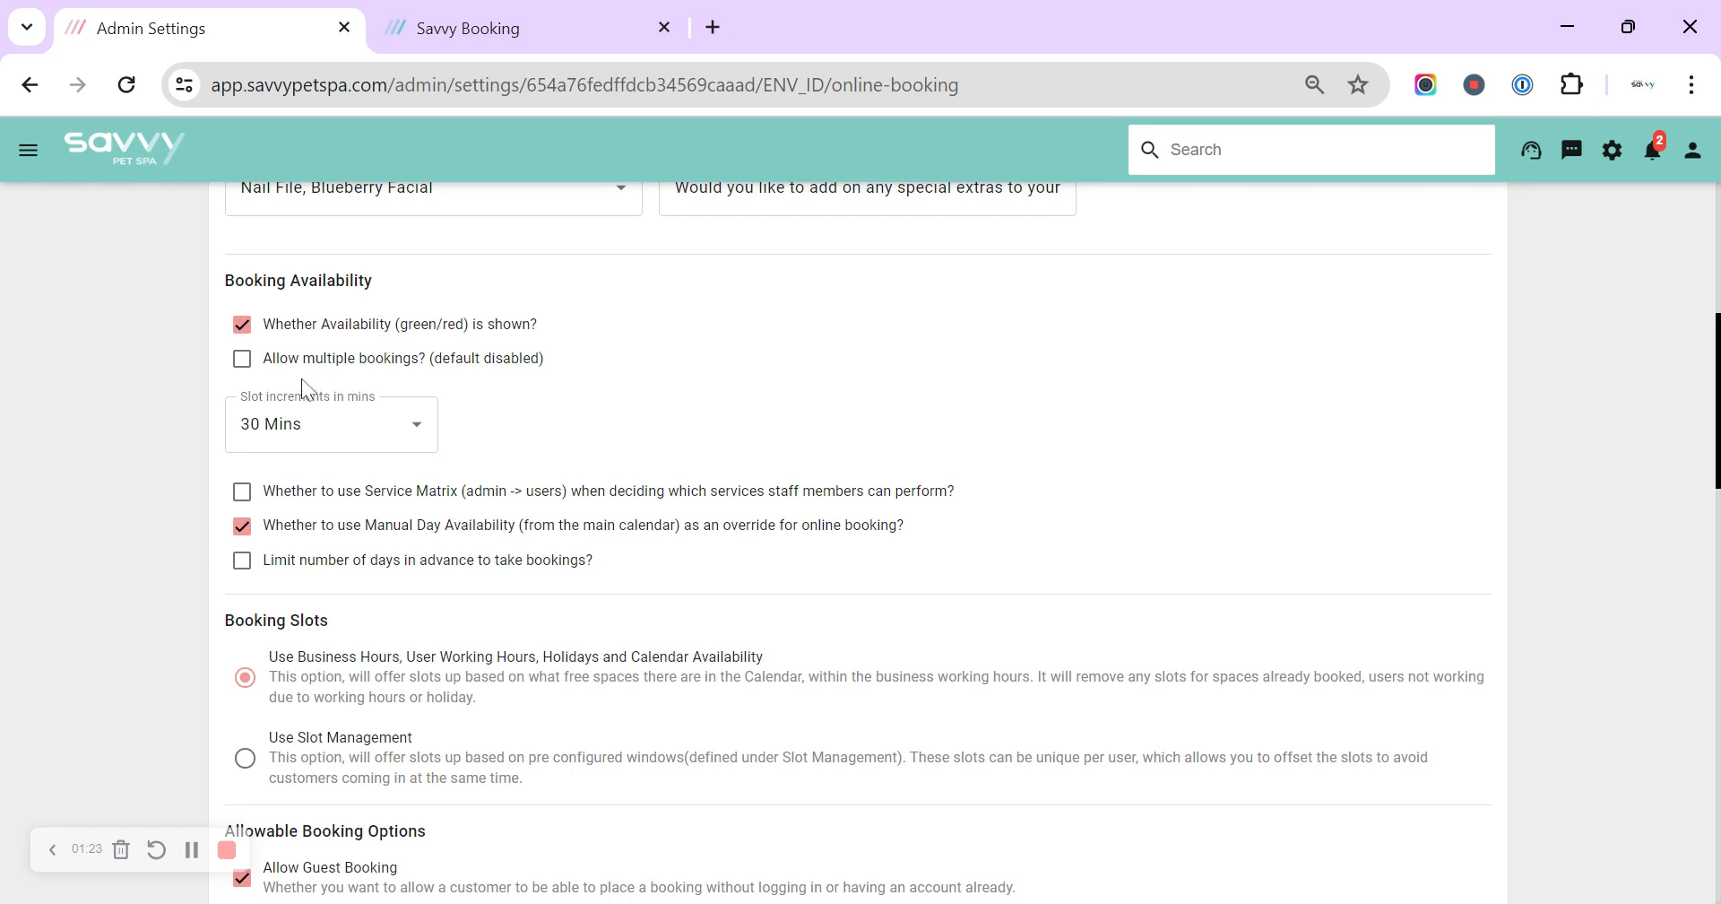
pyautogui.moveTo(385, 371)
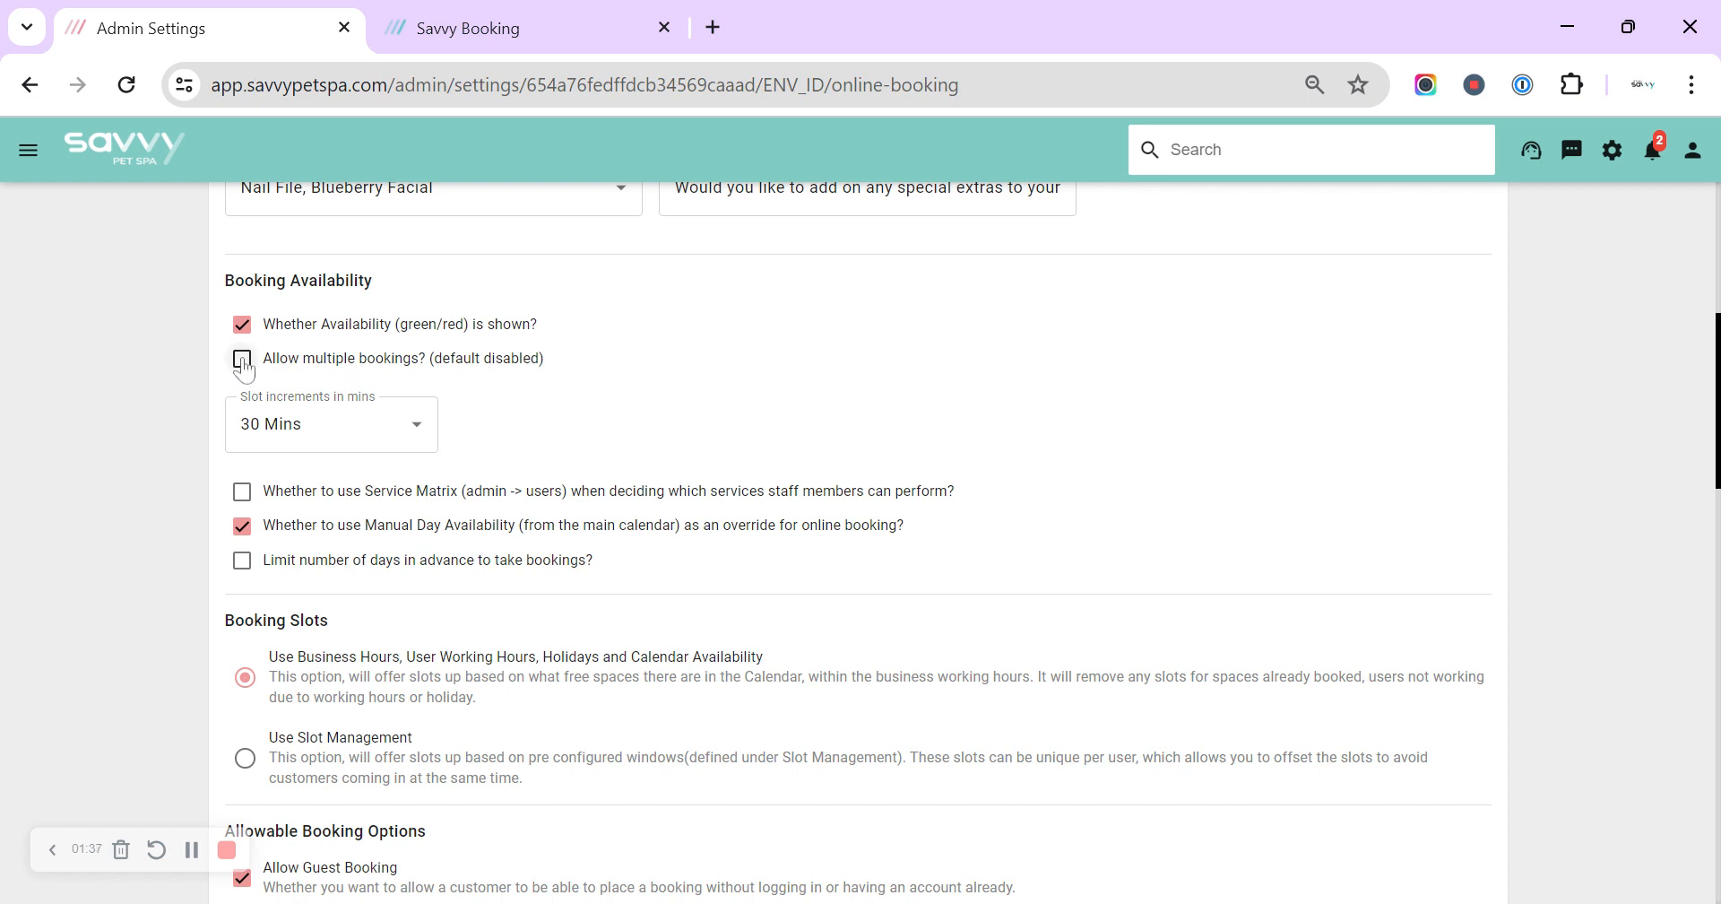
pyautogui.click(241, 357)
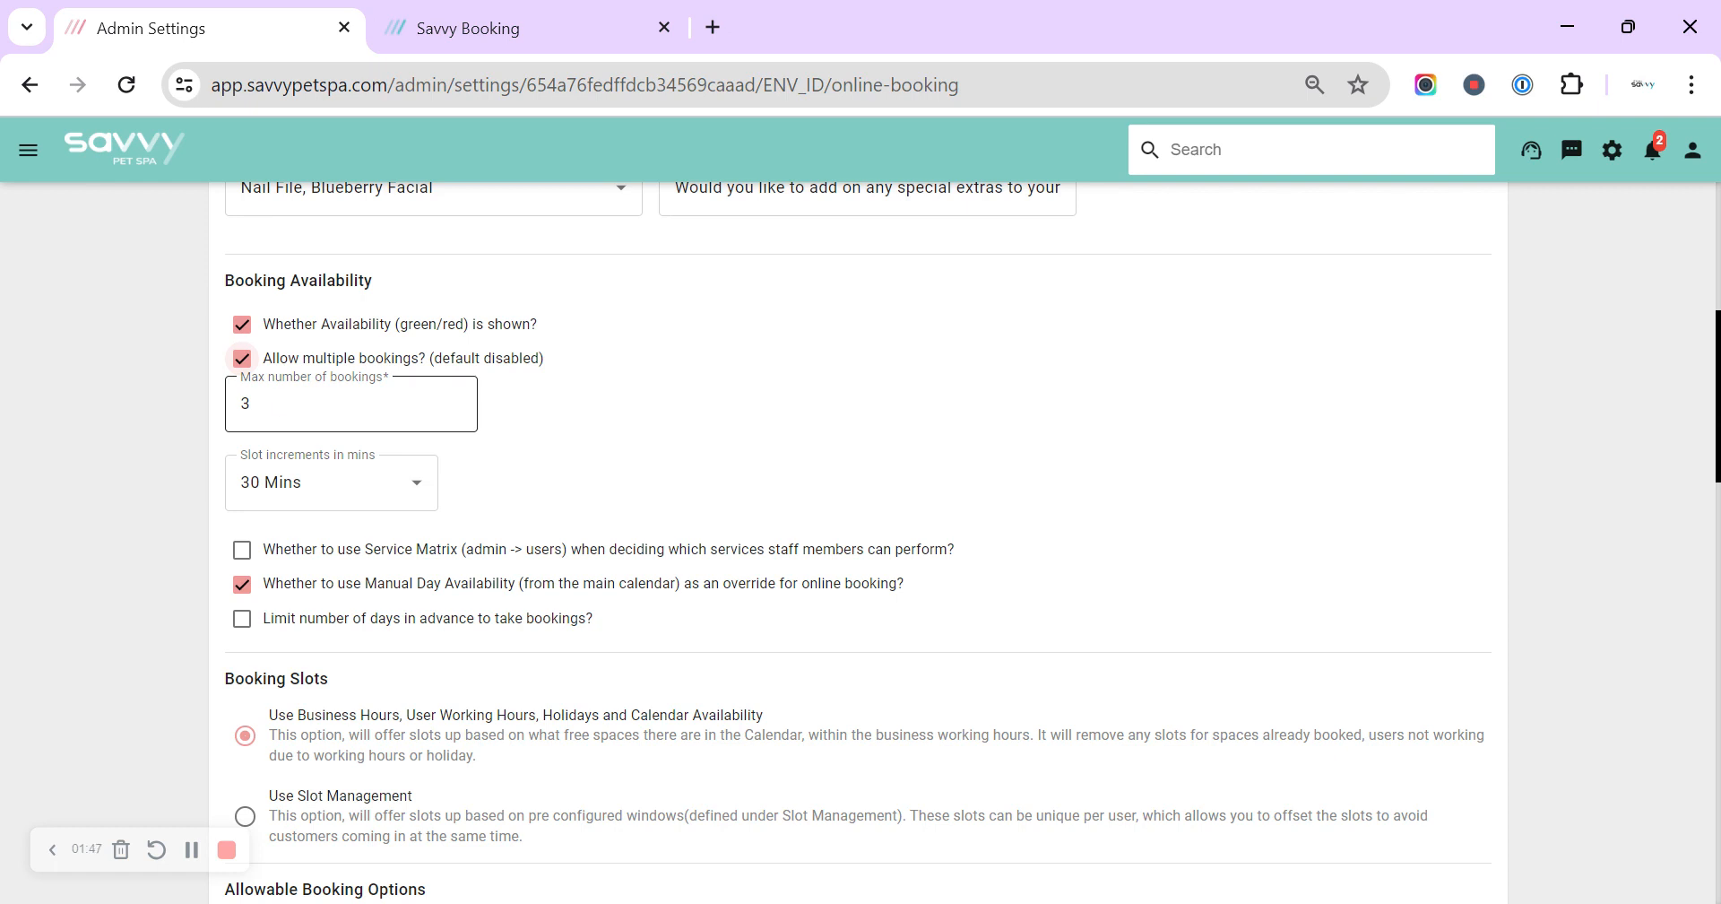
pyautogui.click(241, 358)
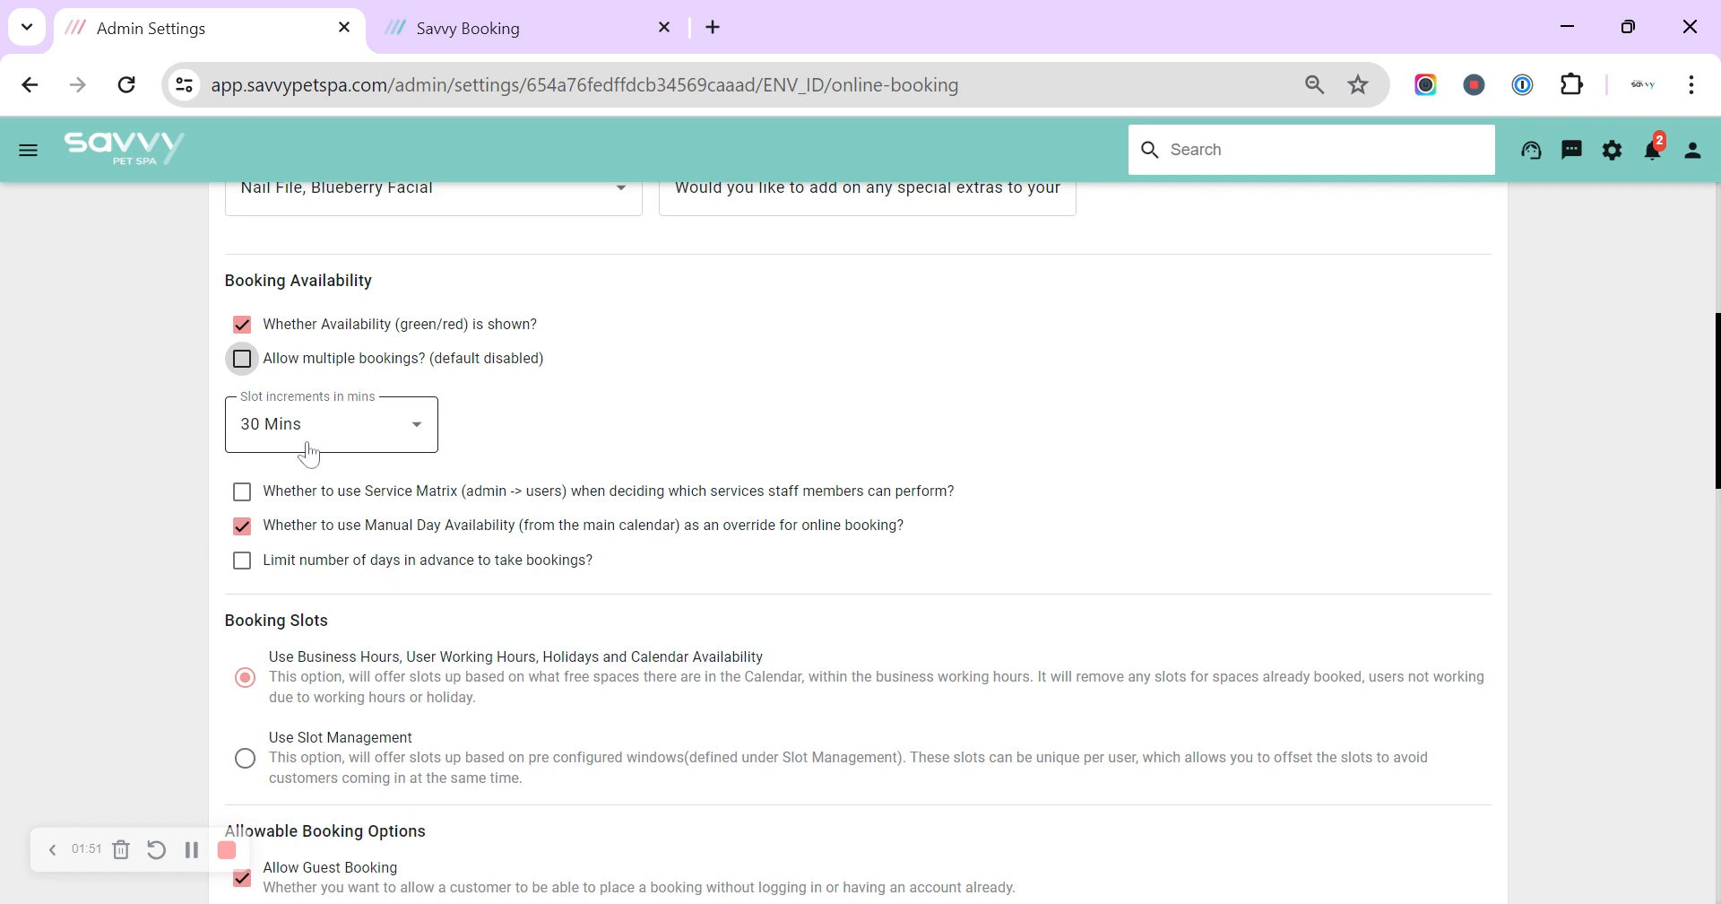
pyautogui.moveTo(319, 431)
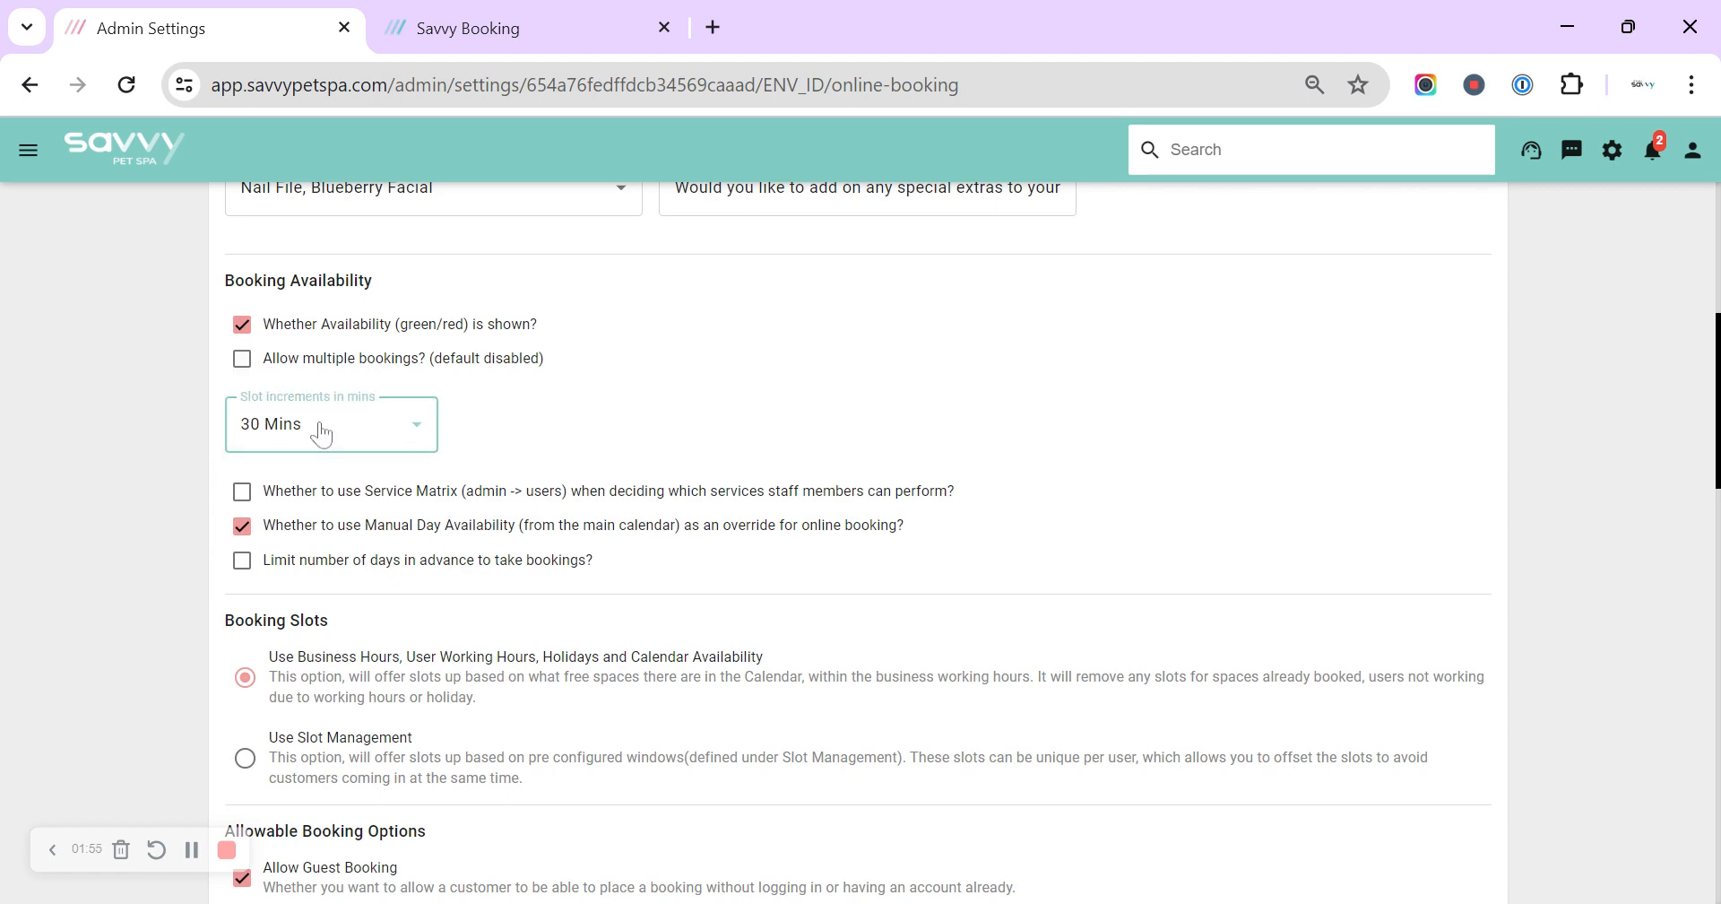
pyautogui.click(329, 424)
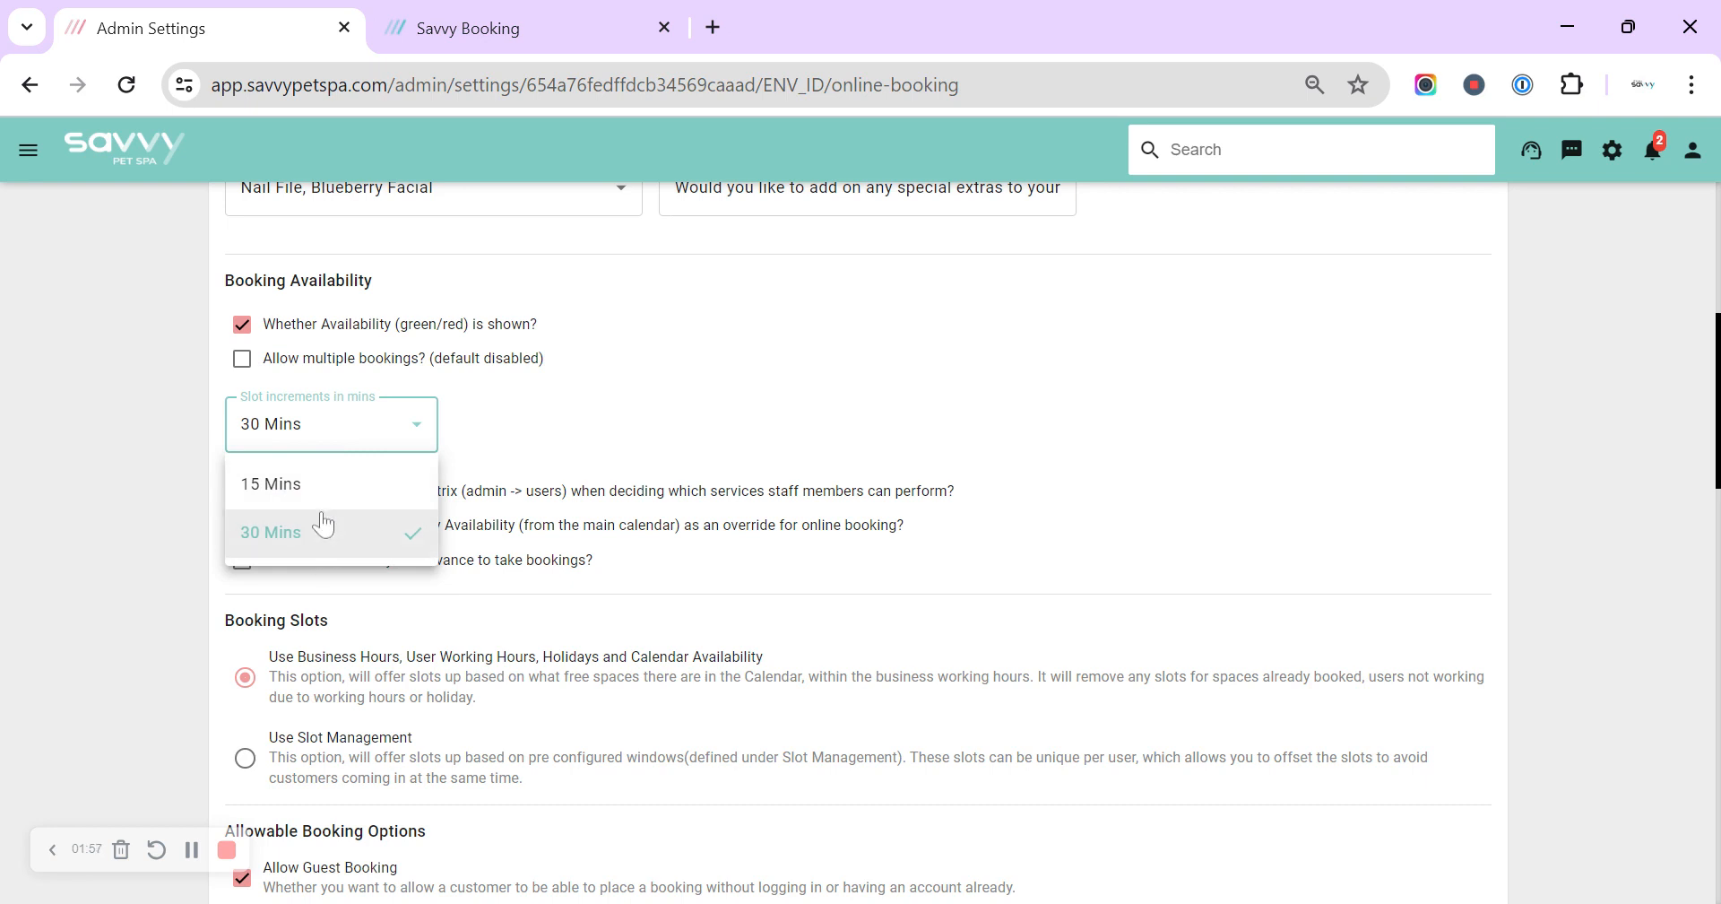
pyautogui.moveTo(301, 506)
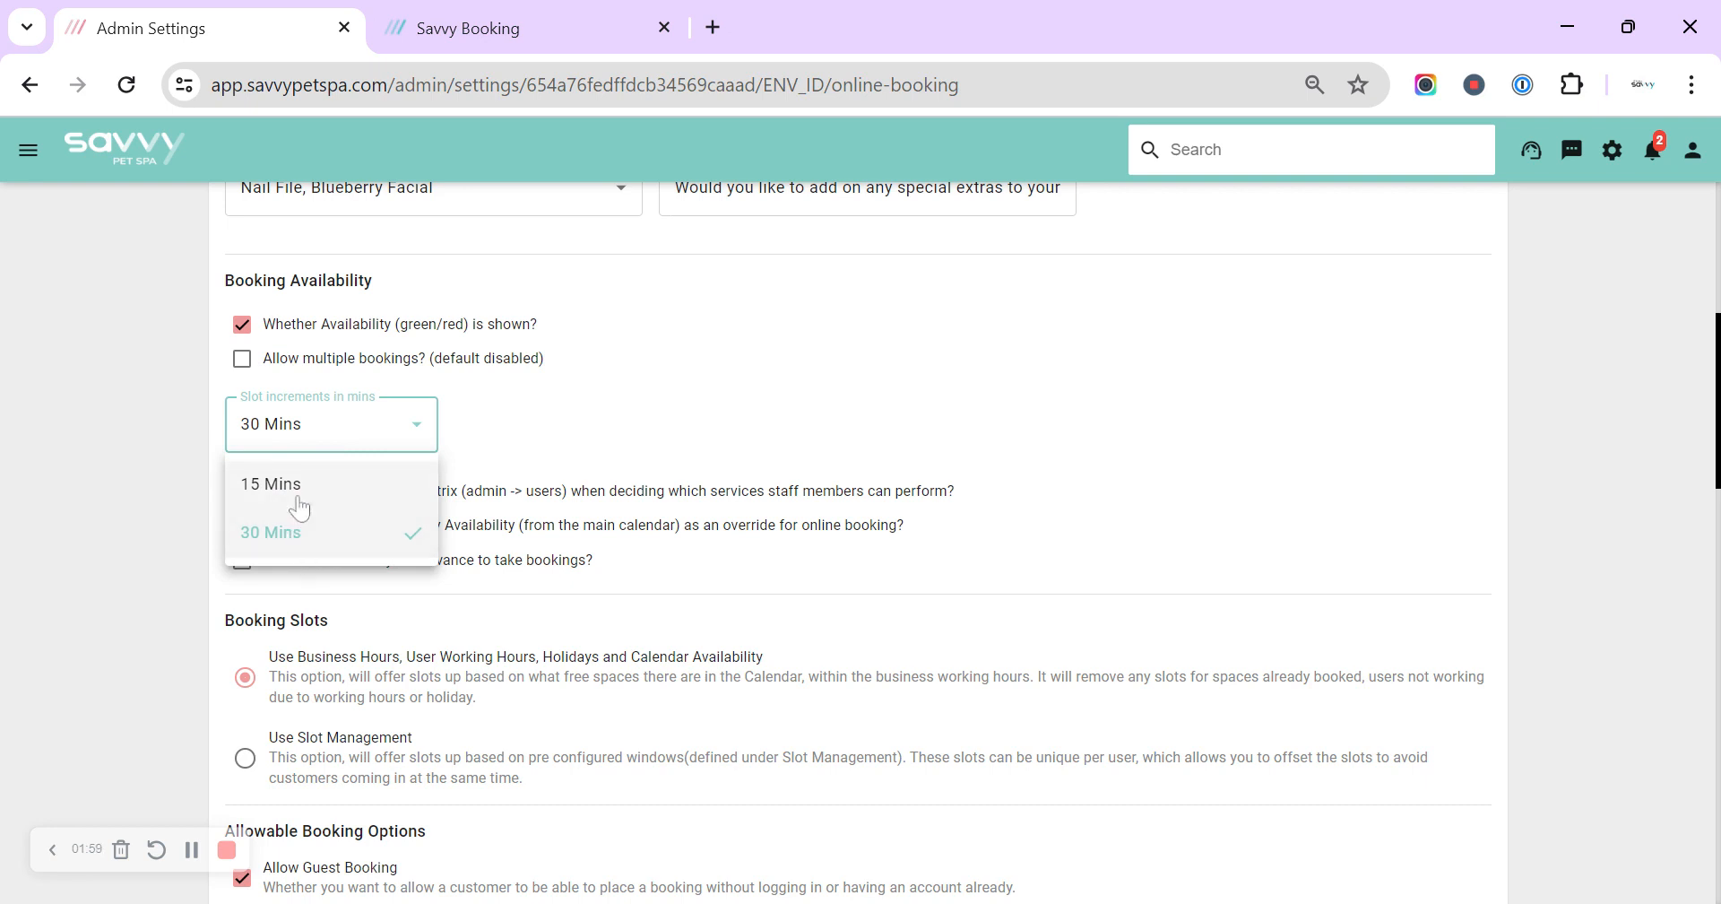
pyautogui.click(269, 532)
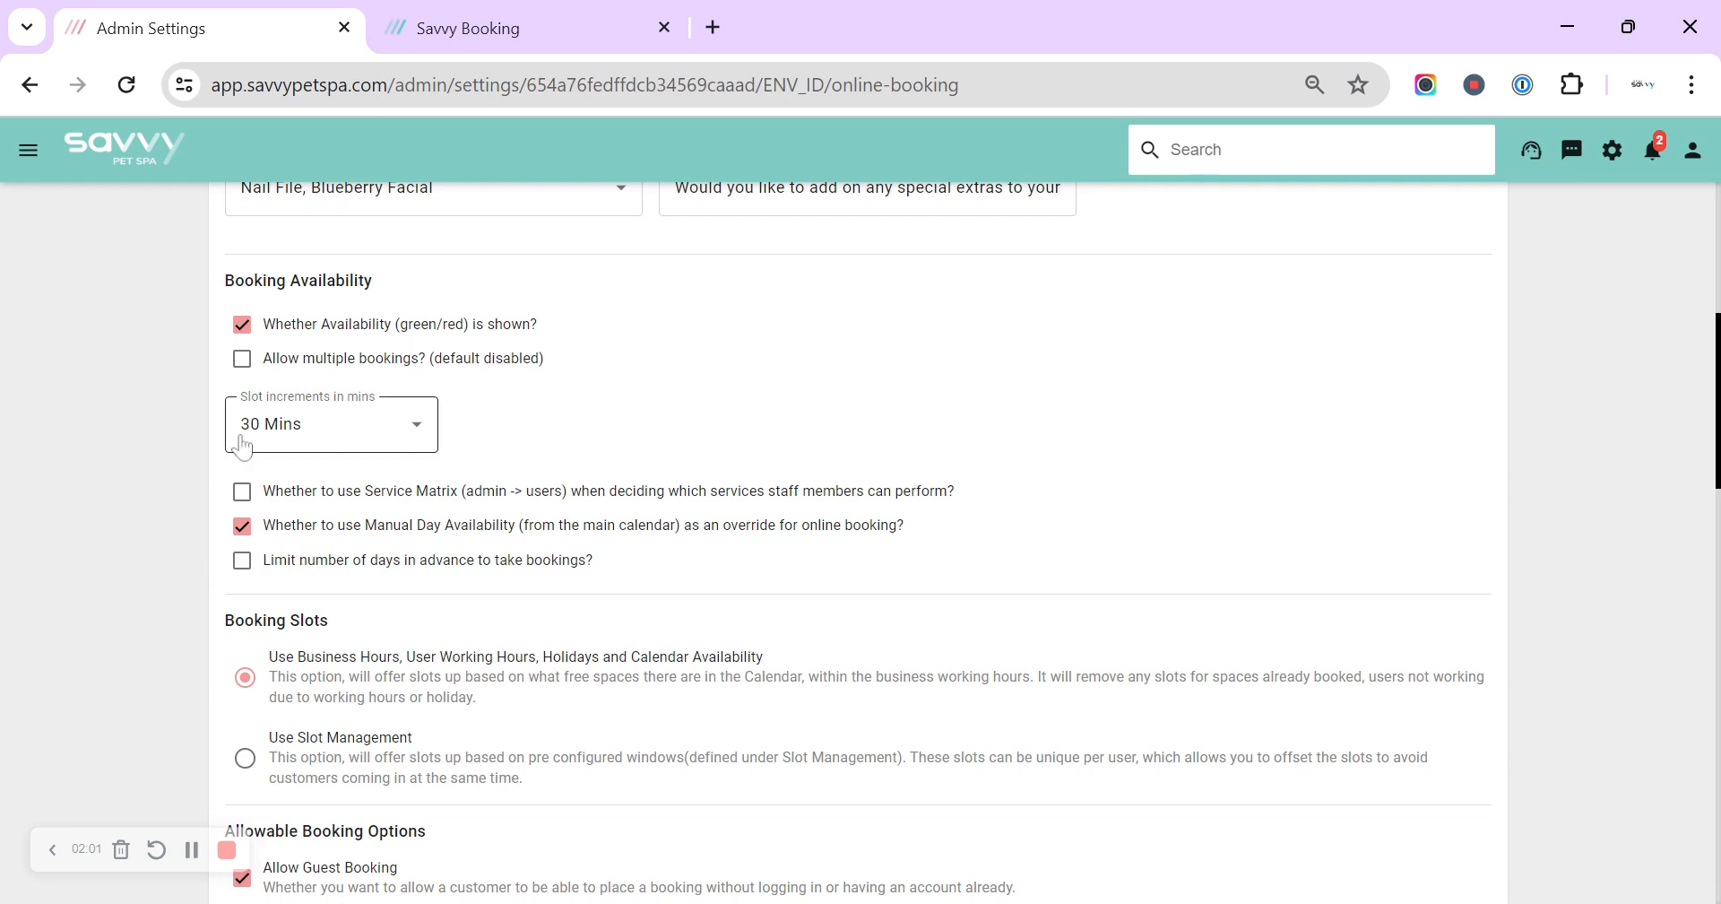
pyautogui.moveTo(378, 669)
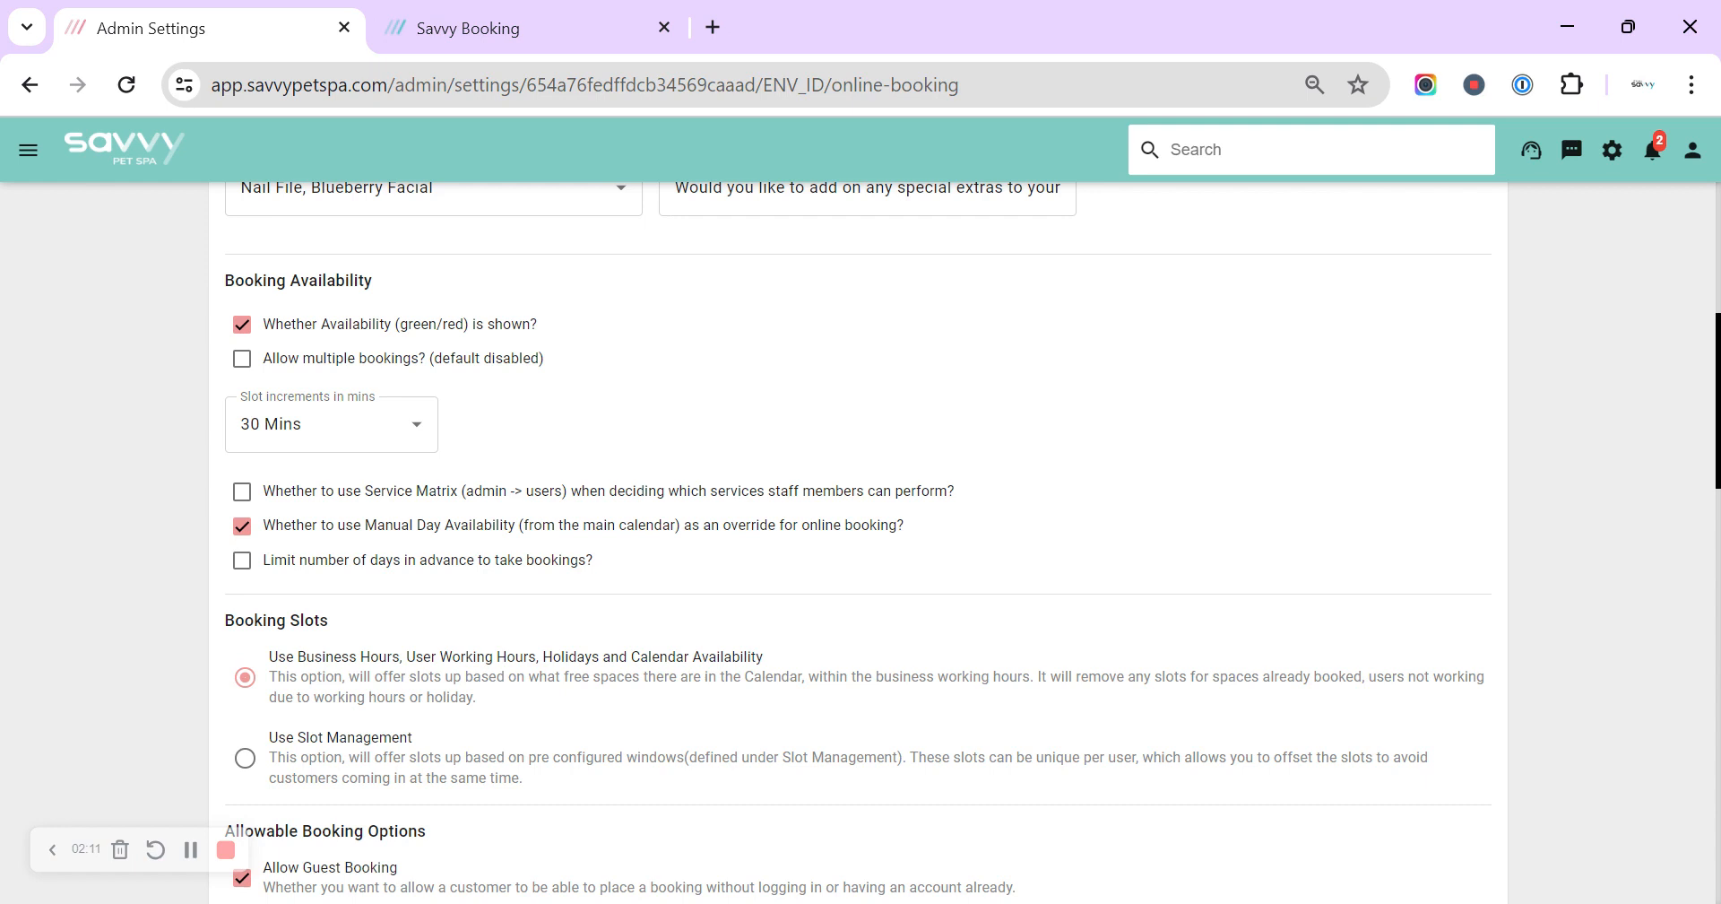
pyautogui.moveTo(315, 429)
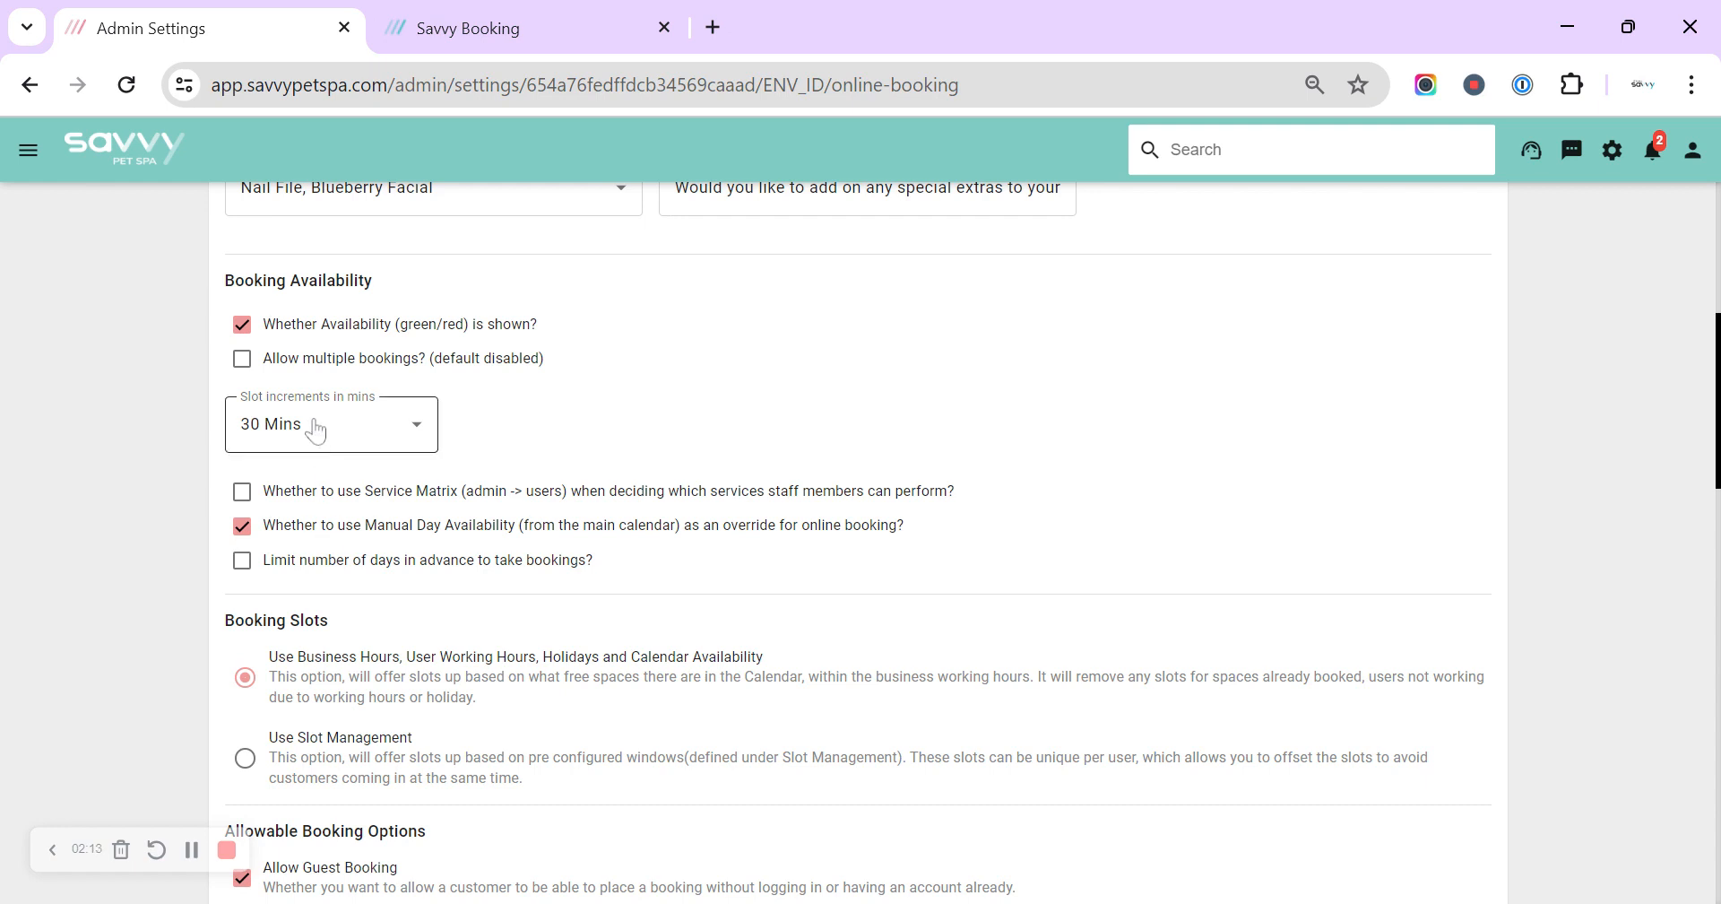
pyautogui.moveTo(301, 446)
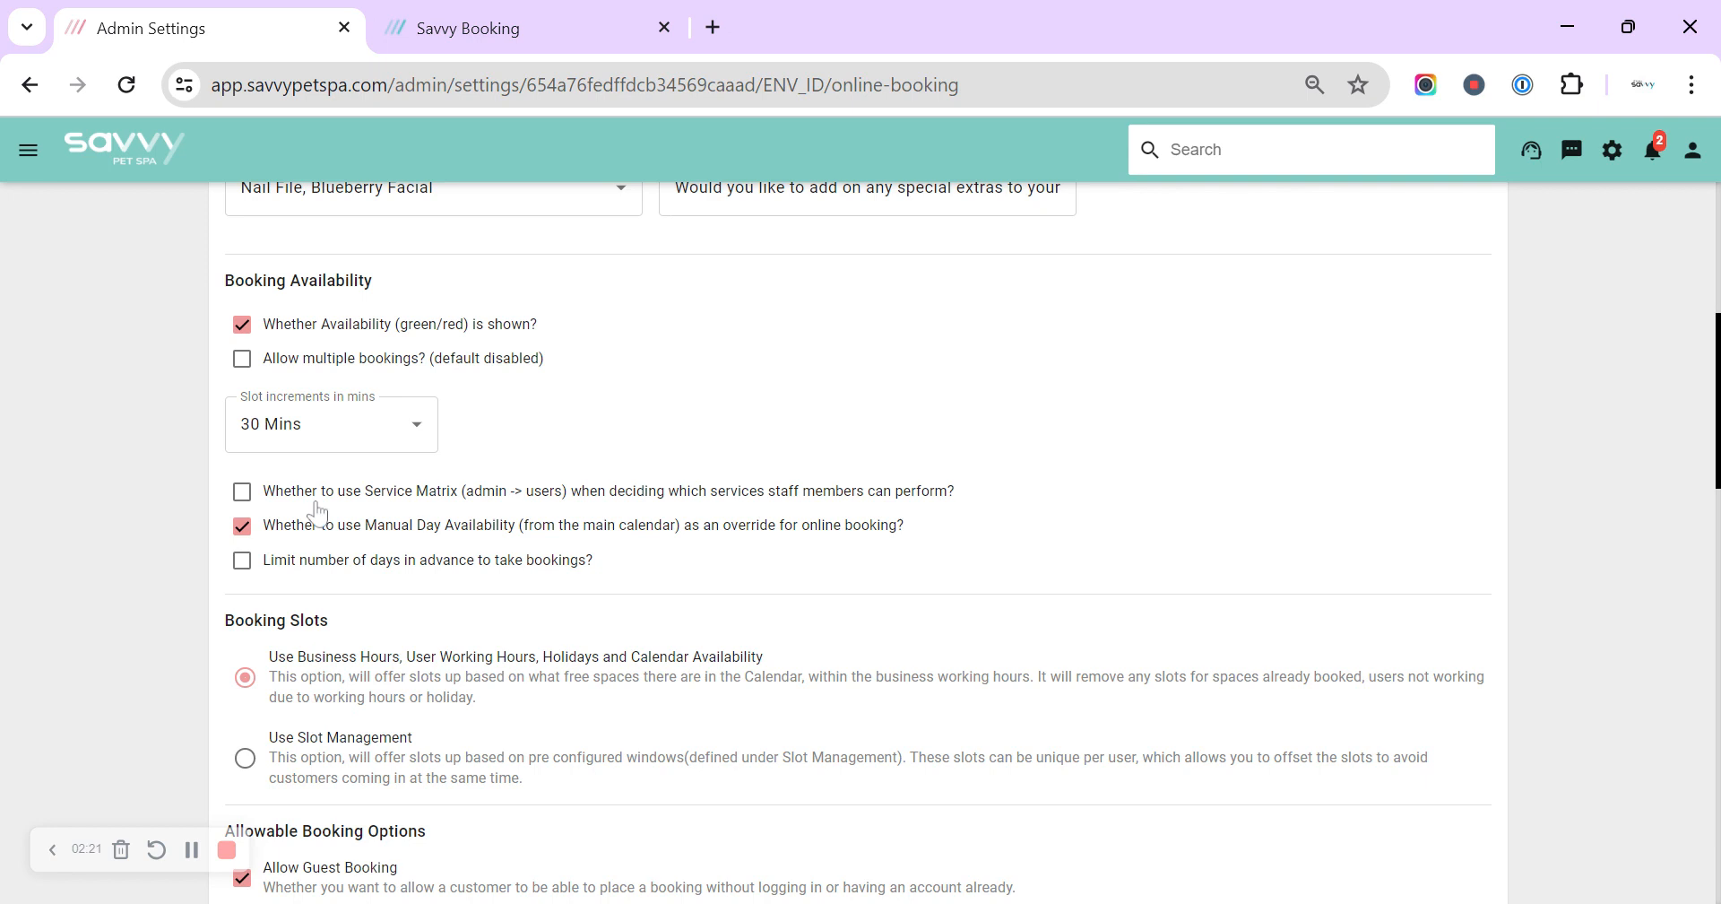
pyautogui.moveTo(317, 511)
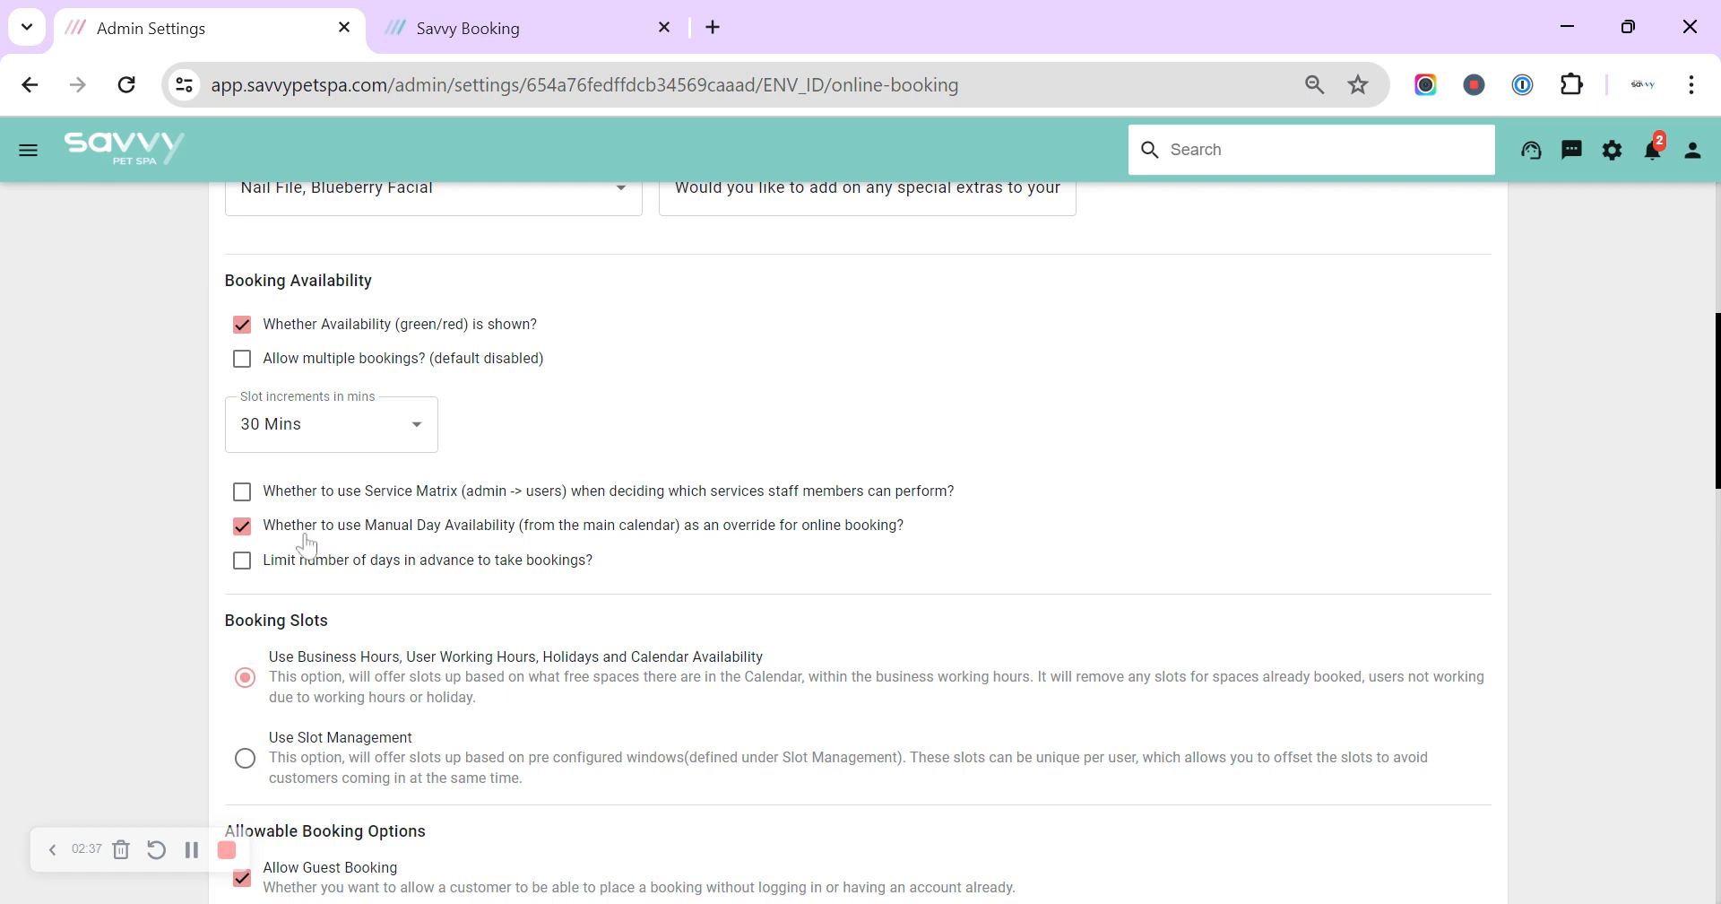
pyautogui.moveTo(469, 532)
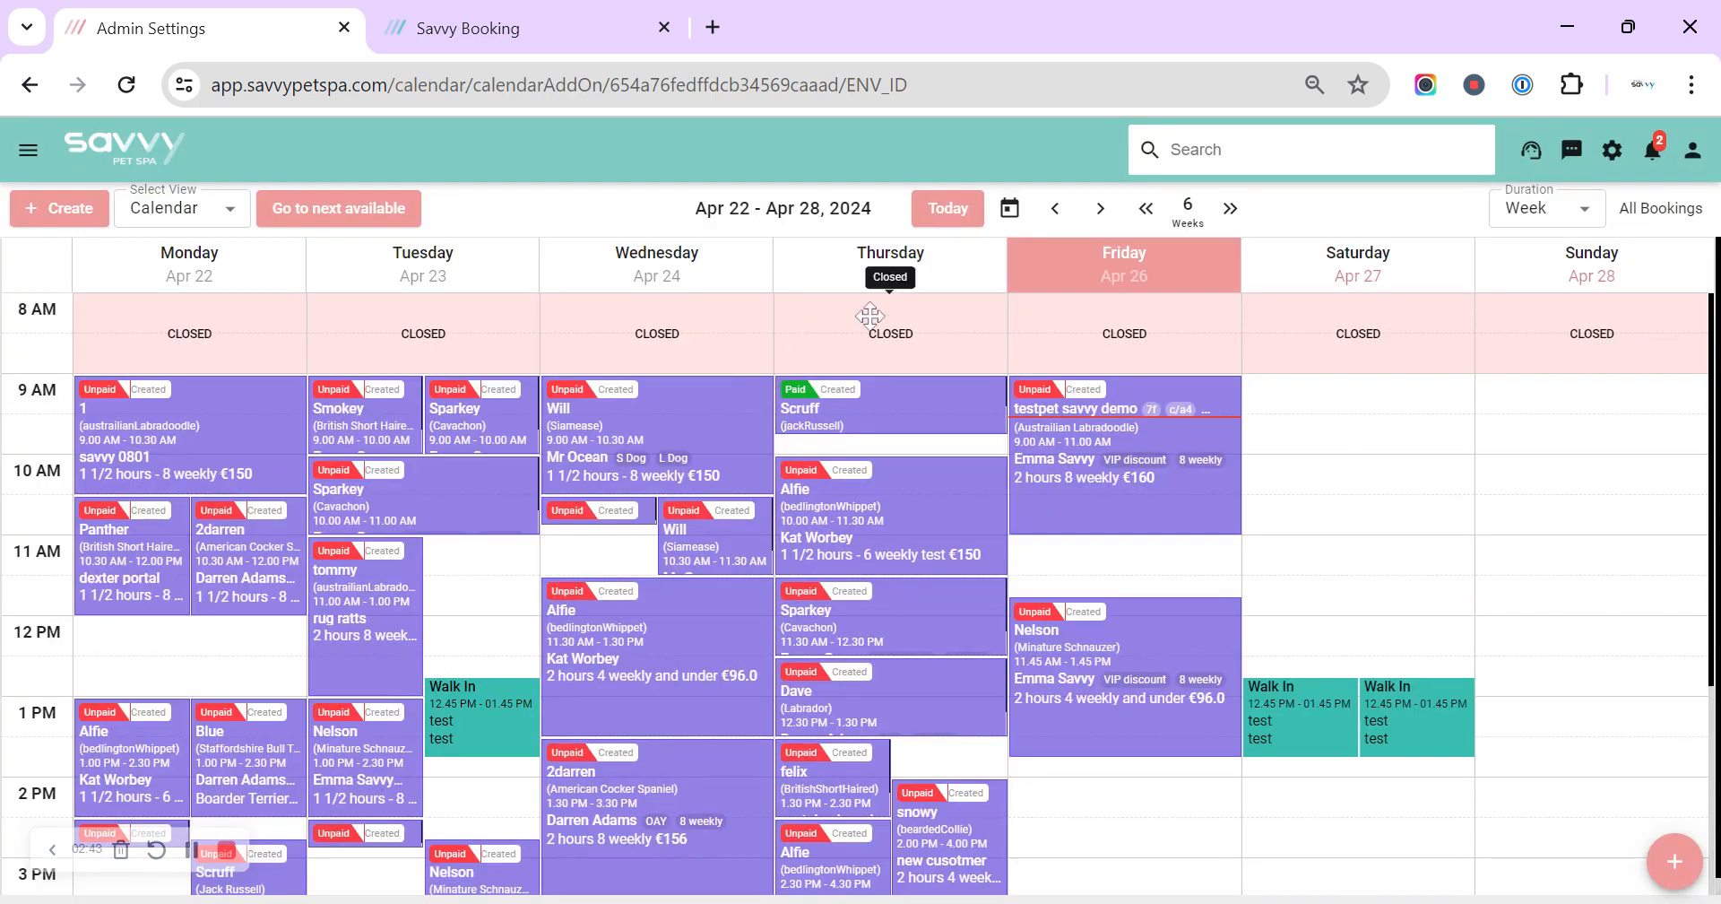
# Step: Return from the calendar to Admin Settings, showing the Salon Info page
pyautogui.click(889, 277)
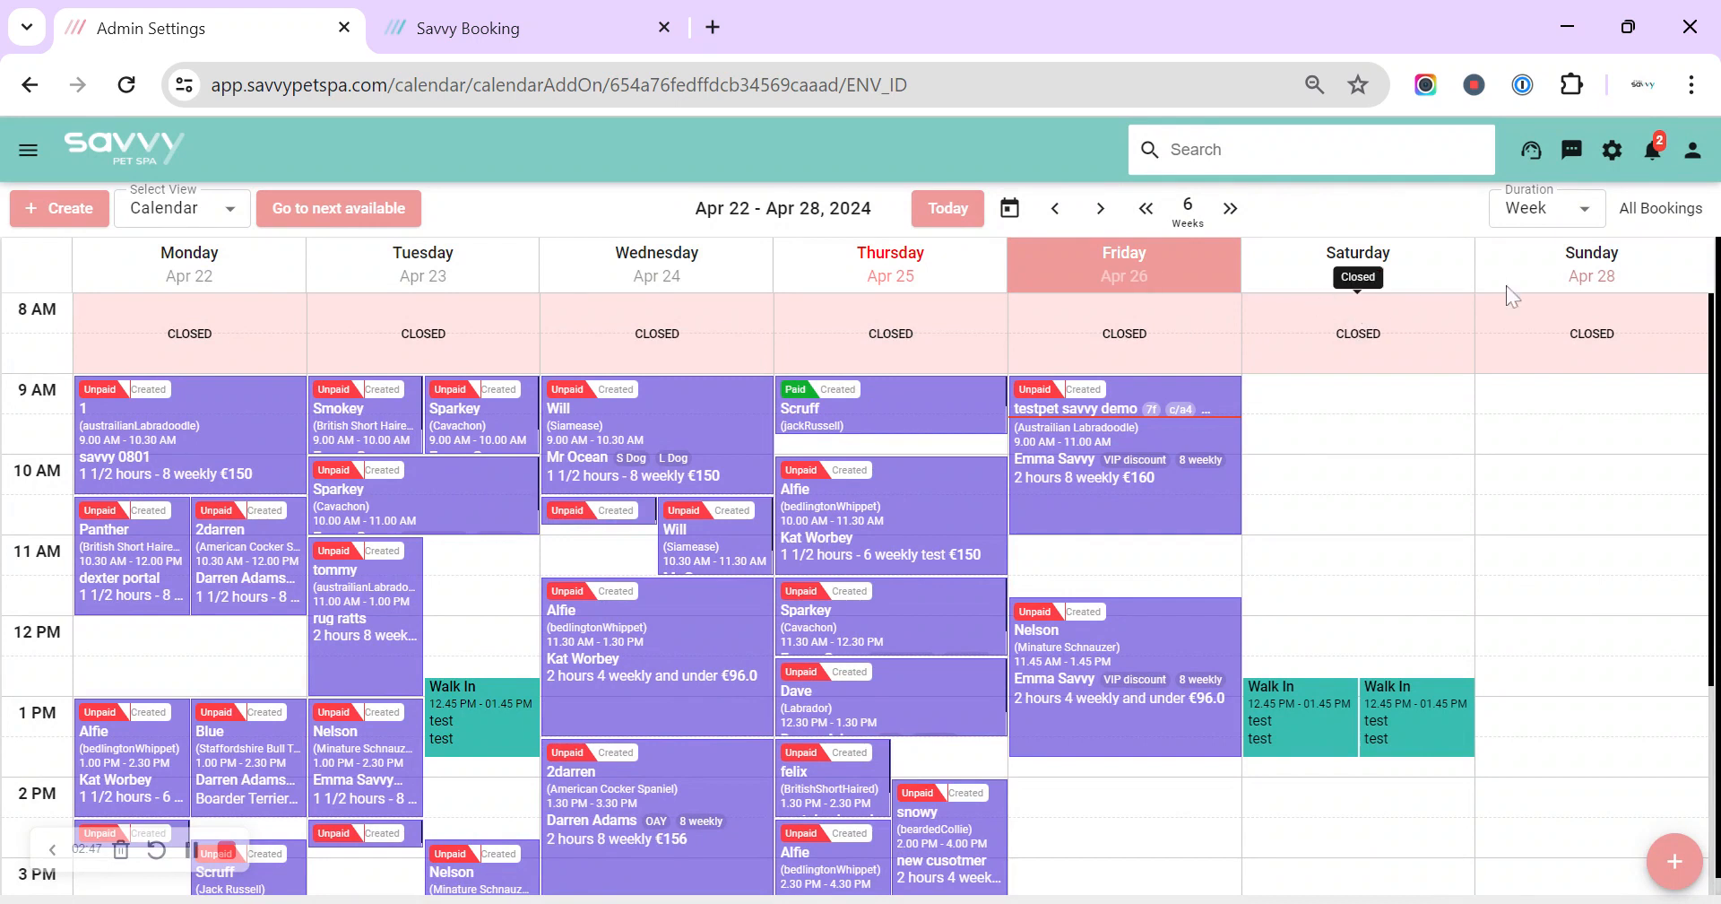
pyautogui.moveTo(1471, 294)
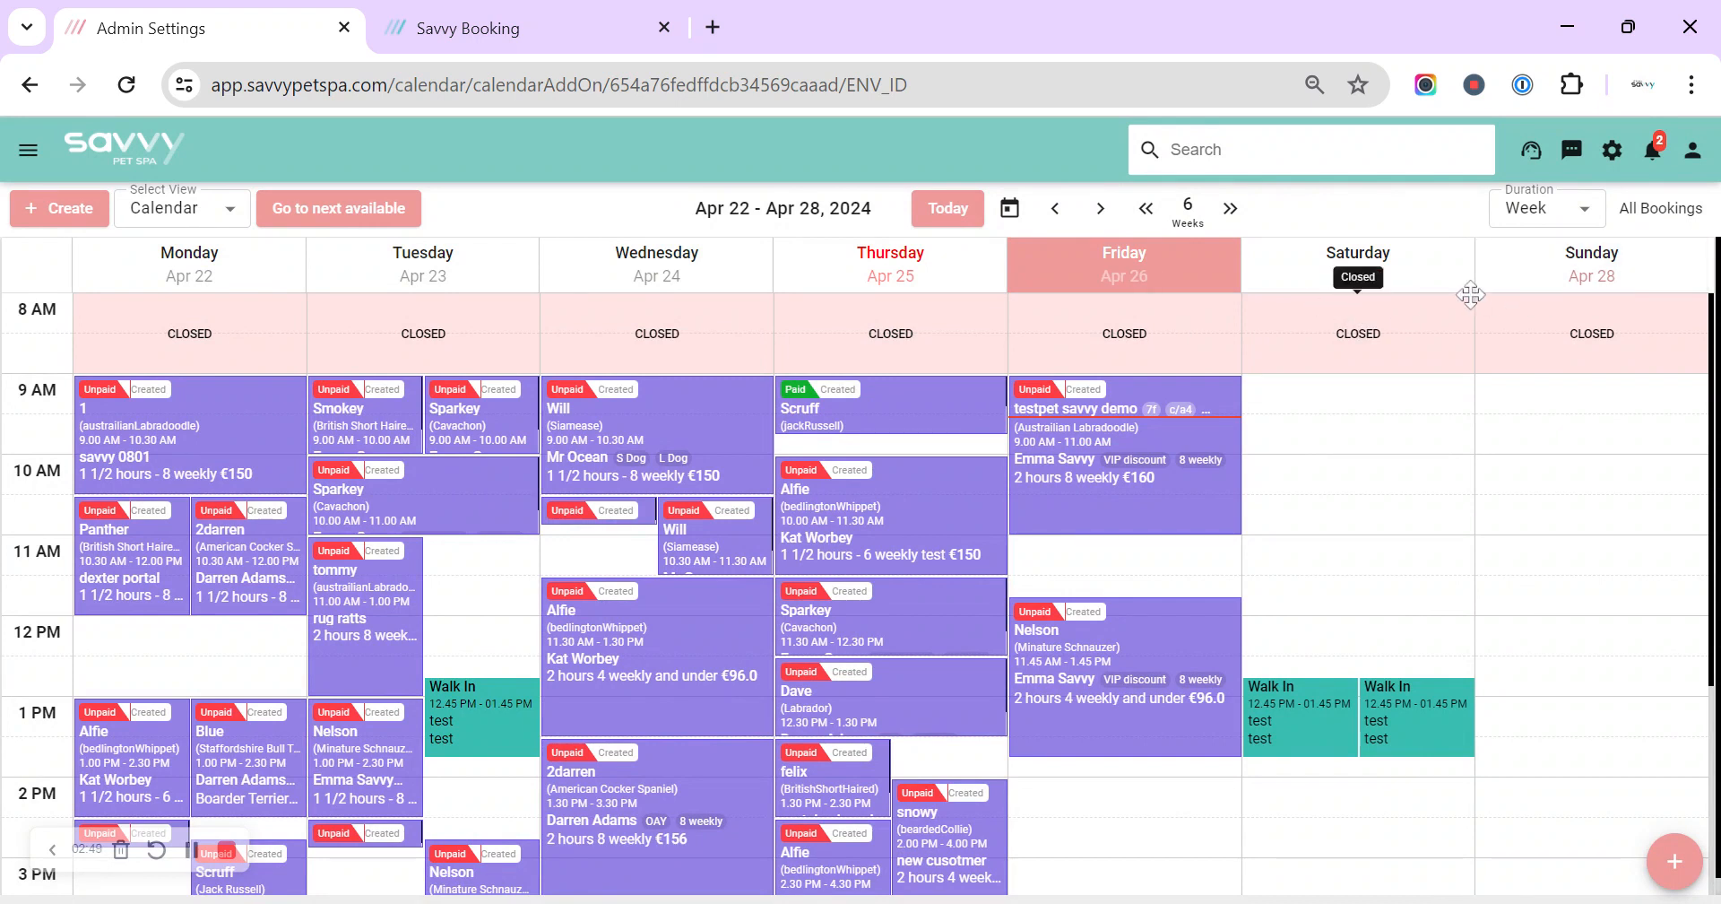
pyautogui.moveTo(1074, 296)
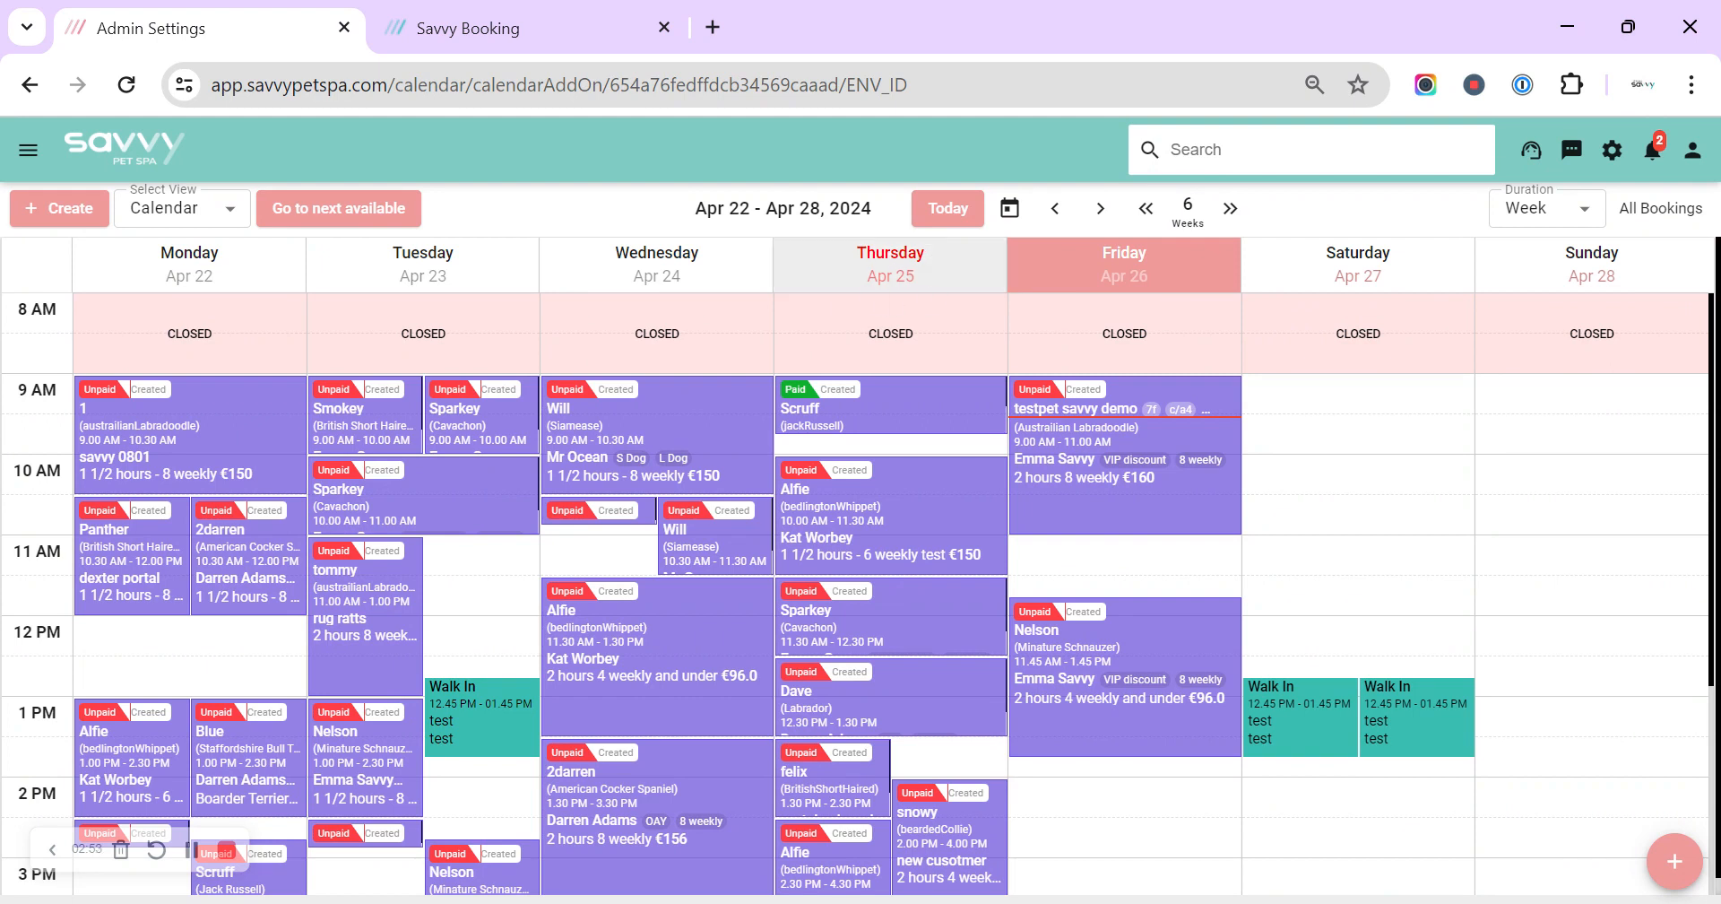
pyautogui.moveTo(1612, 151)
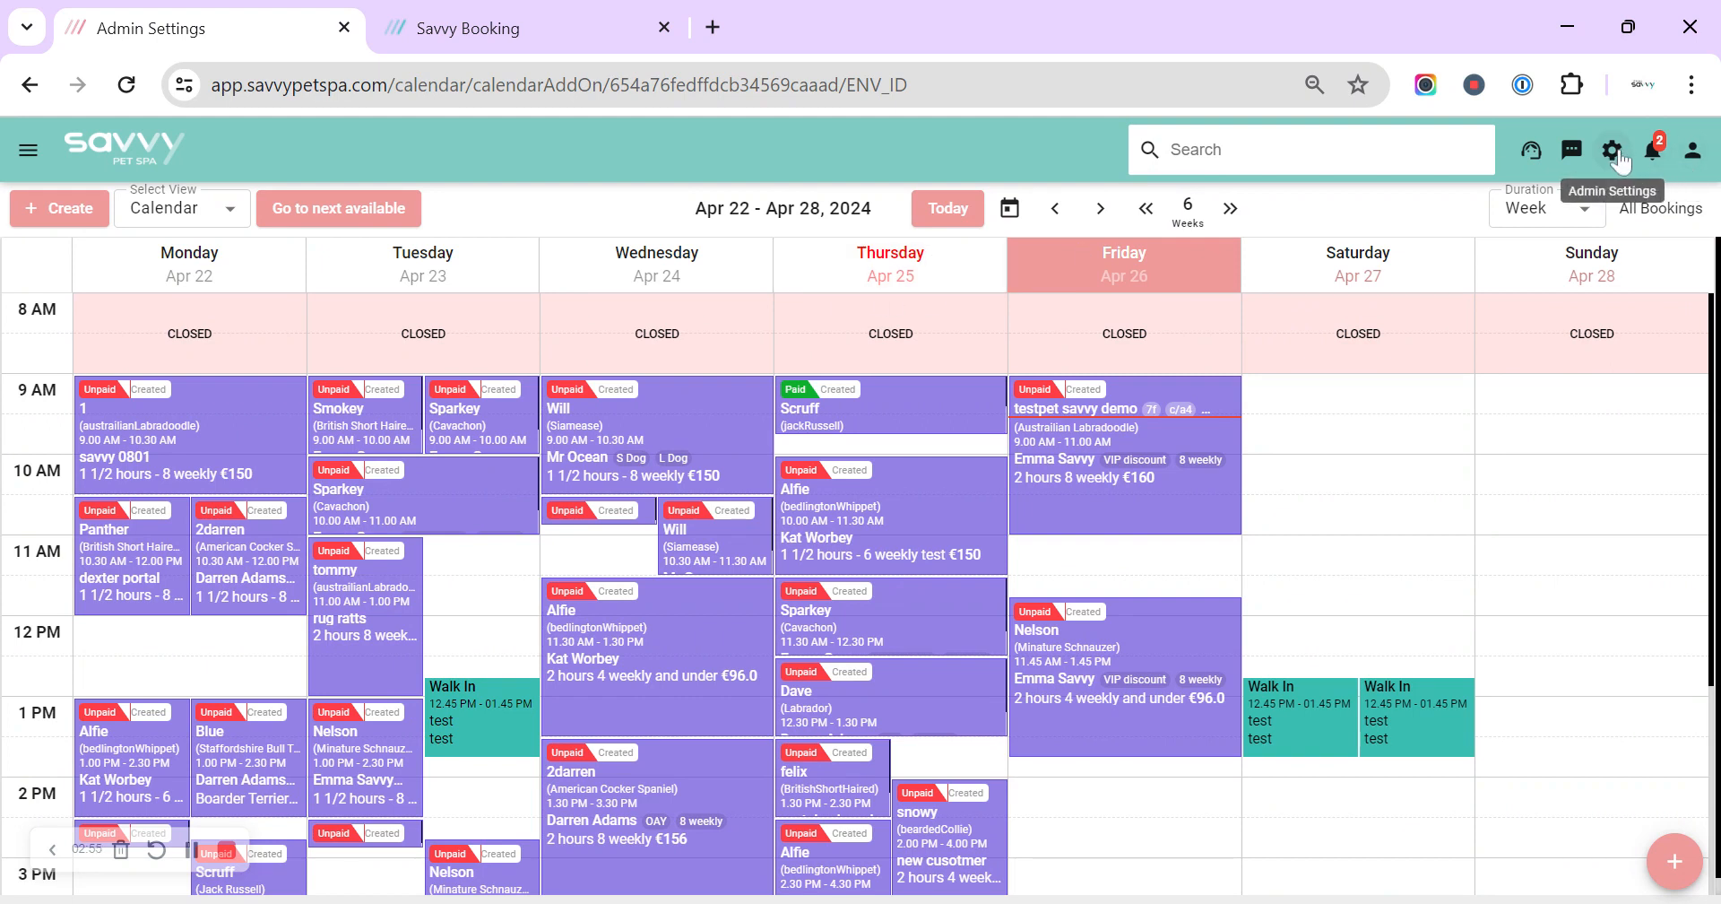
pyautogui.click(1610, 151)
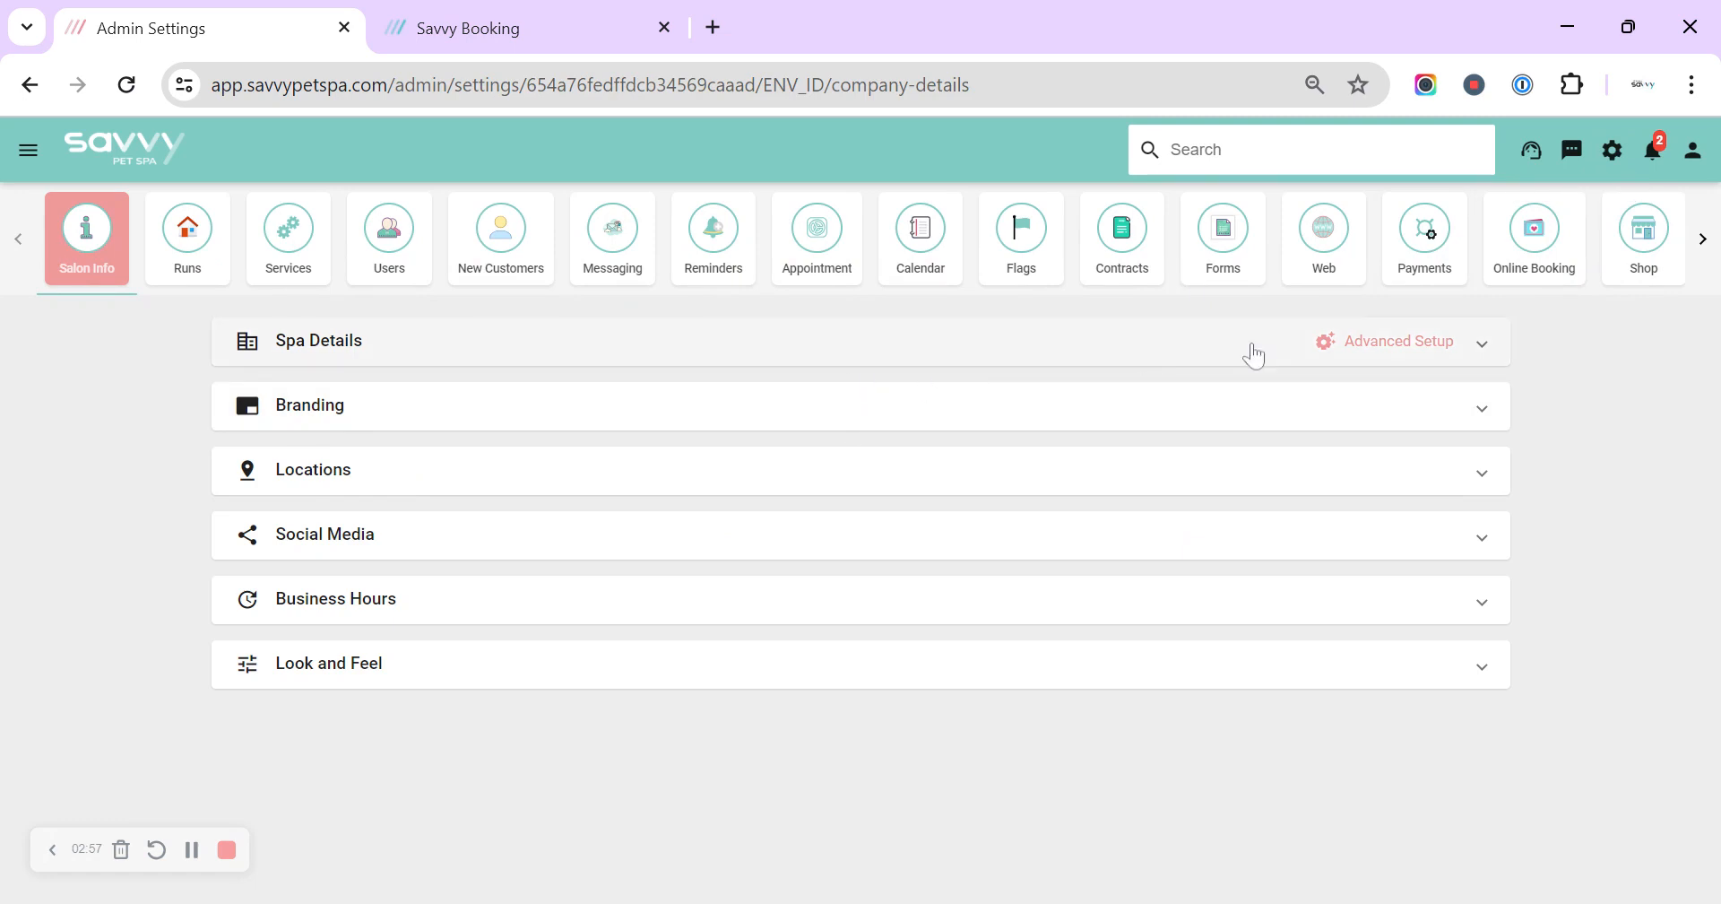
# Step: In Online Booking, enable the advance-booking day limit and set Num days in advance to 30
pyautogui.click(1532, 237)
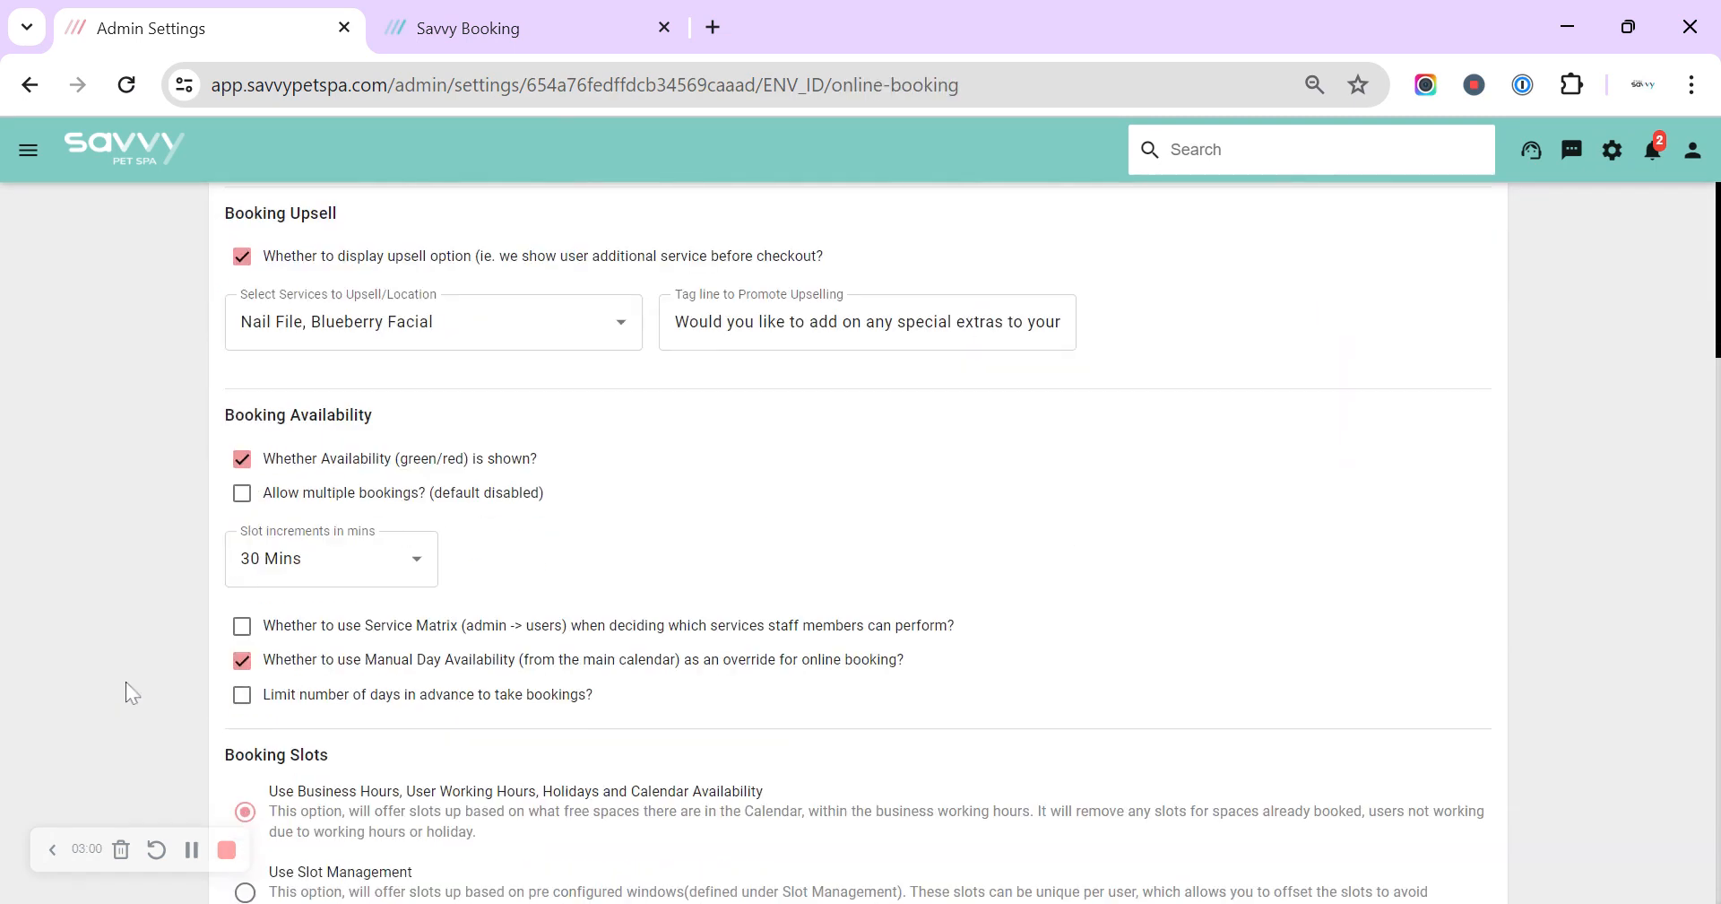
pyautogui.scroll(-3)
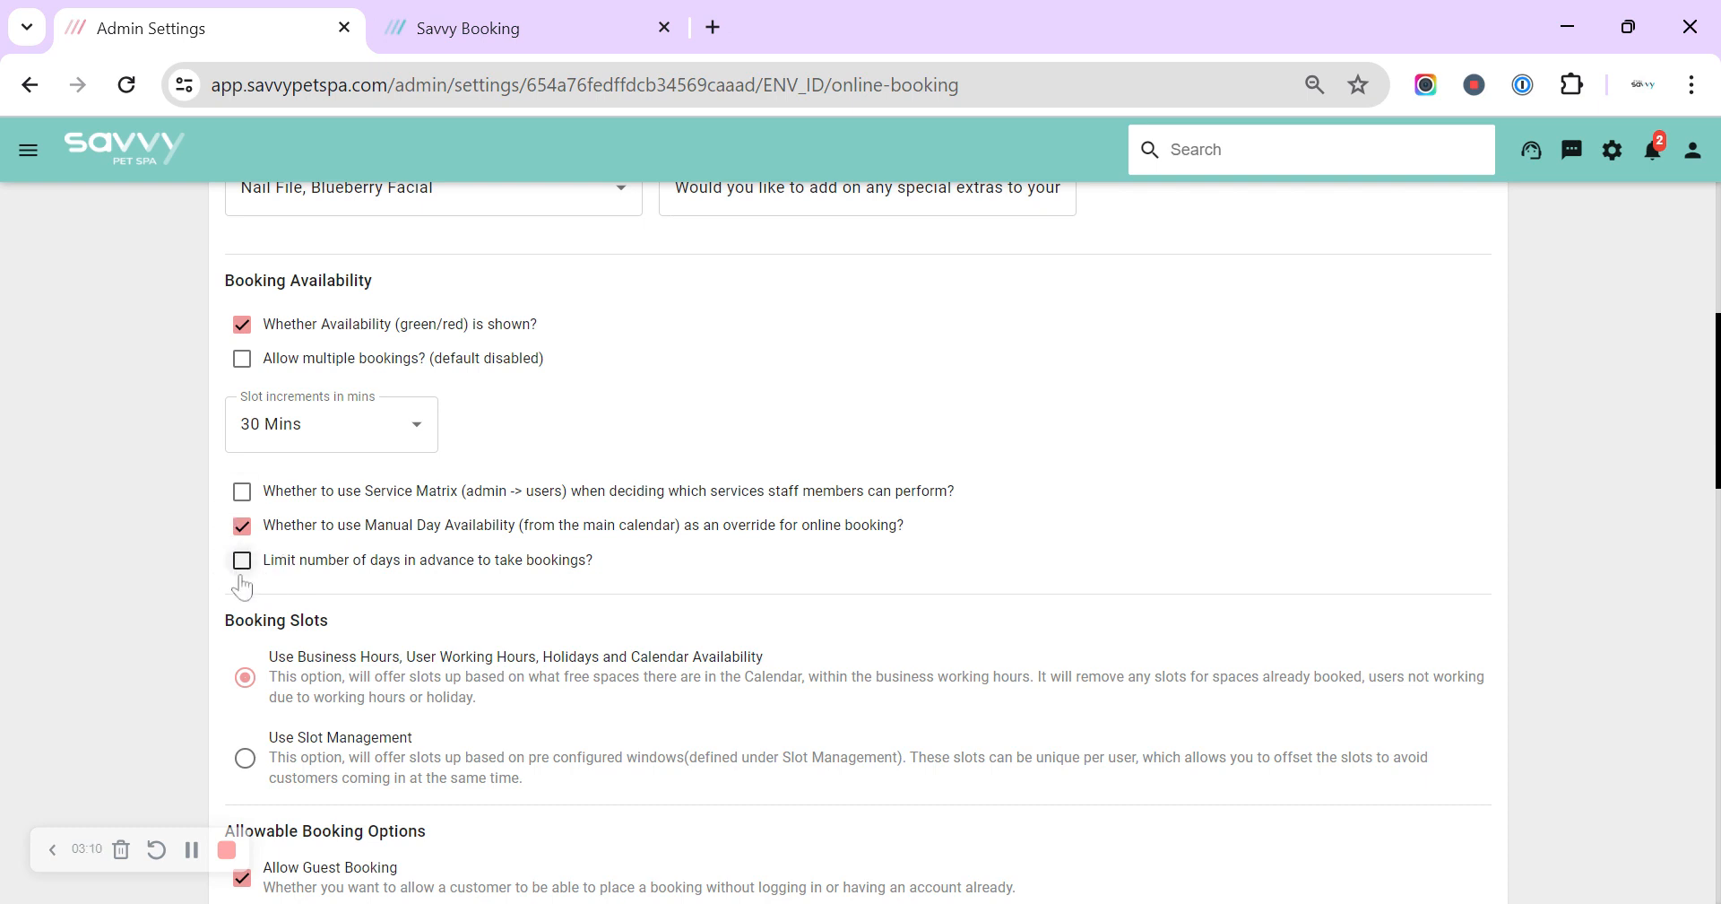
pyautogui.click(241, 560)
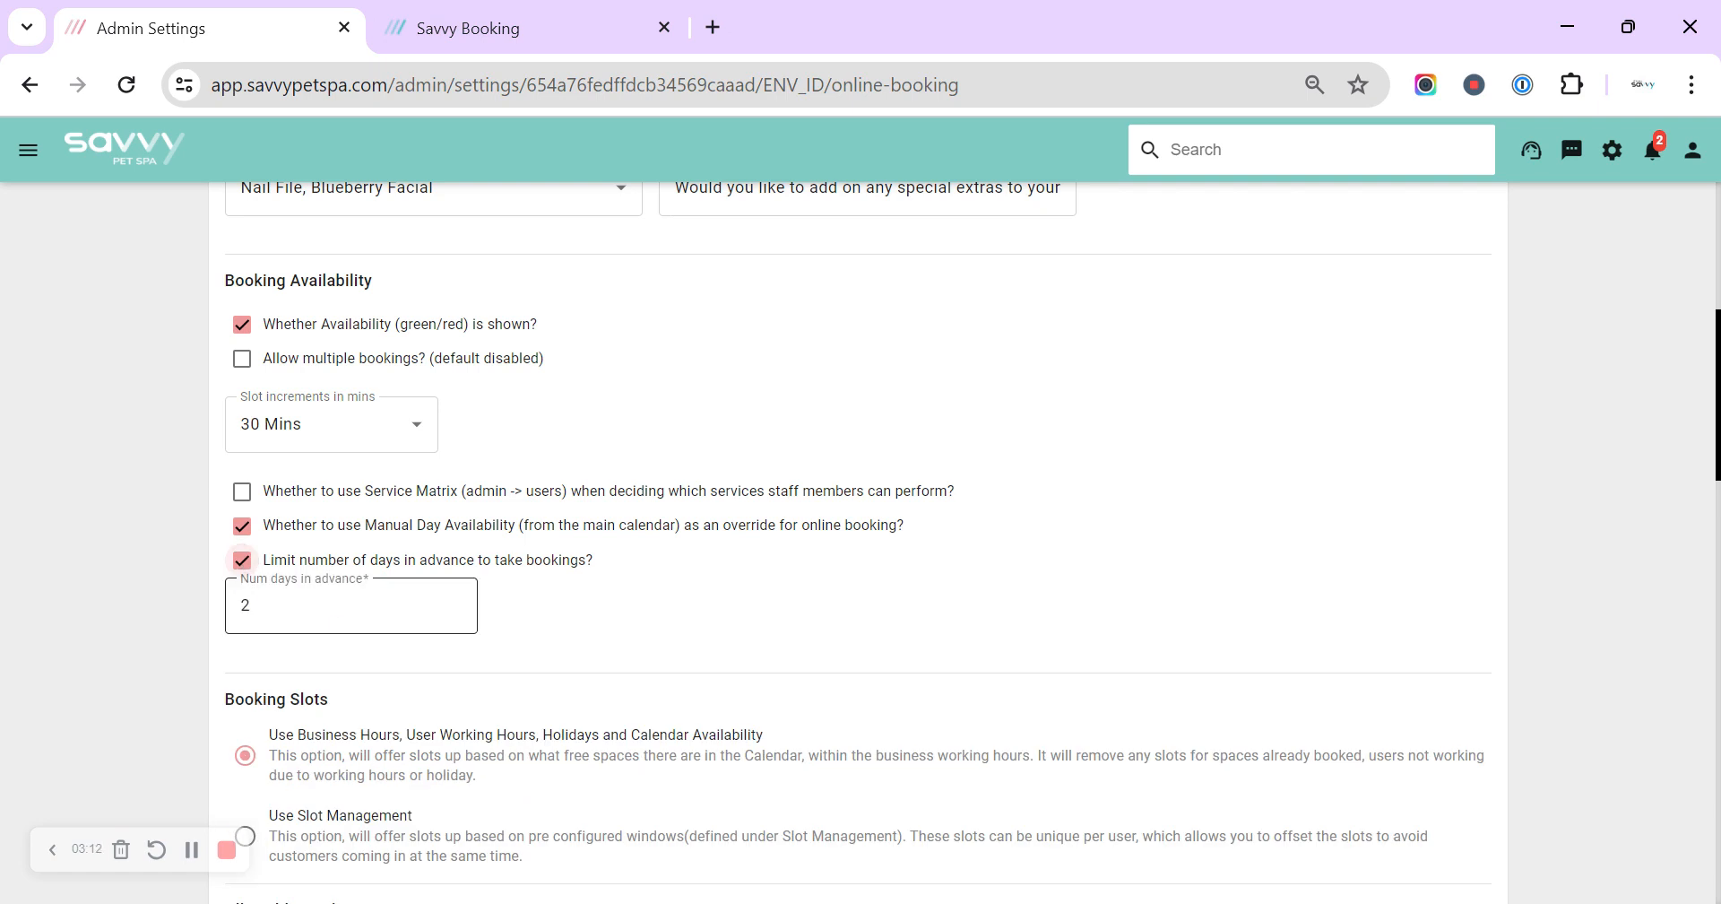
pyautogui.click(350, 605)
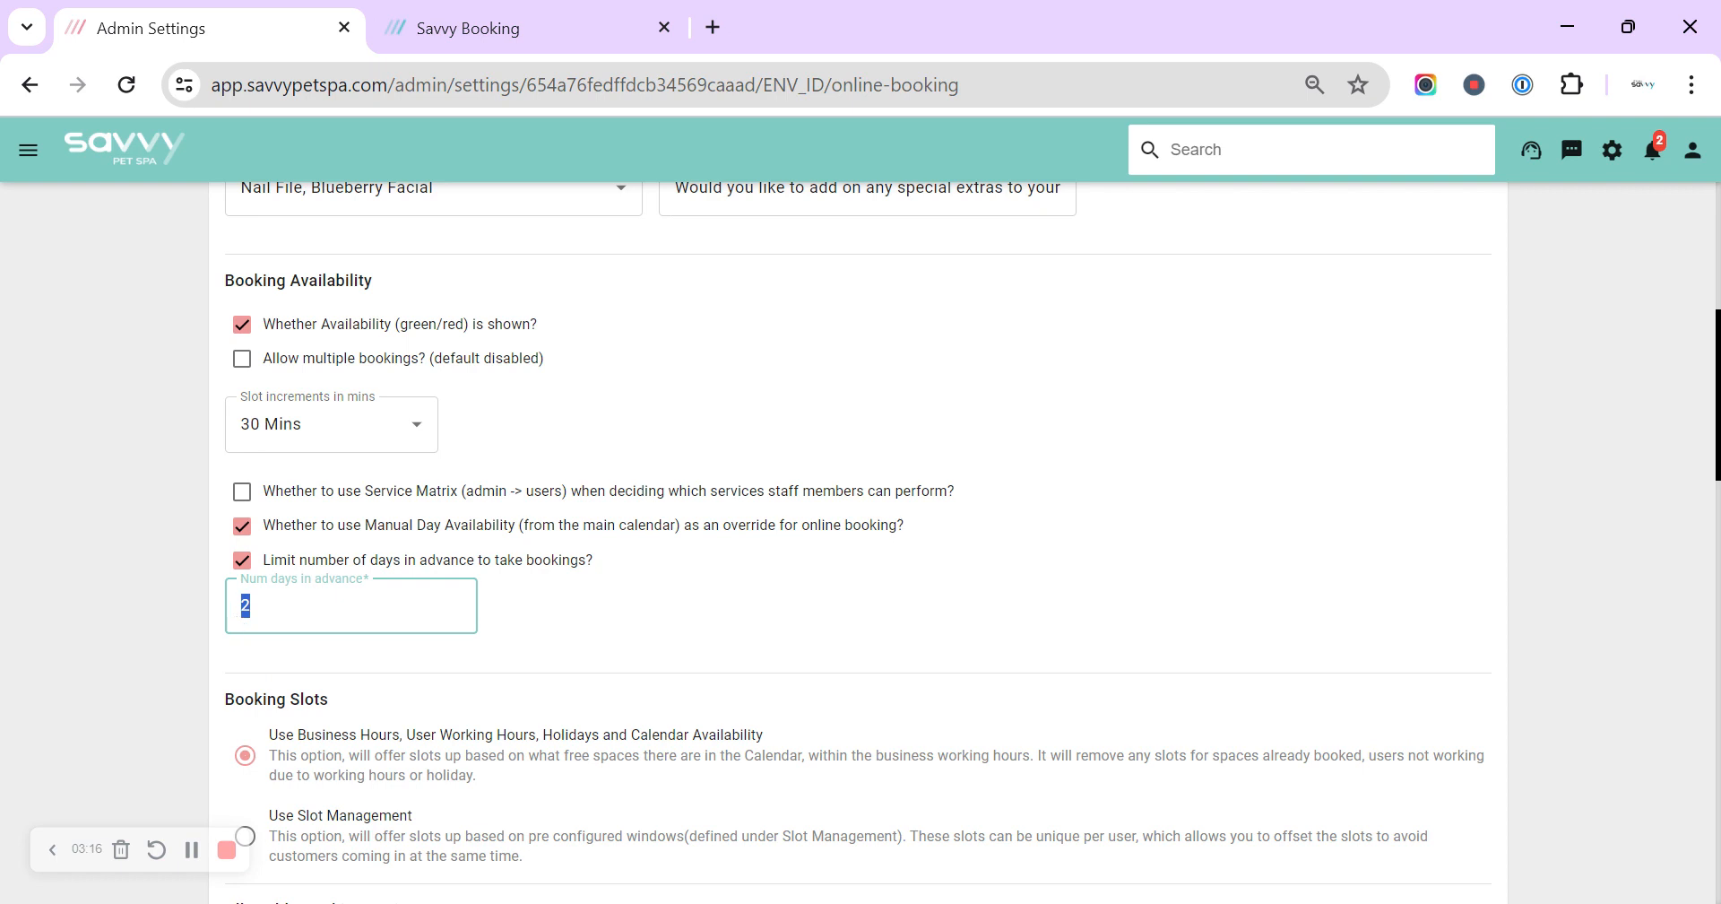
pyautogui.write('9')
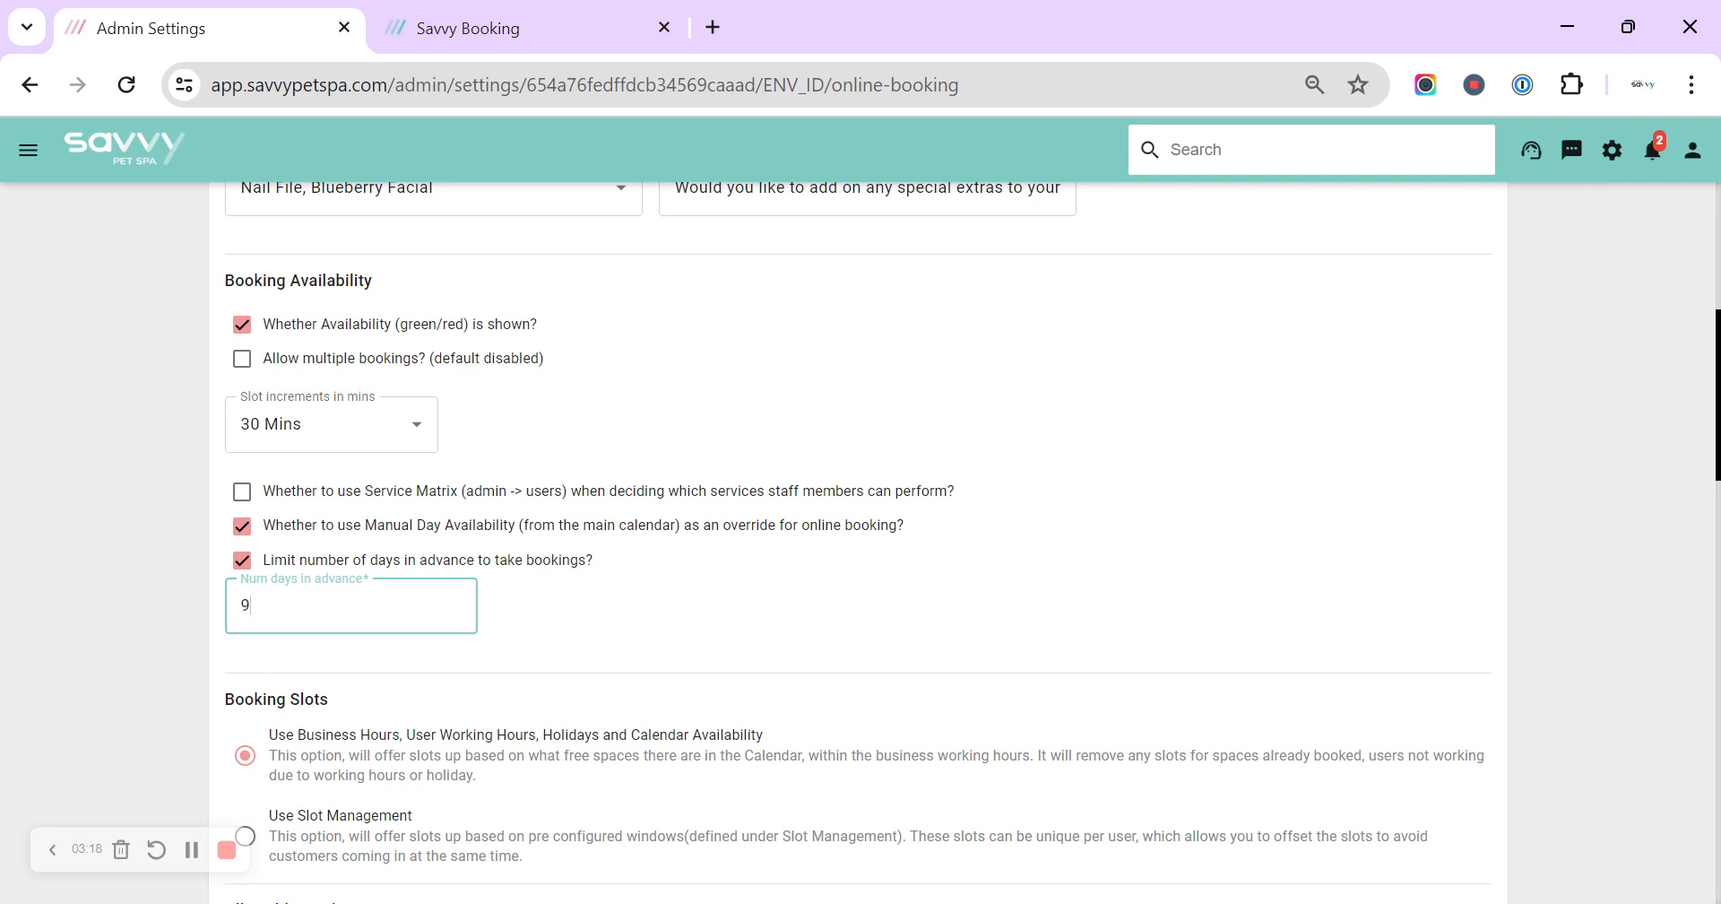
pyautogui.write('30')
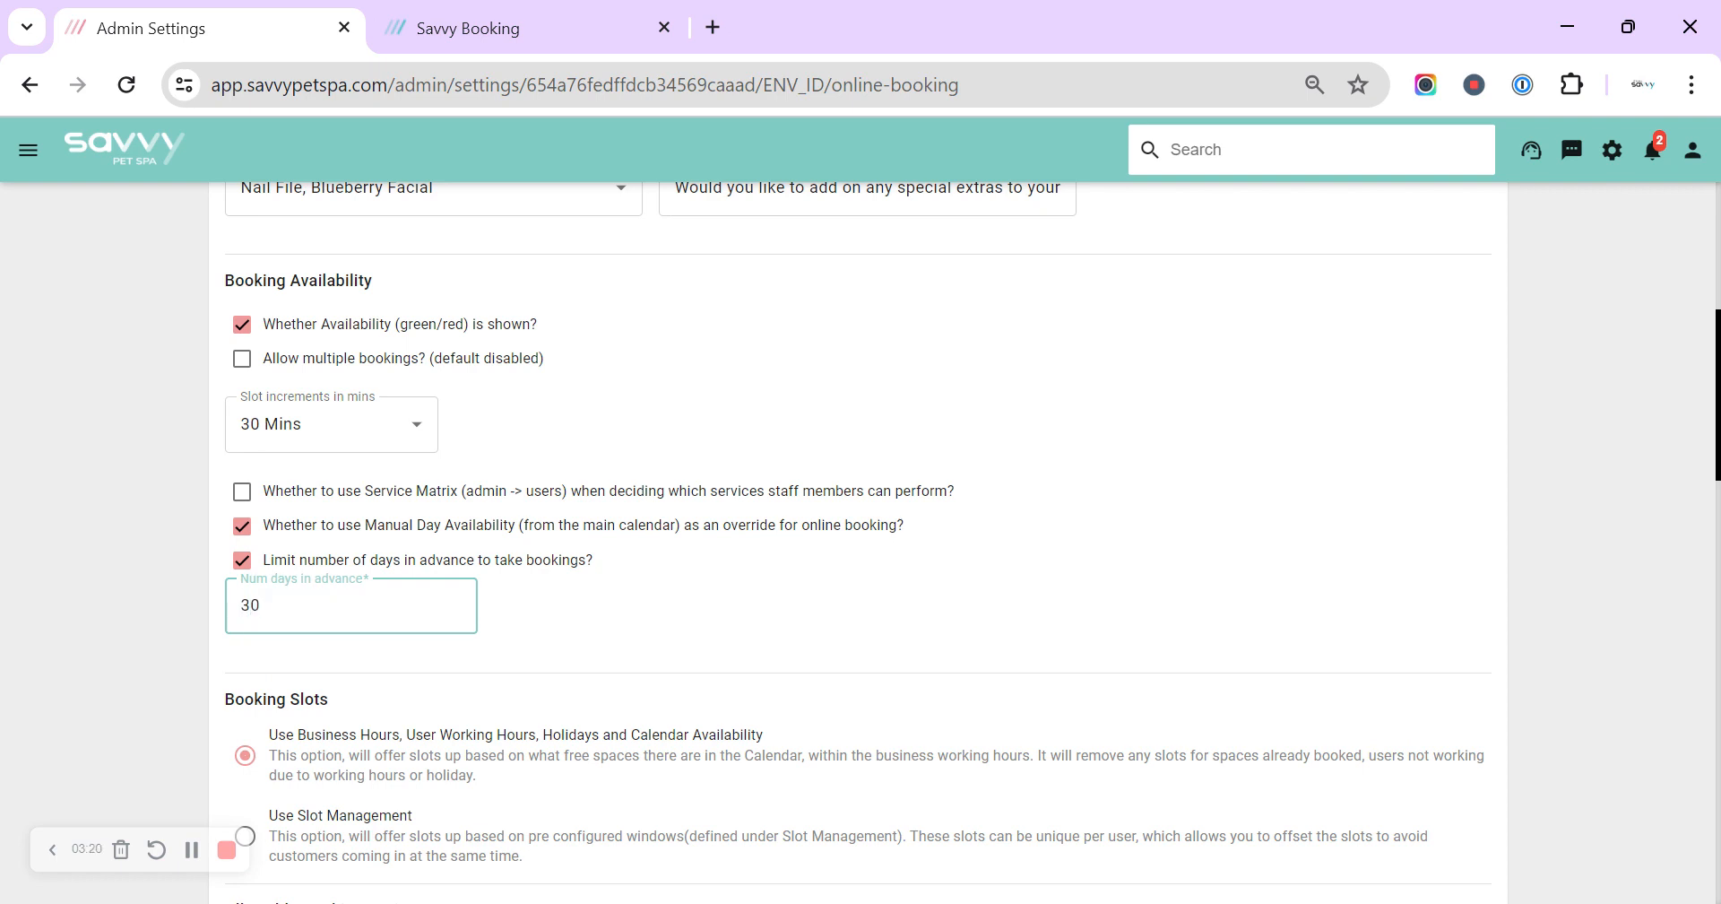
pyautogui.moveTo(425, 586)
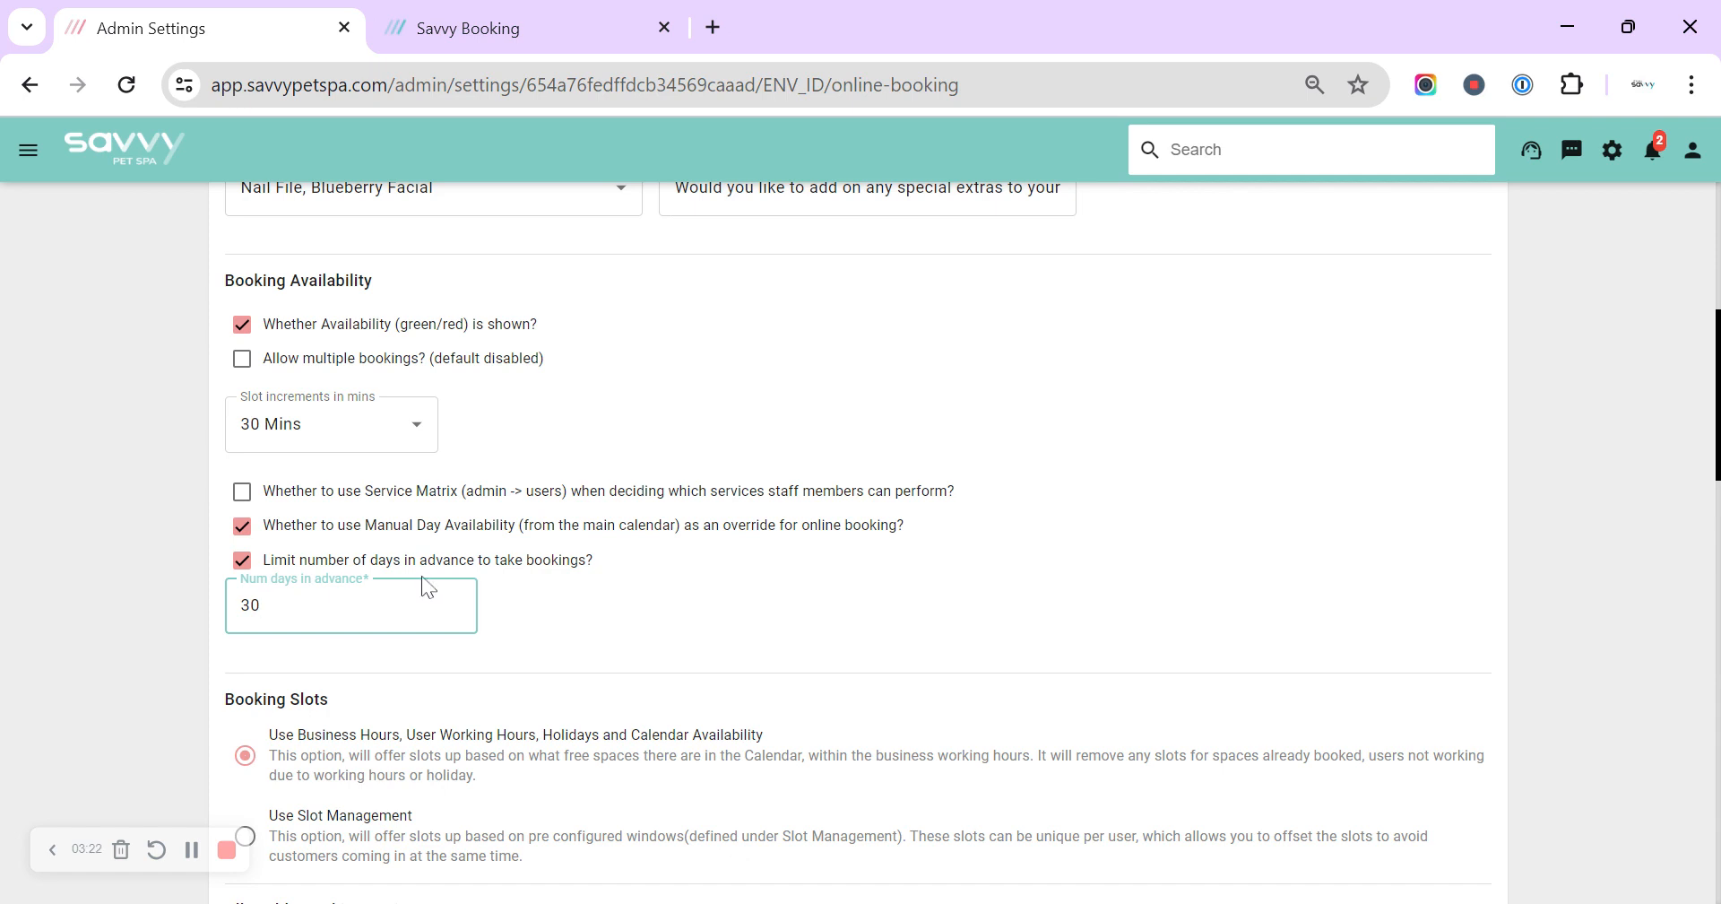
pyautogui.moveTo(516, 612)
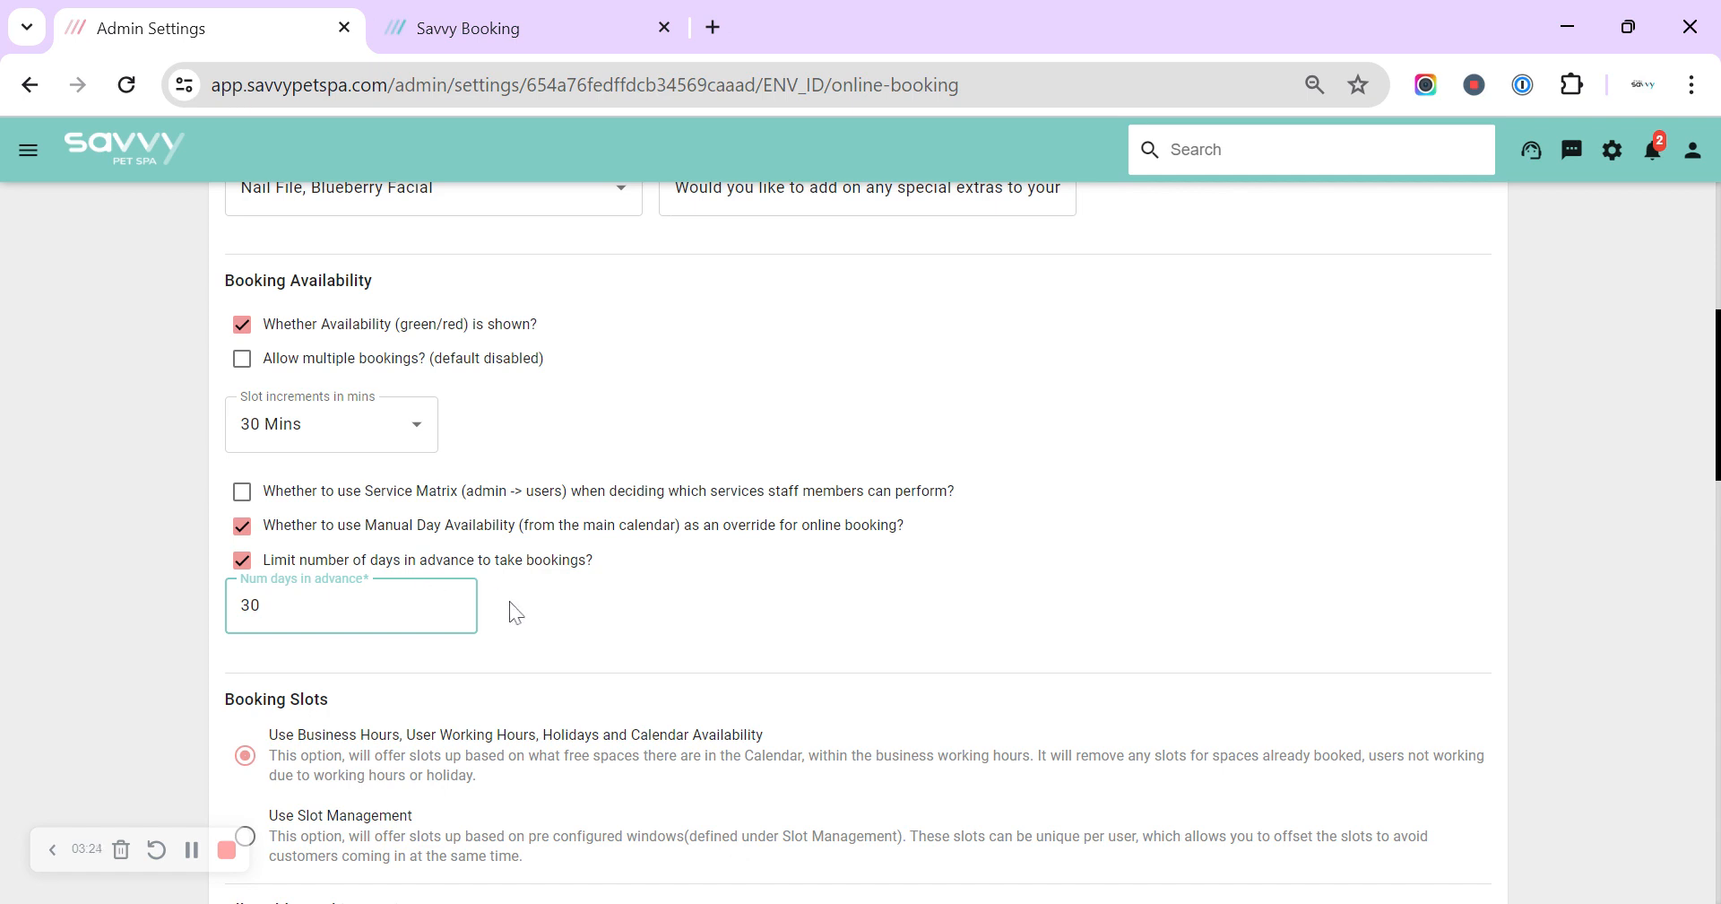
pyautogui.click(352, 605)
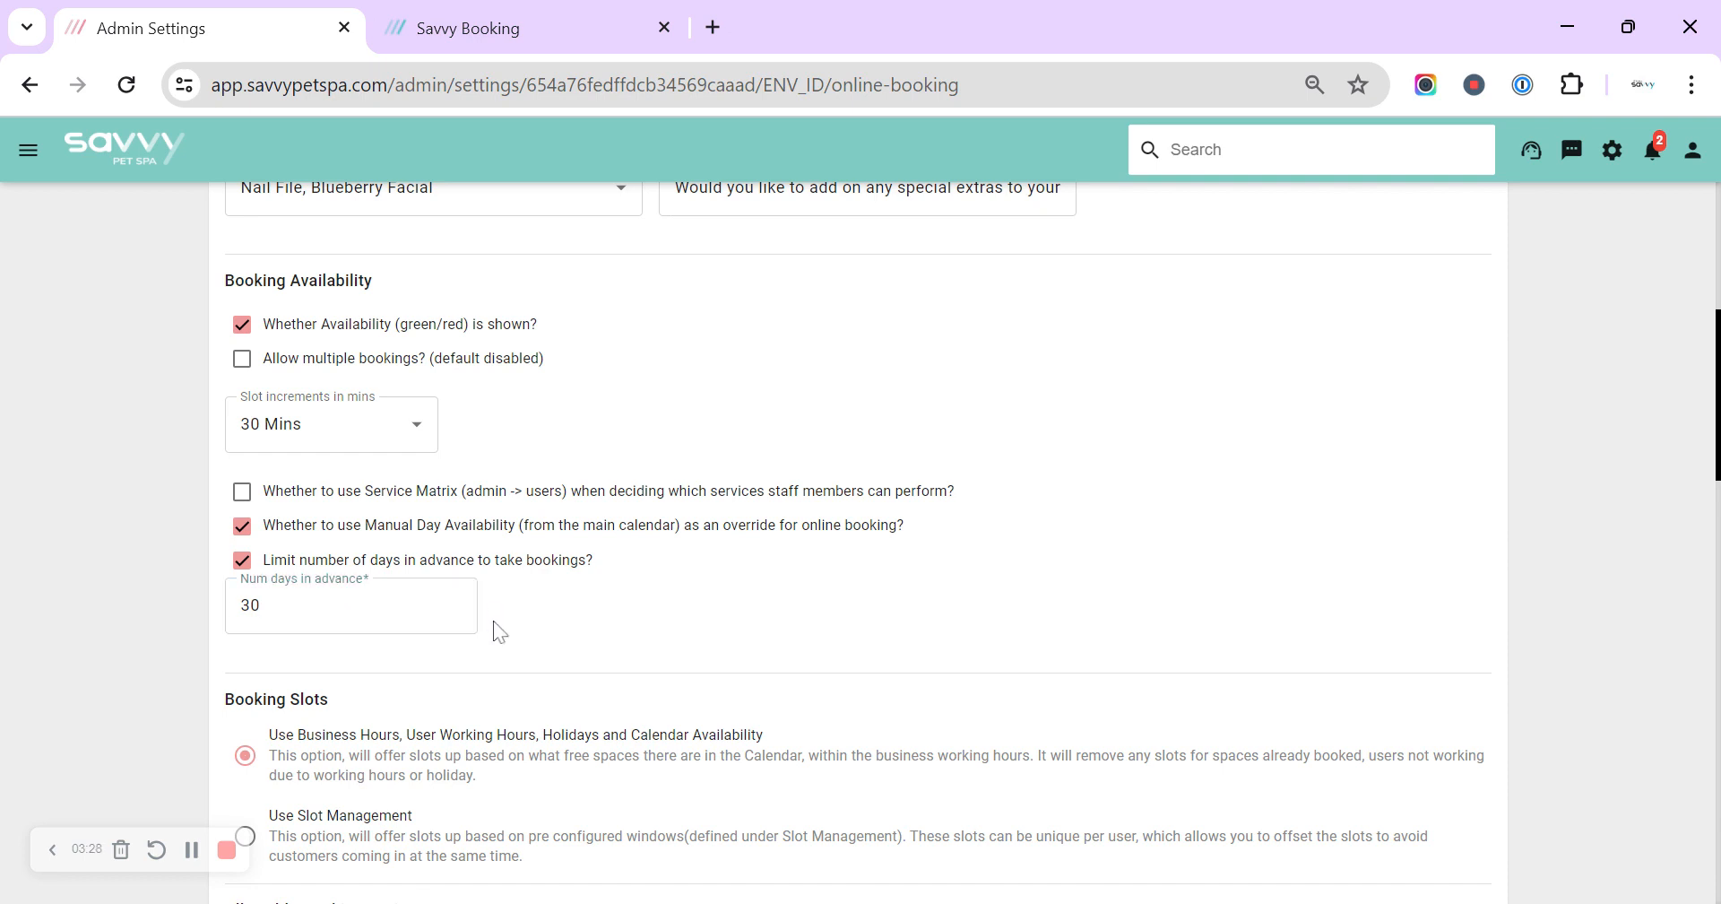
pyautogui.scroll(-3)
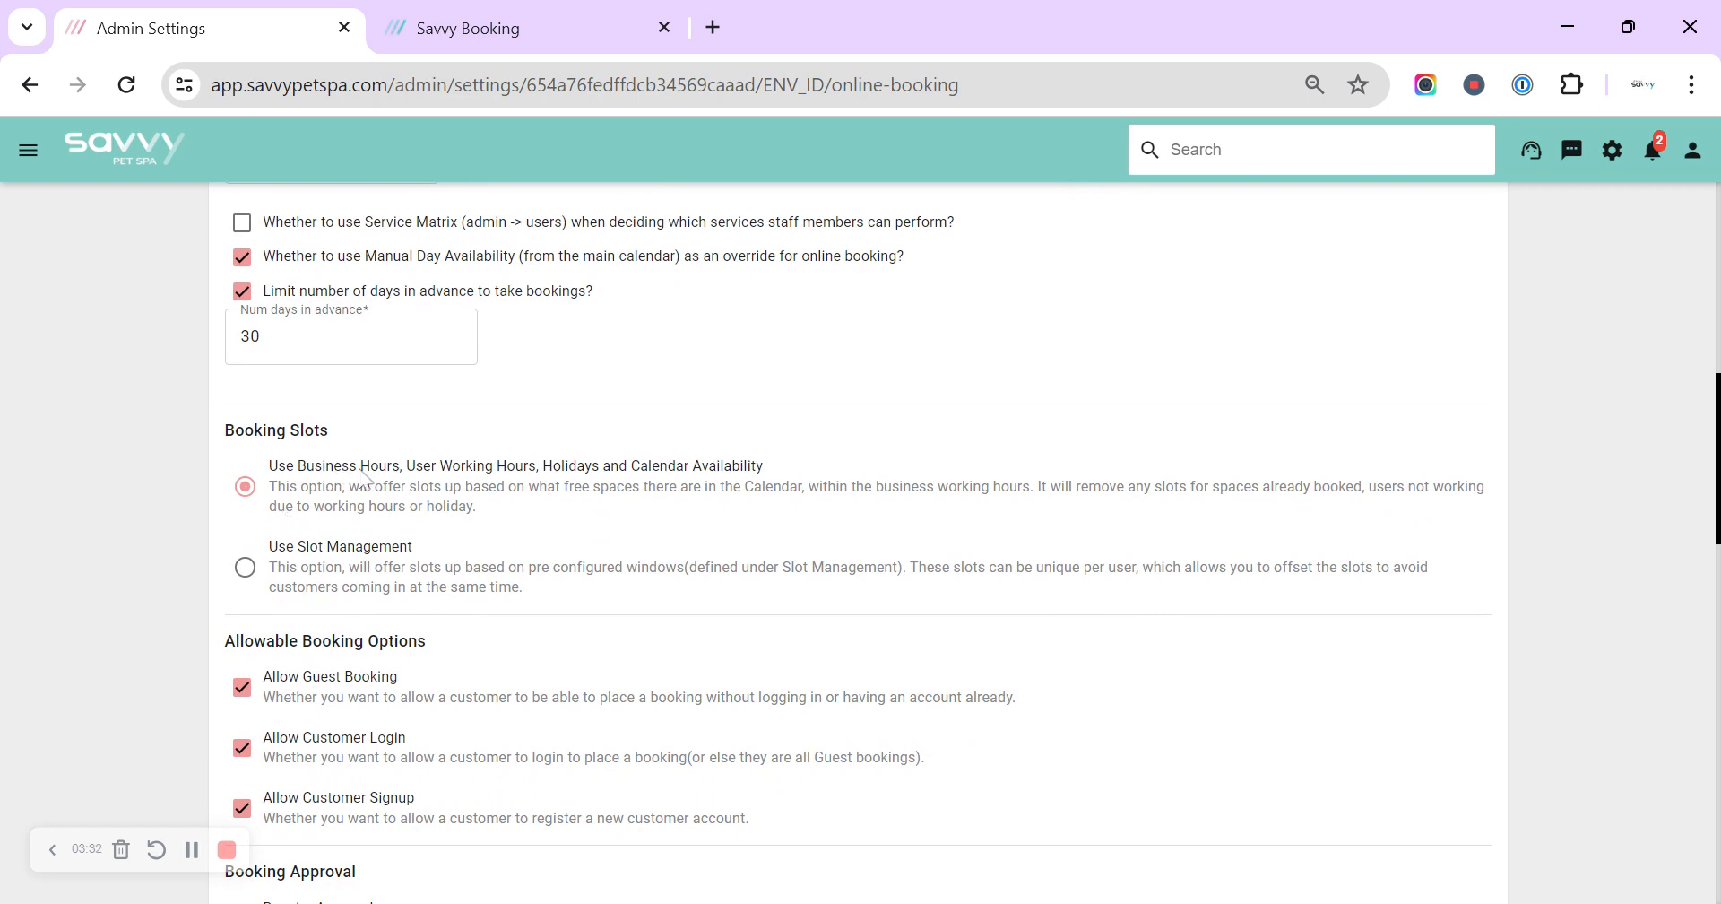
pyautogui.moveTo(563, 484)
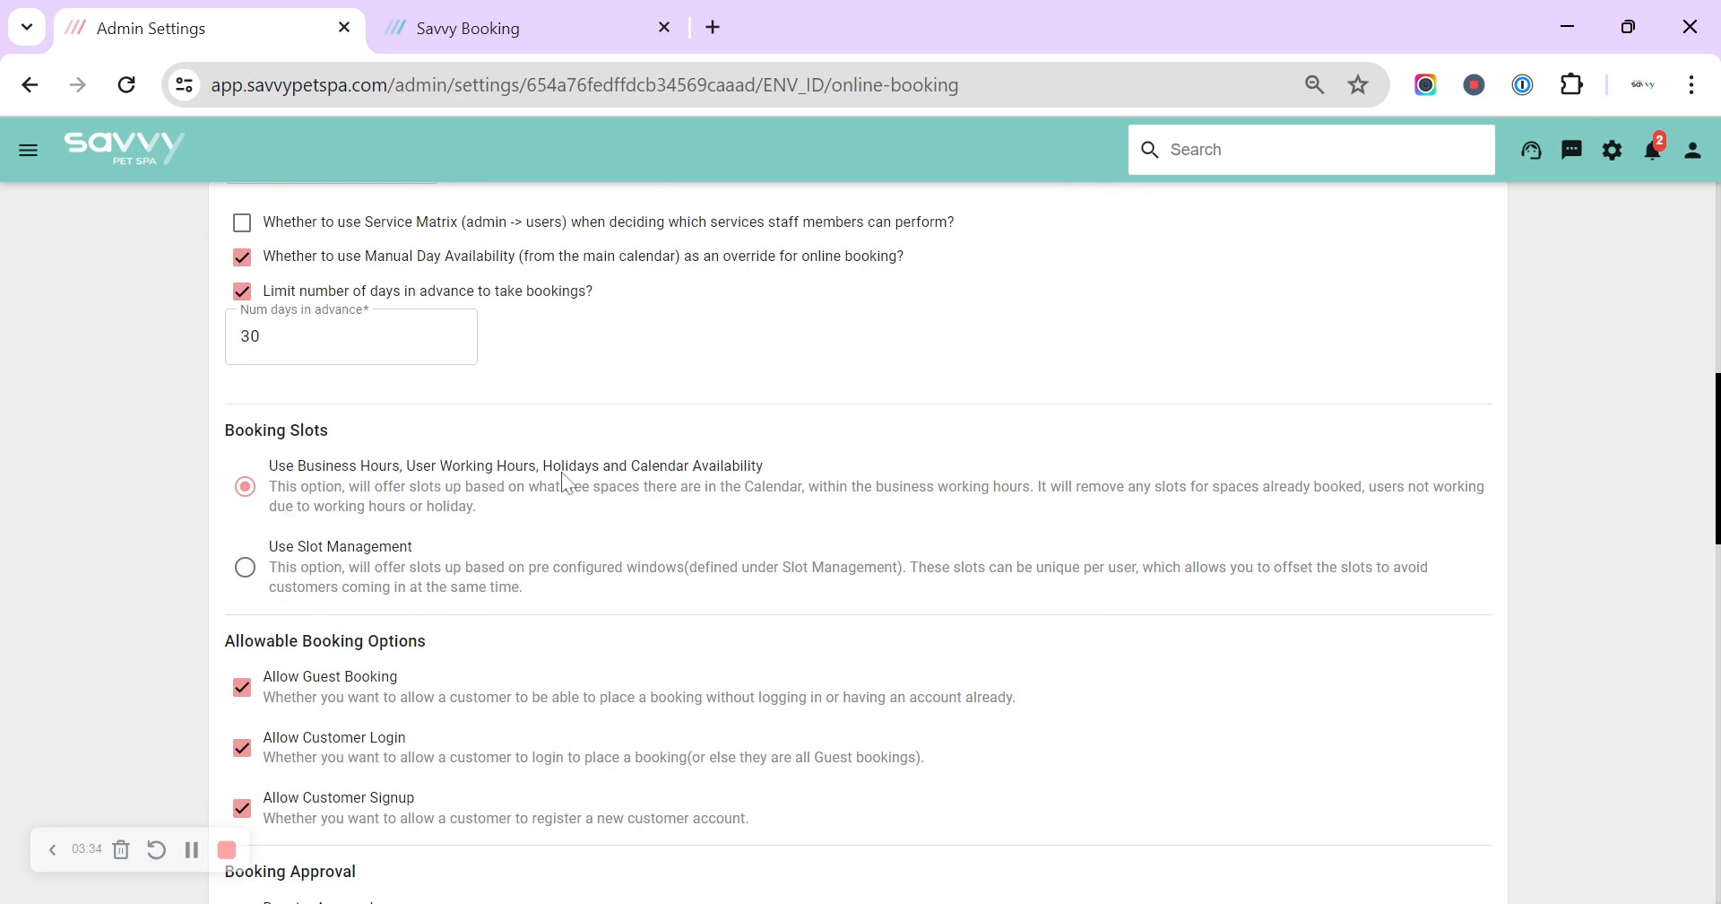
pyautogui.moveTo(658, 478)
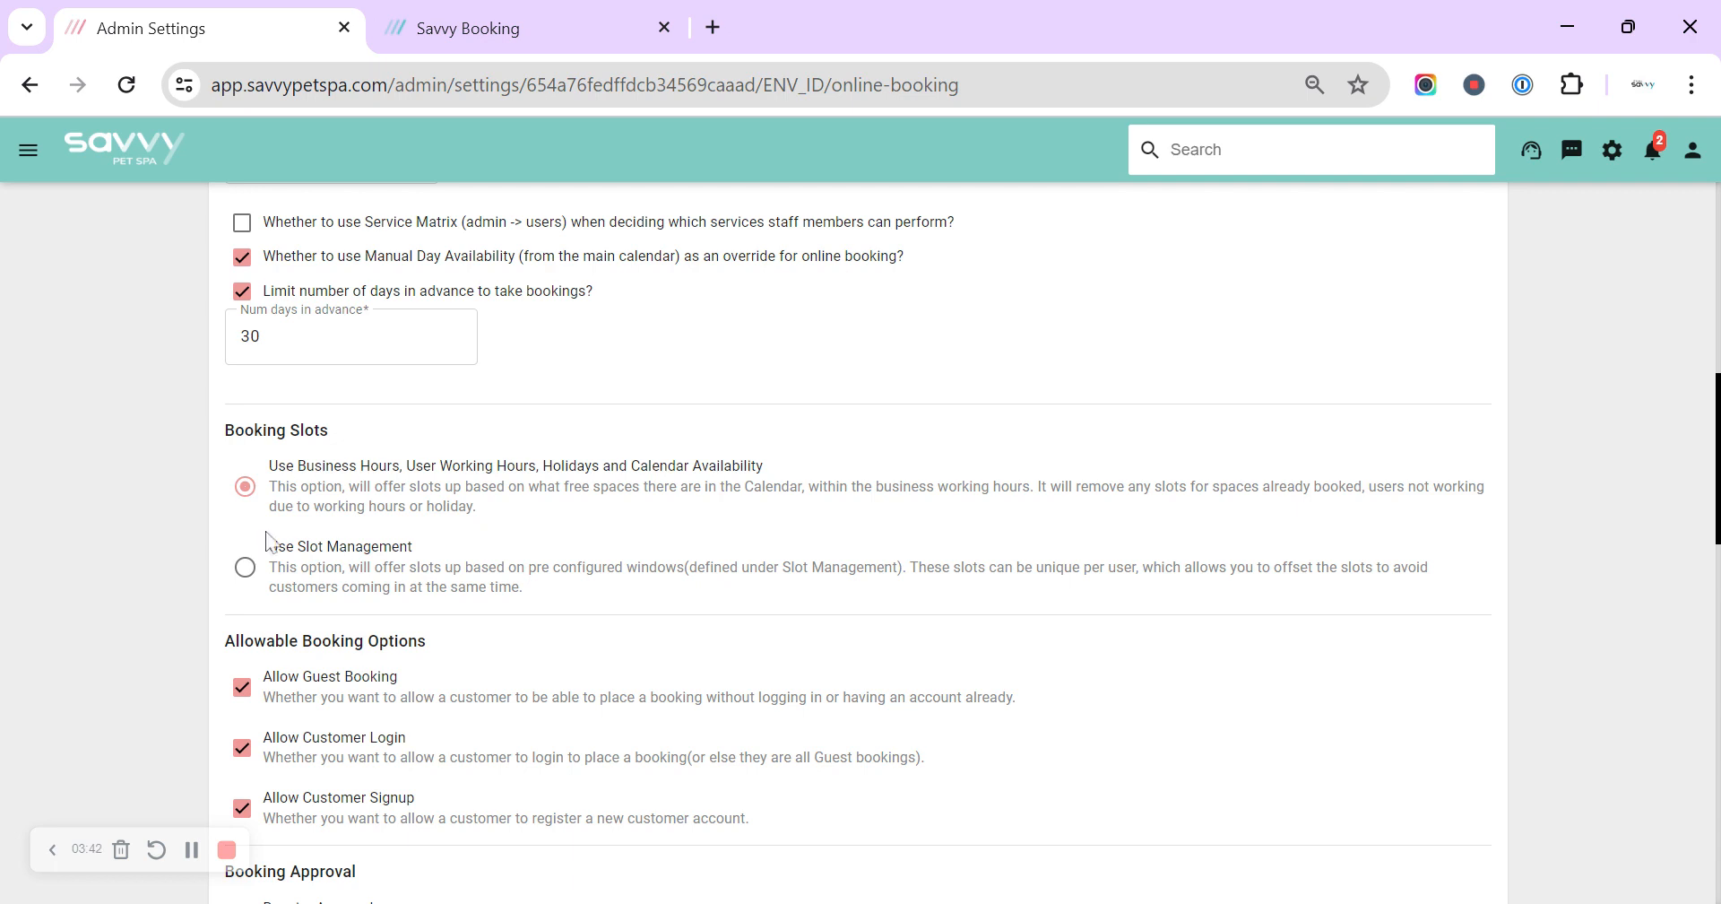
pyautogui.moveTo(318, 565)
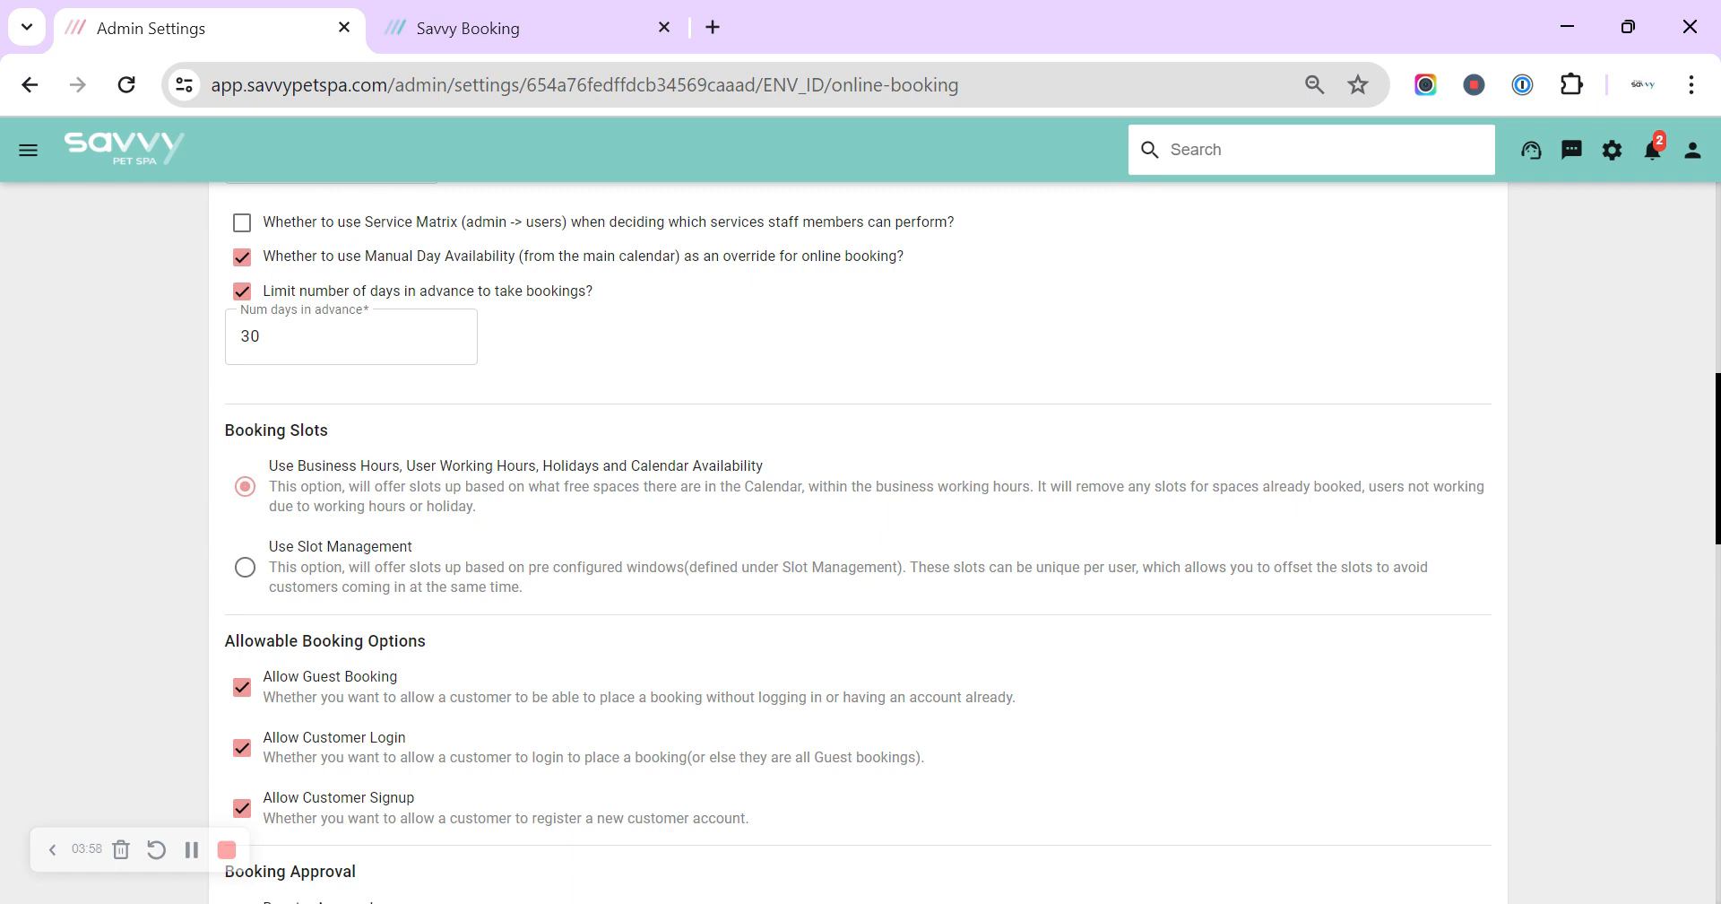
pyautogui.moveTo(340, 578)
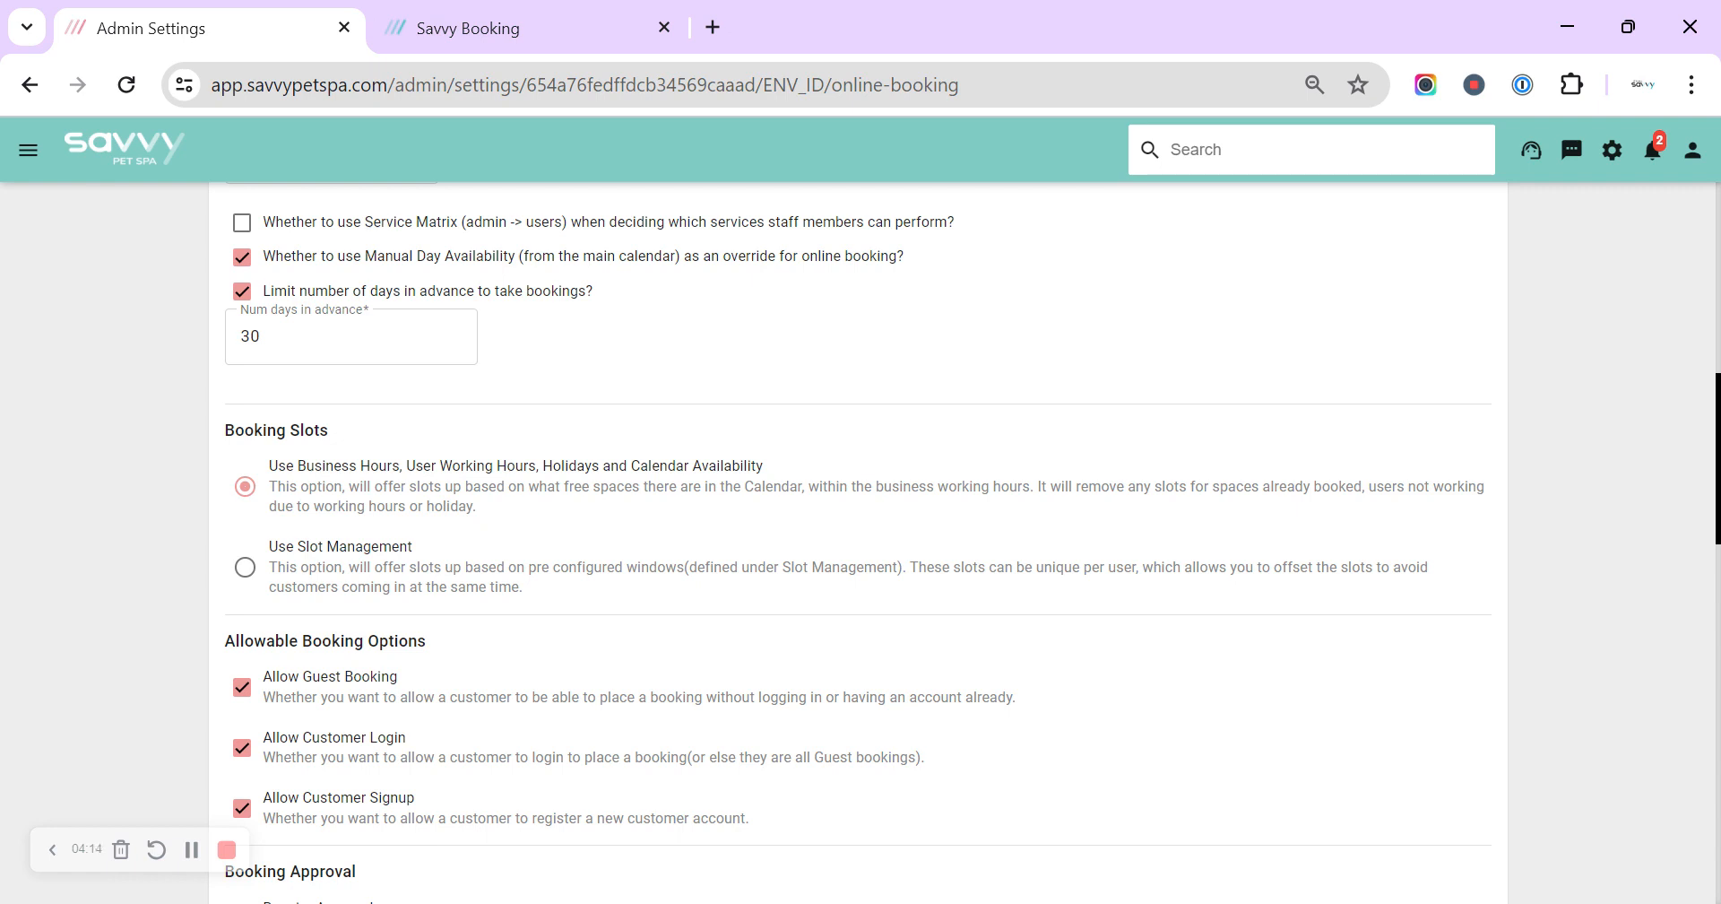
pyautogui.scroll(-3)
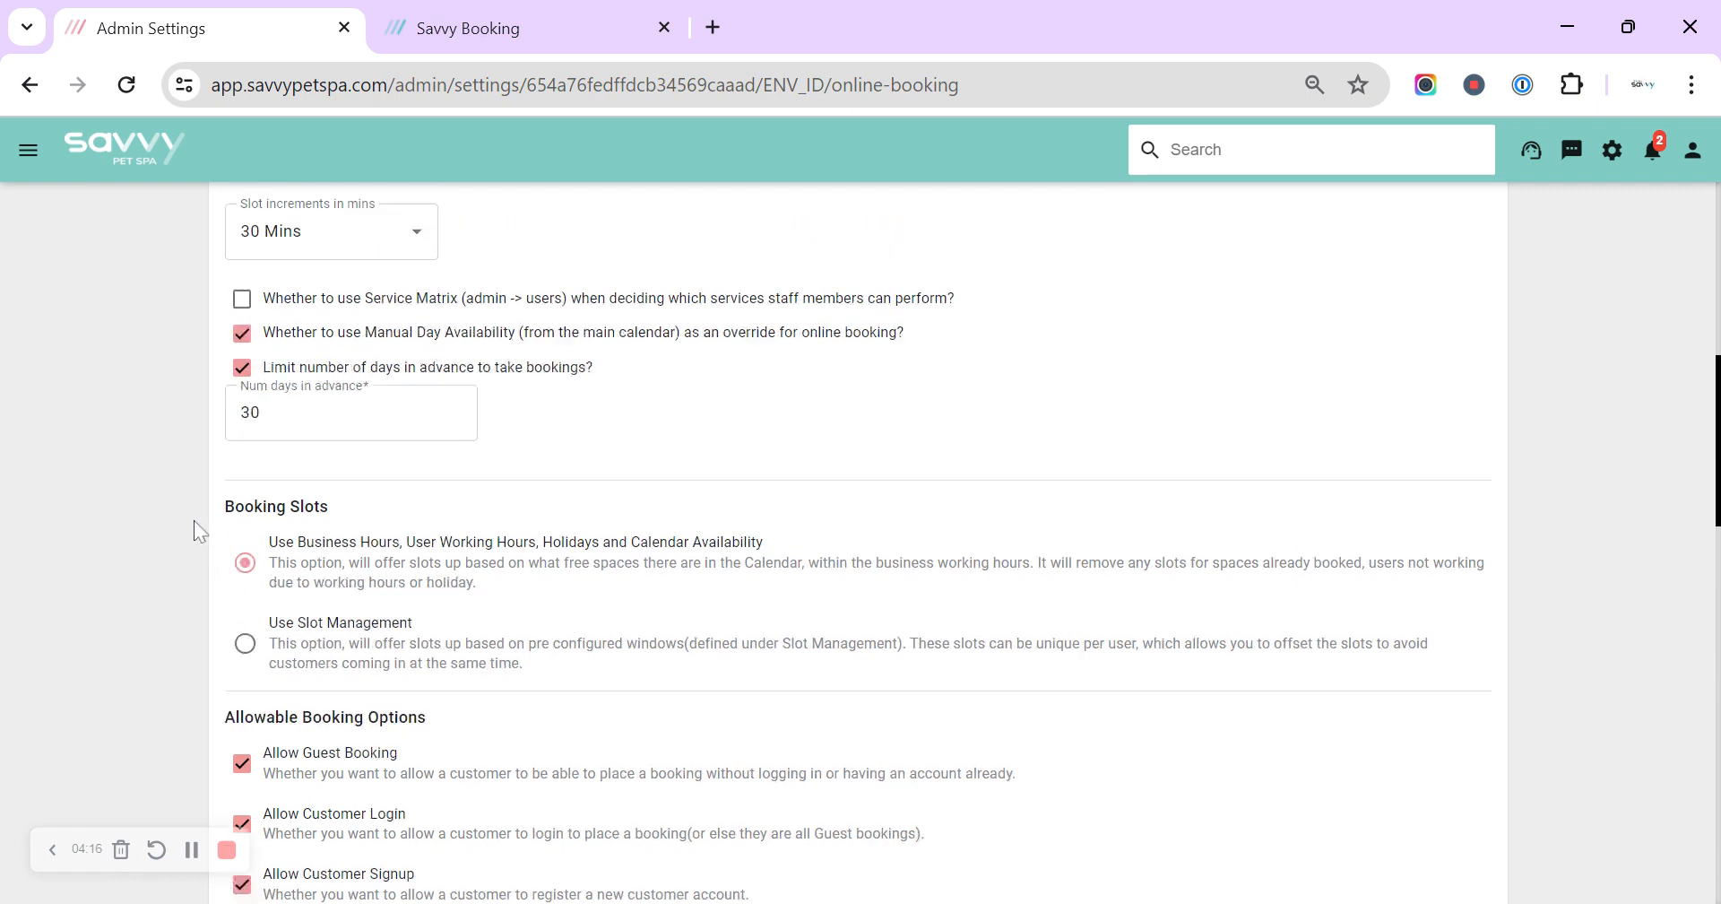
pyautogui.scroll(3)
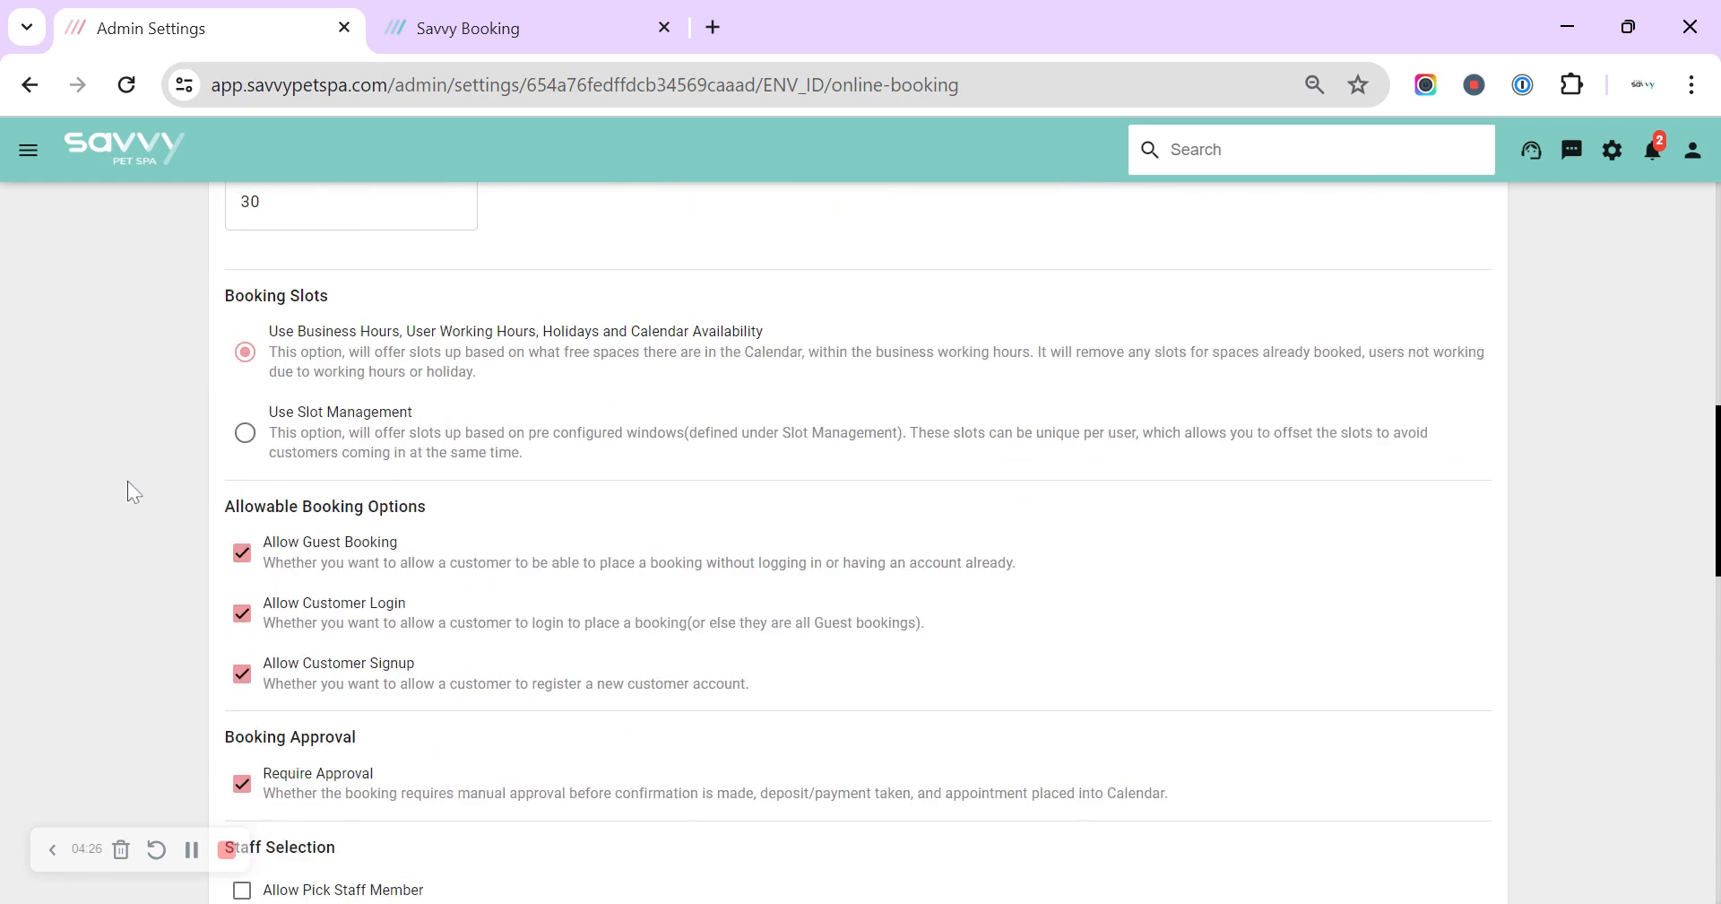
pyautogui.scroll(-3)
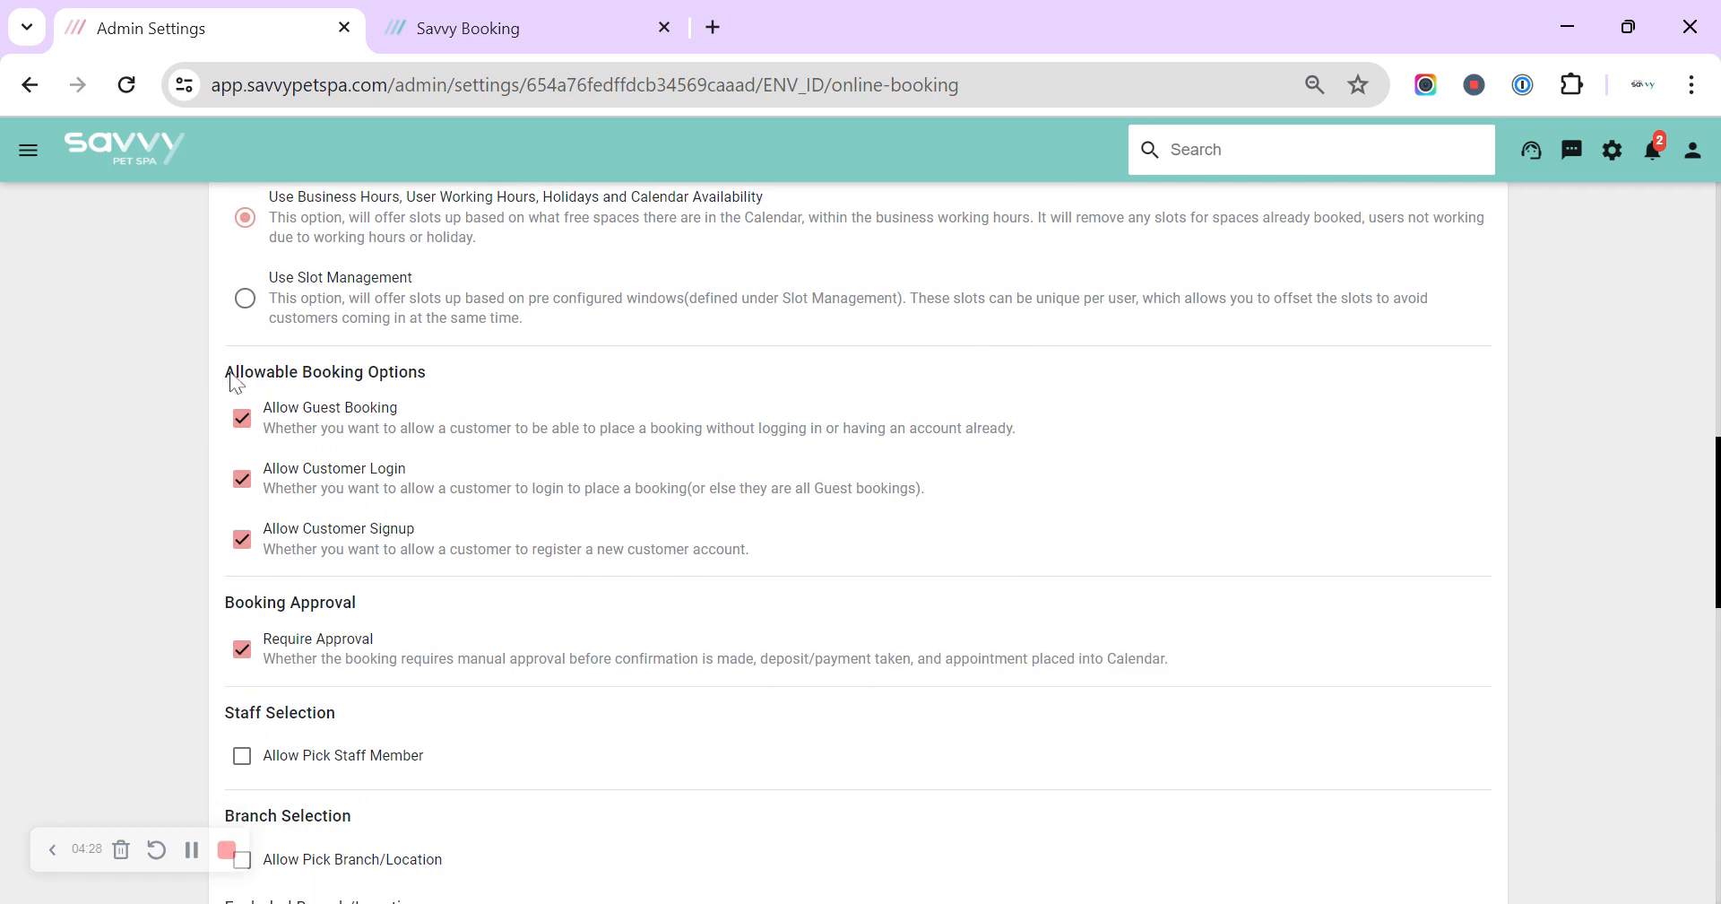
pyautogui.moveTo(373, 369)
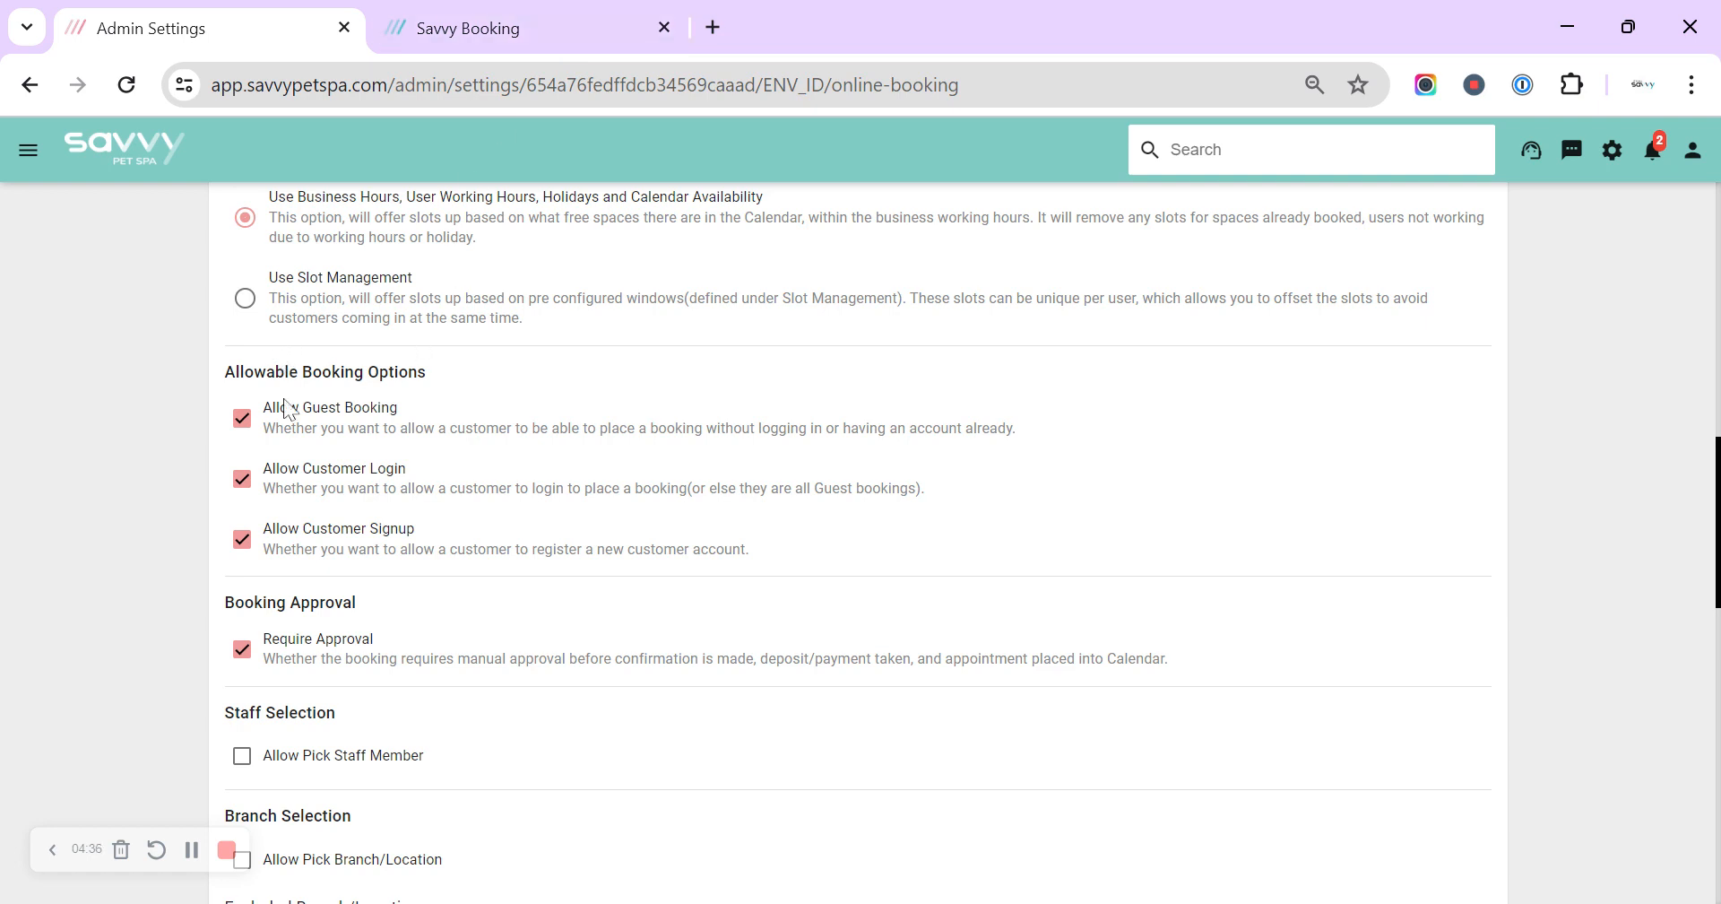
pyautogui.moveTo(297, 499)
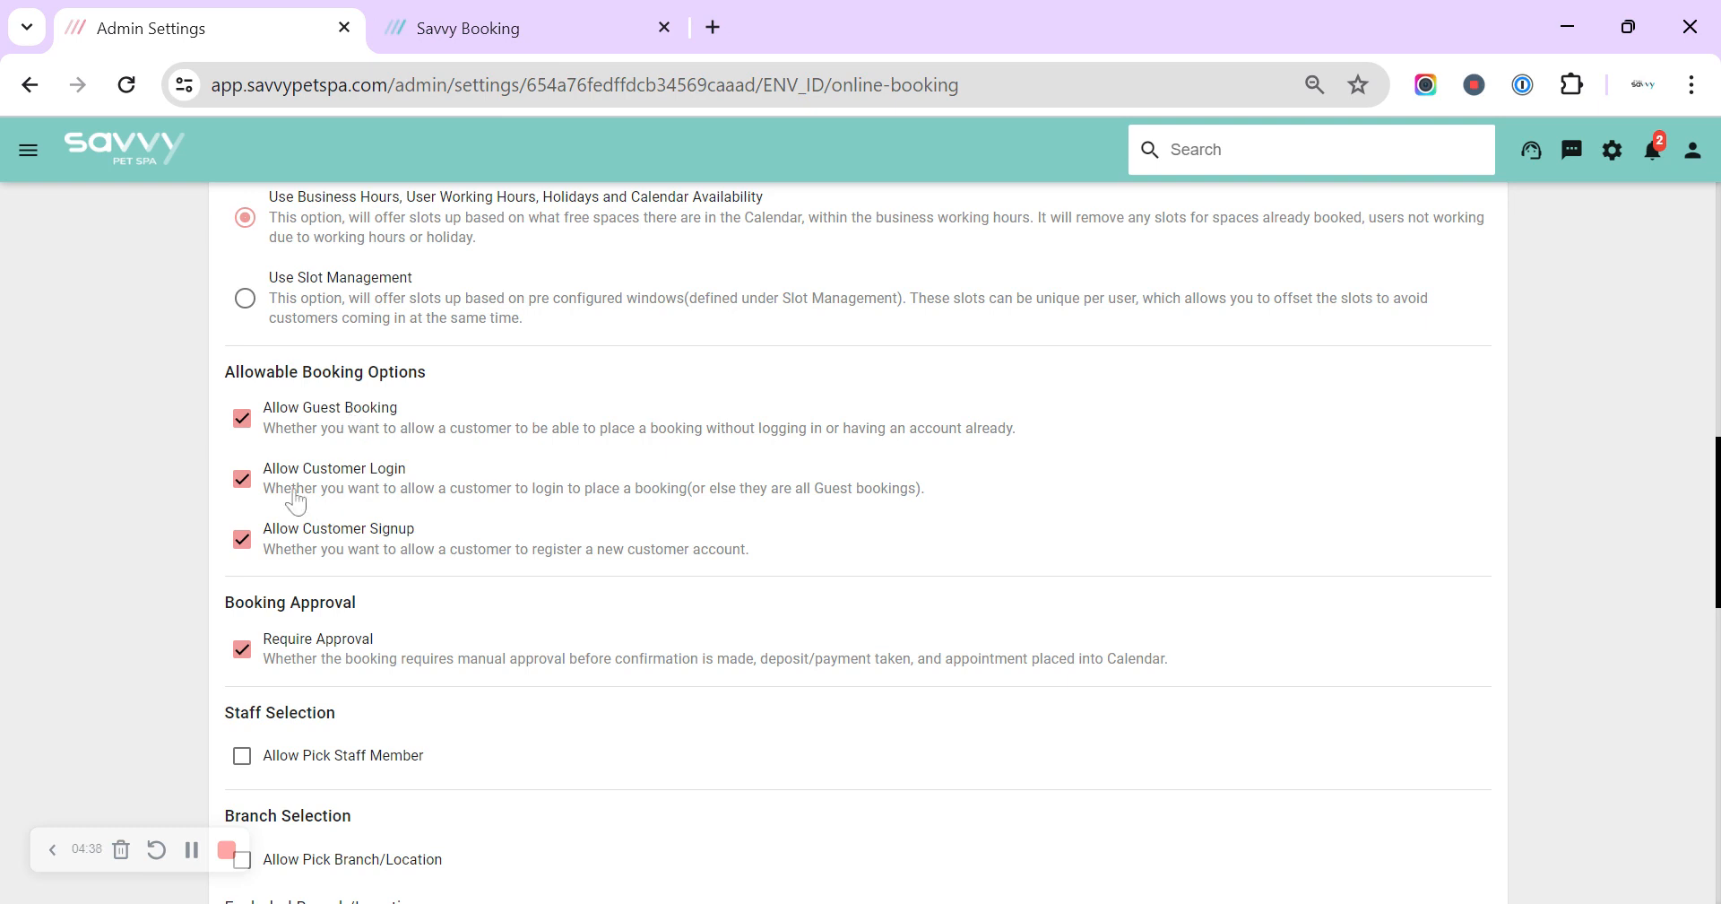
pyautogui.moveTo(372, 490)
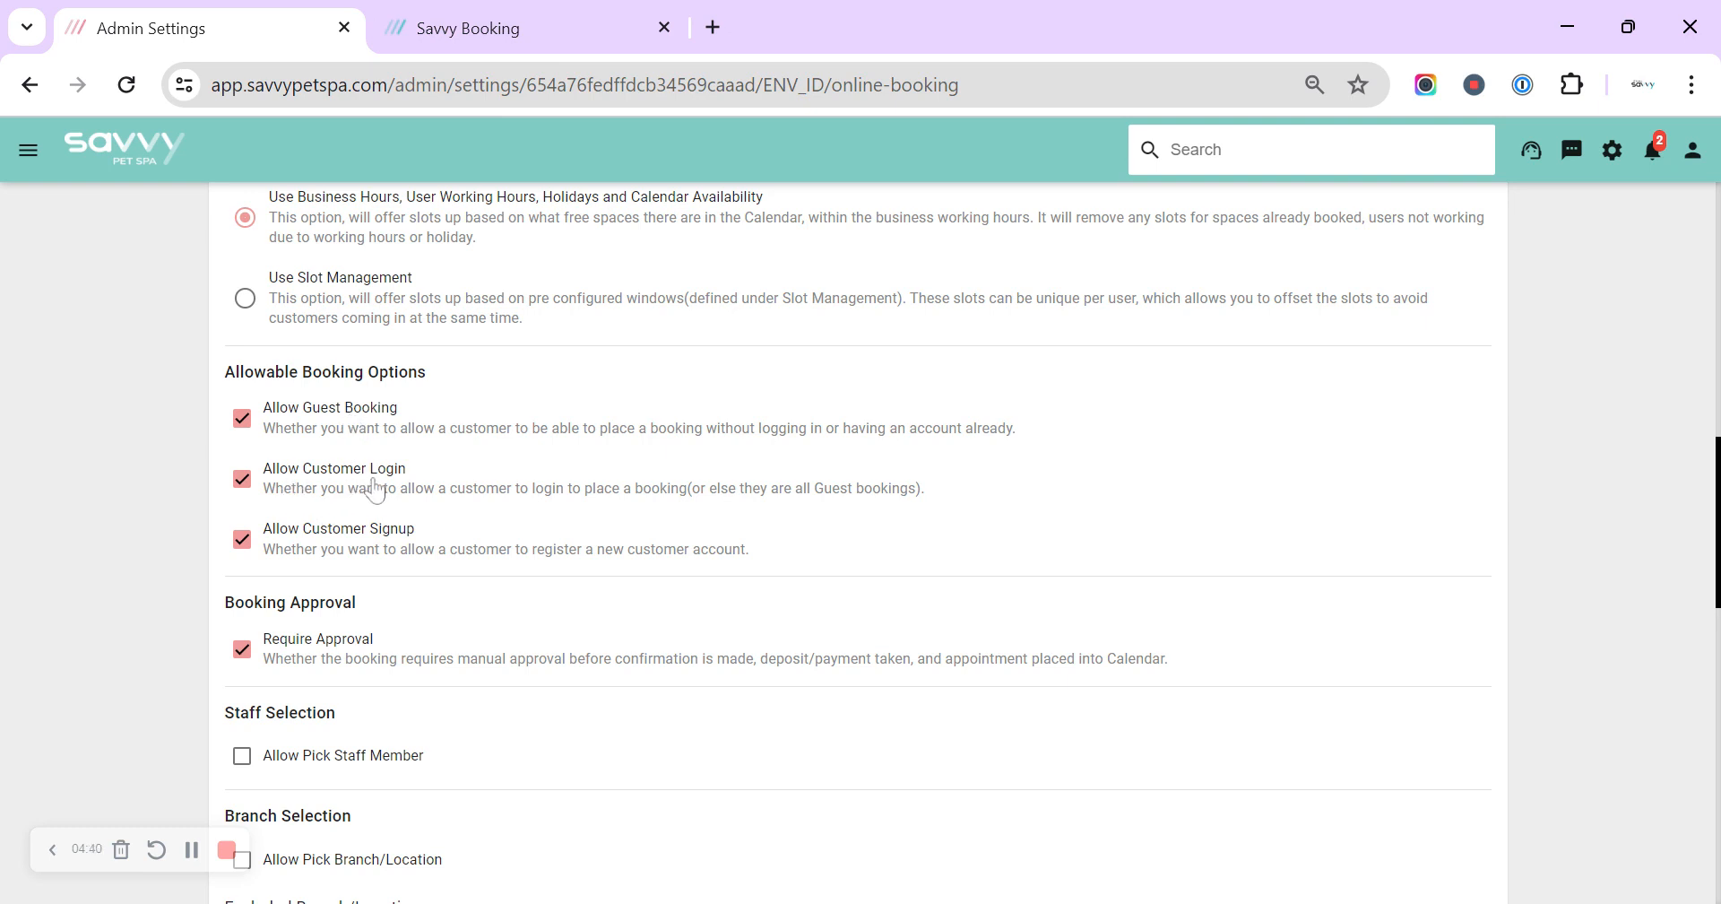
pyautogui.moveTo(346, 546)
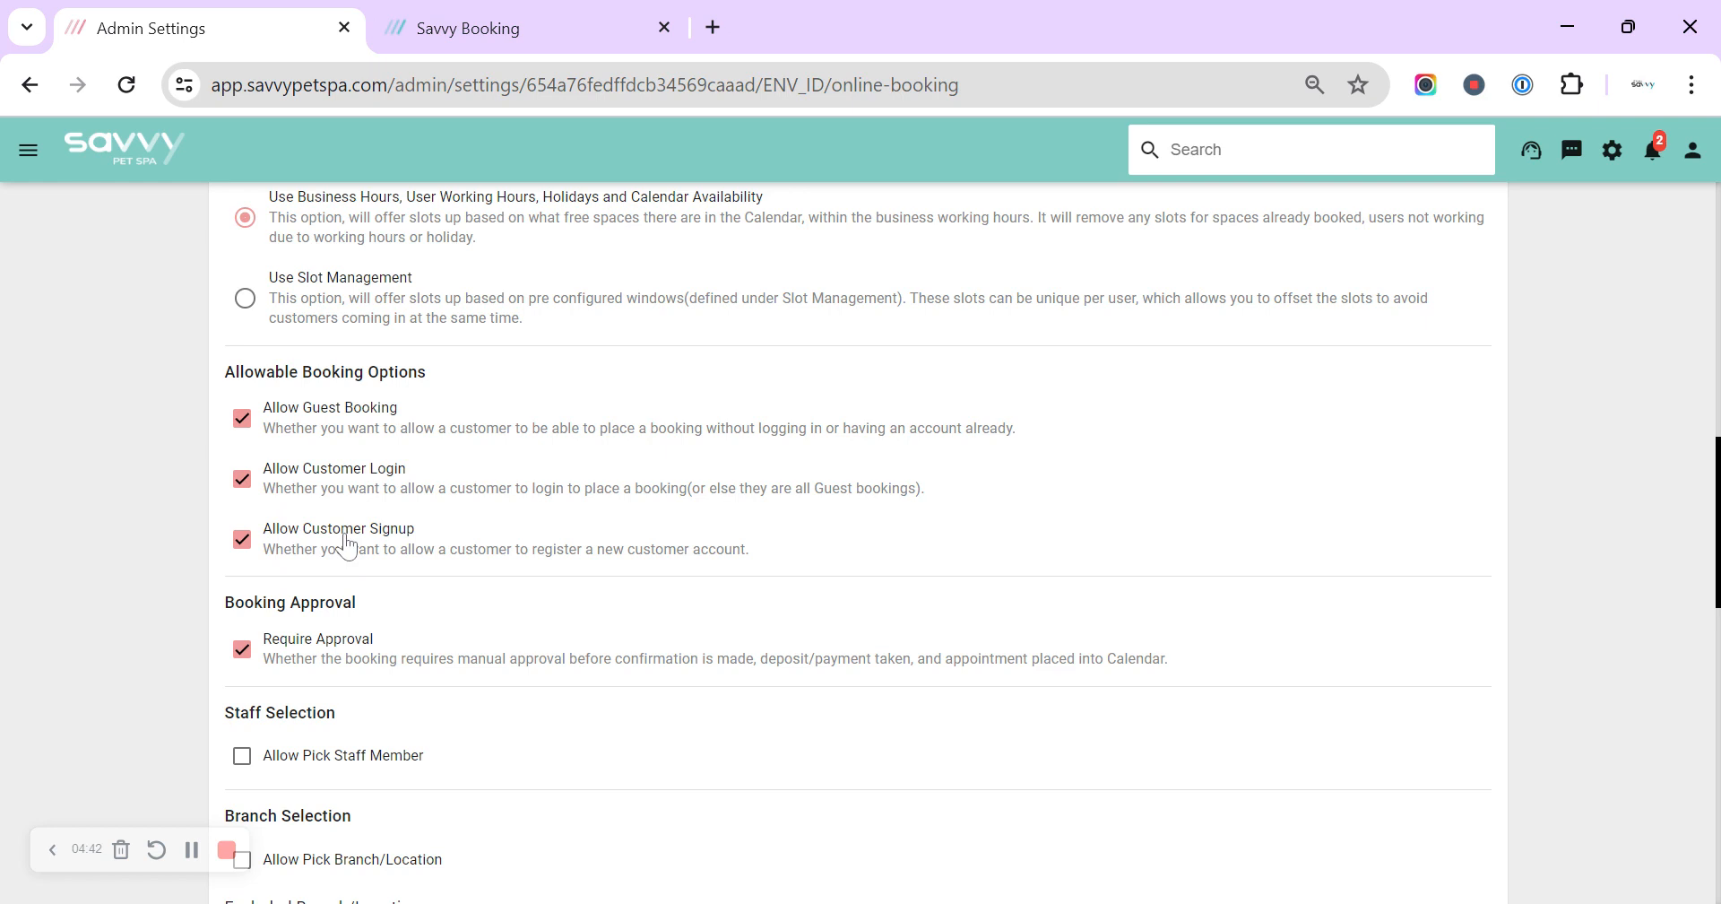
pyautogui.moveTo(331, 524)
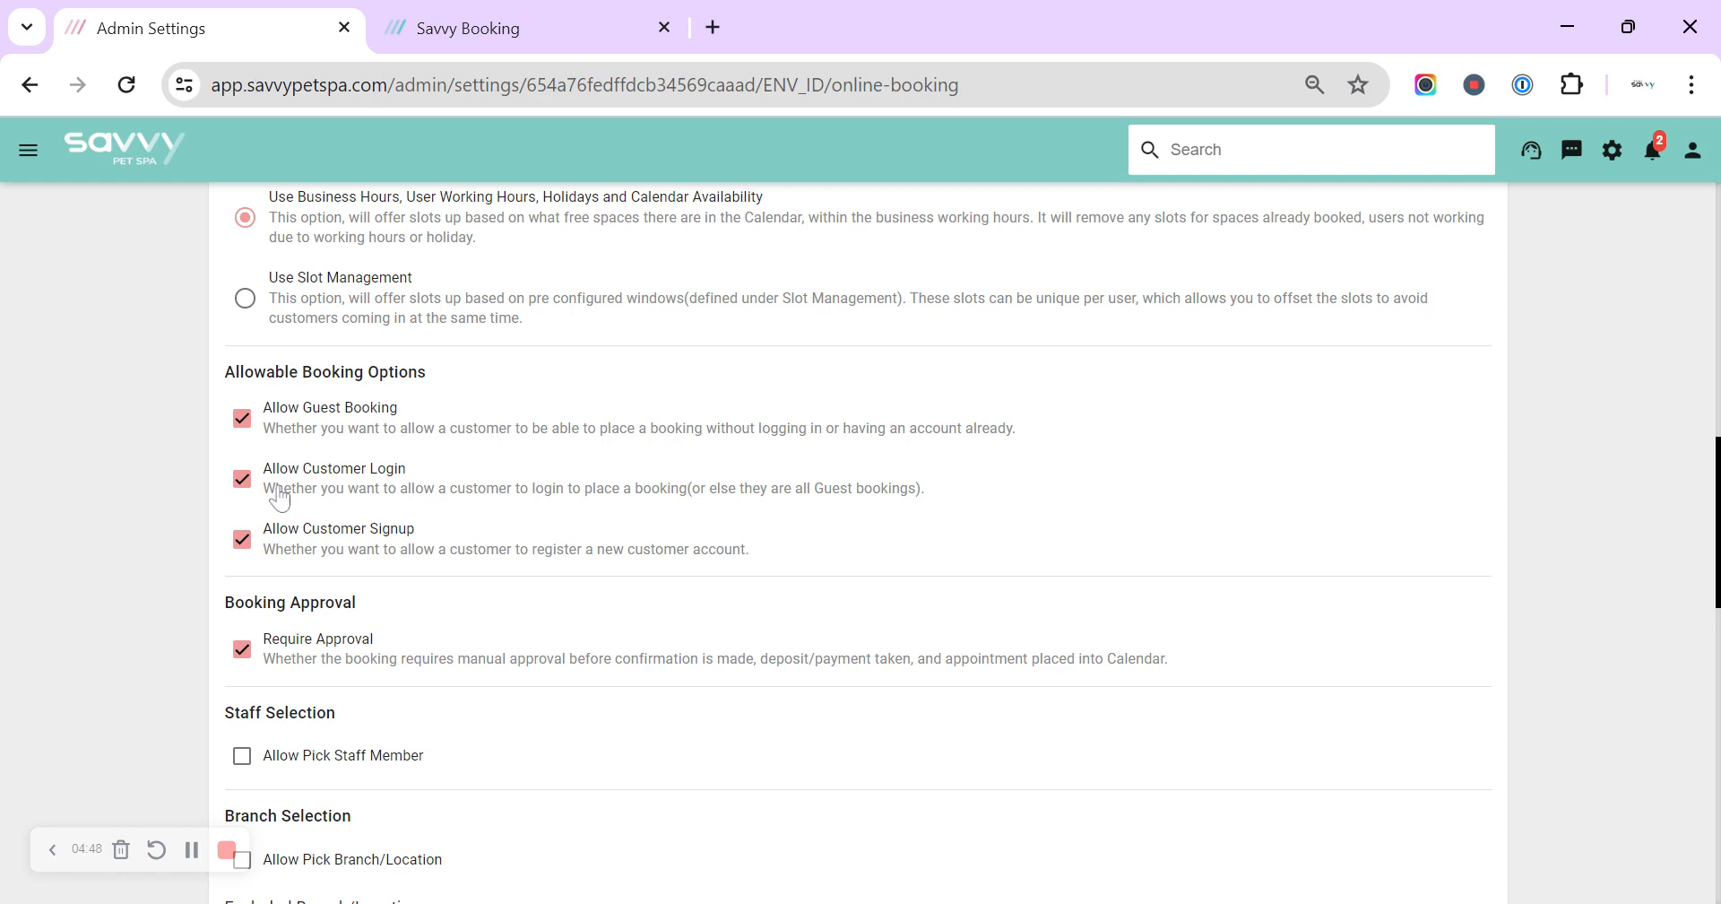
pyautogui.click(242, 419)
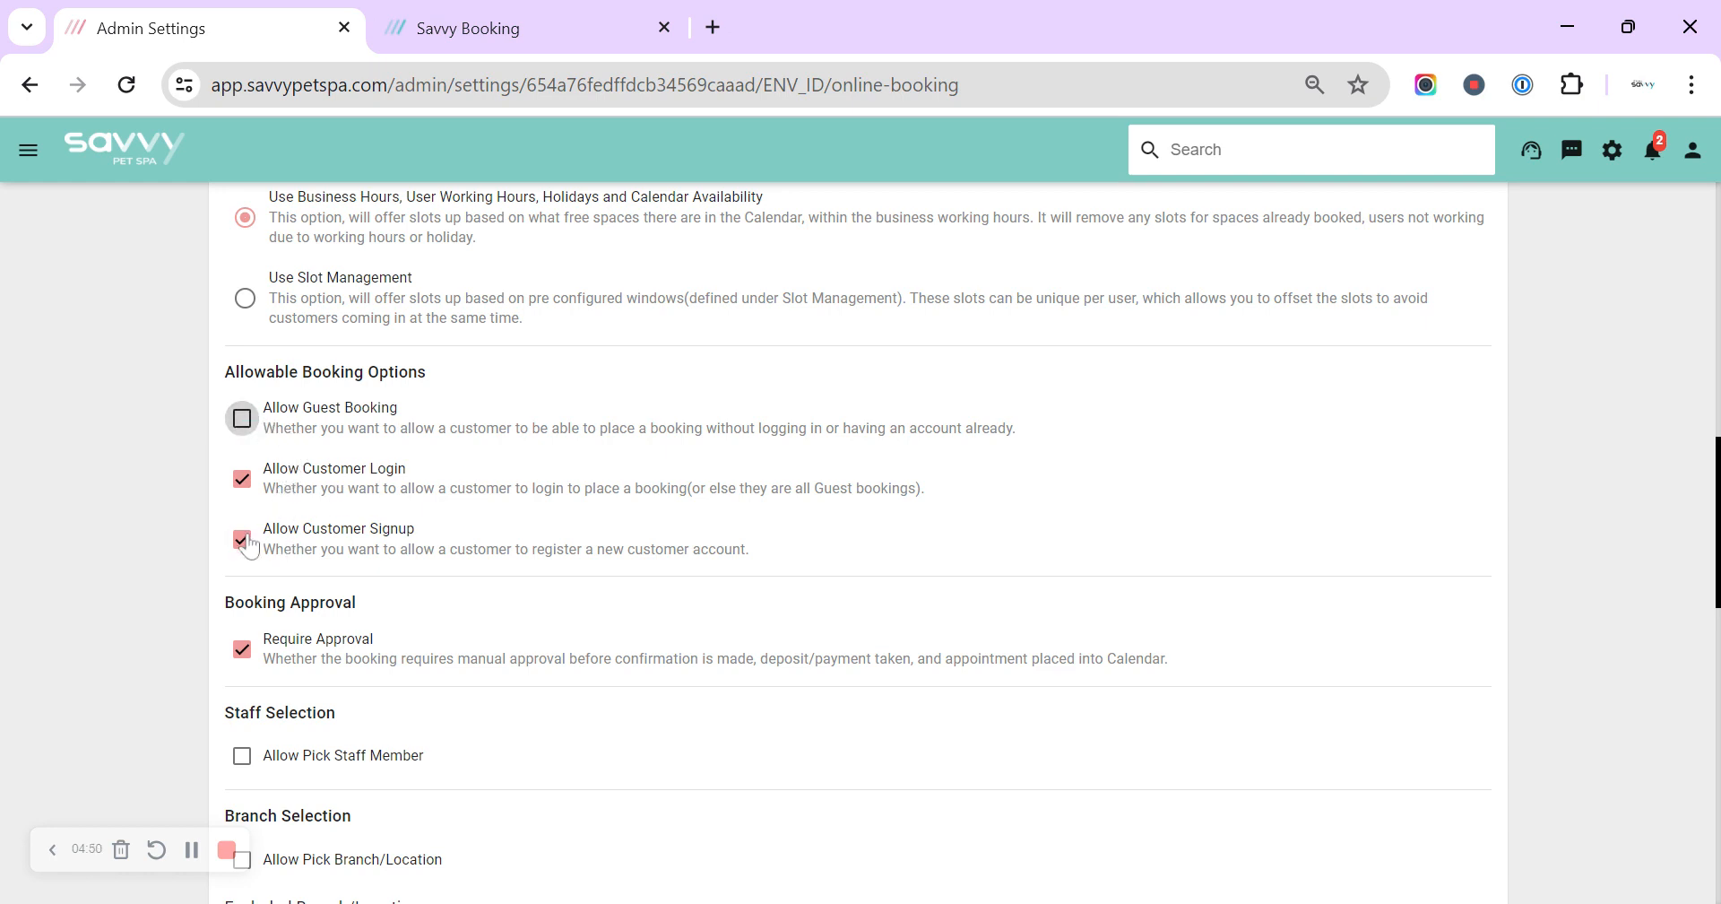
pyautogui.click(241, 539)
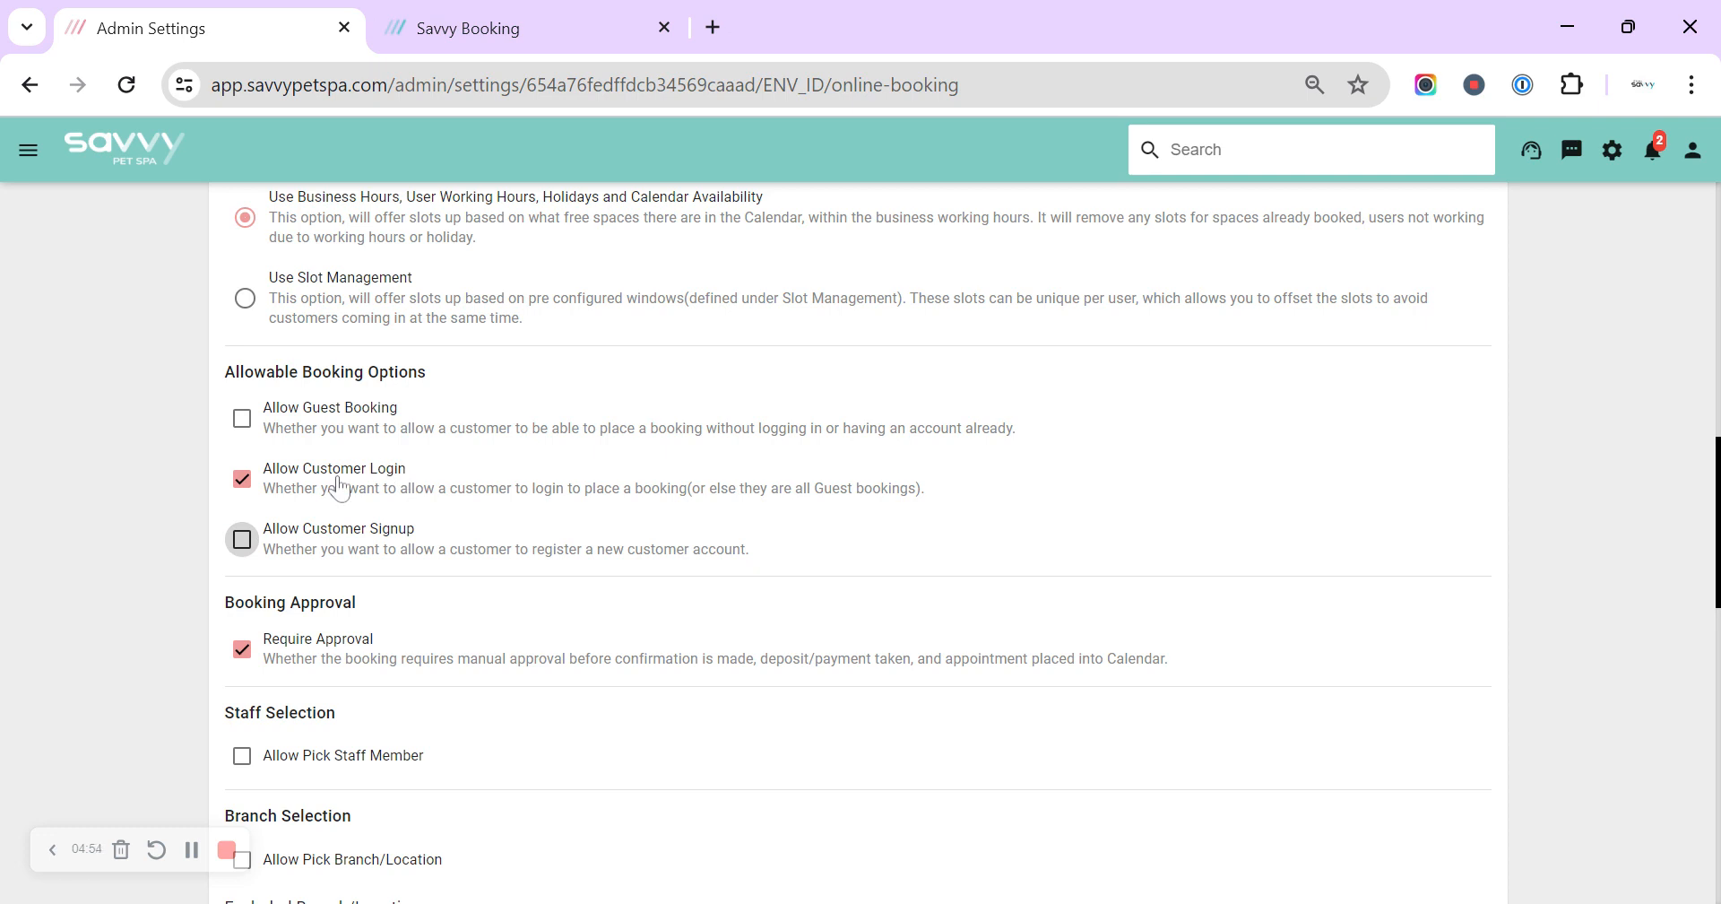
pyautogui.click(243, 419)
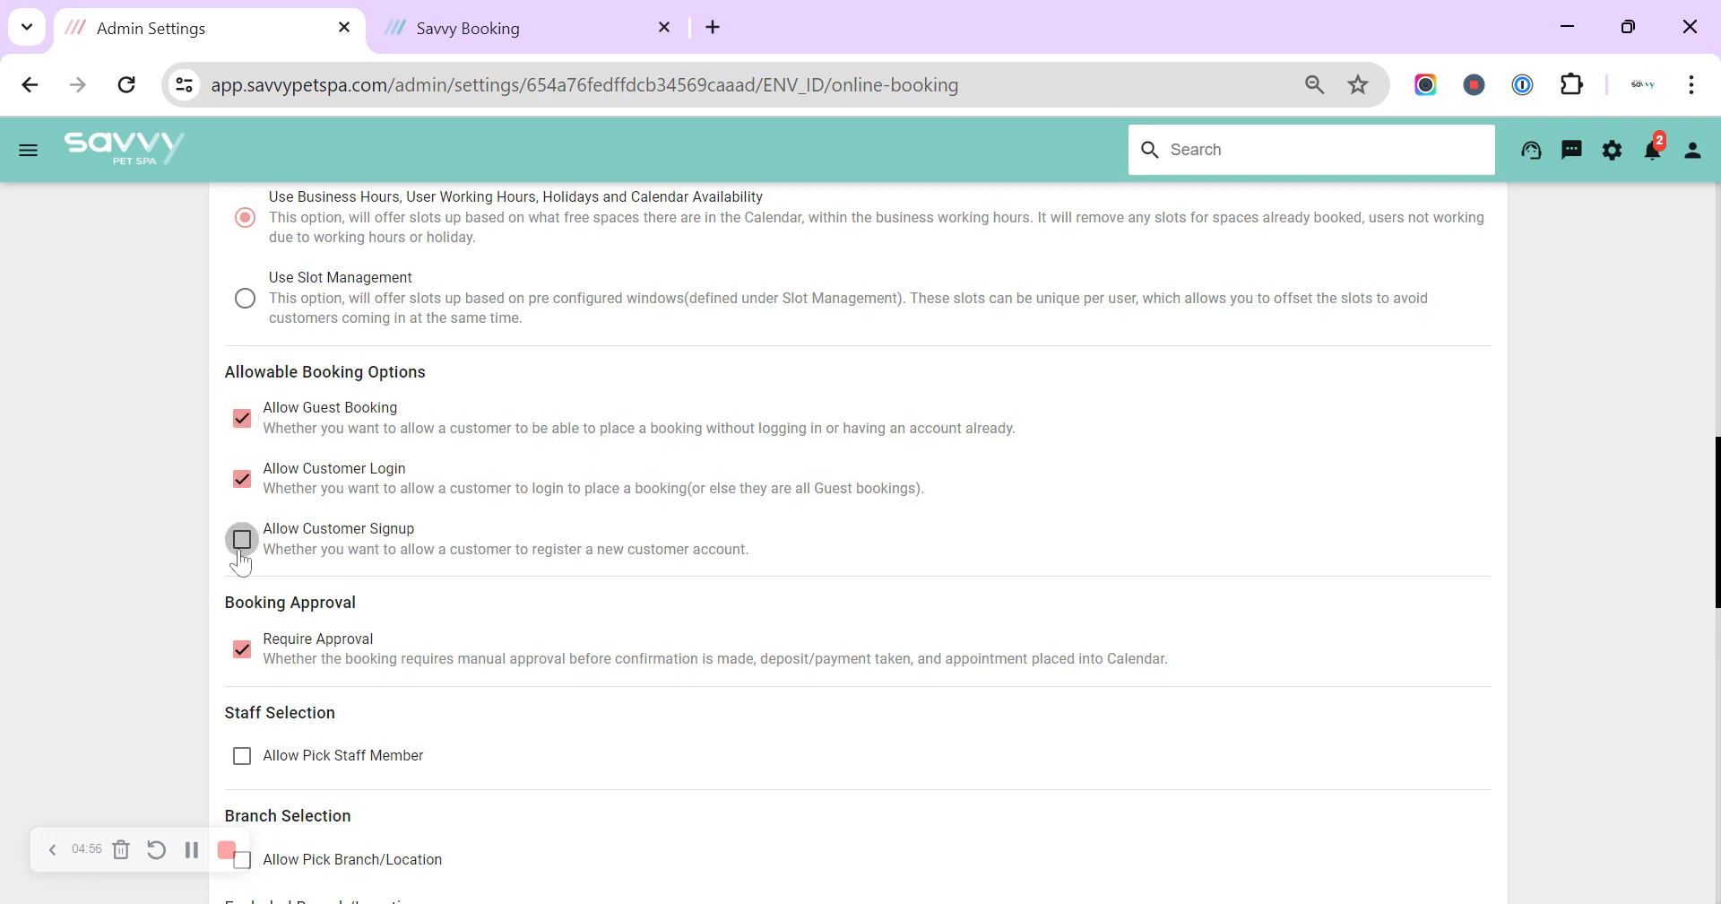
pyautogui.click(241, 539)
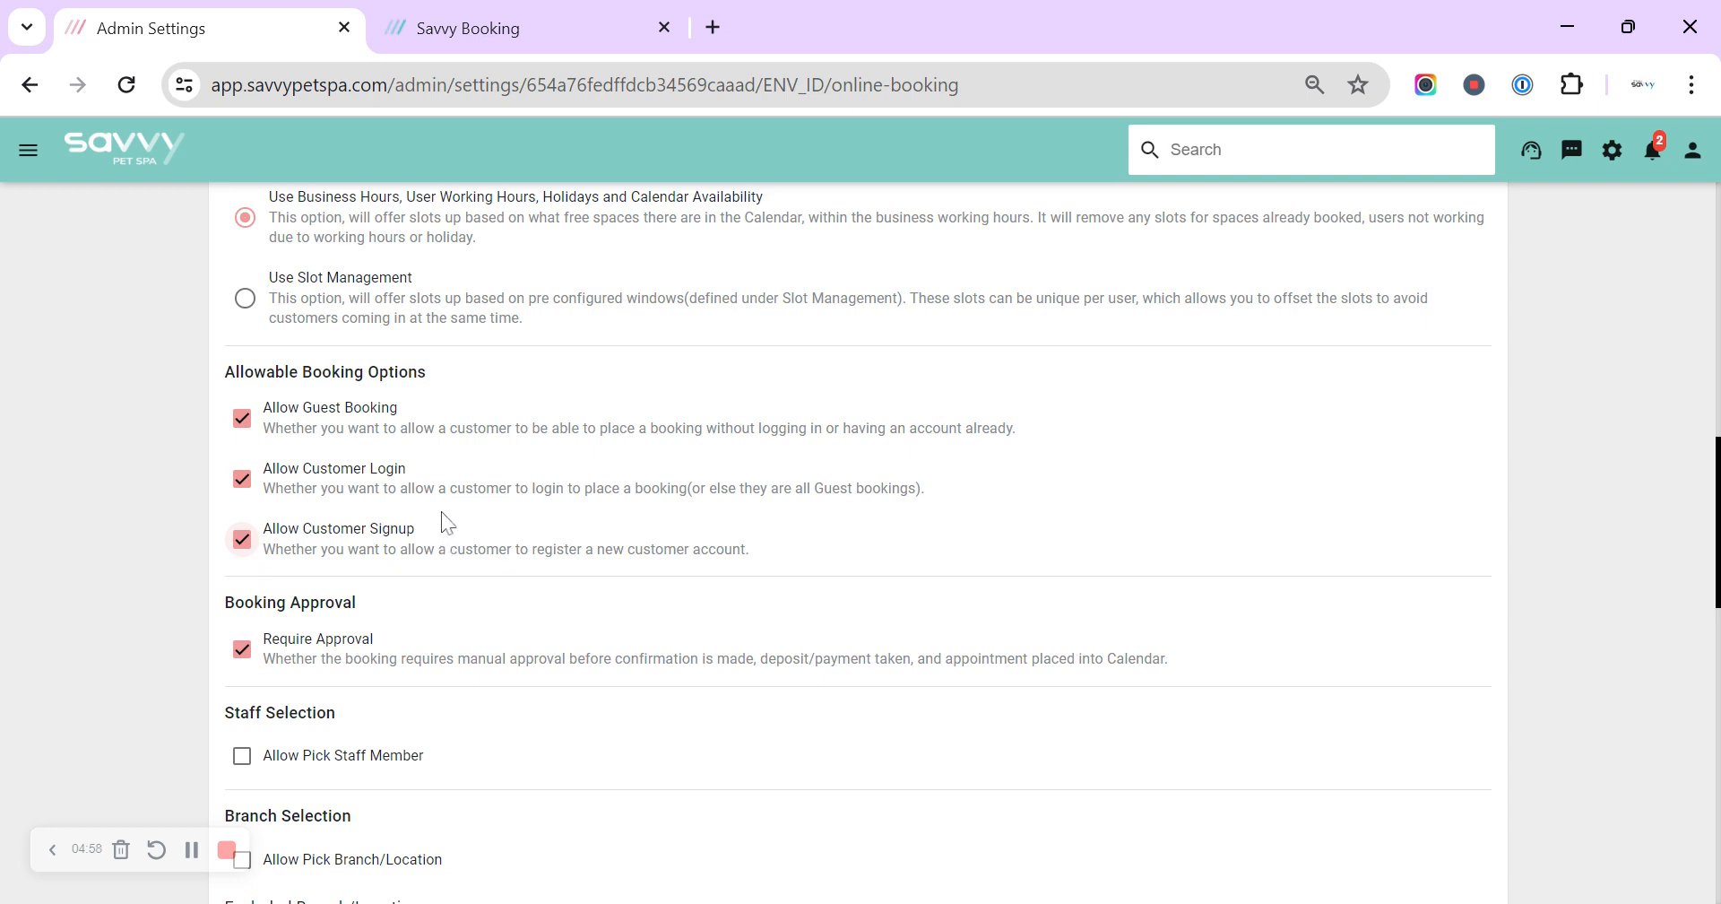
pyautogui.scroll(-3)
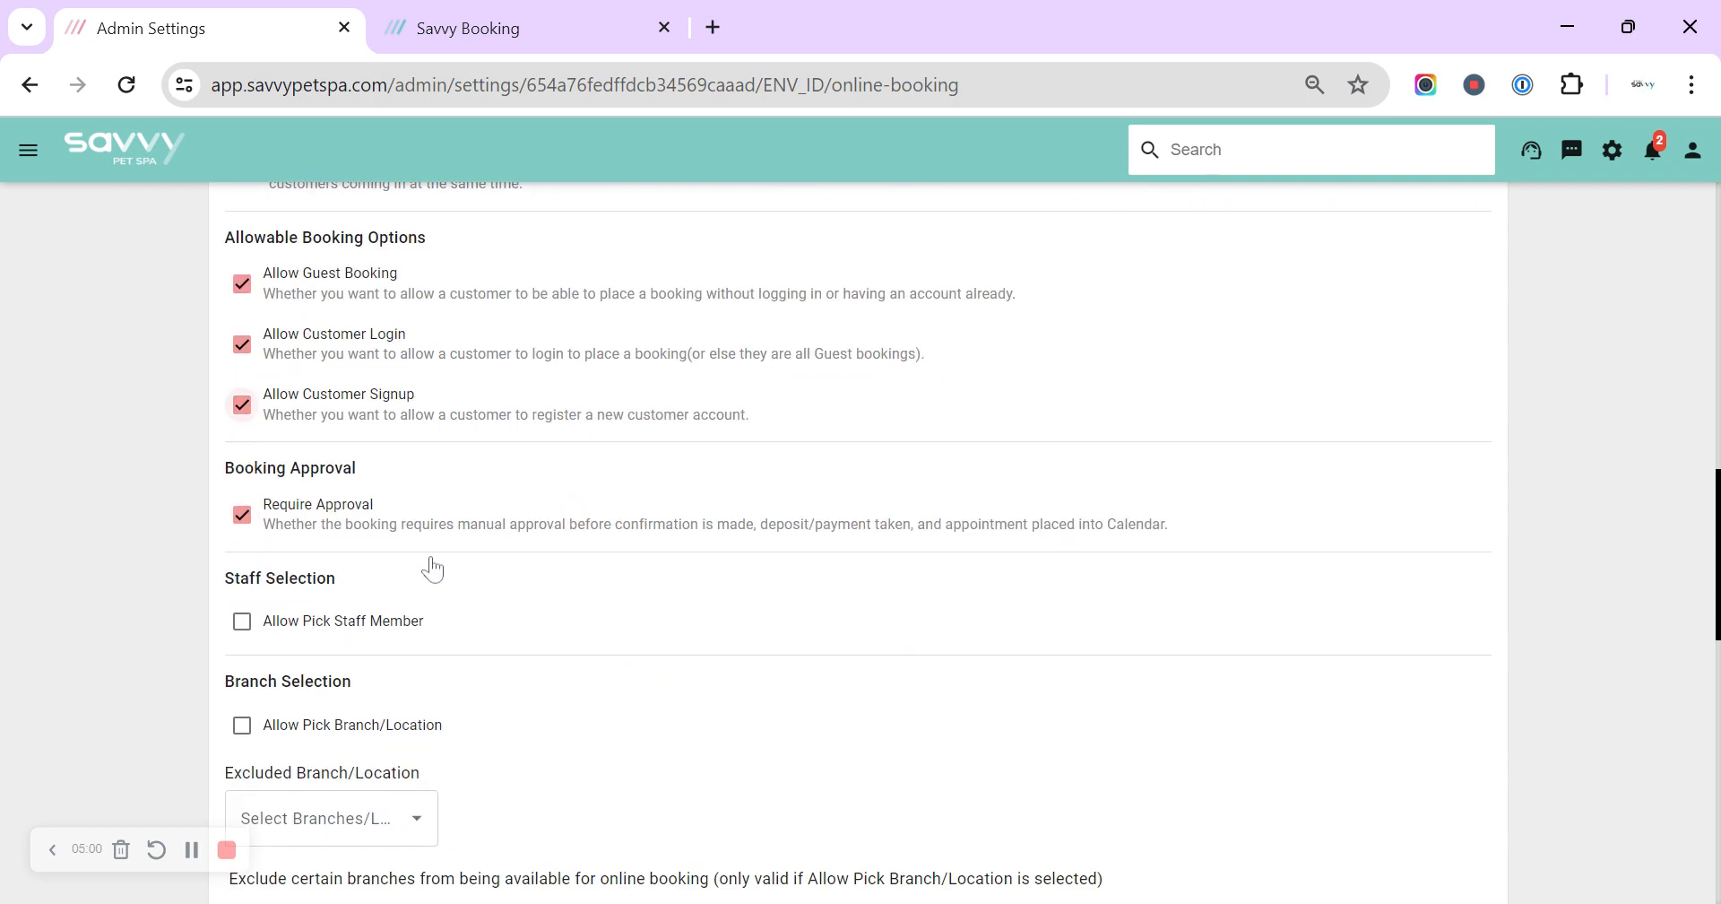
pyautogui.moveTo(308, 499)
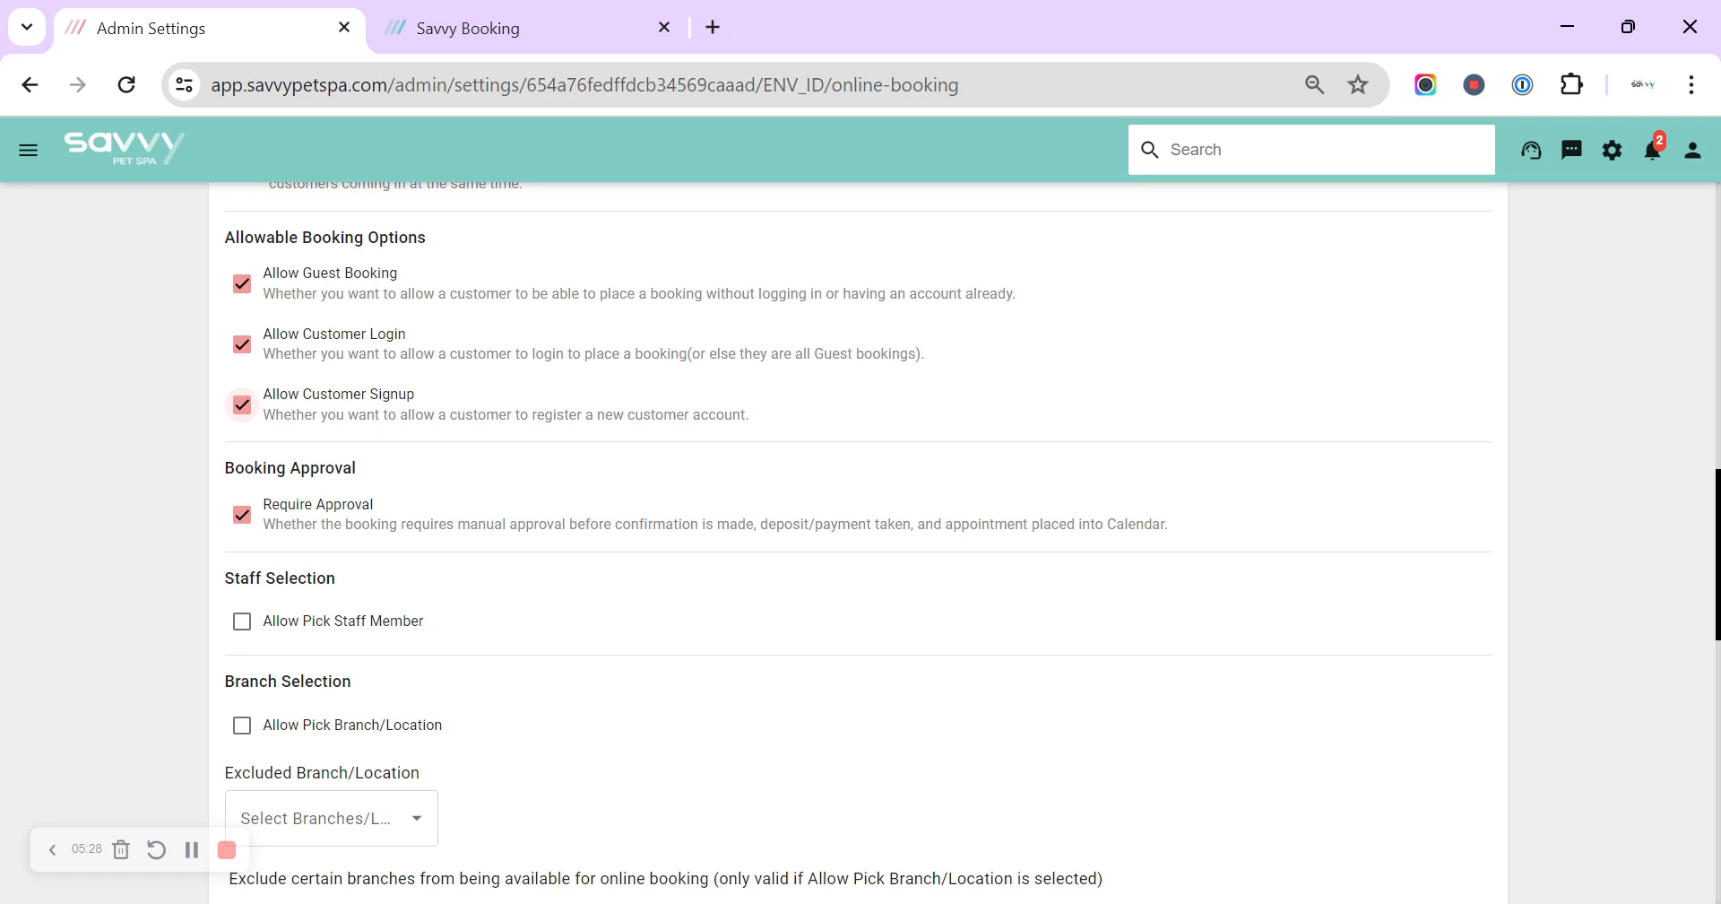
pyautogui.moveTo(285, 531)
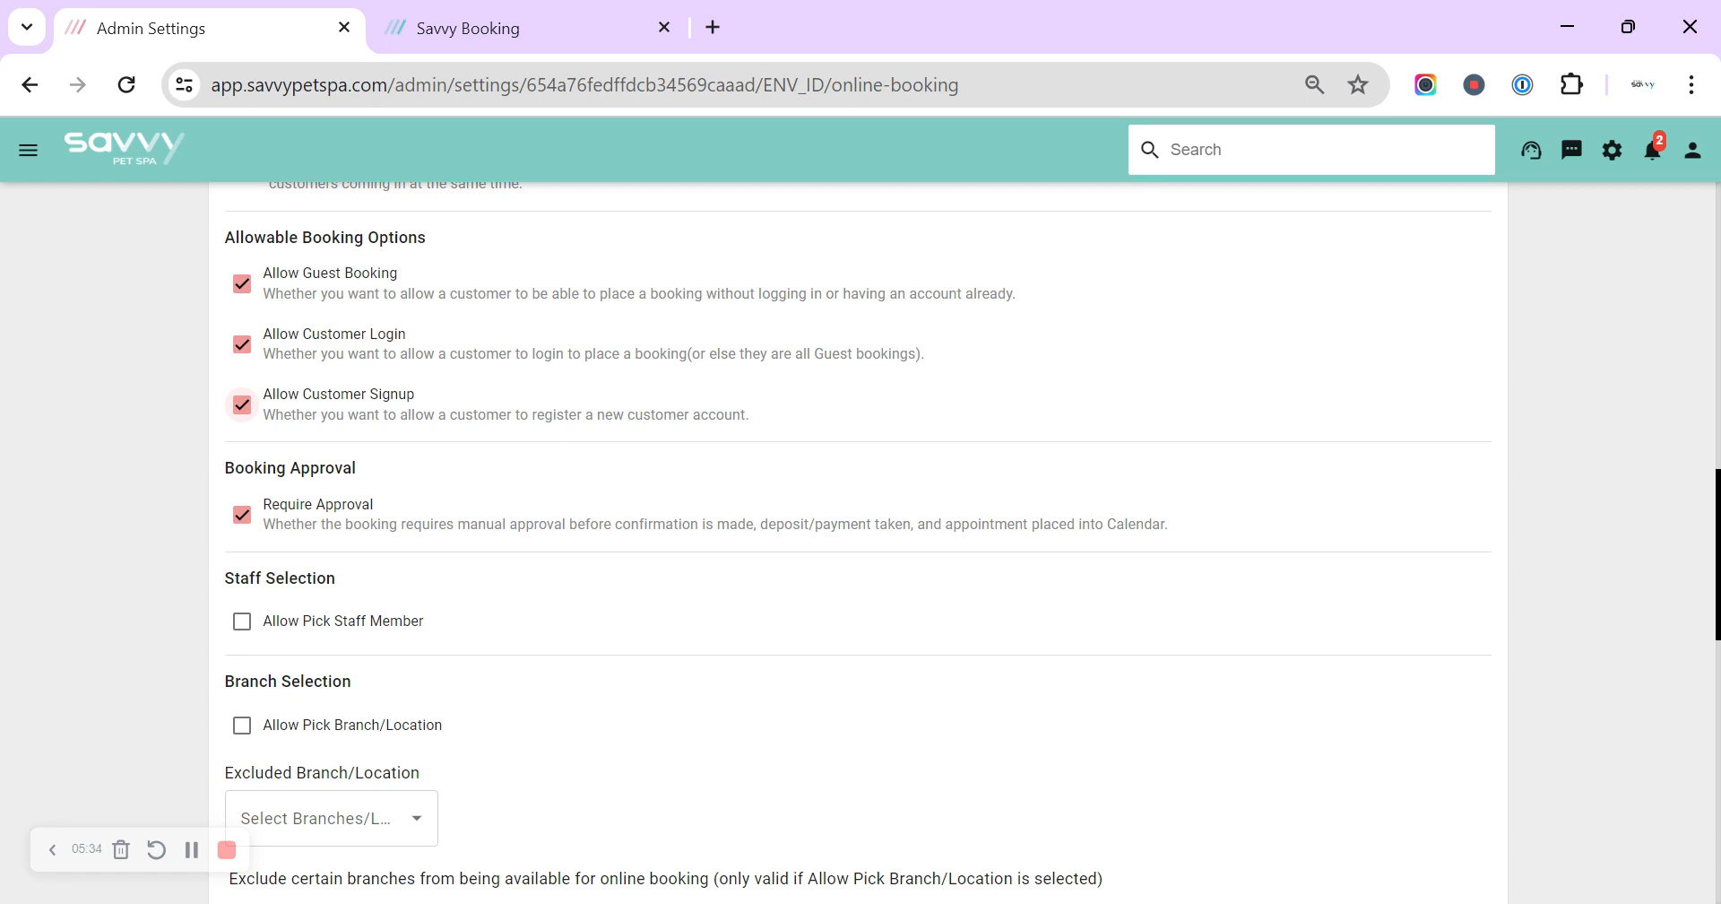
pyautogui.moveTo(265, 518)
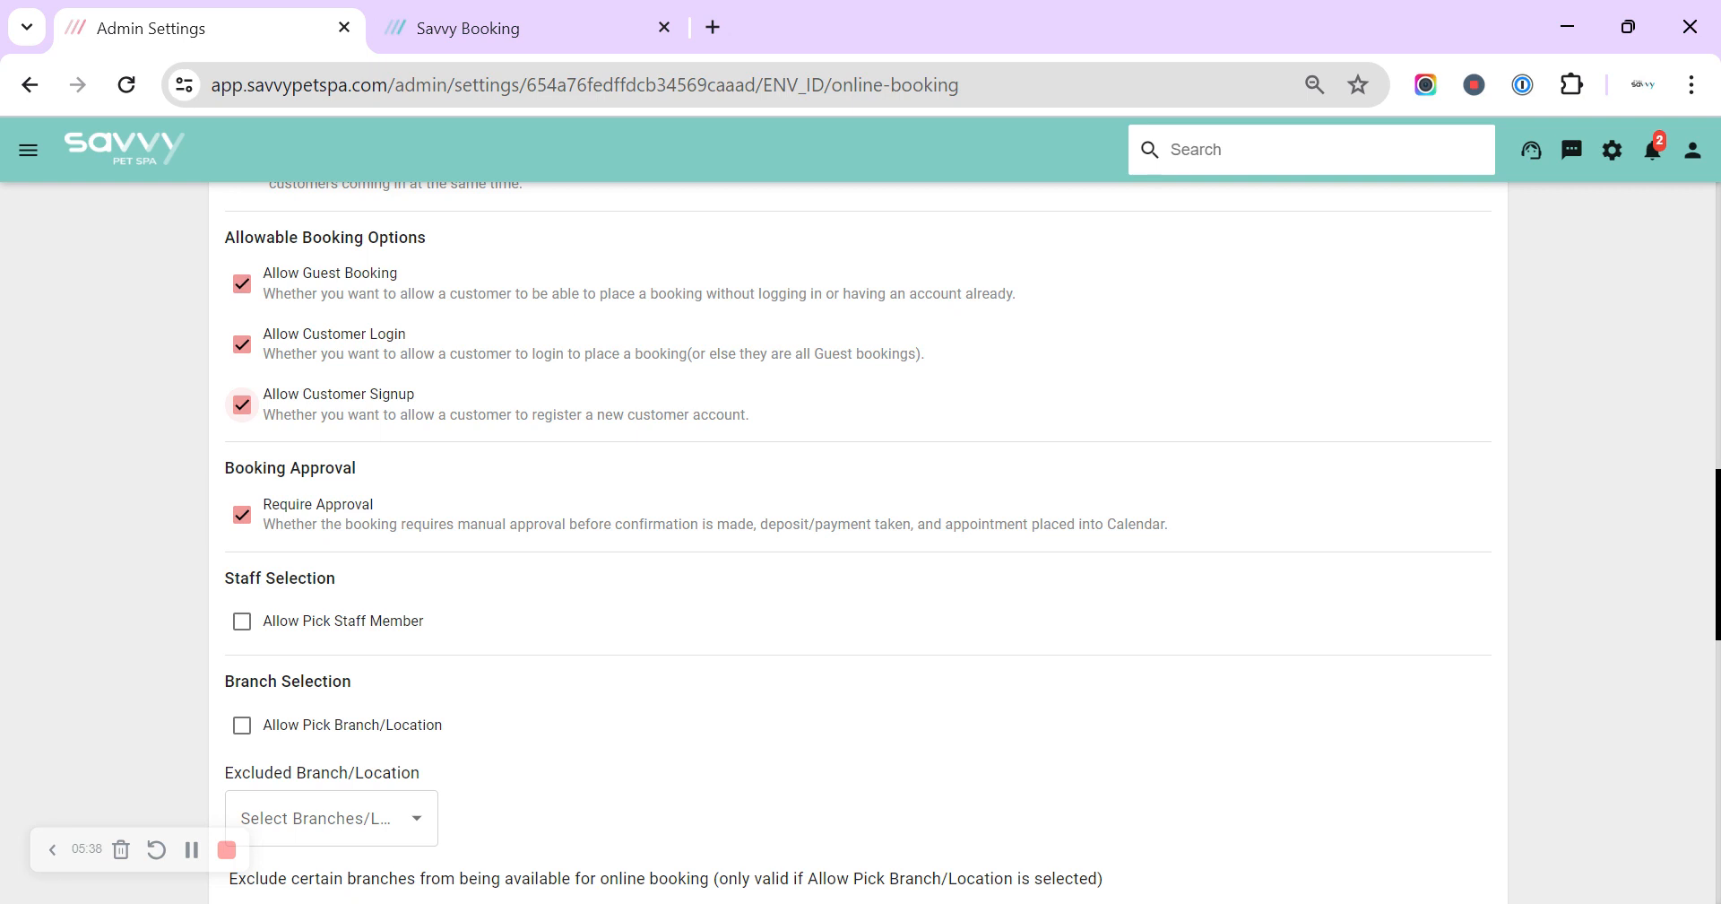
pyautogui.scroll(-3)
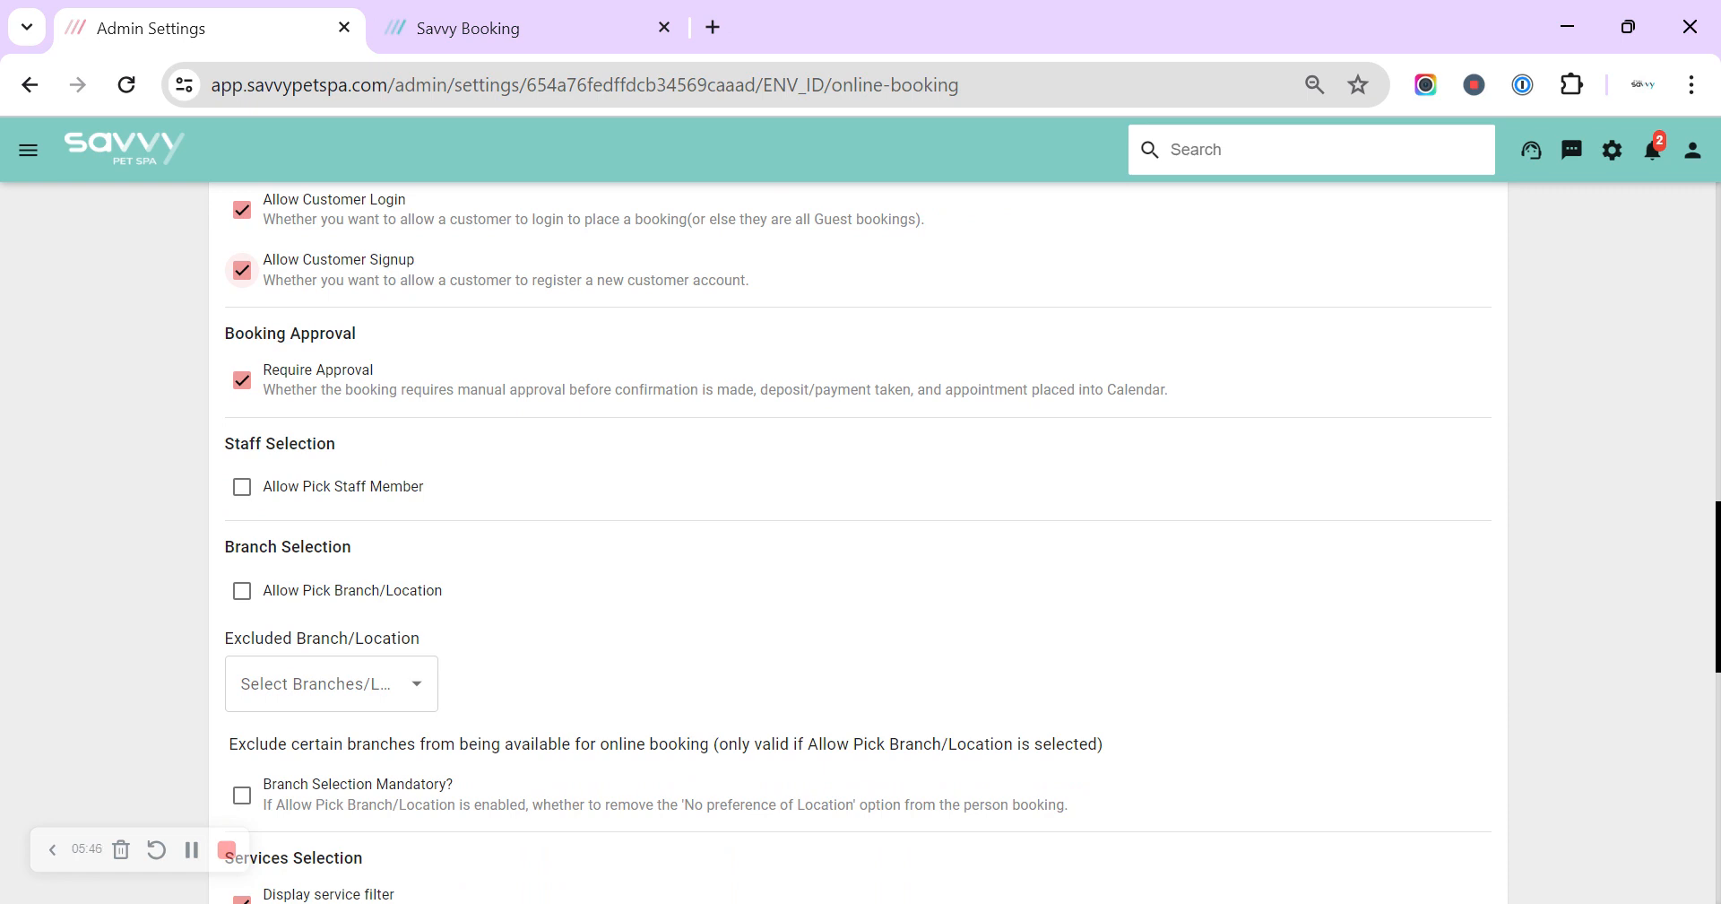
pyautogui.moveTo(307, 474)
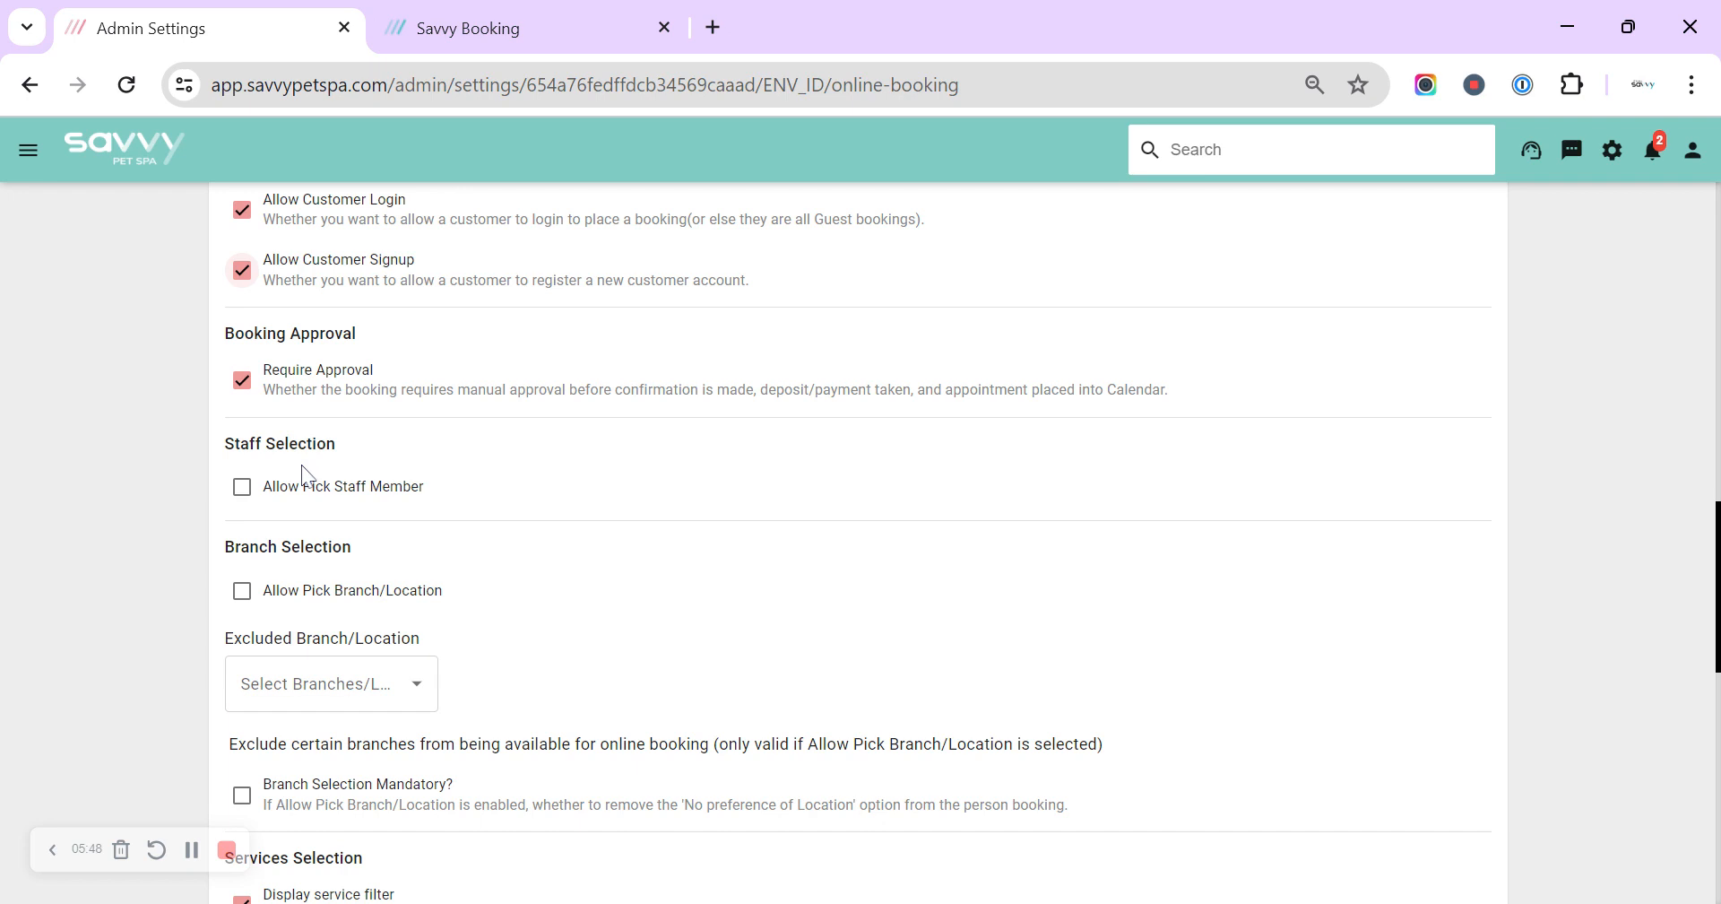
pyautogui.moveTo(313, 465)
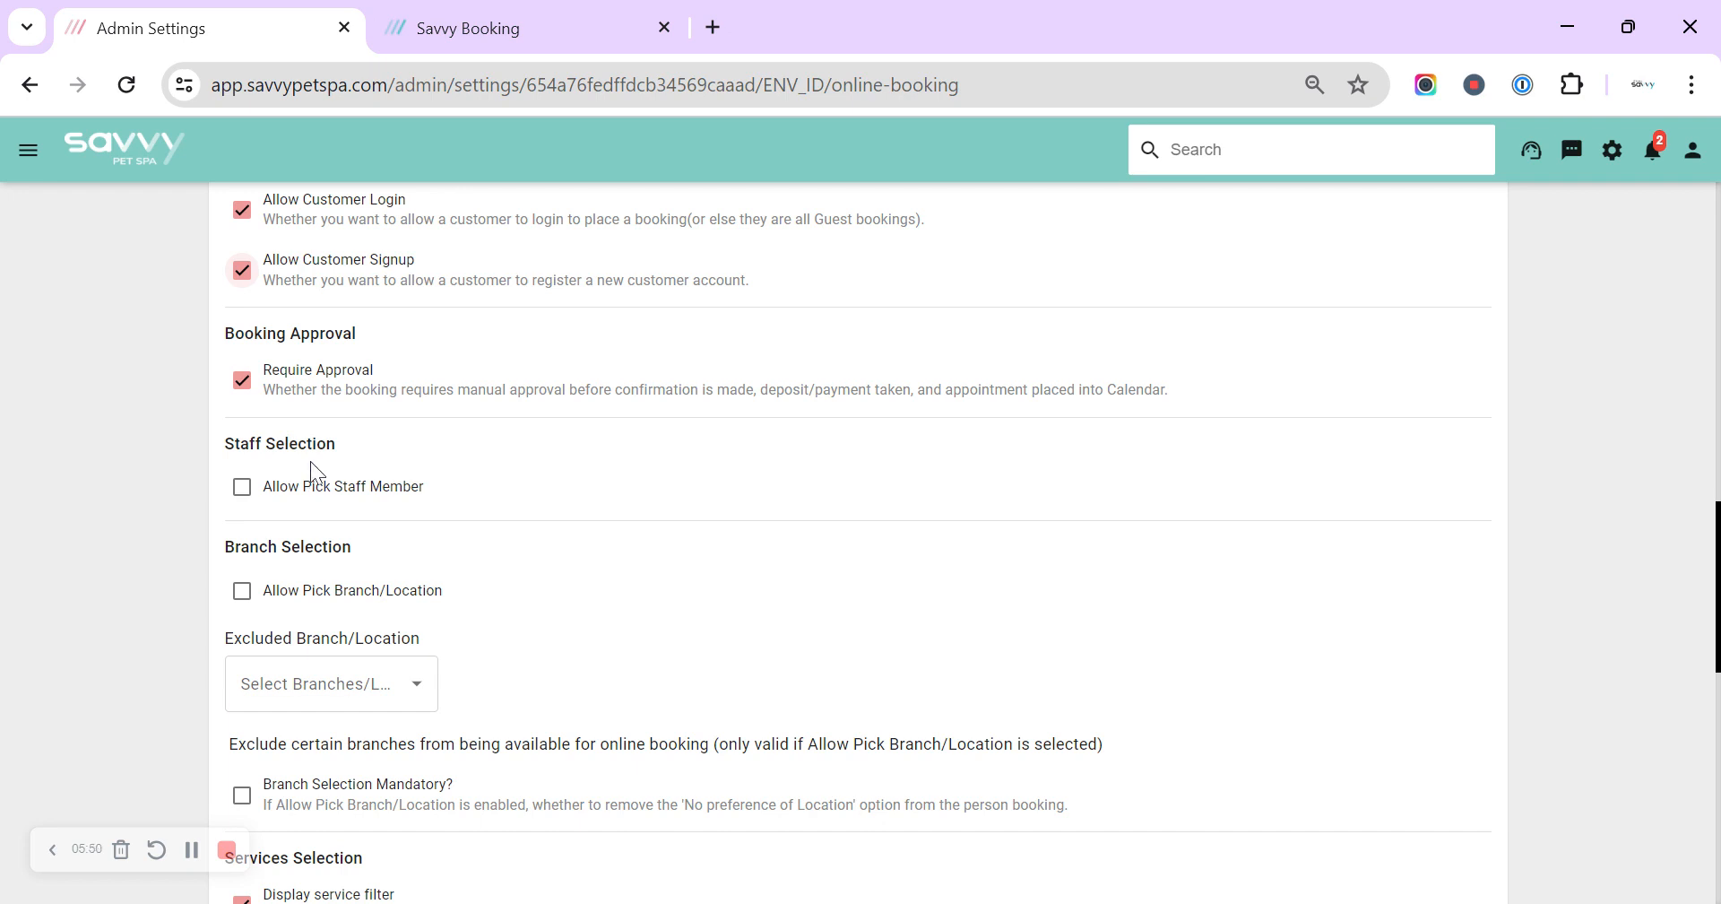
pyautogui.moveTo(253, 472)
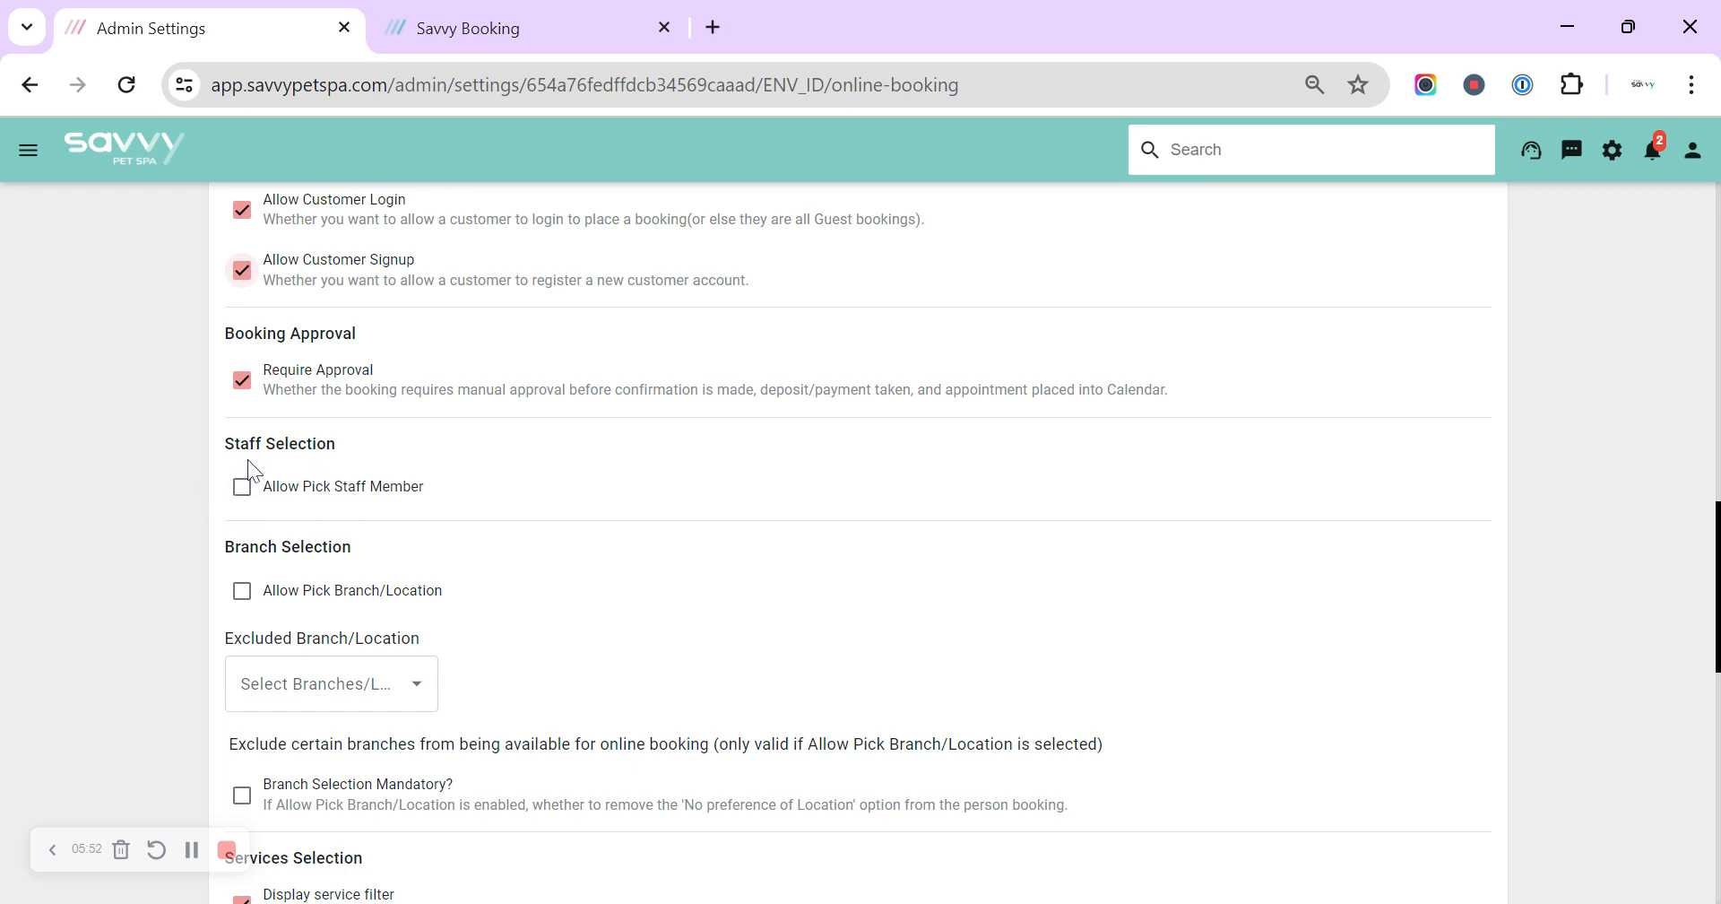
pyautogui.moveTo(538, 623)
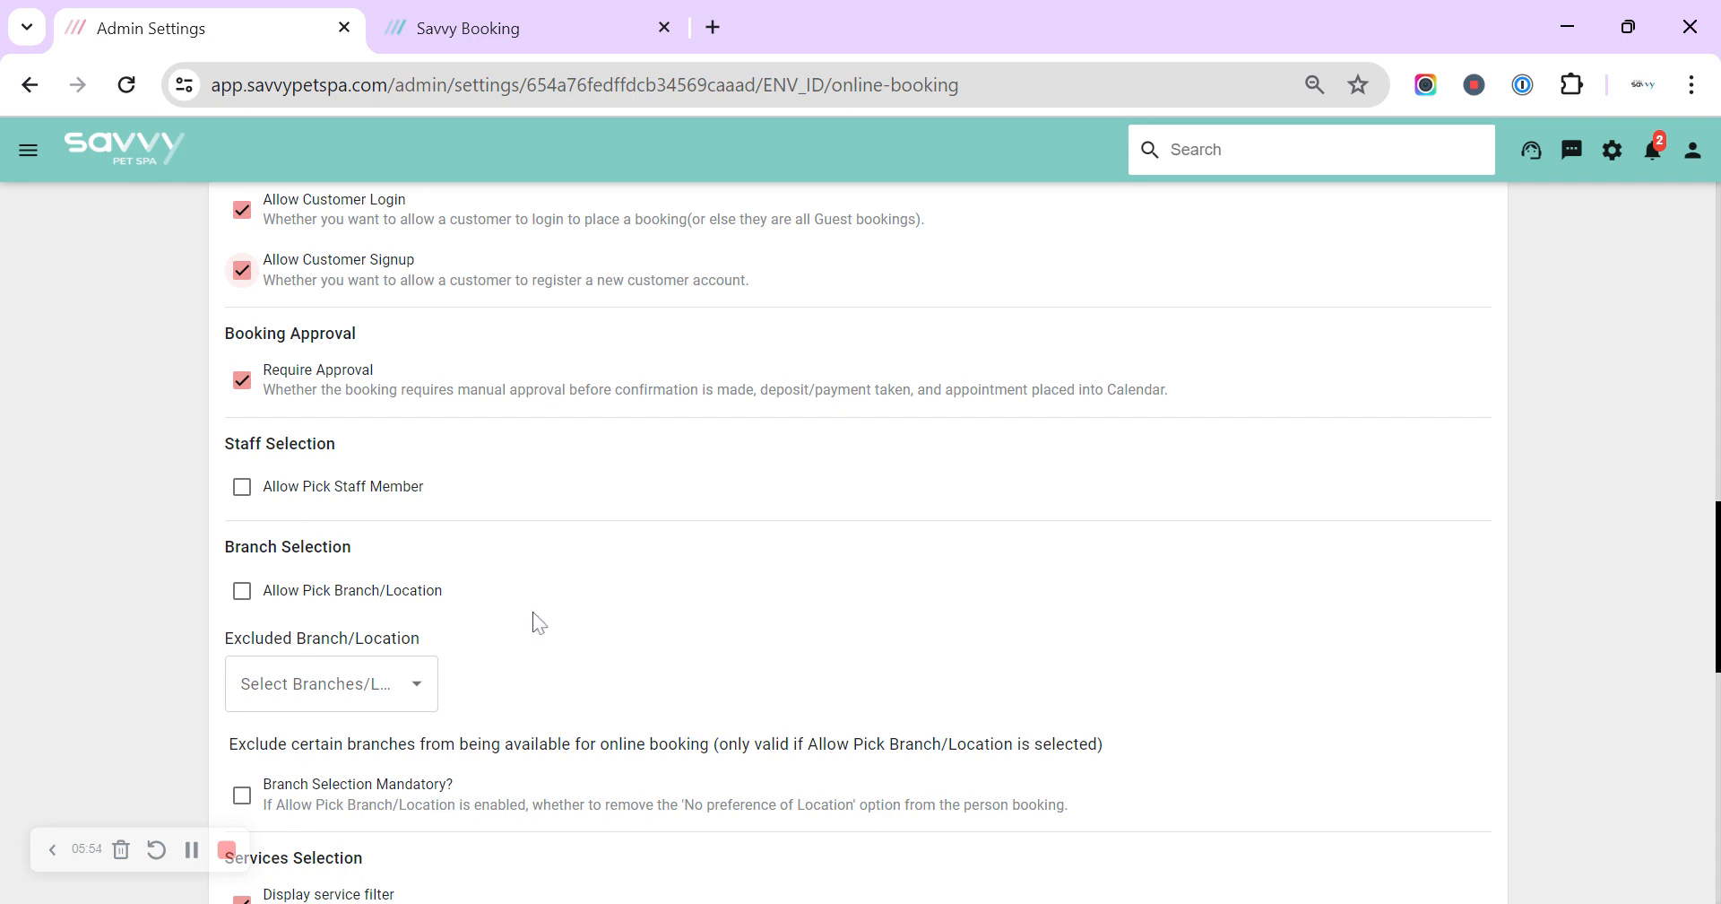
pyautogui.scroll(-3)
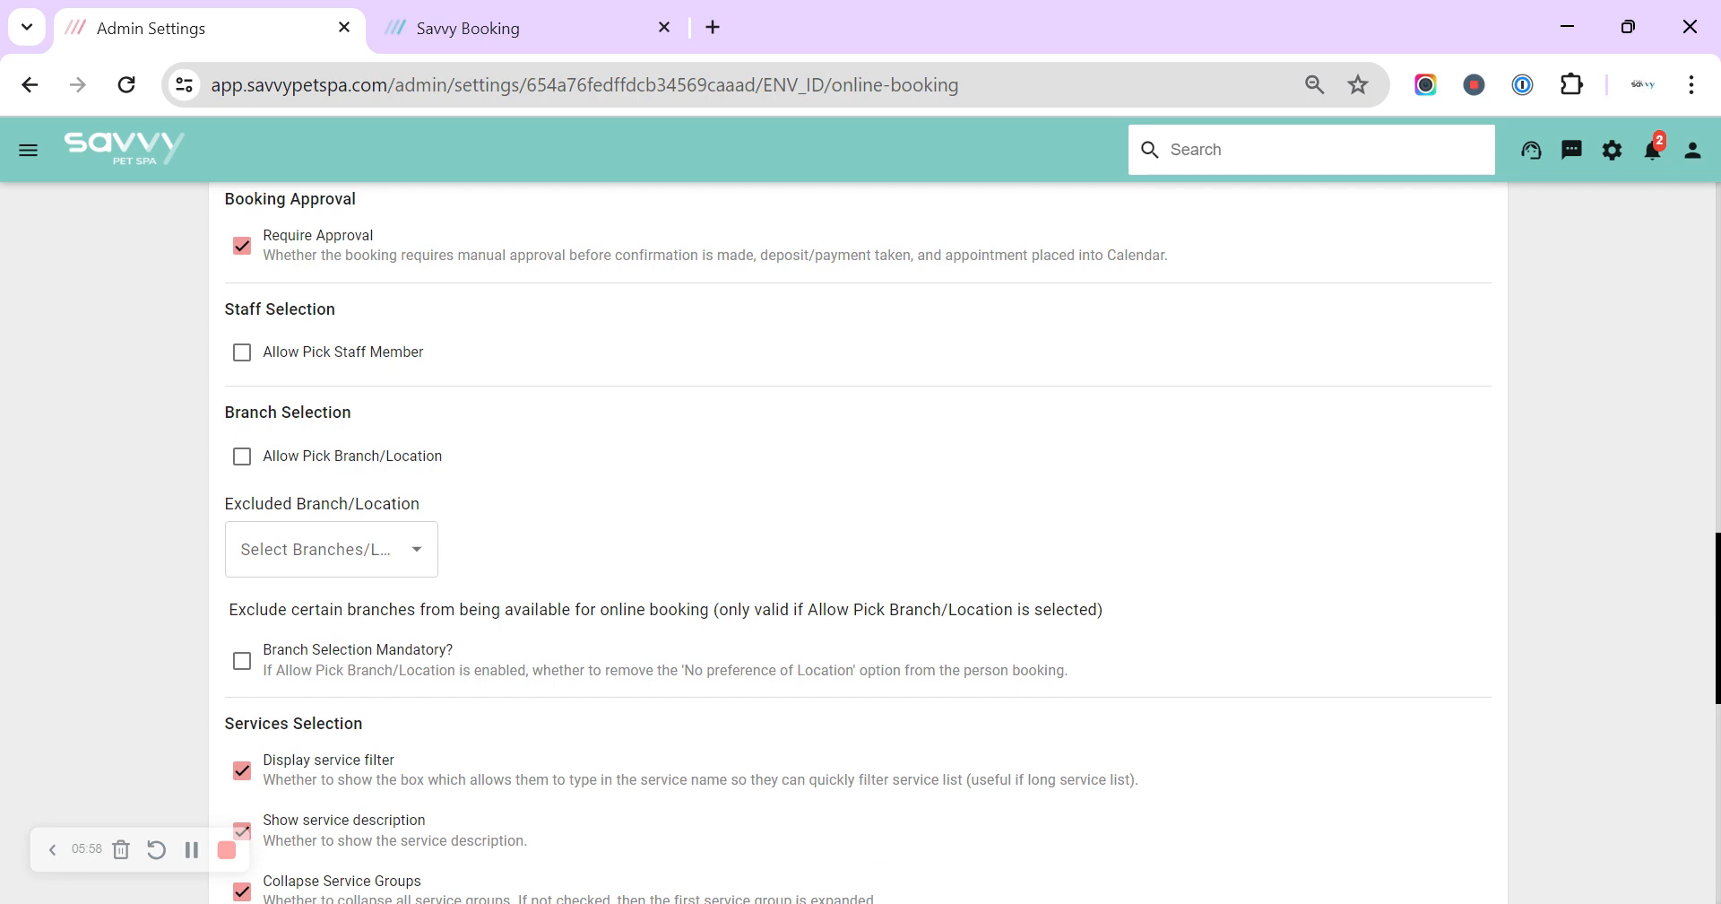
pyautogui.moveTo(241, 456)
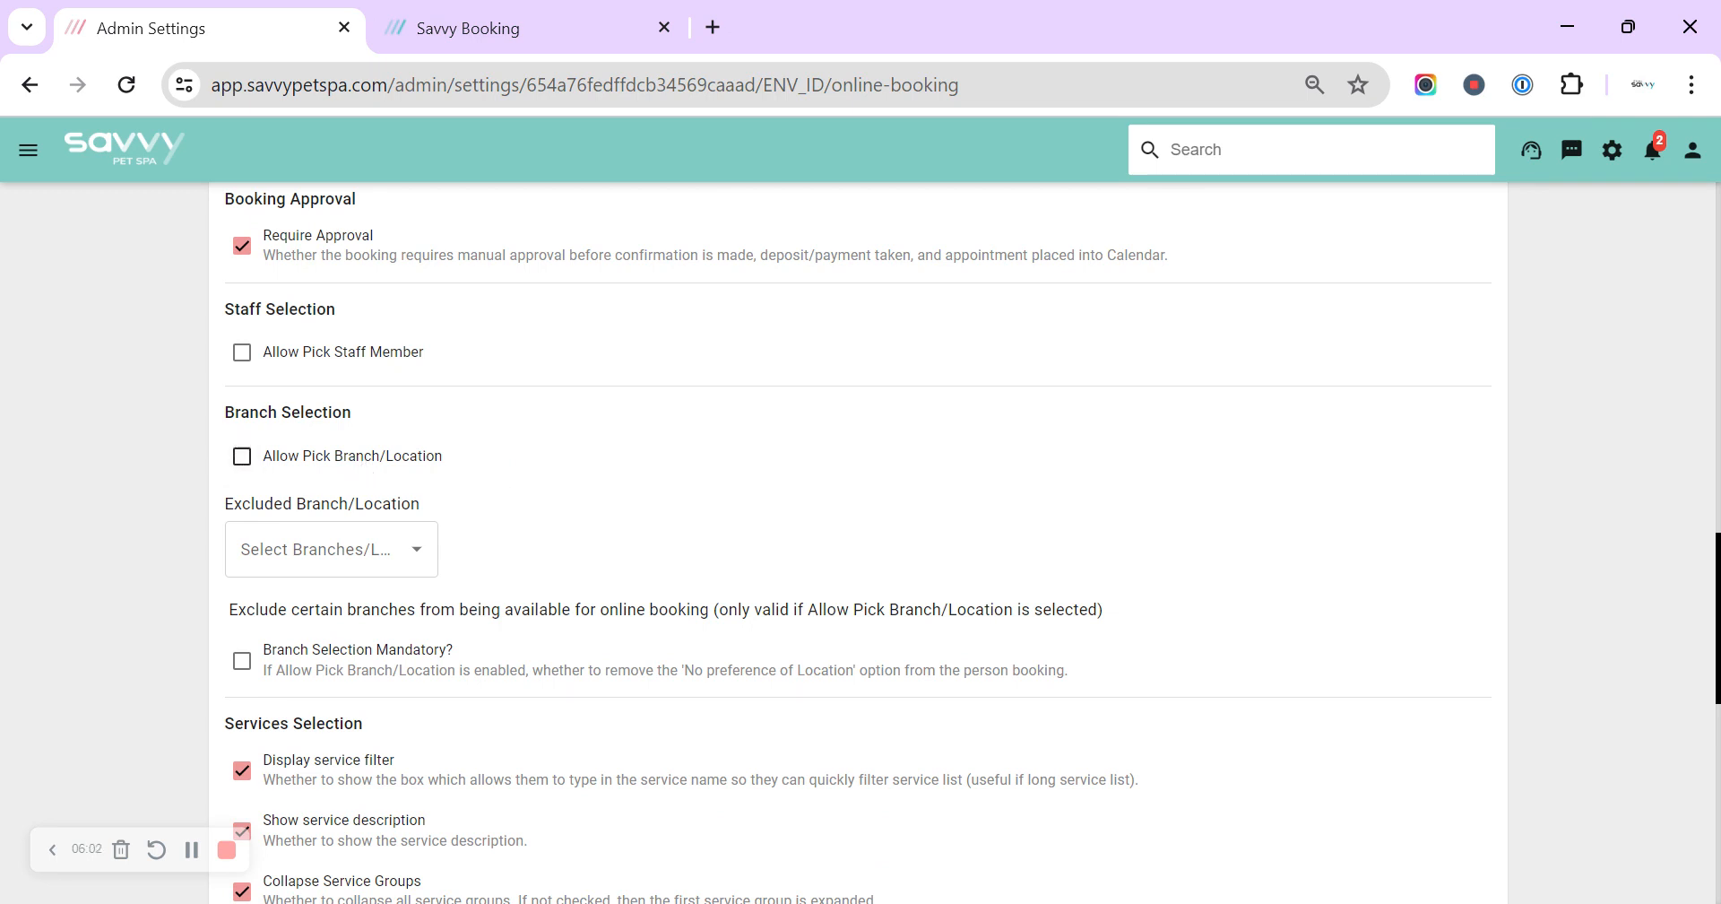
pyautogui.moveTo(352, 536)
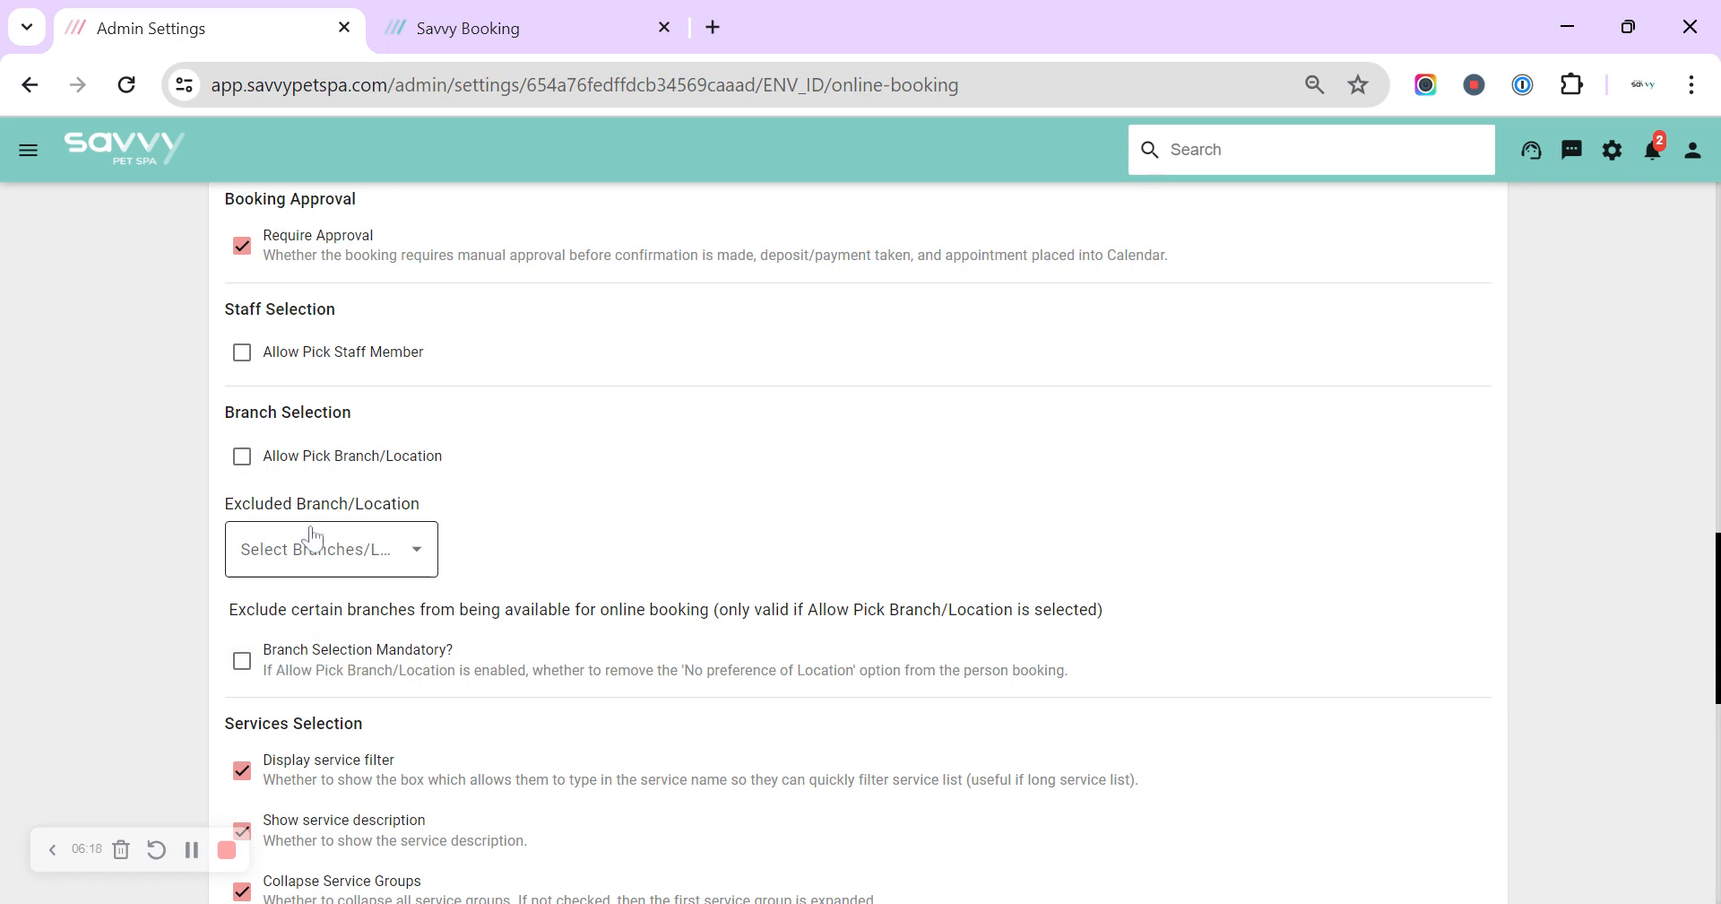
pyautogui.moveTo(332, 694)
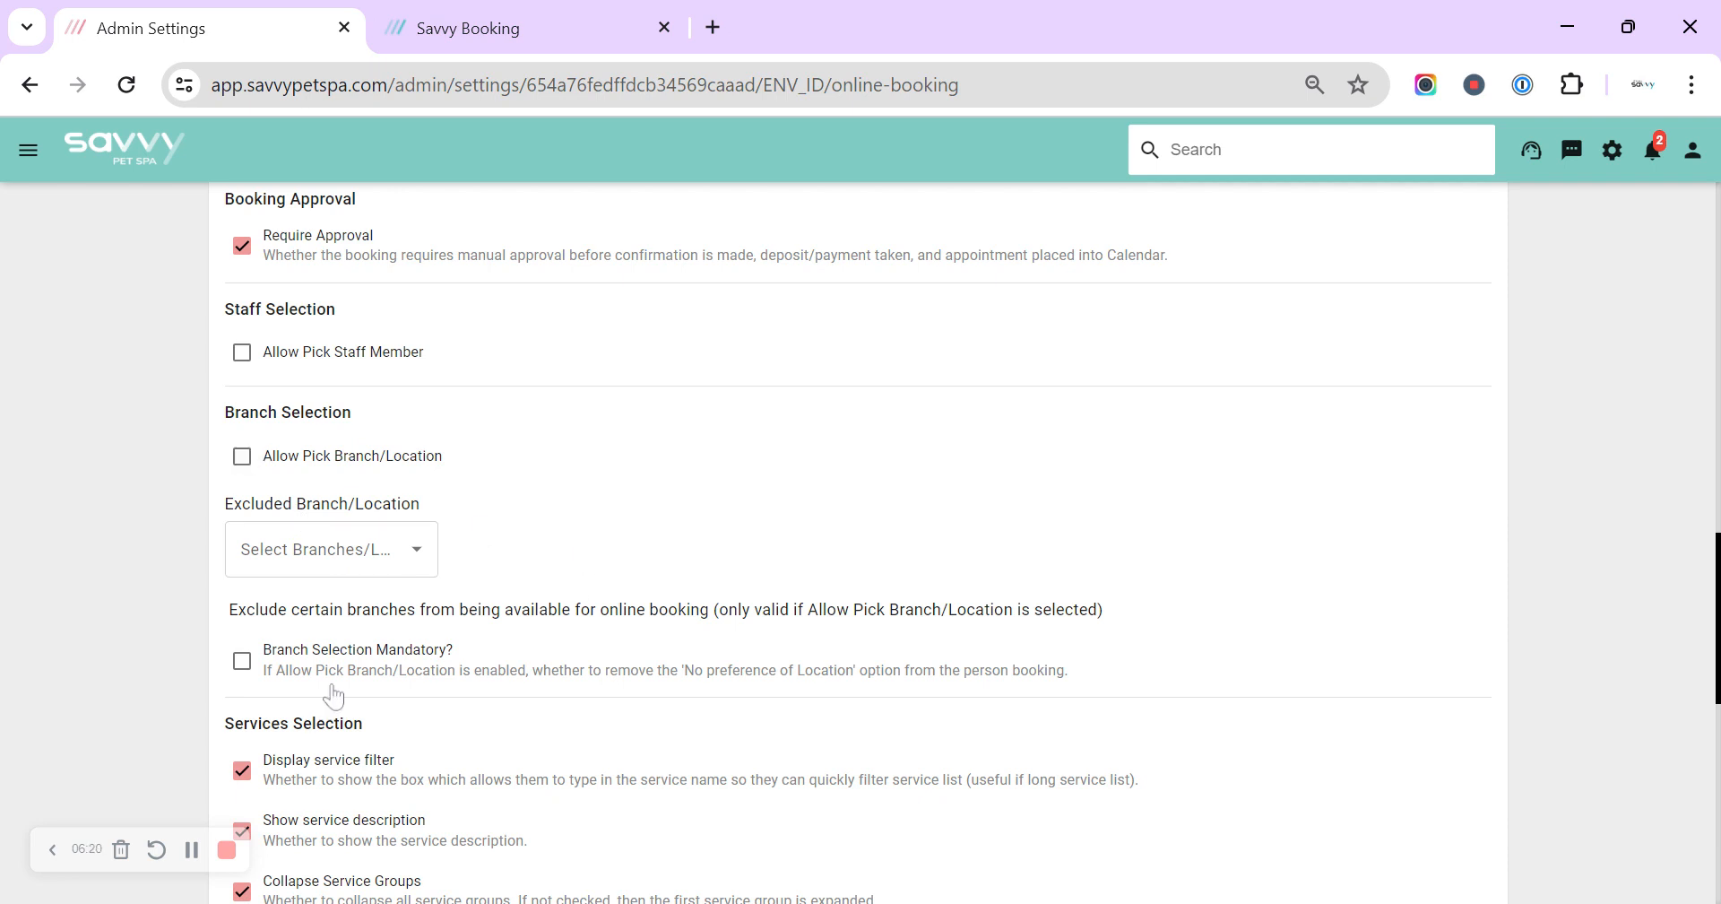
pyautogui.moveTo(522, 639)
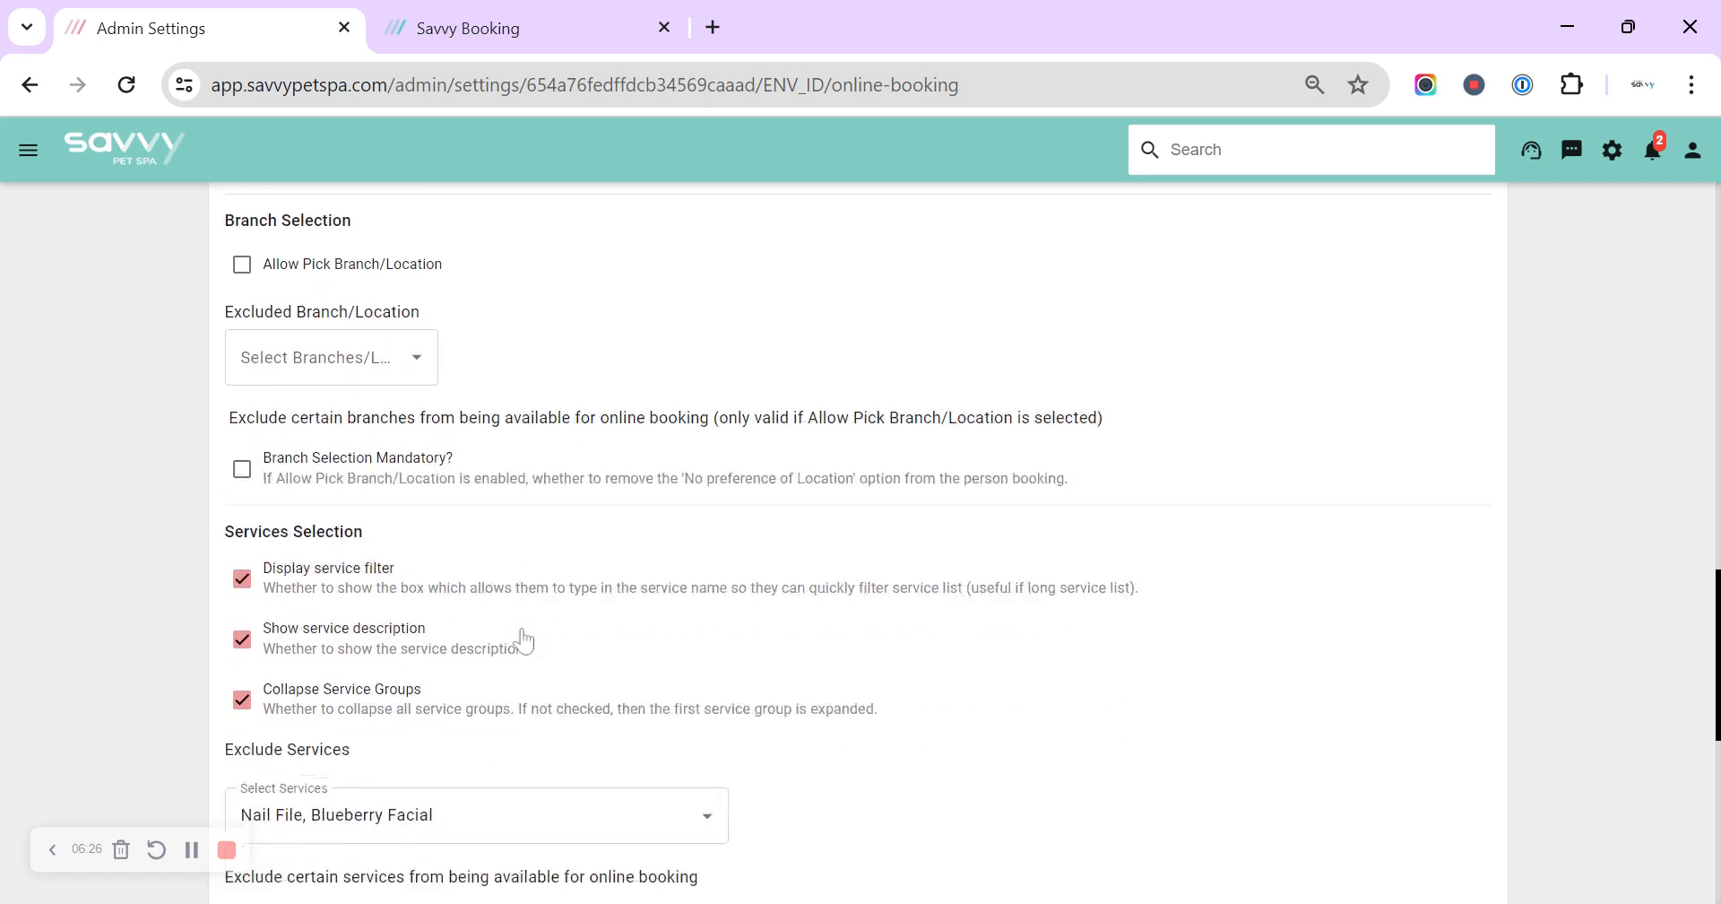
# Step: Tick Nail File and Blueberry Facial in the Exclude Services dropdown
pyautogui.scroll(-3)
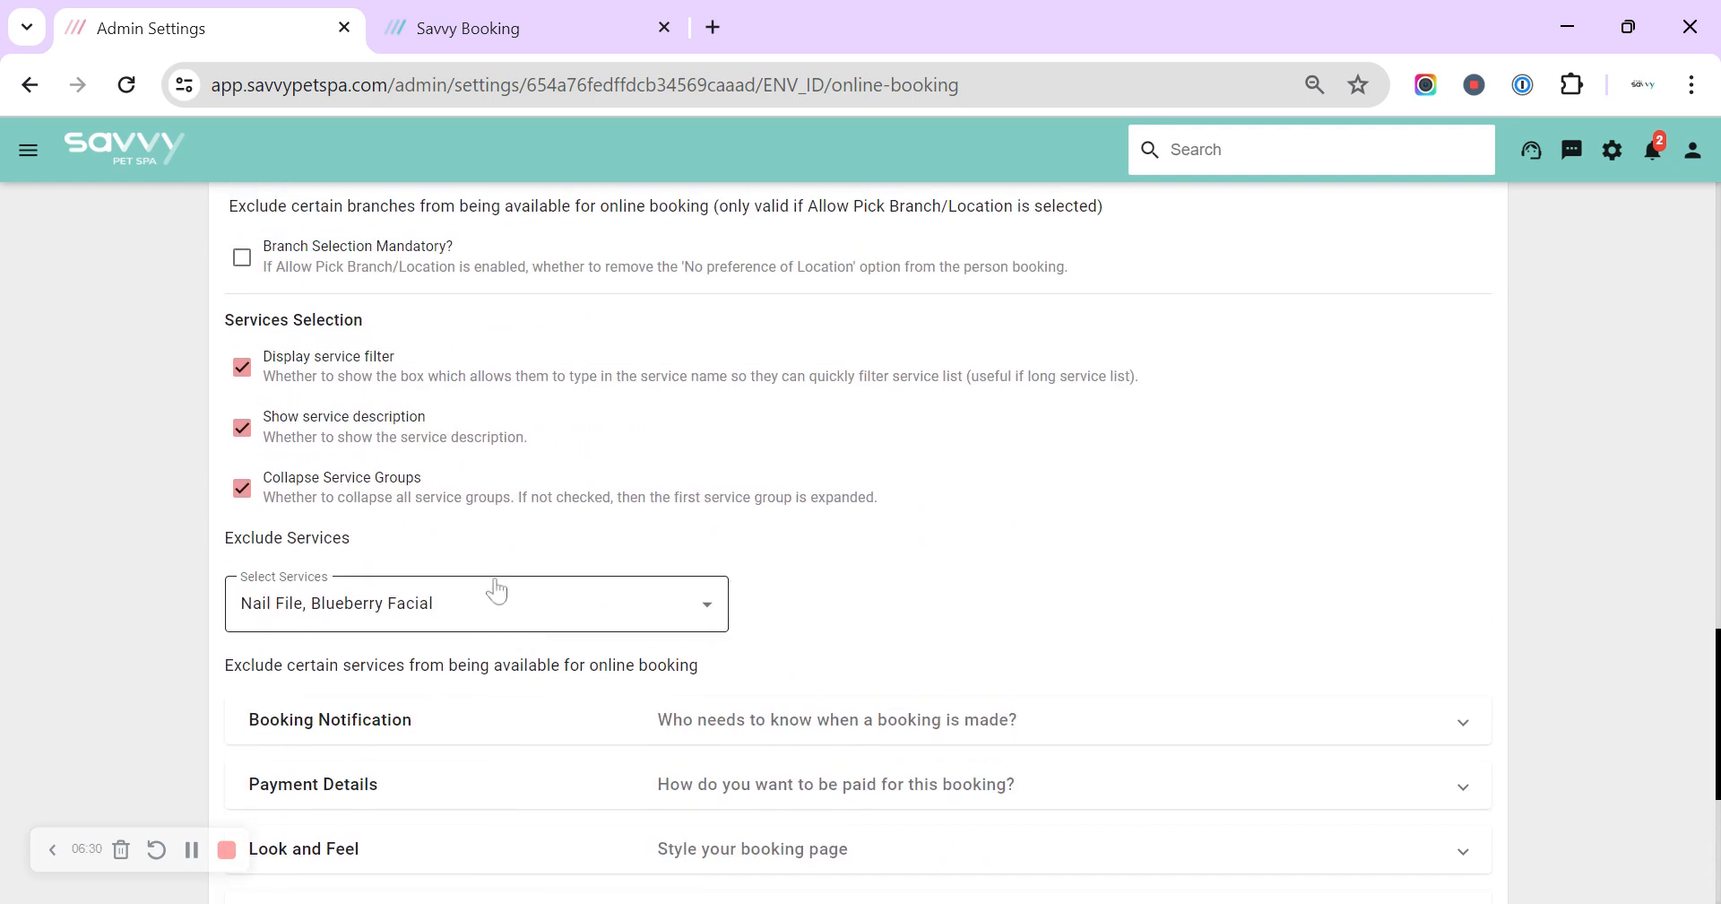
pyautogui.moveTo(391, 373)
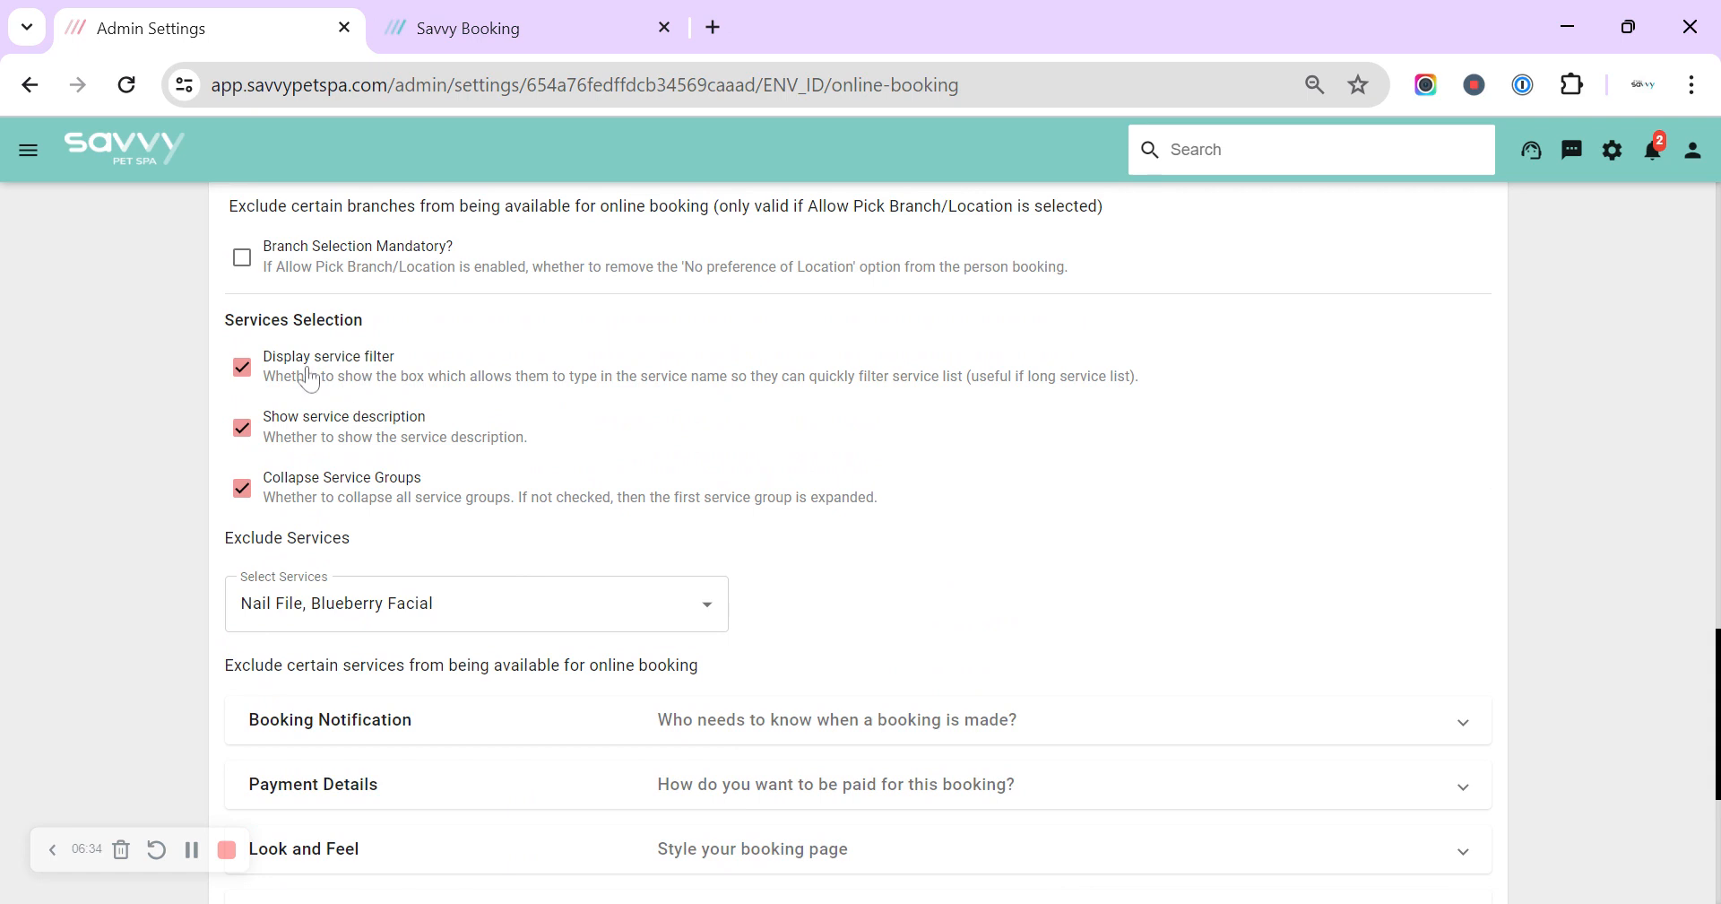
pyautogui.moveTo(357, 378)
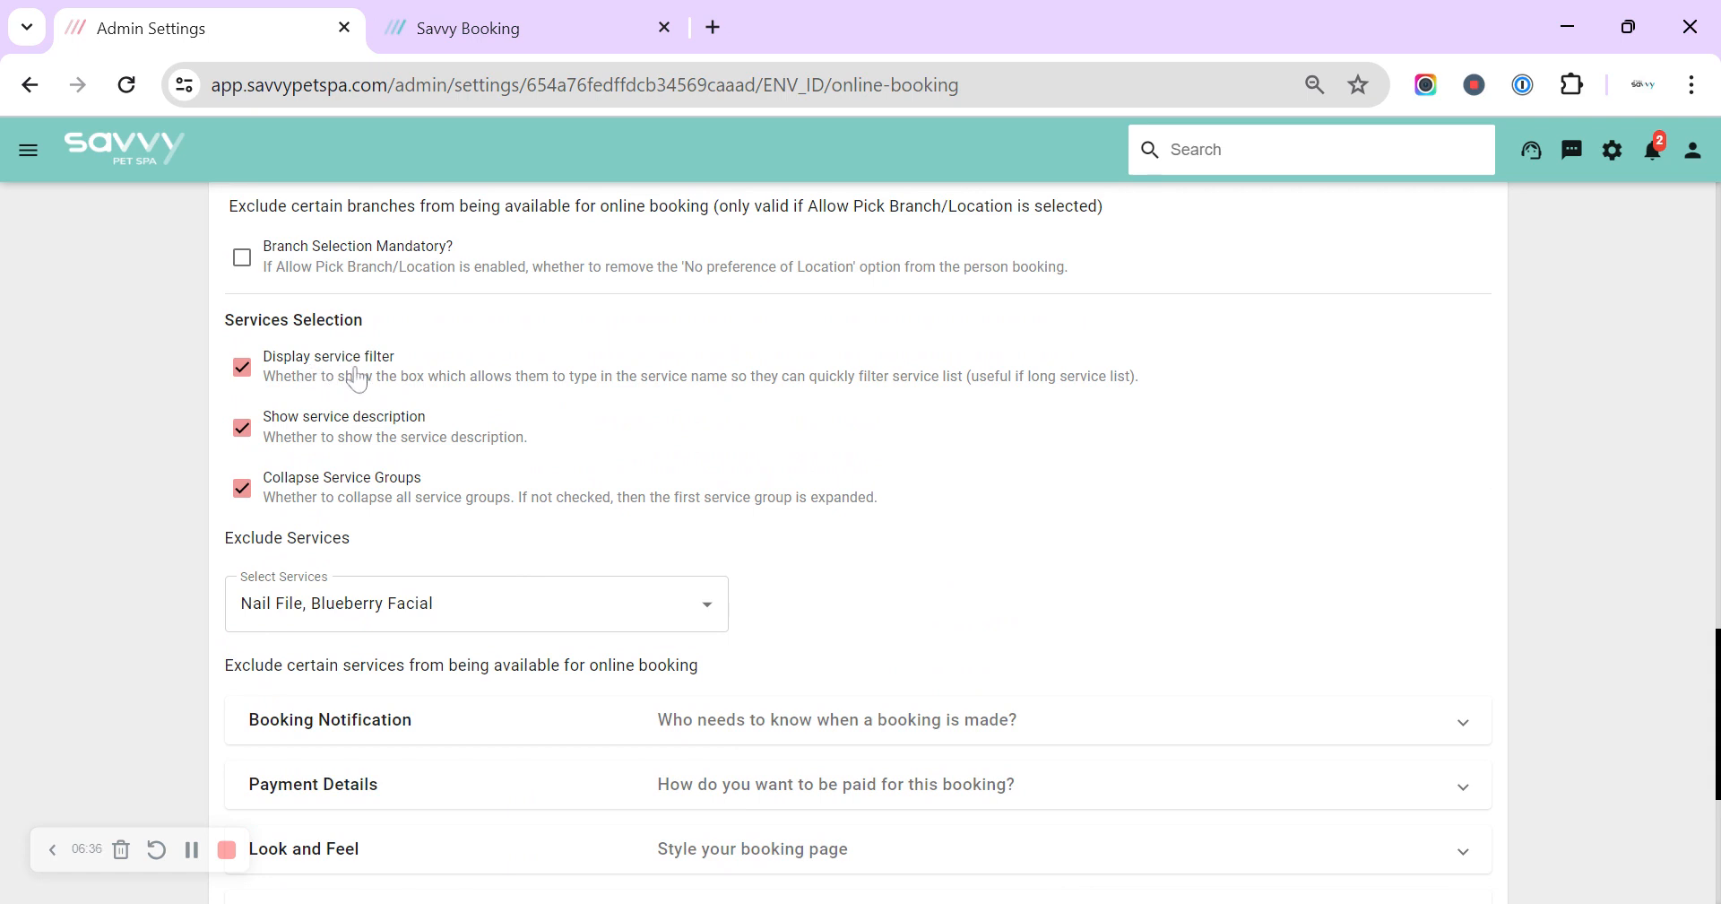
pyautogui.moveTo(328, 386)
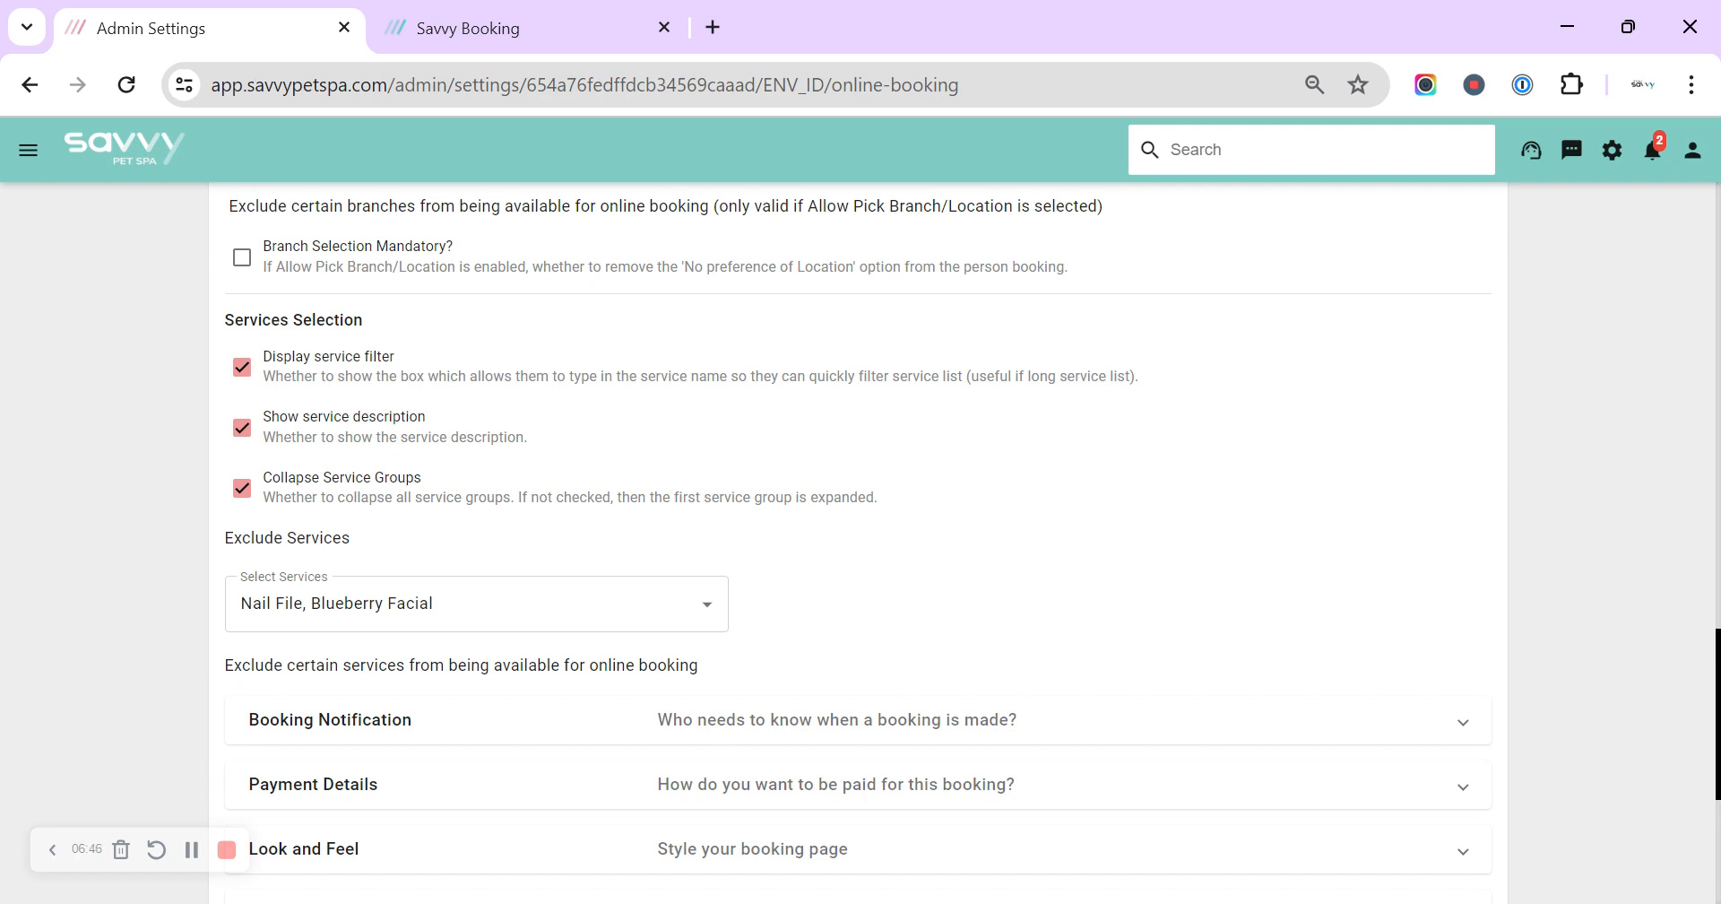
pyautogui.moveTo(292, 430)
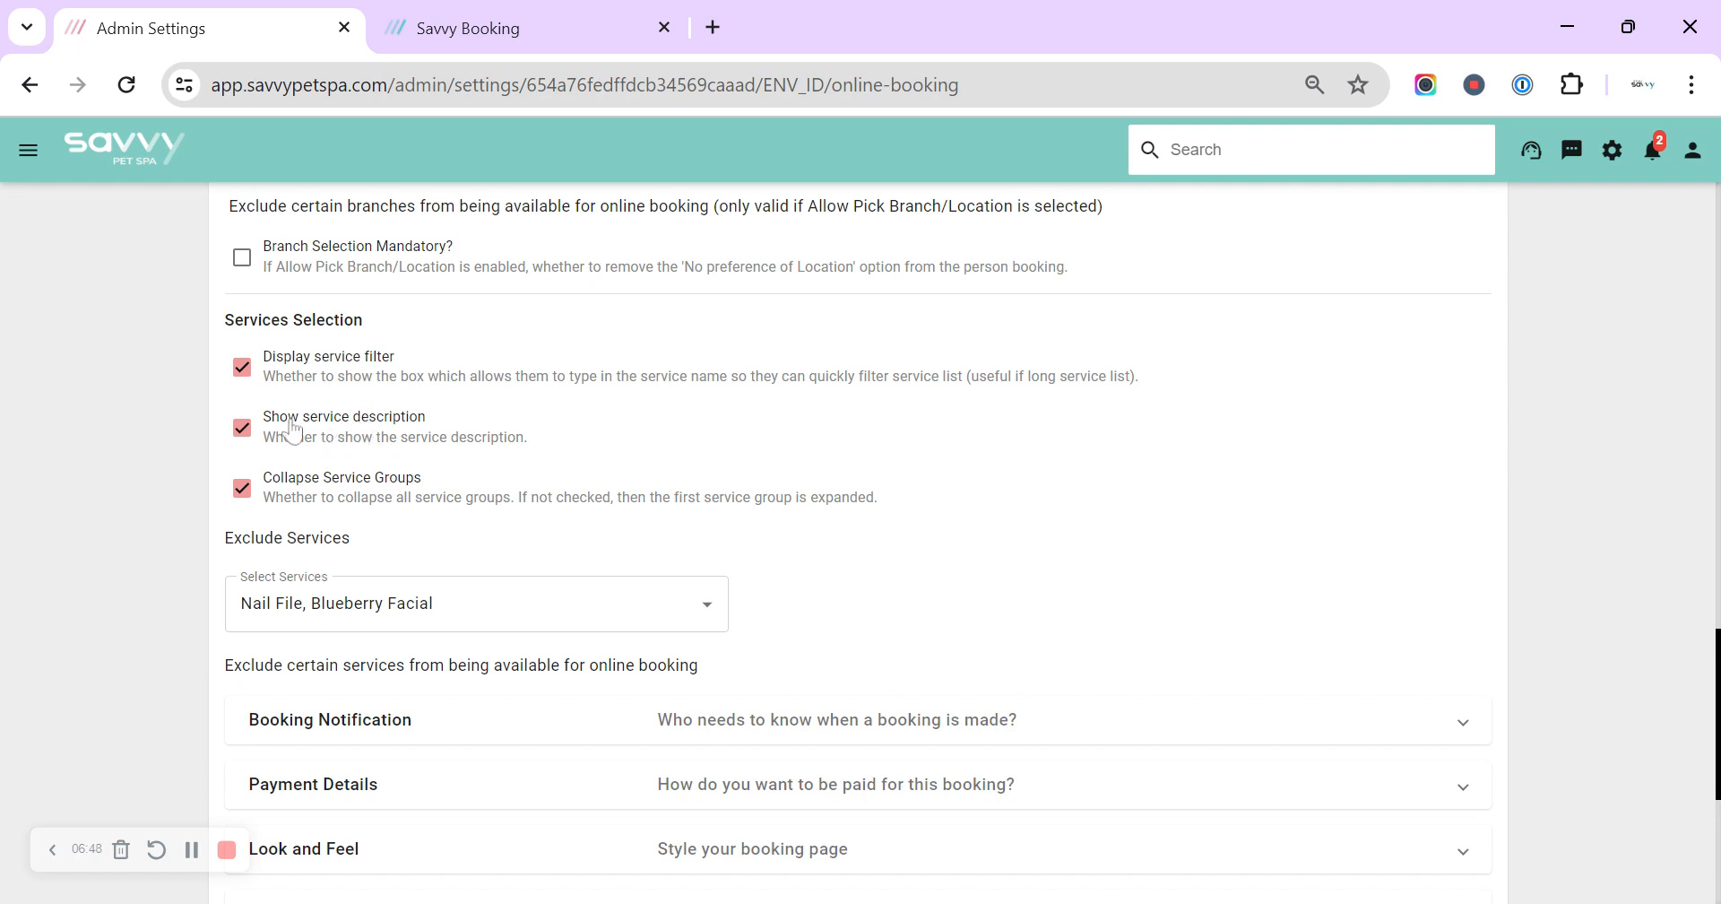
pyautogui.moveTo(334, 427)
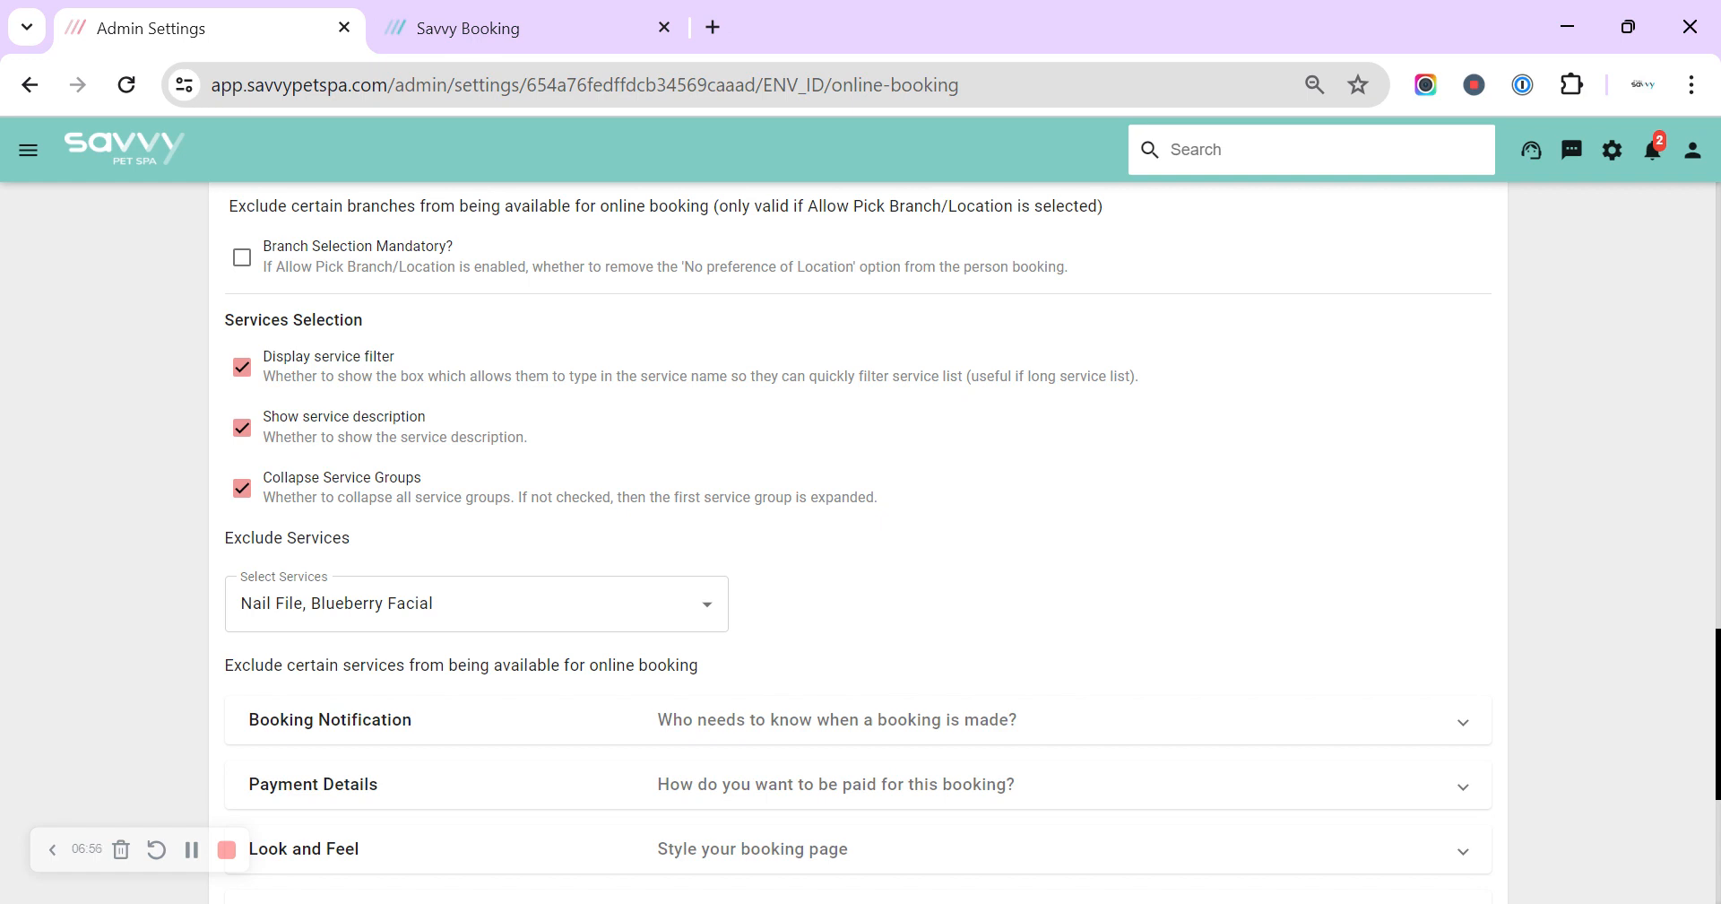
pyautogui.moveTo(385, 447)
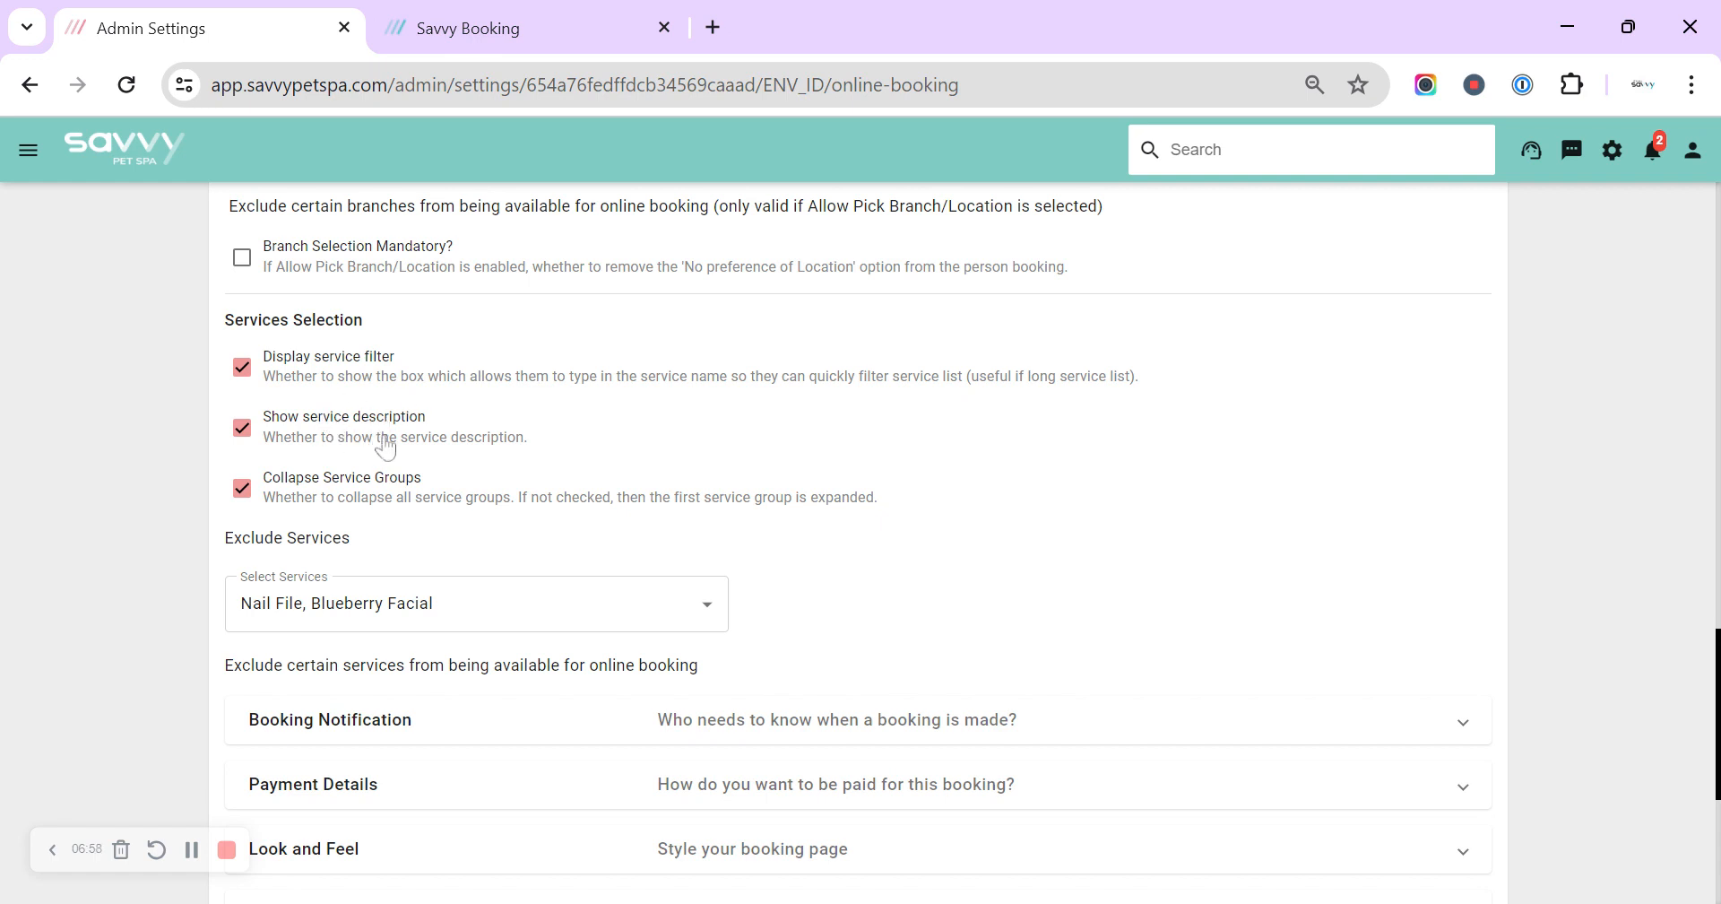
pyautogui.moveTo(341, 431)
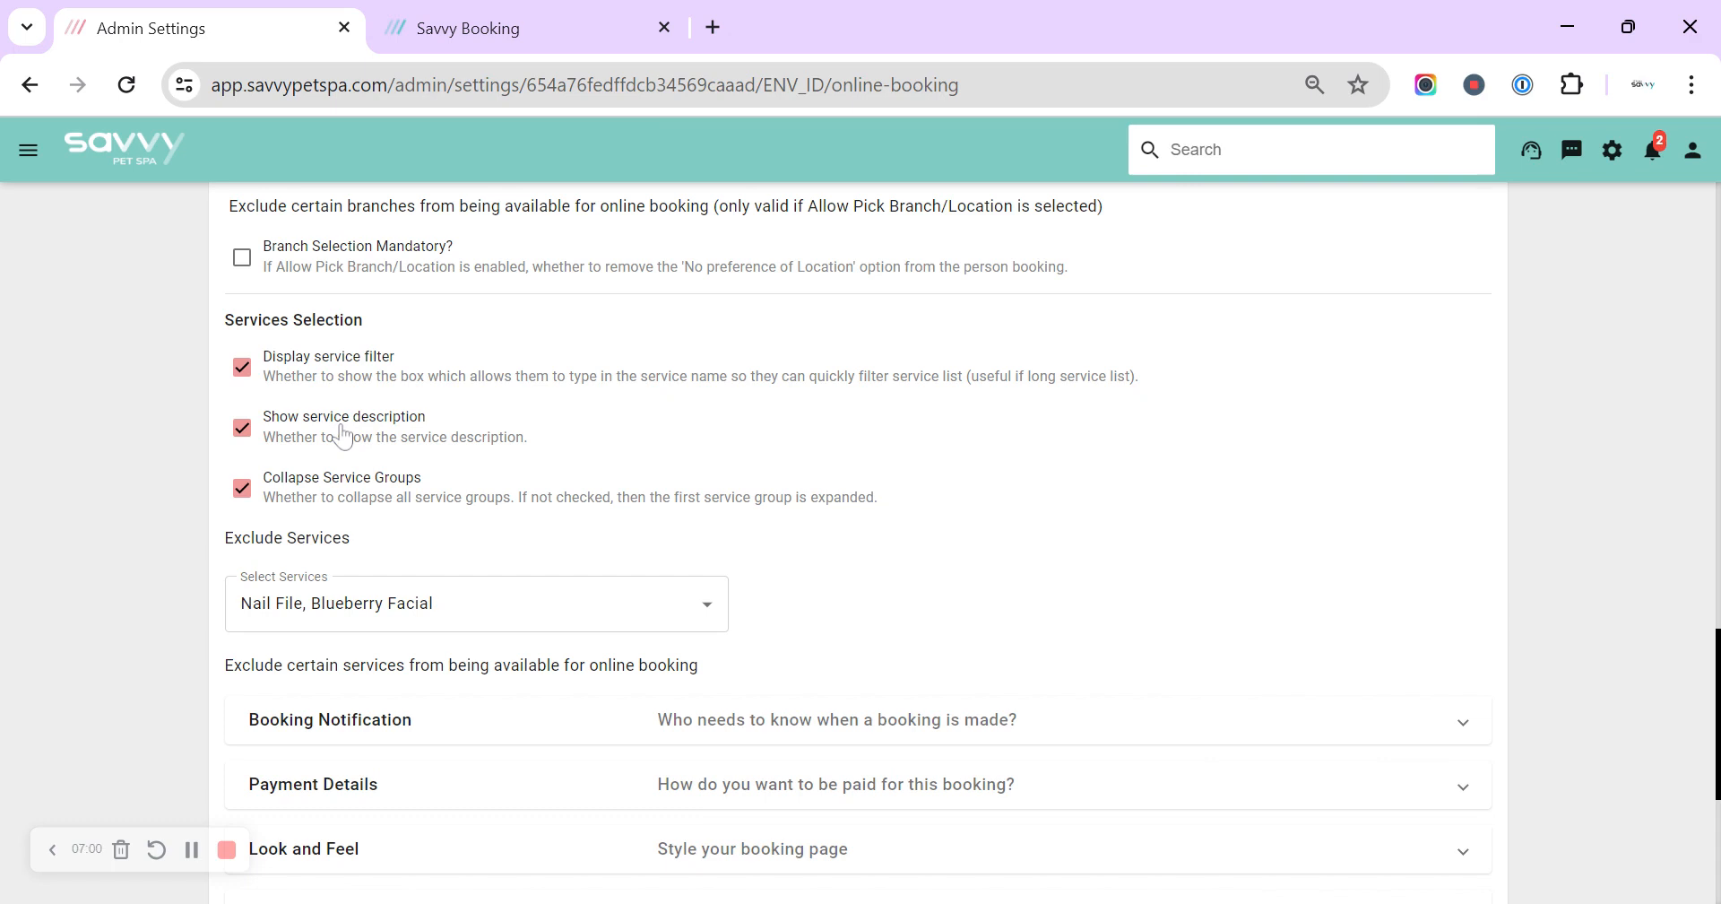
pyautogui.moveTo(322, 507)
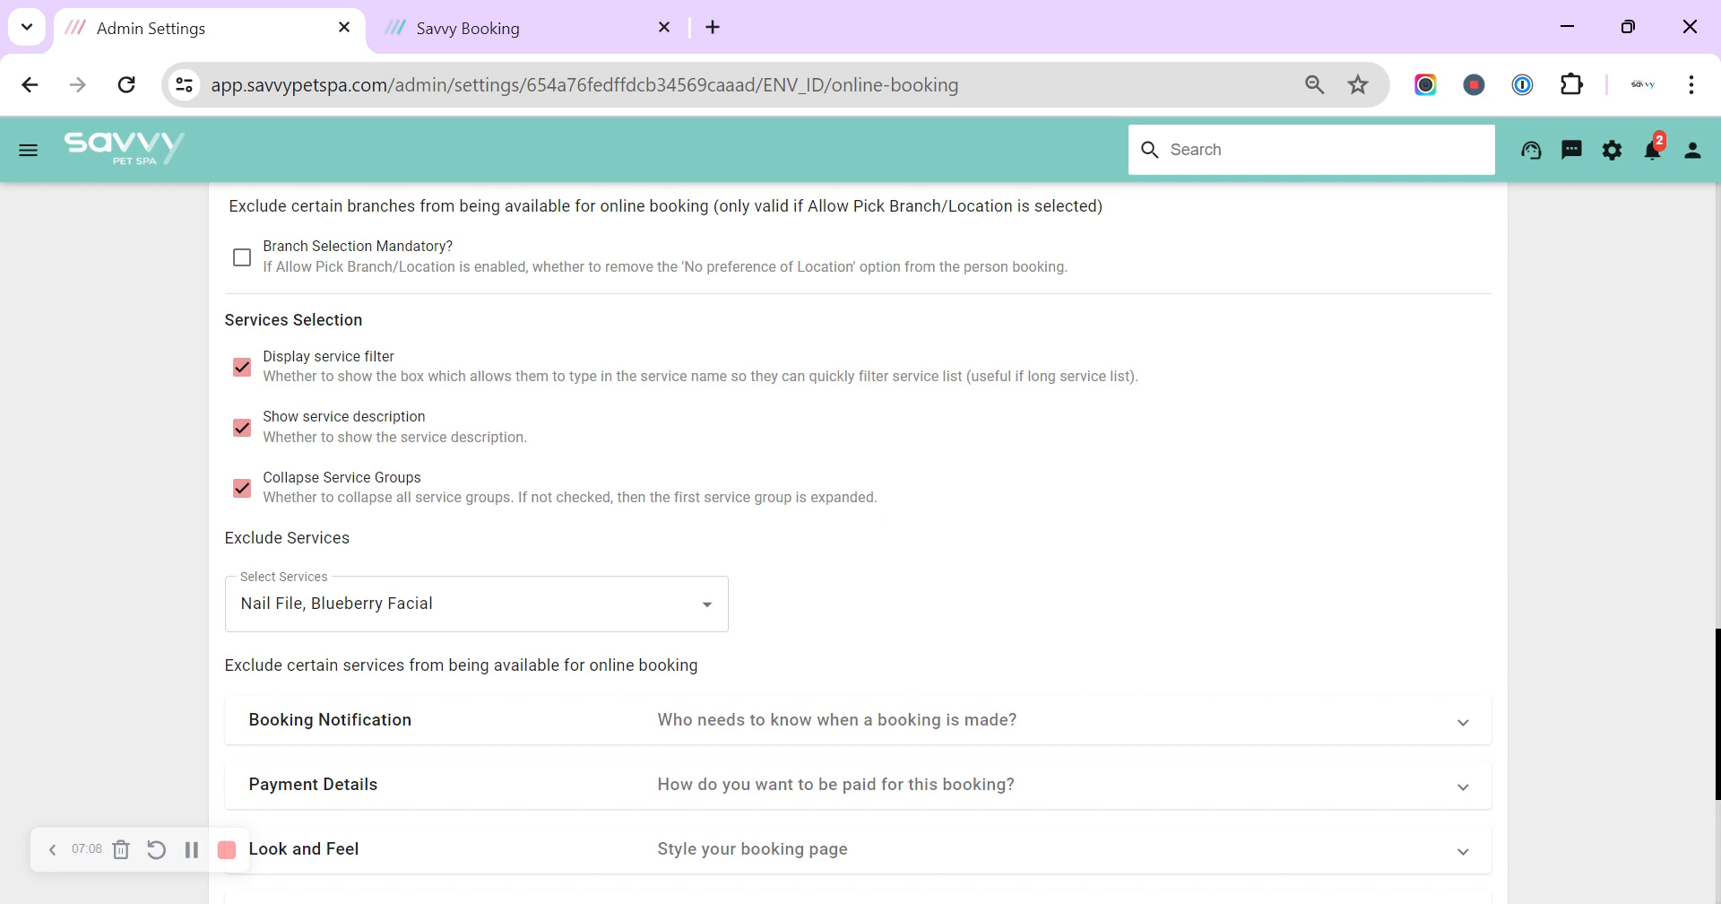
pyautogui.moveTo(341, 490)
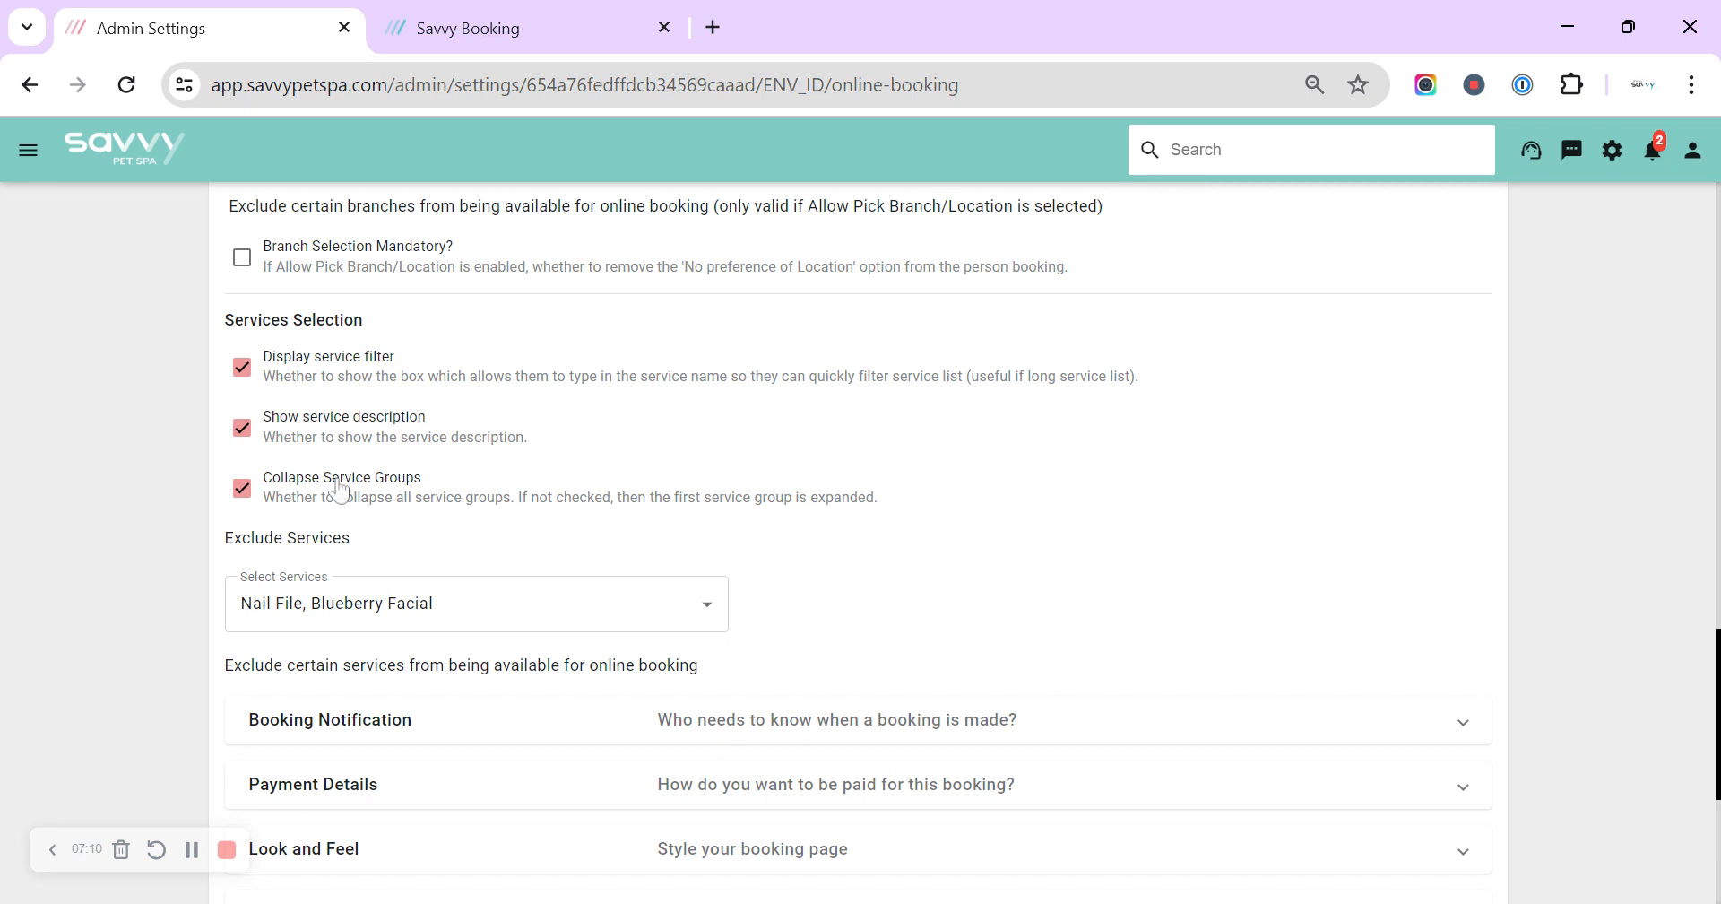
pyautogui.moveTo(377, 523)
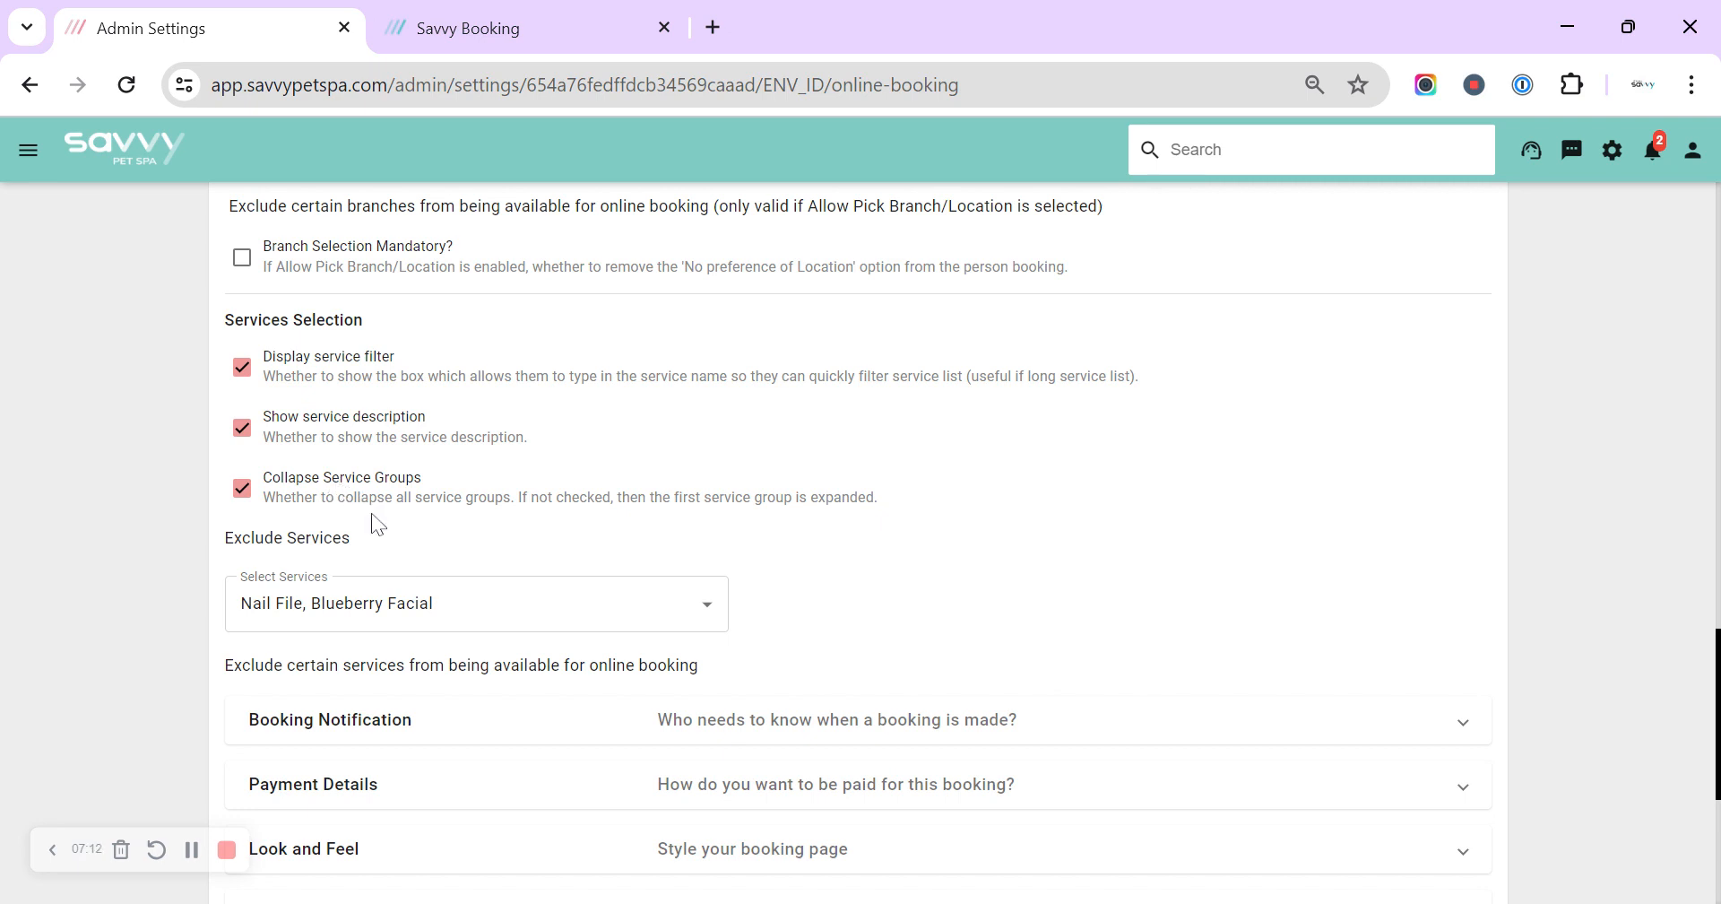
pyautogui.scroll(-3)
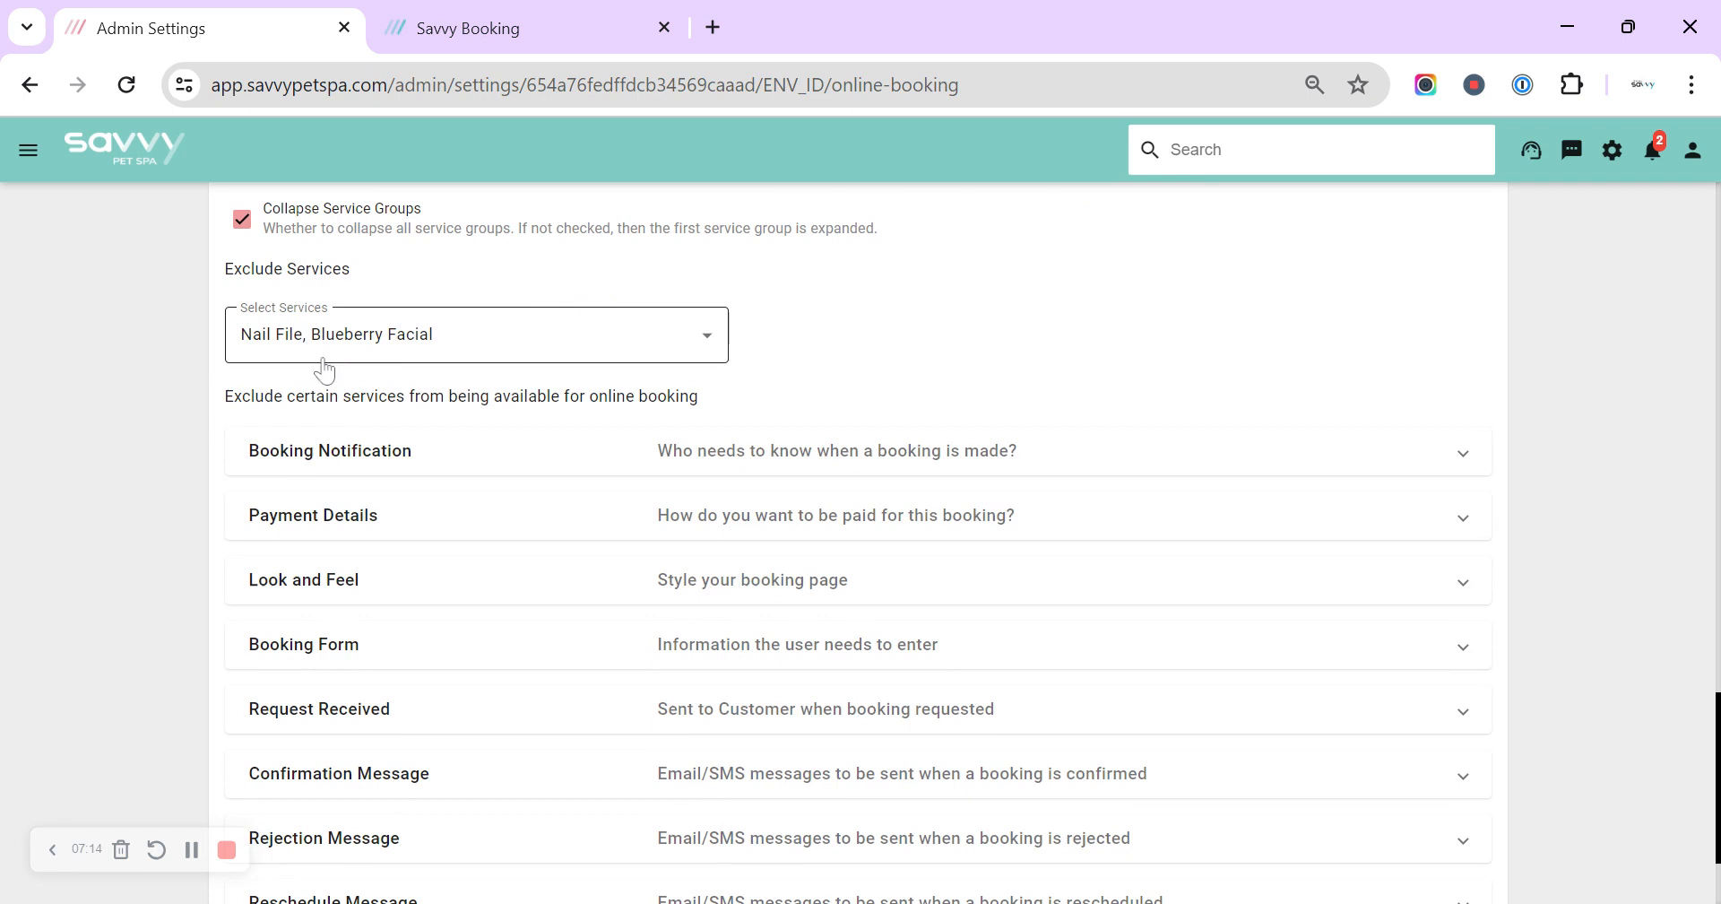
pyautogui.click(476, 334)
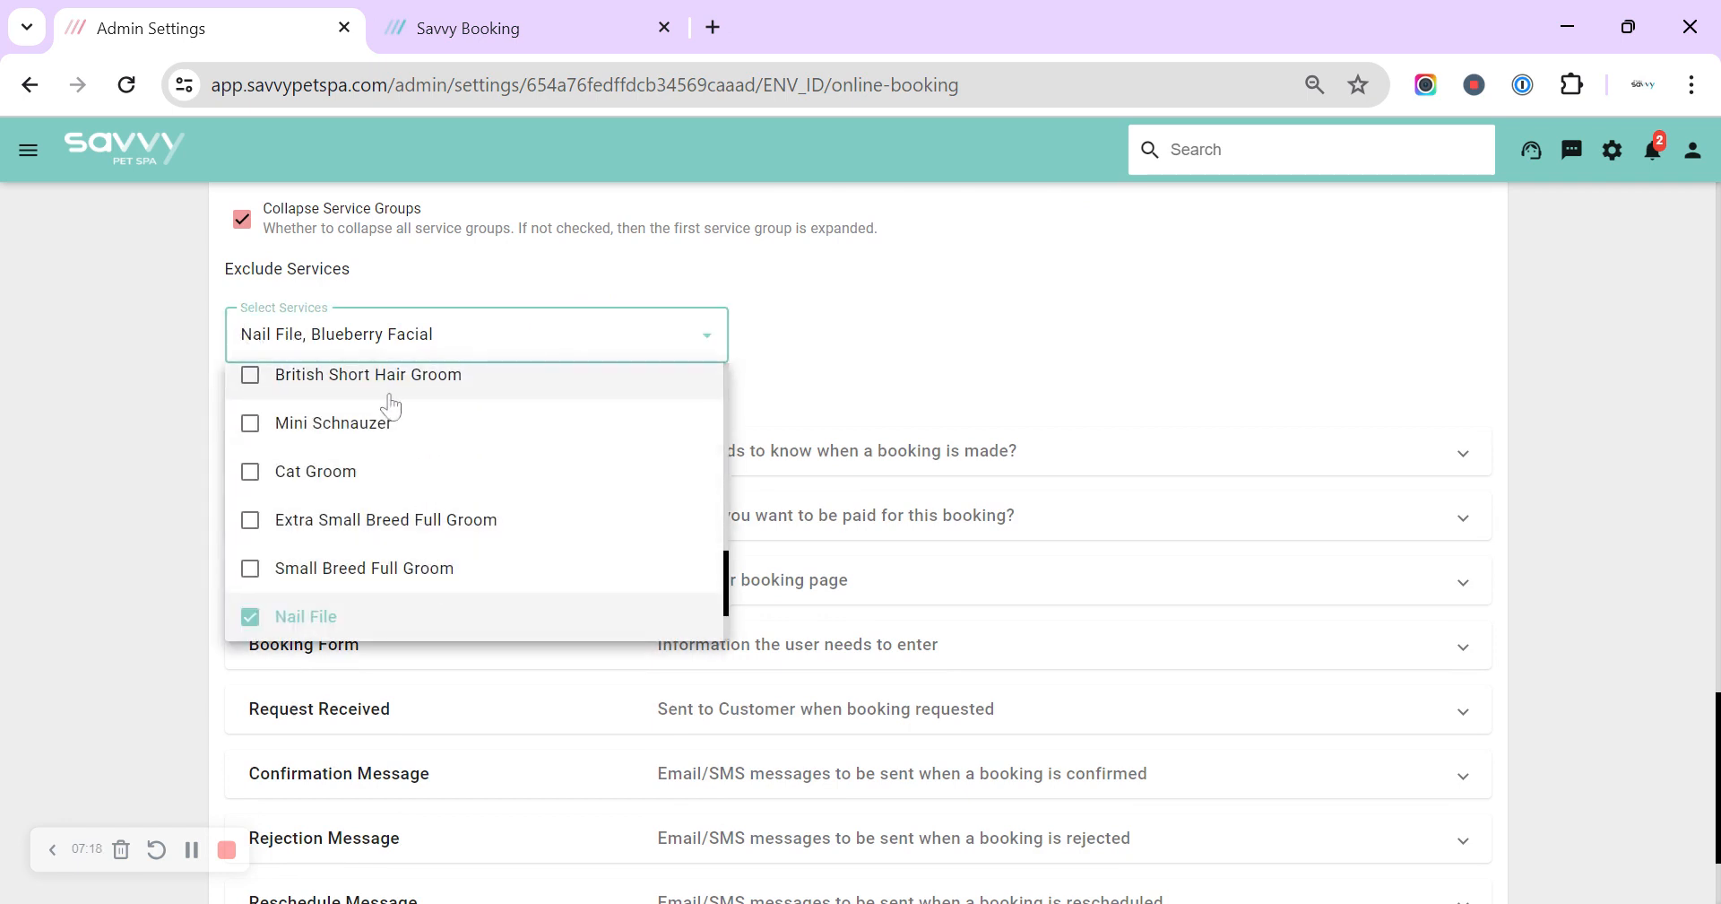
pyautogui.scroll(-3)
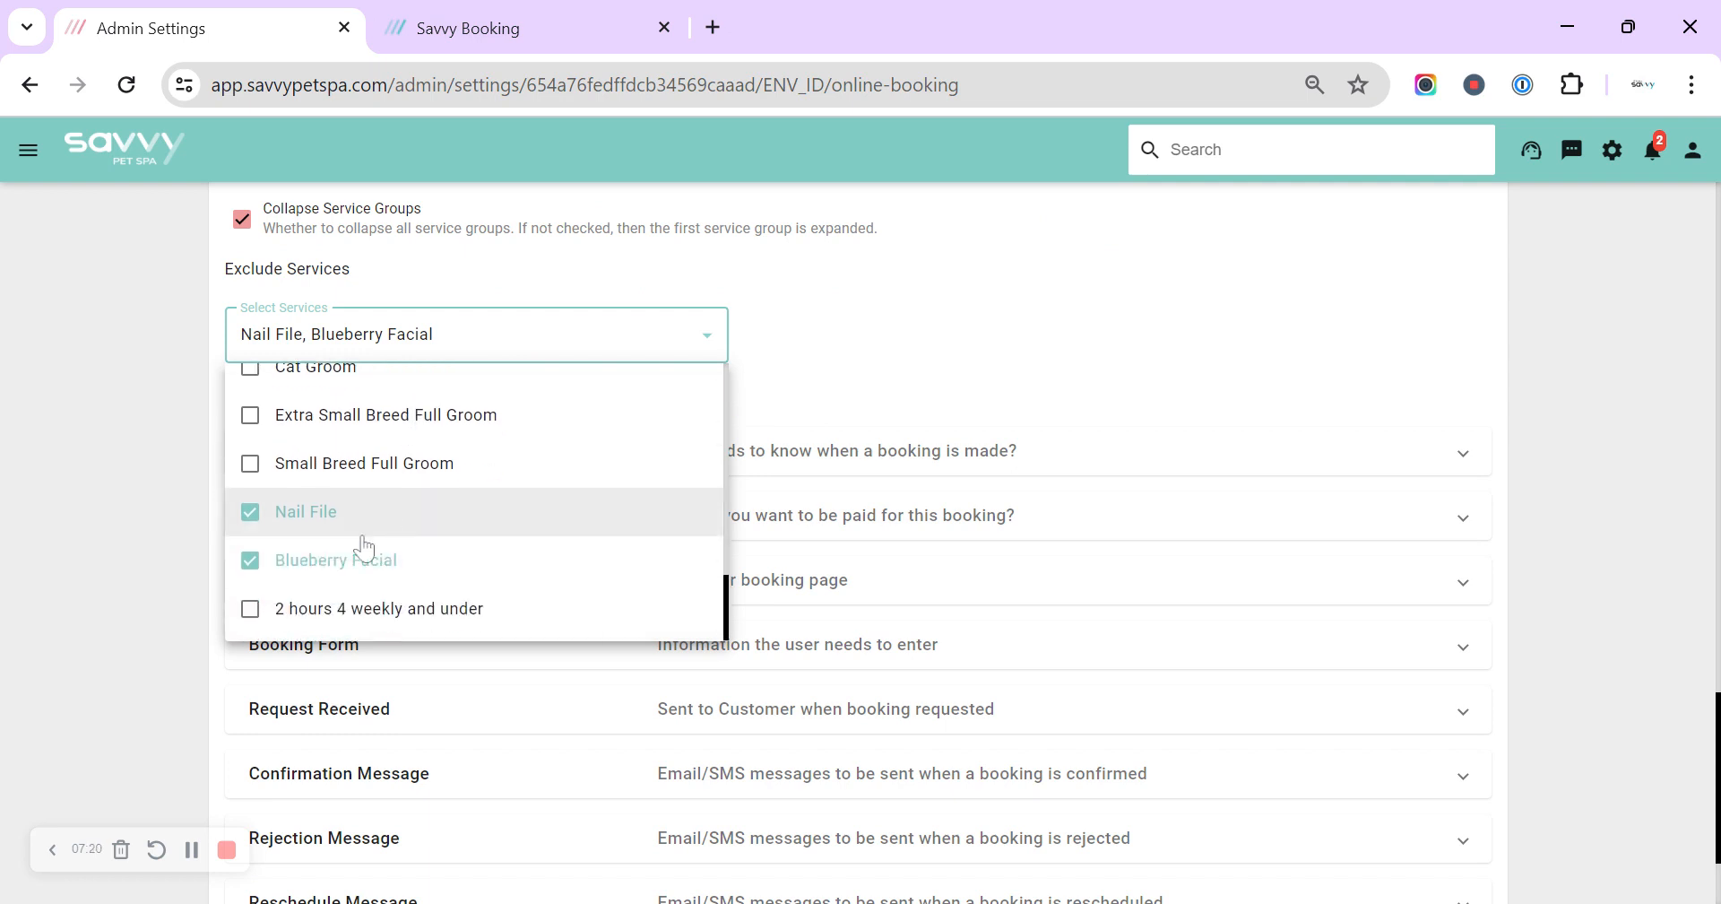
pyautogui.moveTo(332, 522)
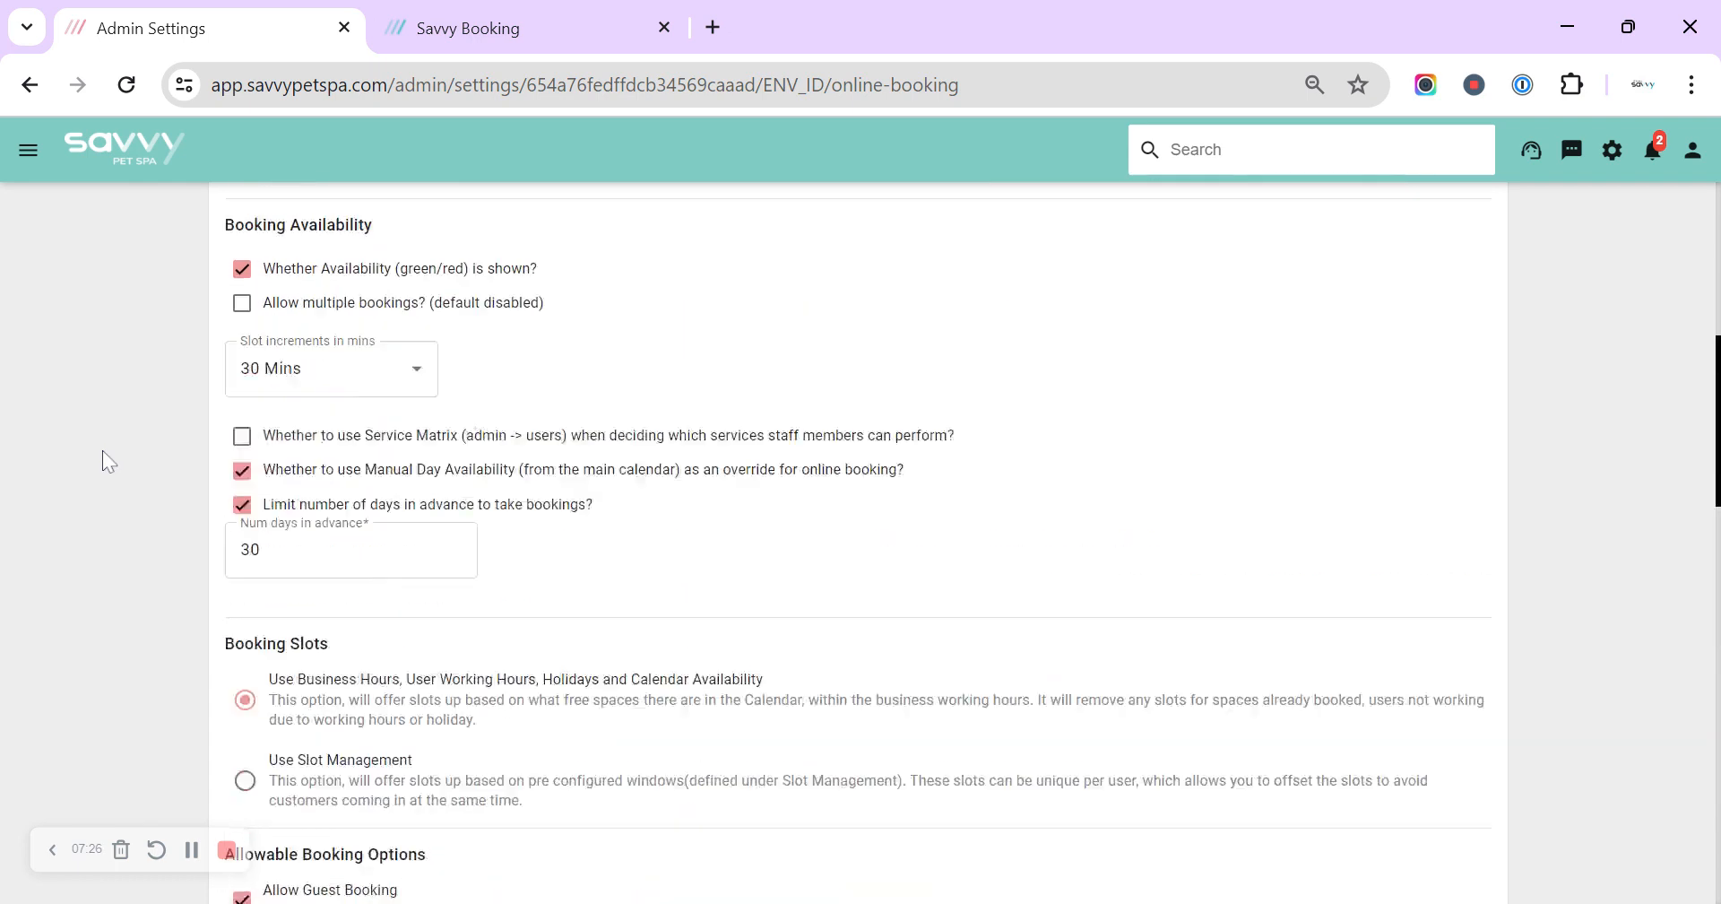
pyautogui.scroll(3)
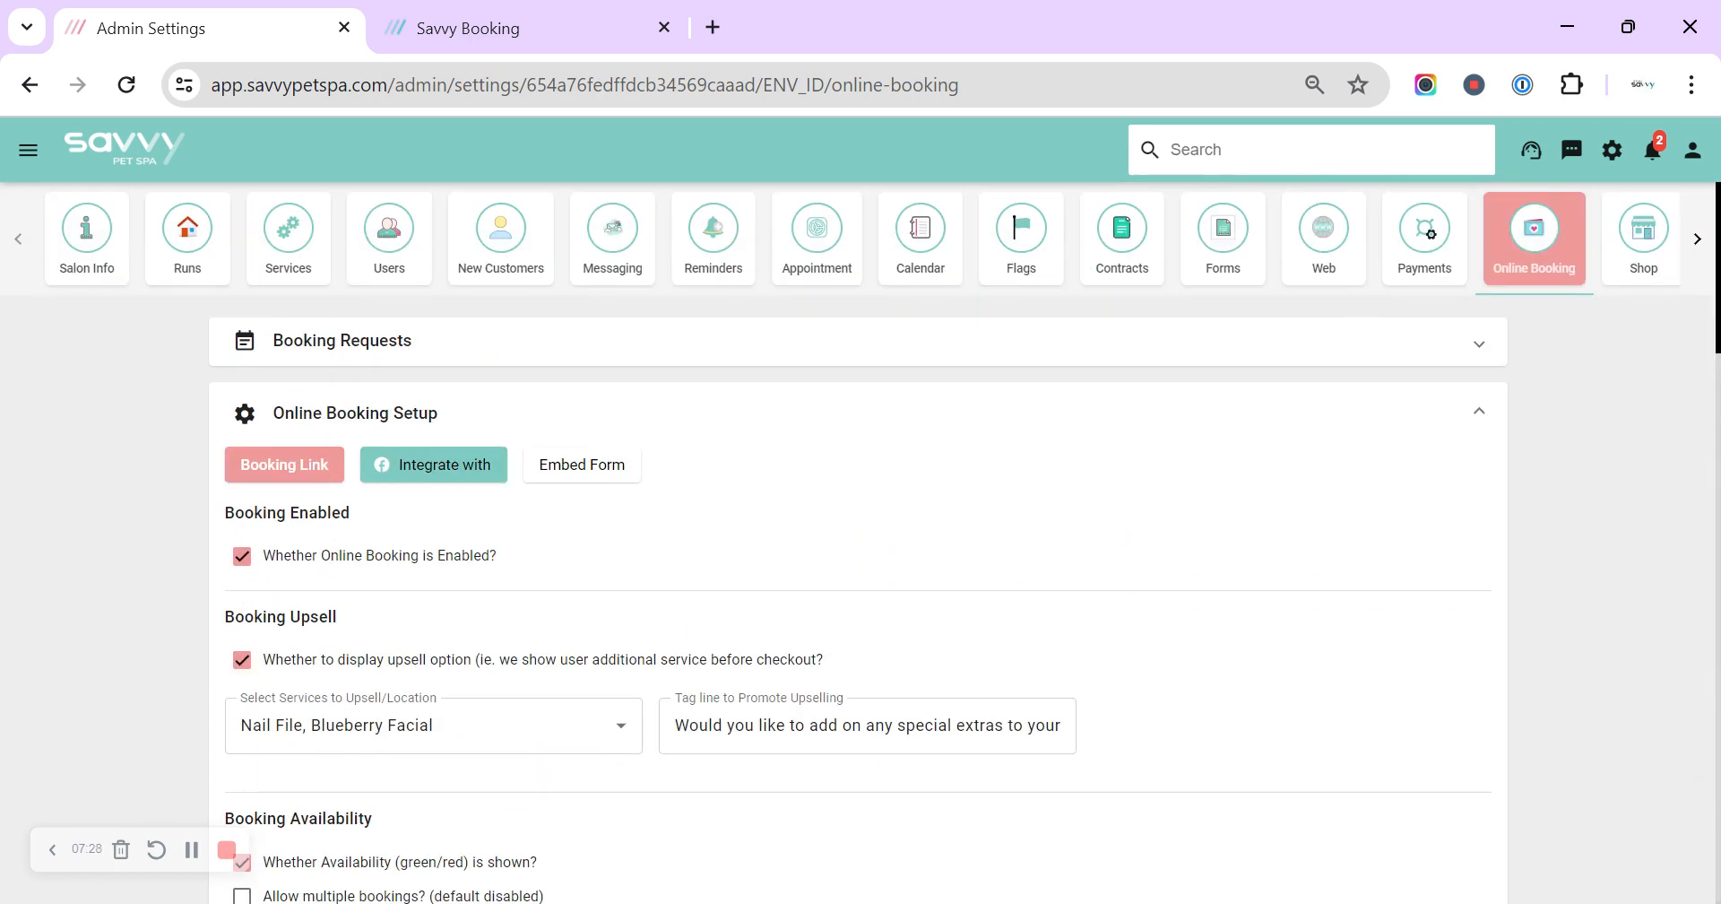
pyautogui.scroll(-3)
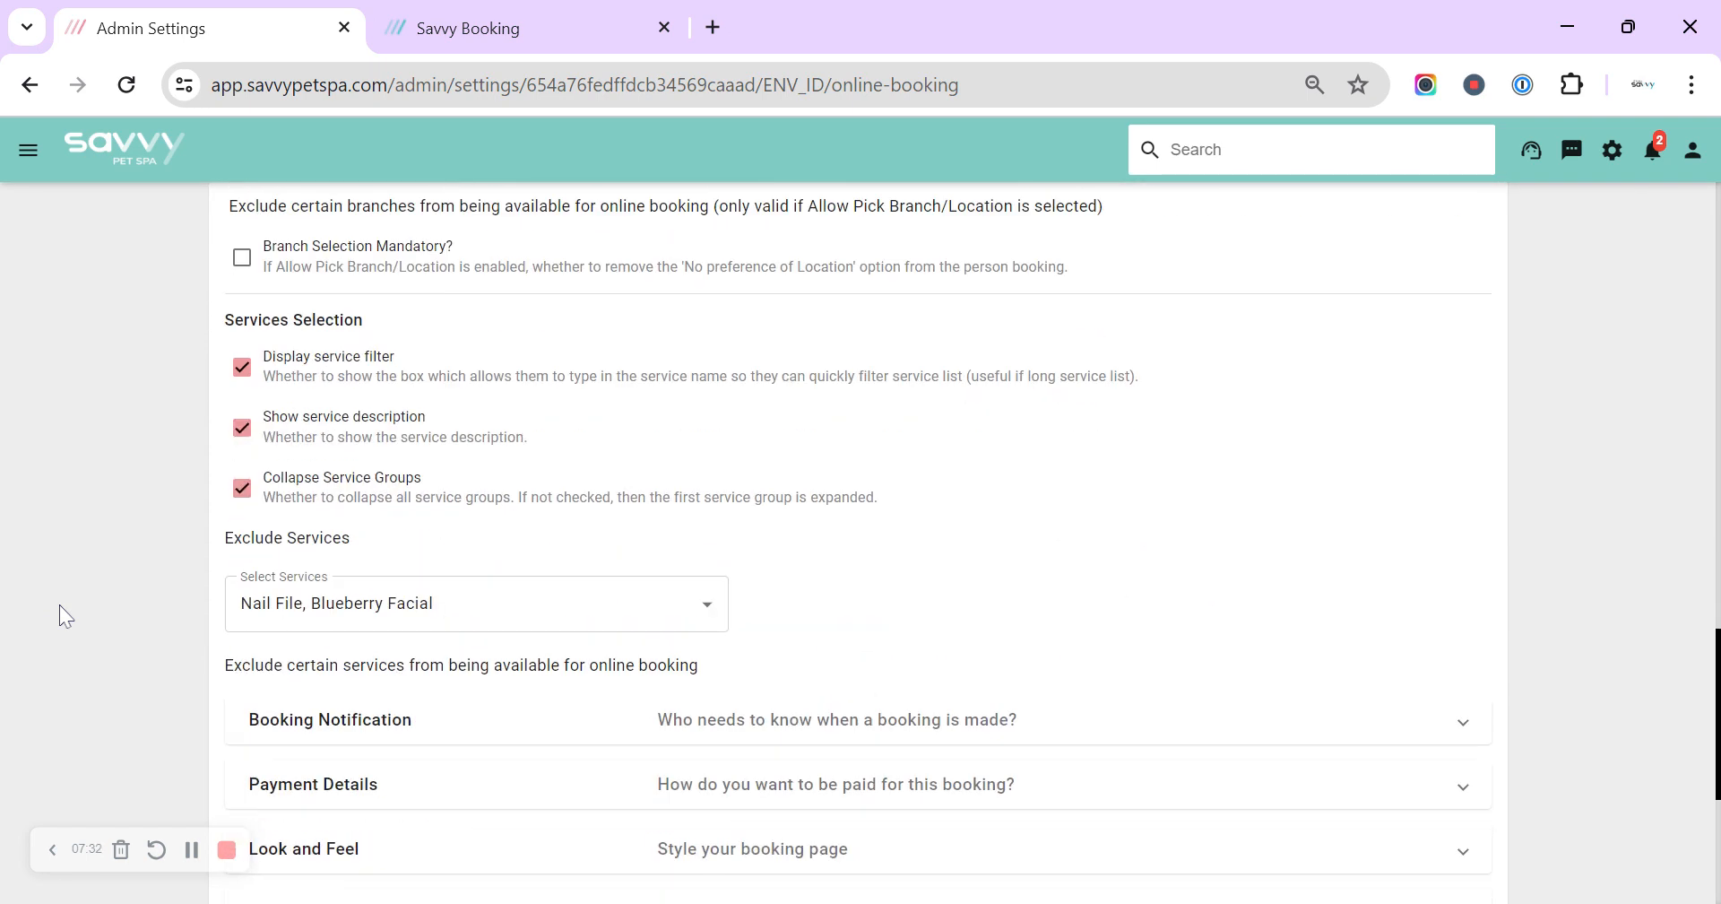
pyautogui.moveTo(195, 577)
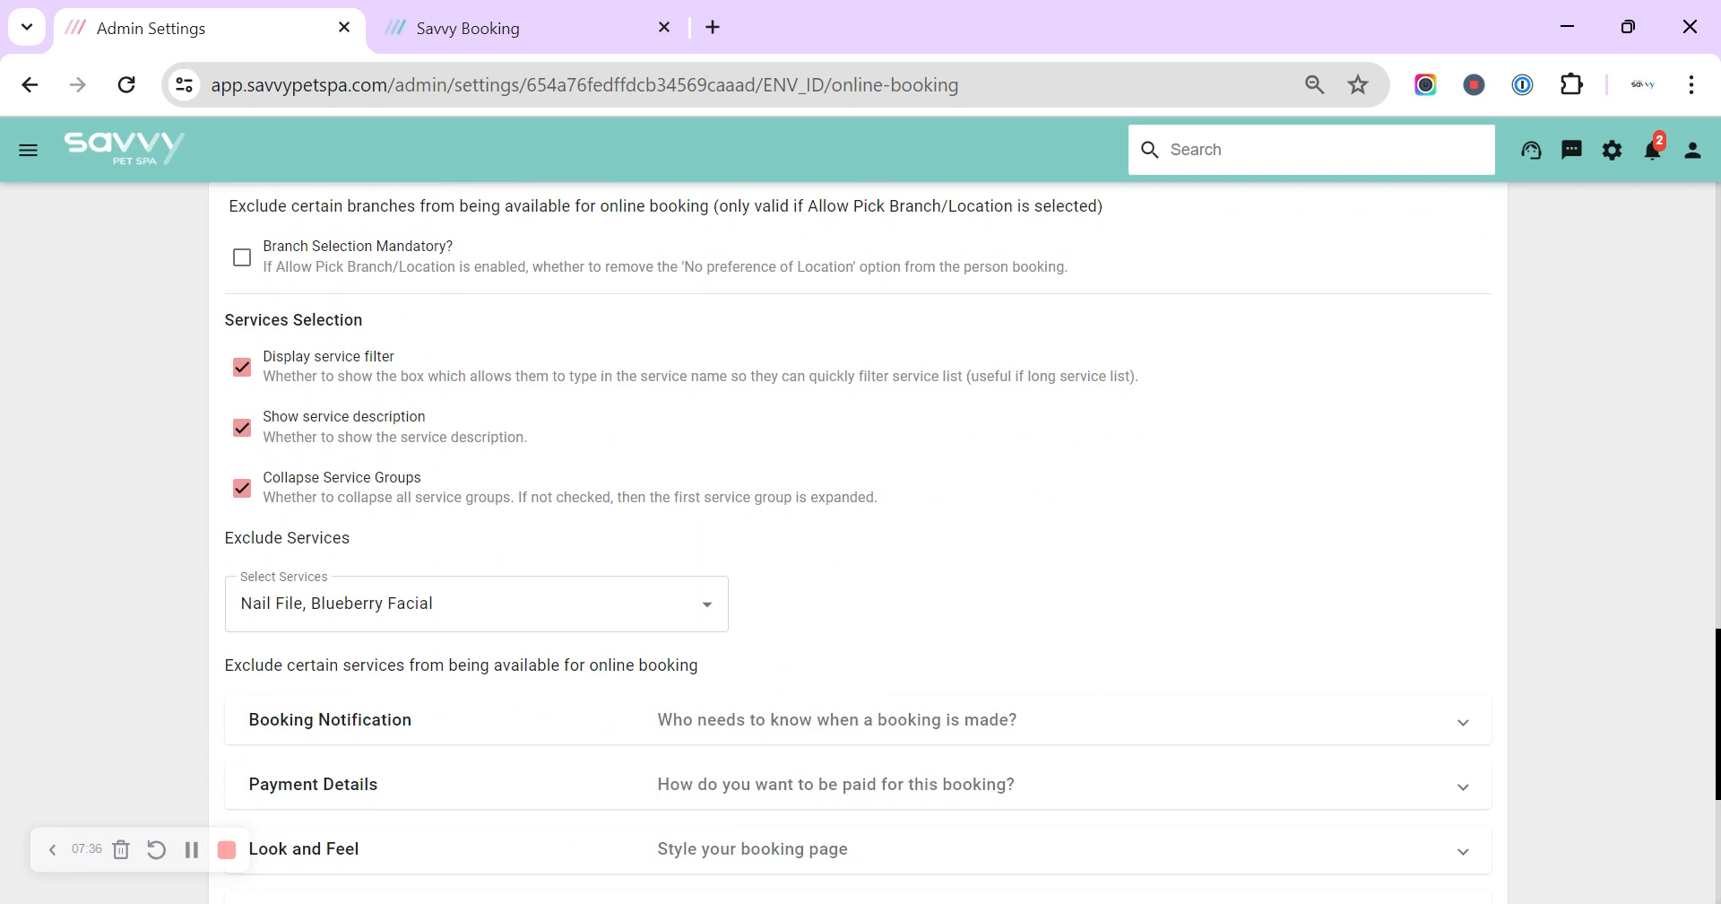
pyautogui.scroll(-3)
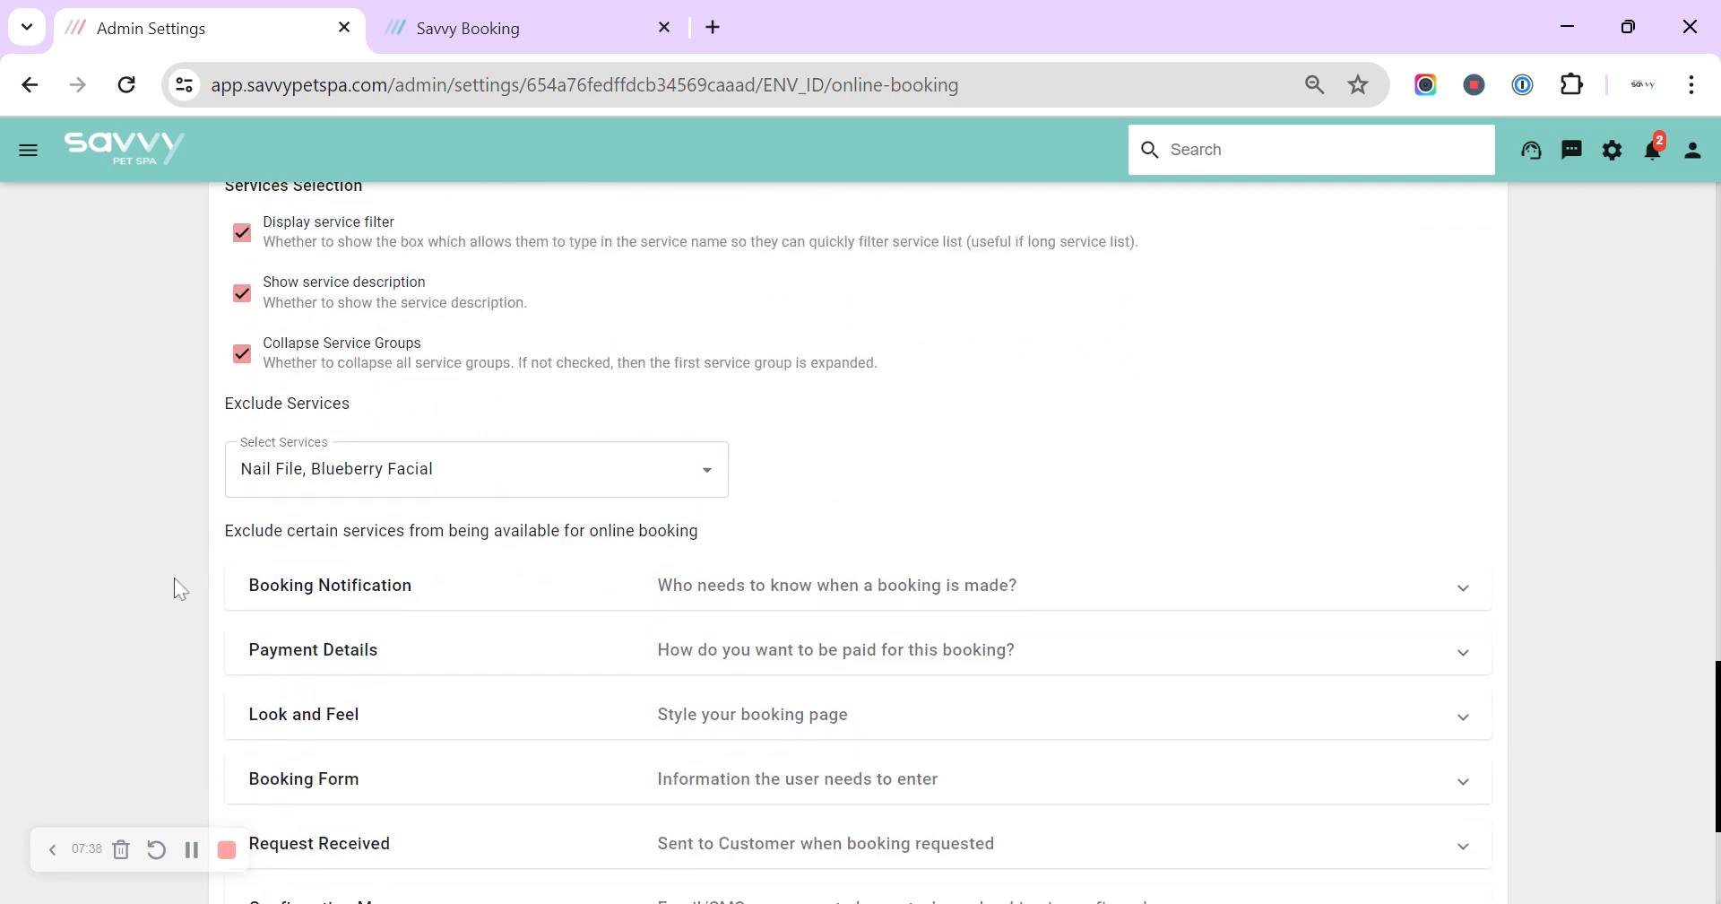
pyautogui.scroll(-3)
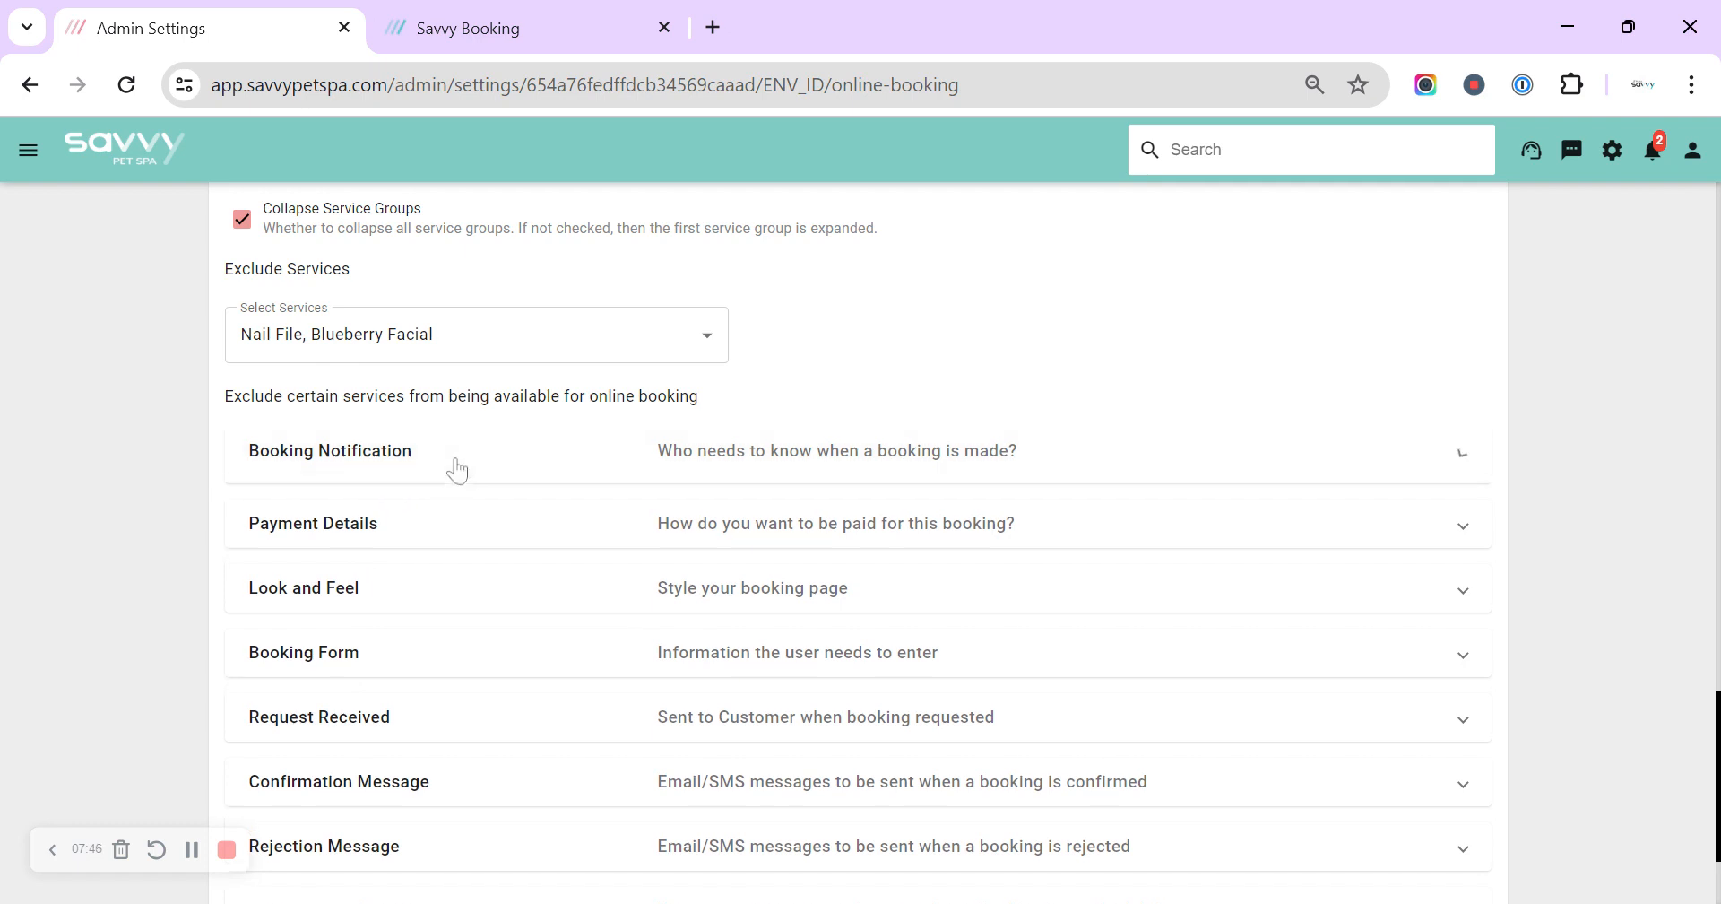
# Step: Expand Booking Notification and review each user's SMS/Email checkboxes, currently none checked
pyautogui.click(329, 450)
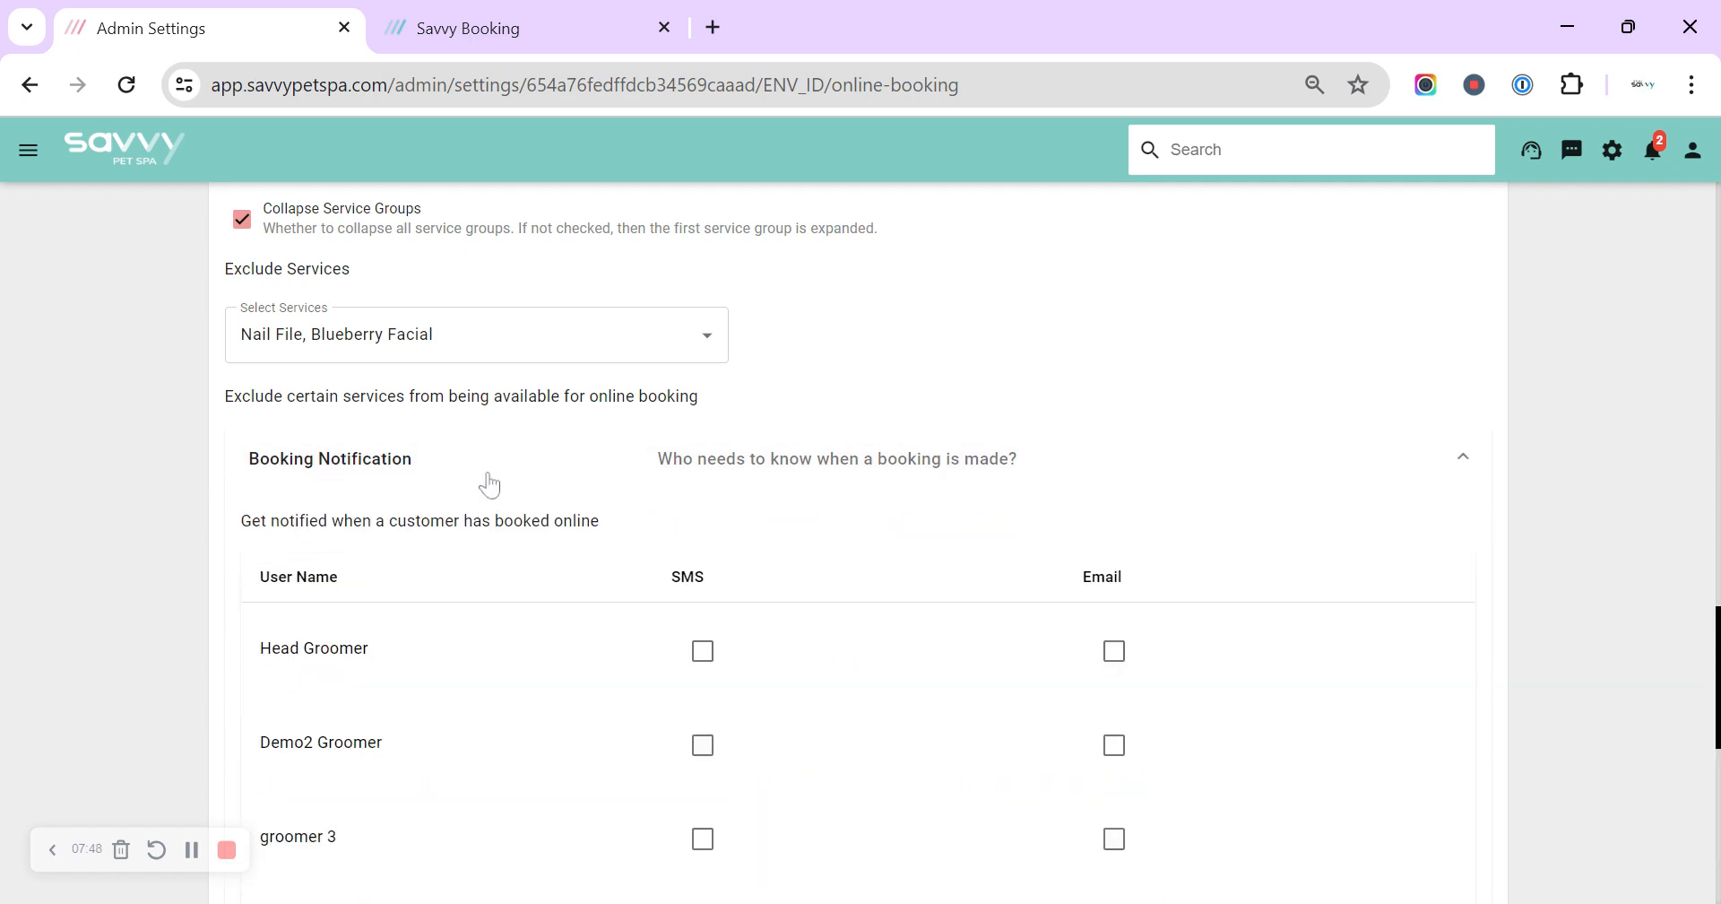
pyautogui.scroll(-3)
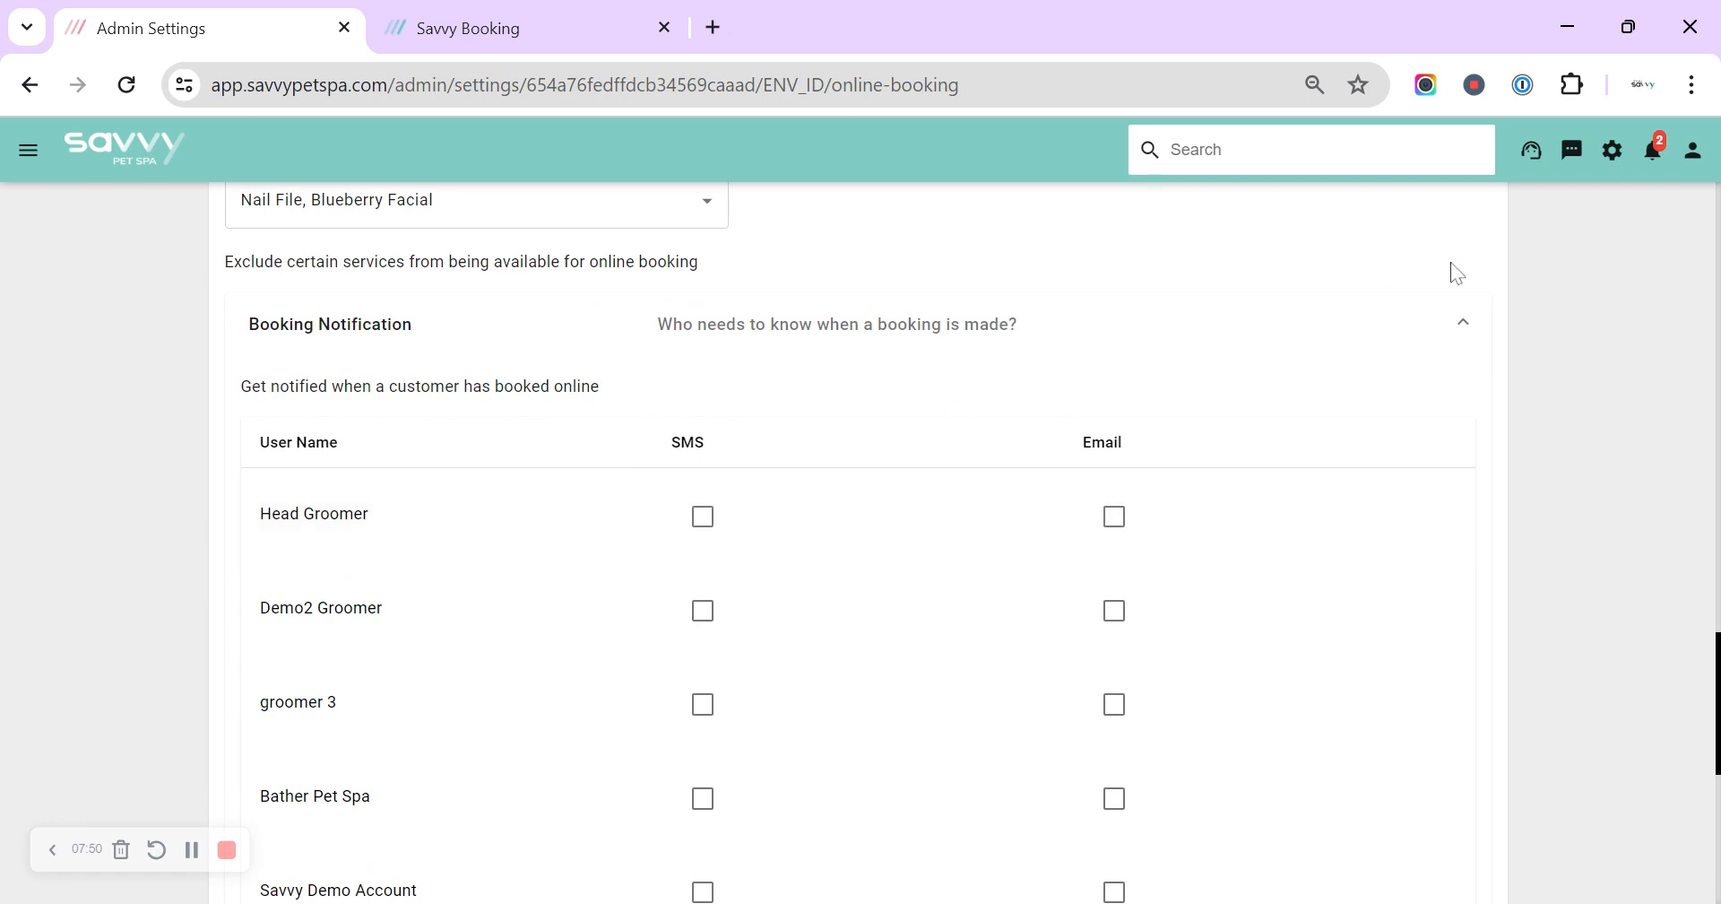
pyautogui.moveTo(1612, 150)
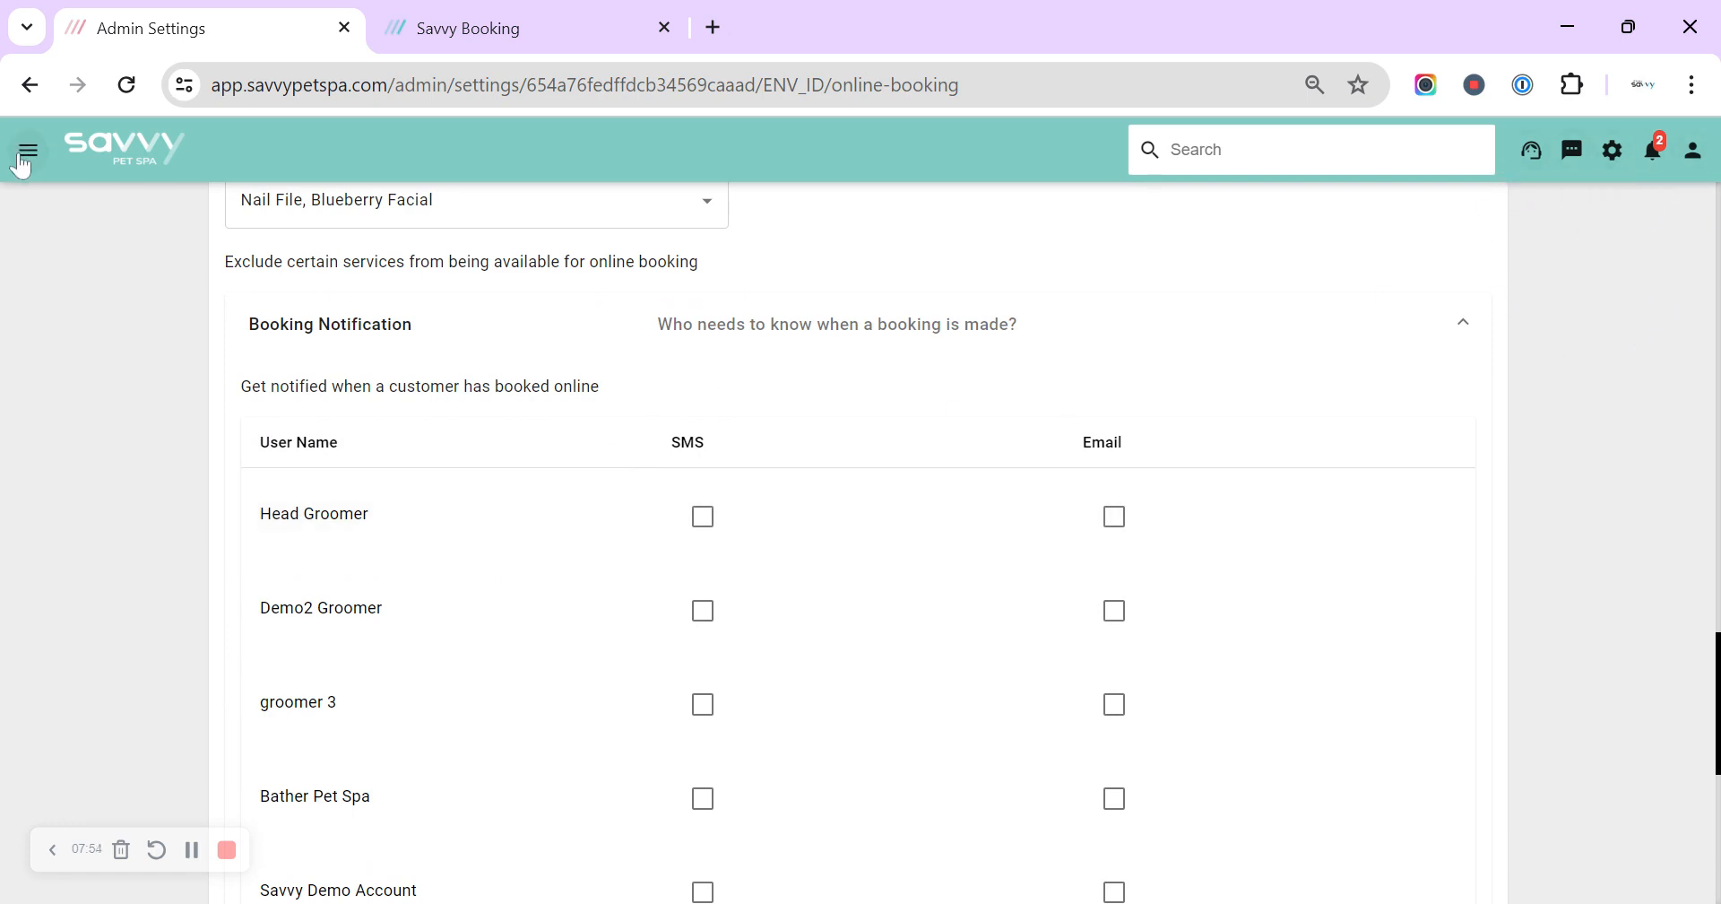
pyautogui.click(28, 150)
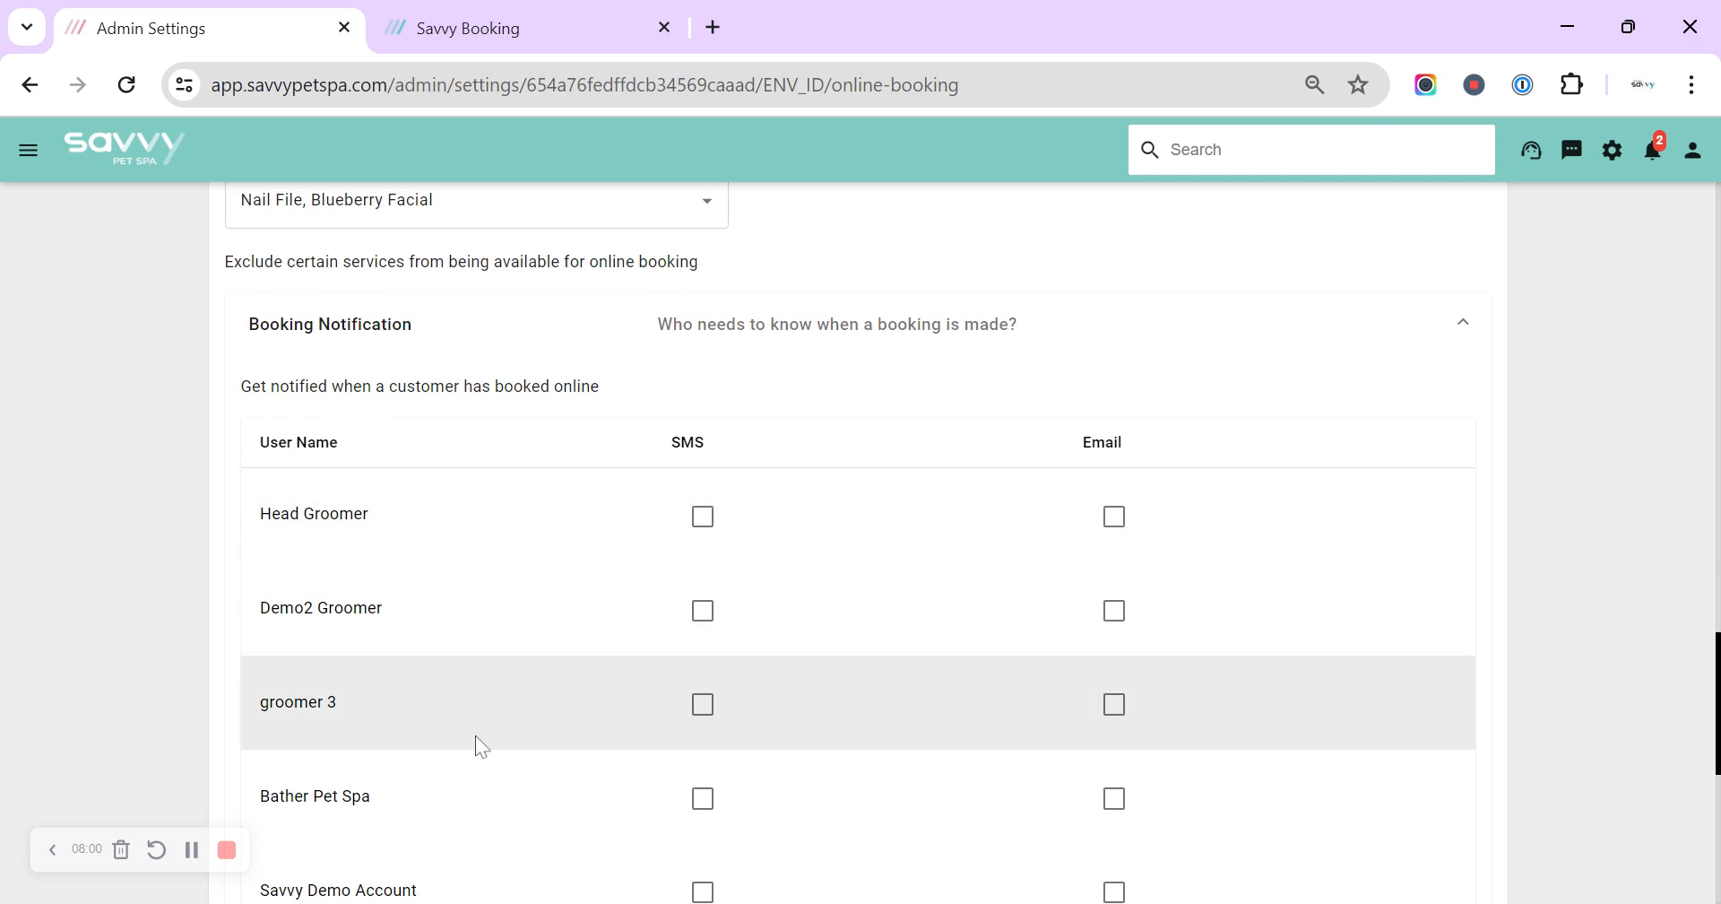
pyautogui.moveTo(1163, 732)
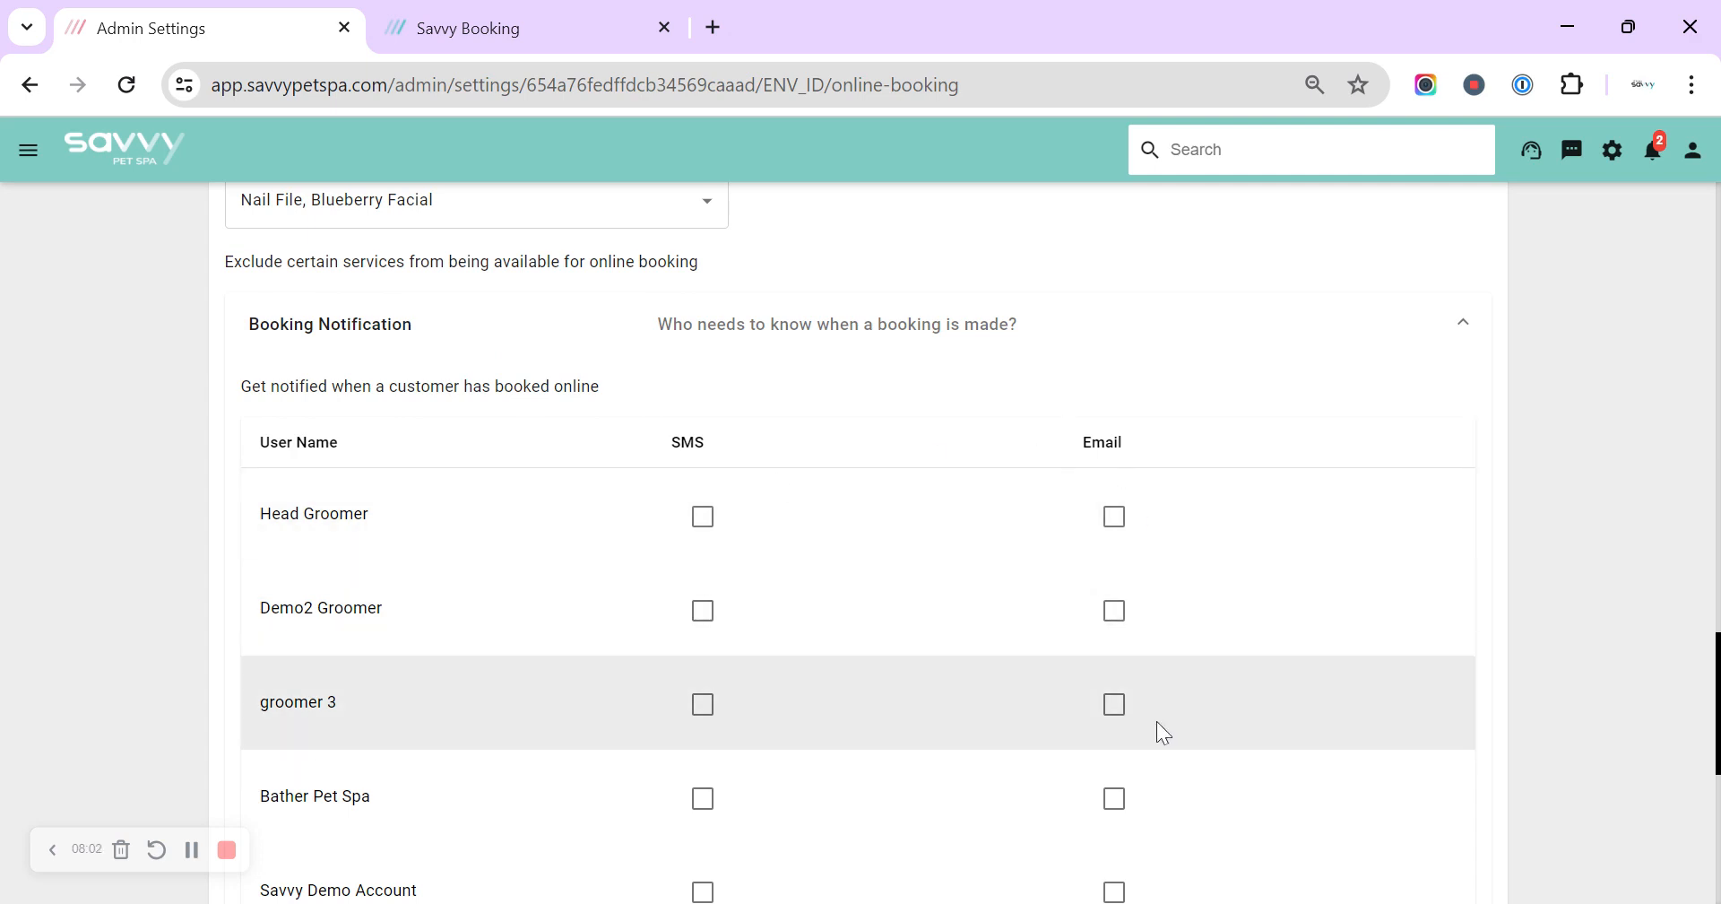
pyautogui.scroll(-3)
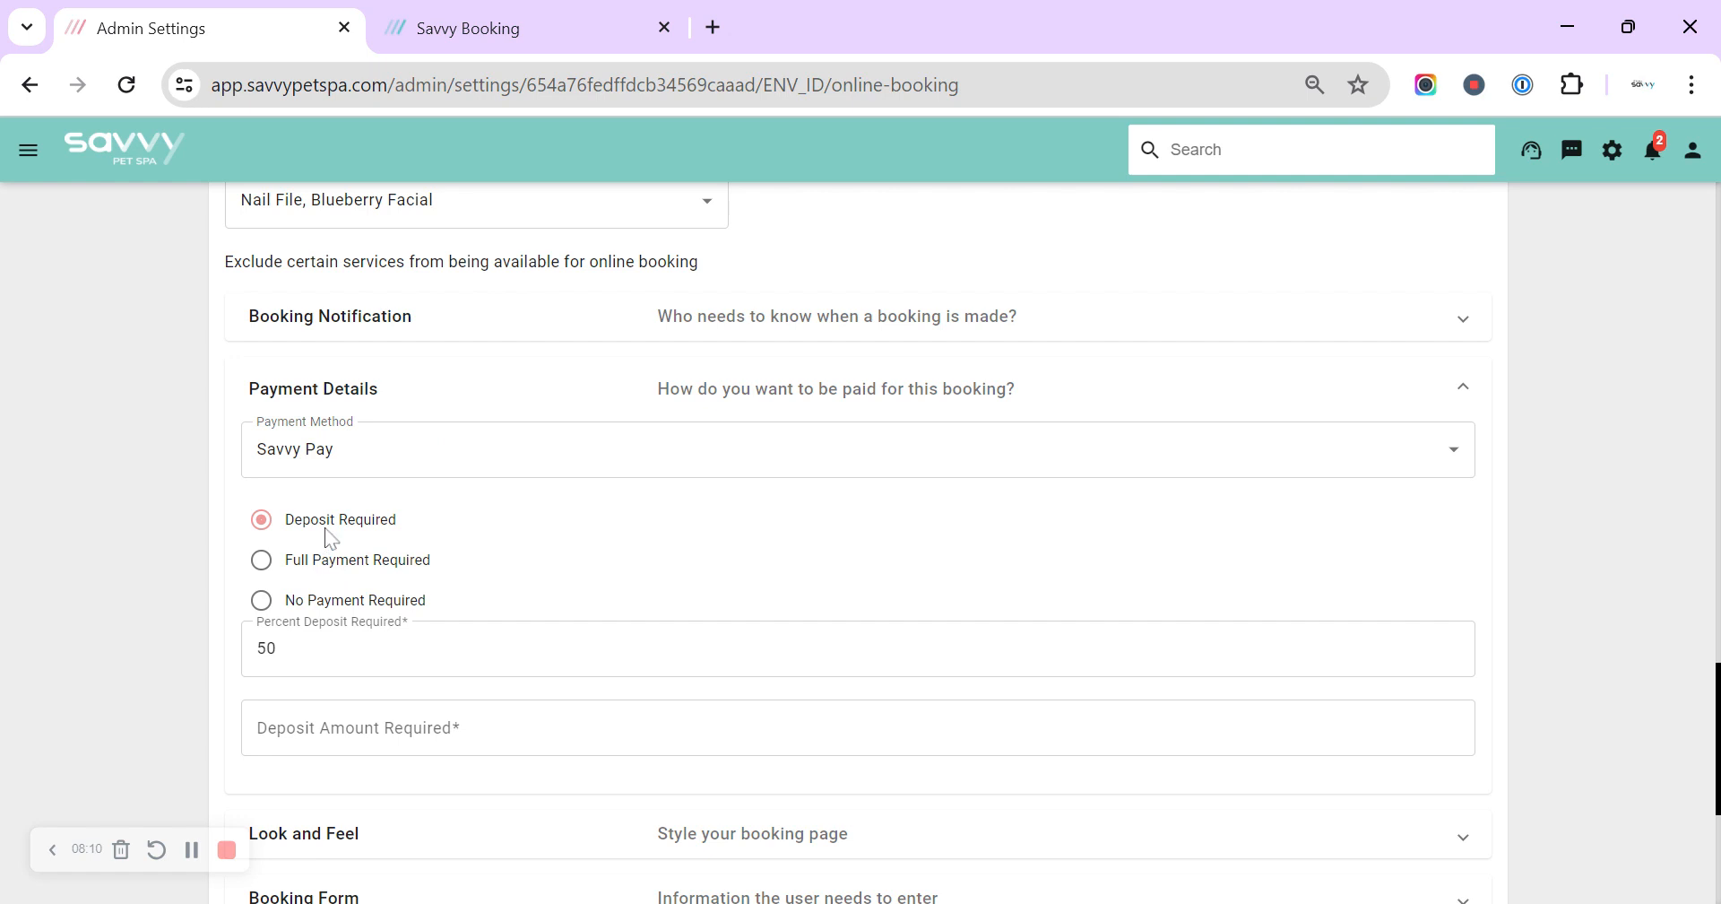
pyautogui.moveTo(341, 617)
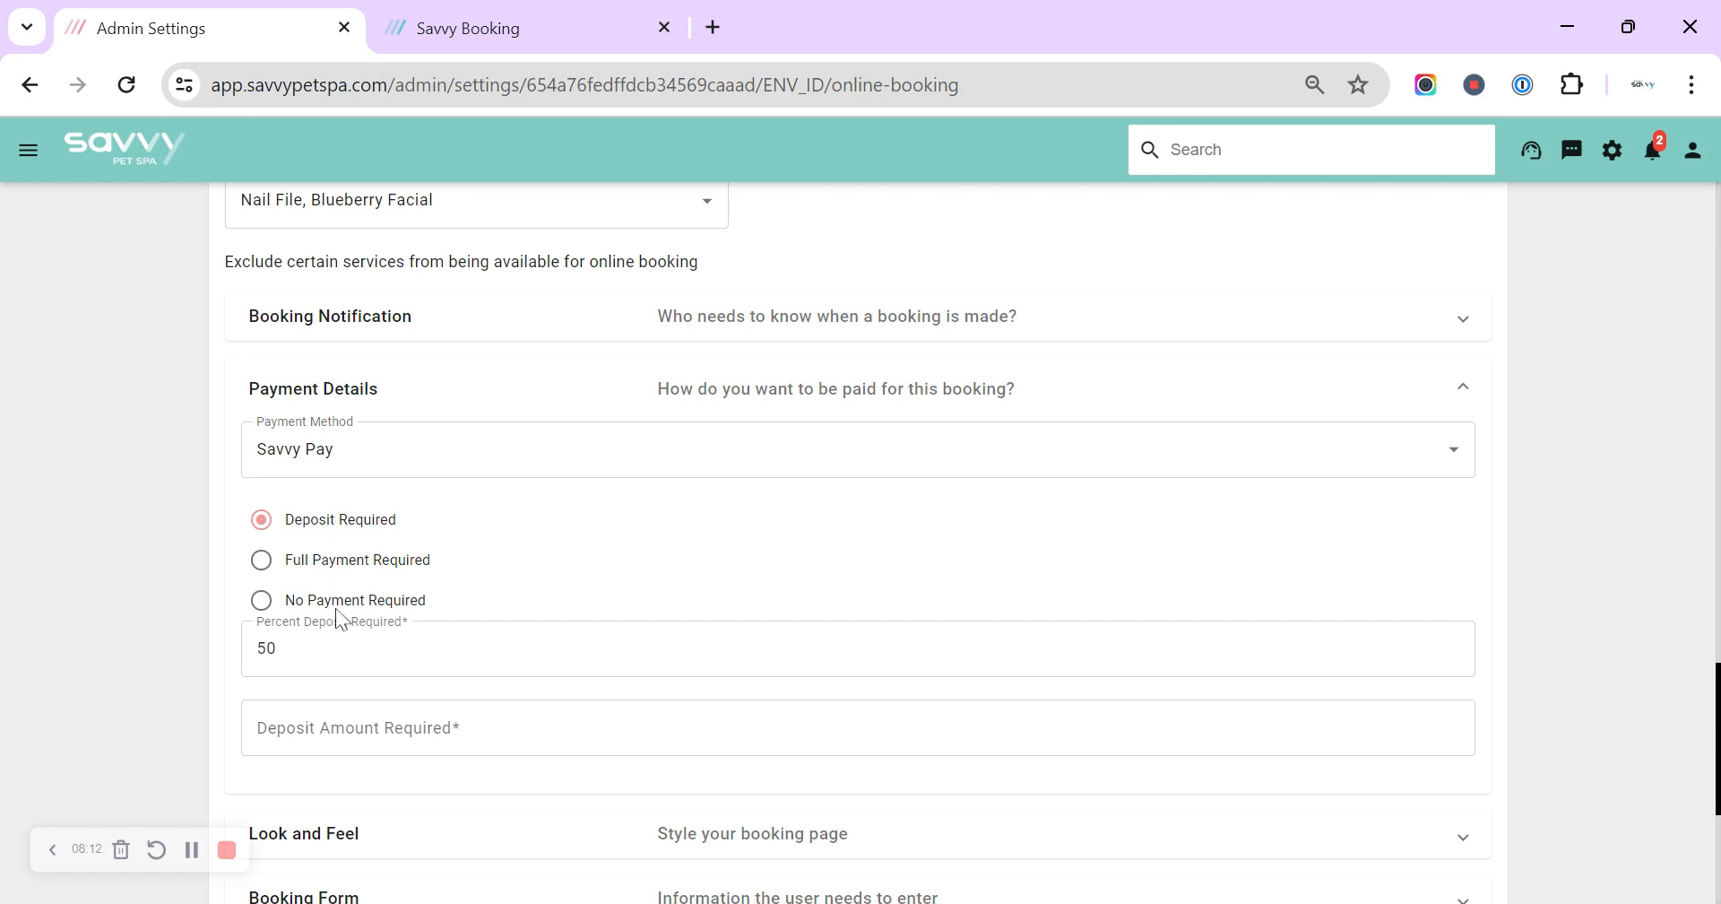
# Step: Review the Payment Method options (Bank Transfers, Stripe, Paypal, Savvy Pay), keeping Savvy Pay
pyautogui.click(857, 448)
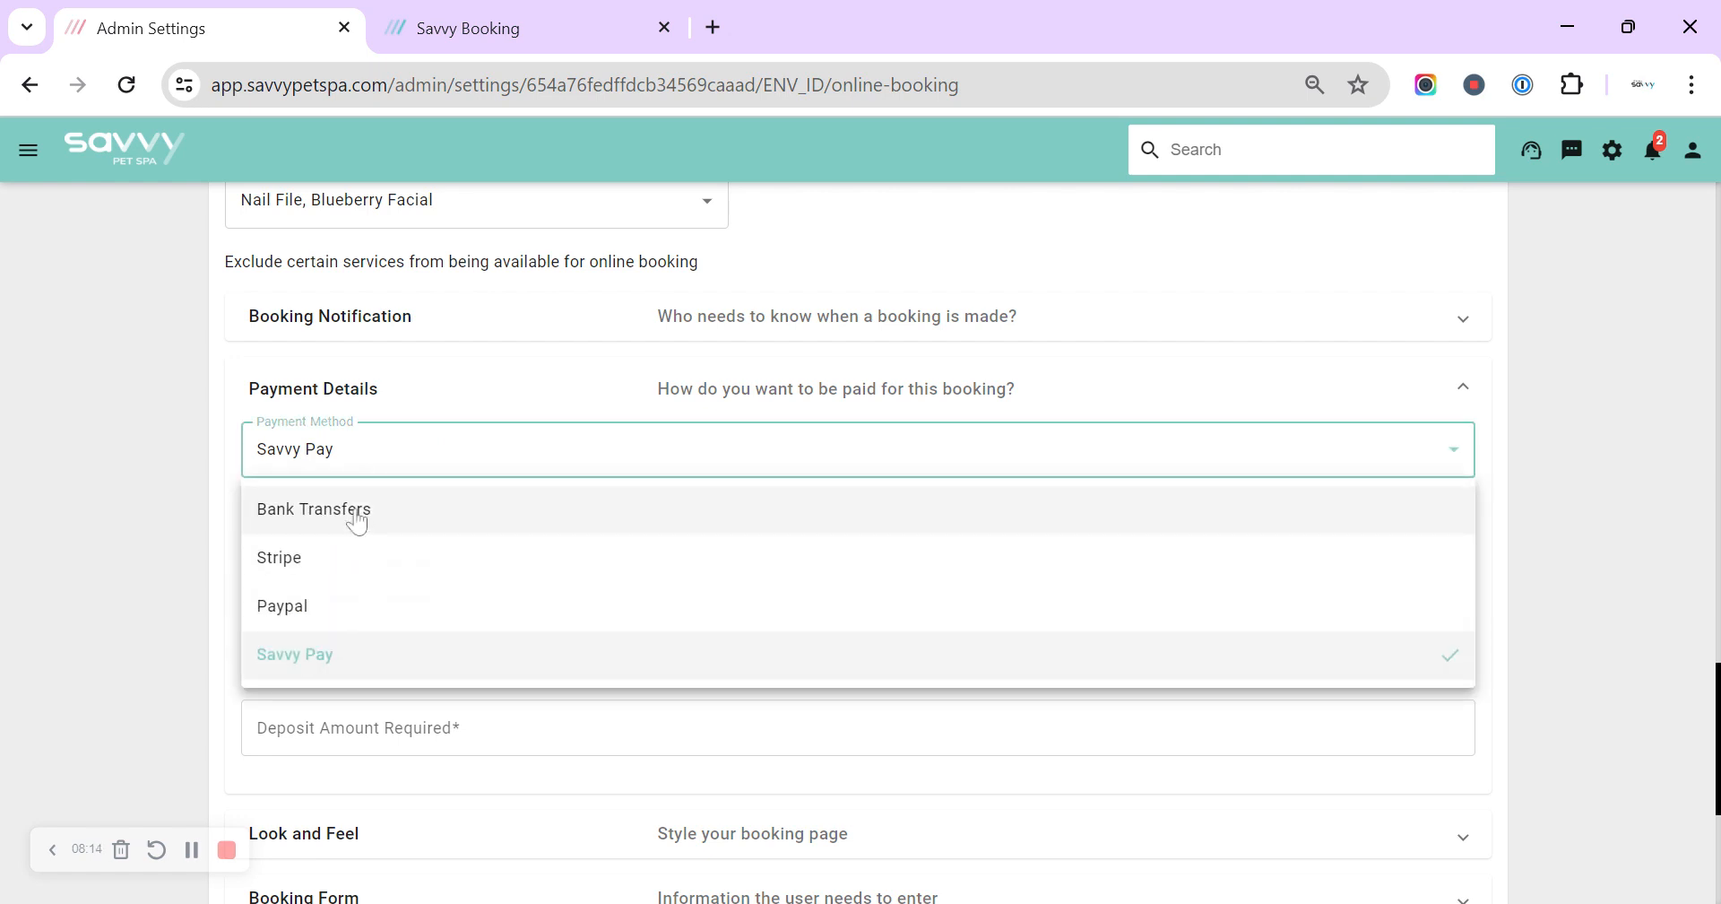
pyautogui.moveTo(334, 658)
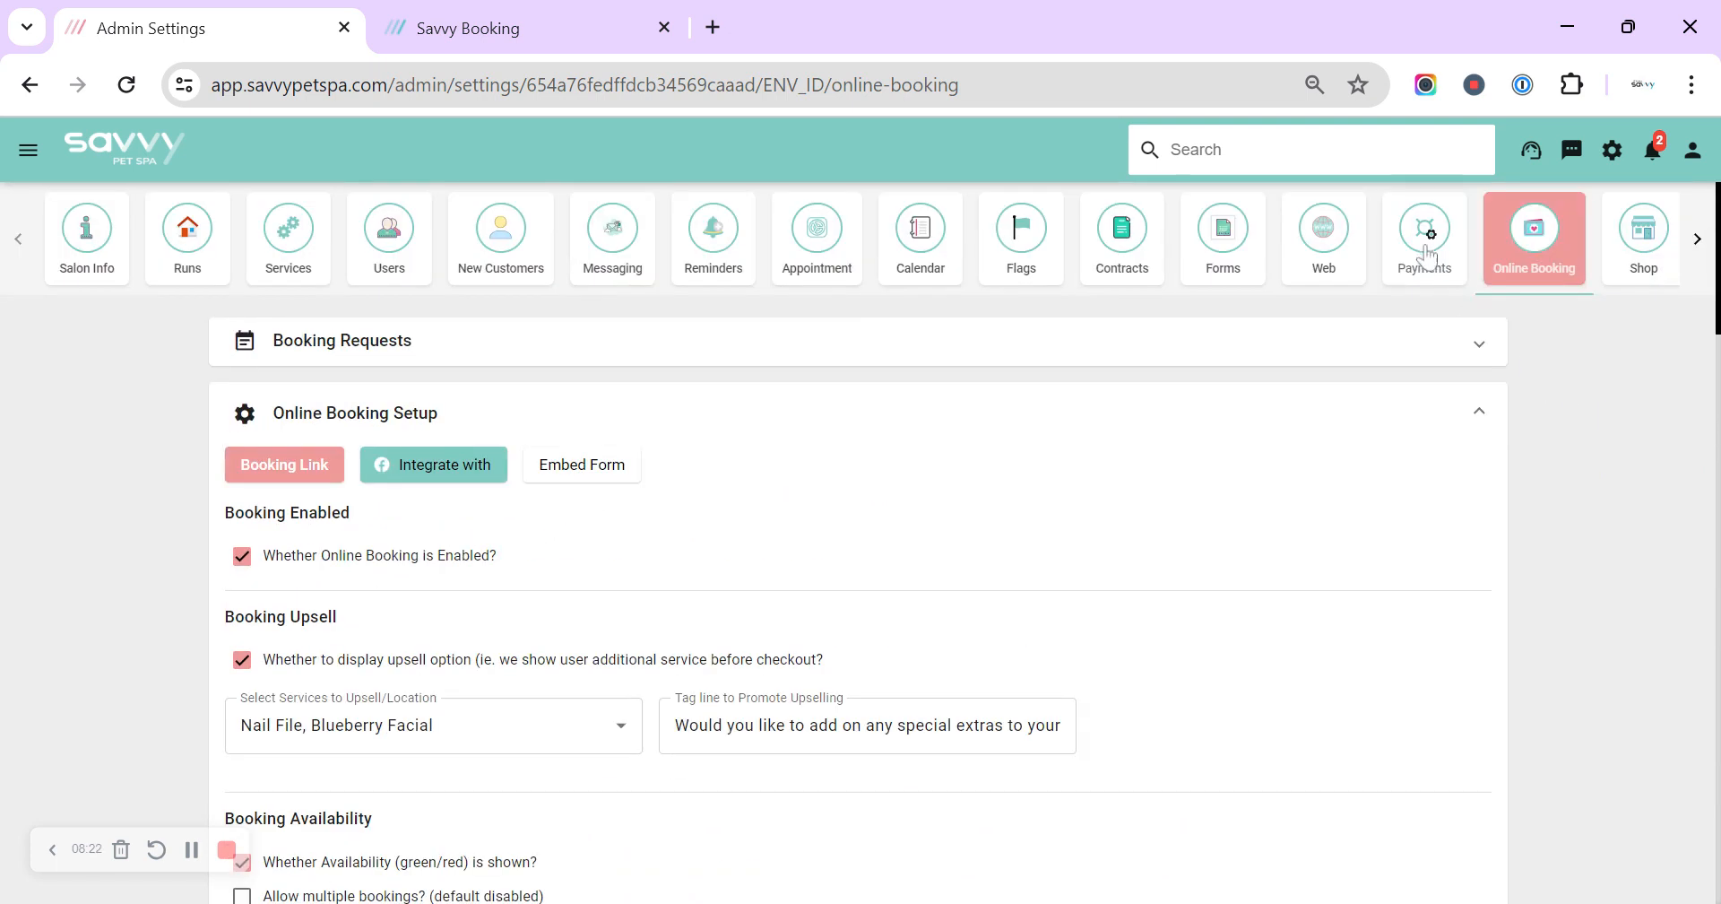
pyautogui.moveTo(1540, 480)
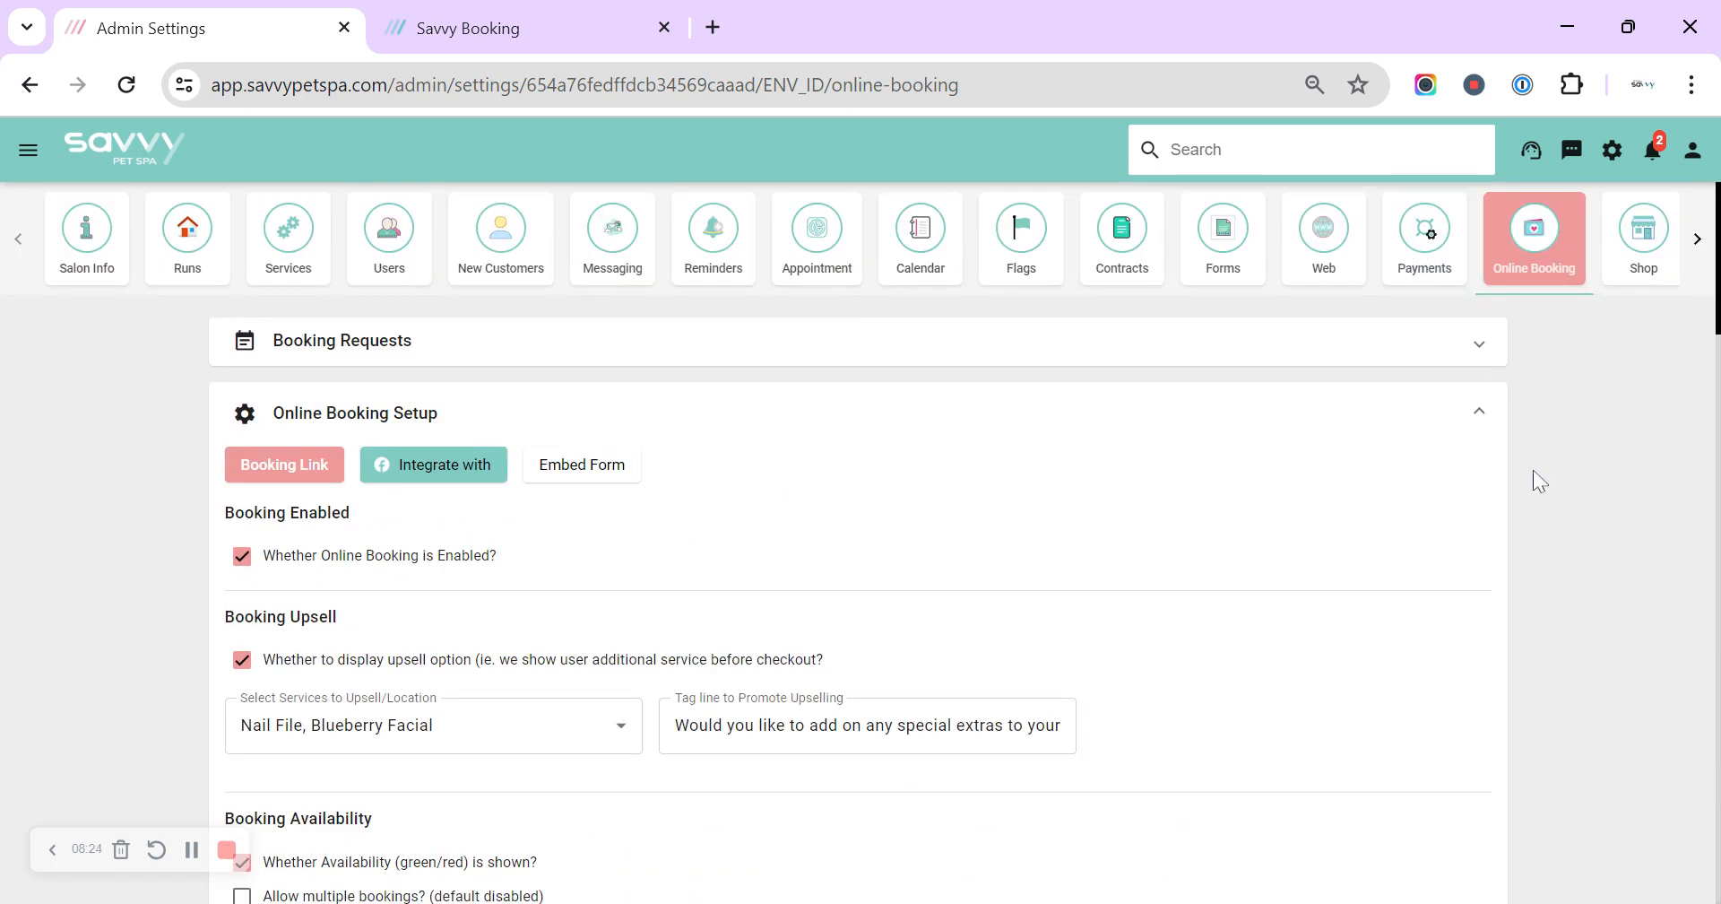
pyautogui.scroll(-3)
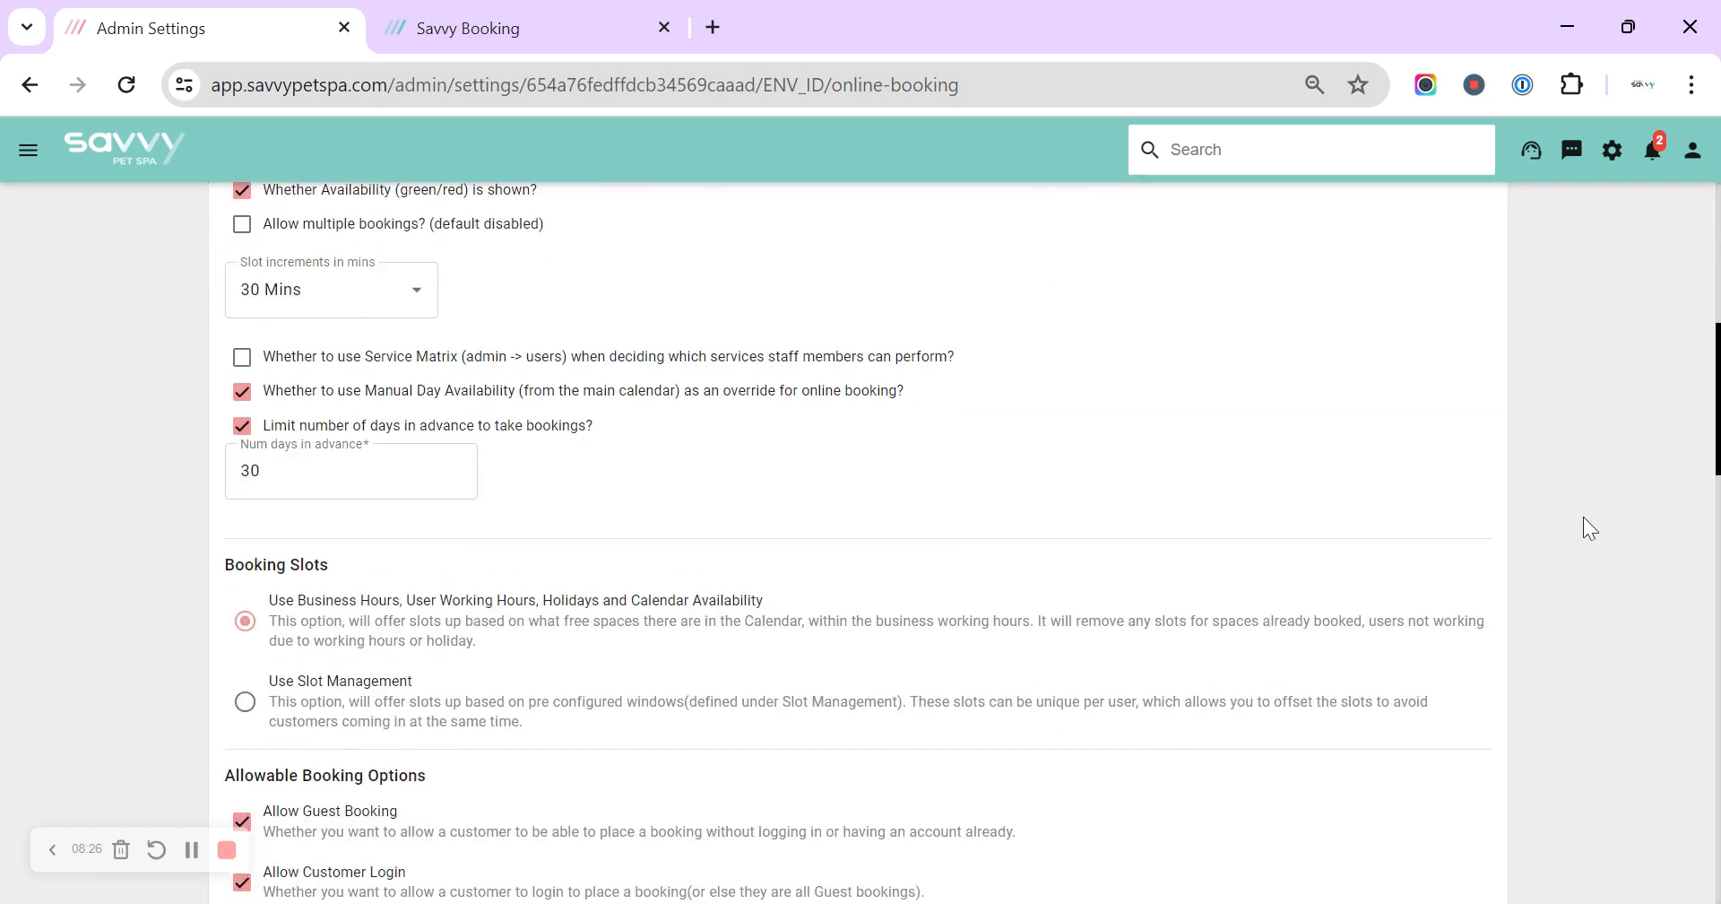
pyautogui.scroll(-3)
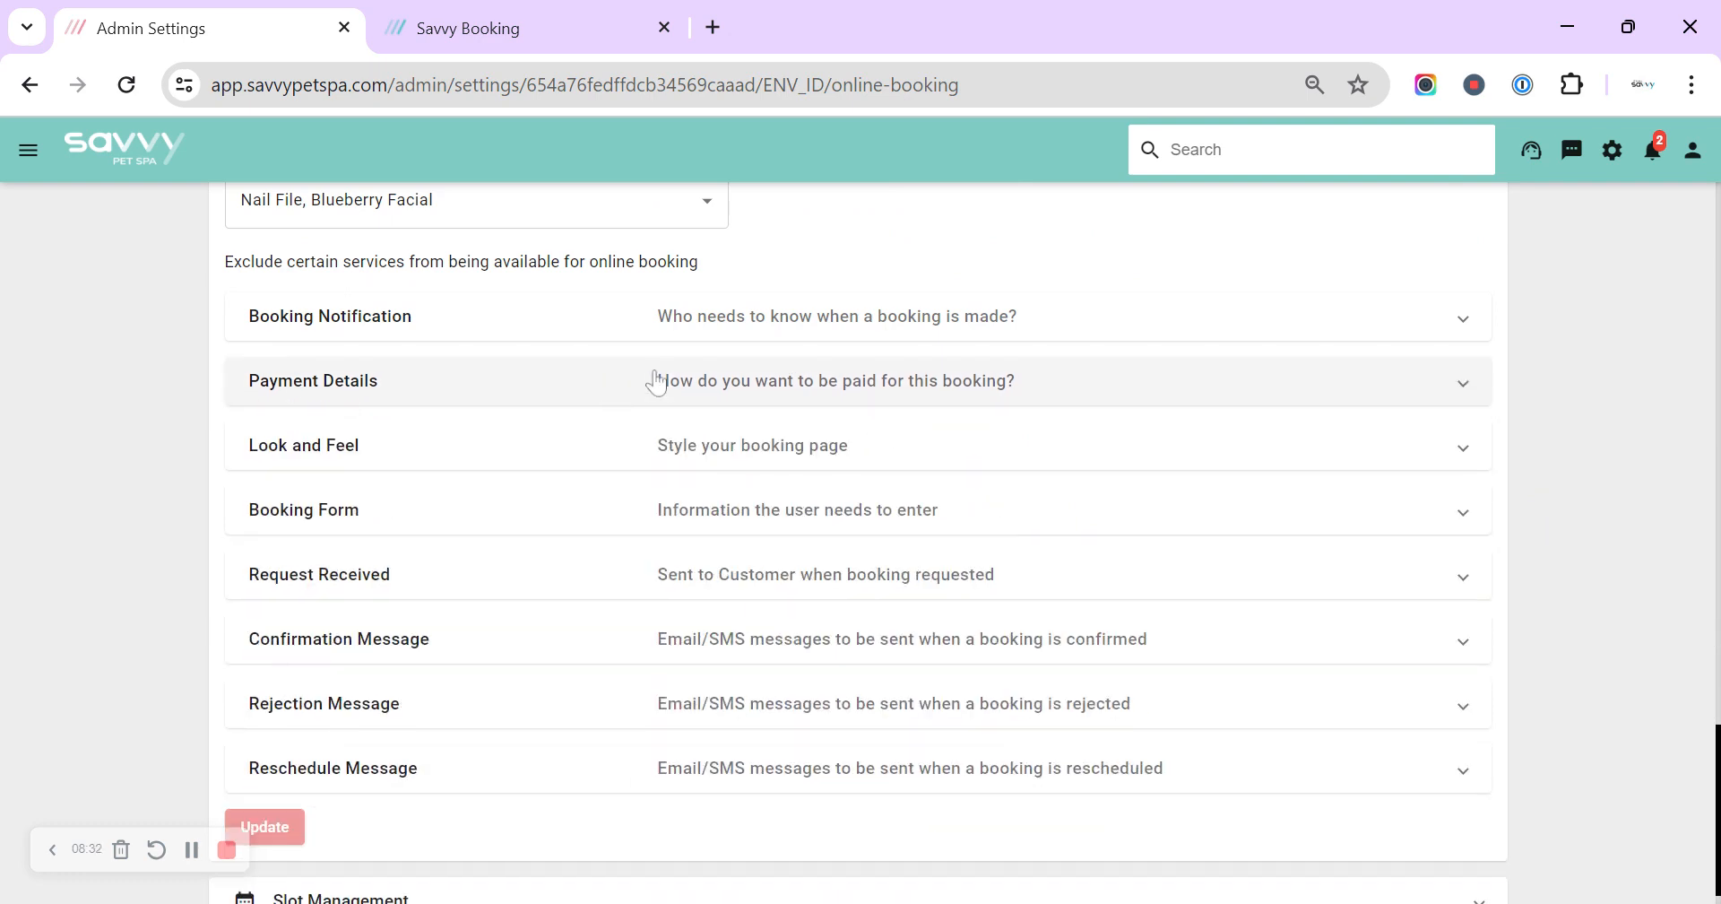
# Step: Set the Look and Feel background colour to light cyan #7df0f0
pyautogui.click(304, 444)
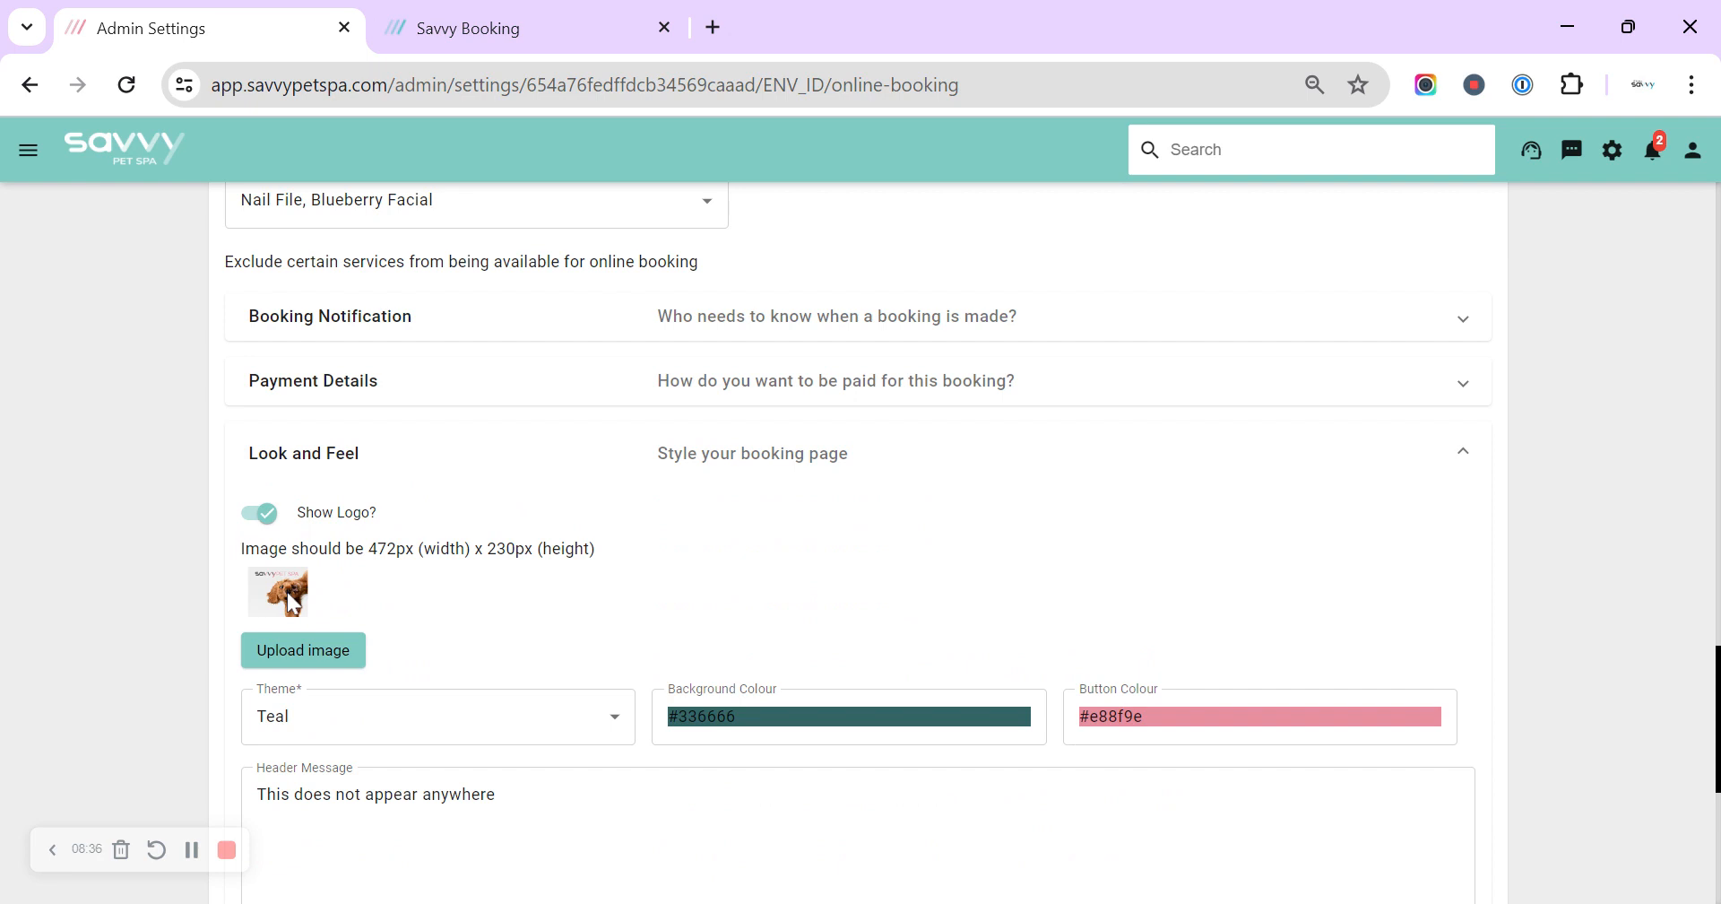
pyautogui.click(846, 717)
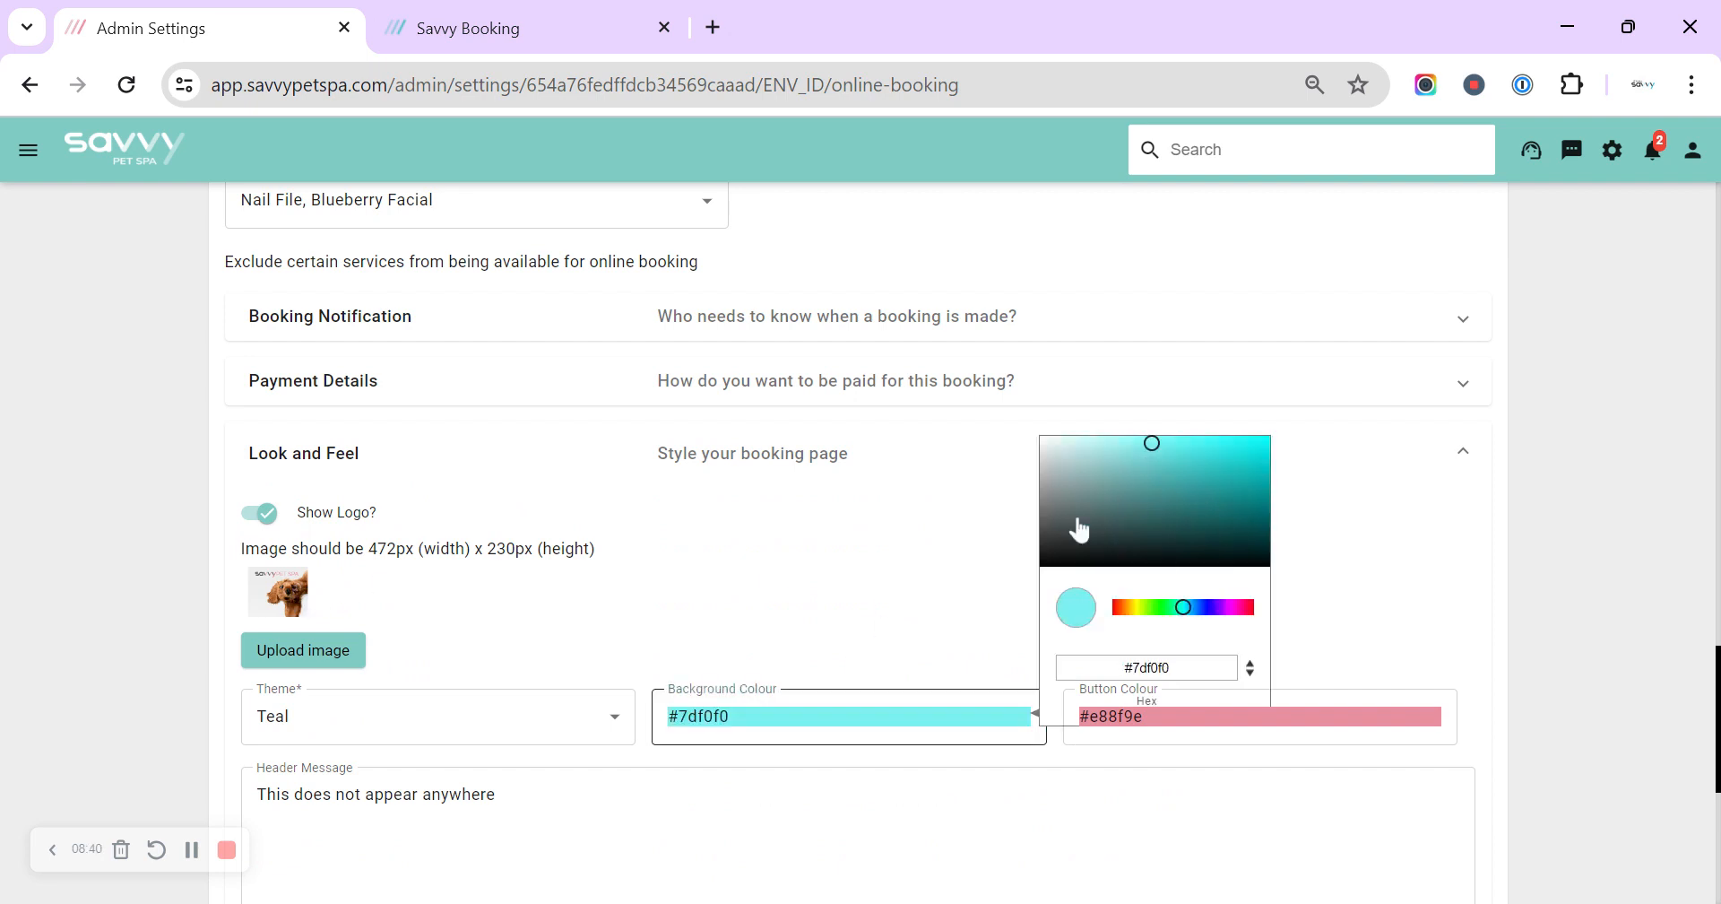
pyautogui.click(1259, 717)
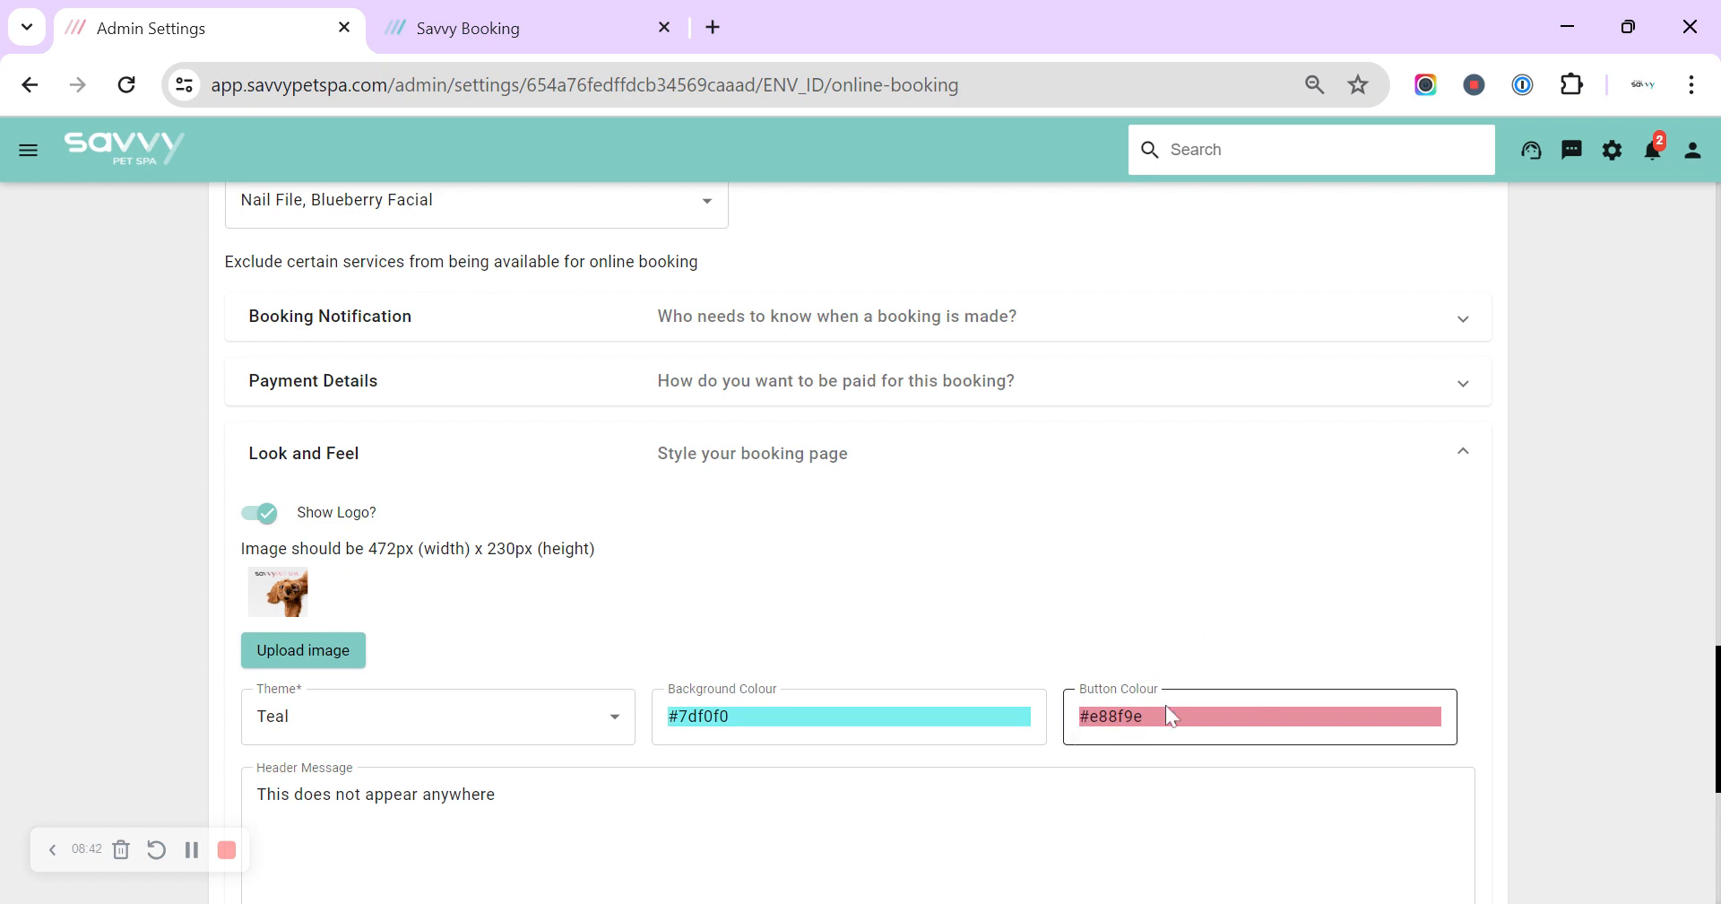
pyautogui.scroll(-3)
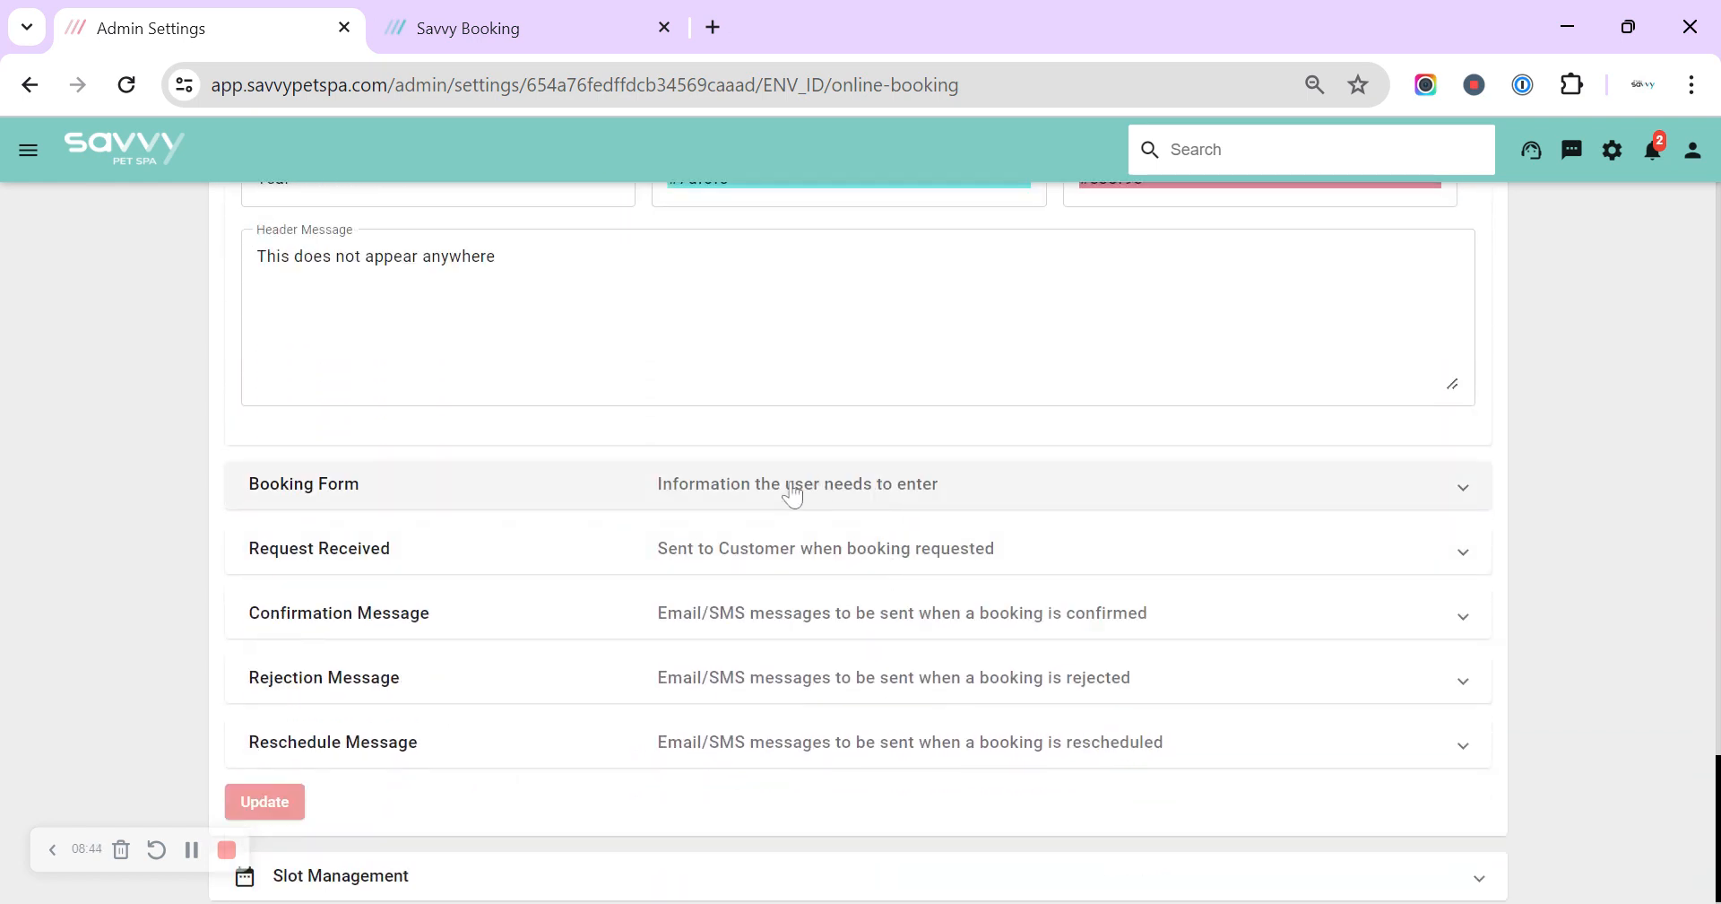
# Step: Expand Booking Form and its 'Are you a new customer?' field, then list addable field types
pyautogui.click(793, 483)
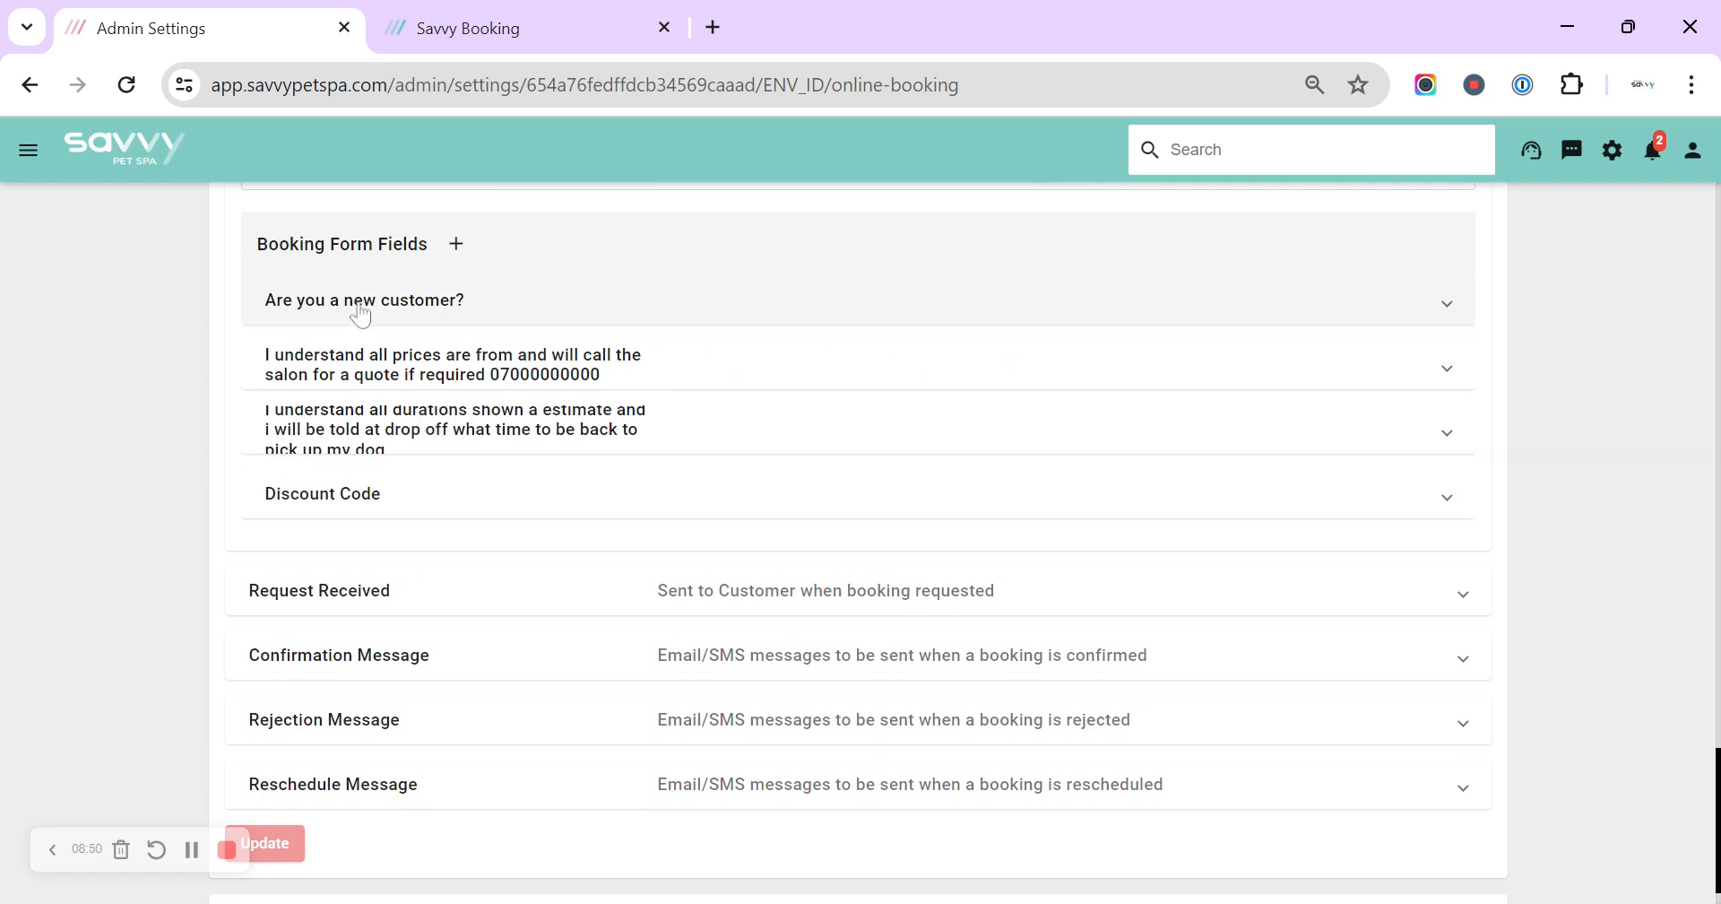
pyautogui.click(363, 299)
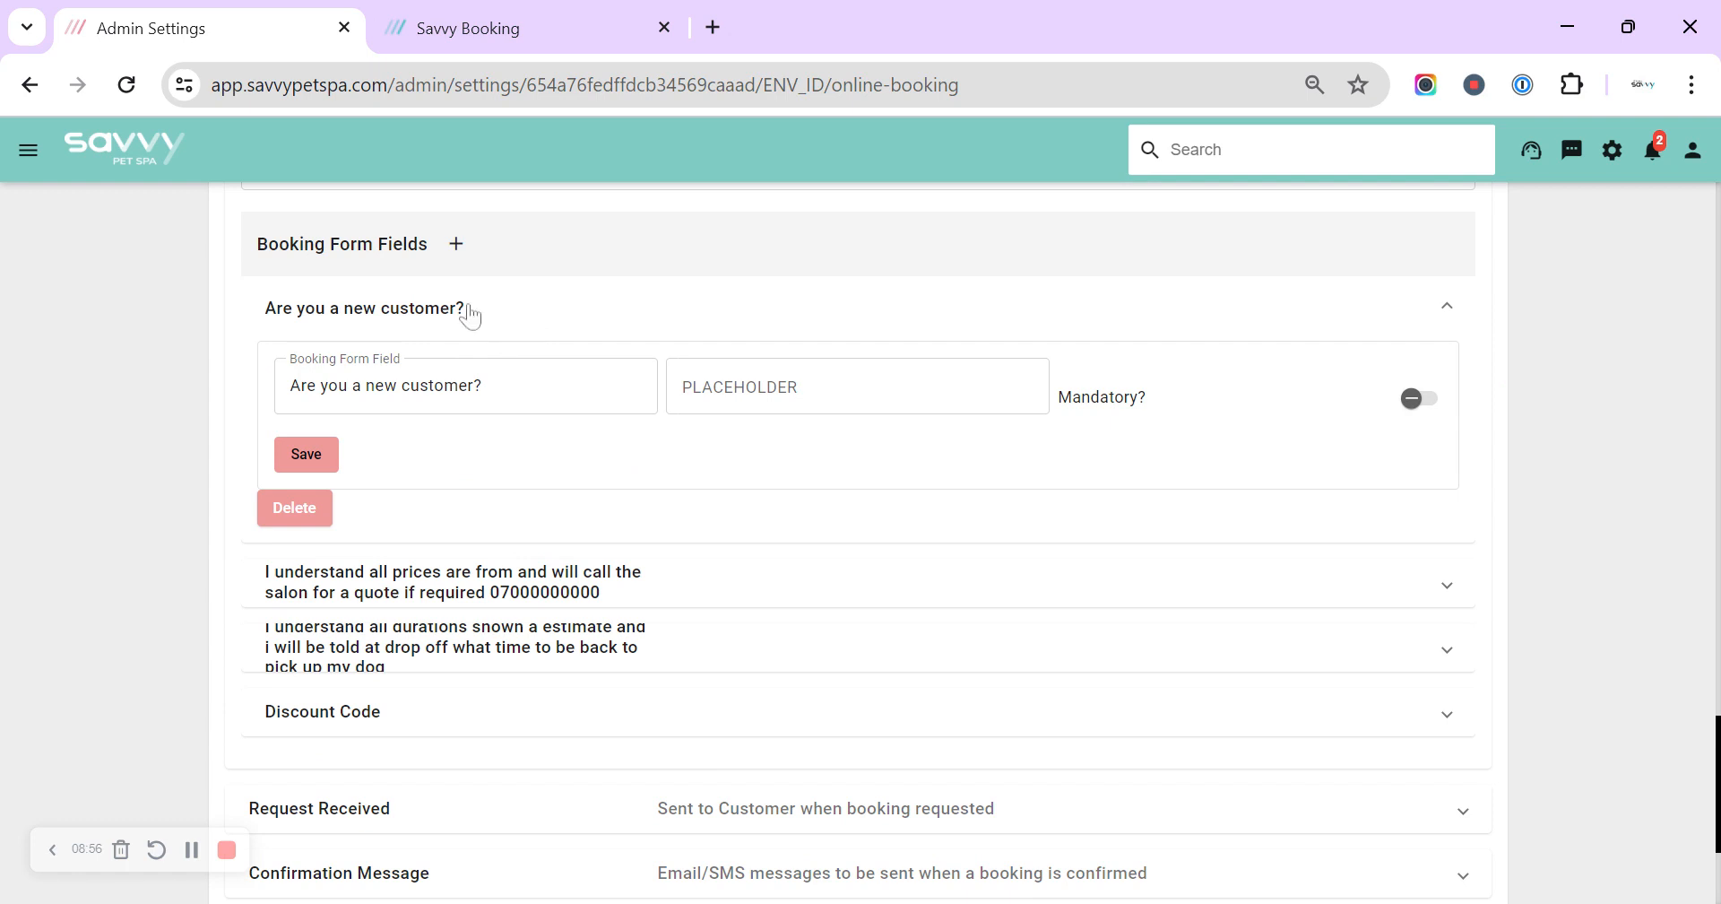
pyautogui.click(454, 244)
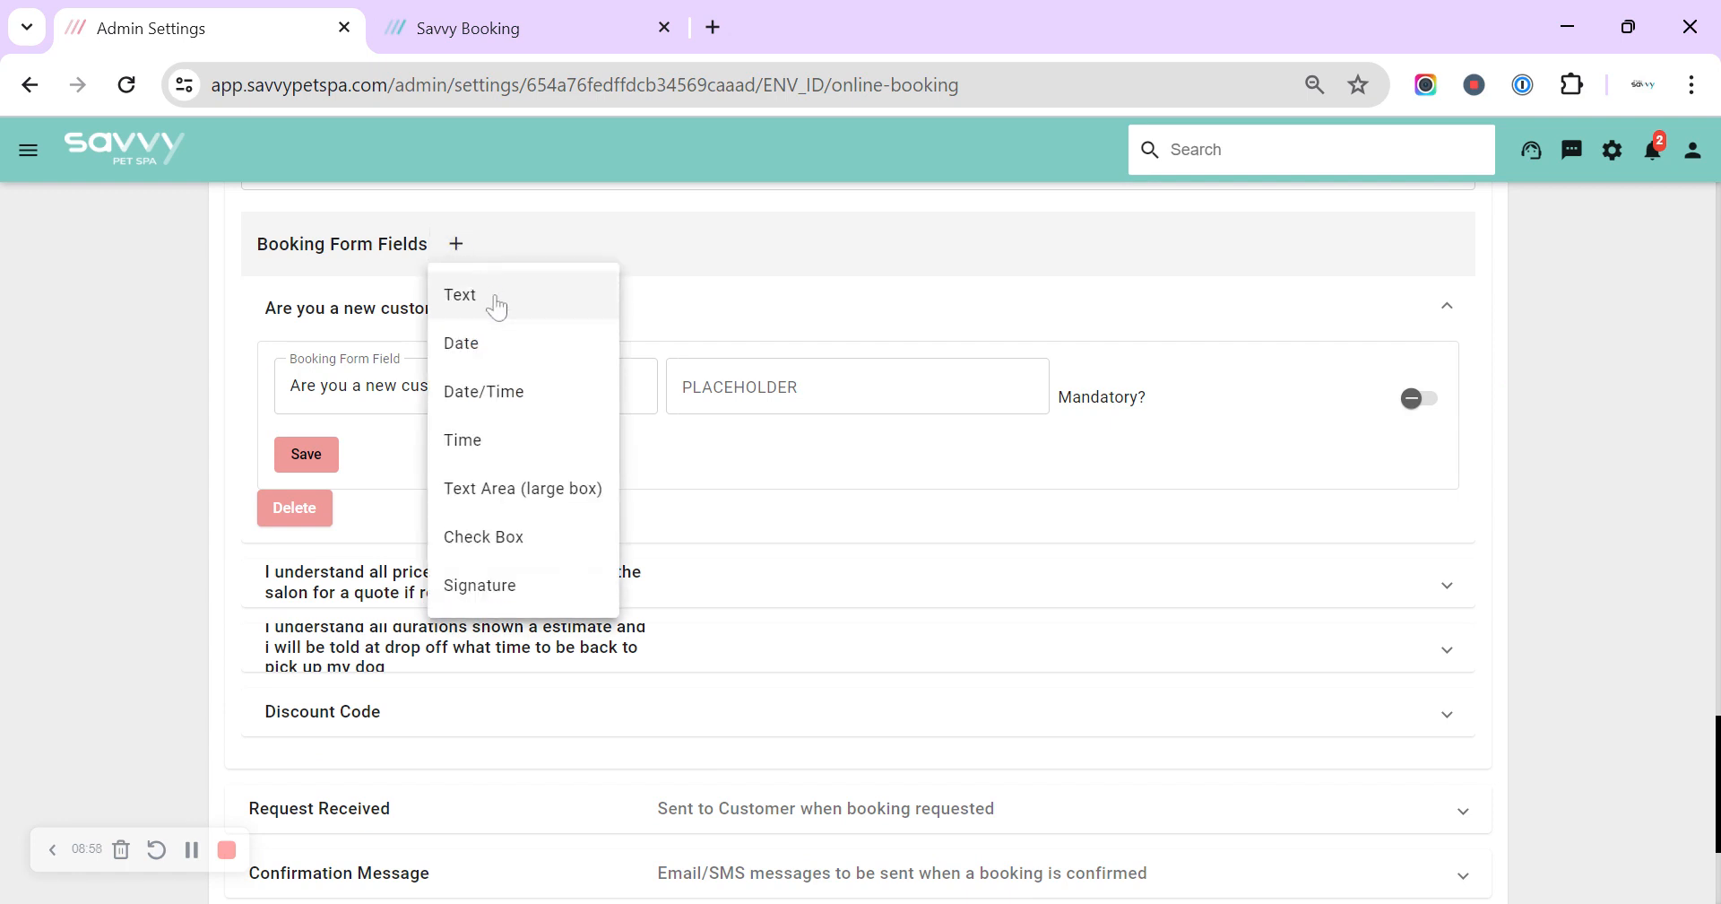
pyautogui.moveTo(552, 498)
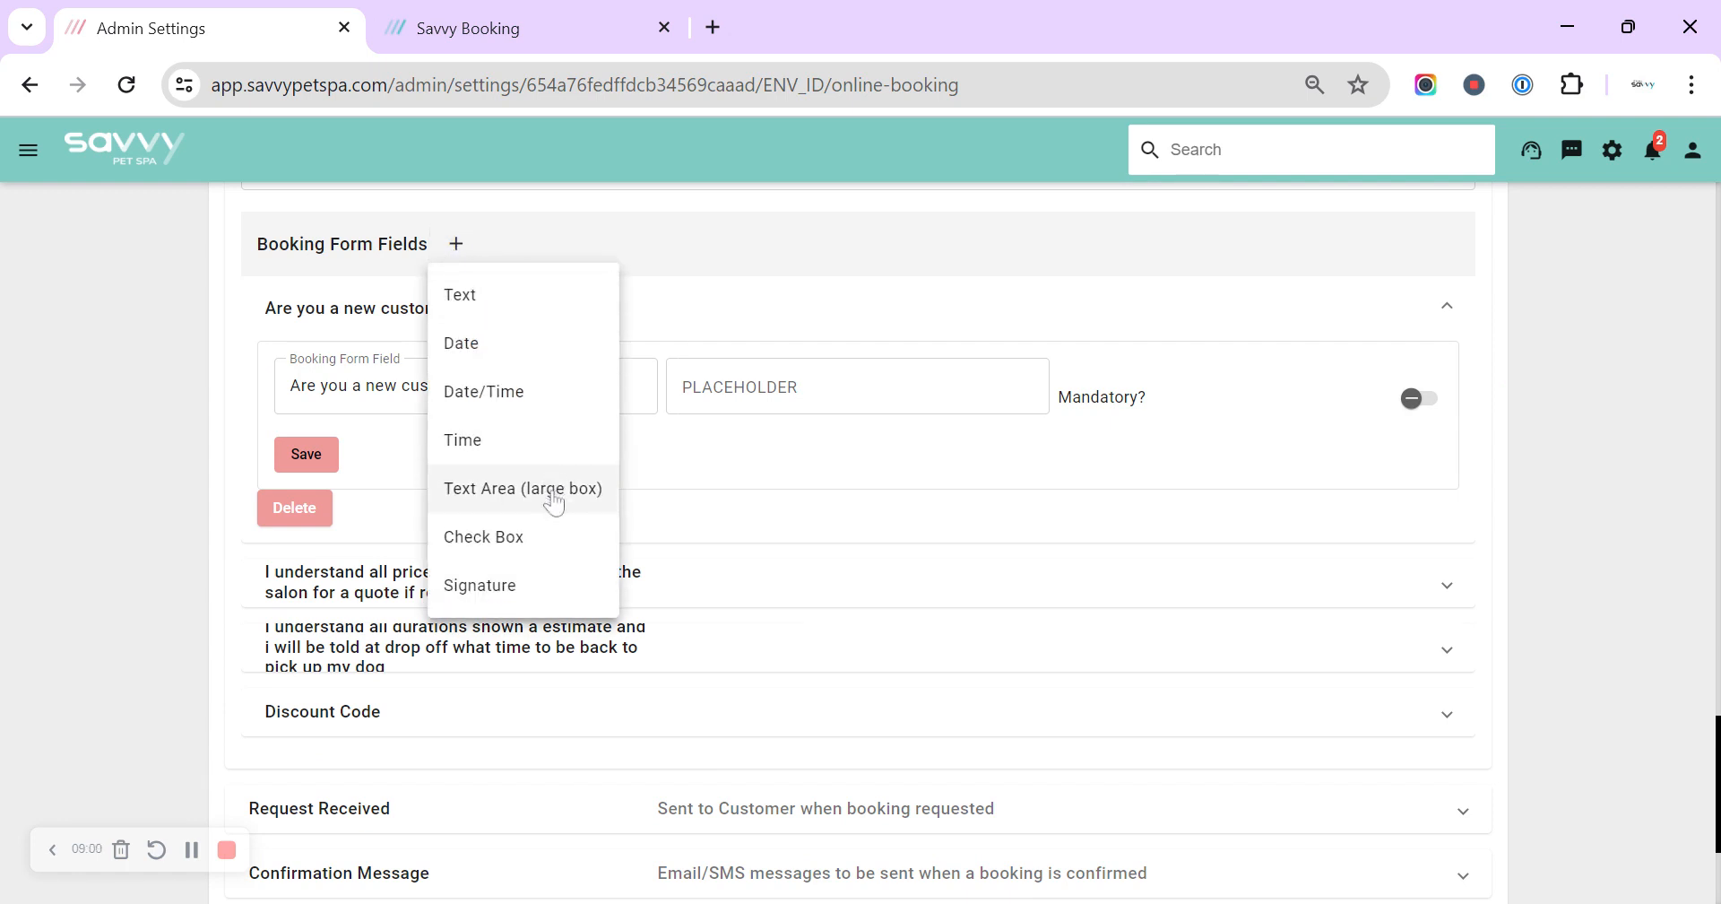
pyautogui.moveTo(484, 445)
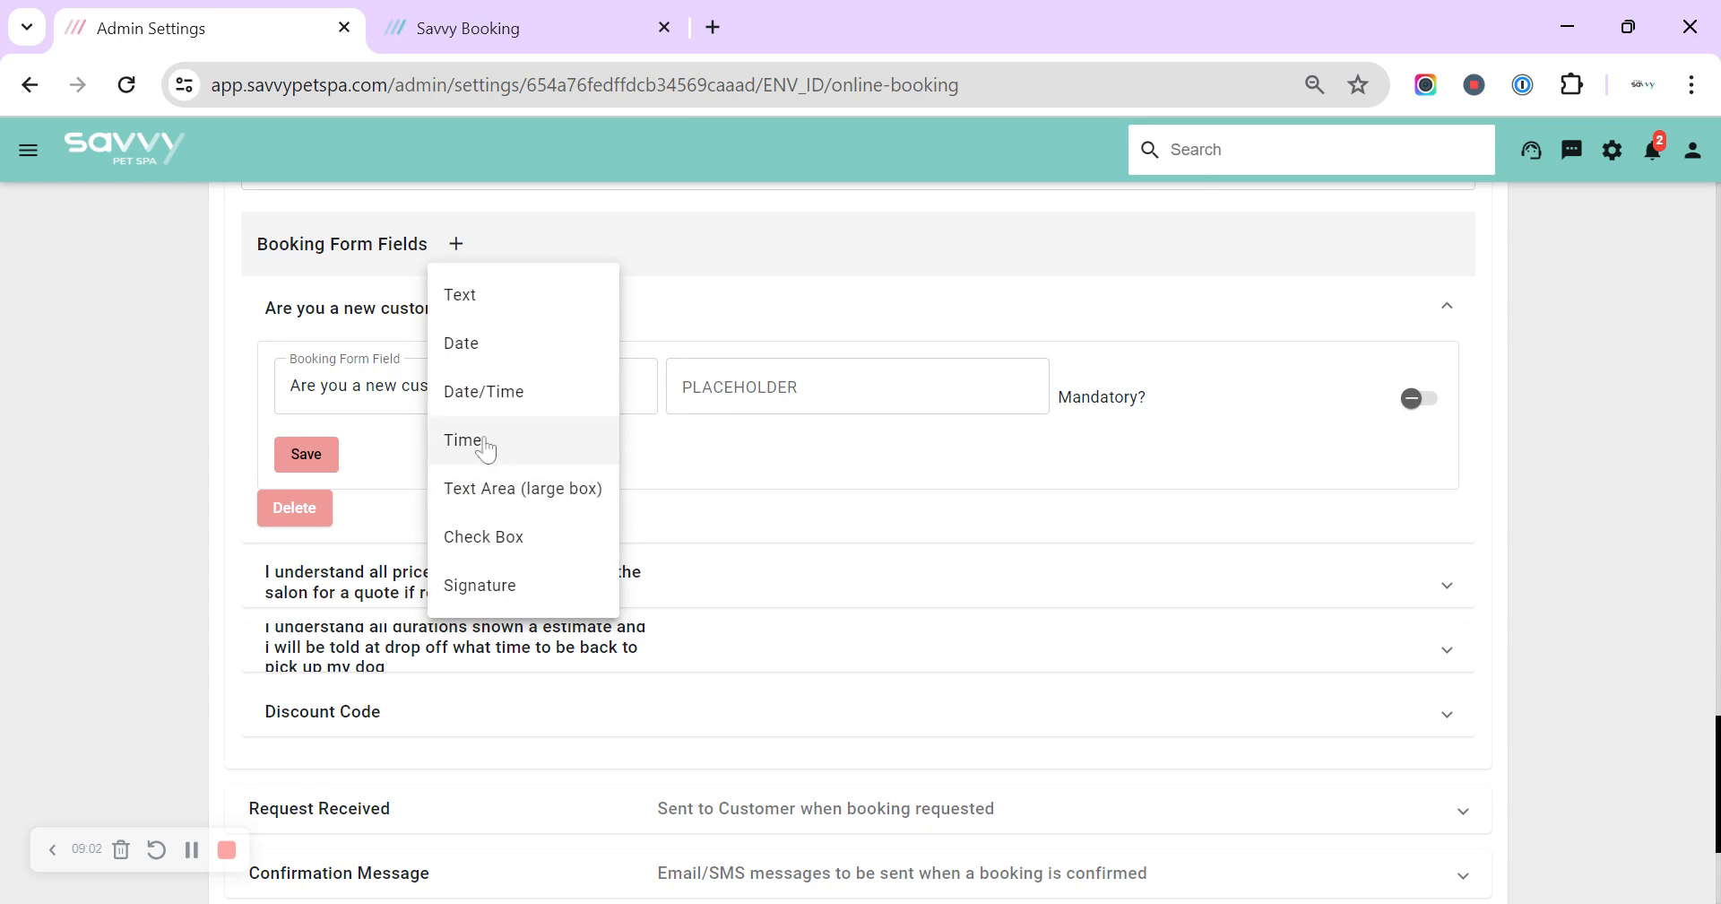
pyautogui.moveTo(518, 549)
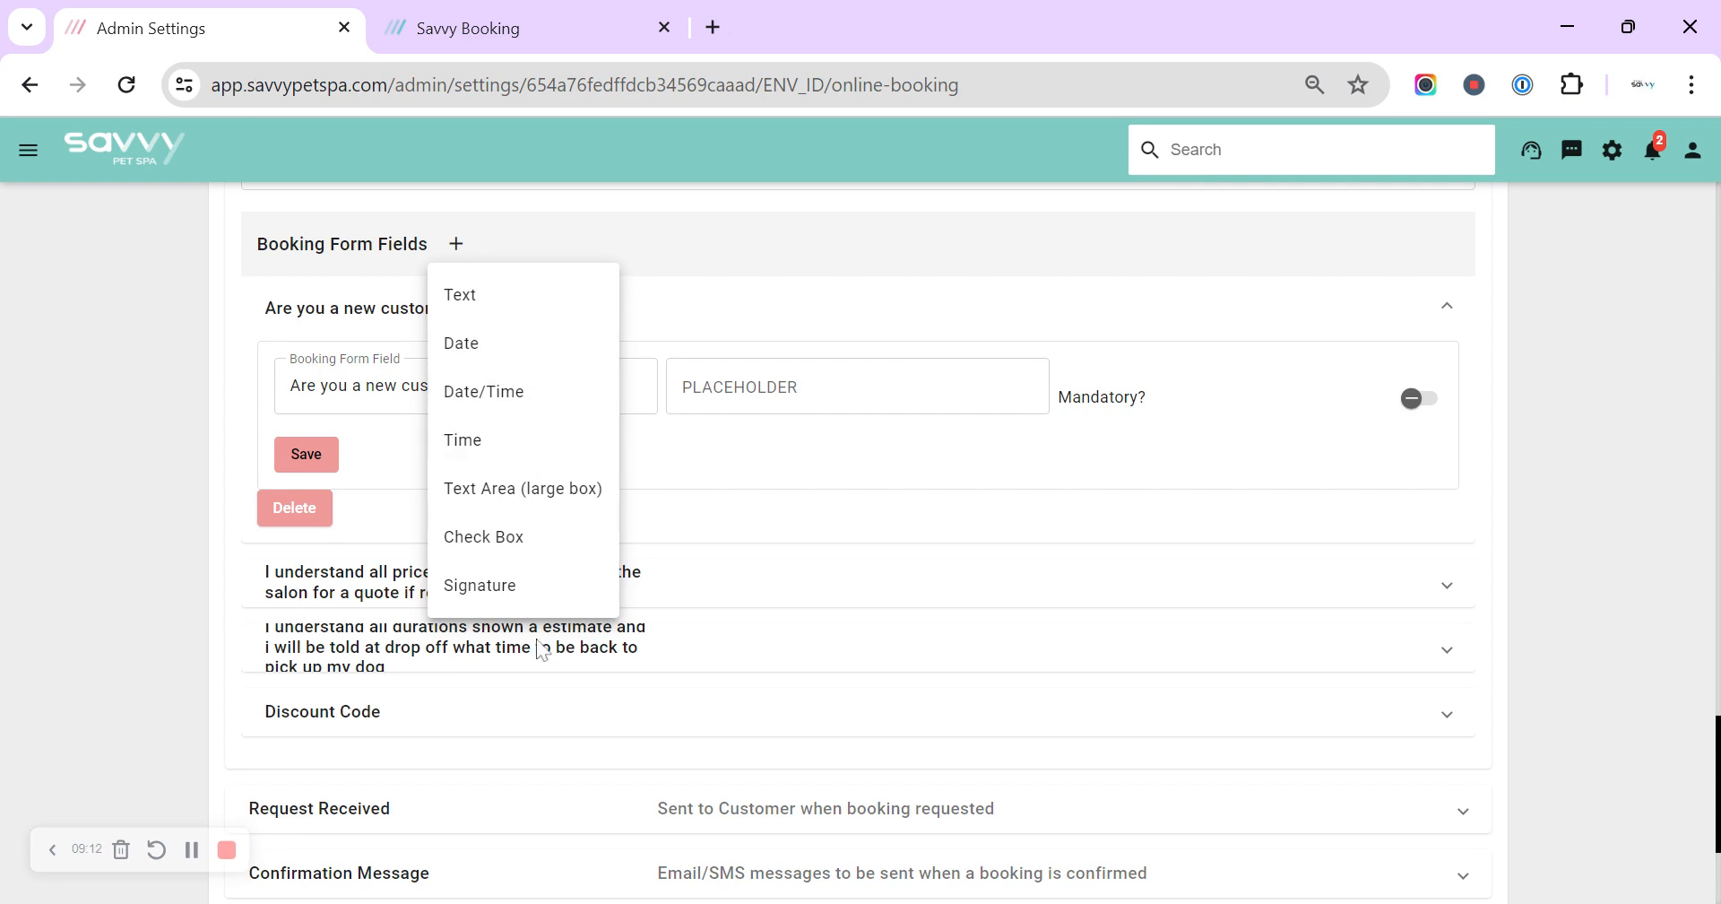
pyautogui.moveTo(738, 261)
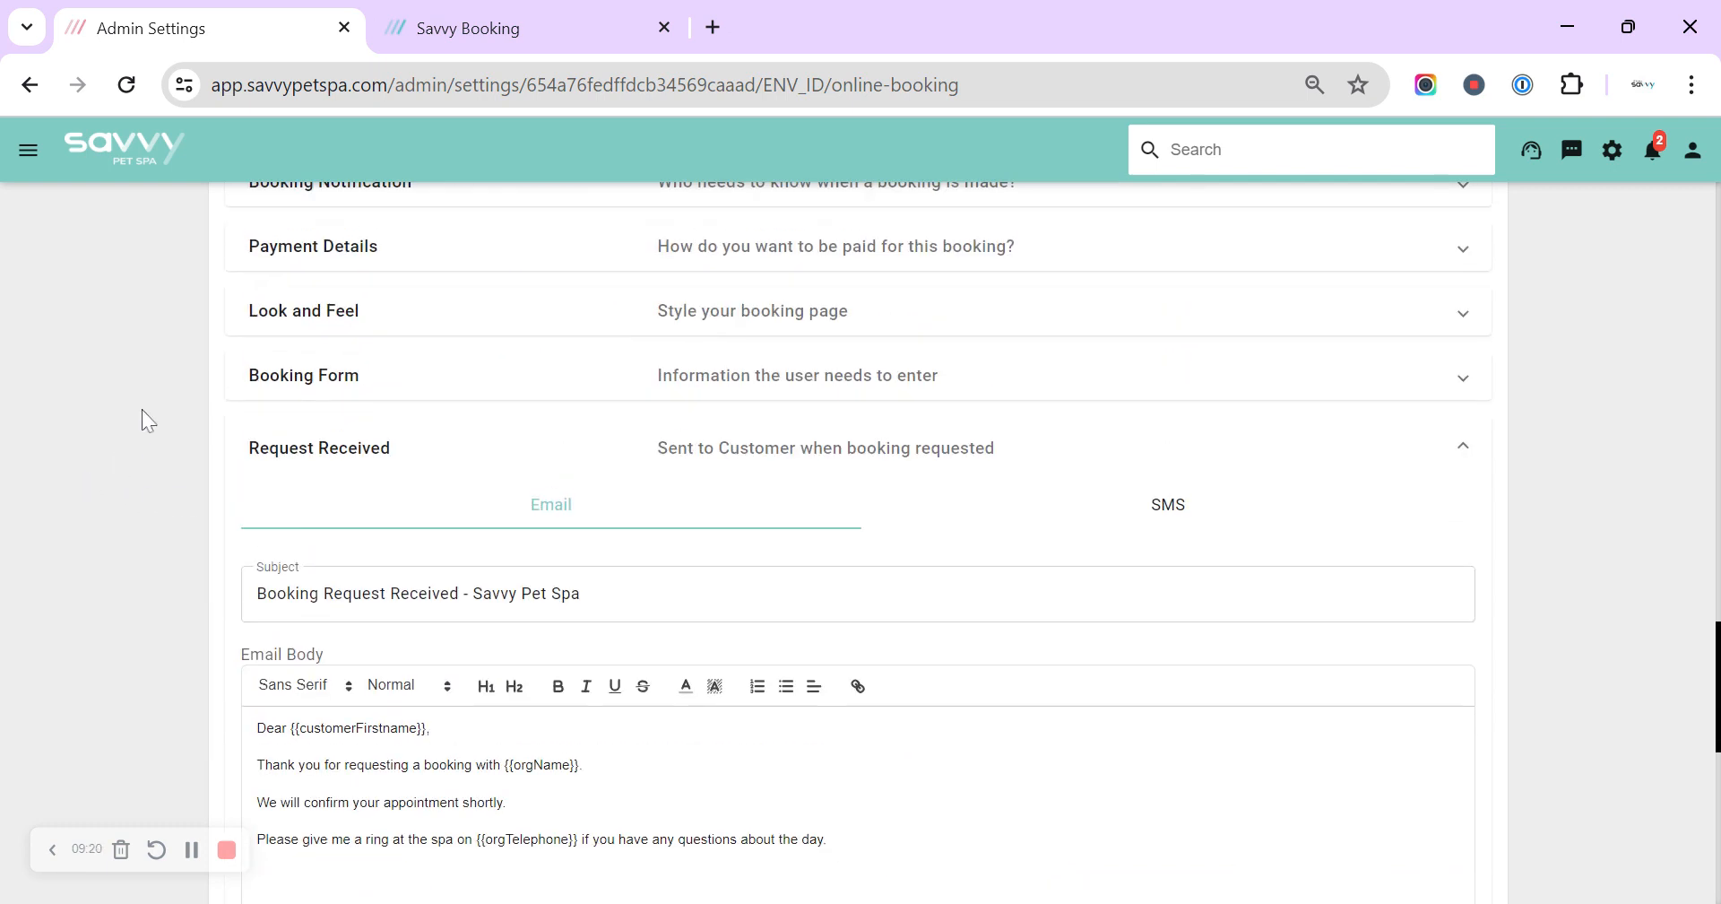
pyautogui.moveTo(198, 450)
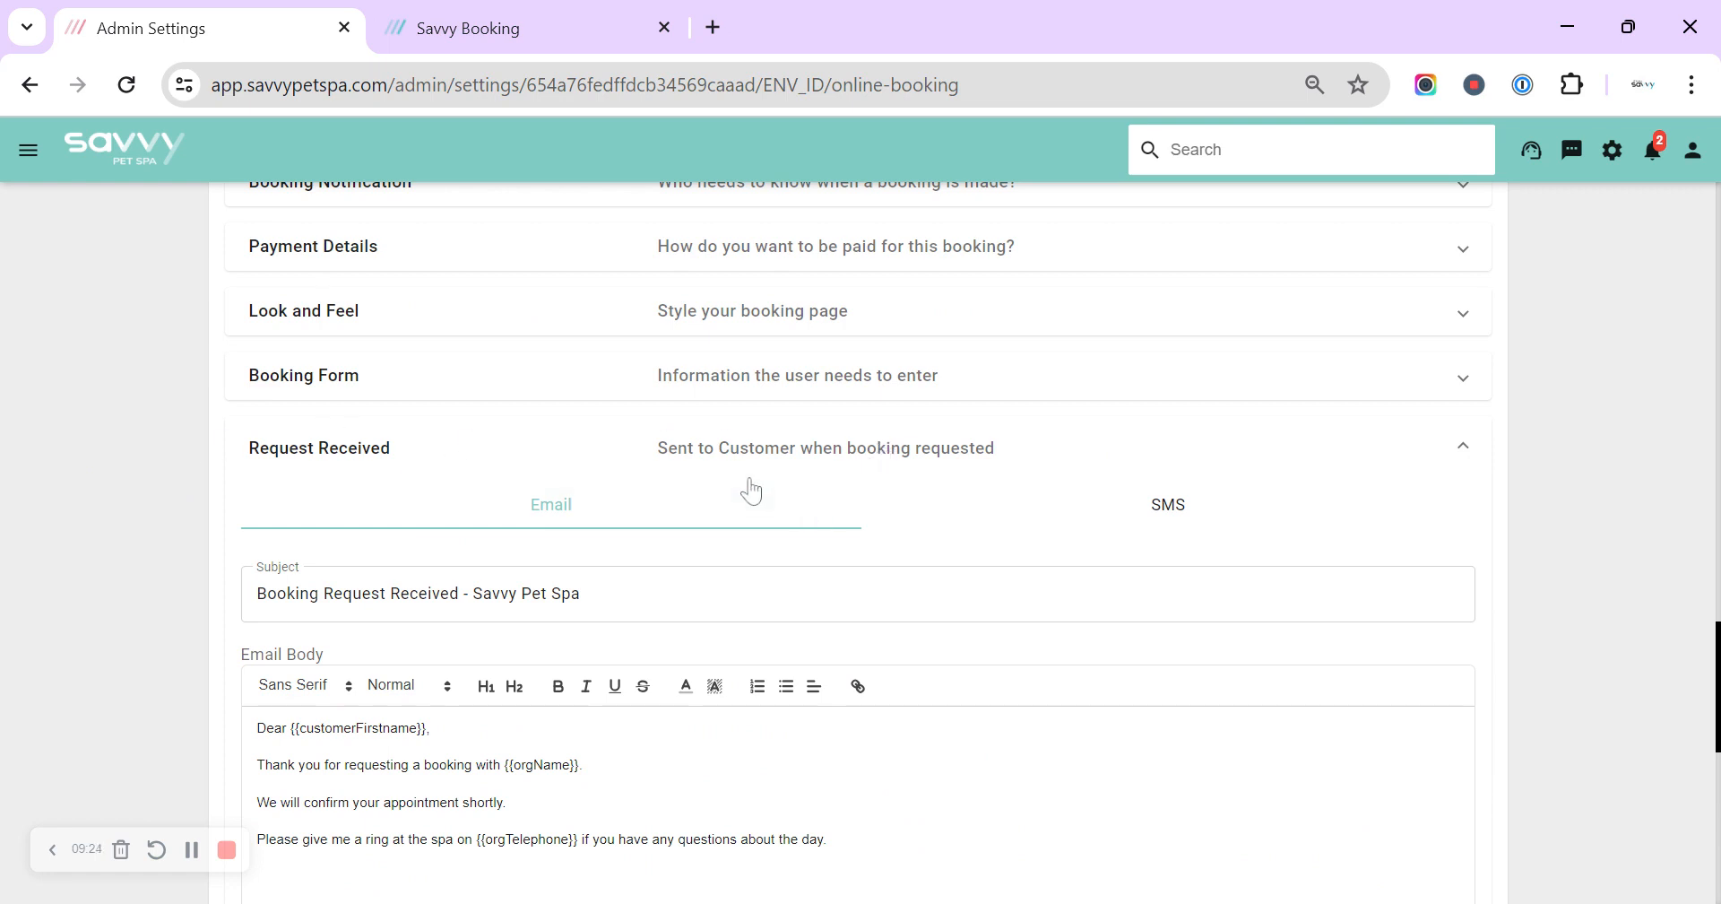
pyautogui.click(725, 593)
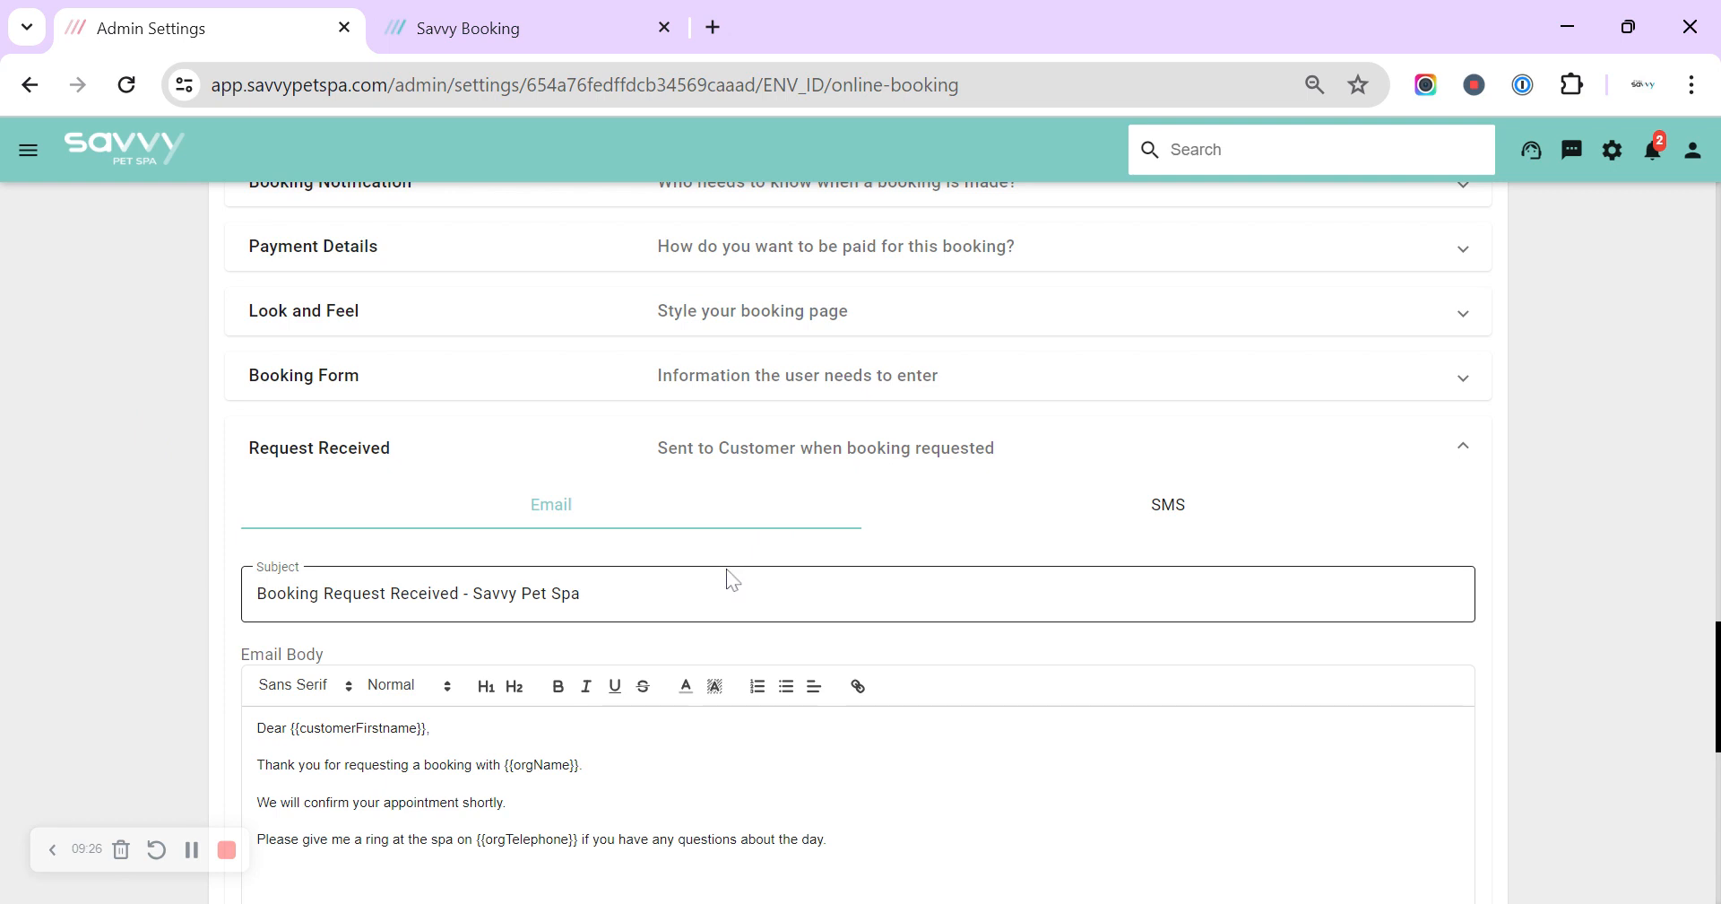
pyautogui.scroll(-3)
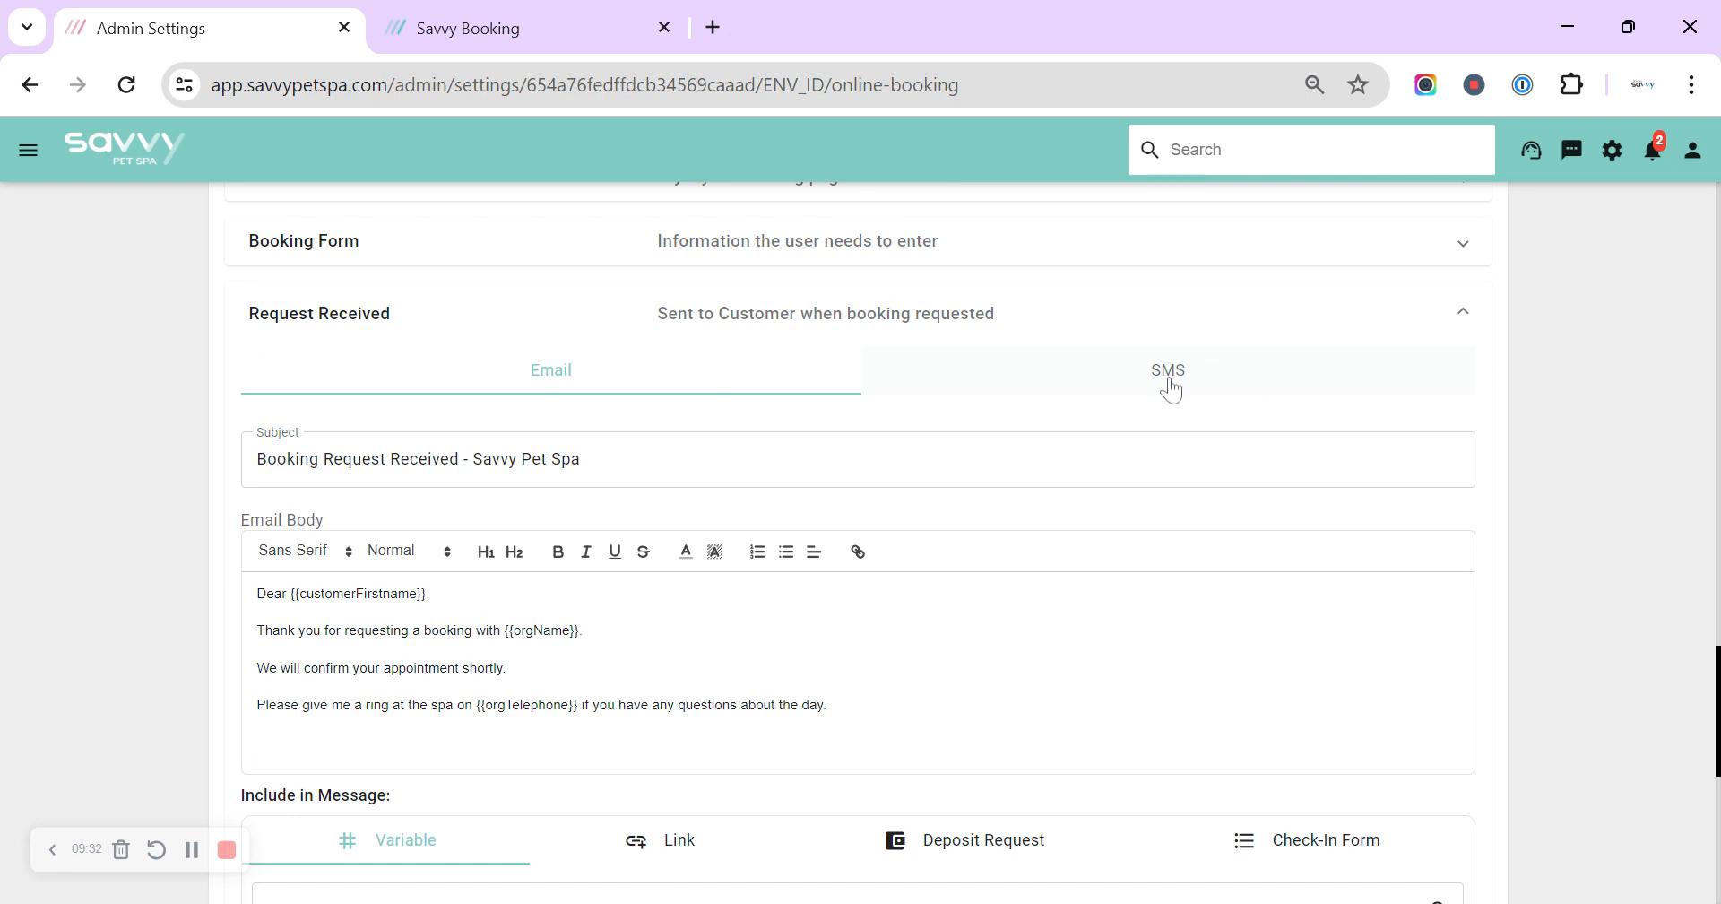
pyautogui.click(1168, 370)
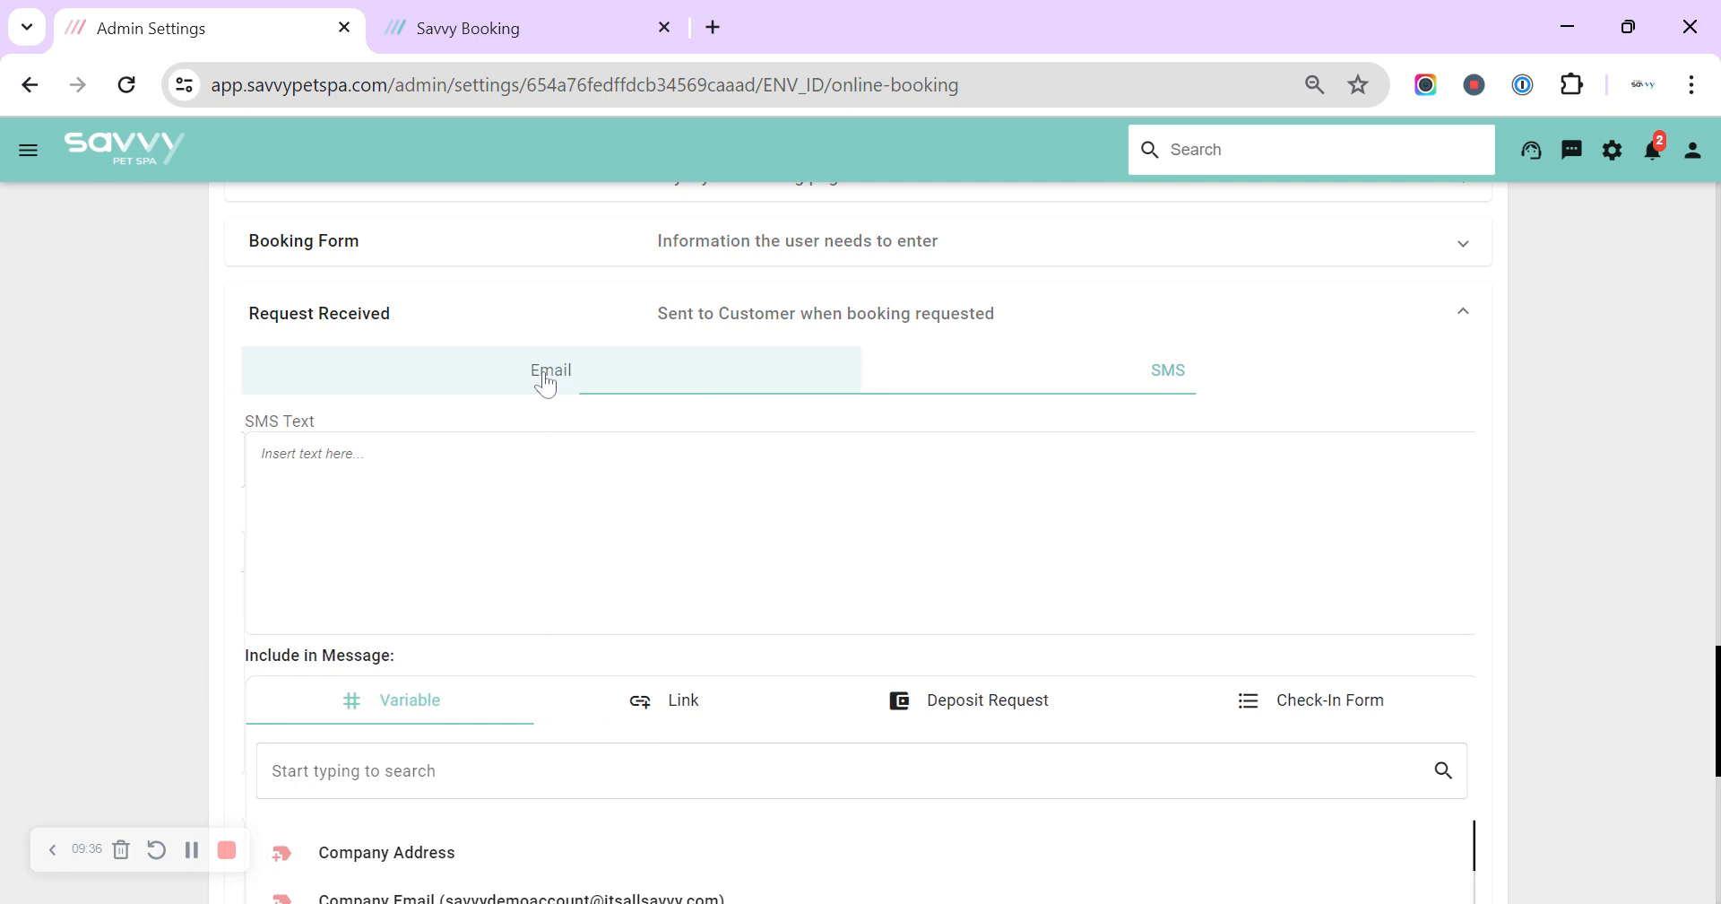
pyautogui.click(549, 370)
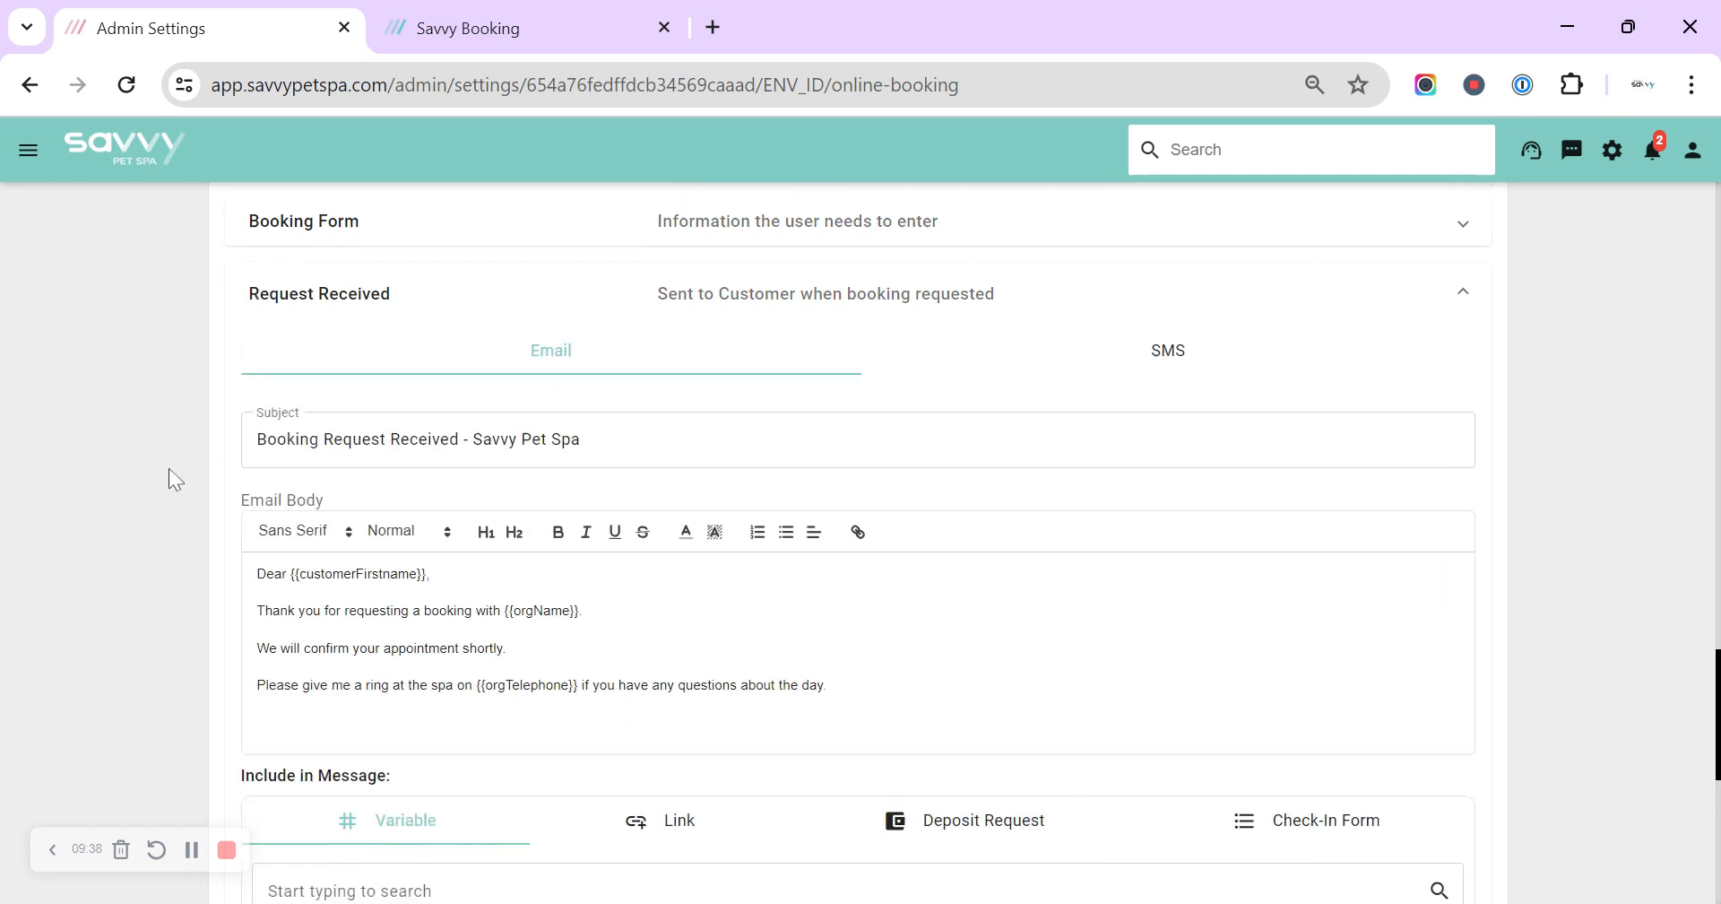
pyautogui.scroll(-3)
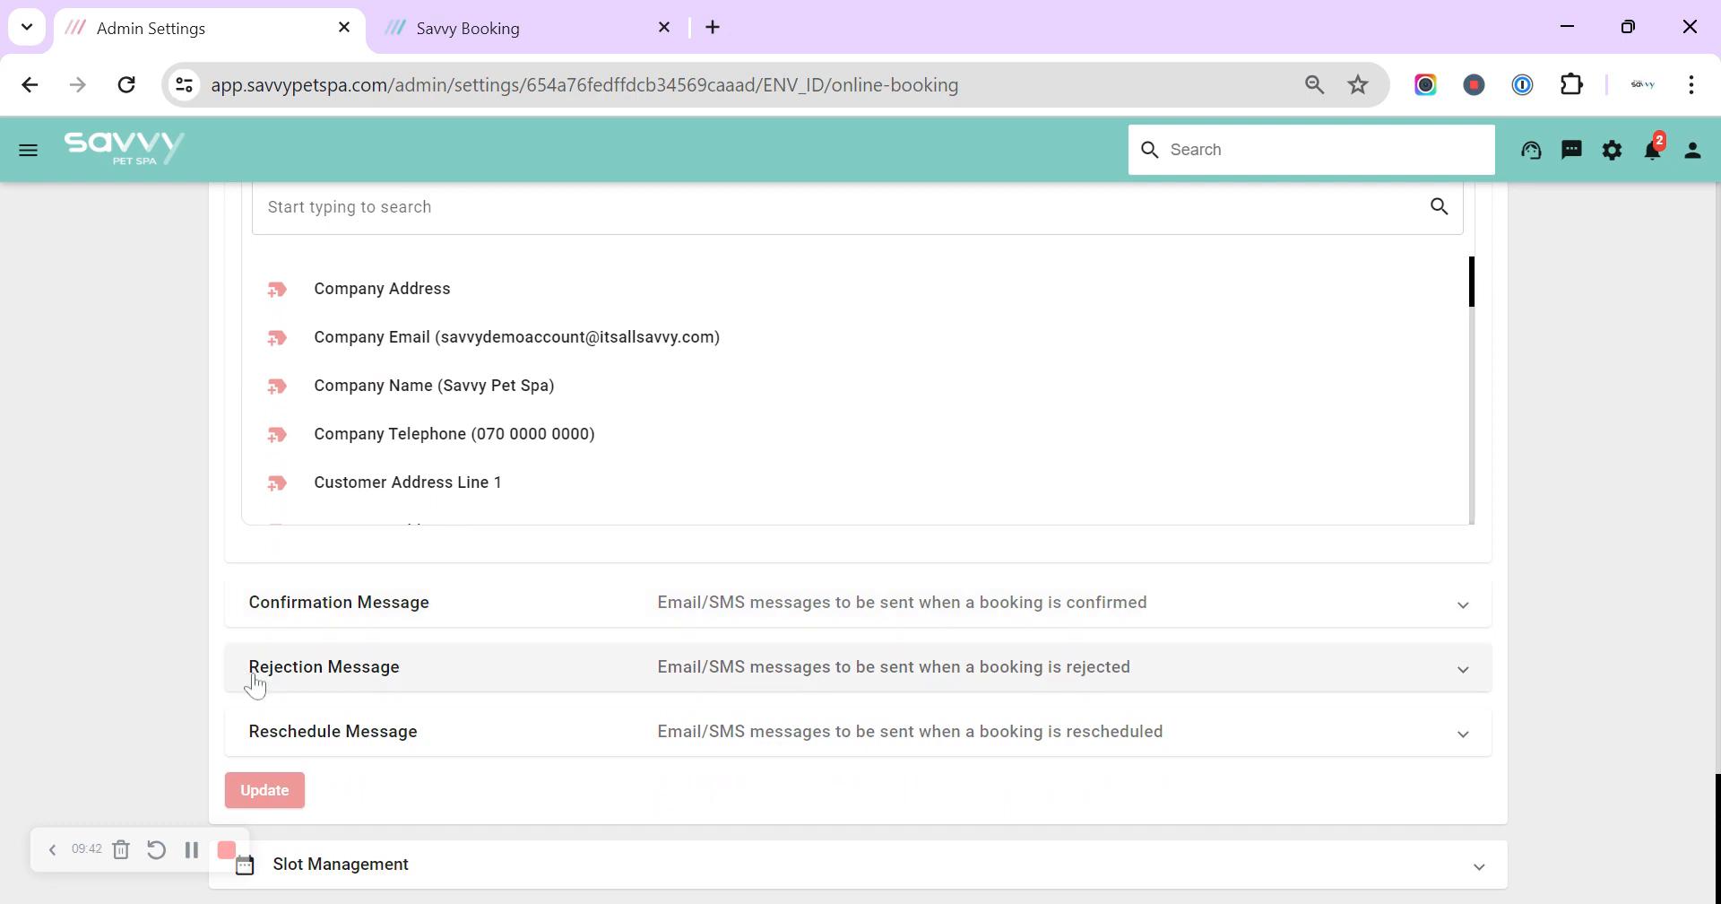
pyautogui.moveTo(126, 640)
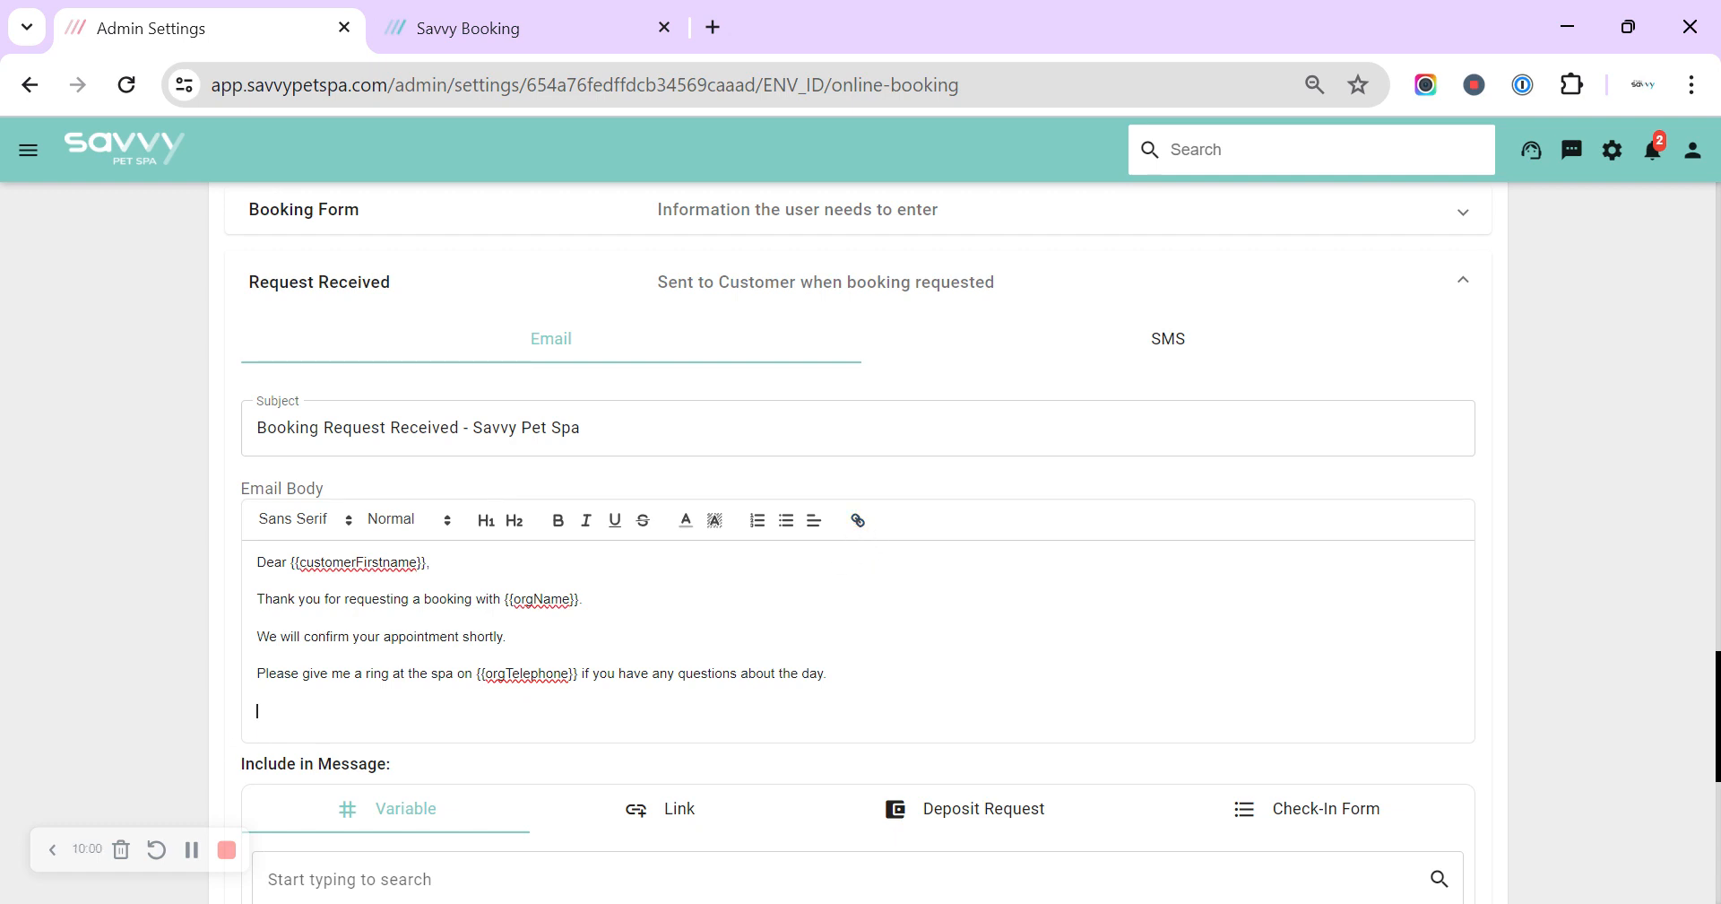
# Step: Try and then remove a 'Facebook' link line in the Request Received email, then click Update
pyautogui.write('Fac')
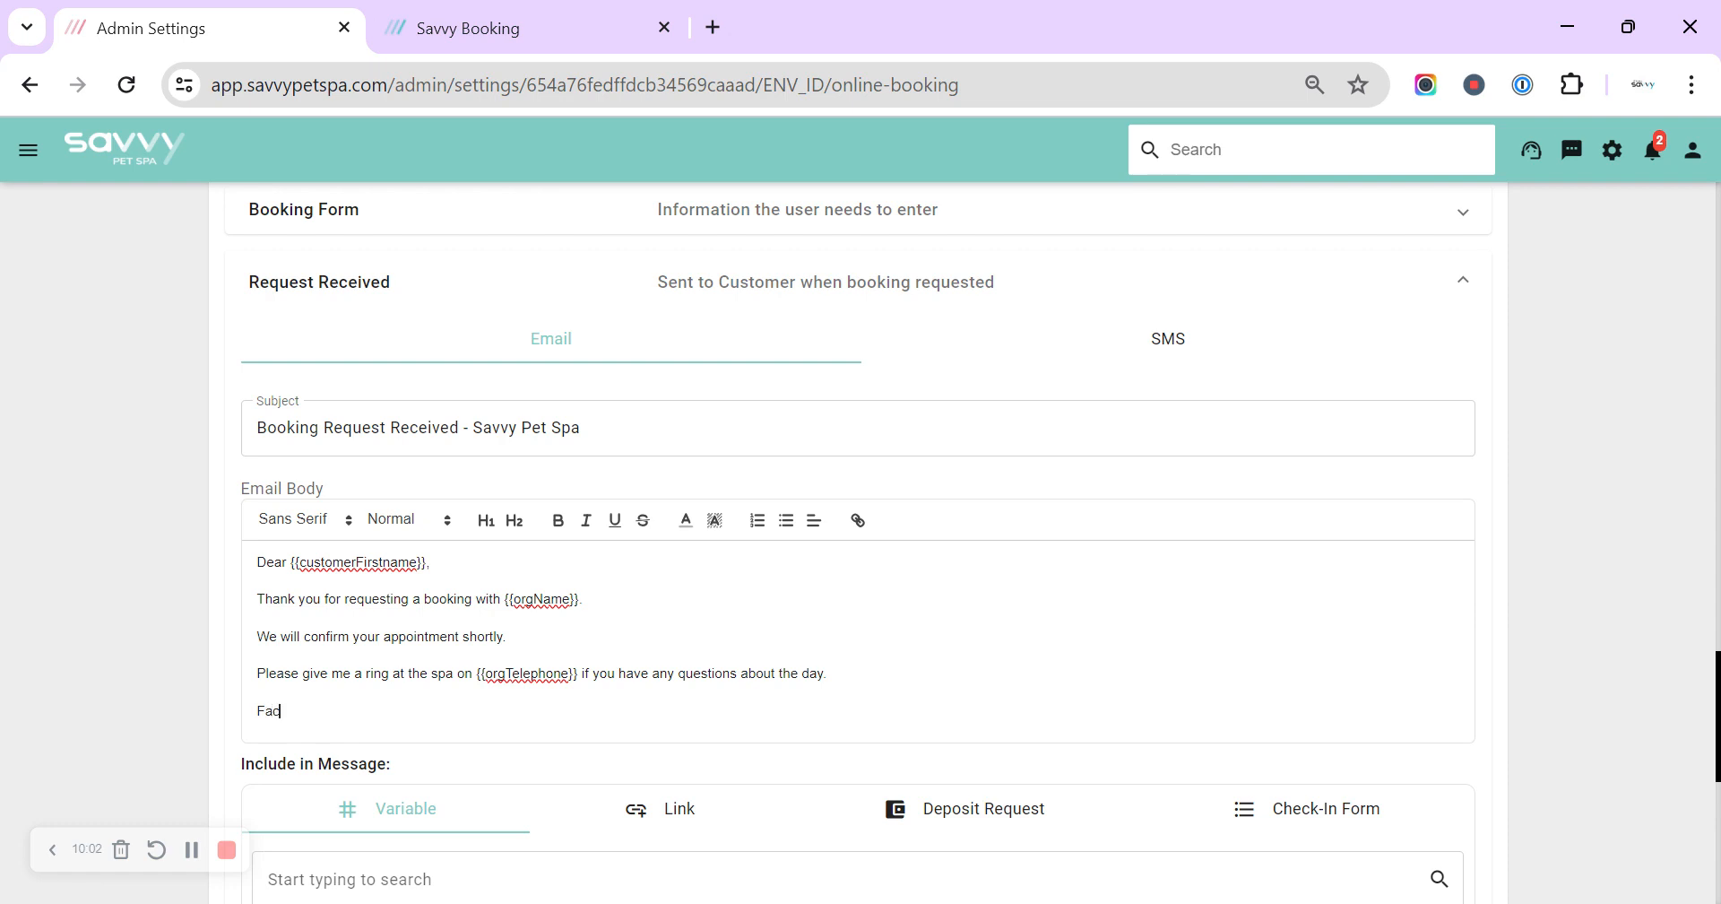
pyautogui.write('ebook')
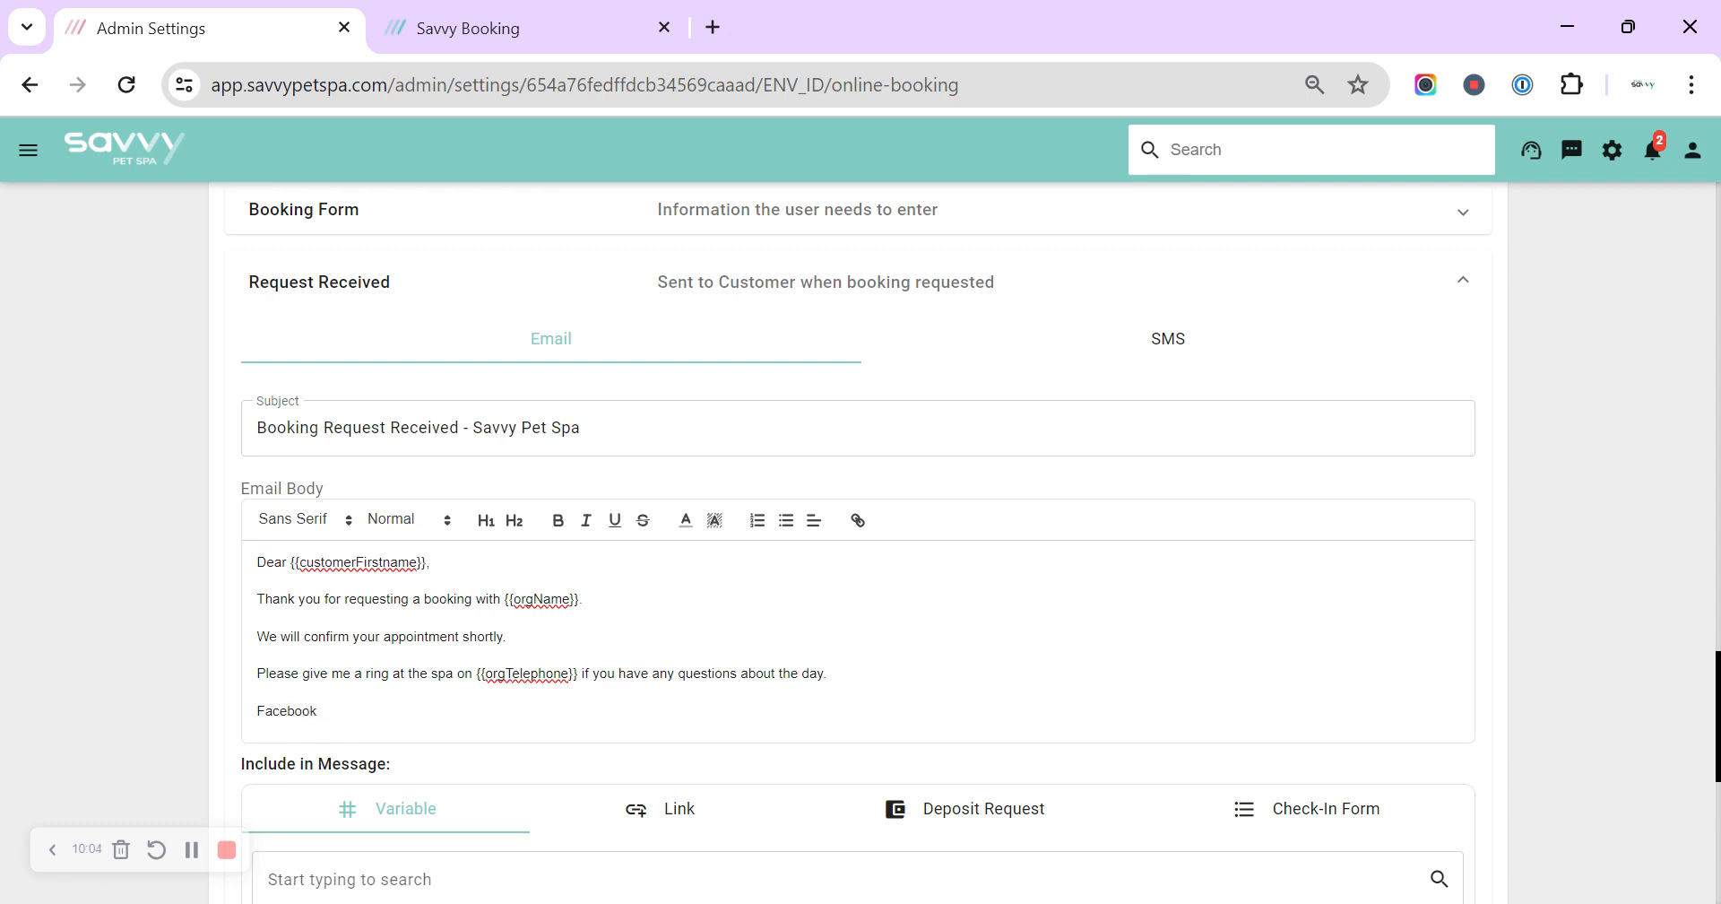
pyautogui.doubleClick(287, 710)
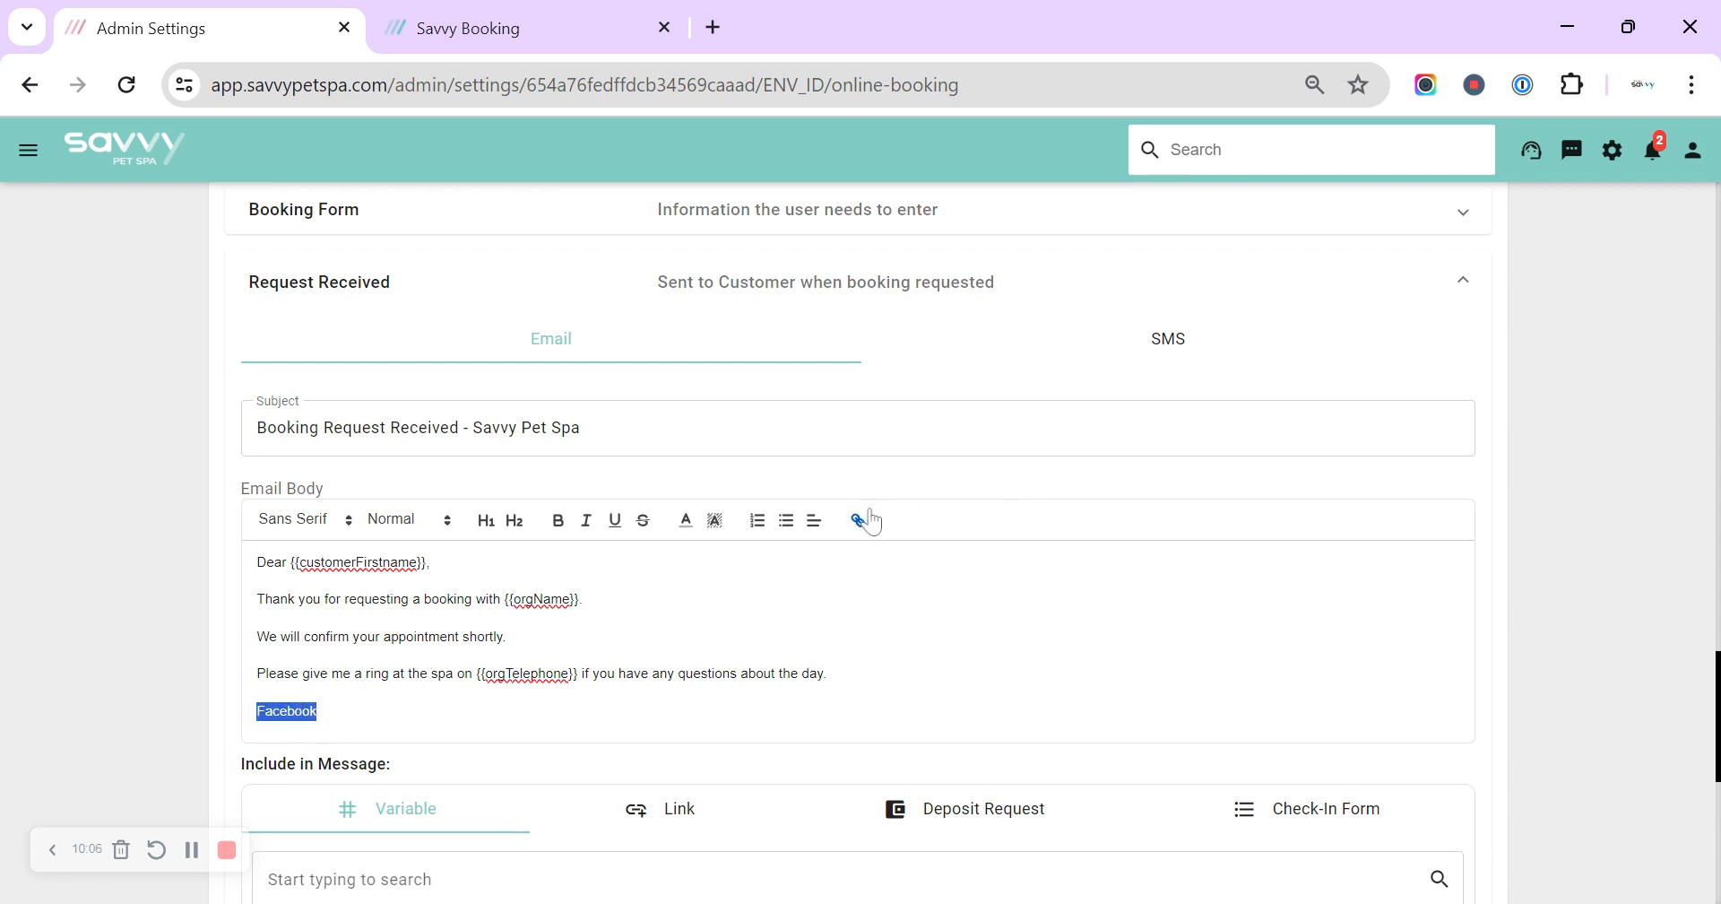
pyautogui.click(859, 519)
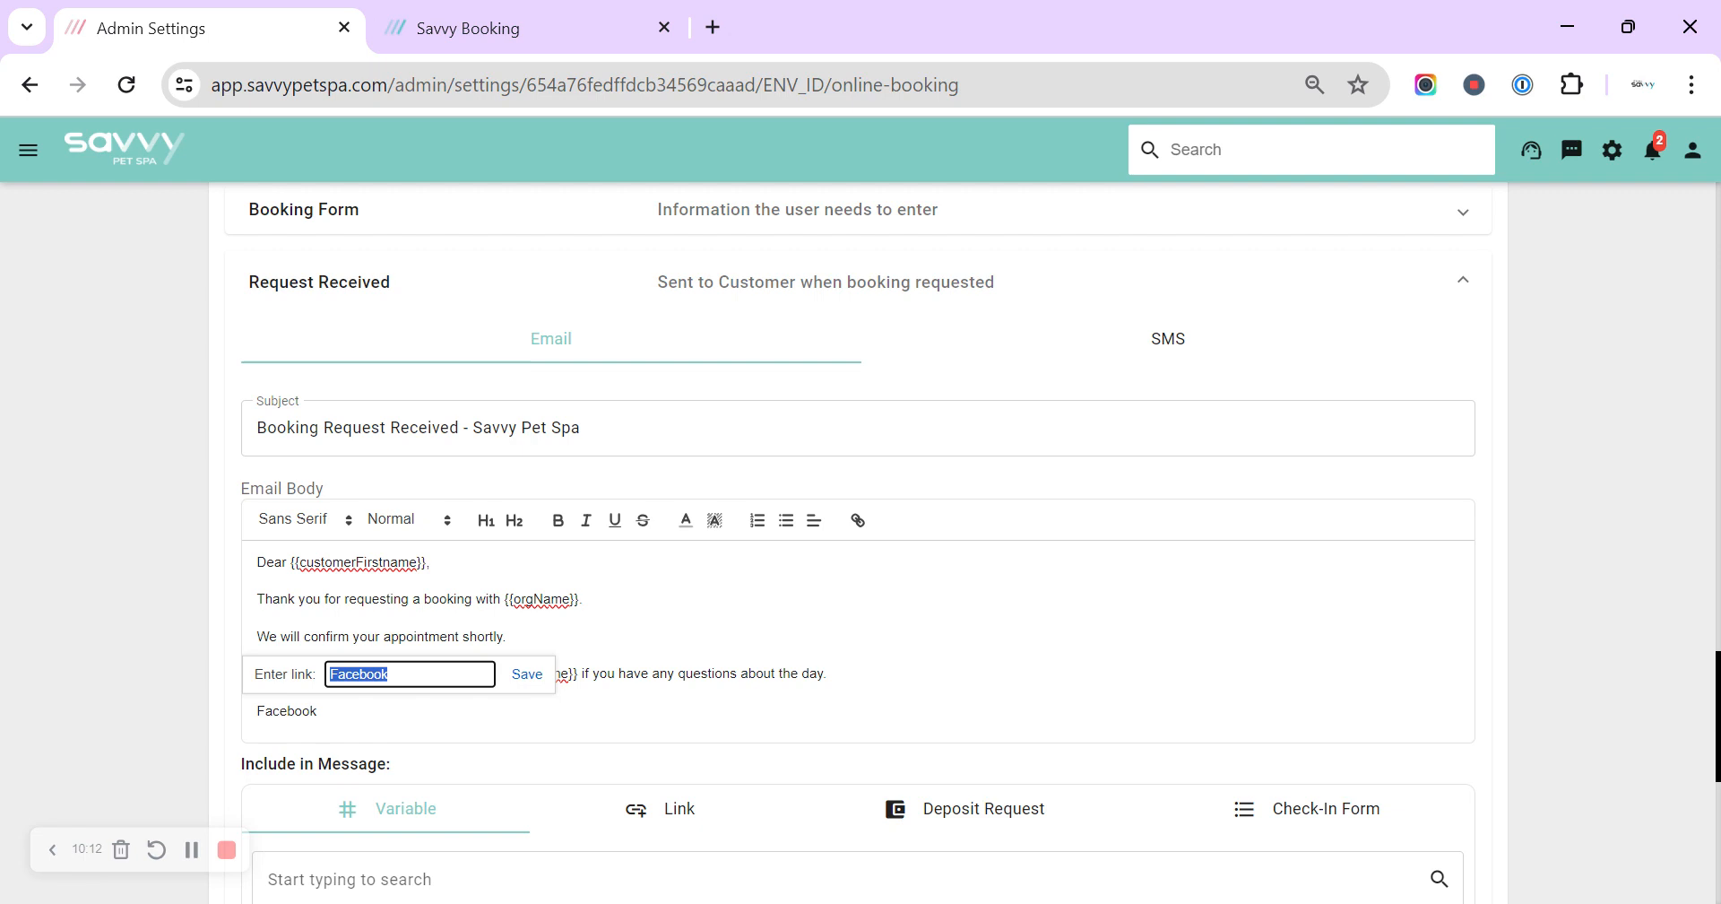
pyautogui.click(524, 673)
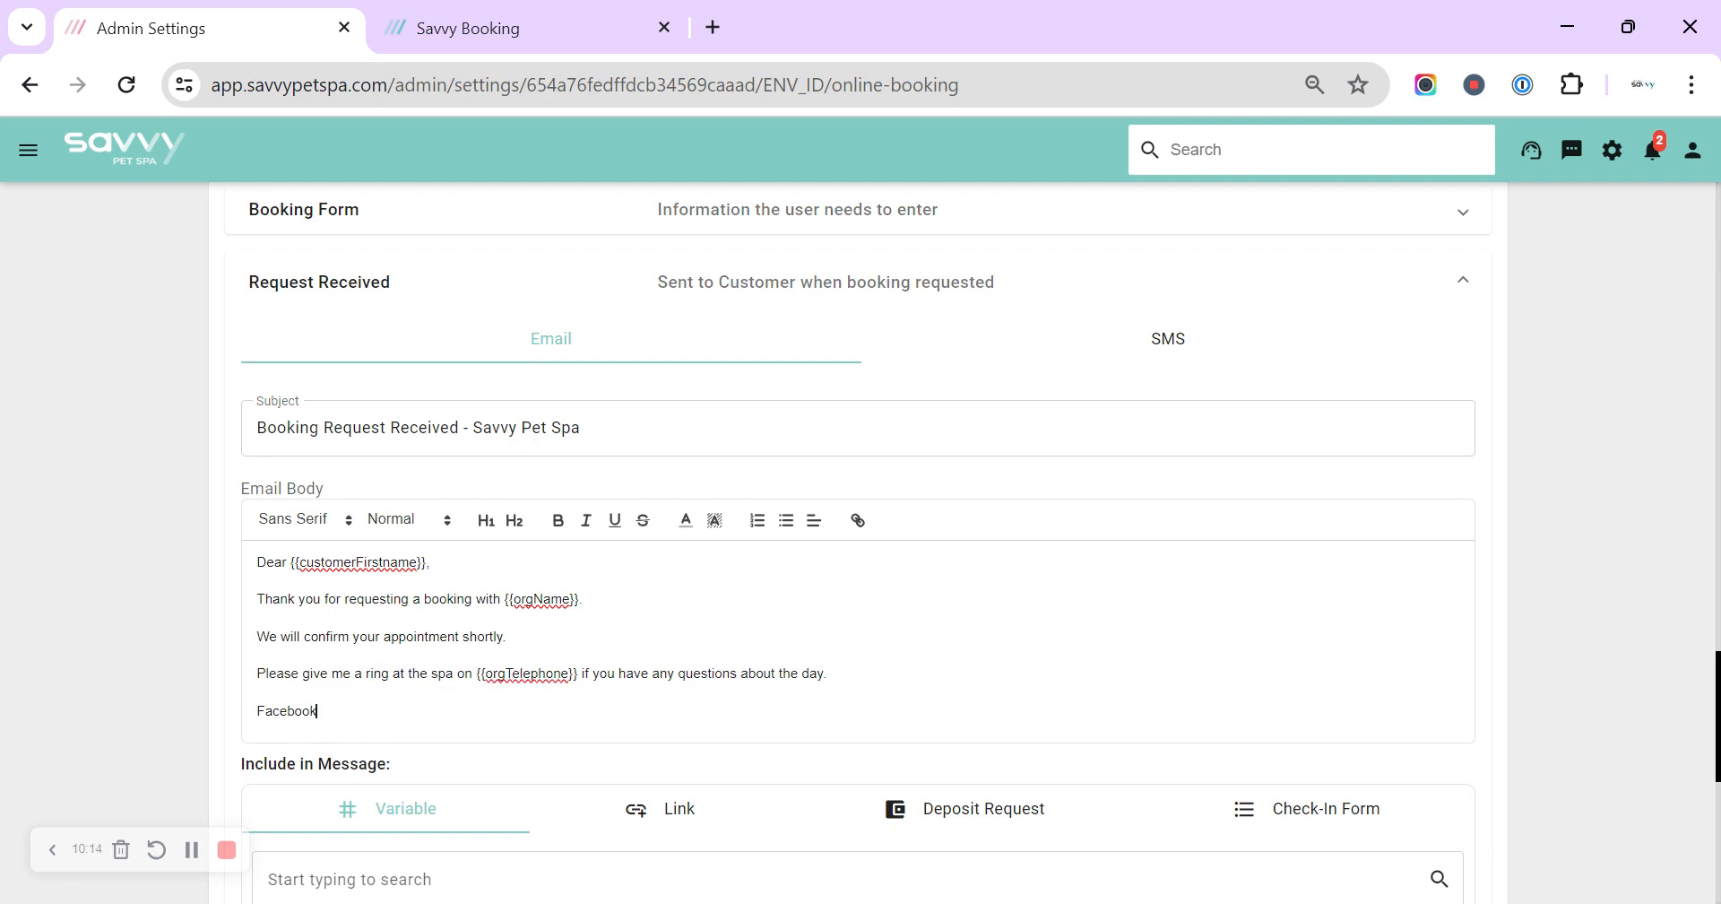
pyautogui.press('Backspace')
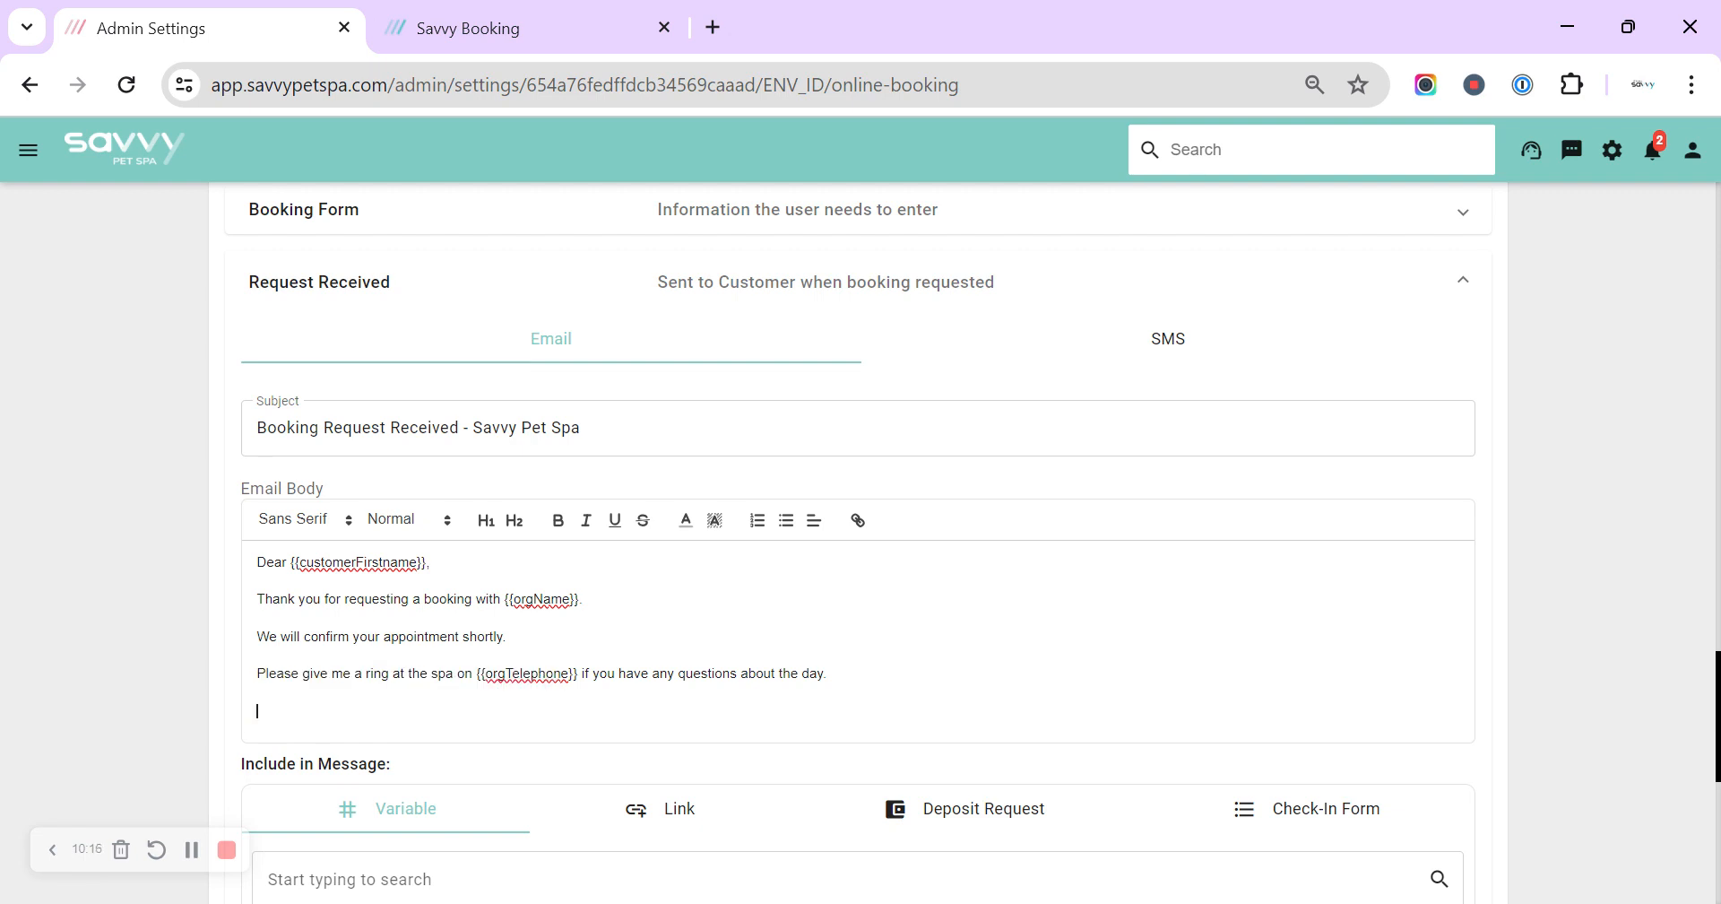
pyautogui.moveTo(186, 697)
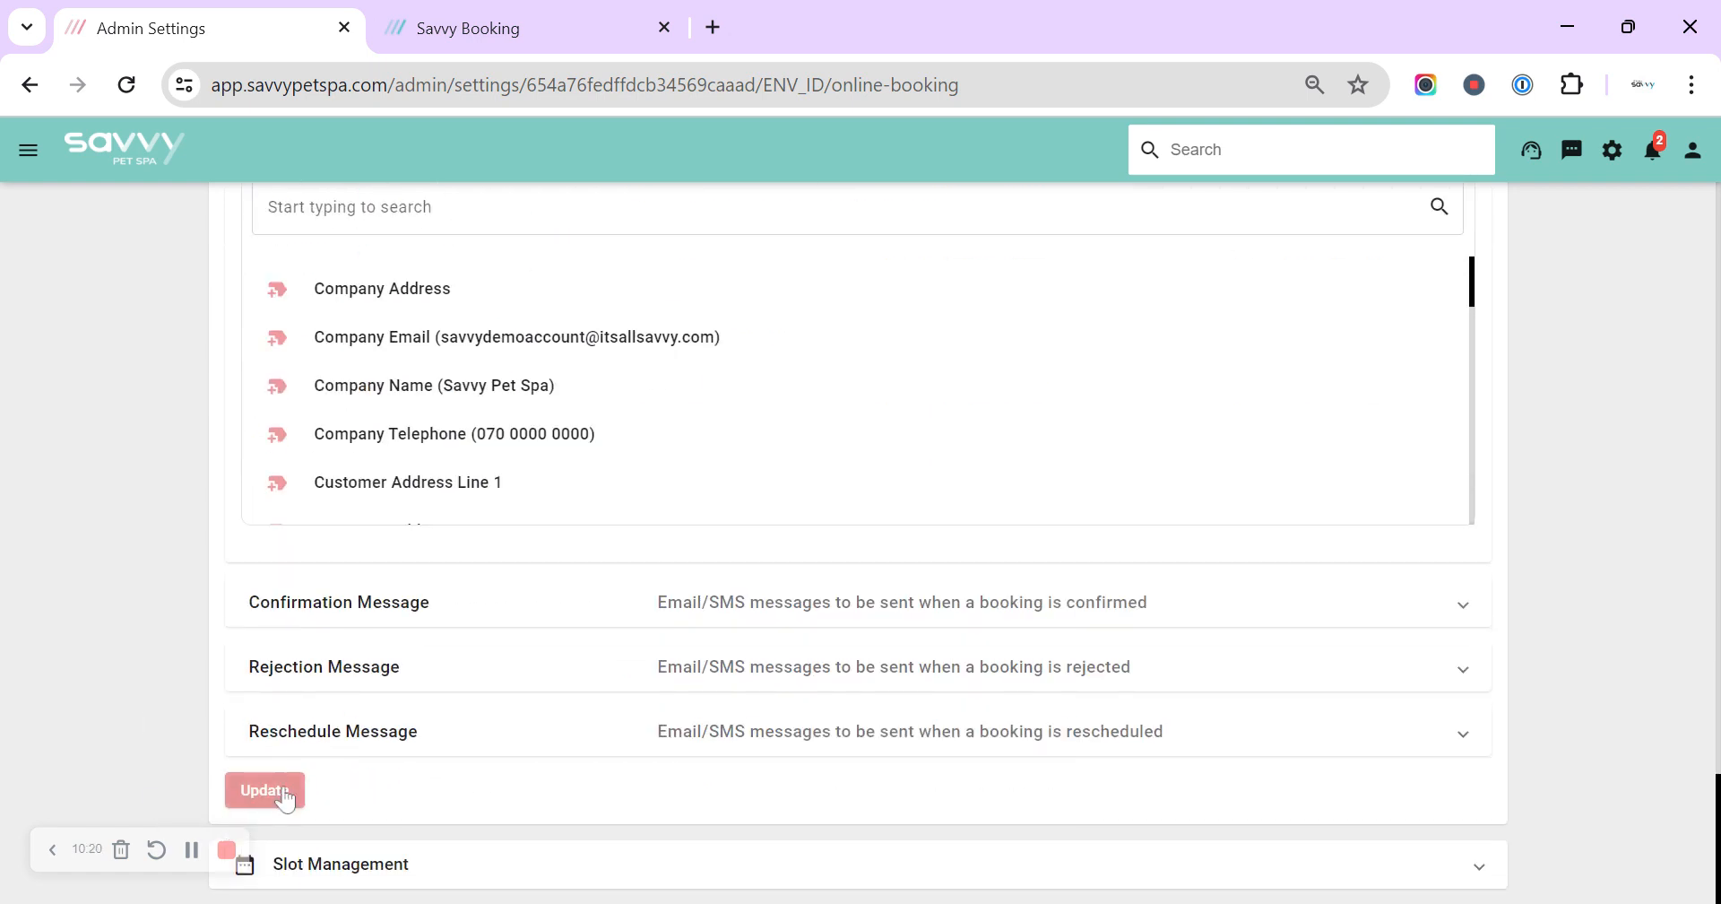
pyautogui.click(264, 789)
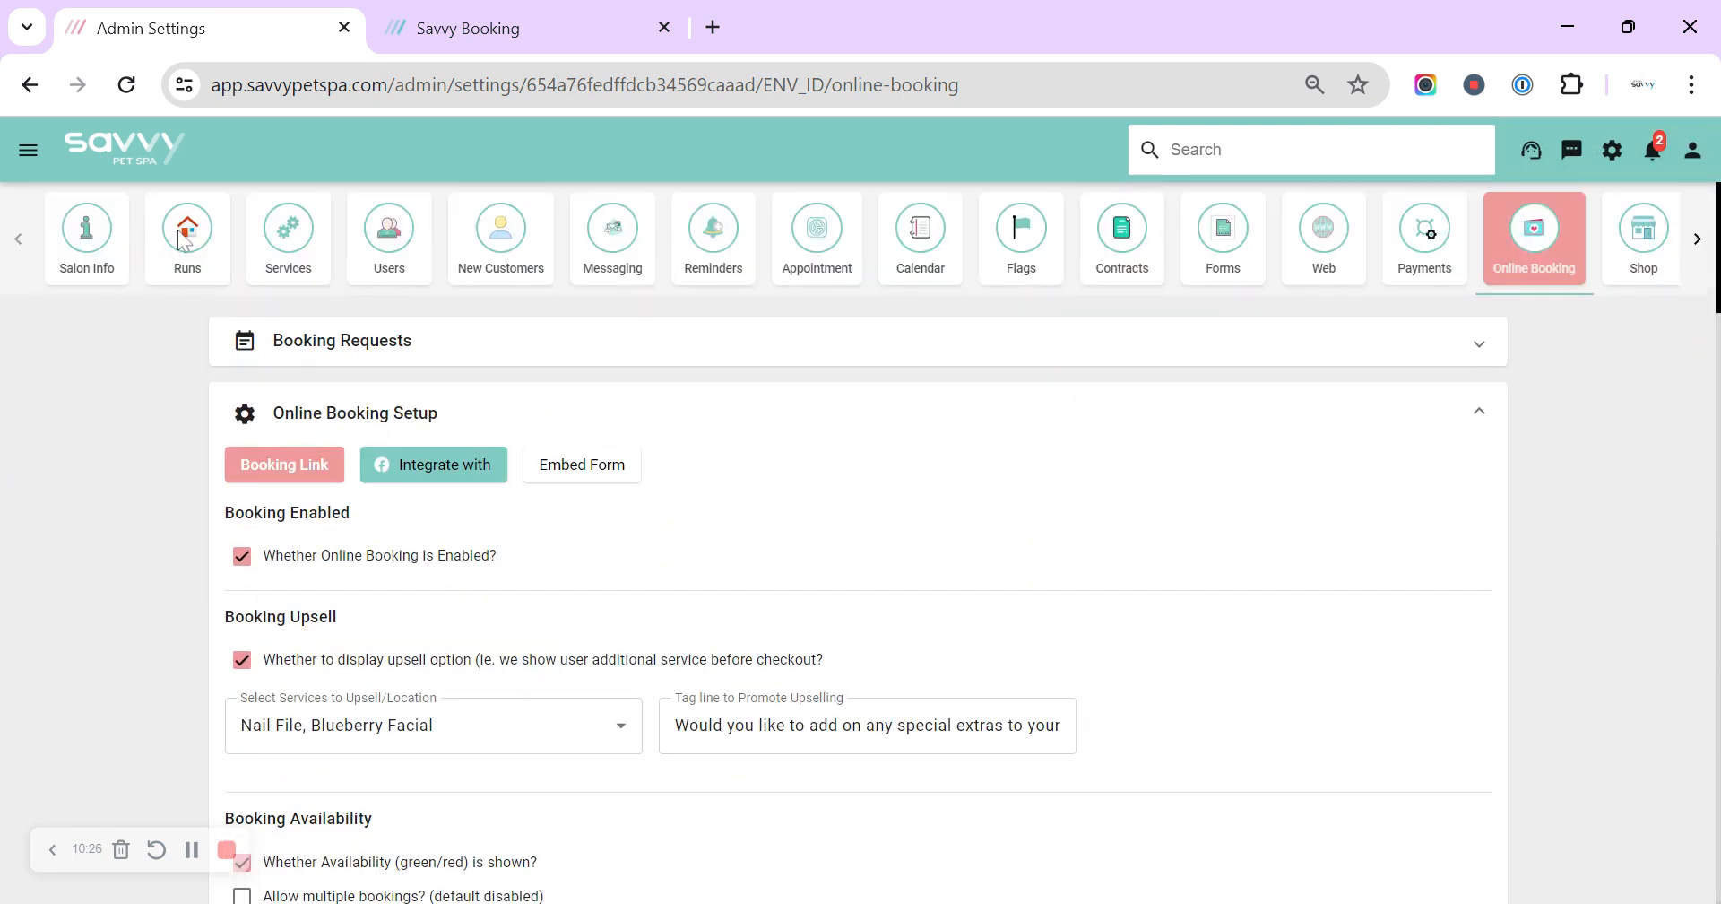
# Step: Reload the booking preview, then reopen the booking page via Booking Link and start on Pet Name
pyautogui.click(494, 28)
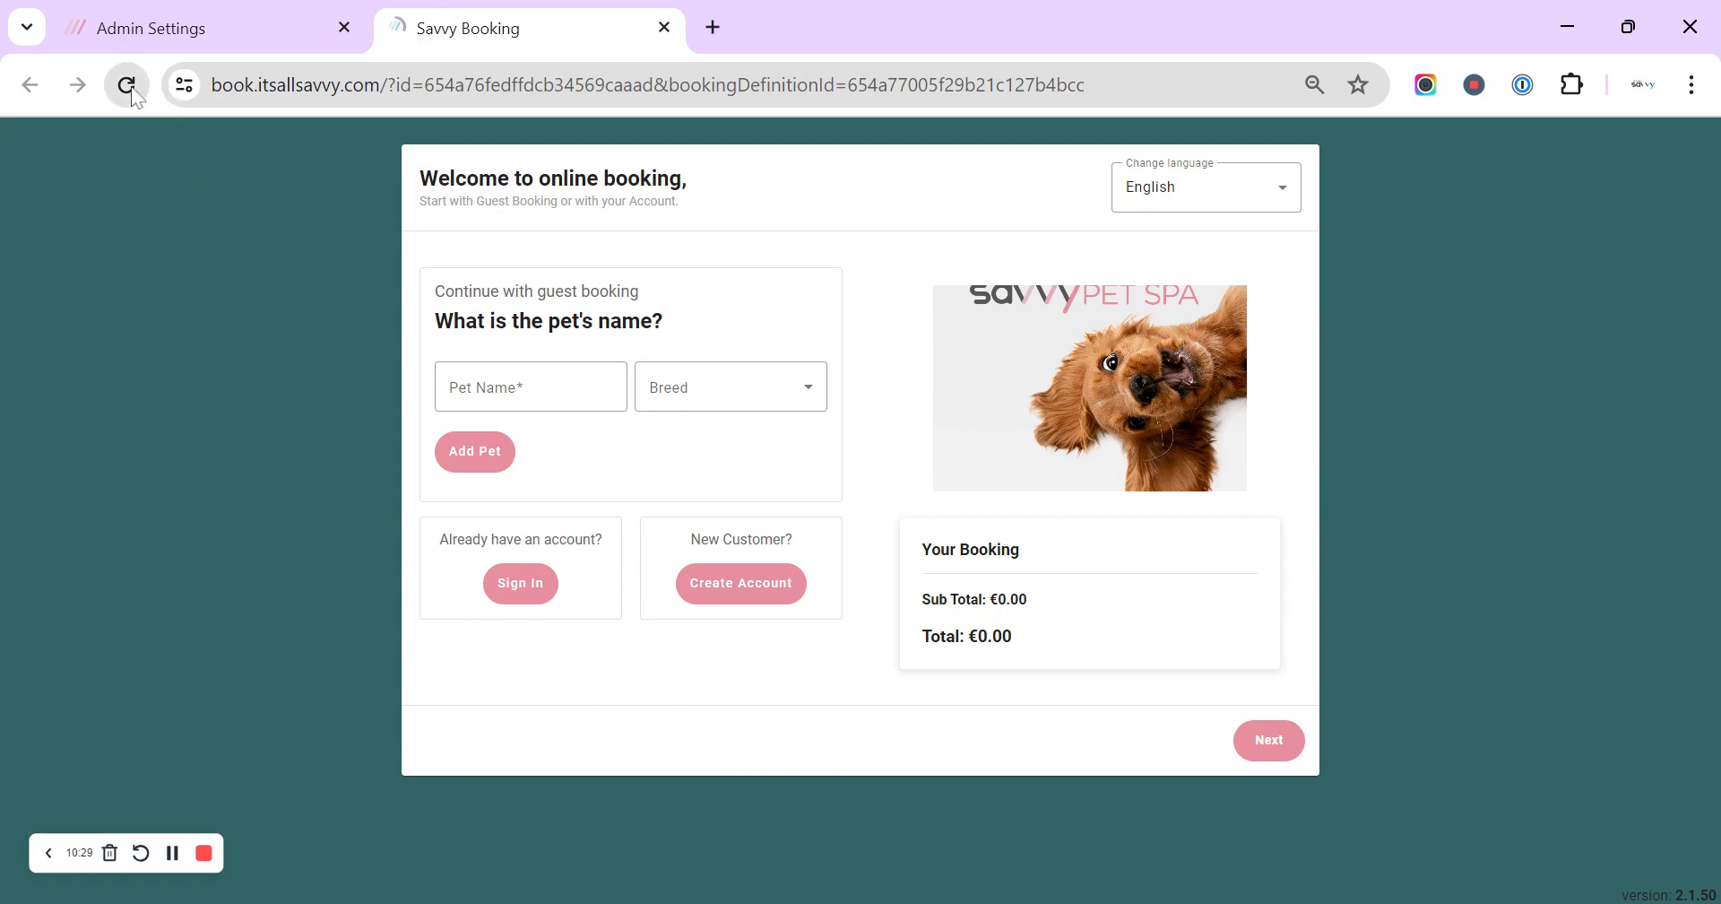
pyautogui.click(128, 85)
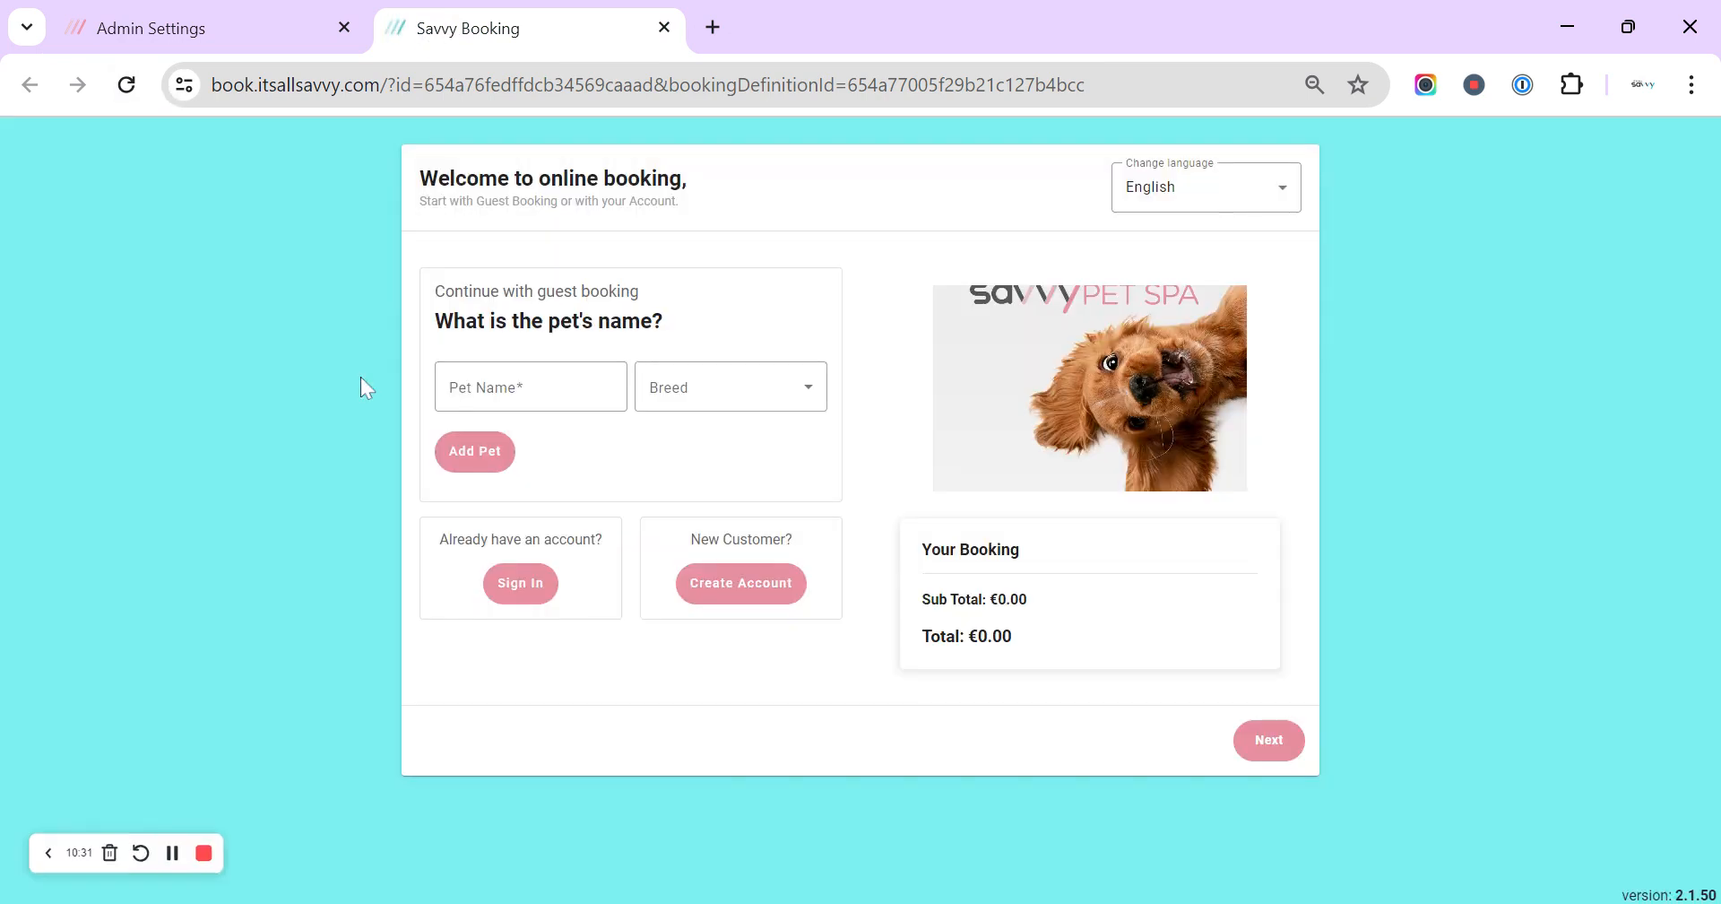
pyautogui.click(165, 28)
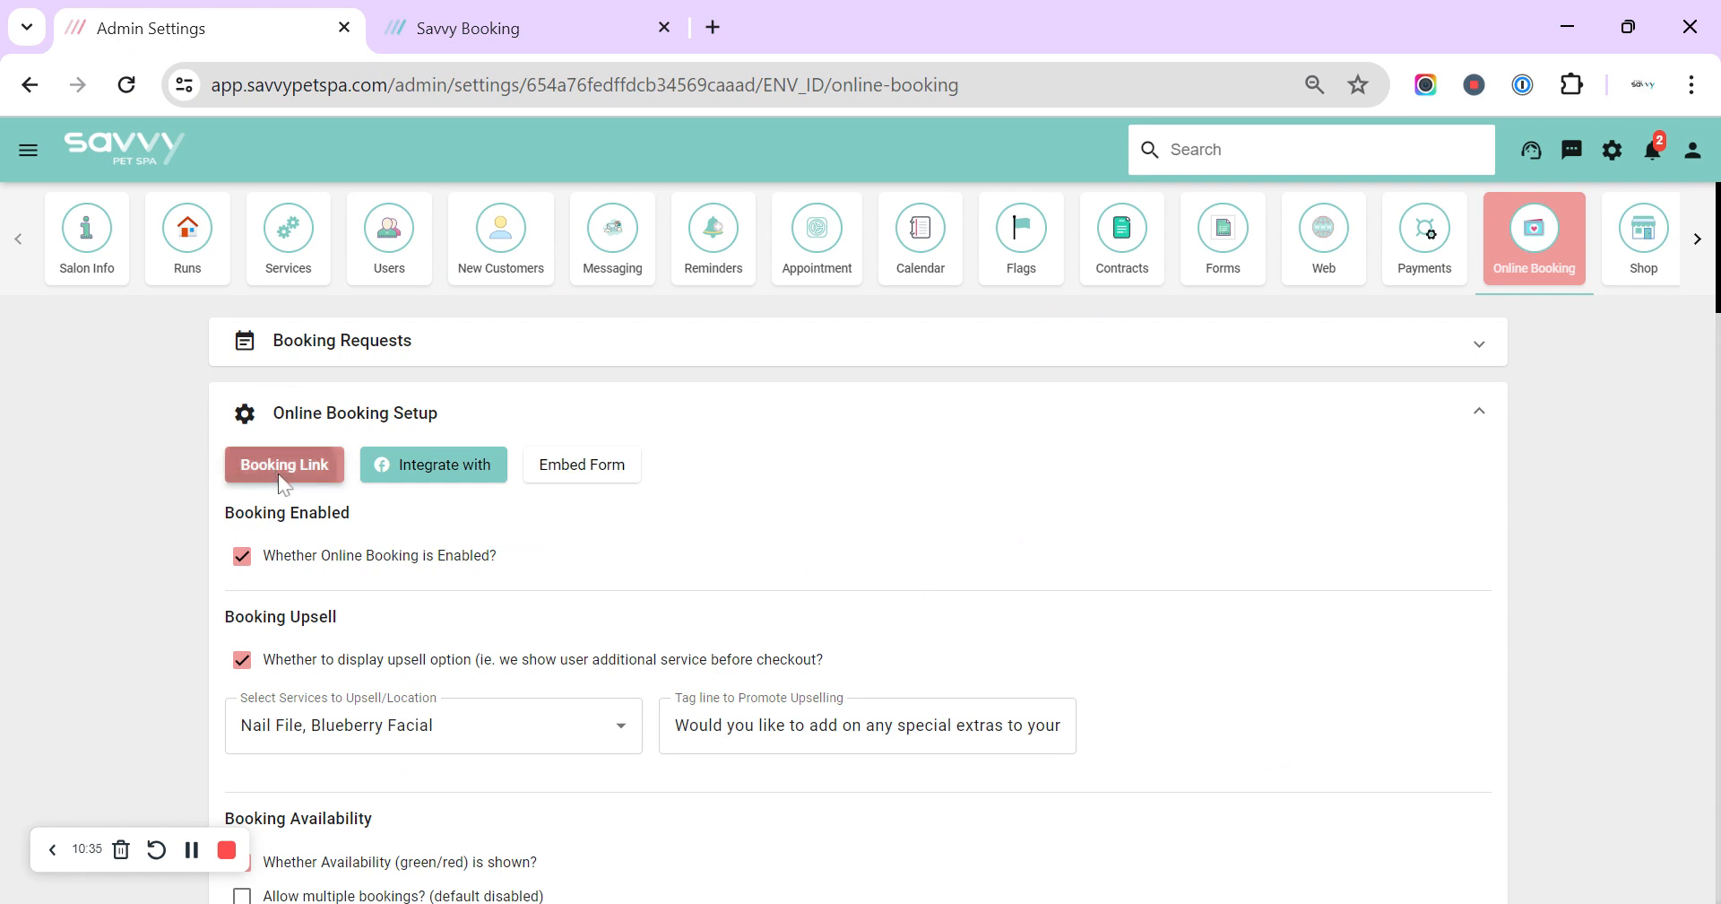
pyautogui.click(283, 465)
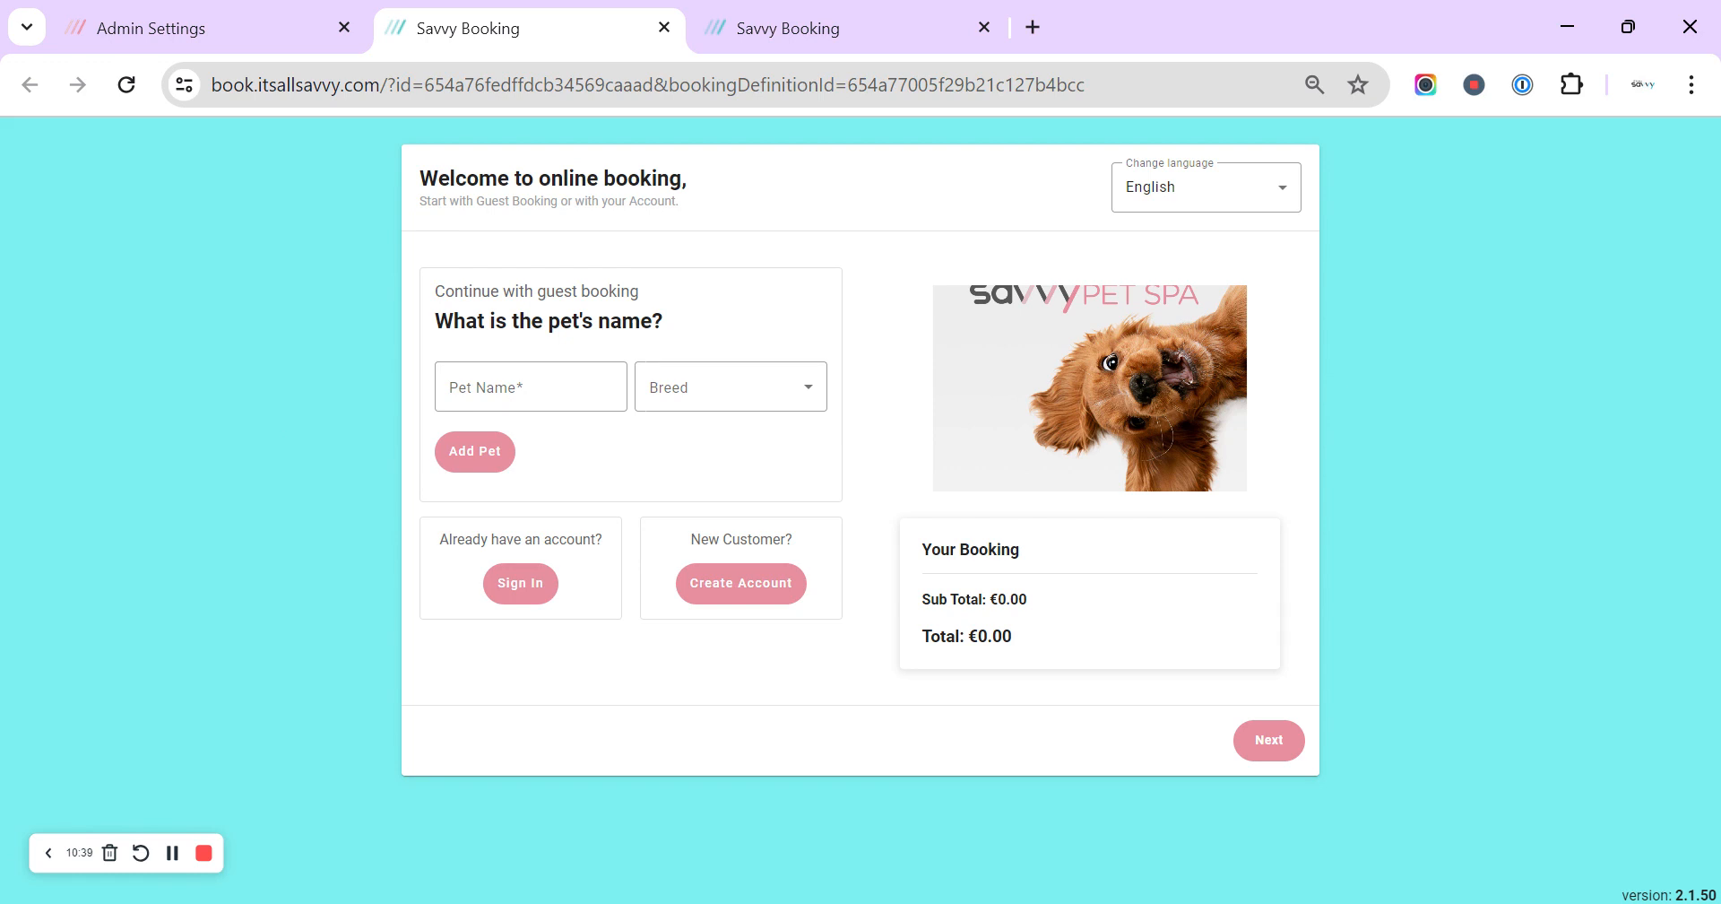
pyautogui.click(530, 385)
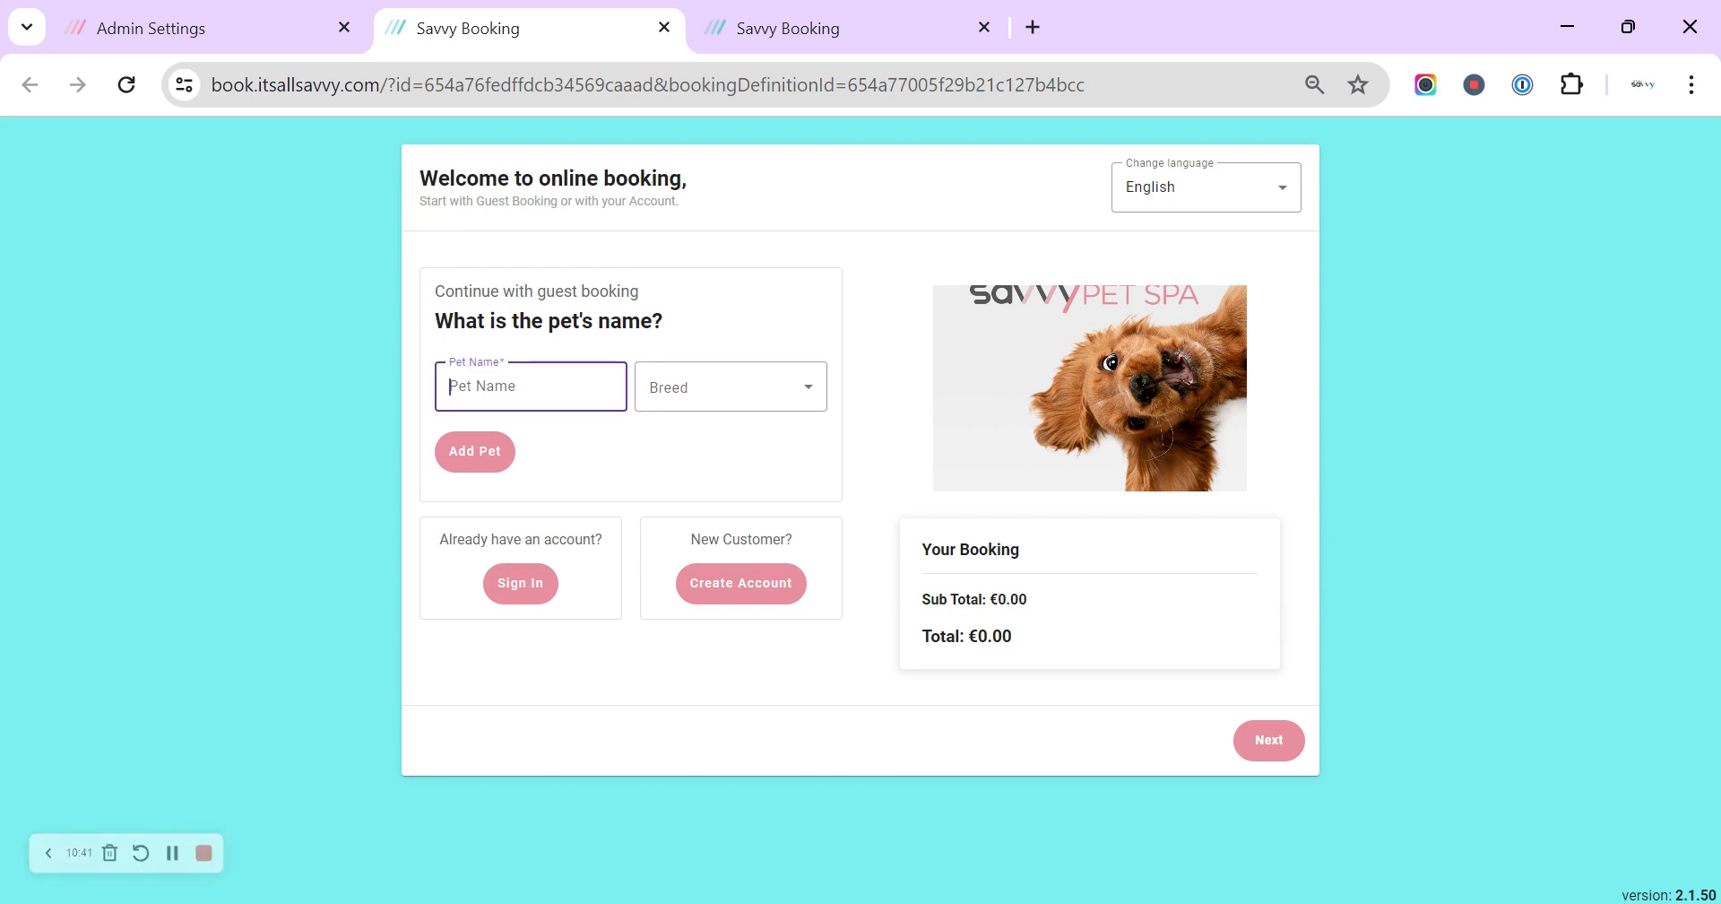
# Step: Enter pet name '1' with breed Australian Labradoodle and advance to service selection
pyautogui.write('1')
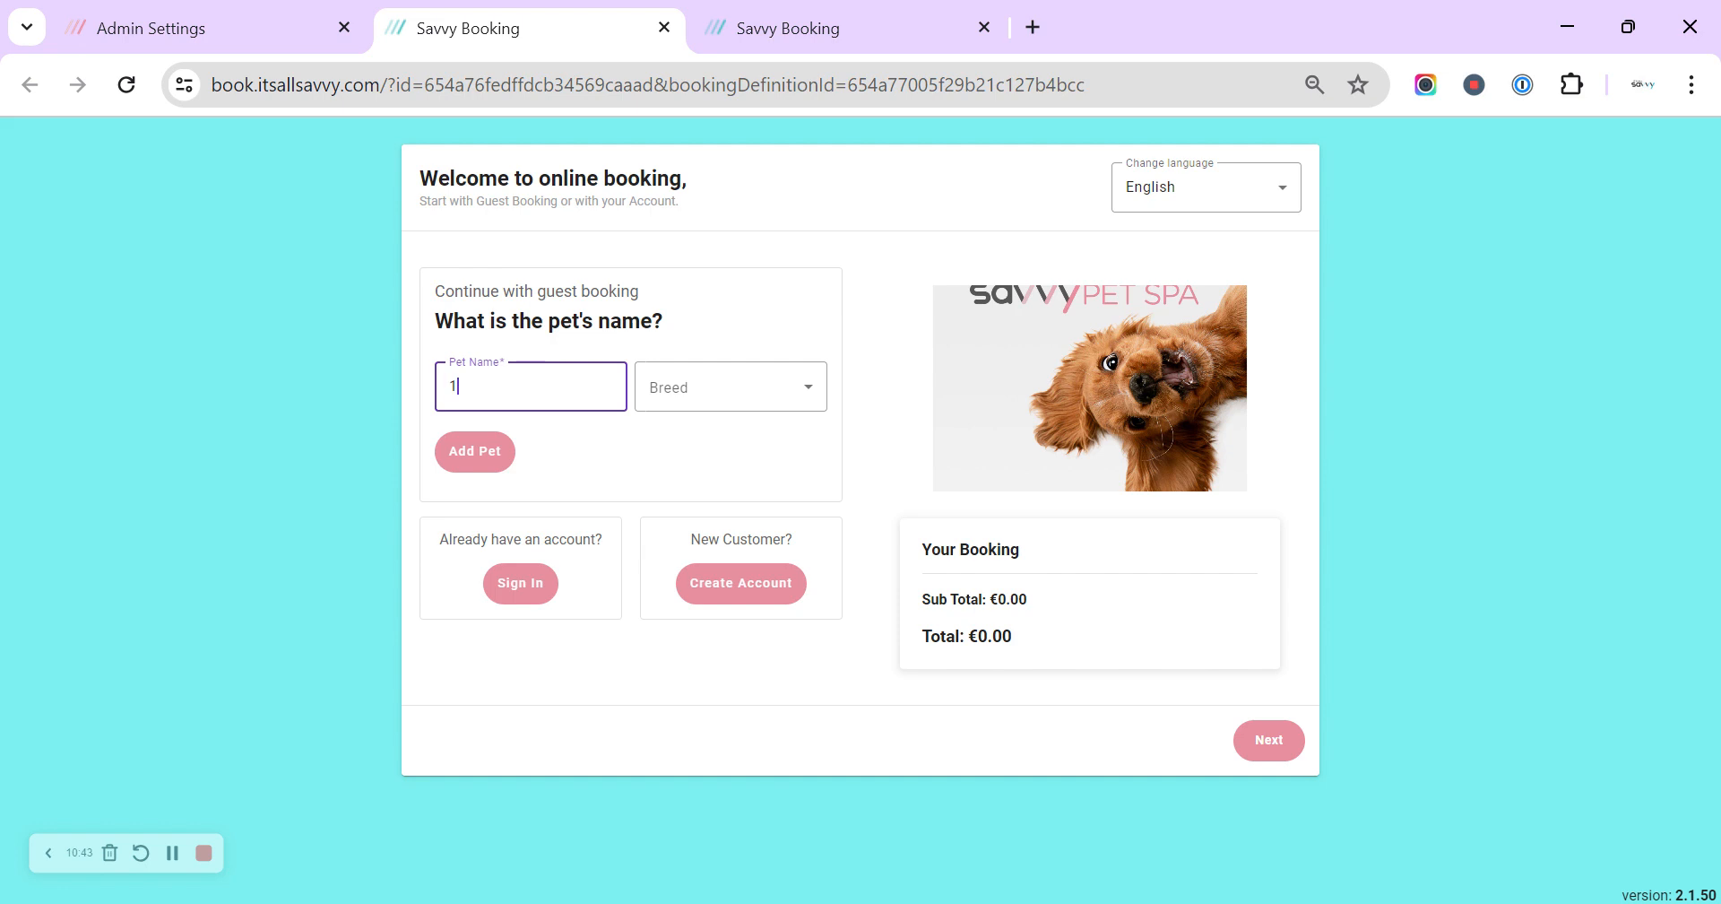
pyautogui.click(728, 385)
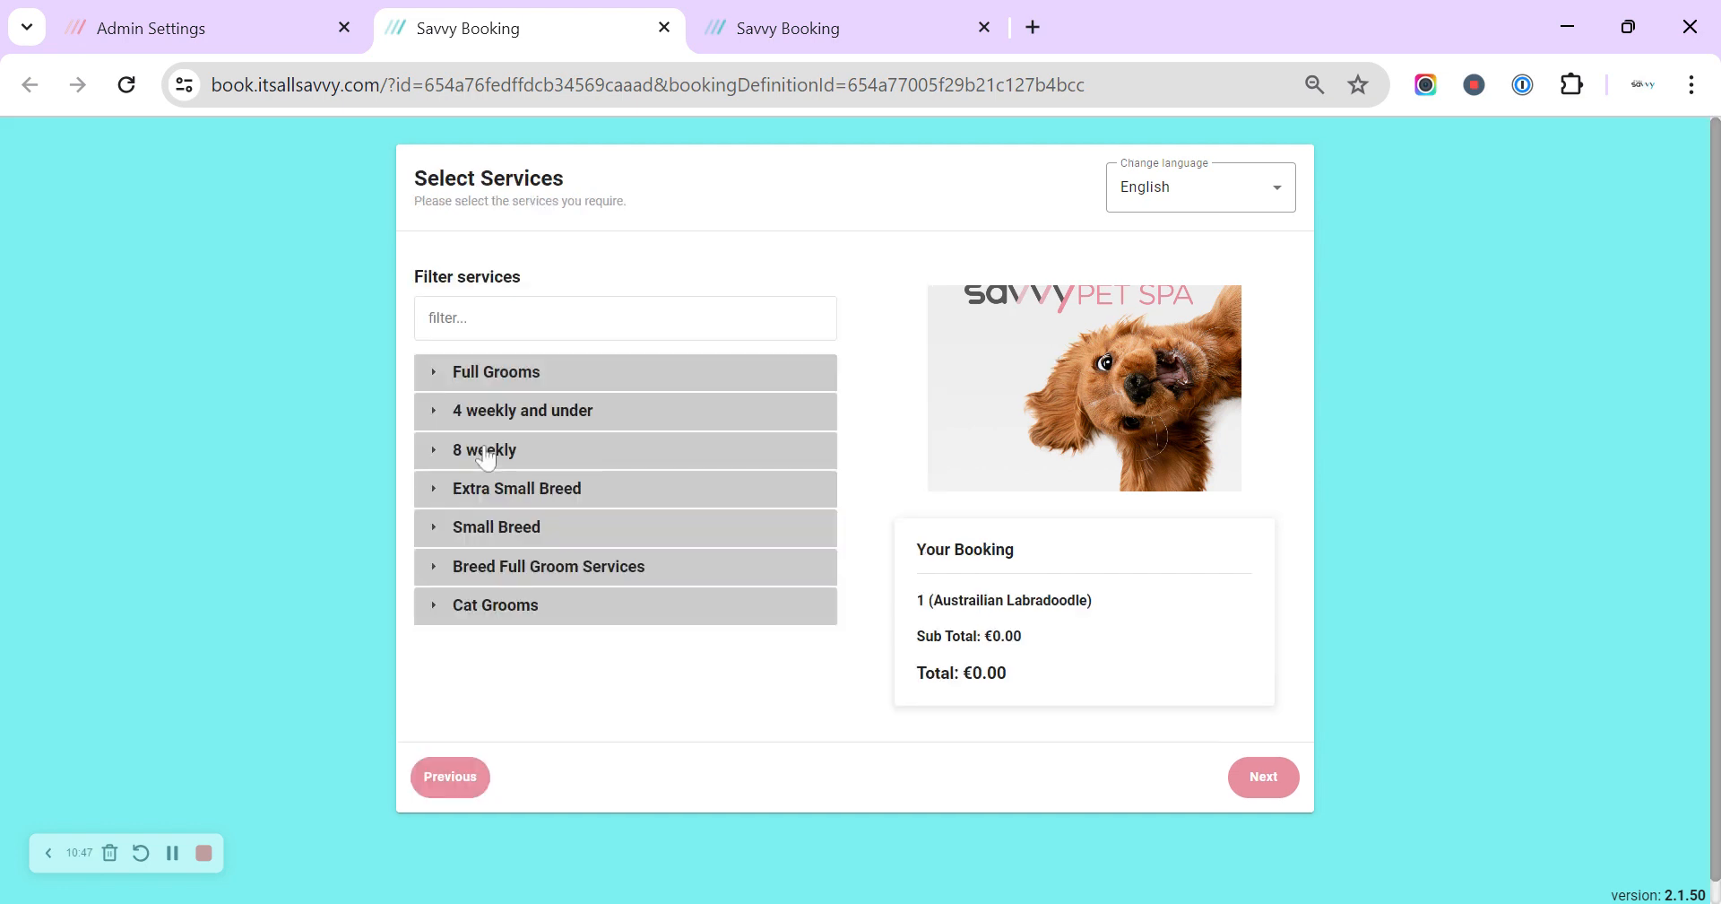
pyautogui.moveTo(462, 612)
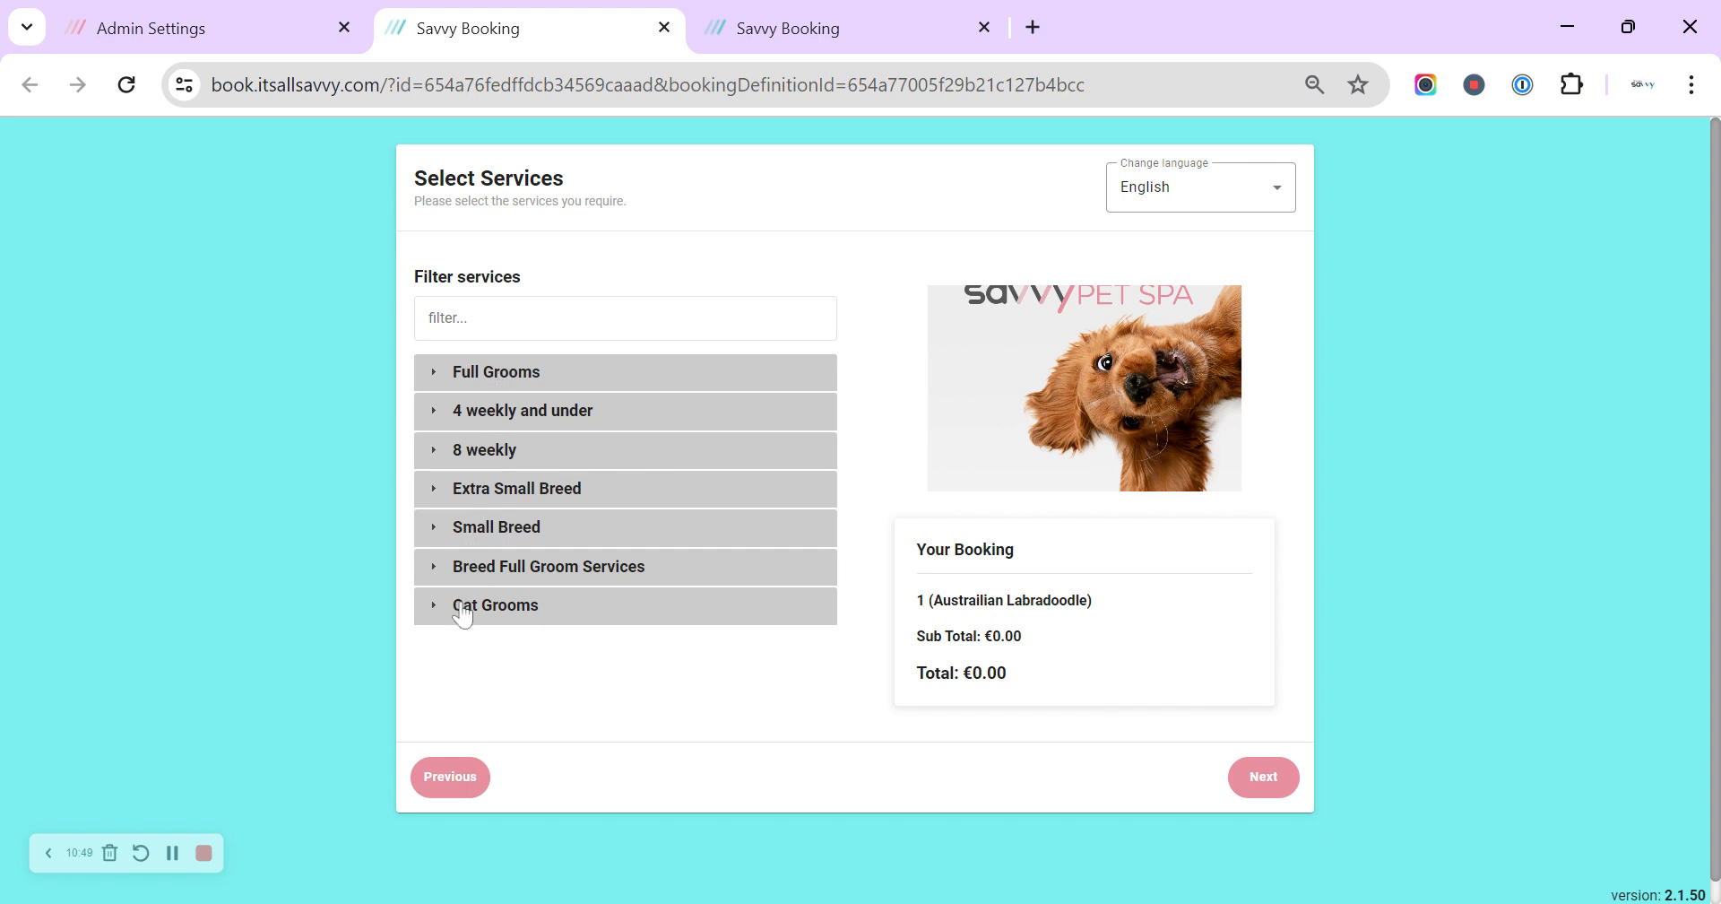
pyautogui.moveTo(464, 392)
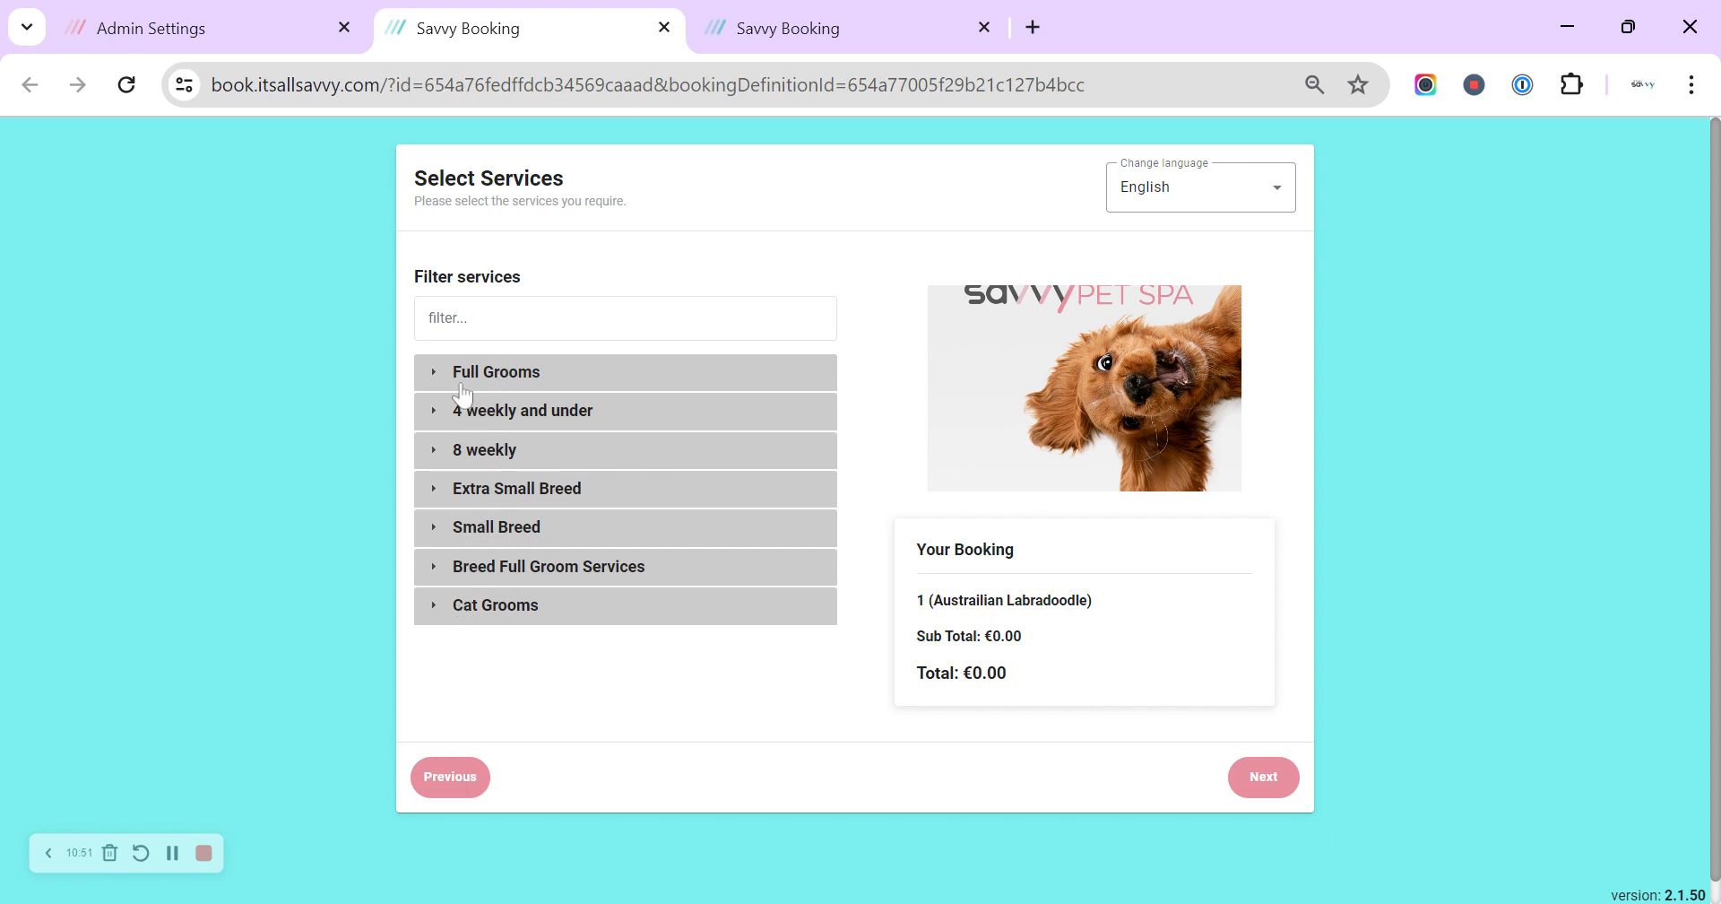
pyautogui.moveTo(492, 400)
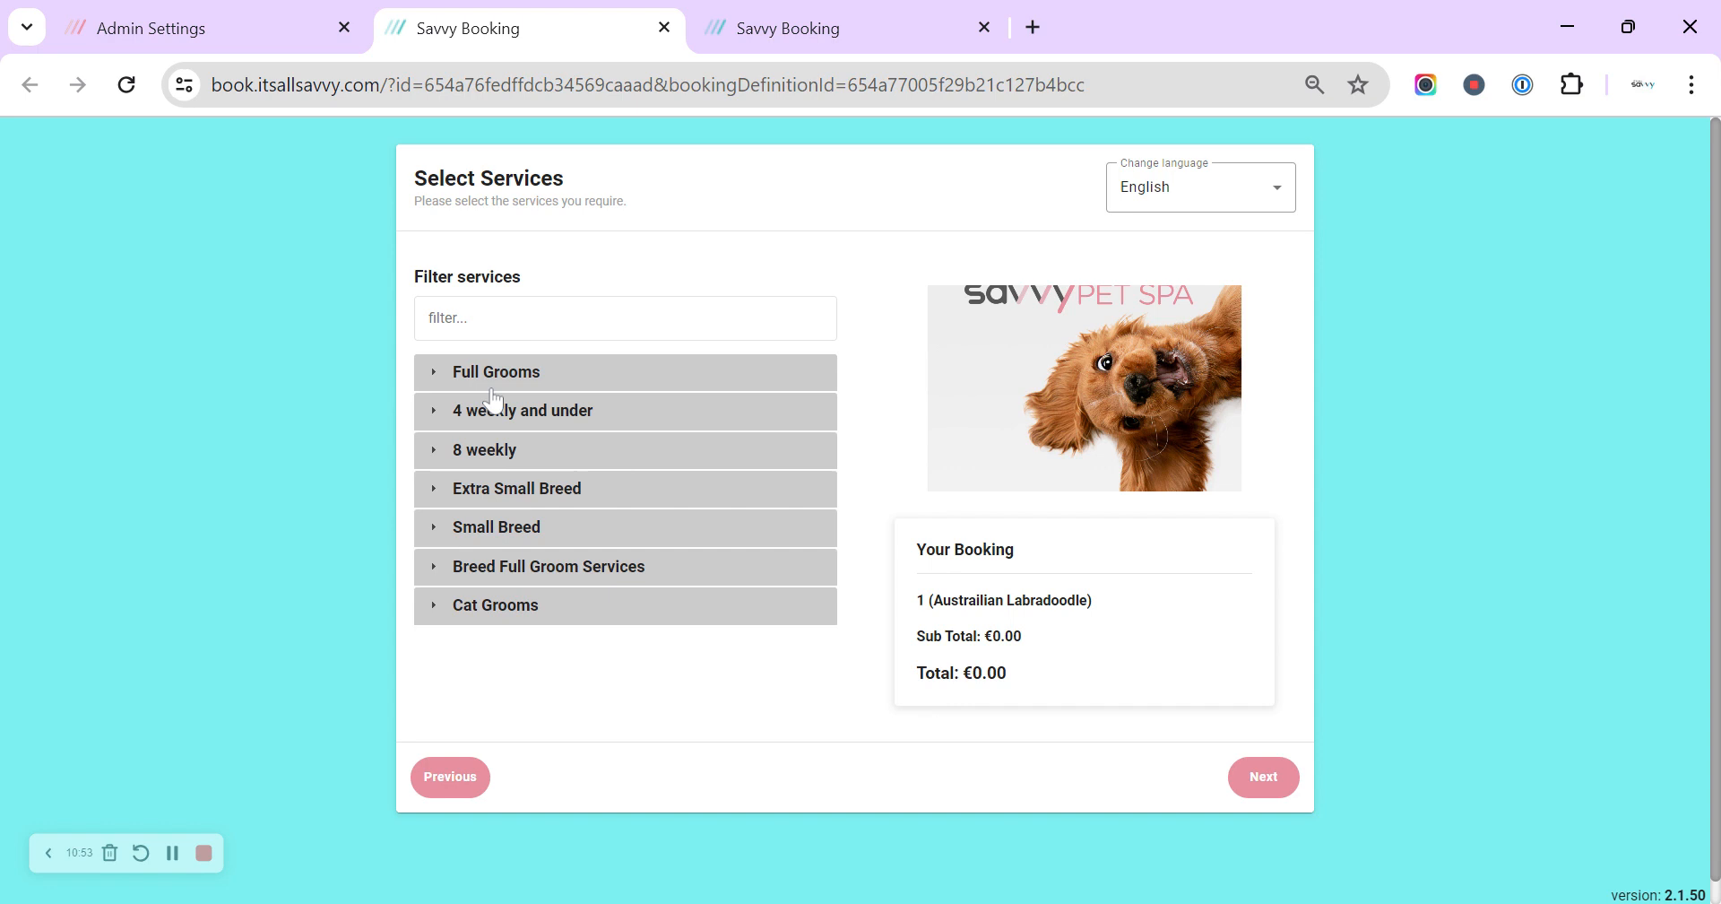
pyautogui.click(176, 28)
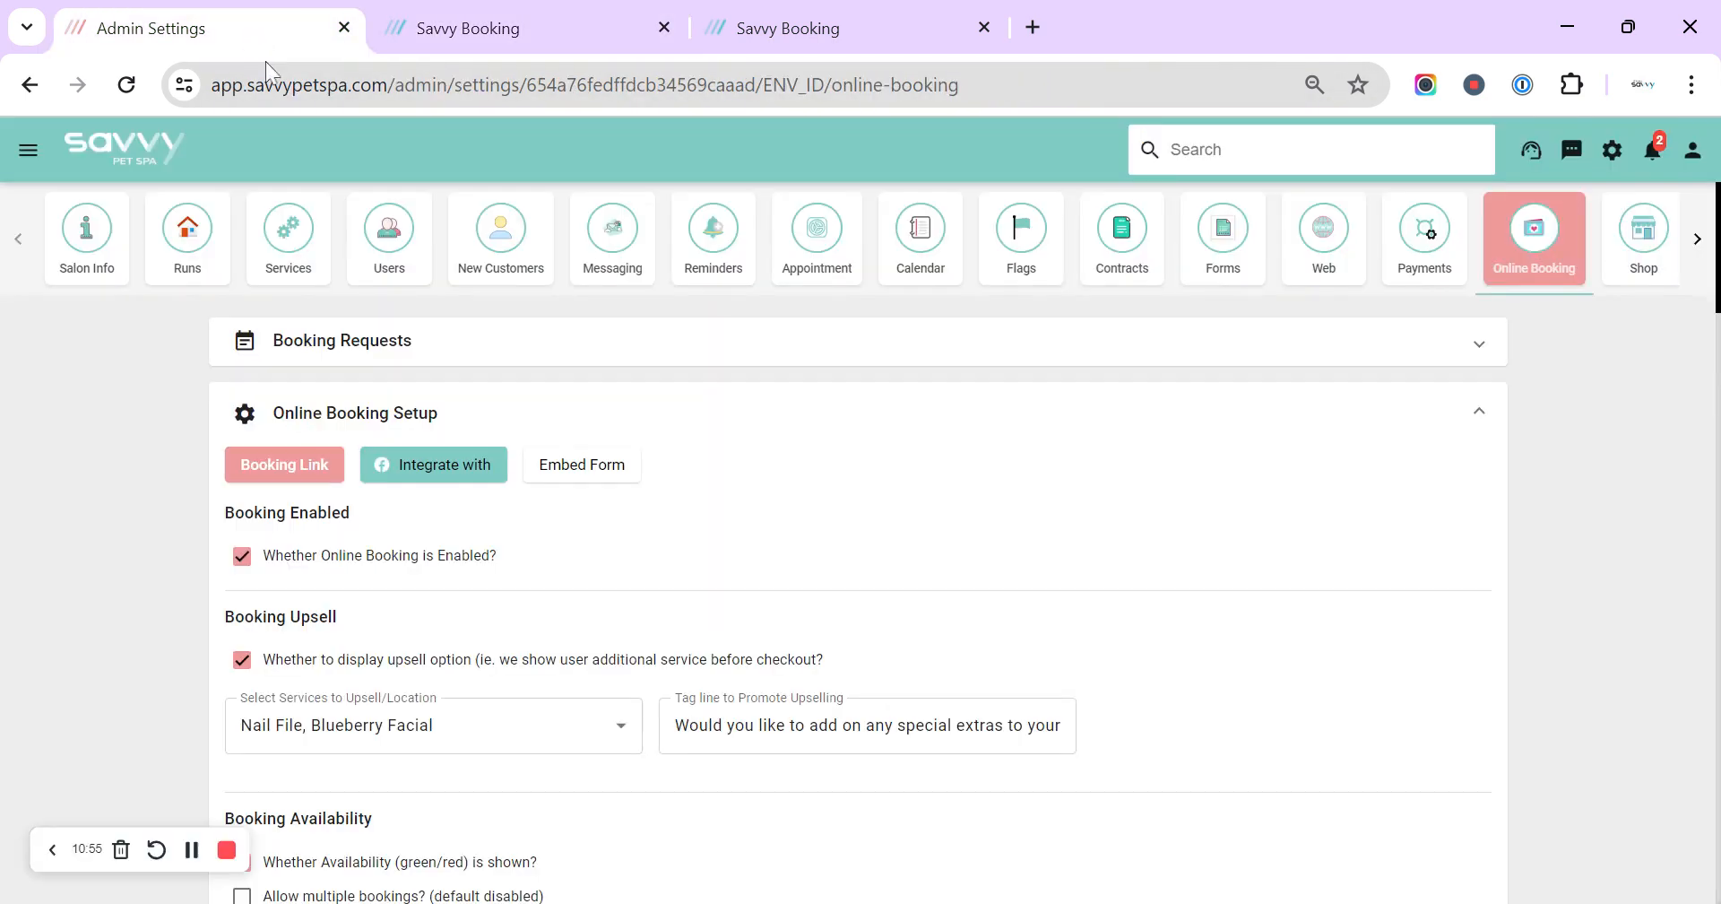
pyautogui.moveTo(250, 250)
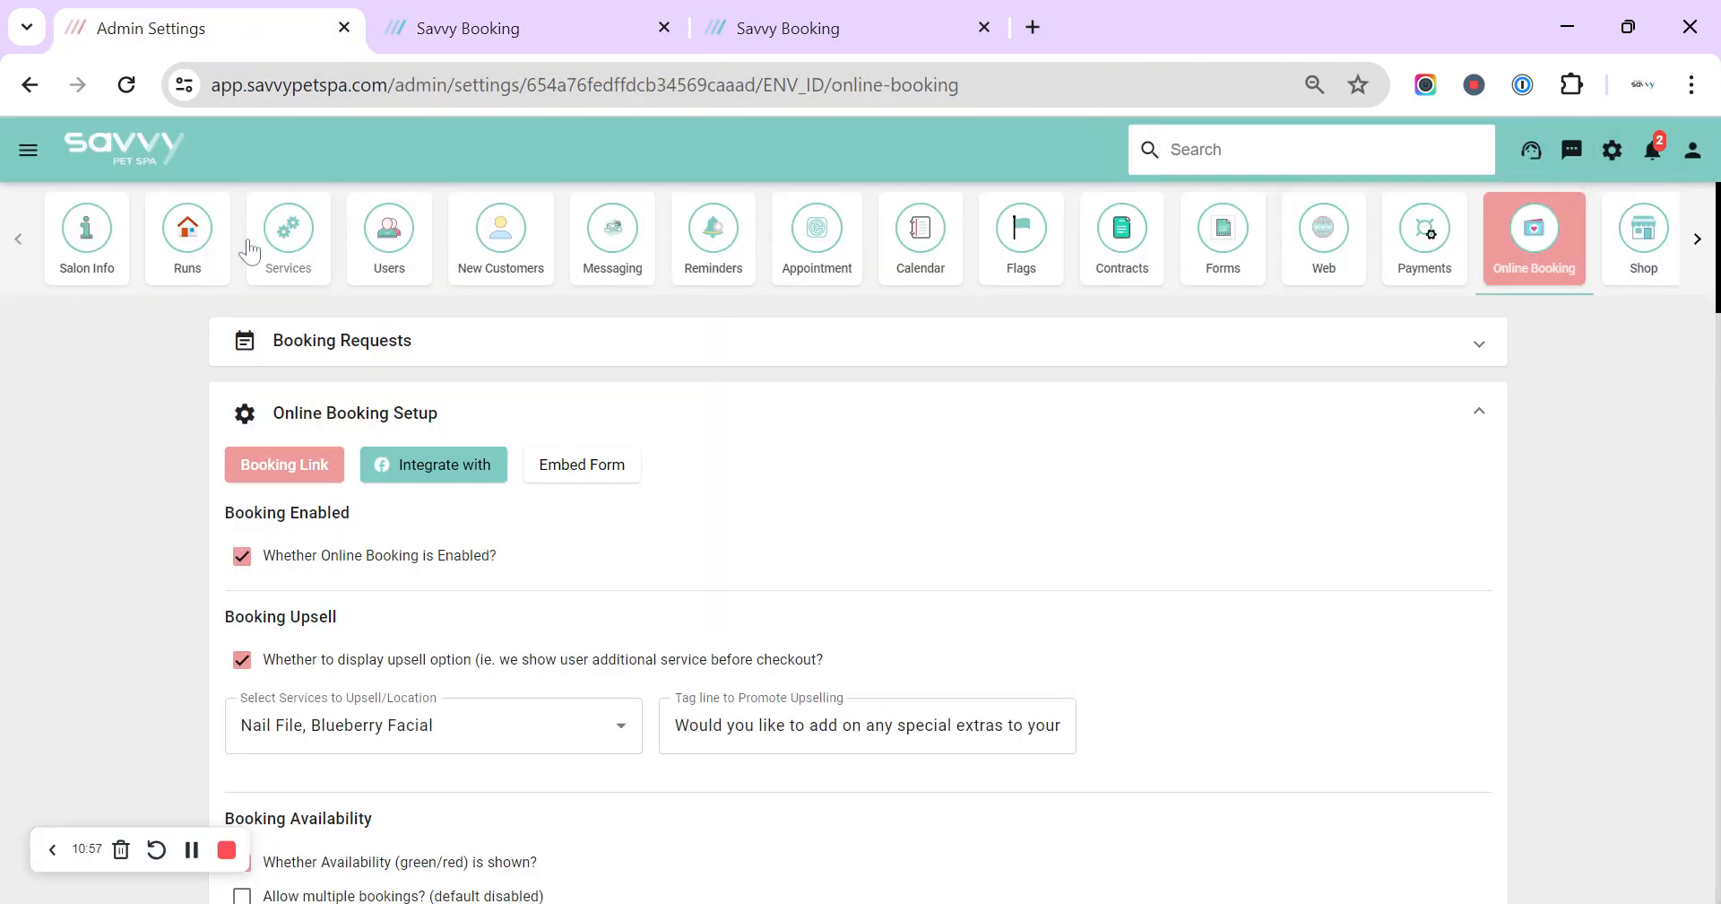
# Step: View the Services settings with the Service Groups section expanded
pyautogui.click(287, 231)
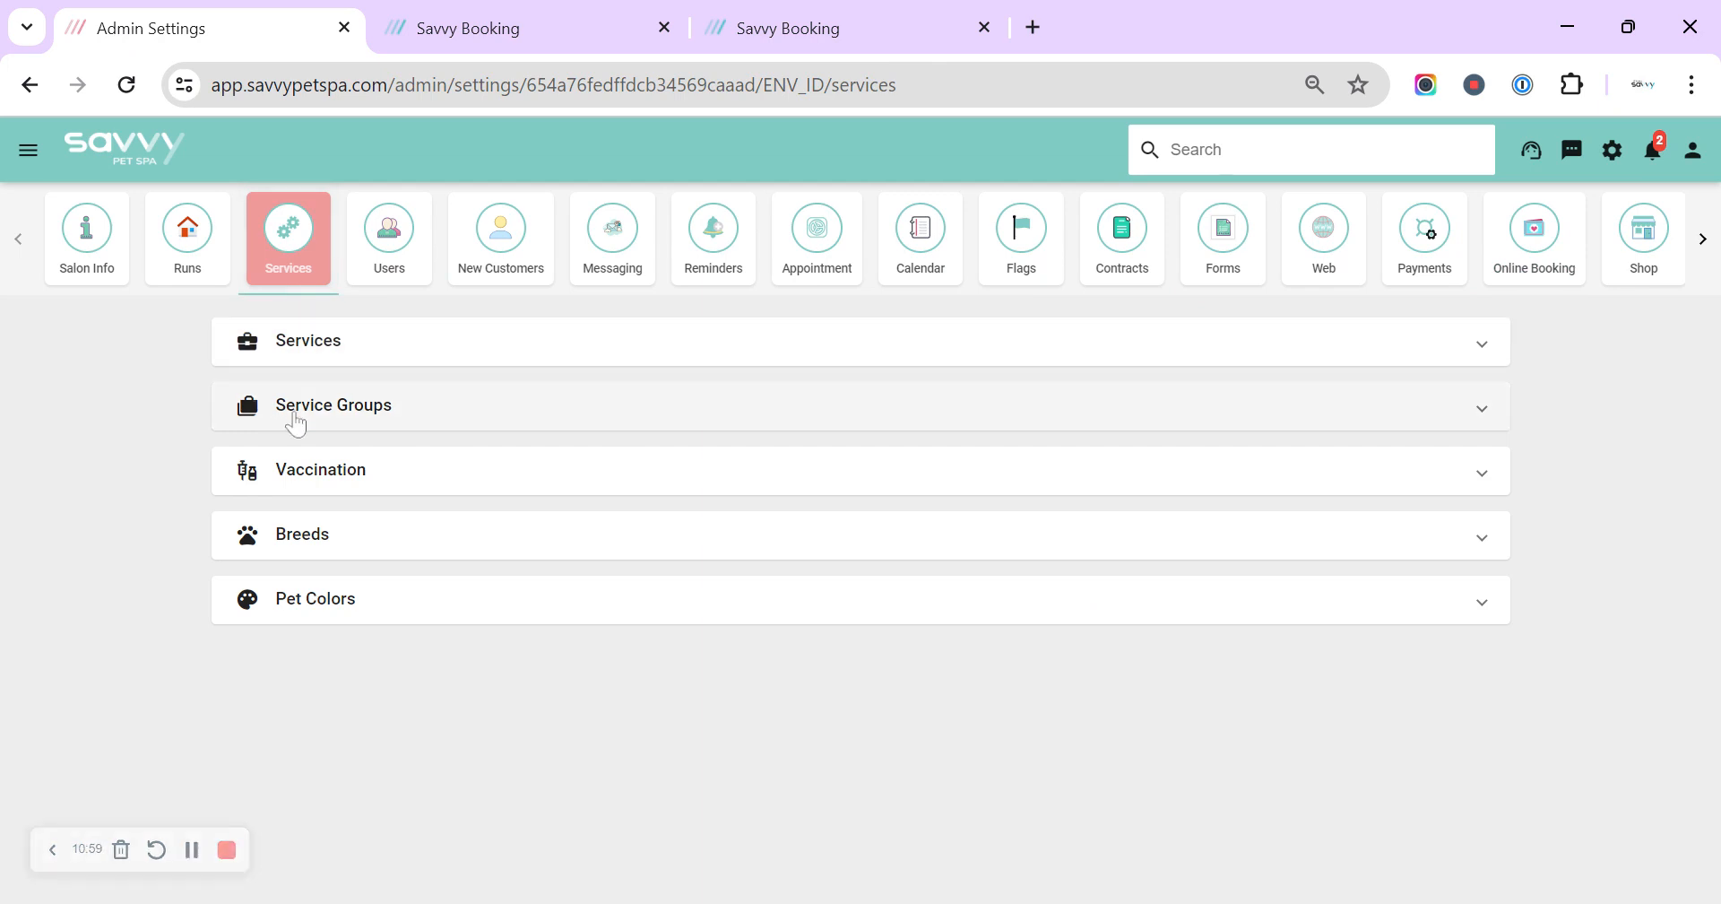
pyautogui.click(333, 404)
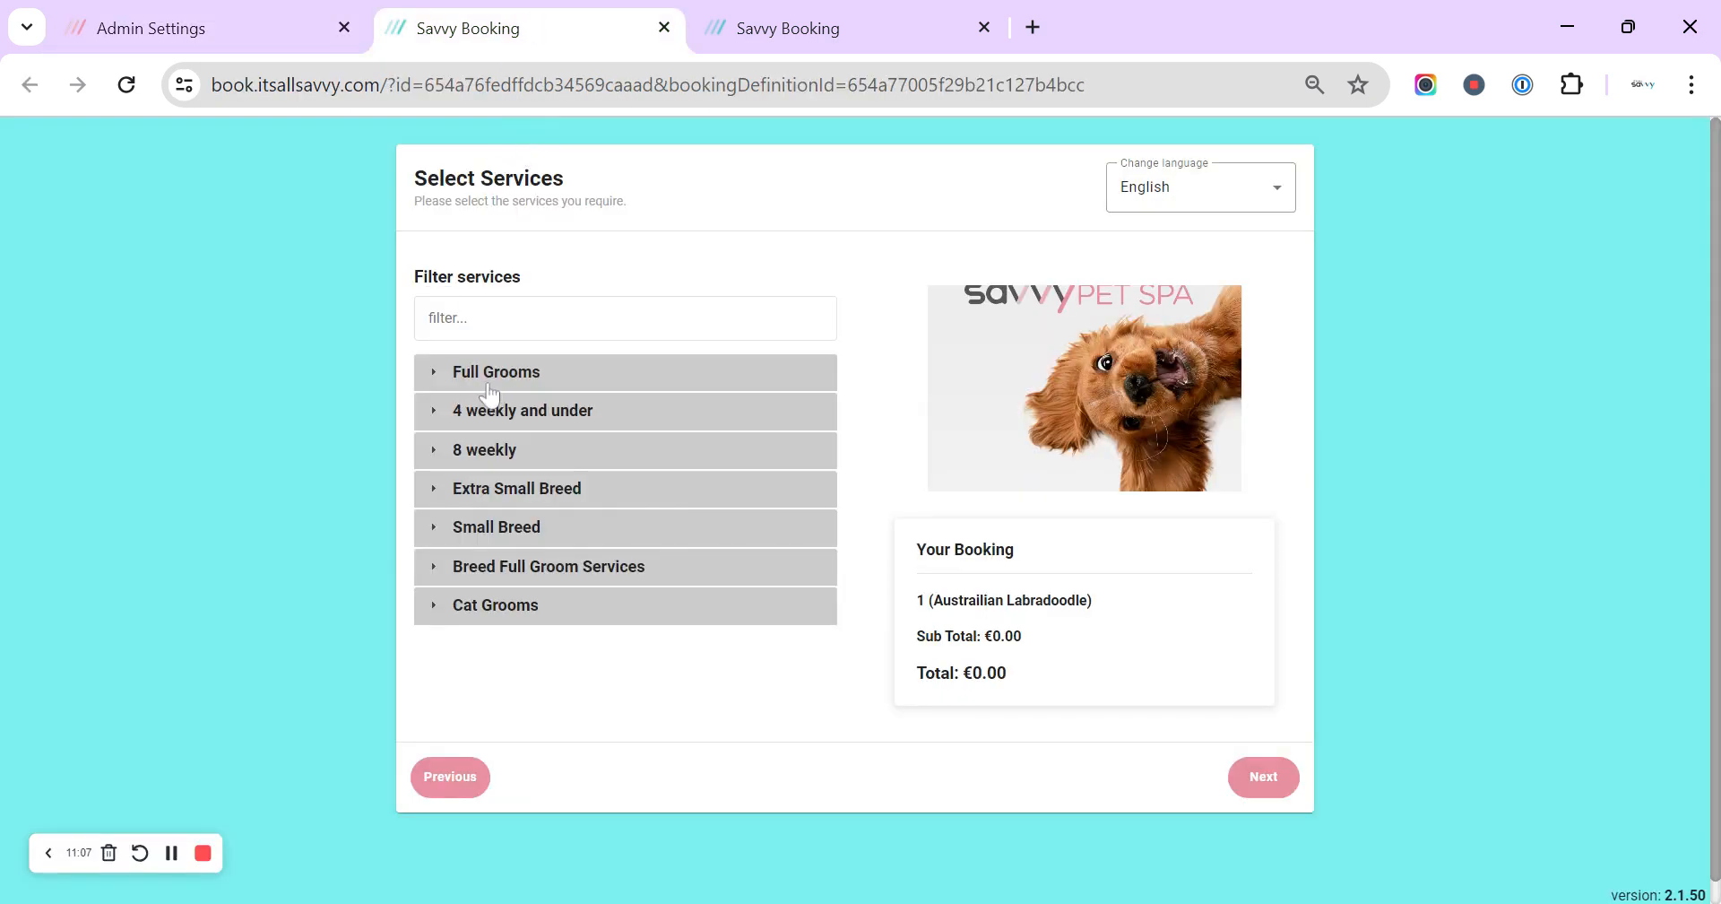
# Step: Choose Small Full Groom from the Full Grooms group and continue to add-ons
pyautogui.click(496, 371)
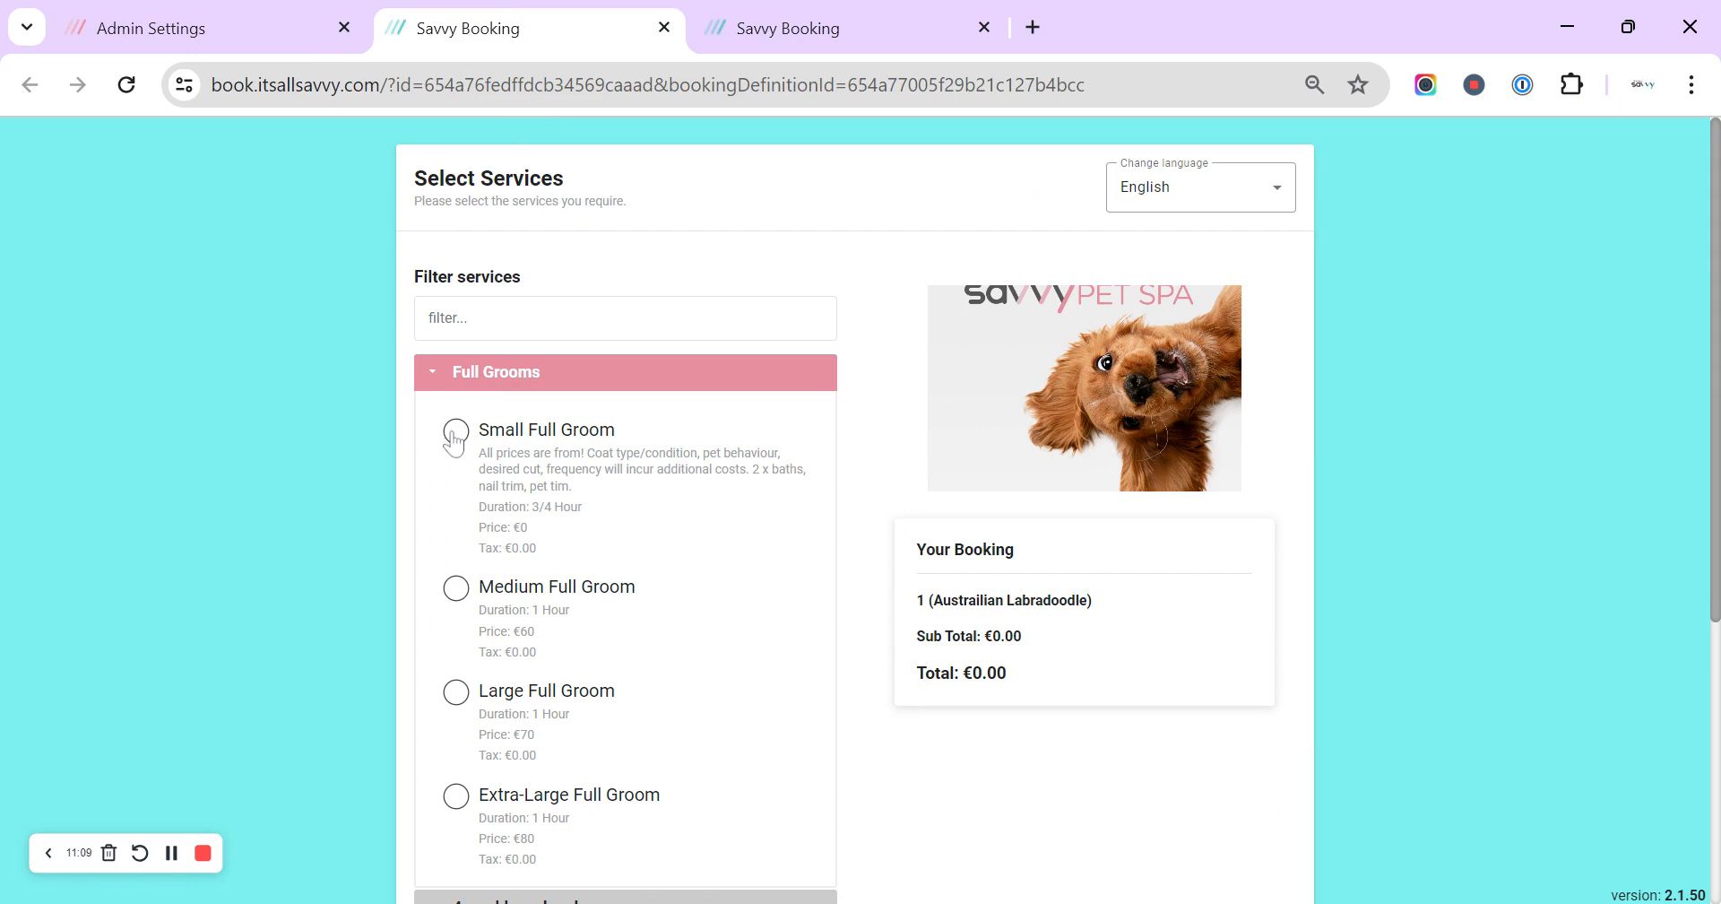
pyautogui.click(454, 431)
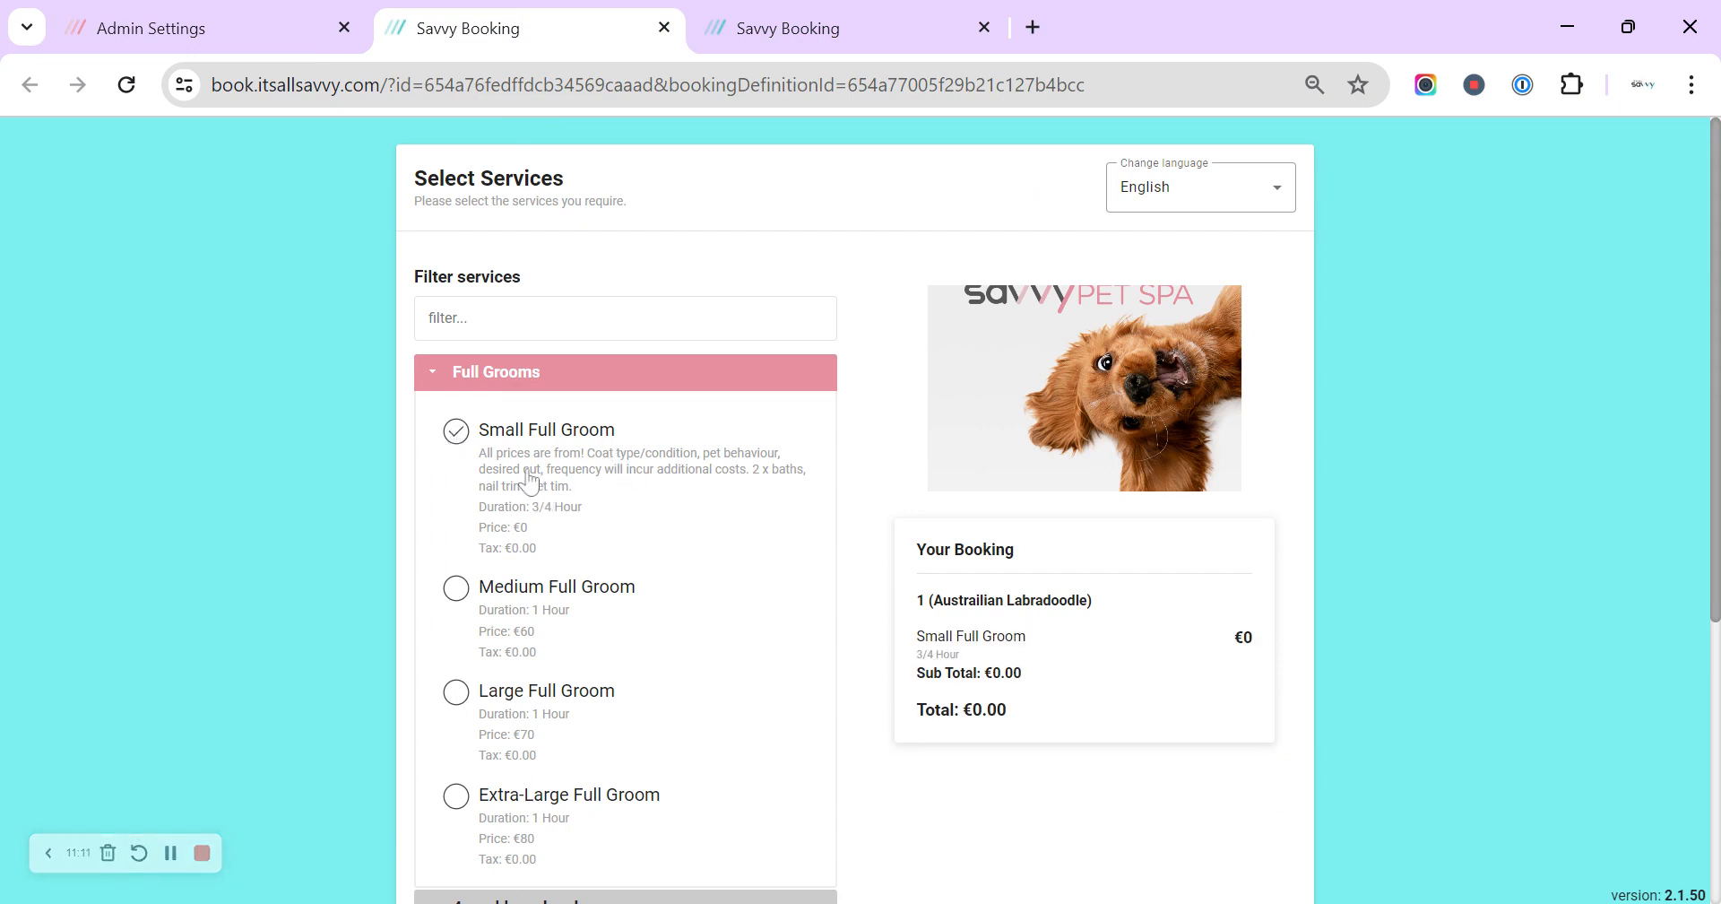
pyautogui.scroll(-3)
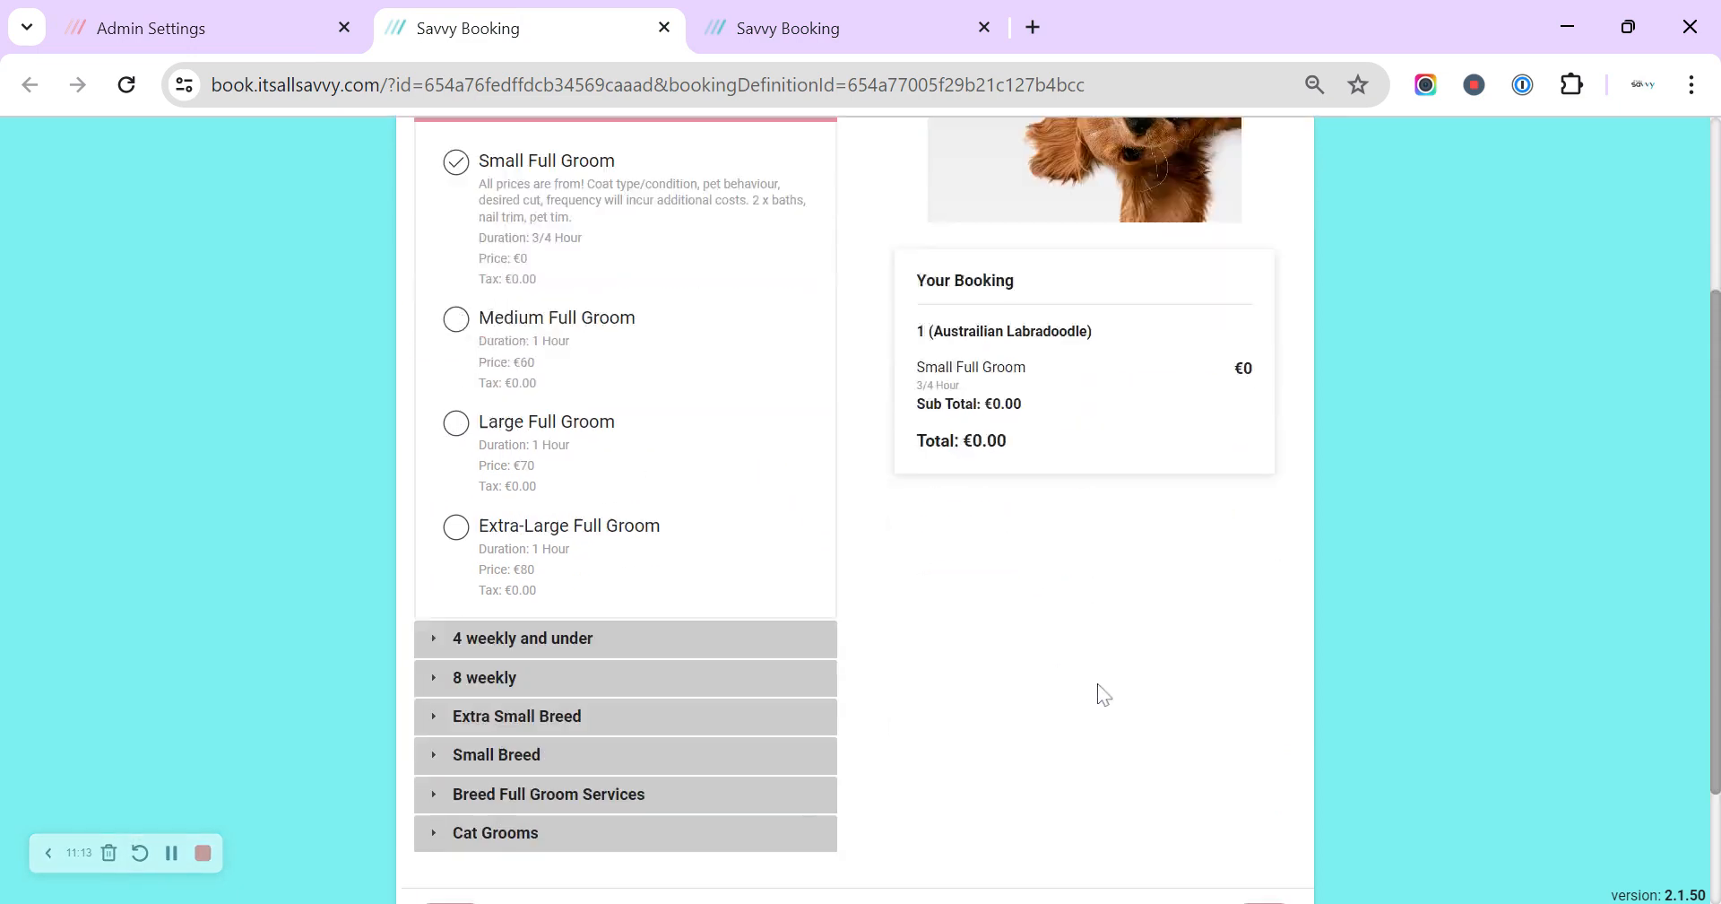
pyautogui.click(1262, 752)
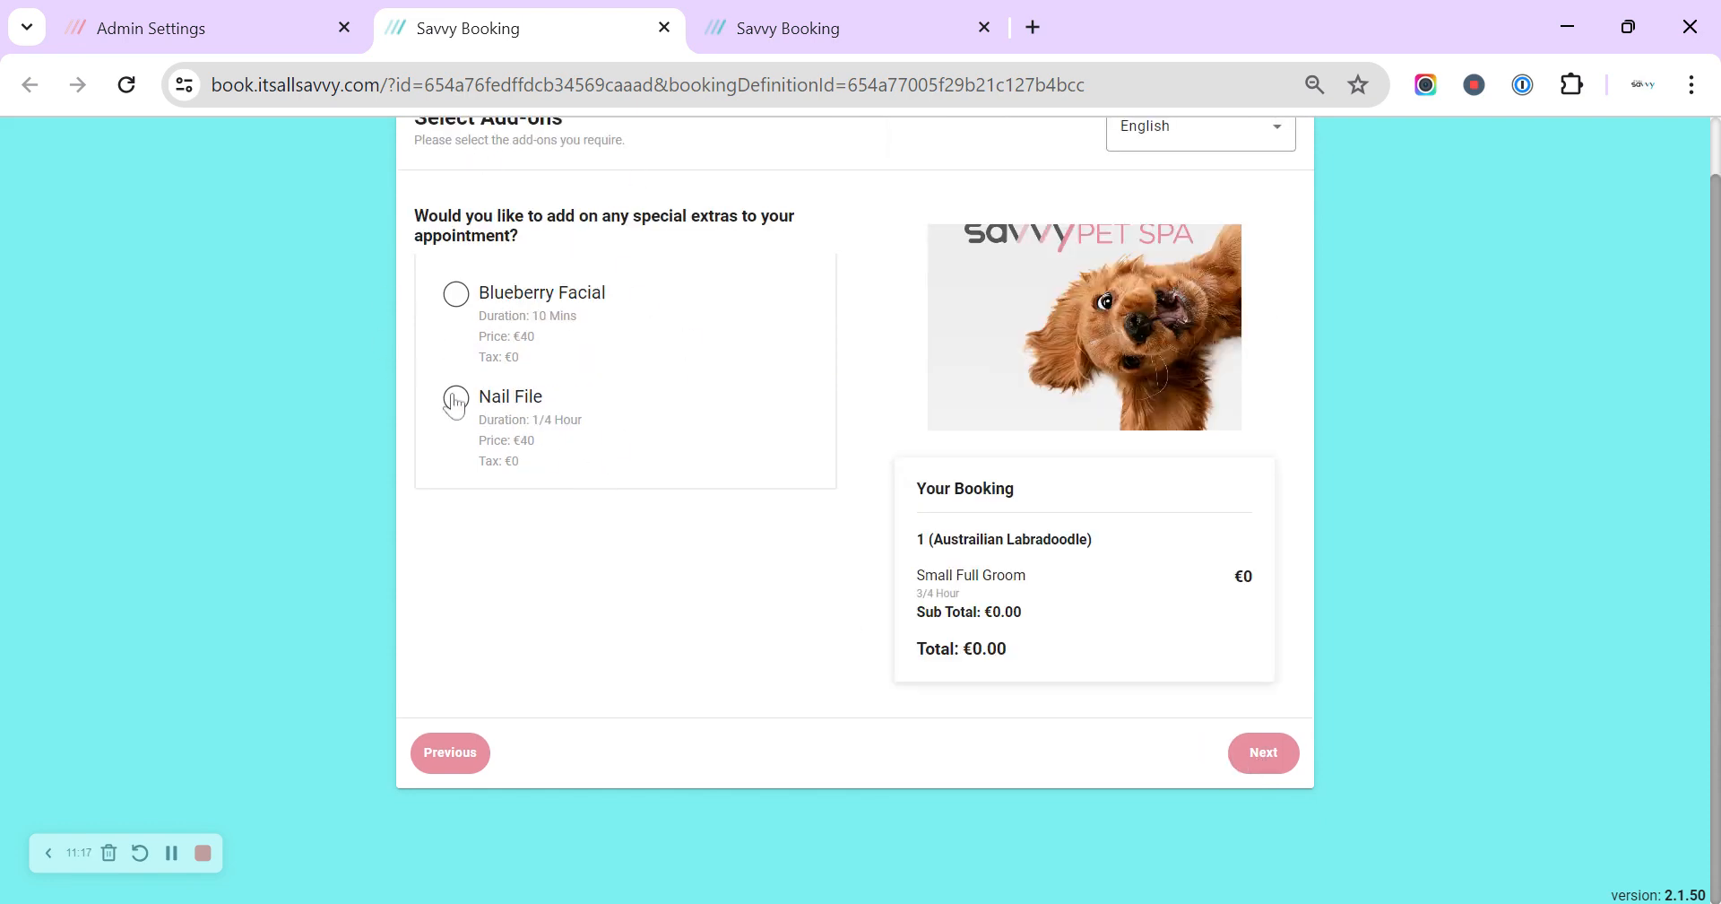
# Step: Add the Nail File extra and book Wednesday, May 1, 2024 at 9:00 AM
pyautogui.click(454, 401)
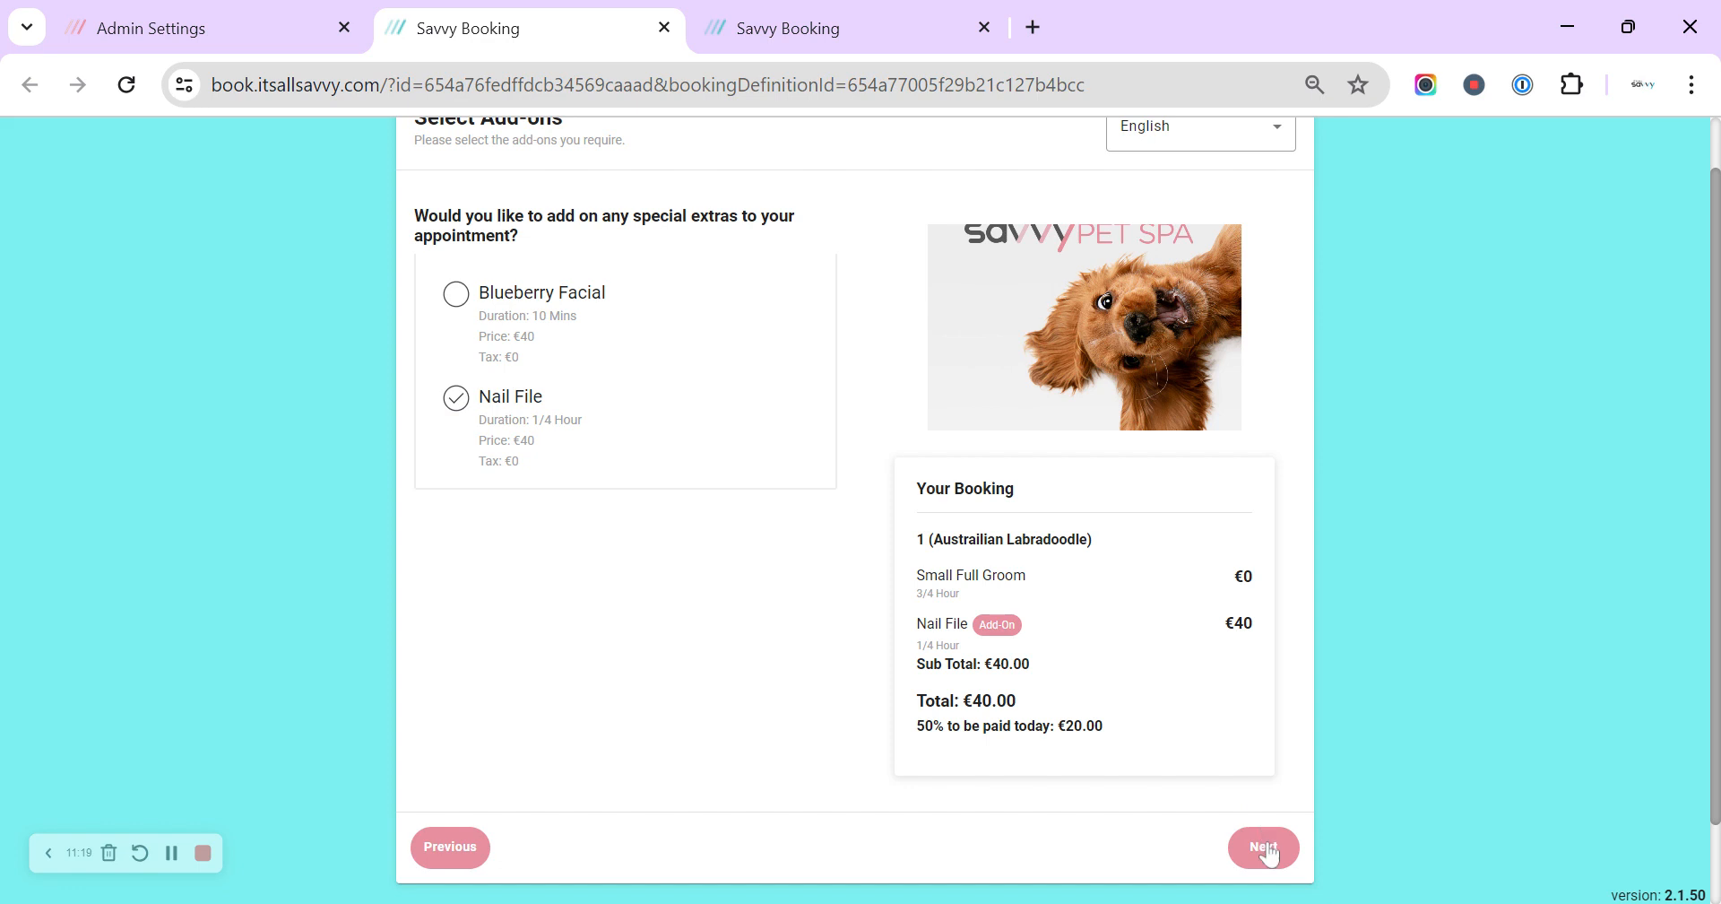
pyautogui.click(1263, 847)
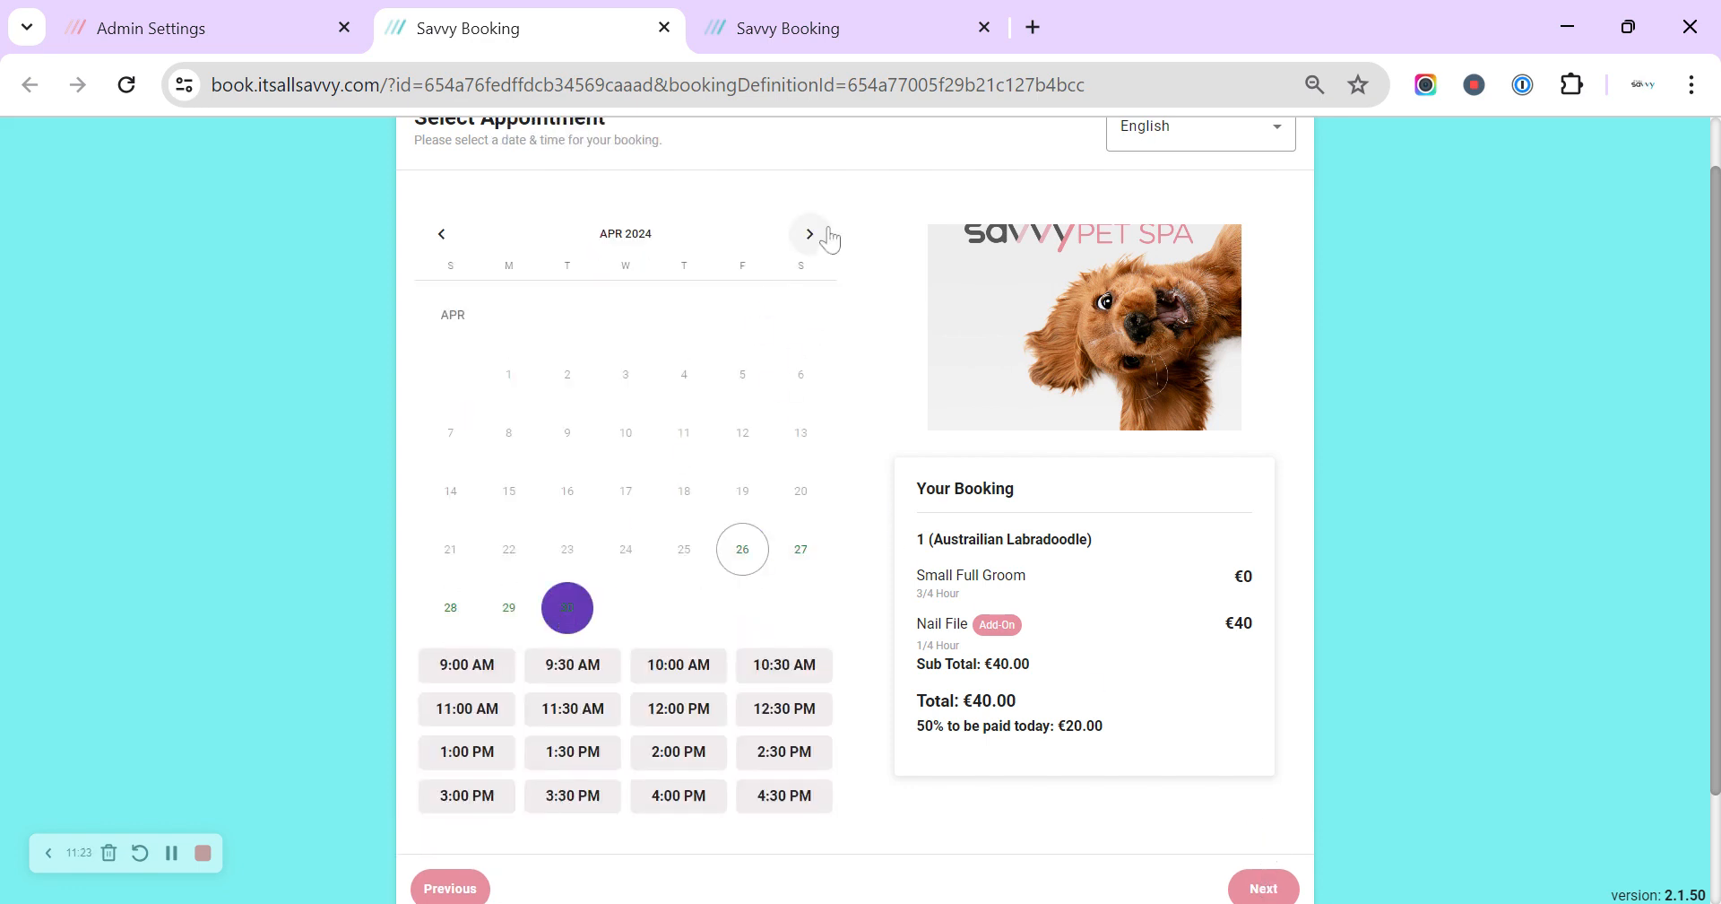
pyautogui.click(810, 233)
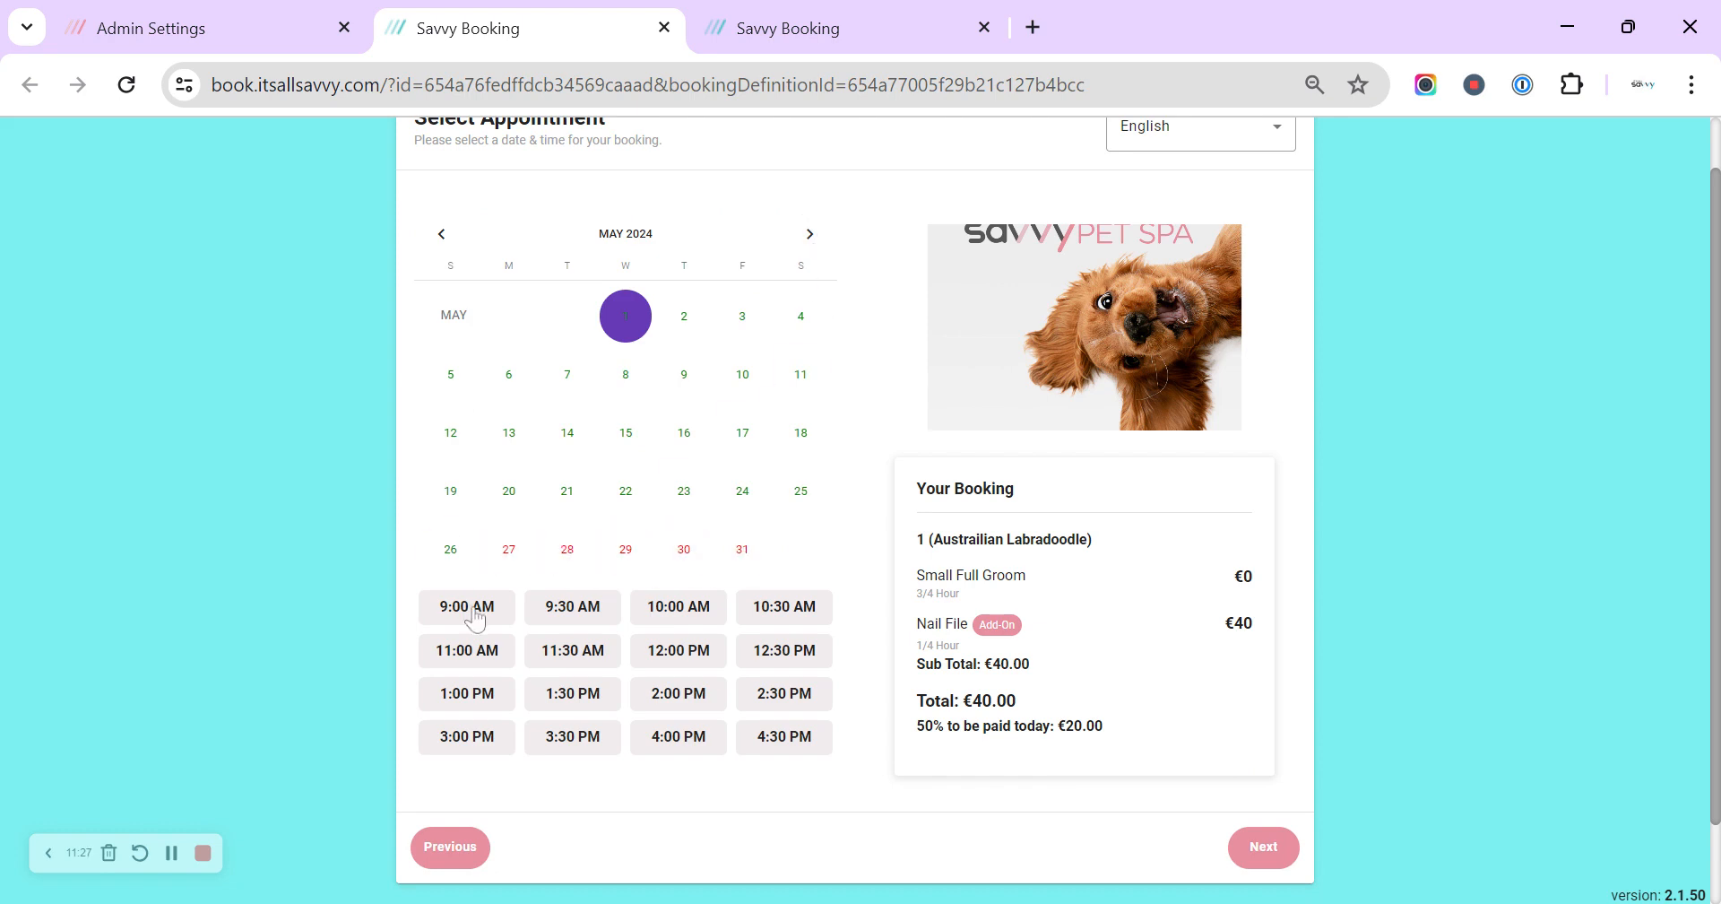
pyautogui.click(465, 606)
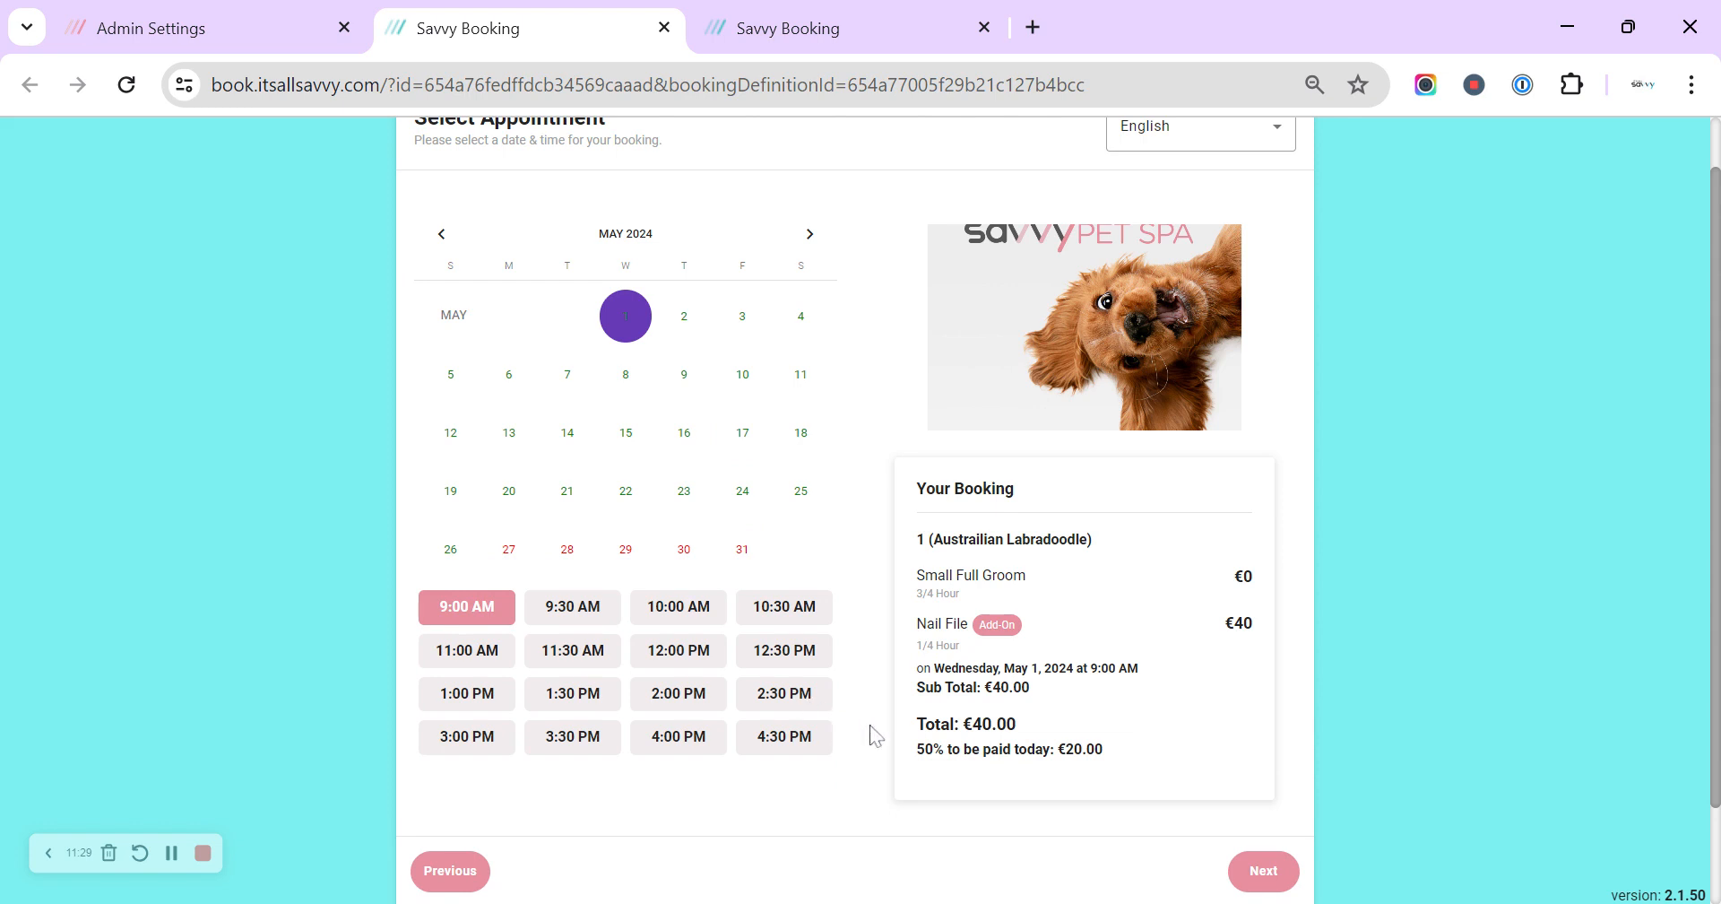
pyautogui.click(1261, 870)
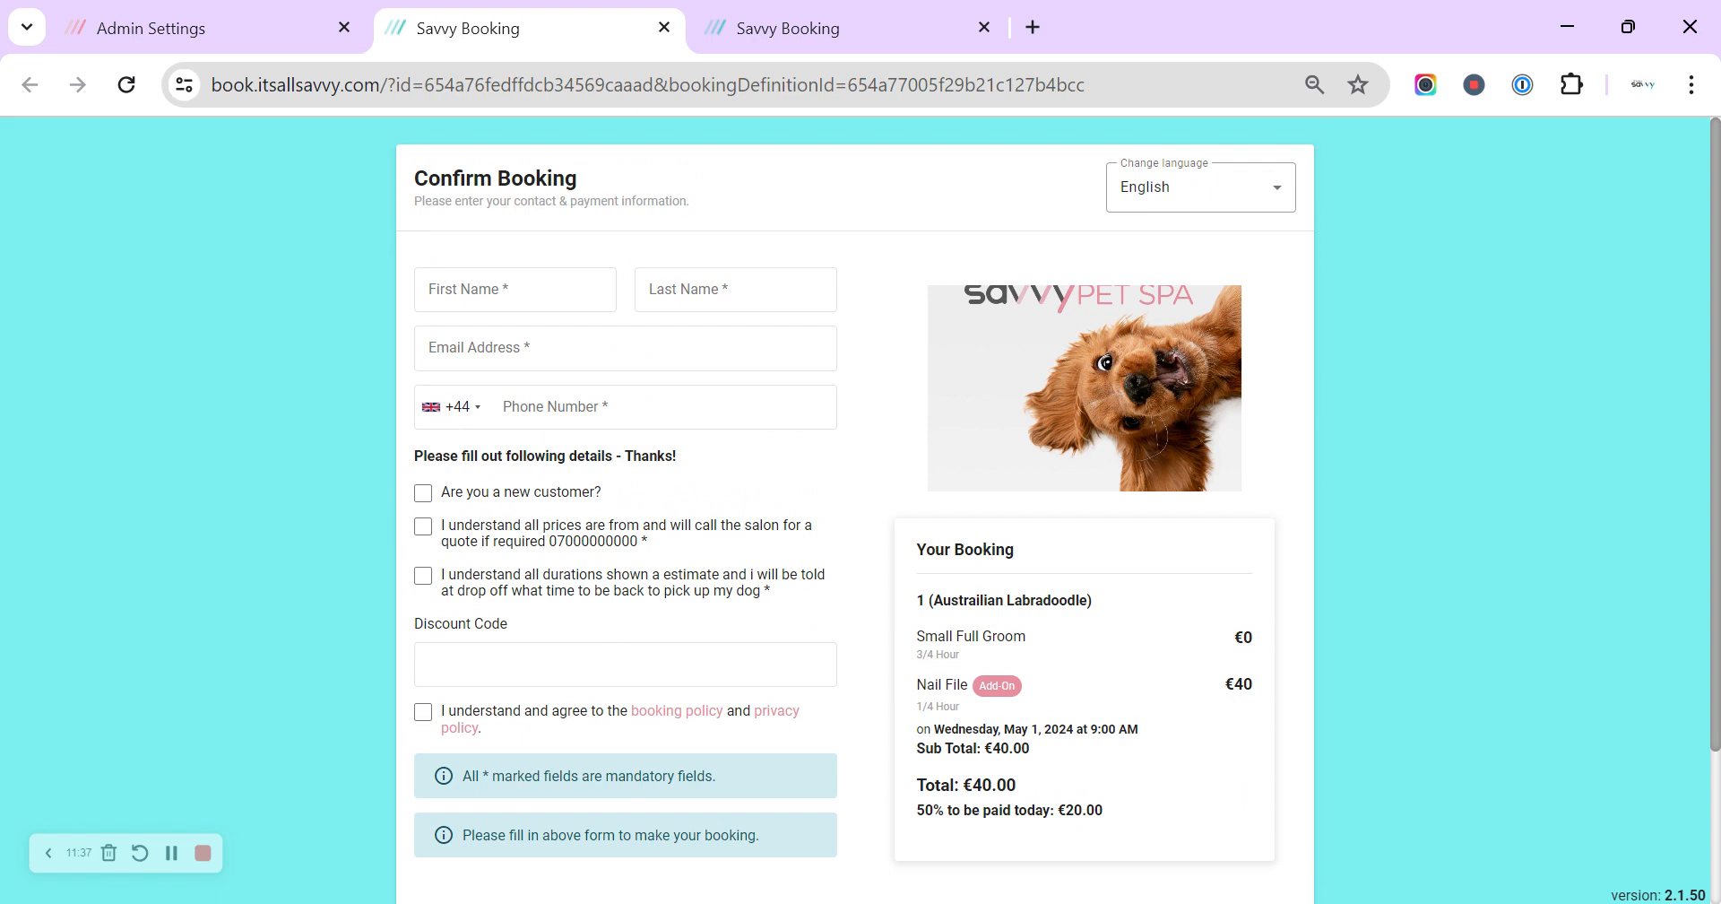
pyautogui.moveTo(473, 510)
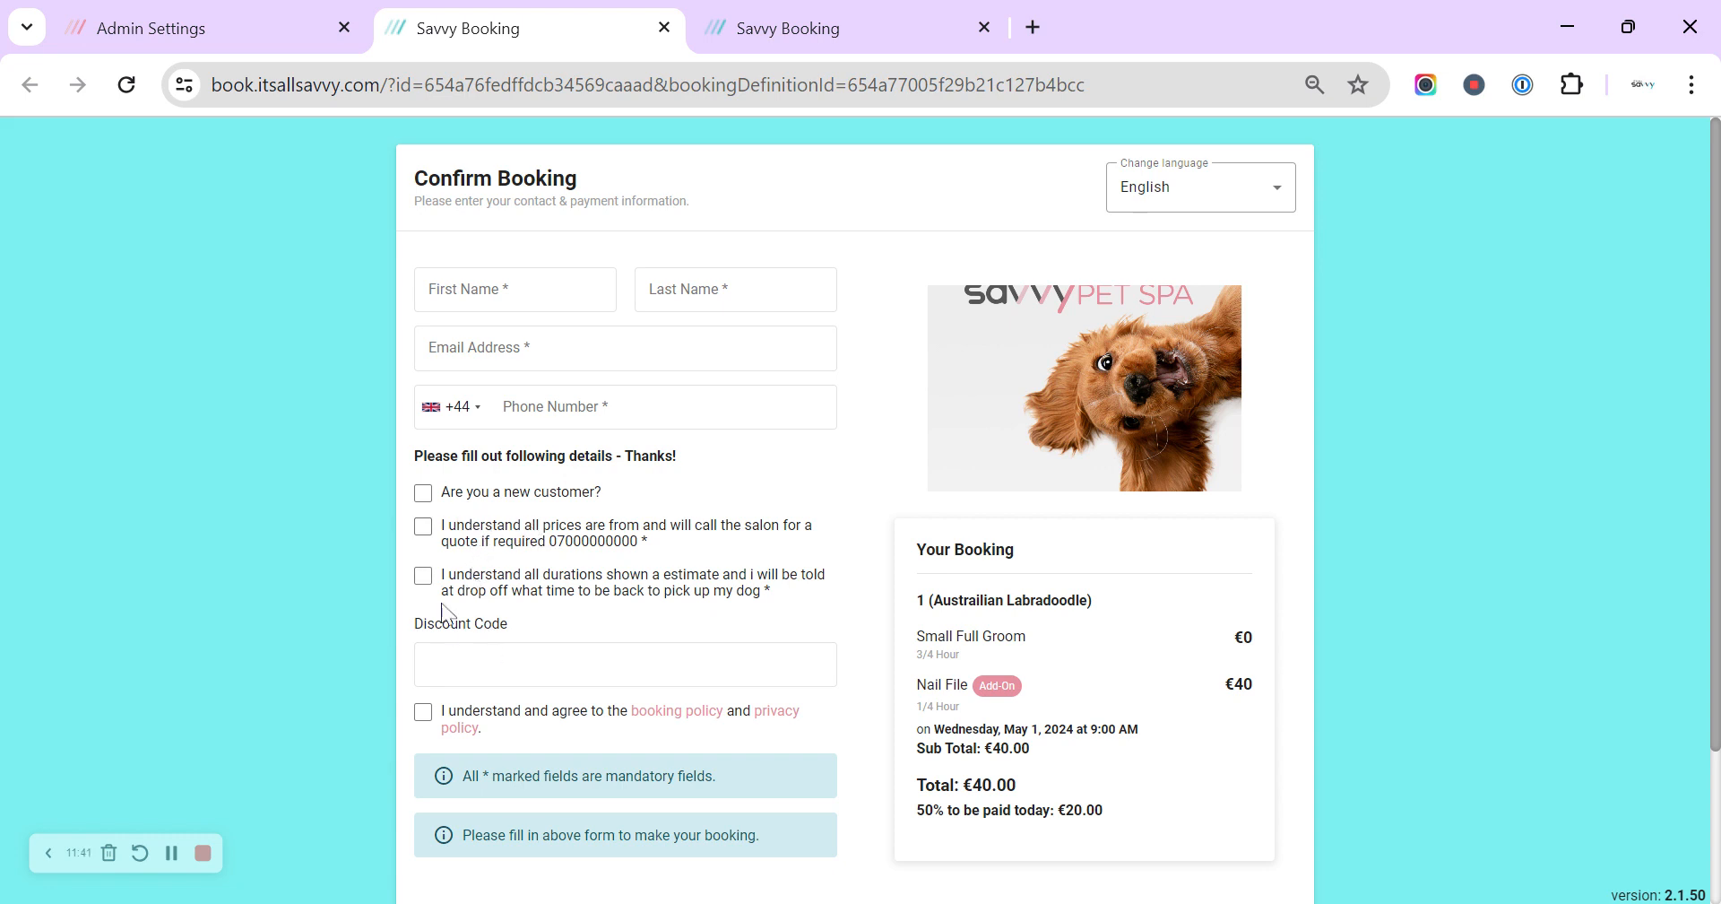
pyautogui.moveTo(437, 558)
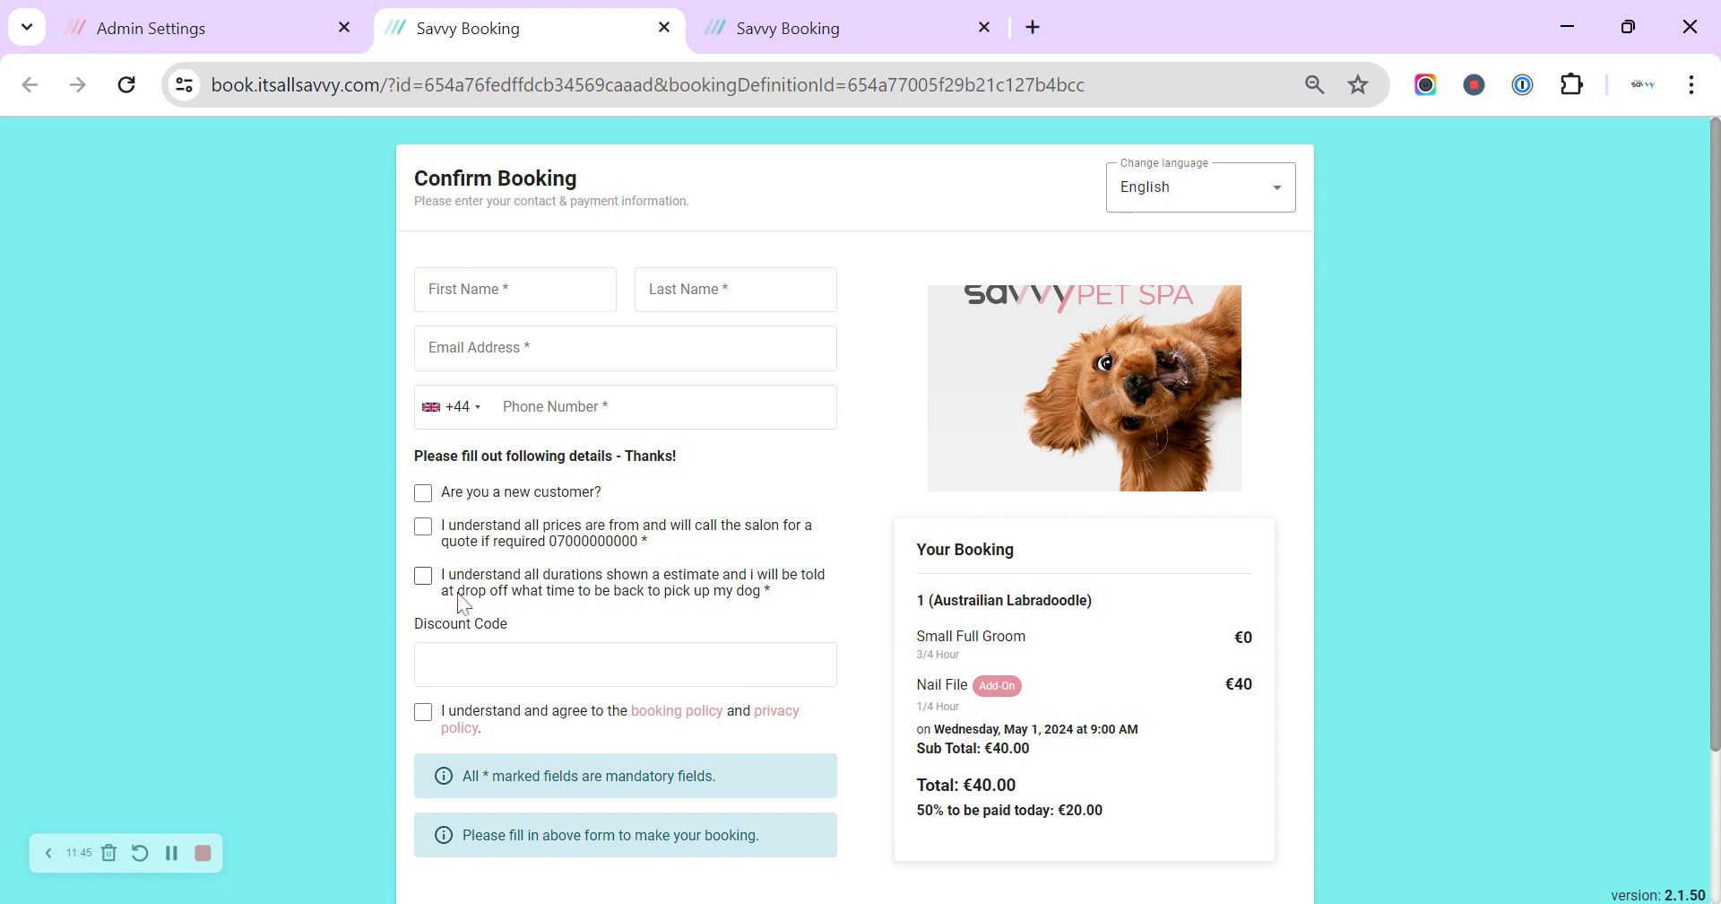
# Step: Tick the new-customer, price-quote and duration-estimate checkboxes, then focus the Discount Code field
pyautogui.click(423, 490)
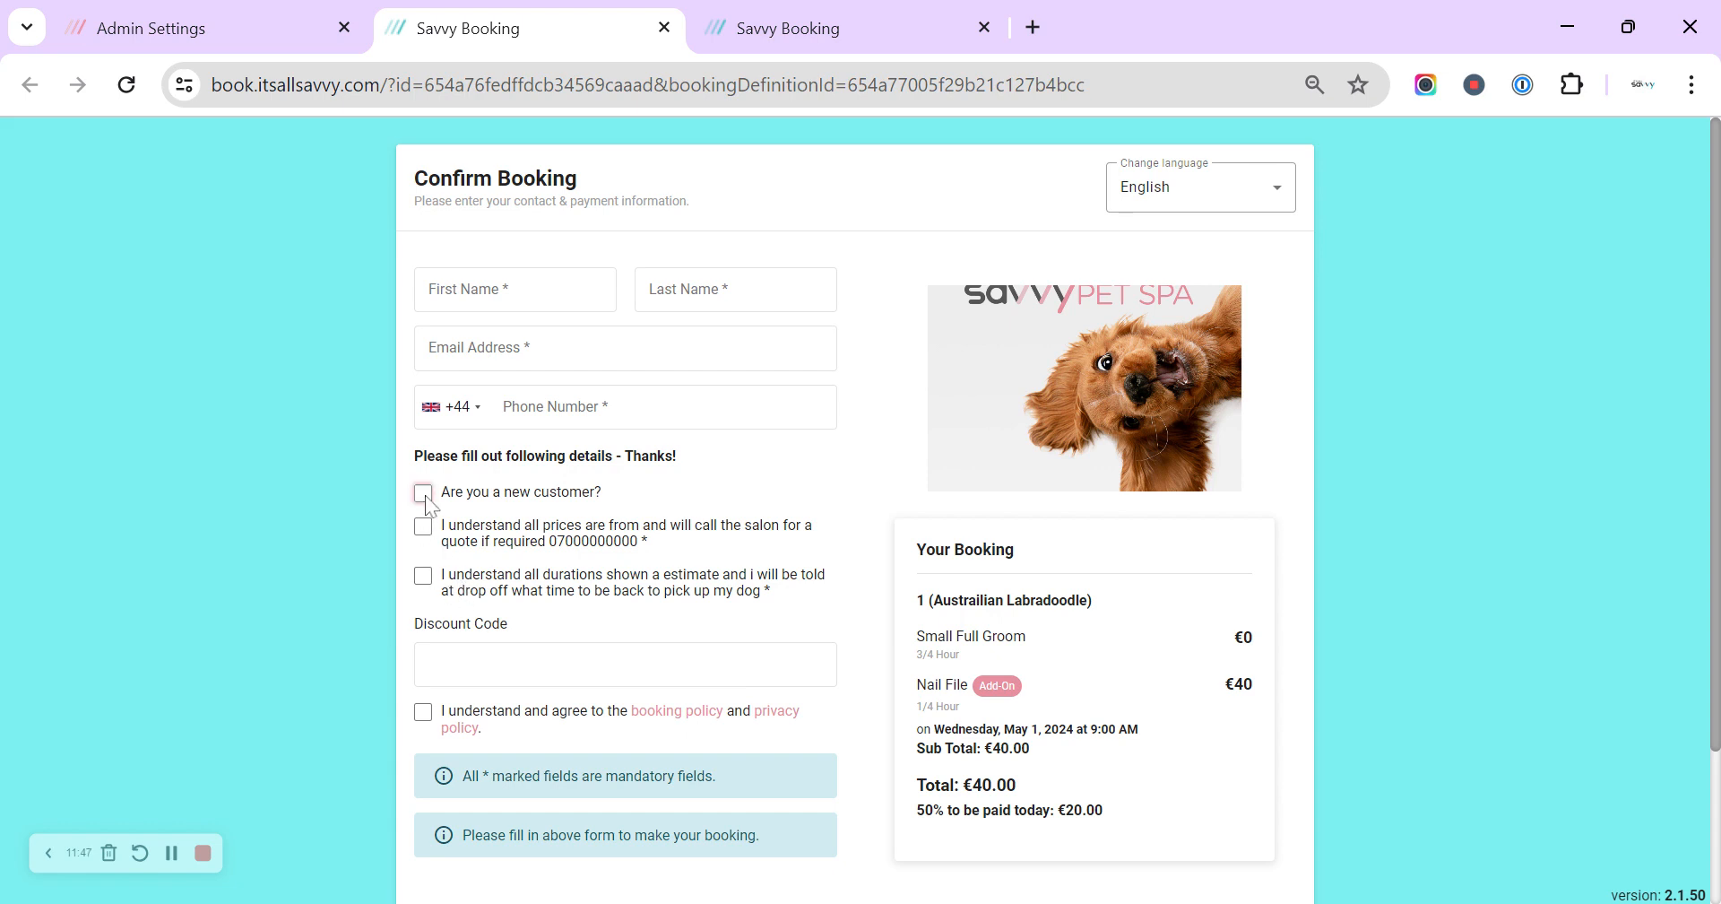
pyautogui.click(422, 491)
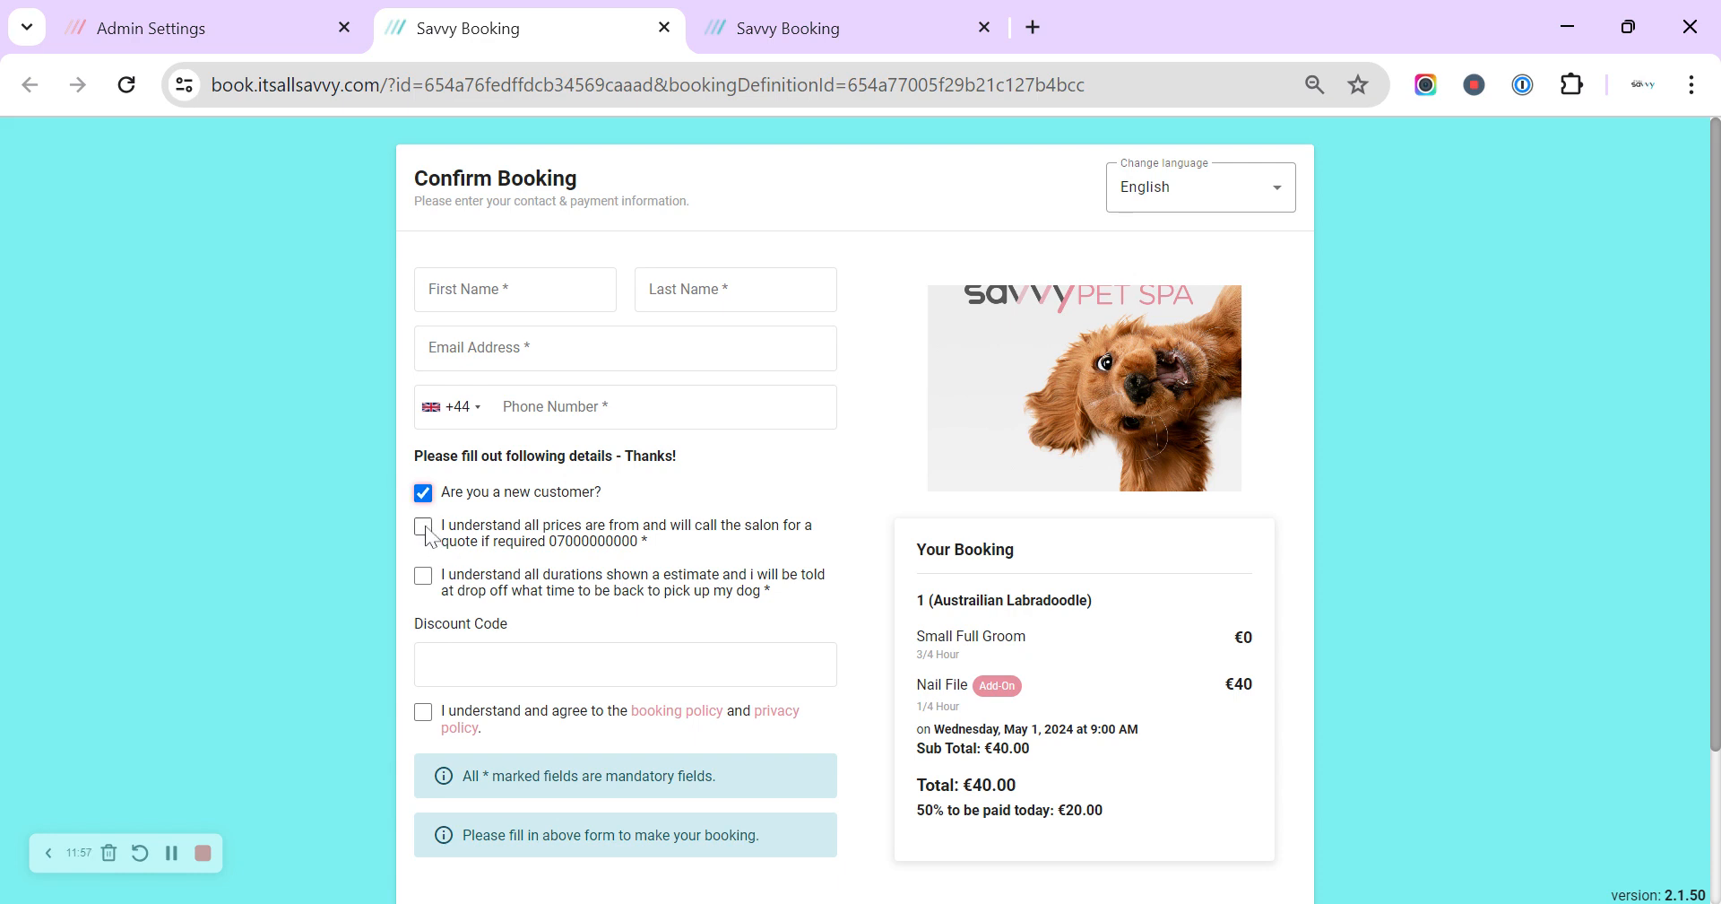
pyautogui.click(422, 527)
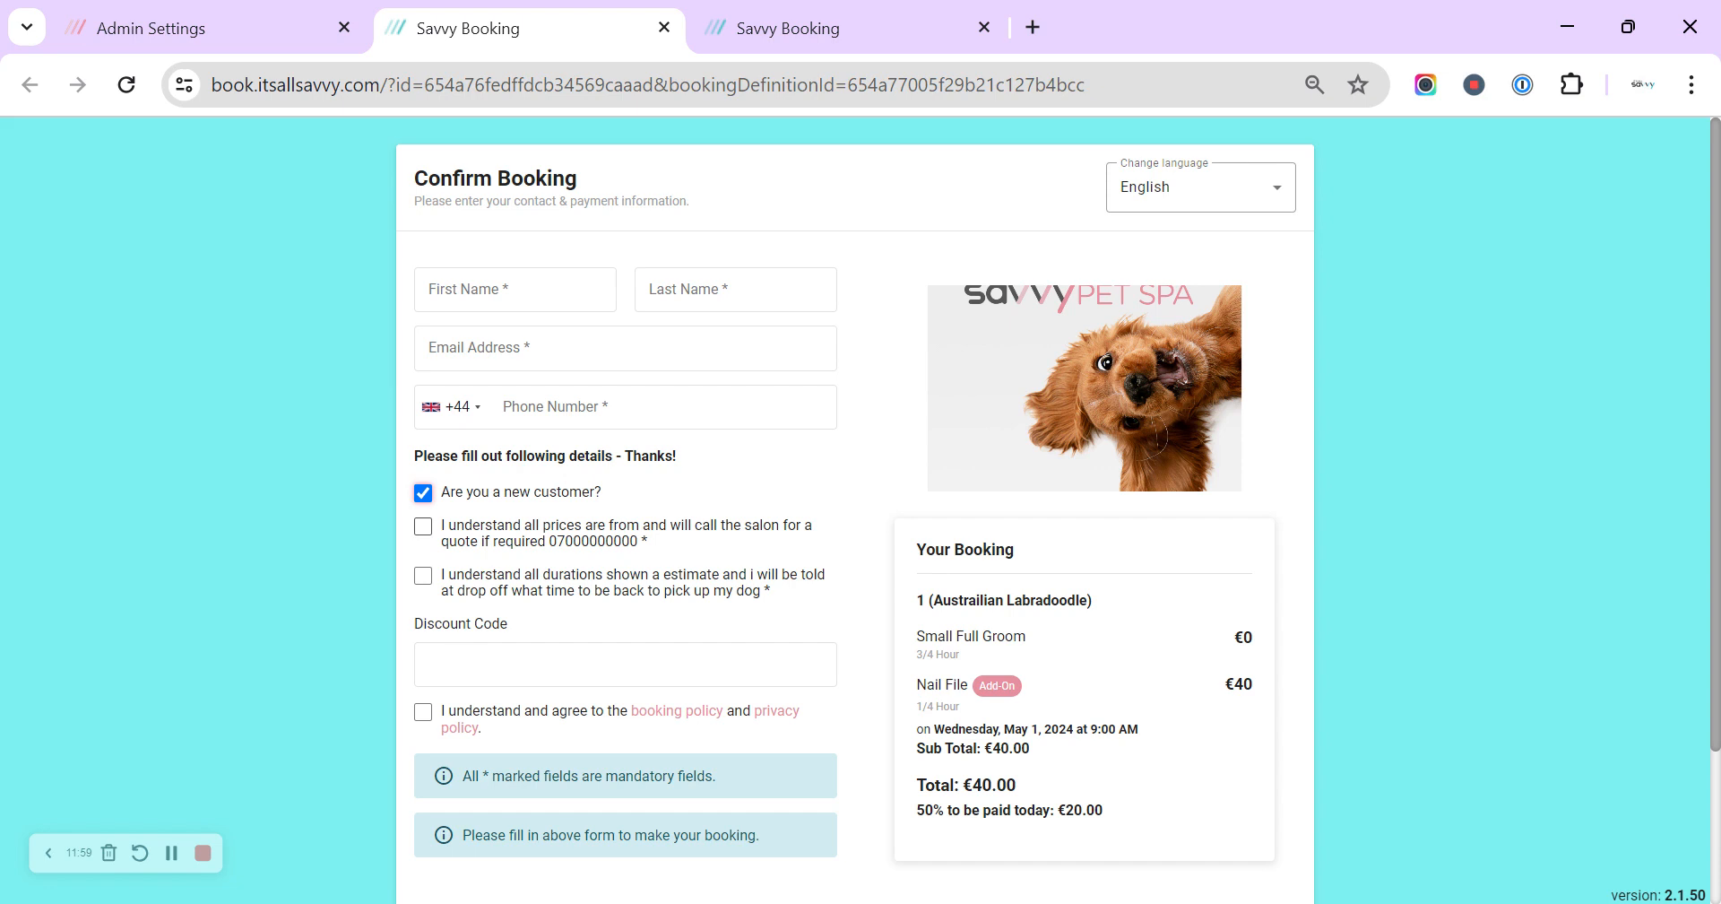
pyautogui.moveTo(773, 537)
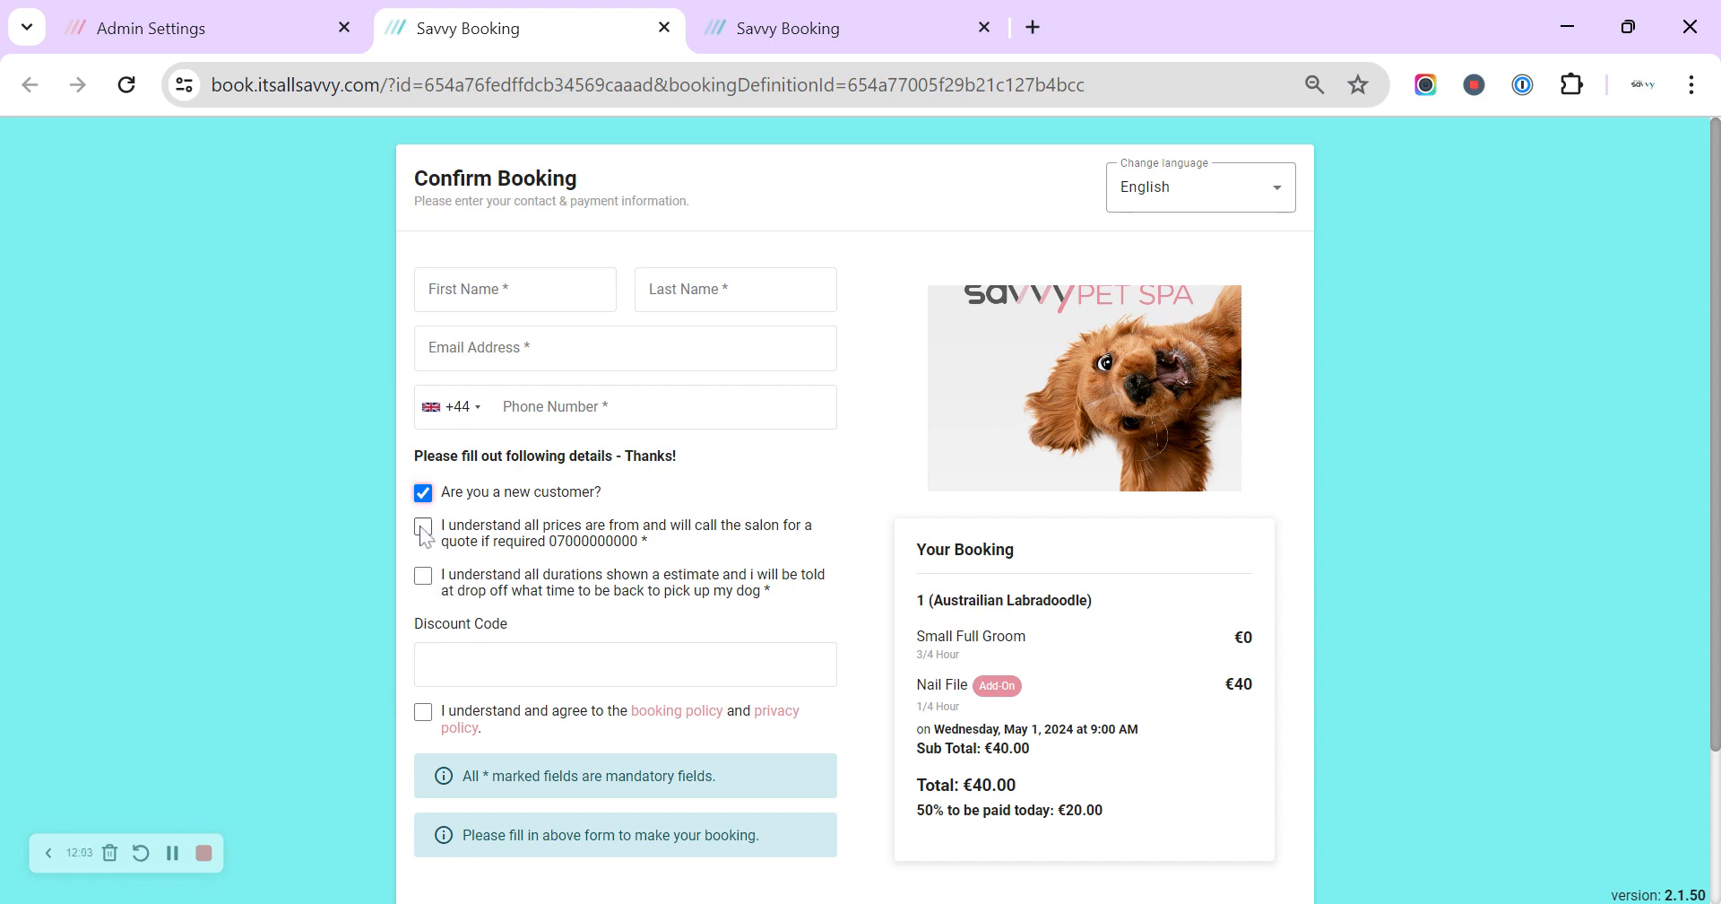
pyautogui.click(423, 527)
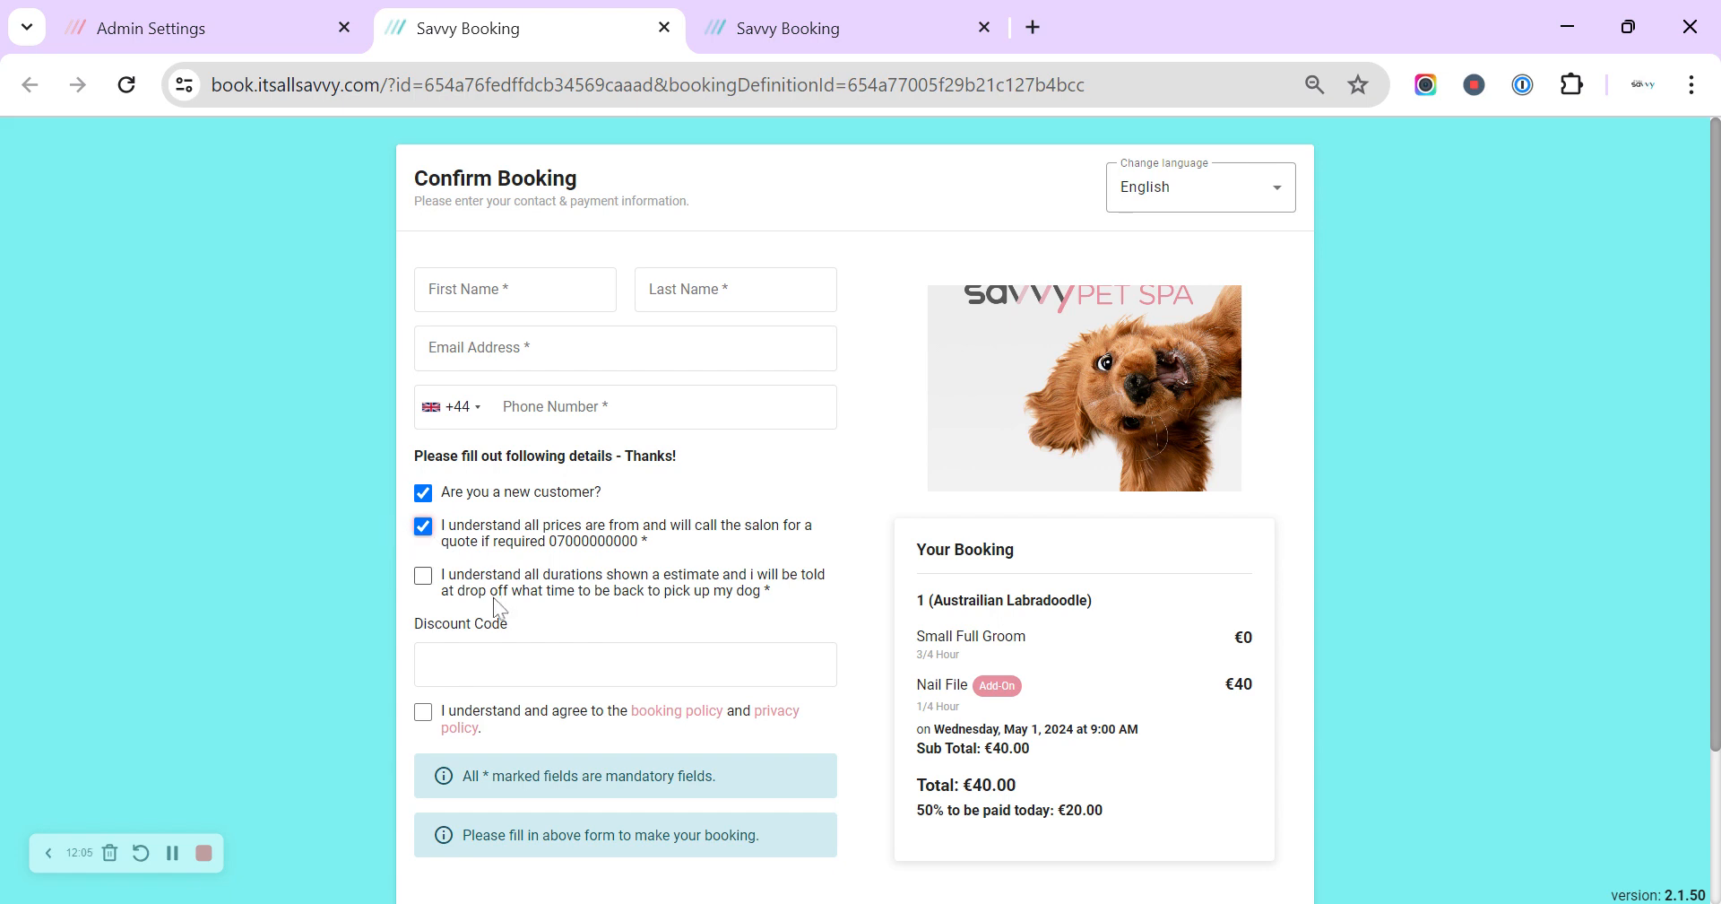
pyautogui.moveTo(667, 585)
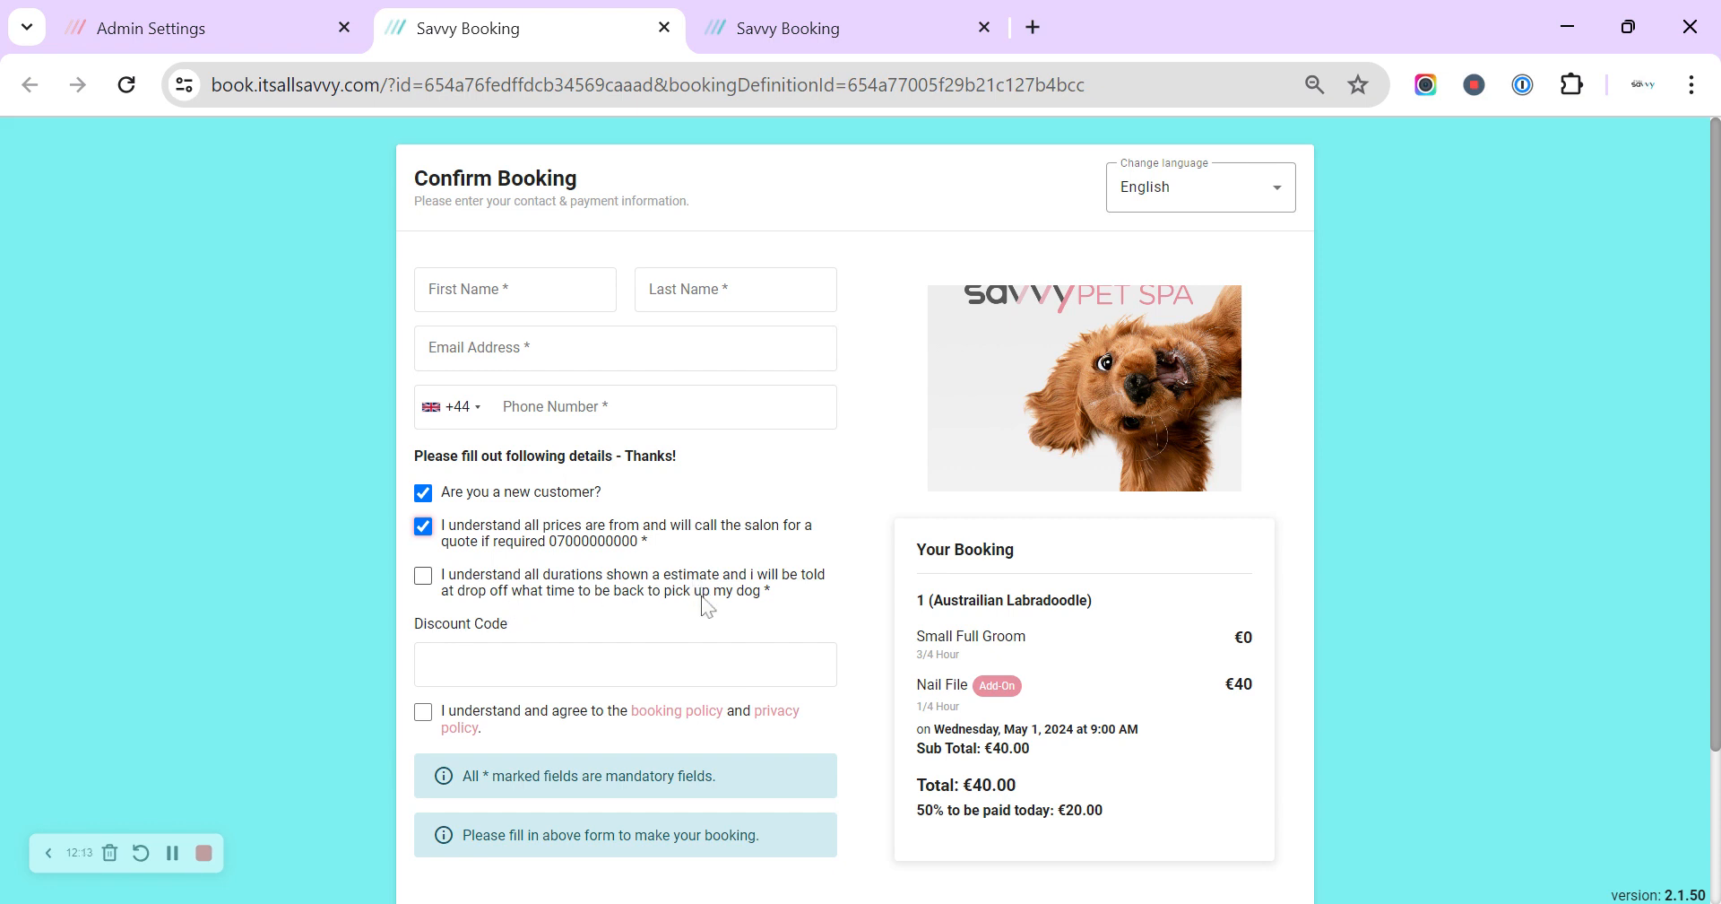
pyautogui.click(422, 576)
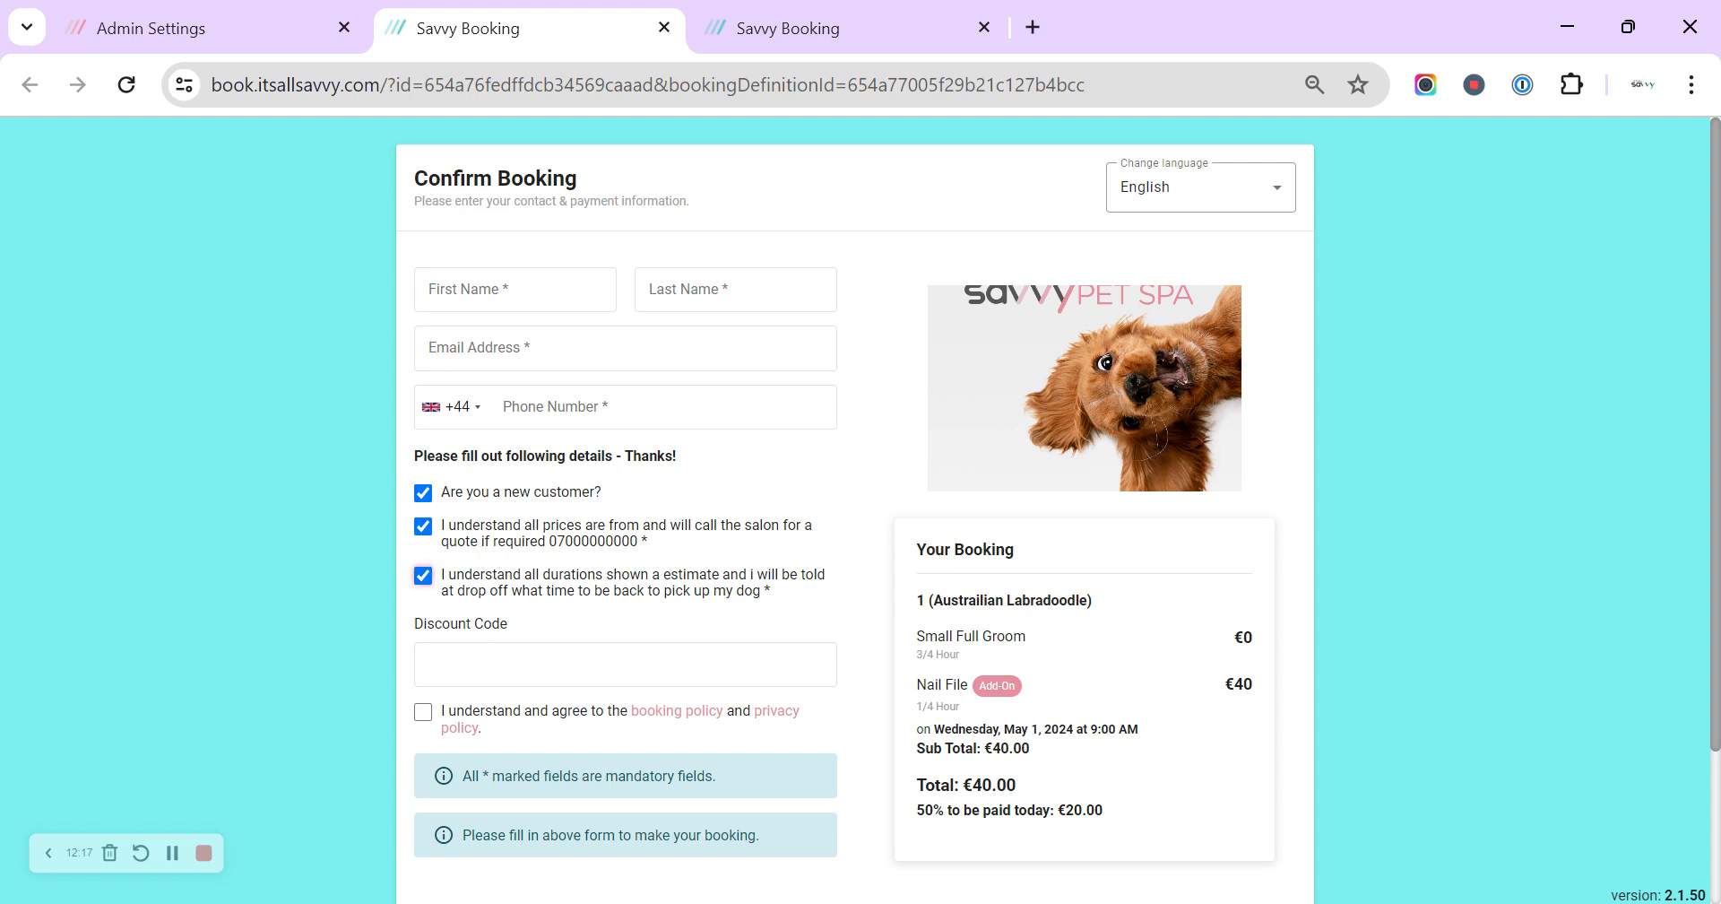
pyautogui.click(625, 663)
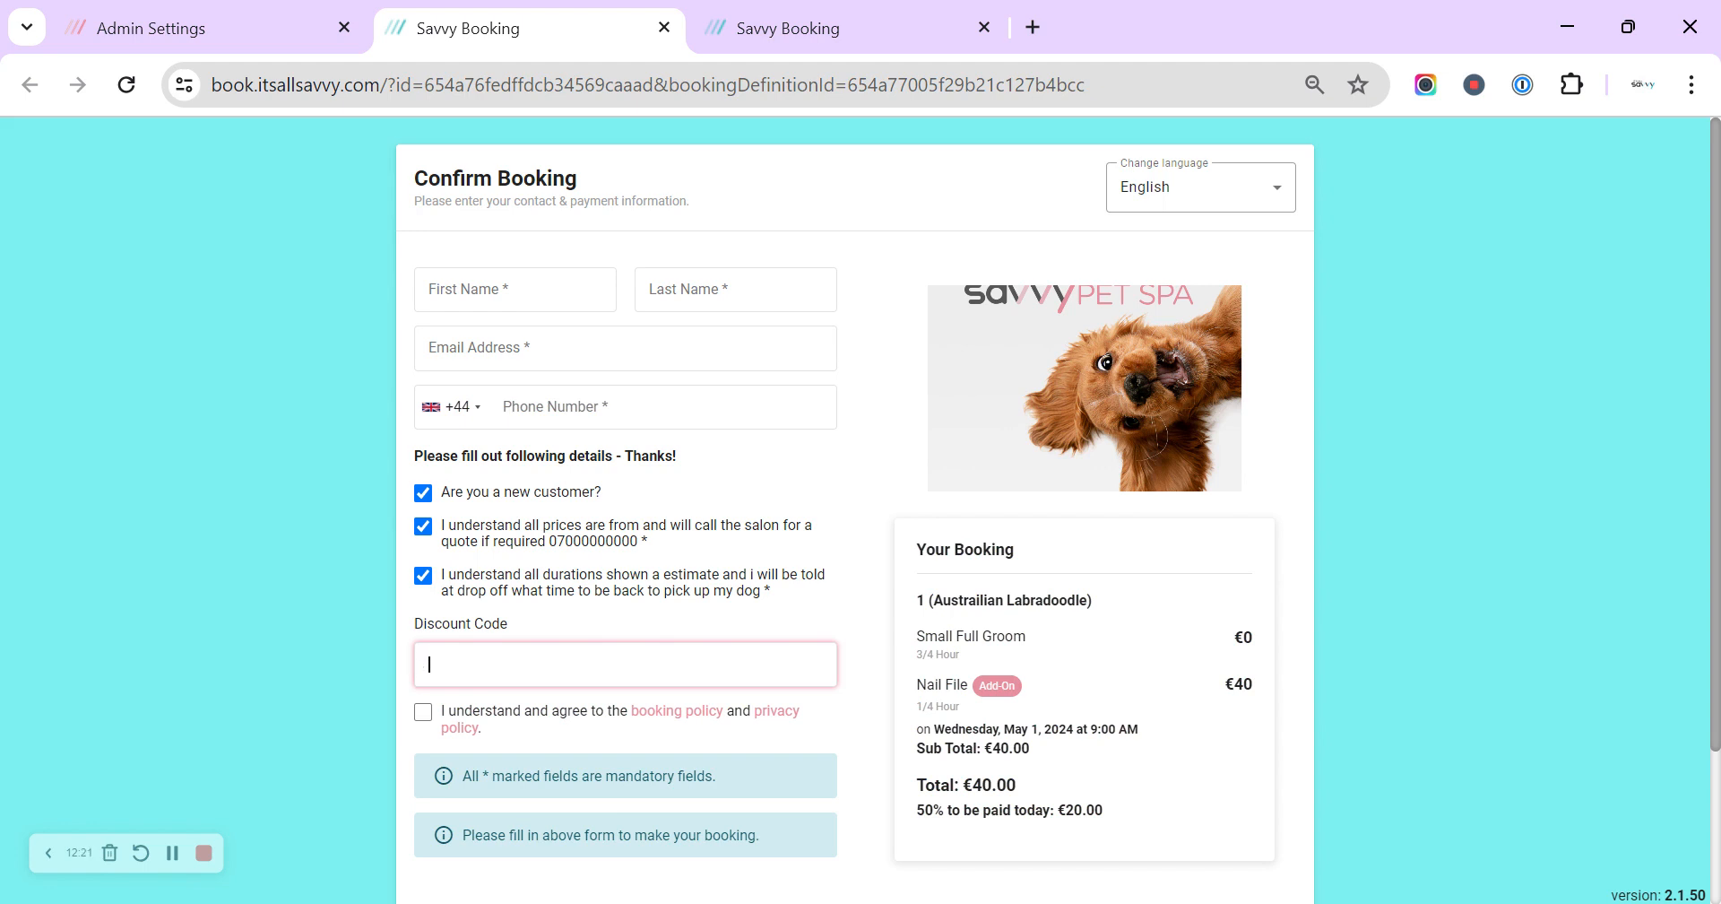
pyautogui.moveTo(1094, 767)
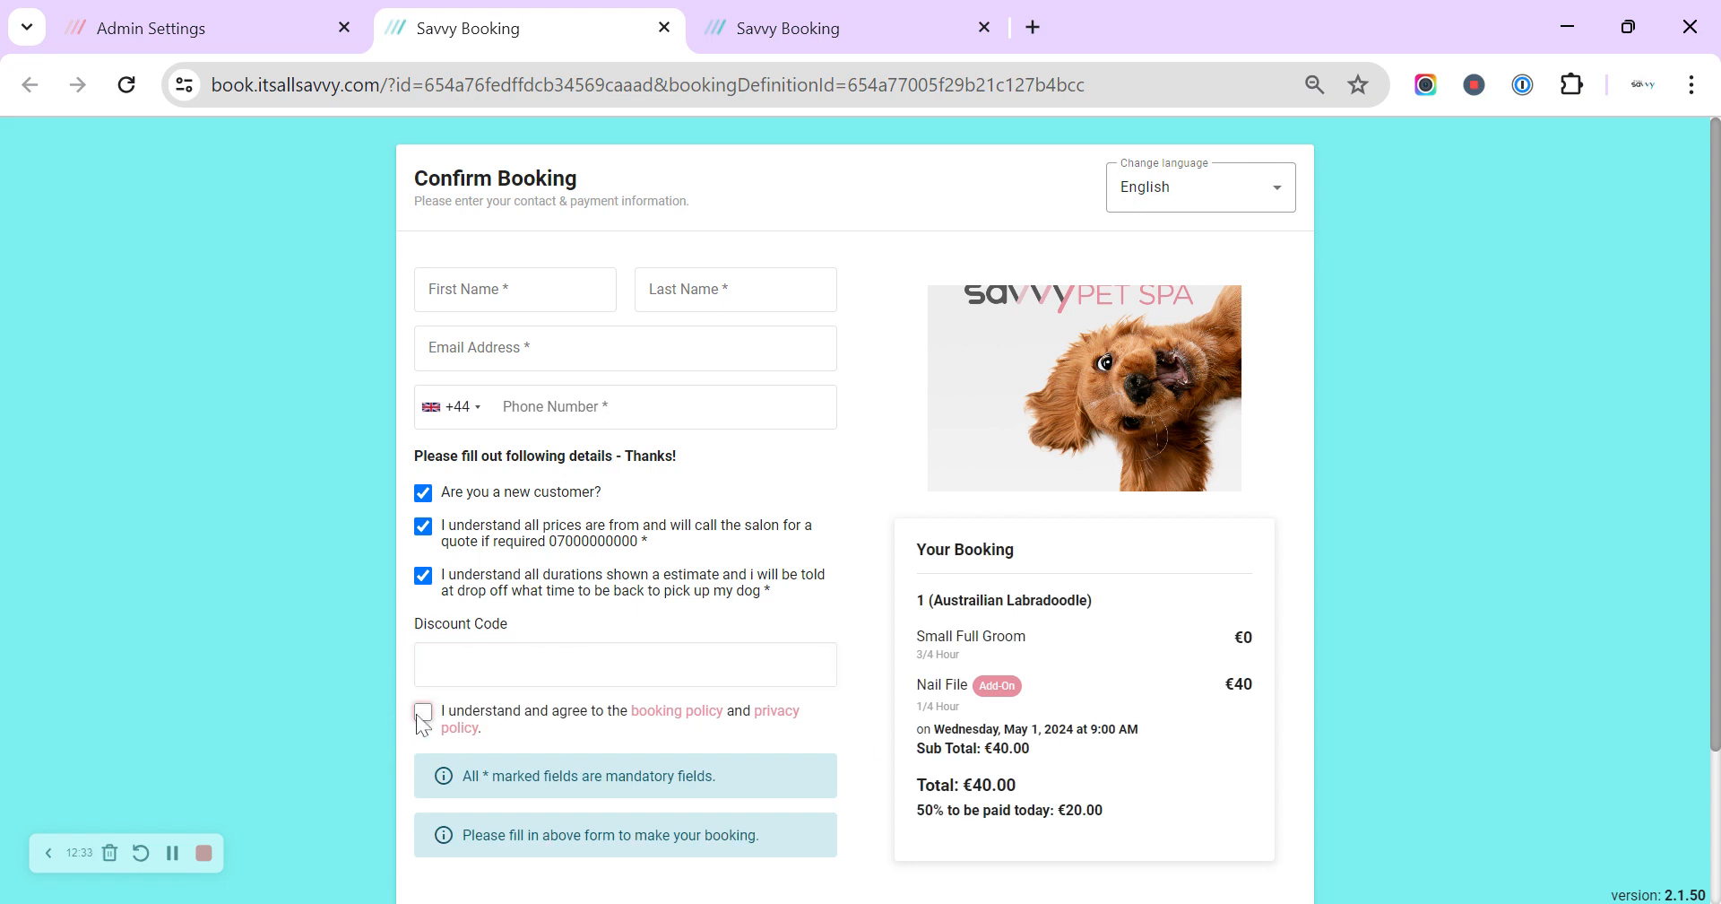
# Step: Agree to the booking and privacy policies and check the Book button below
pyautogui.click(422, 712)
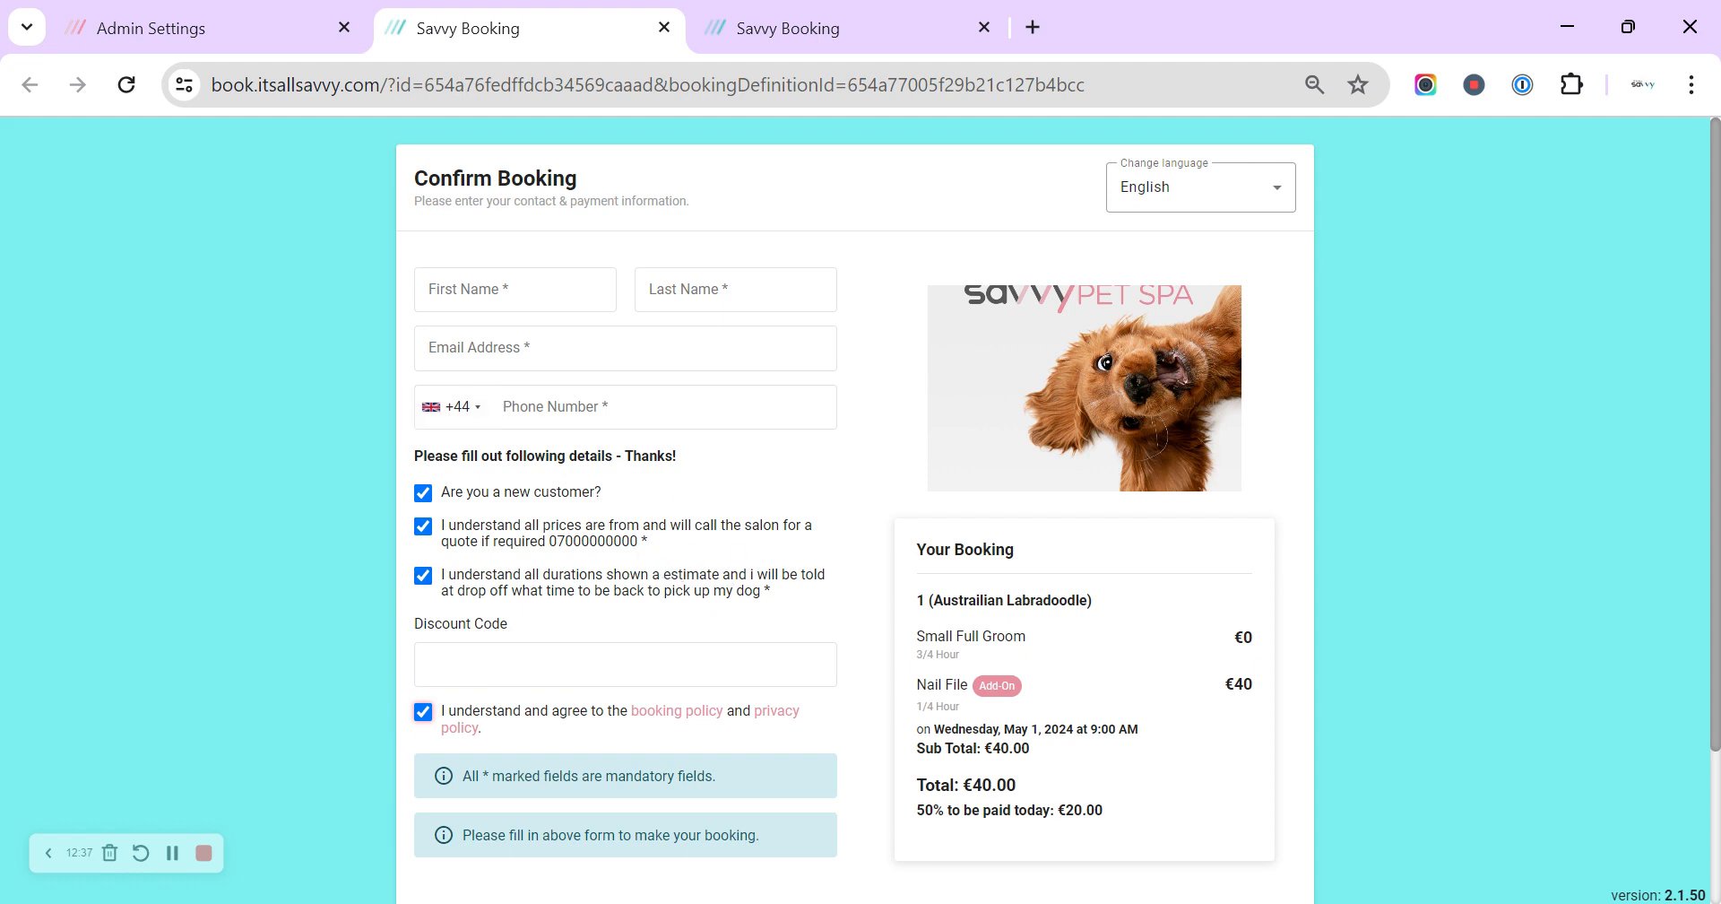
pyautogui.moveTo(287, 538)
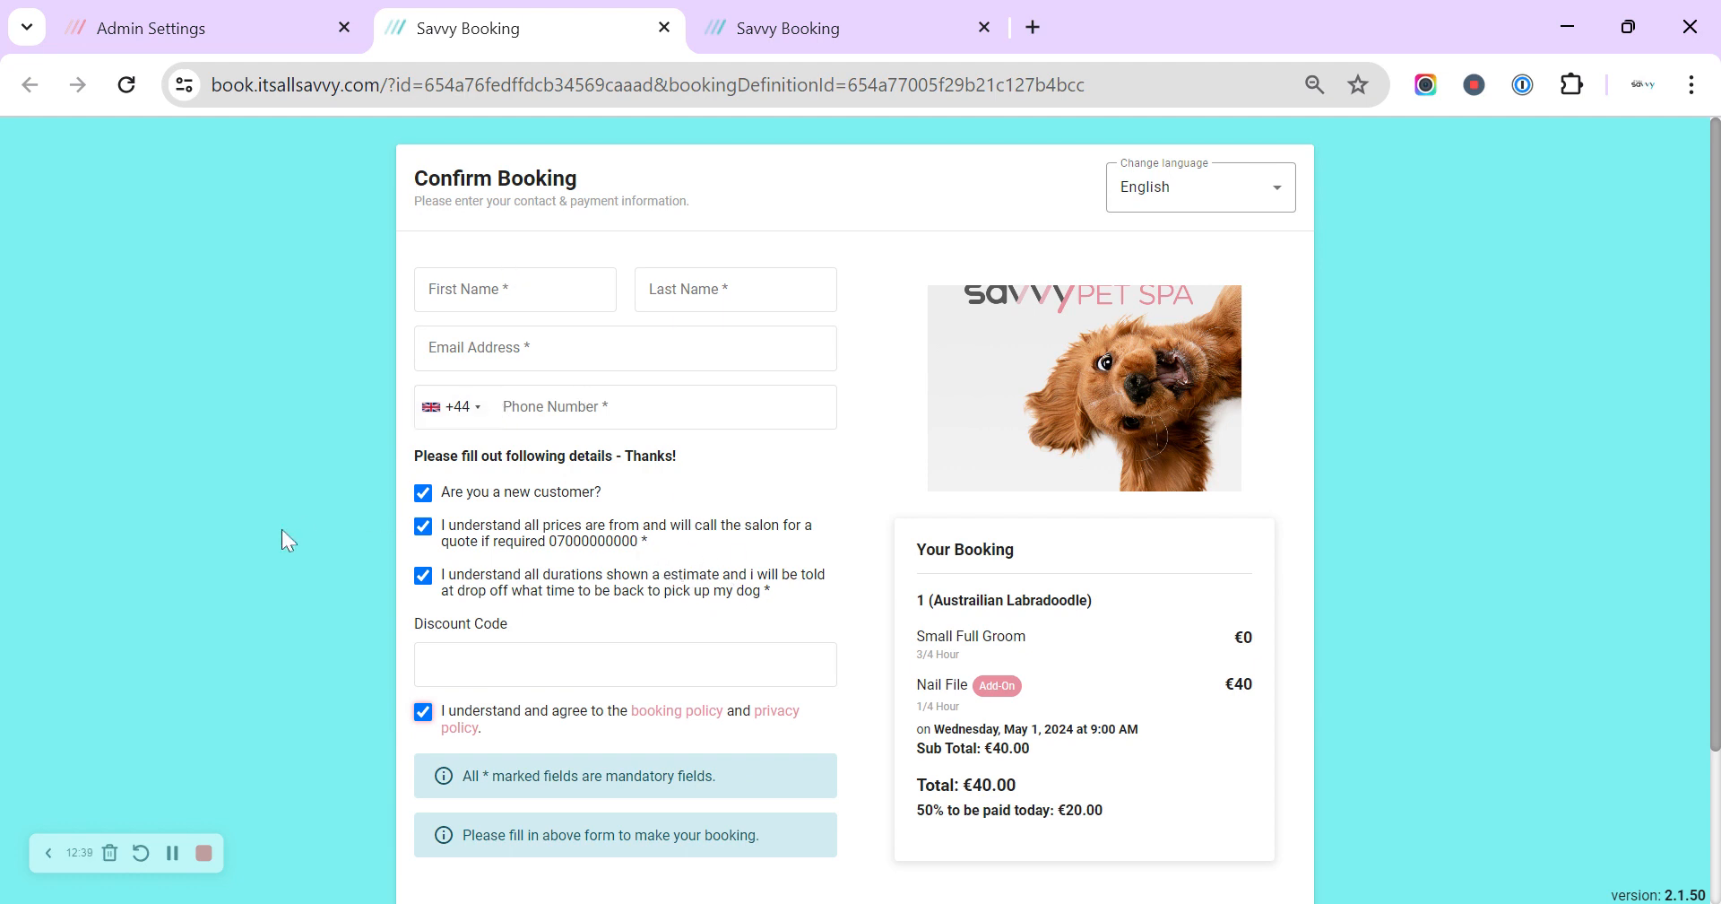
pyautogui.scroll(-3)
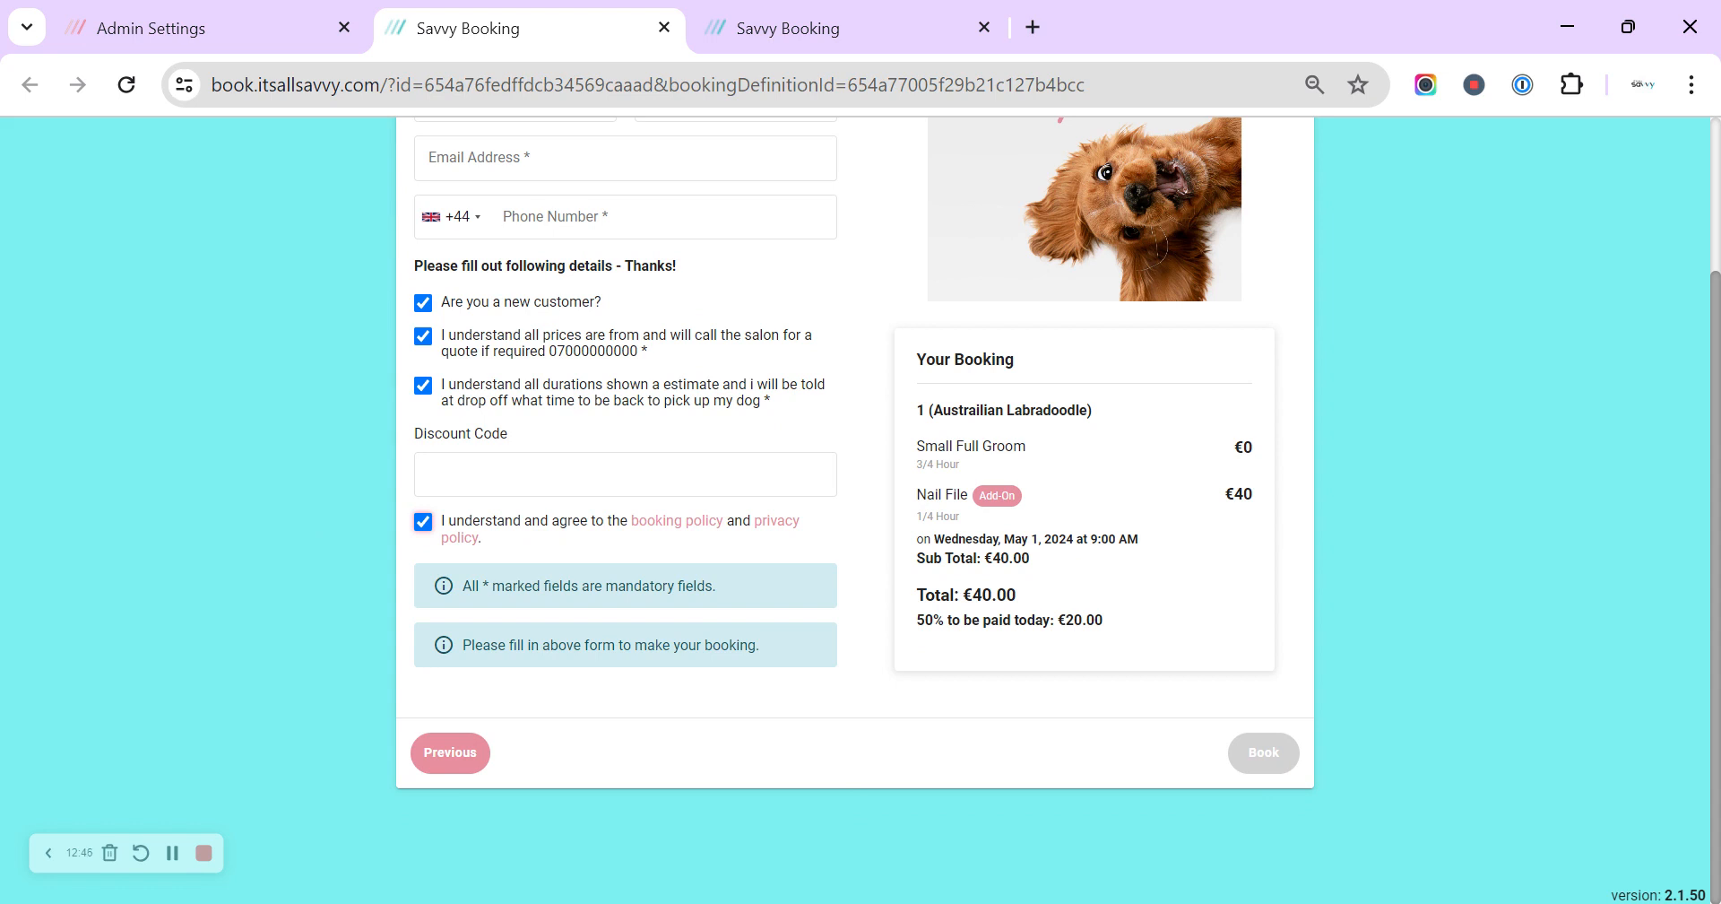
pyautogui.moveTo(764, 702)
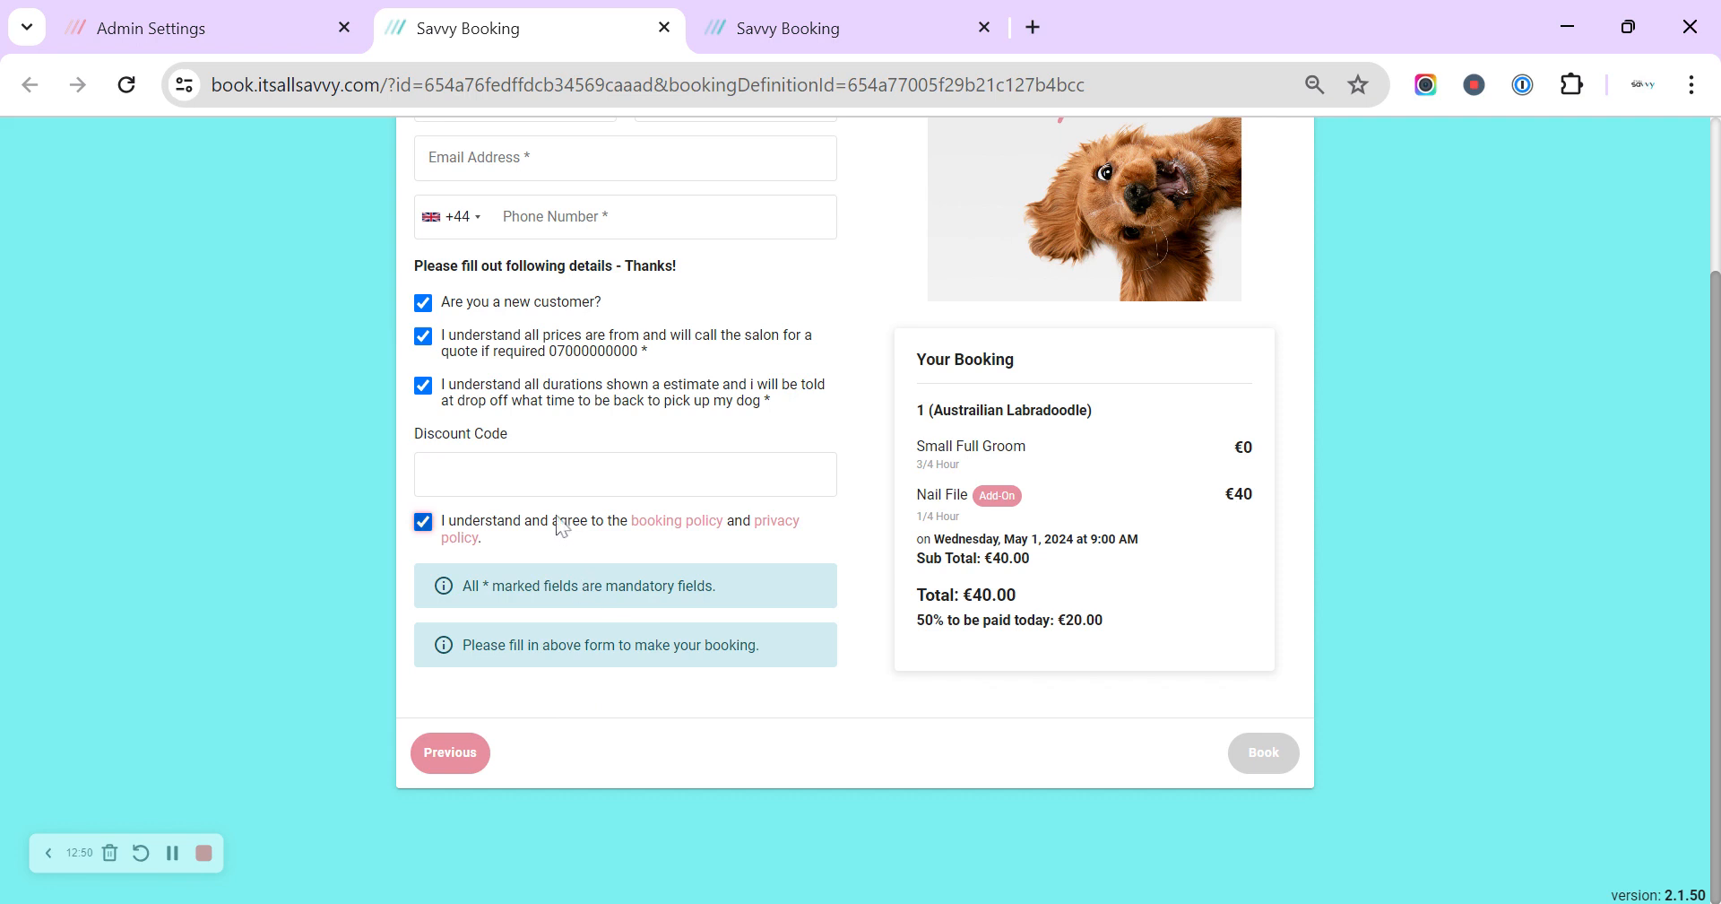
pyautogui.moveTo(645, 537)
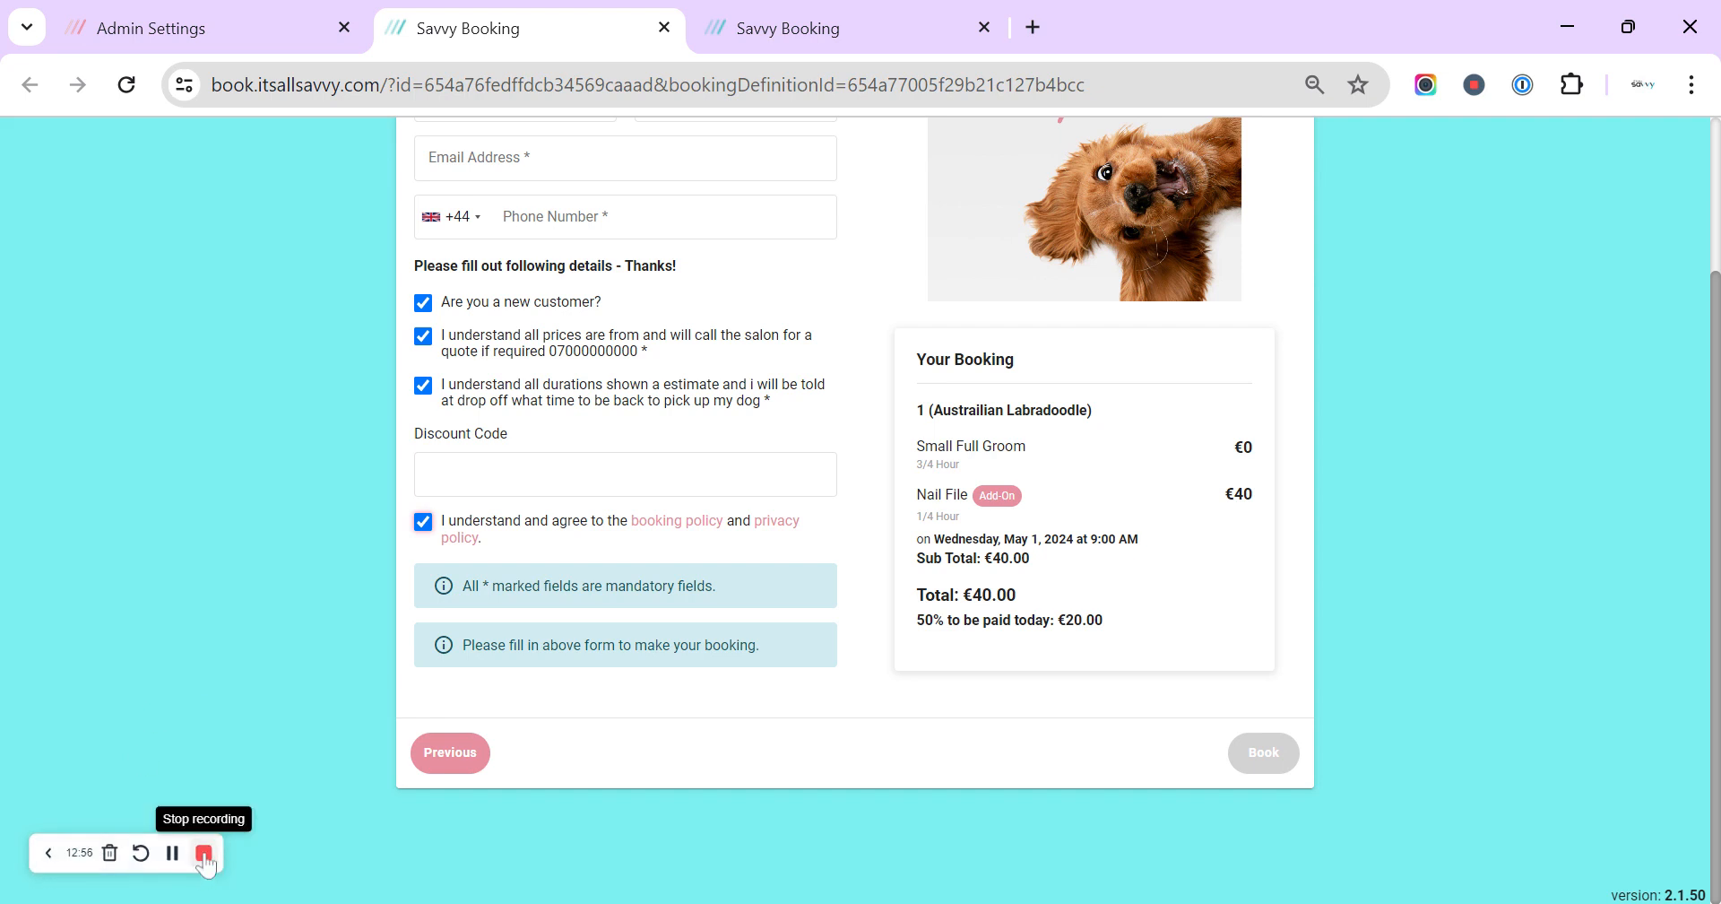
pyautogui.moveTo(213, 671)
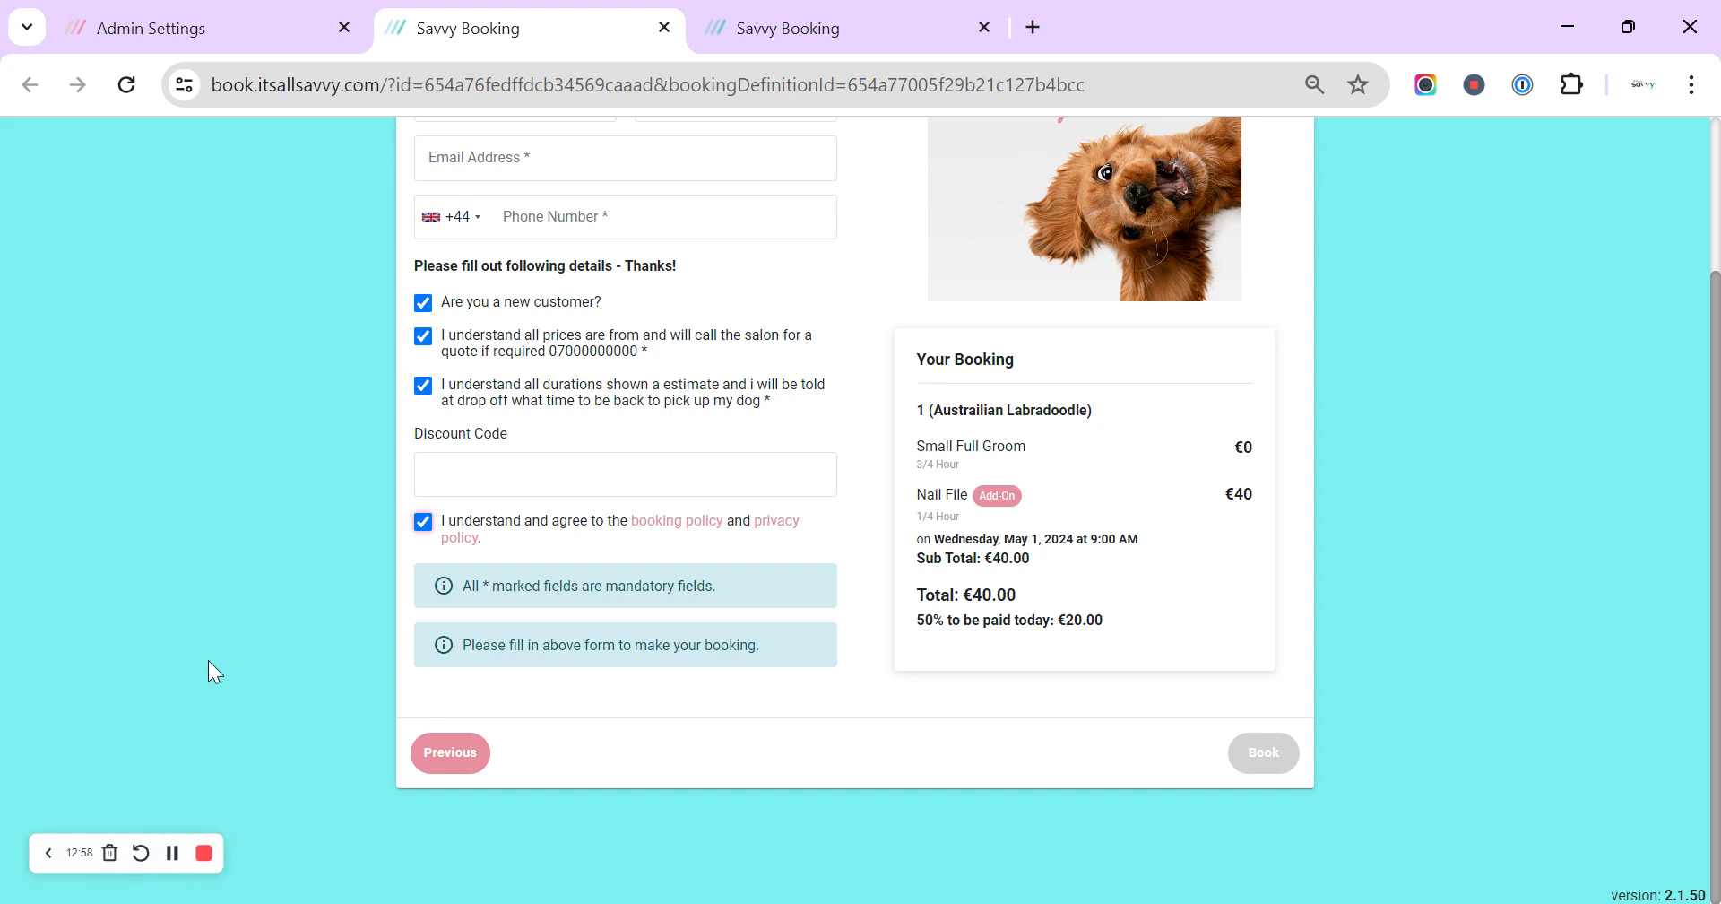
pyautogui.scroll(3)
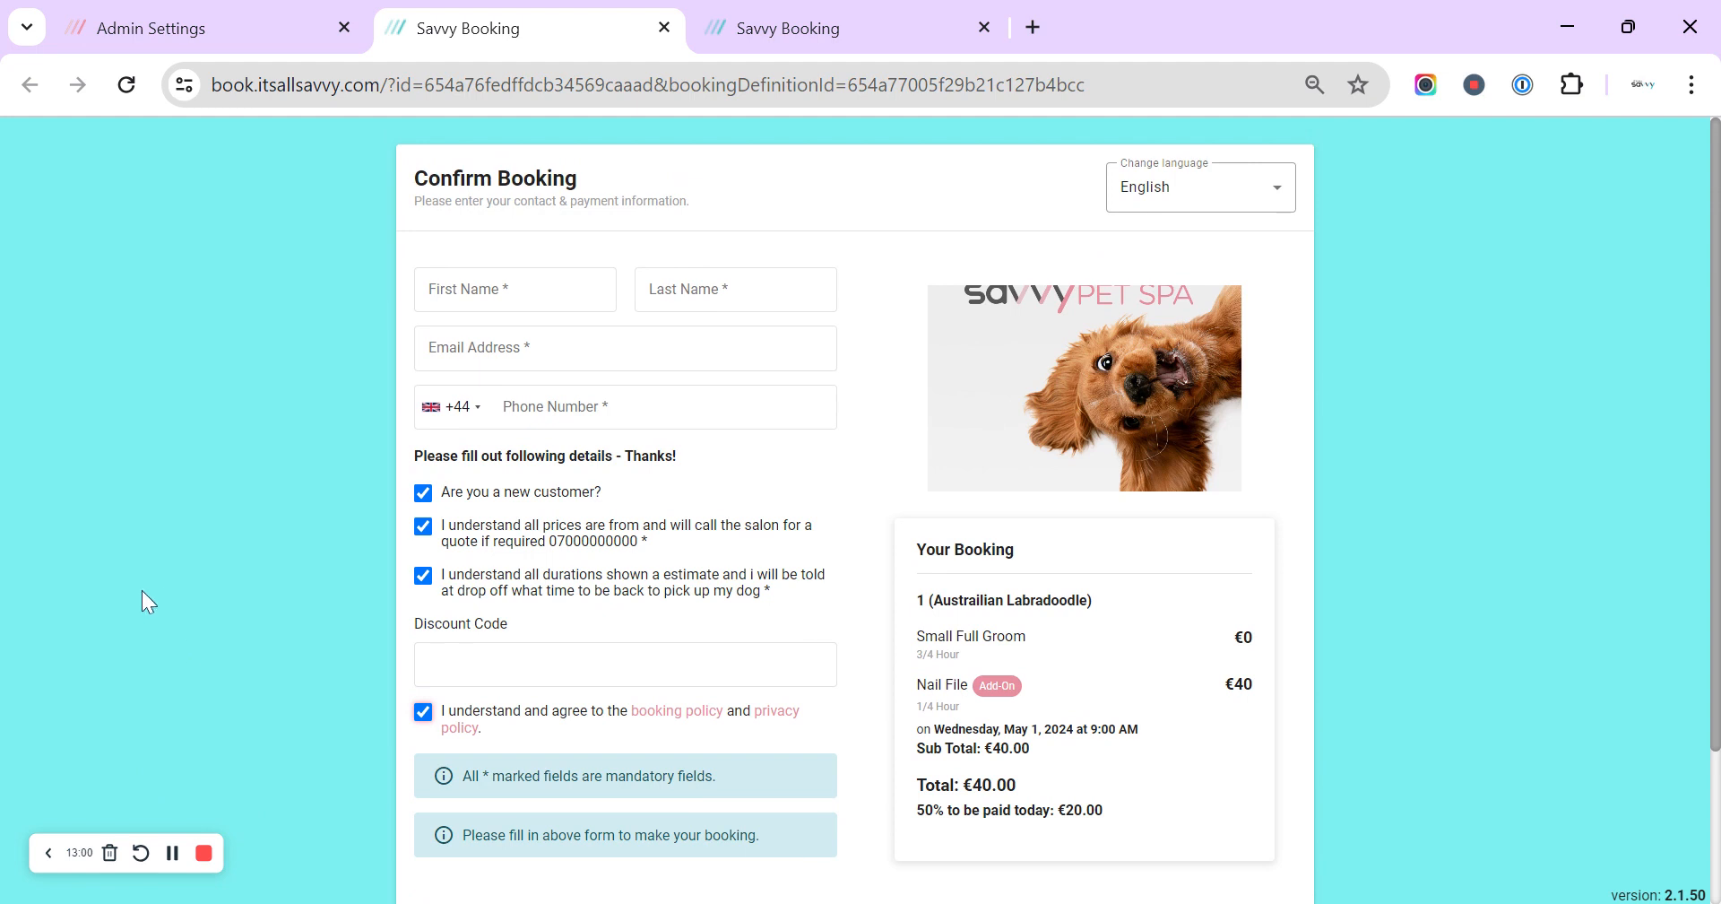
pyautogui.click(164, 28)
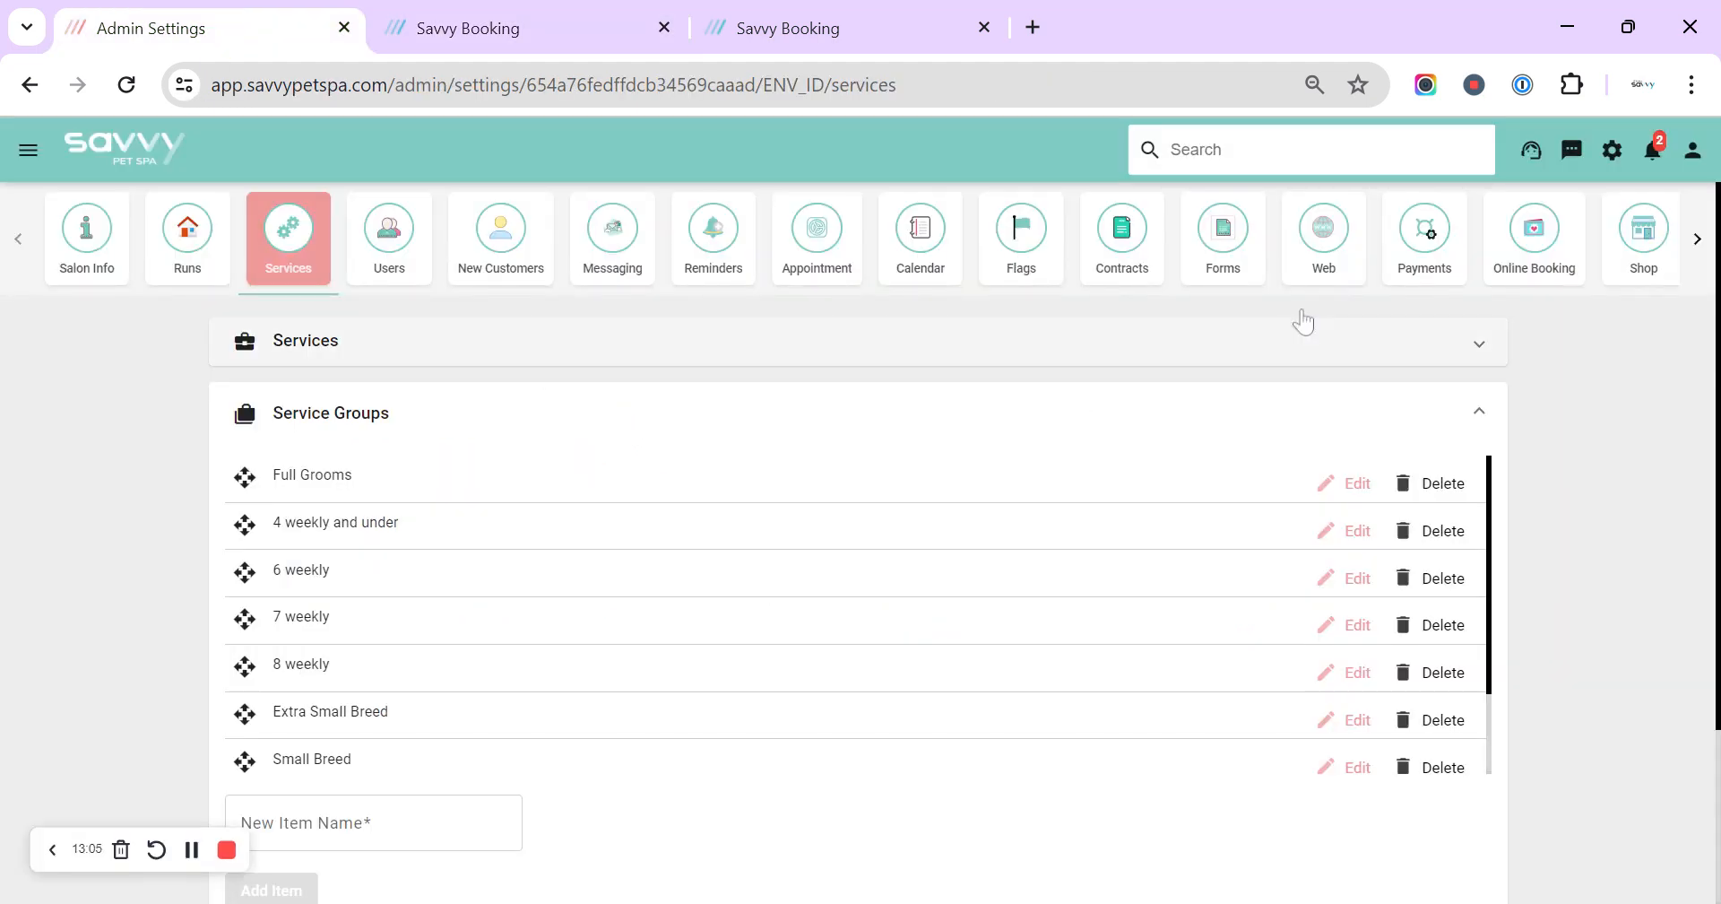
pyautogui.moveTo(498, 618)
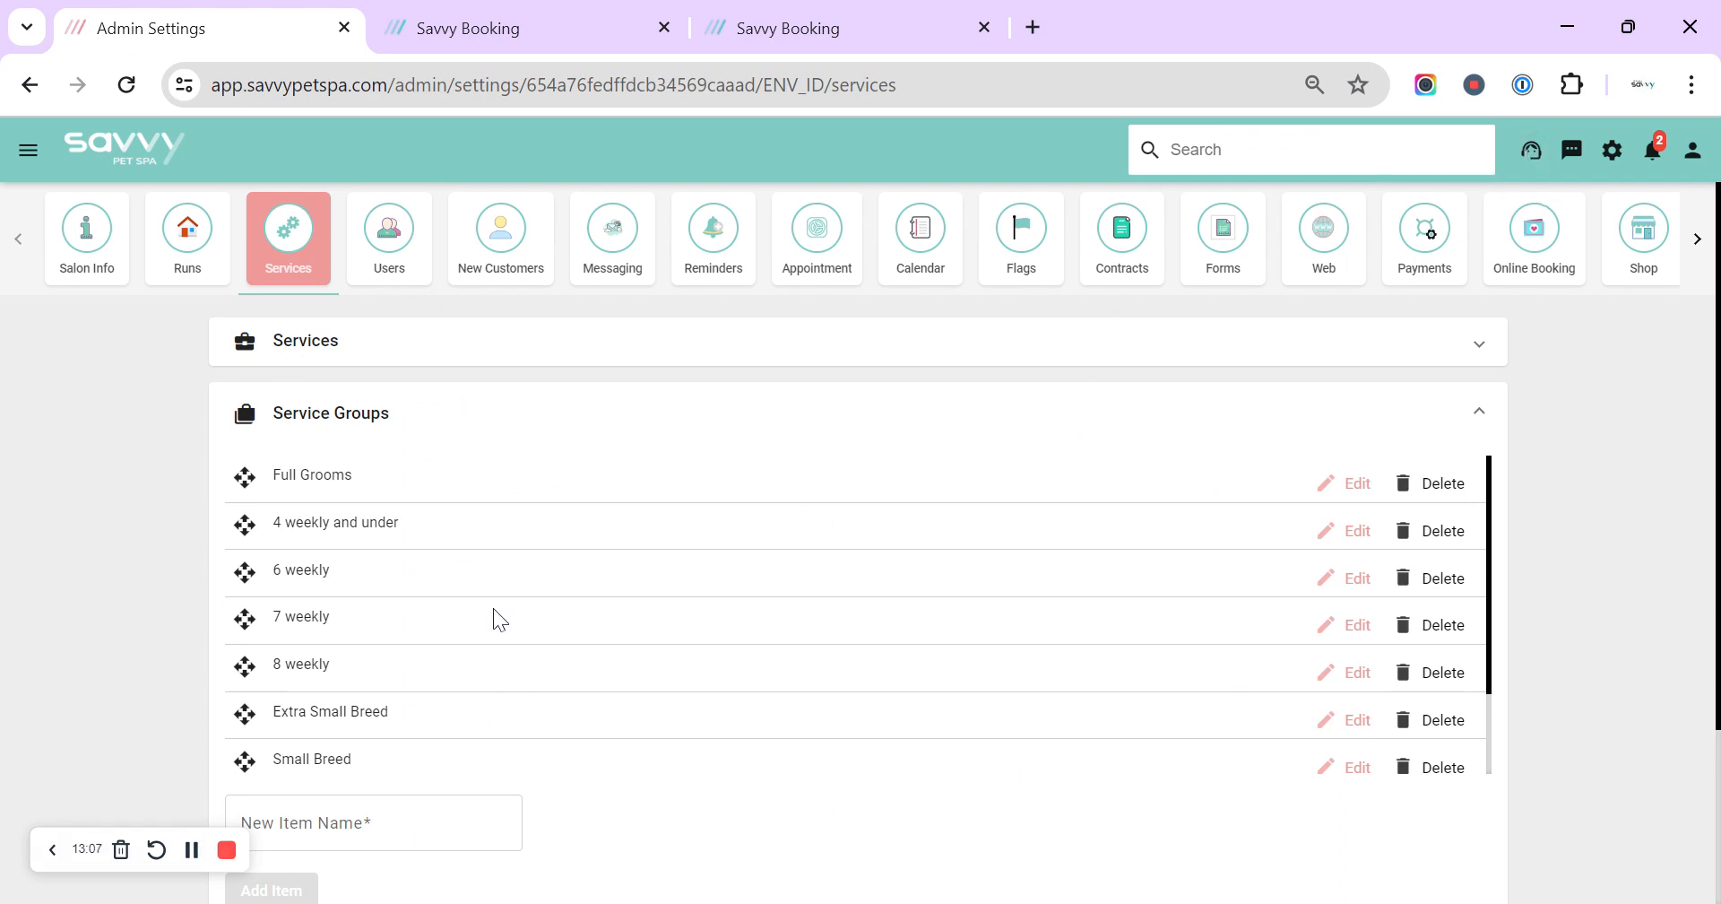